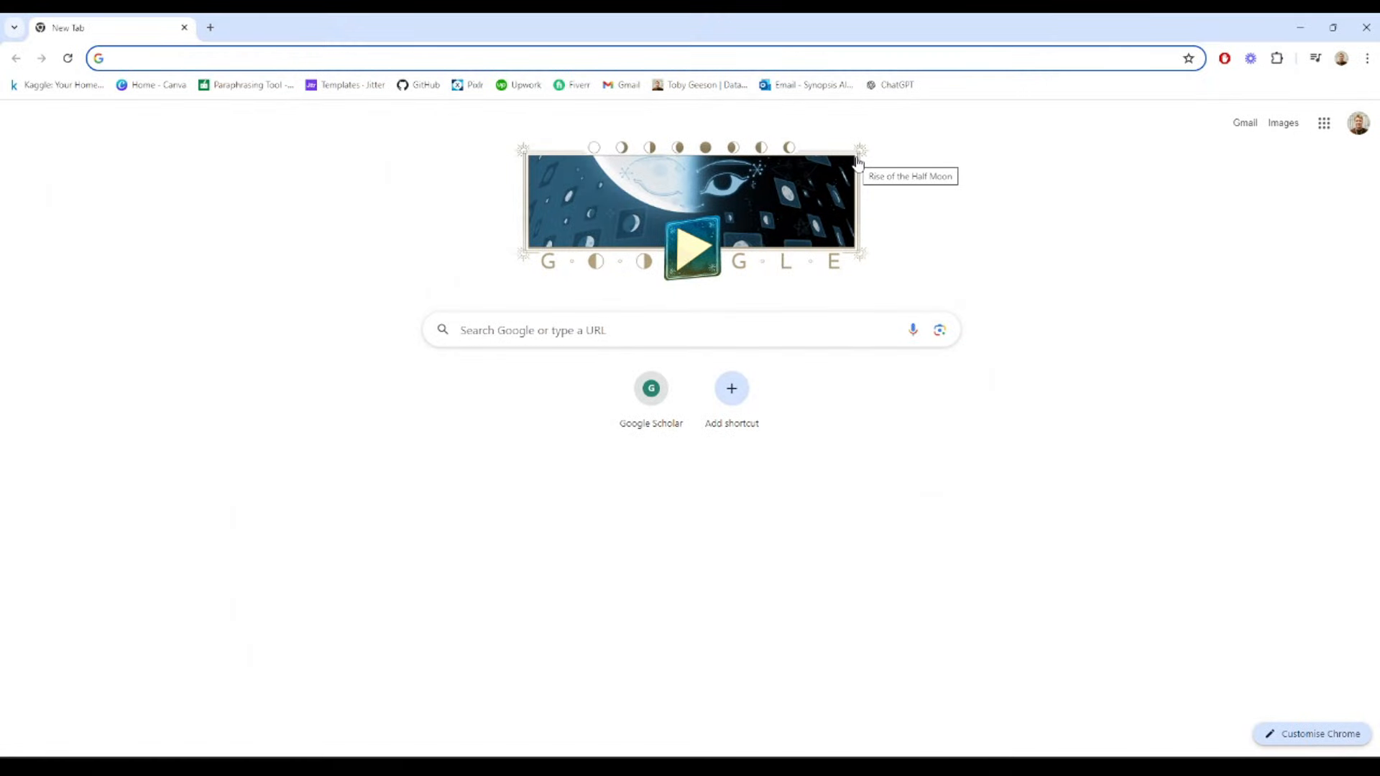
Browse python.org's download pages and start the Python 3.13.0 Windows installer download.
left_click(352, 57)
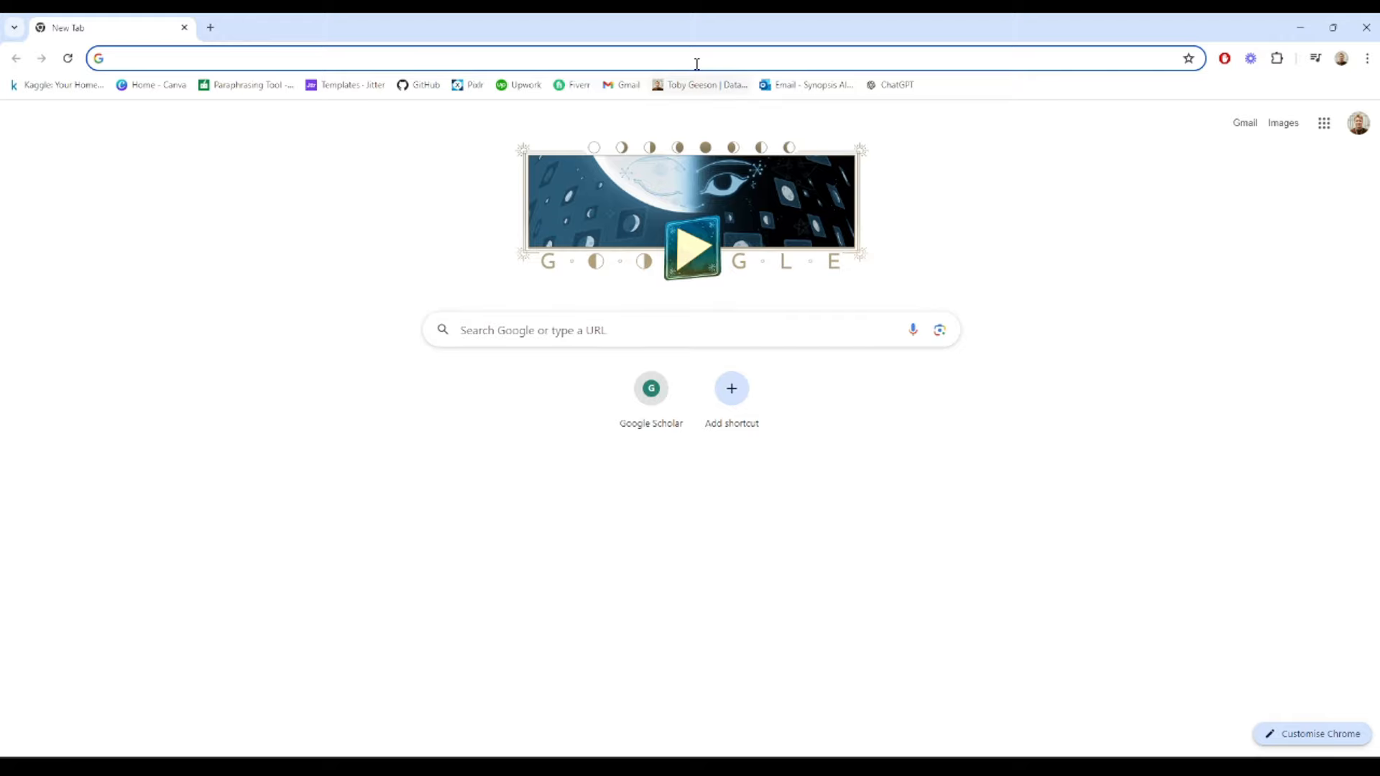
type("python.org")
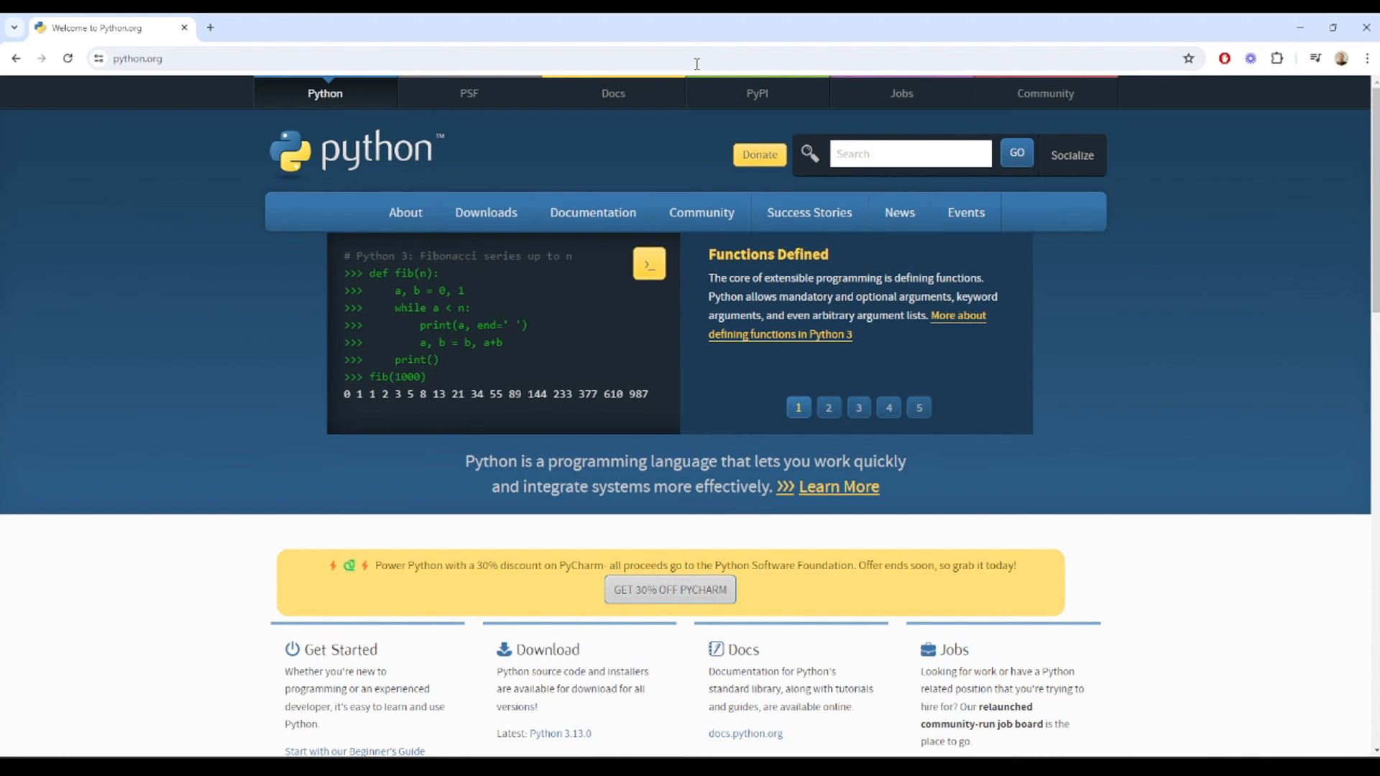
left_click(485, 213)
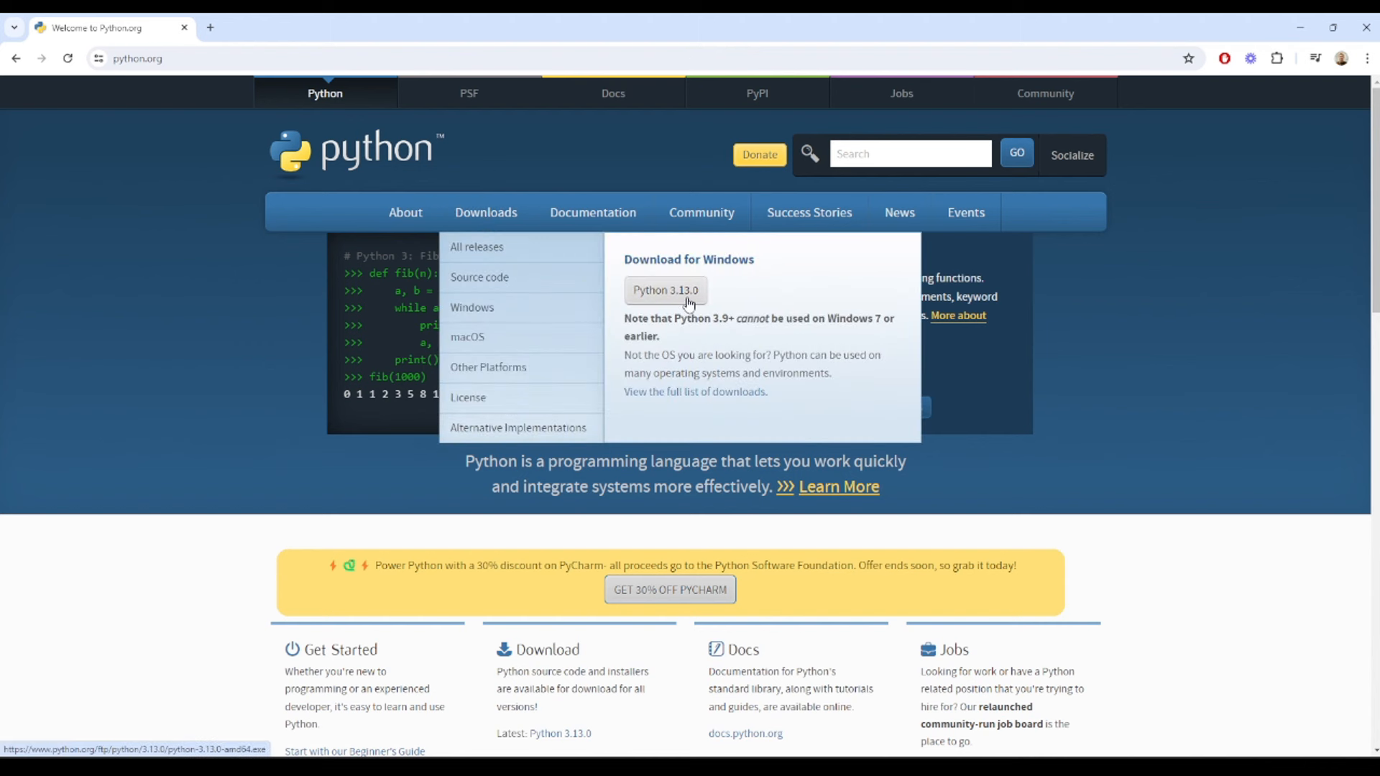
mouse_move(685, 303)
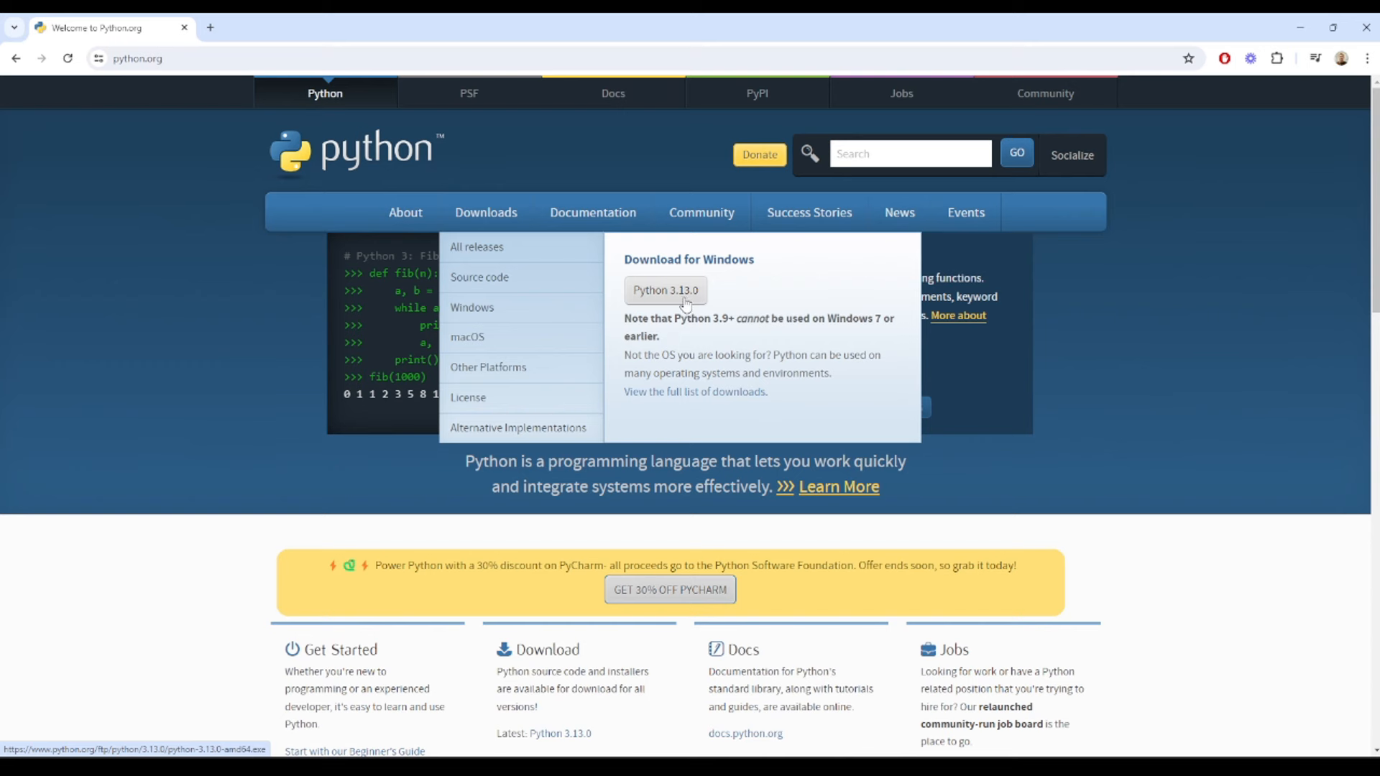
left_click(467, 336)
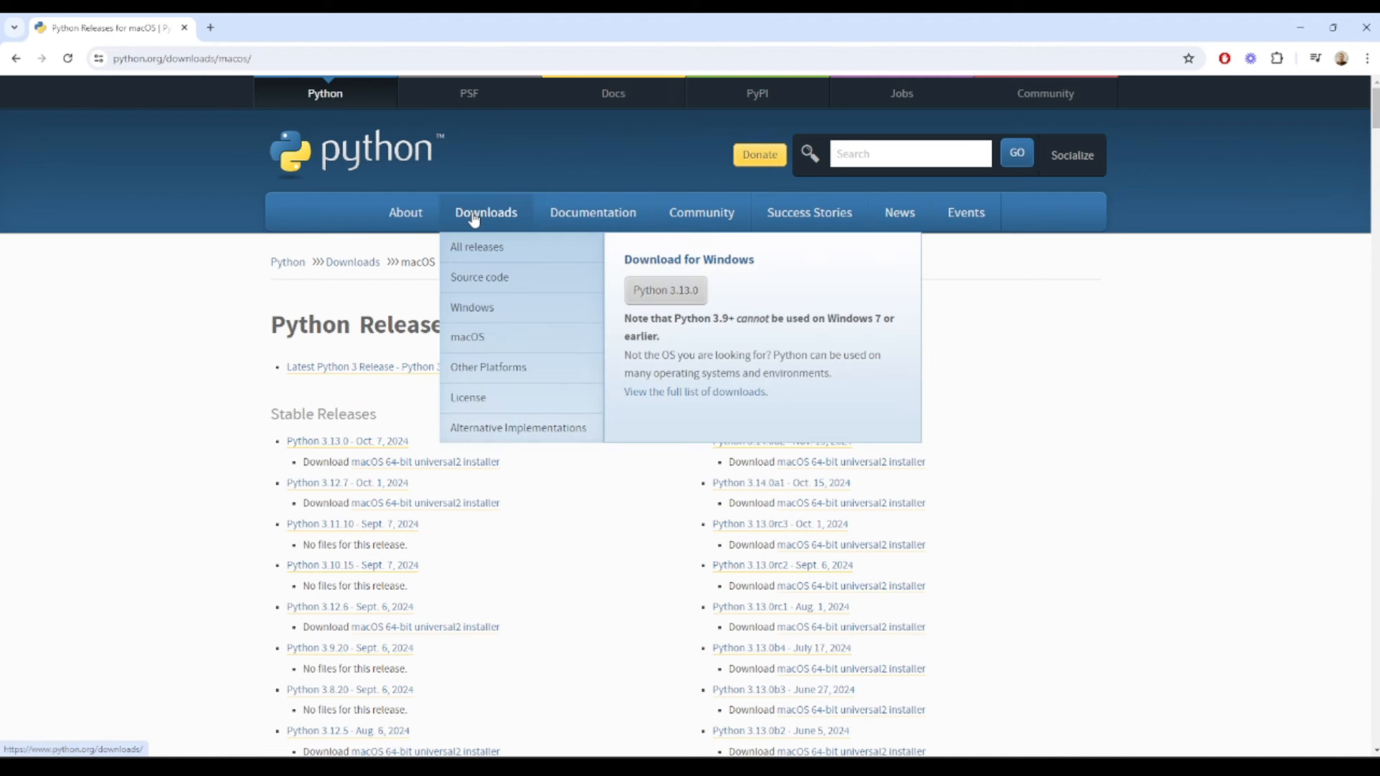
mouse_move(498, 306)
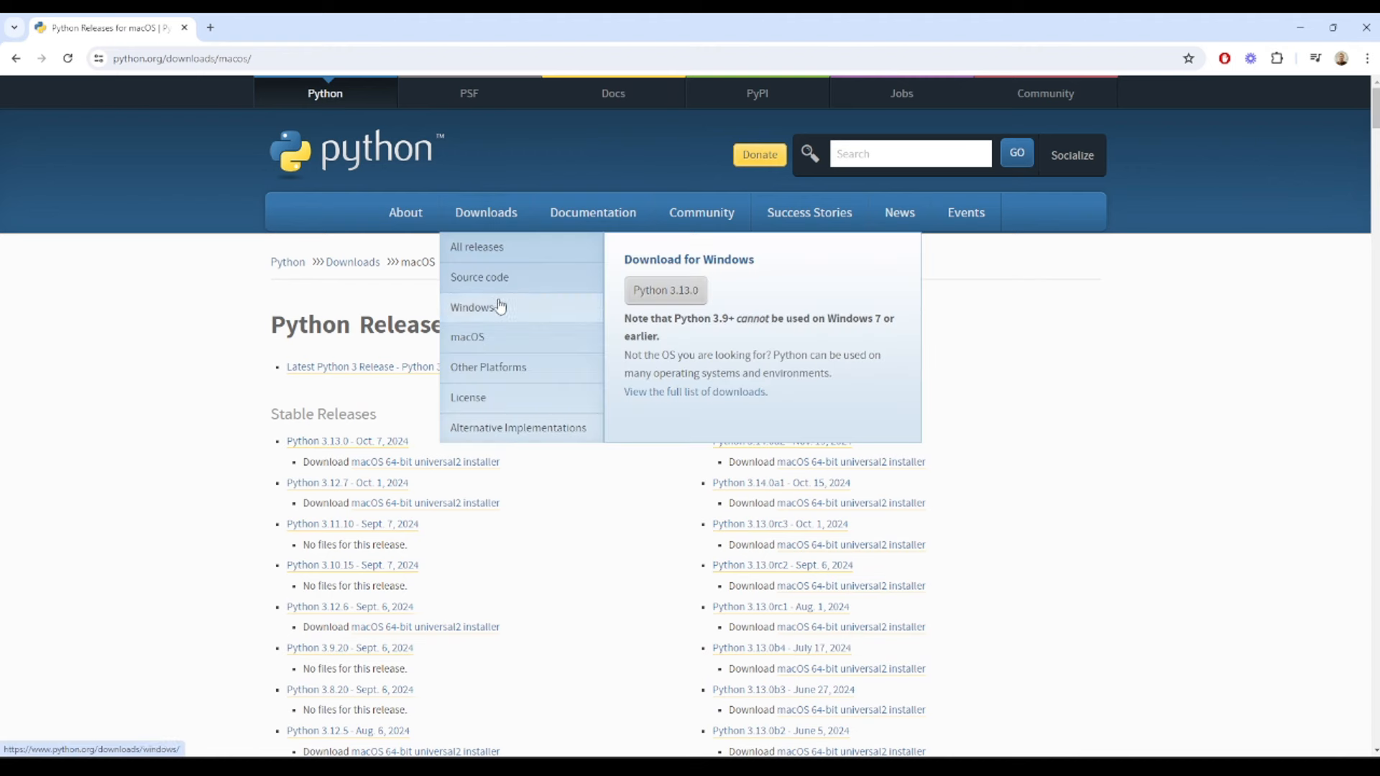
left_click(664, 290)
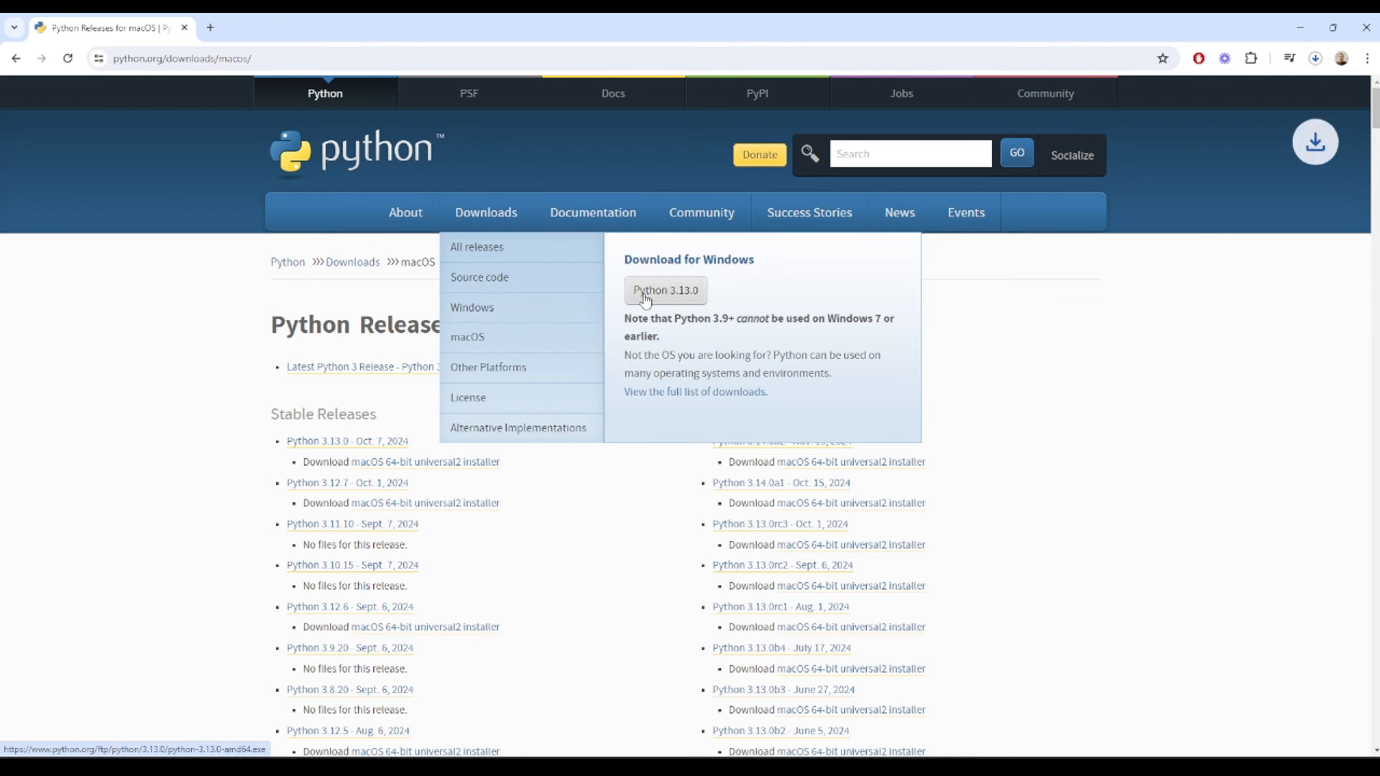
mouse_move(947, 277)
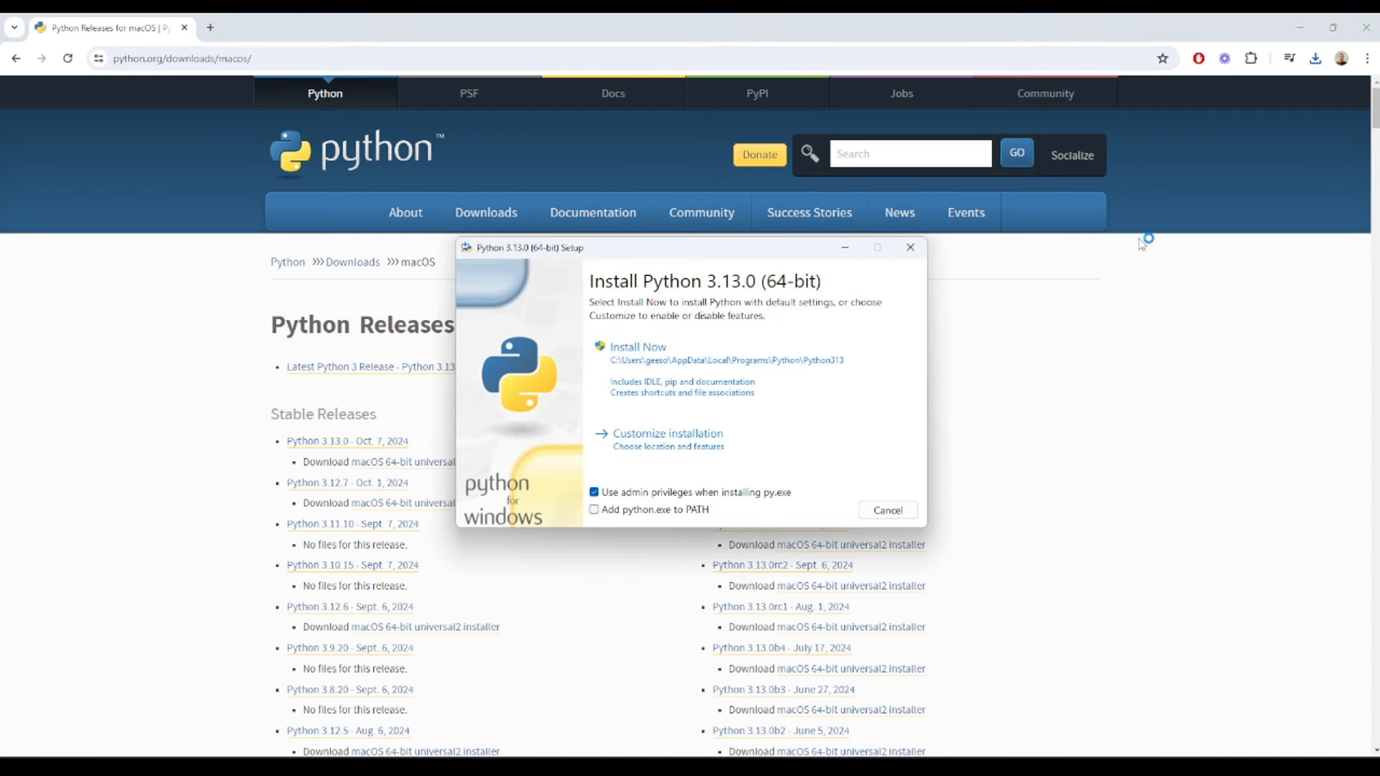
mouse_move(681, 512)
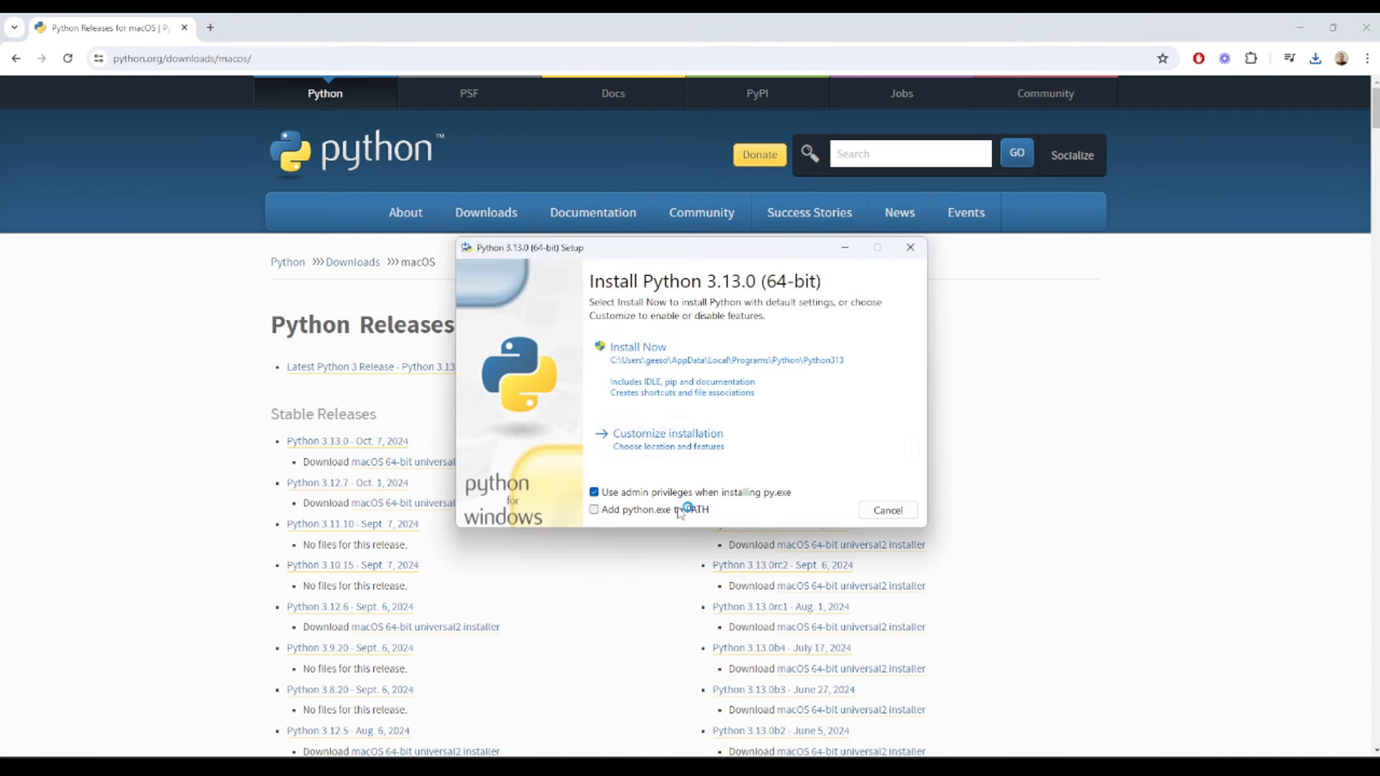
Enable 'Add python.exe to PATH' in the Python 3.13.0 setup.
left_click(594, 508)
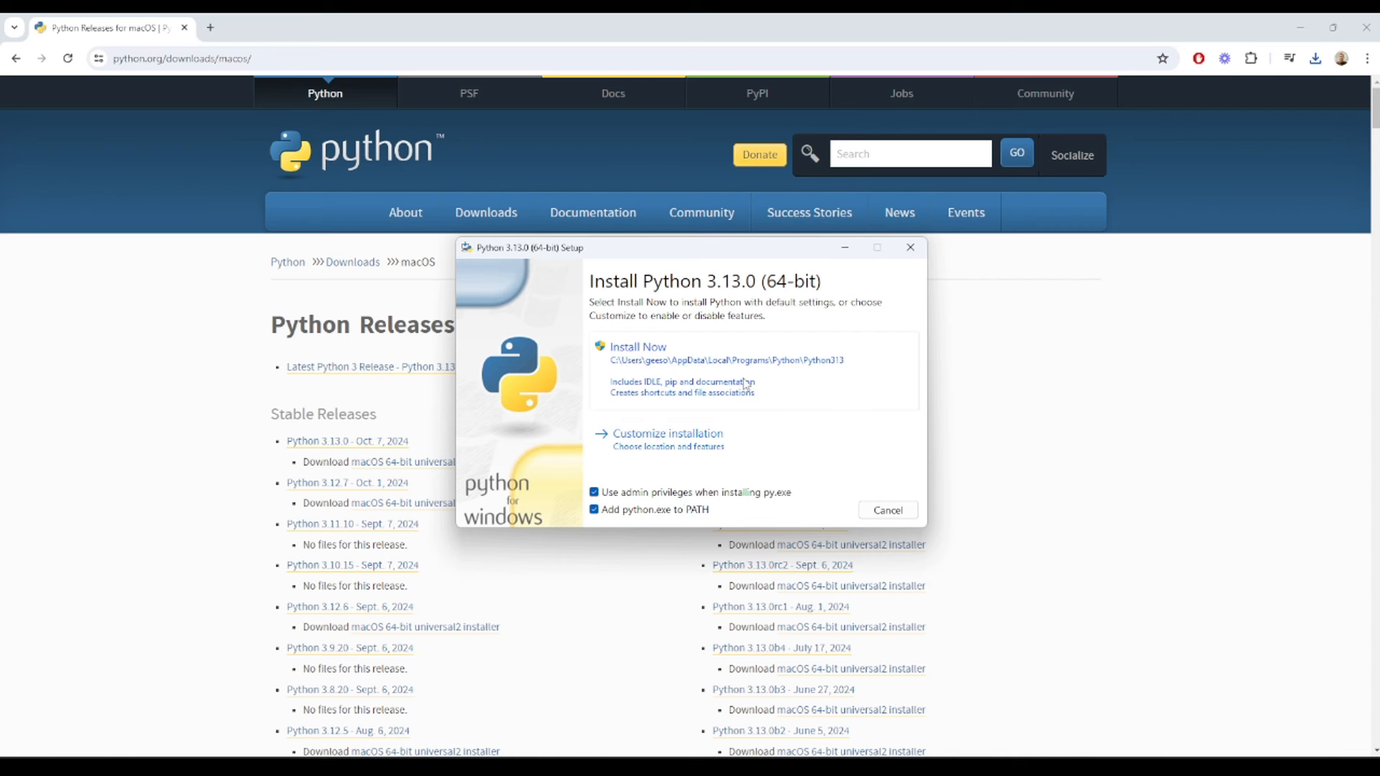
mouse_move(802, 372)
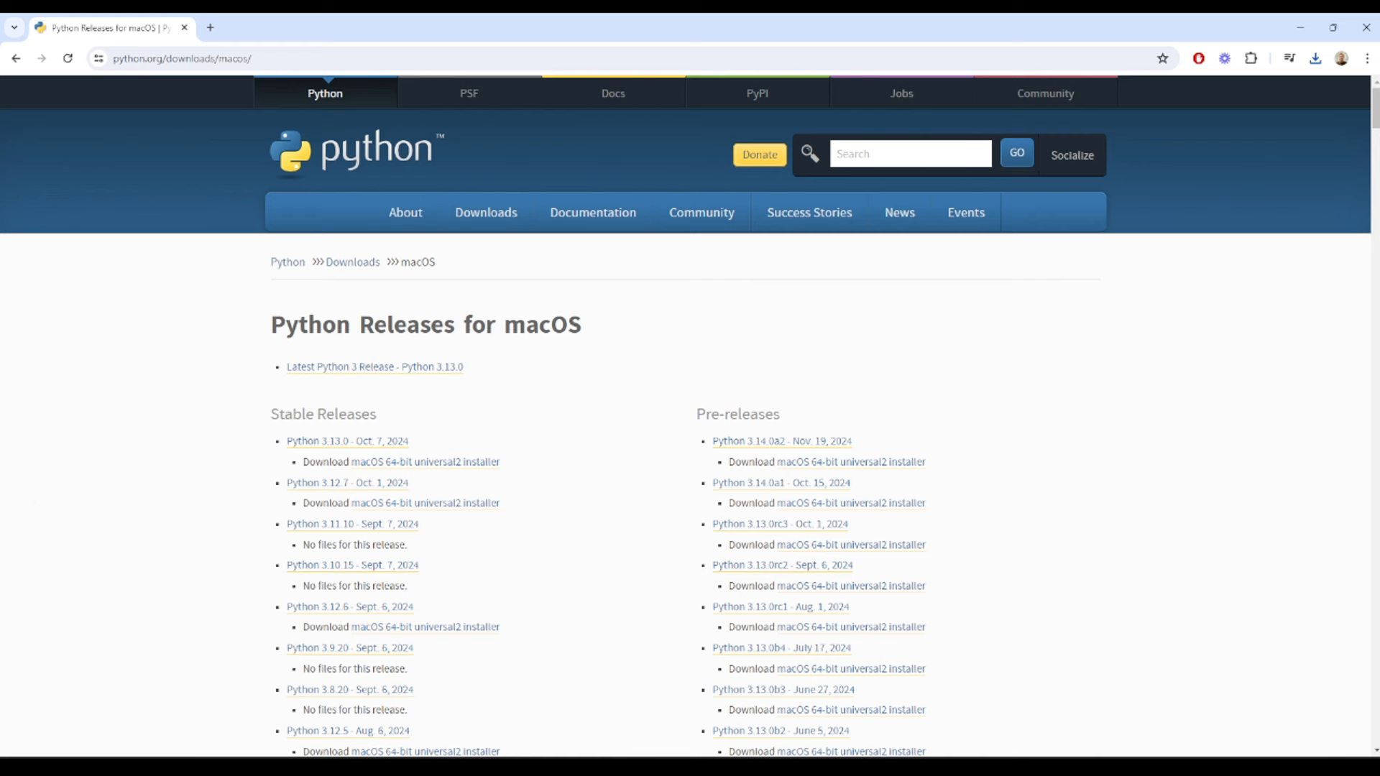
mouse_move(542, 465)
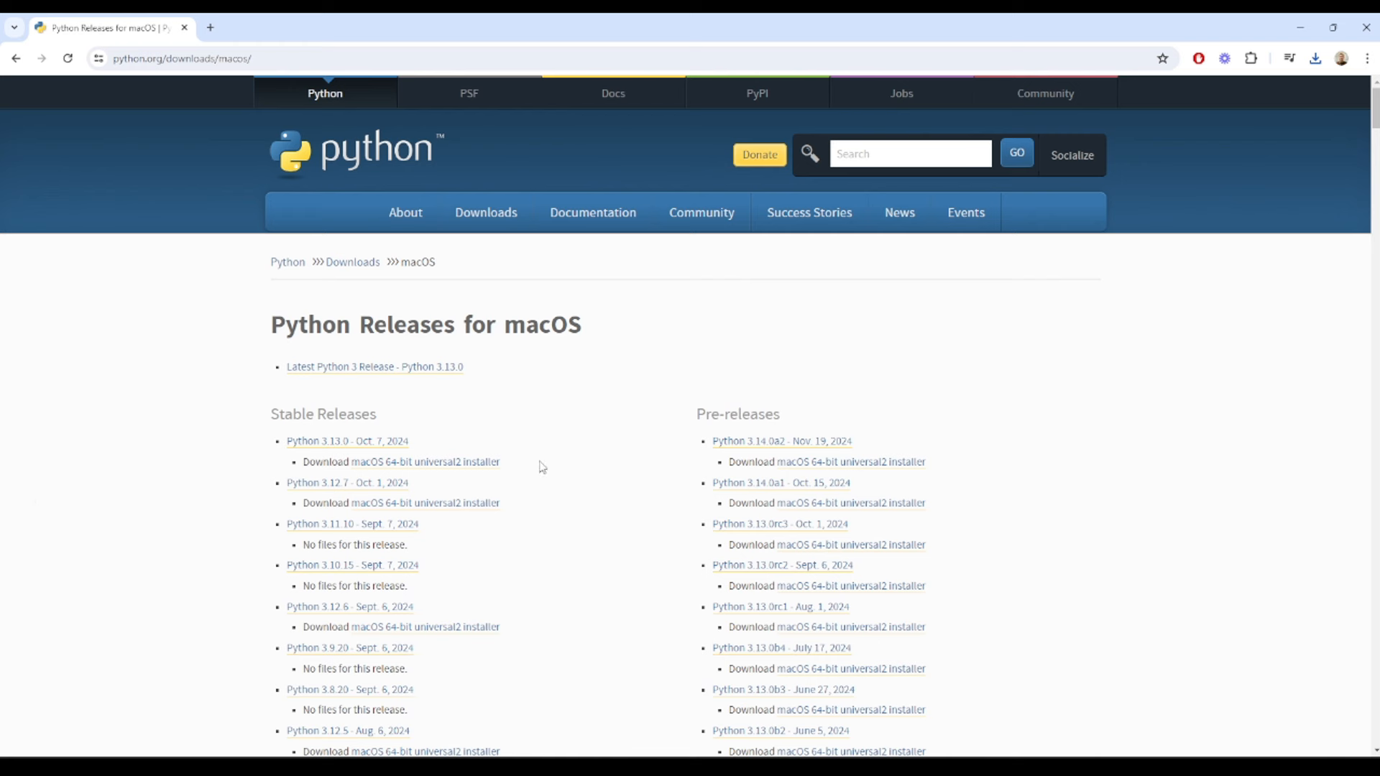
mouse_move(517, 749)
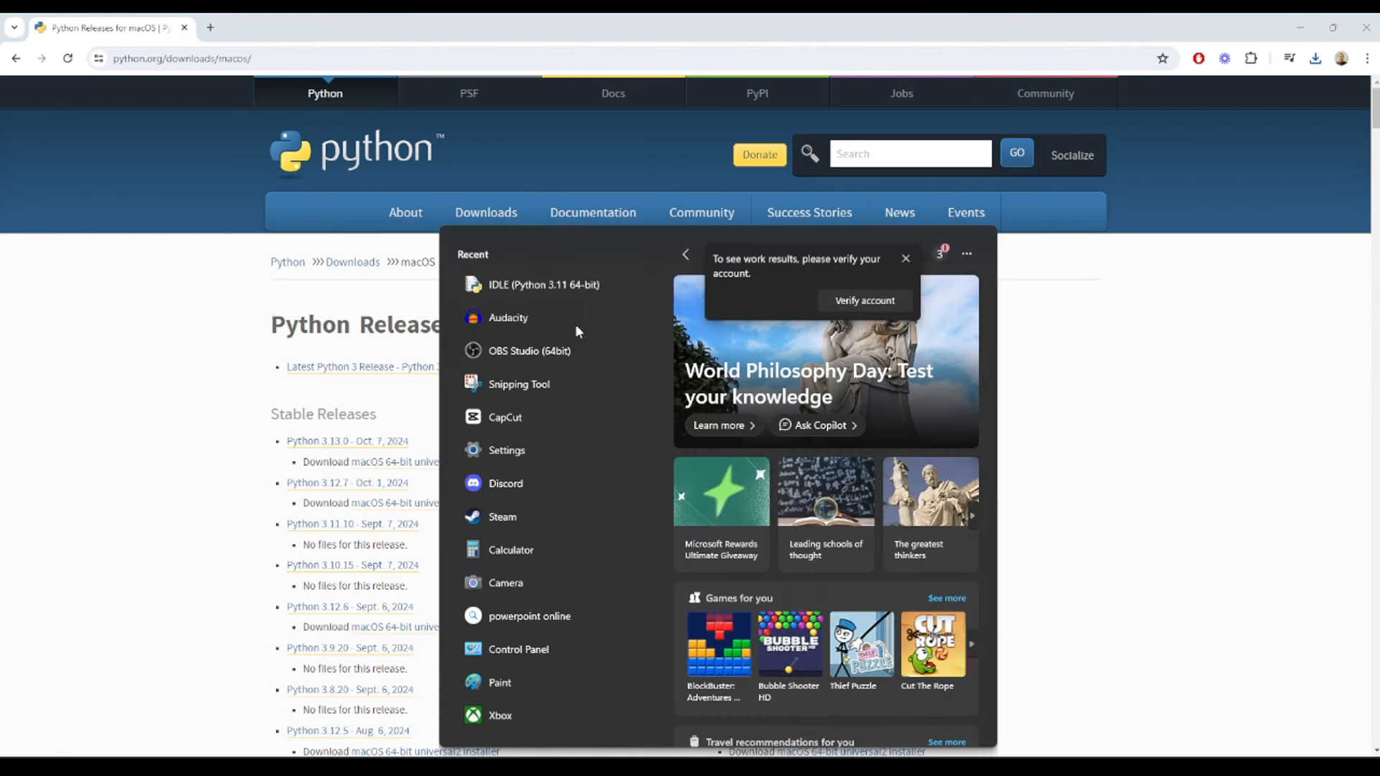
Start a new IDLE script and write print("Hello World").
left_click(543, 284)
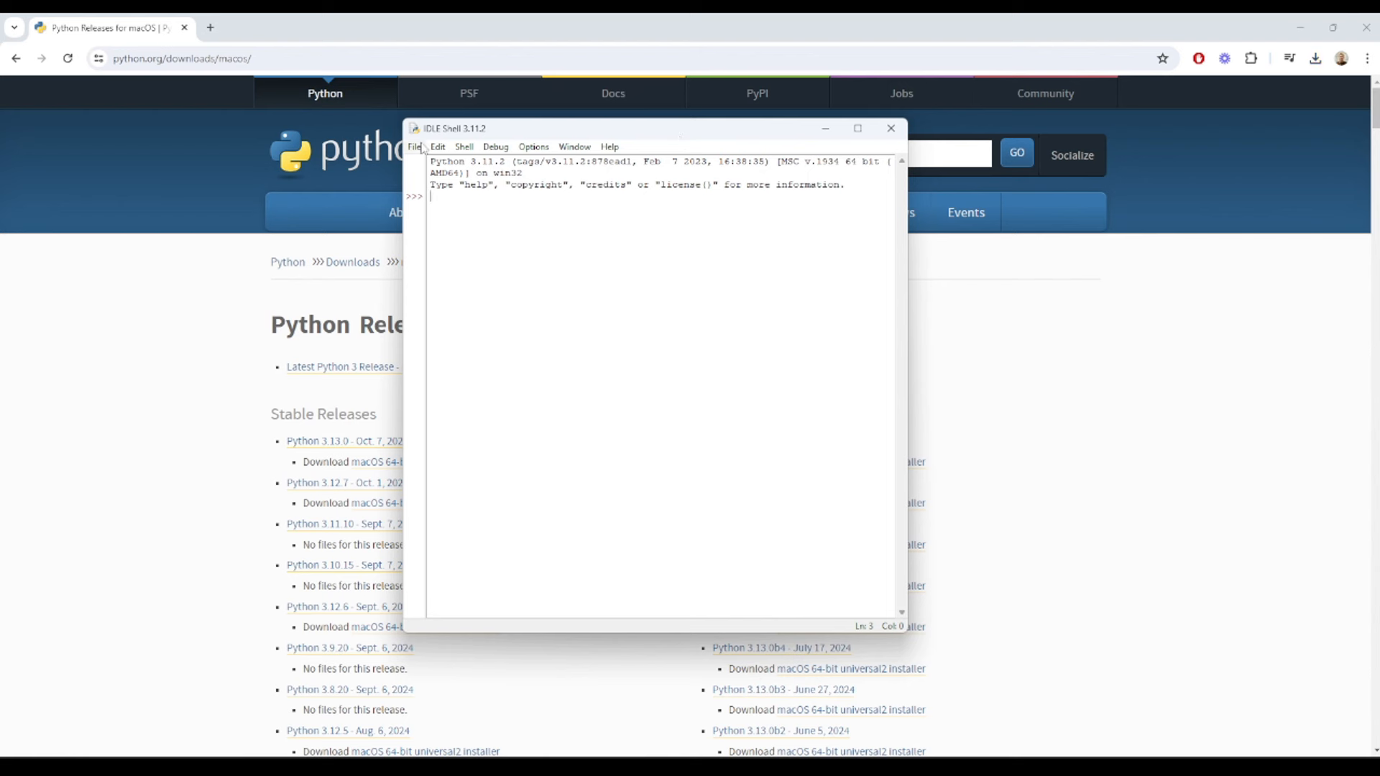
left_click(414, 146)
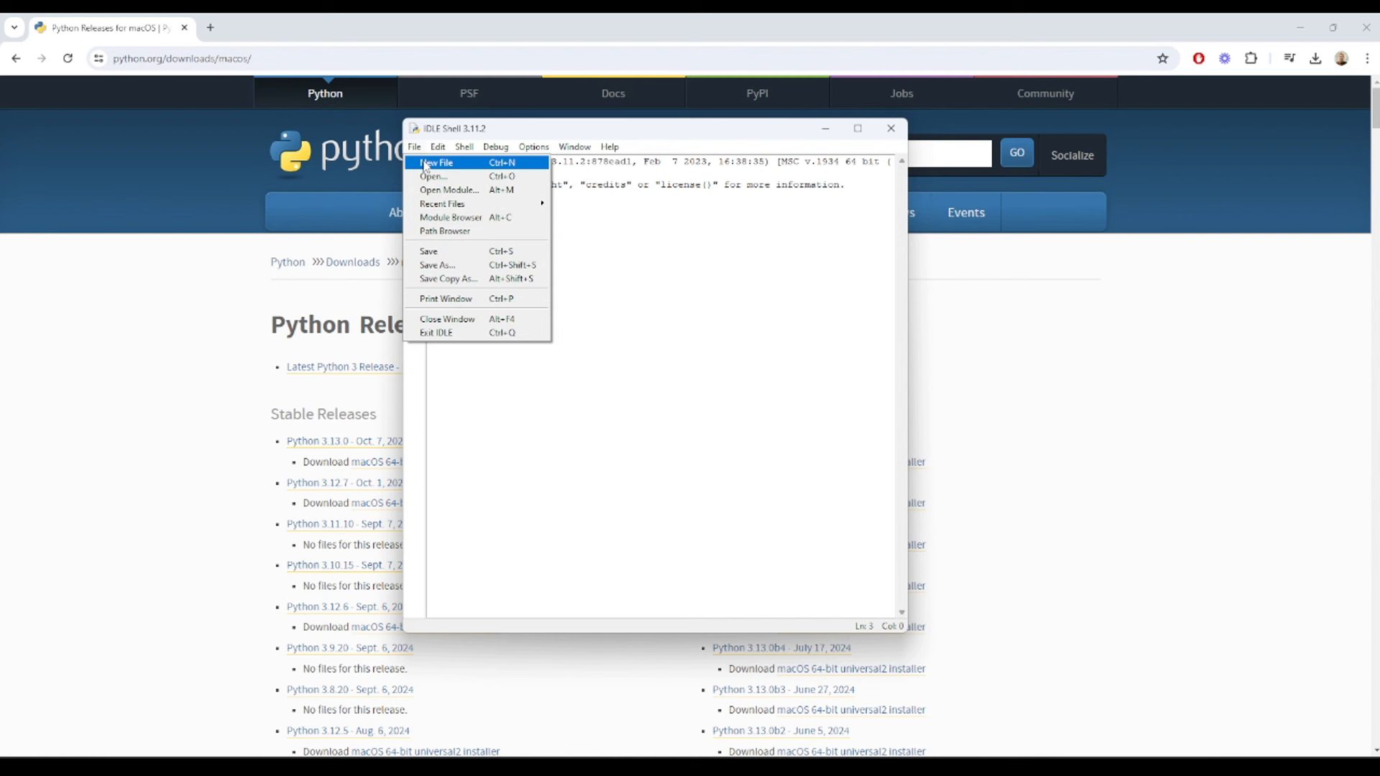
left_click(437, 162)
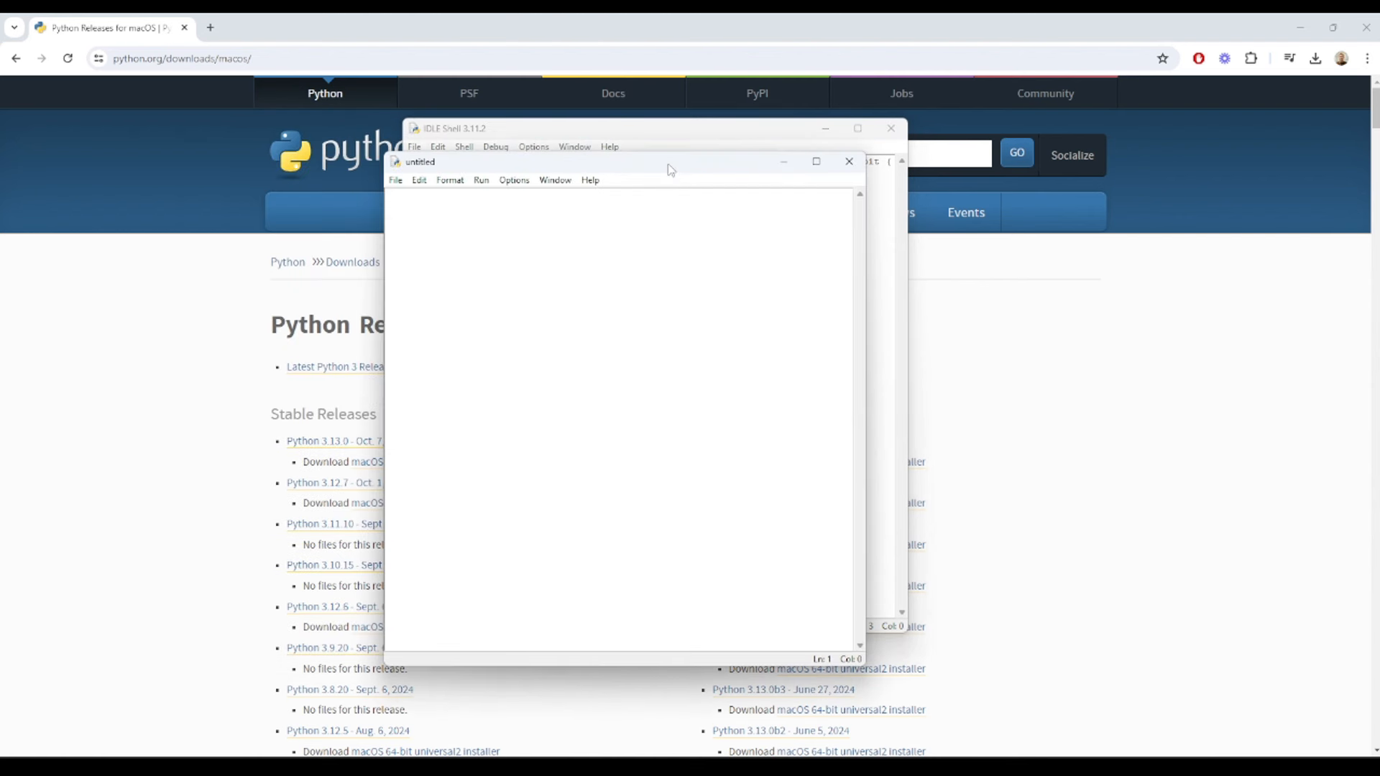
type("print(\"Hello Wor")
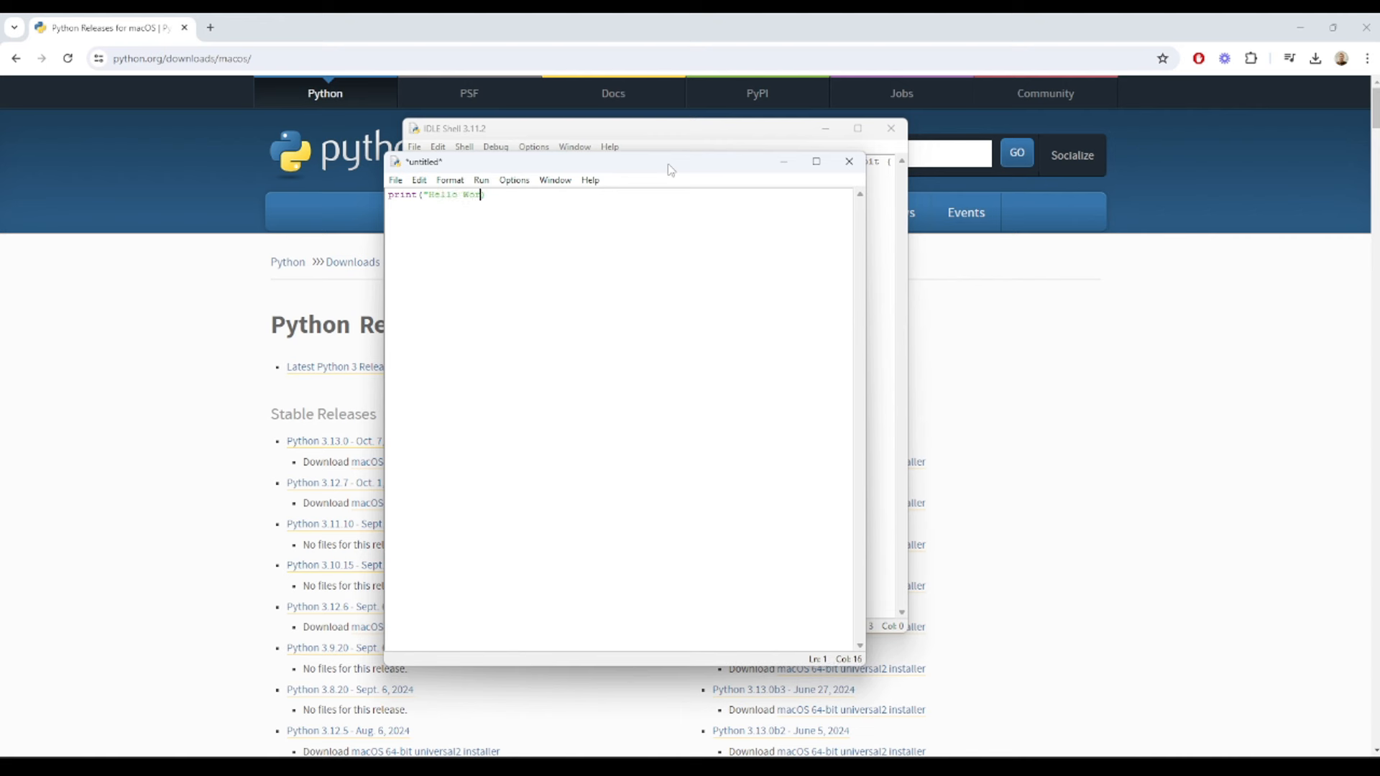
type("ld\")")
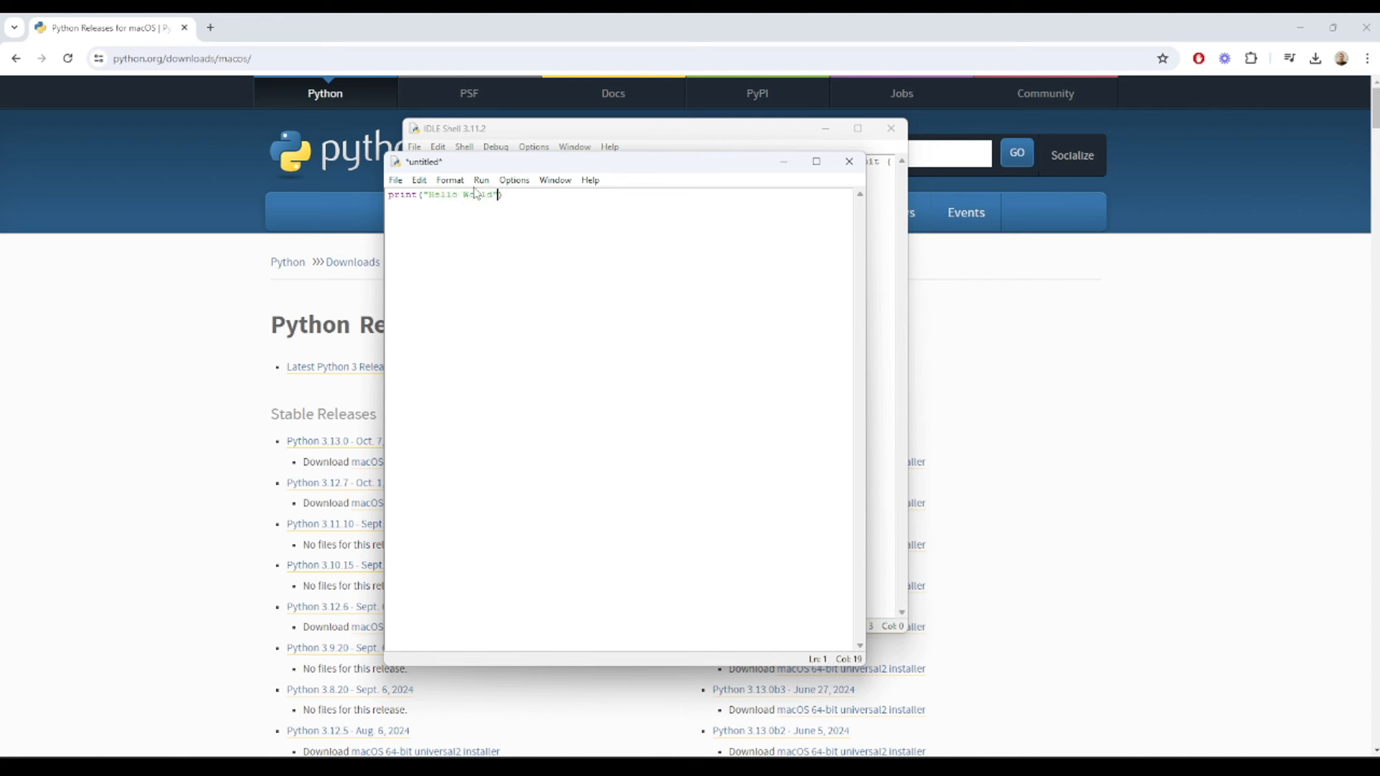
Run the script to print Hello World, then close the shell and editor windows.
left_click(515, 180)
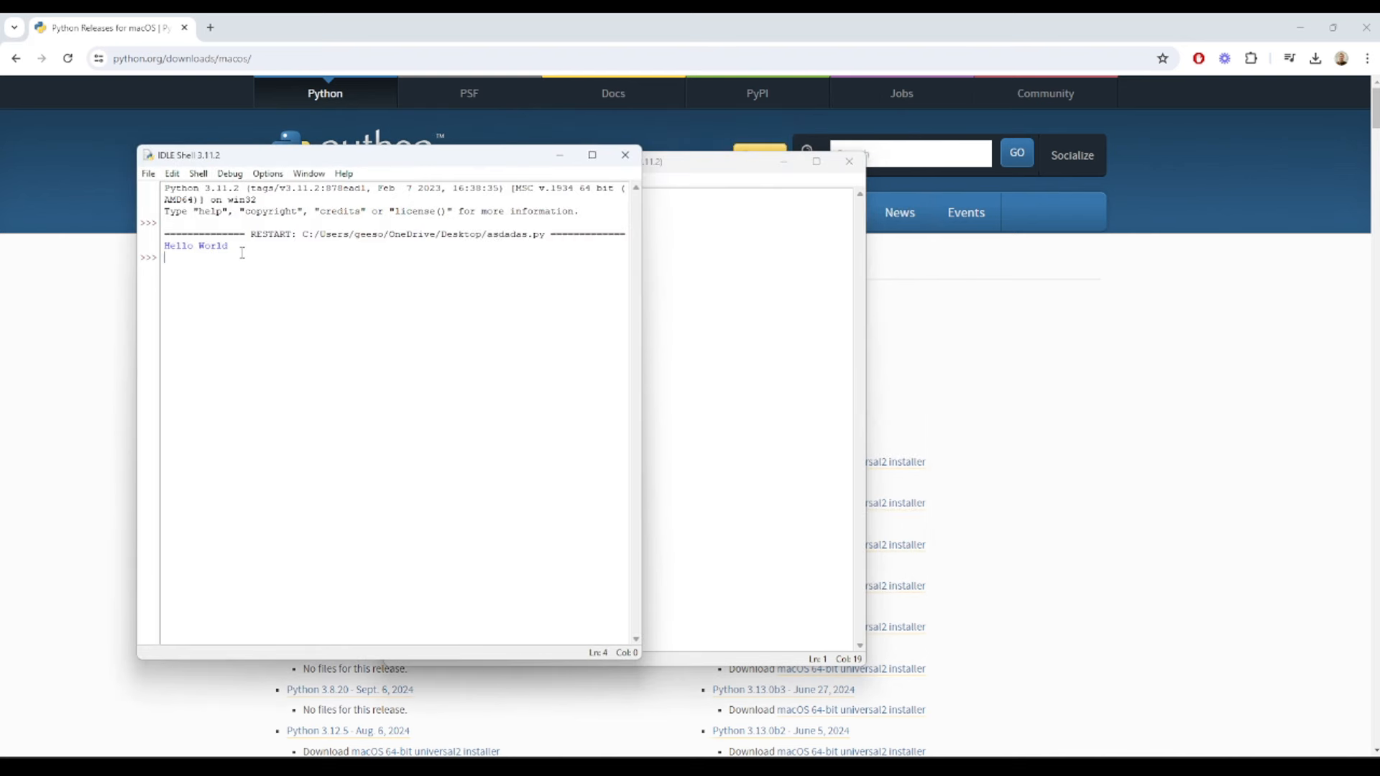
left_click(655, 161)
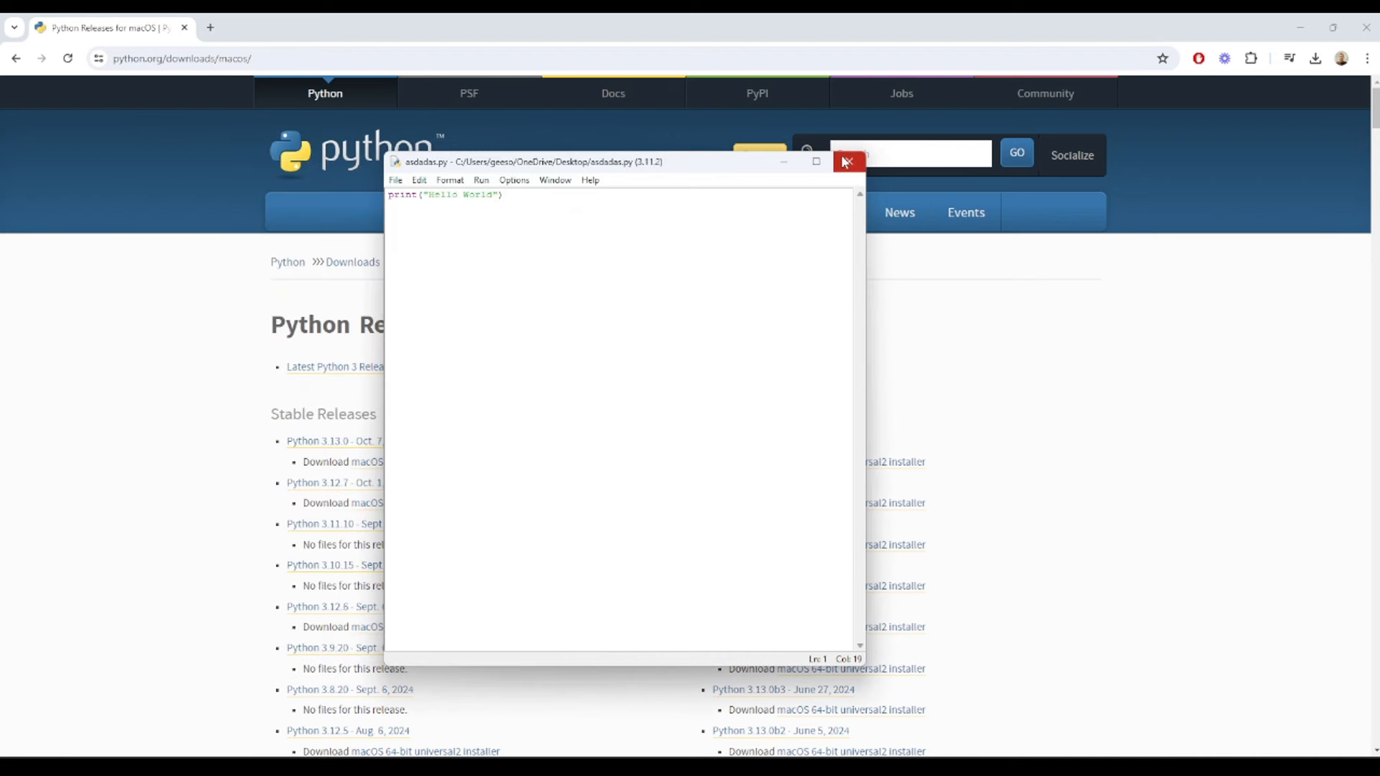
left_click(847, 161)
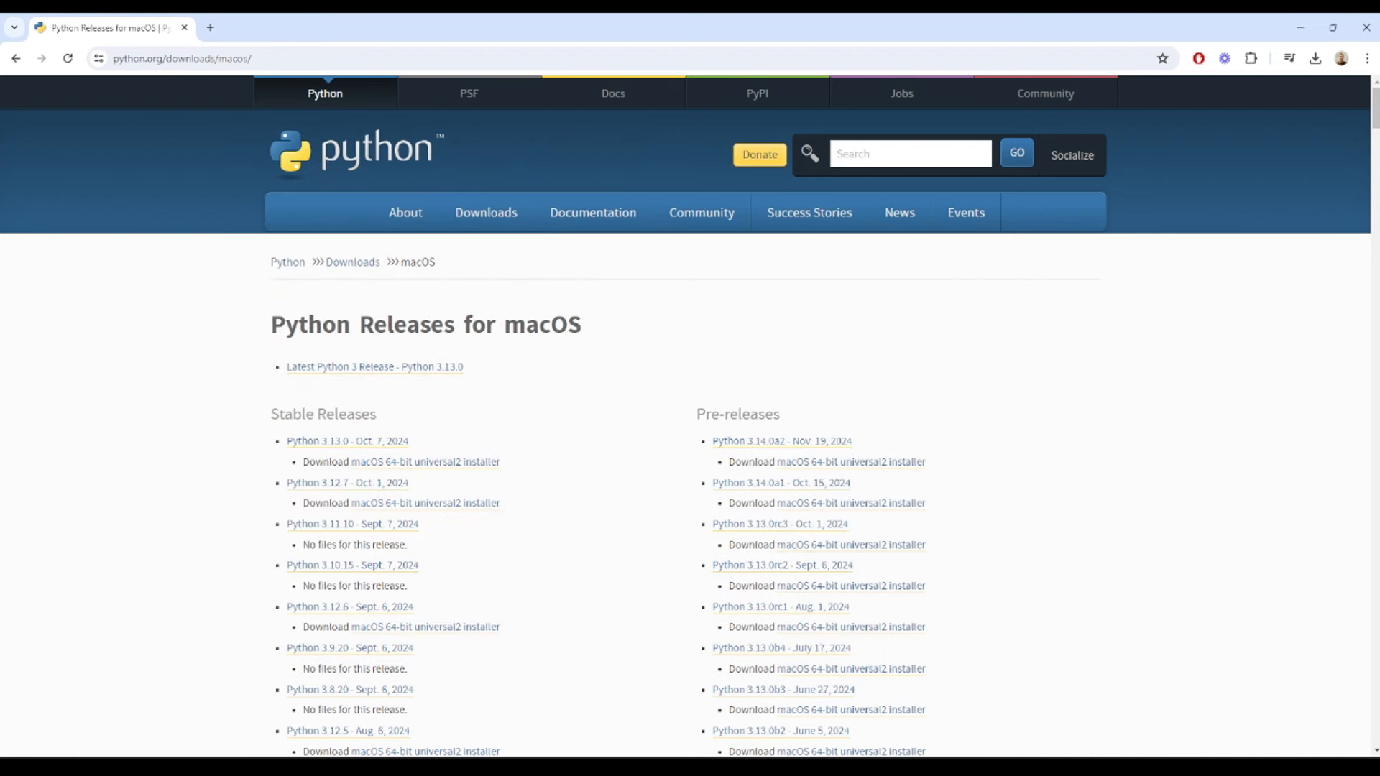
mouse_move(137, 427)
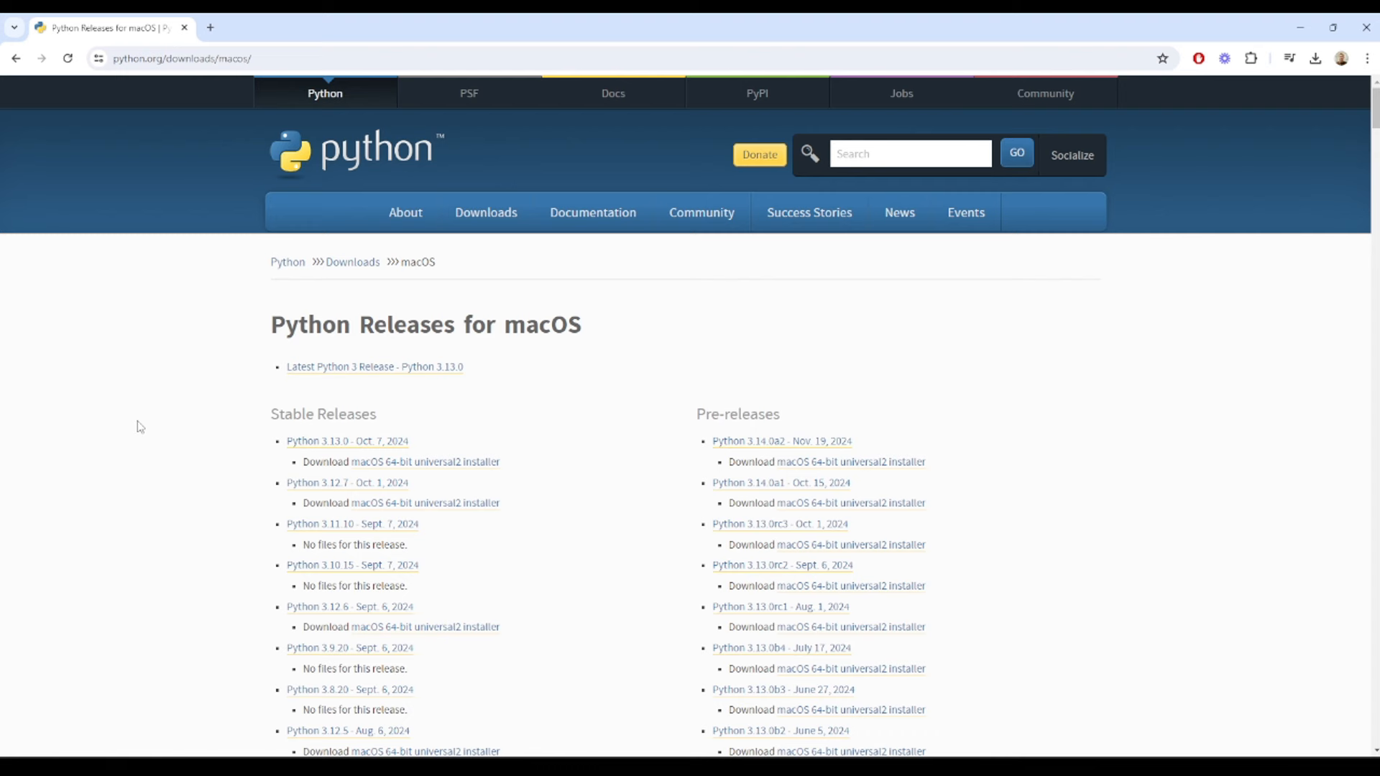
scroll("down", 3)
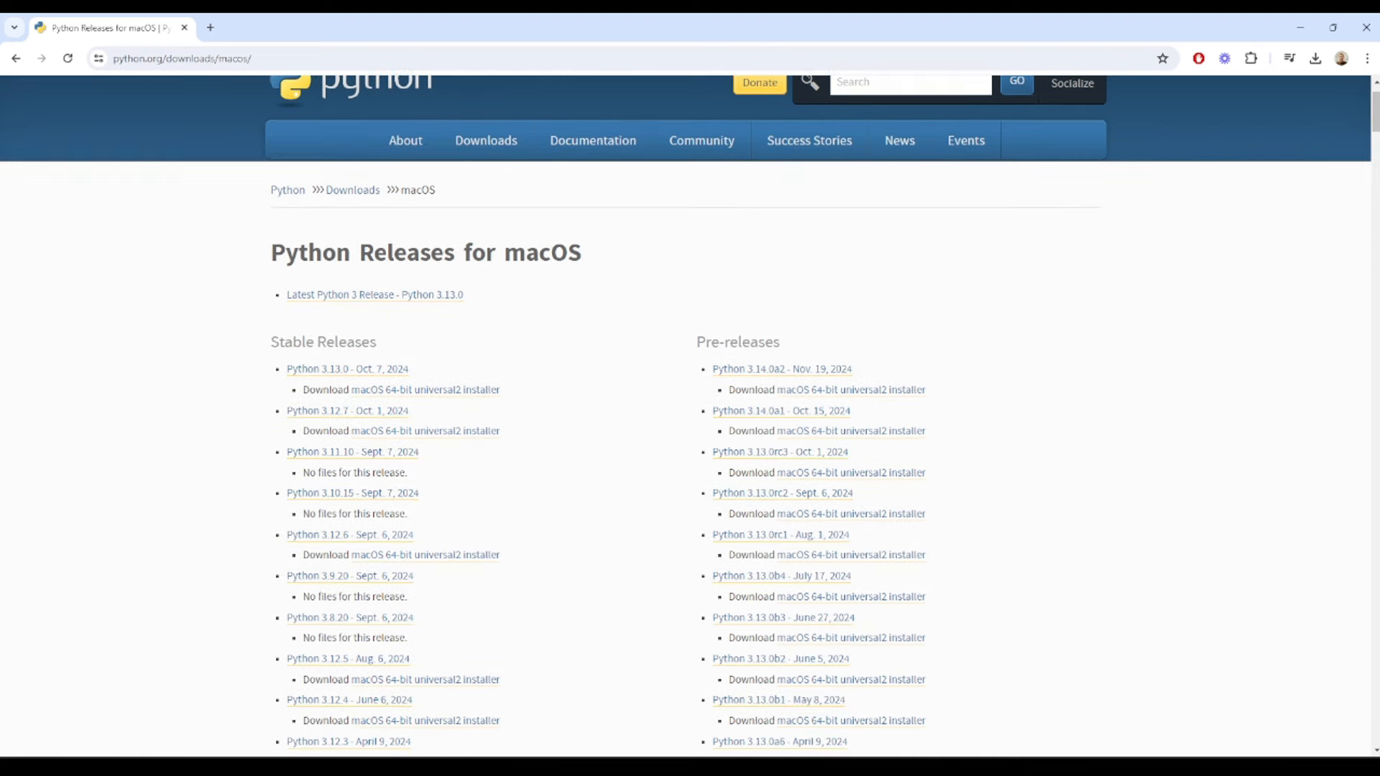
left_click(182, 57)
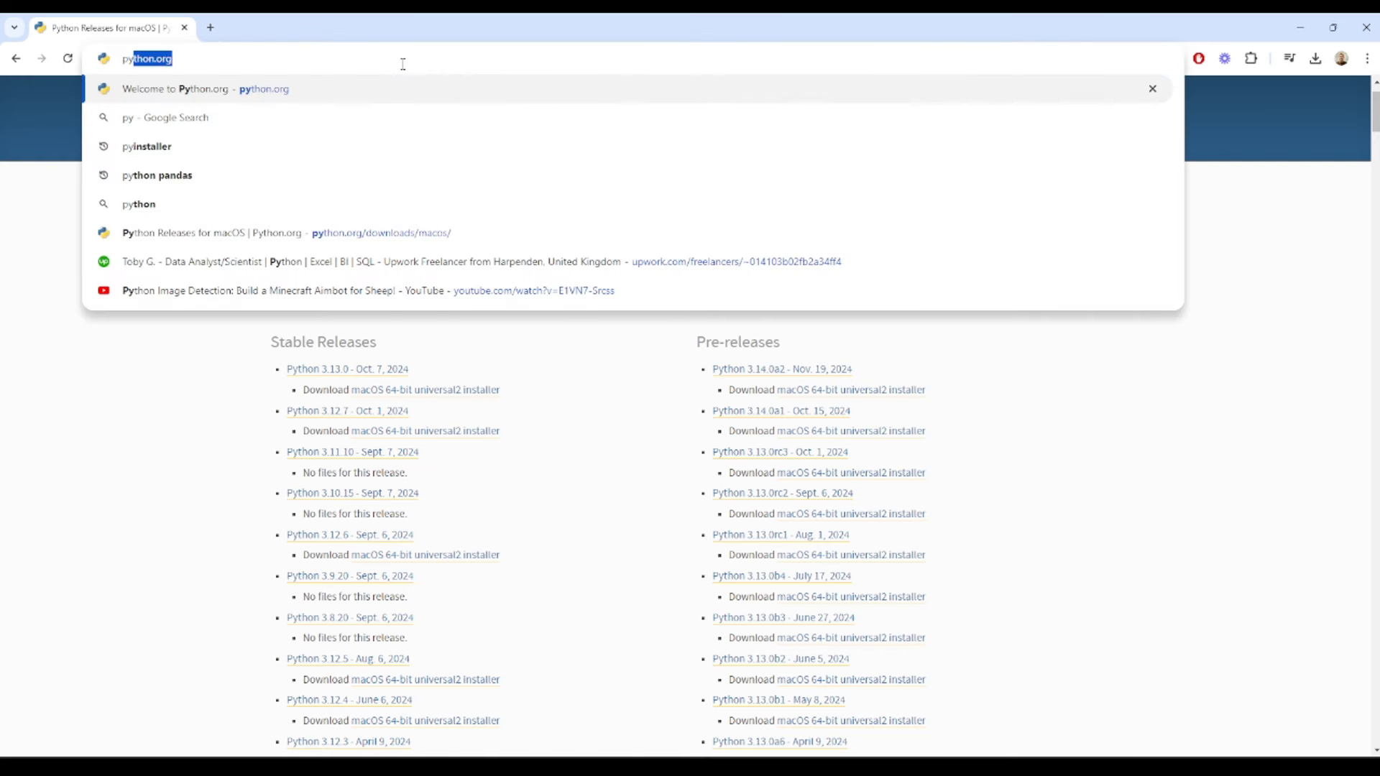
Search for pycharm and reach the JetBrains PyCharm product page, dismissing the cookie notice.
type("pycharm")
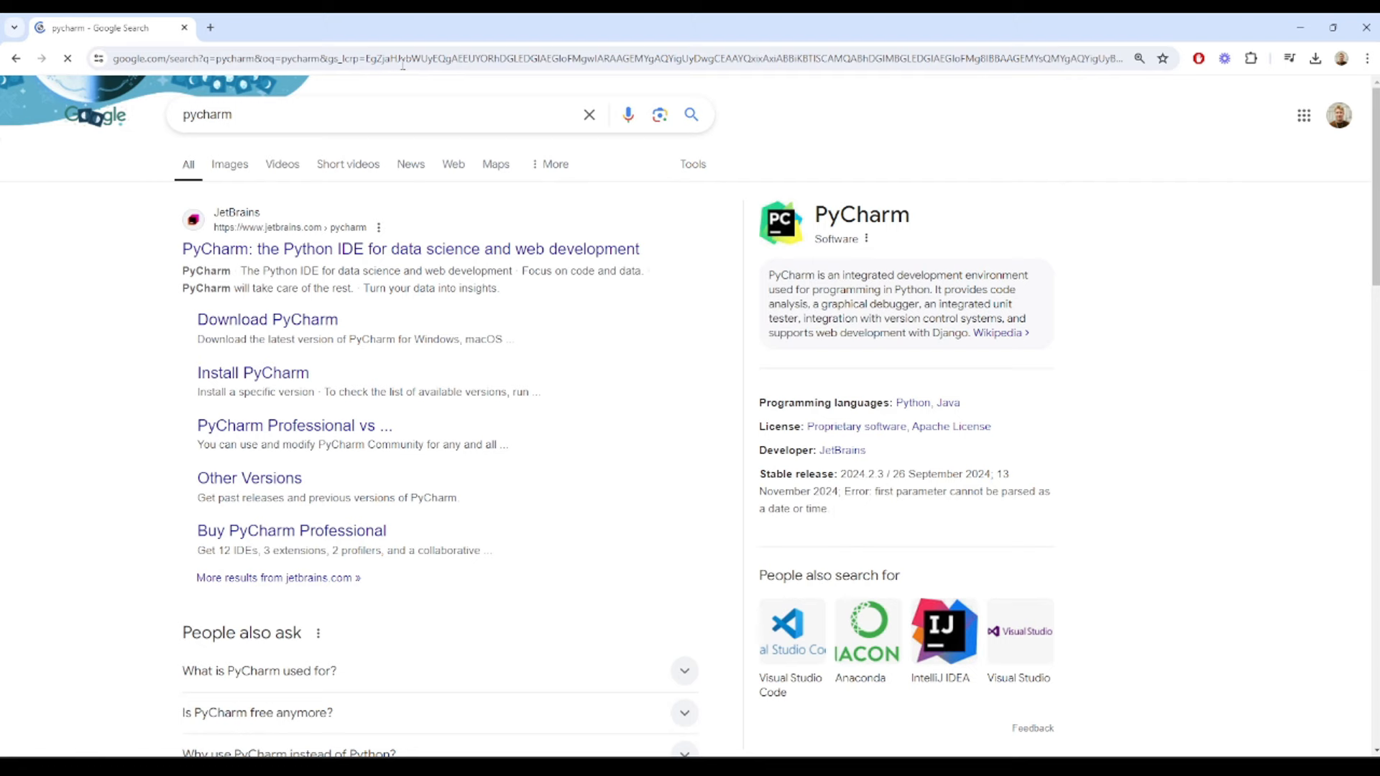
left_click(410, 248)
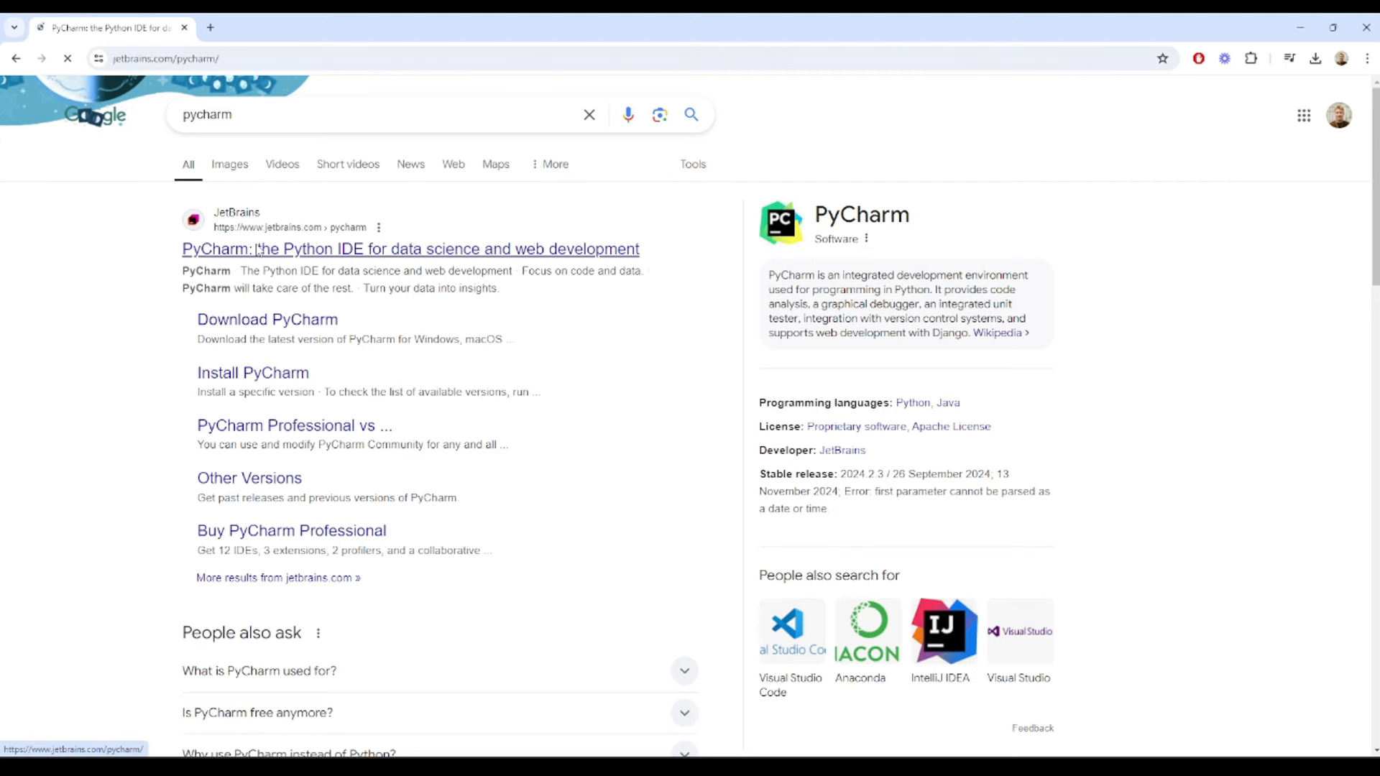
left_click(410, 248)
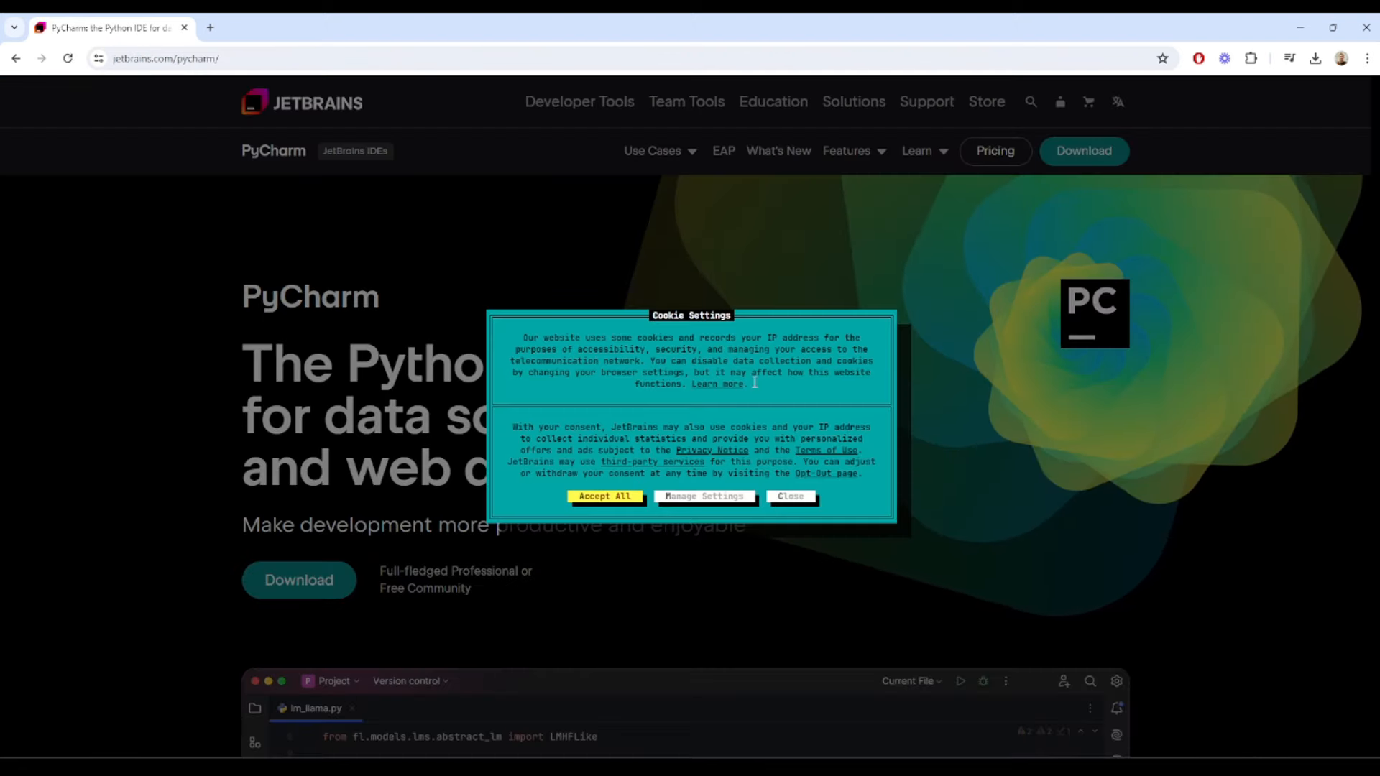
left_click(602, 496)
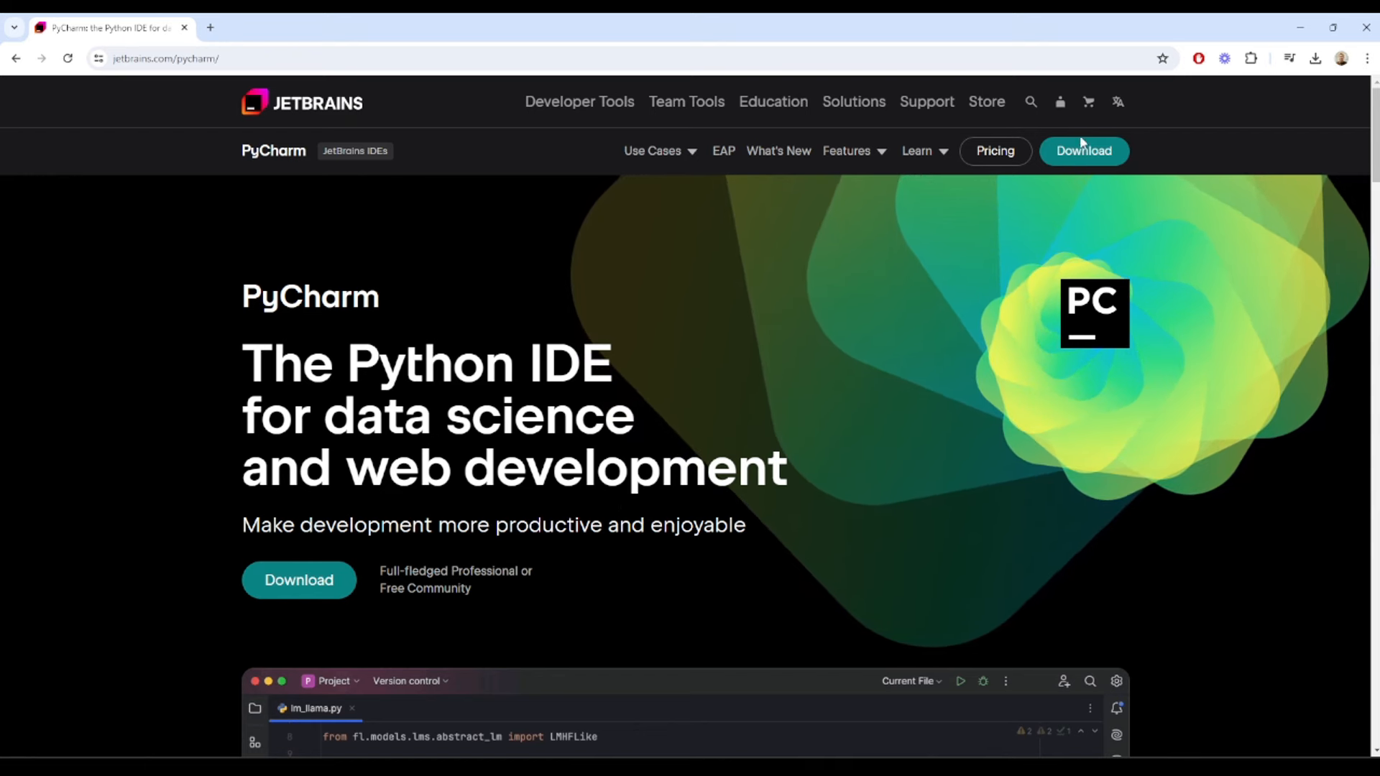
Start the PyCharm Community Edition .exe download from the download page.
left_click(1083, 151)
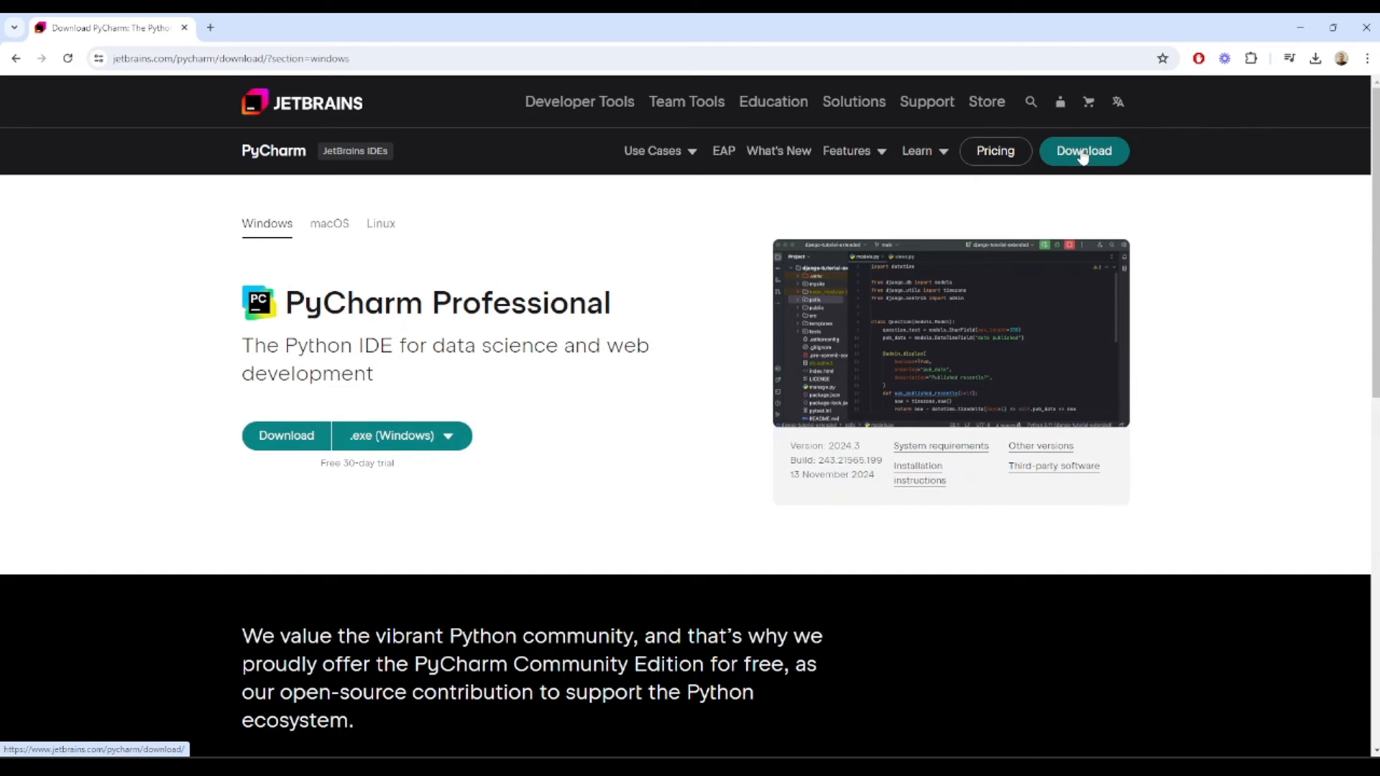
scroll("down", 3)
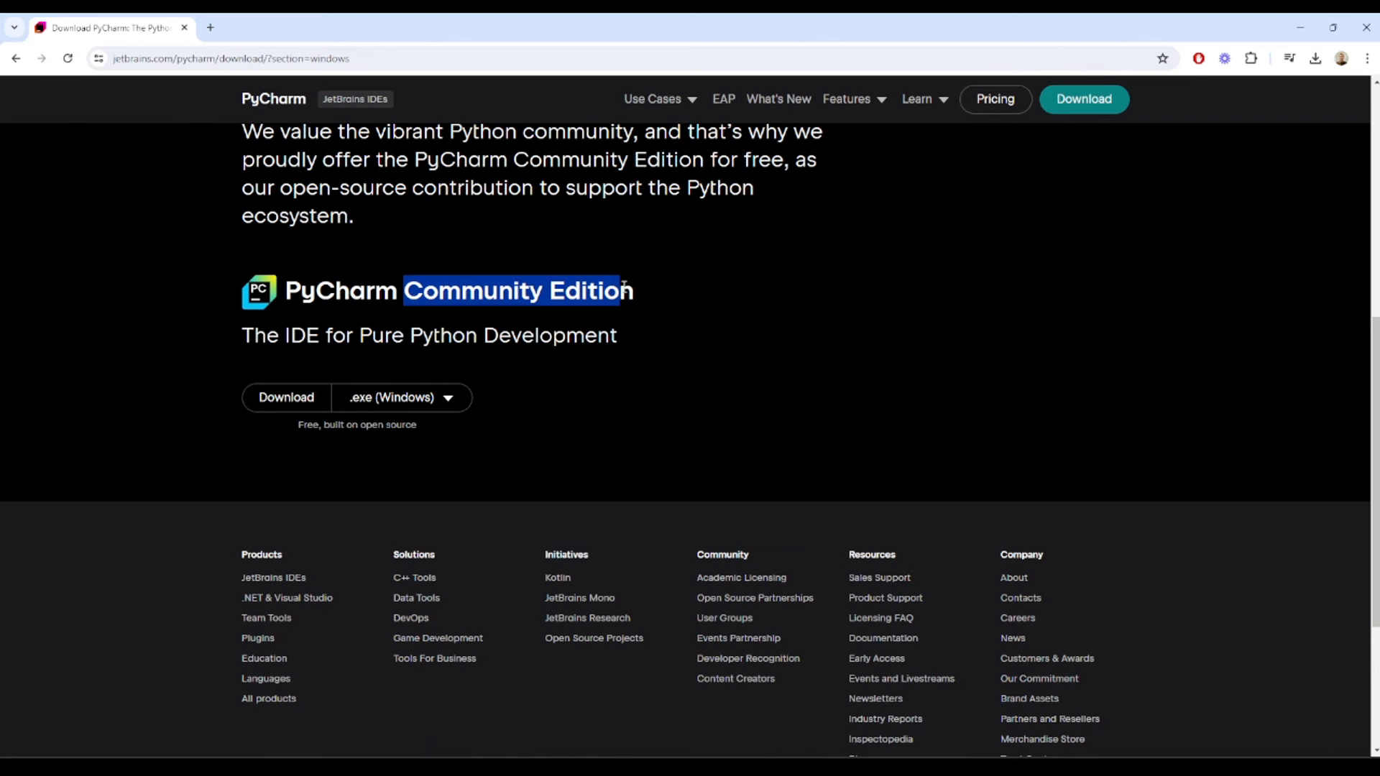
left_click(286, 396)
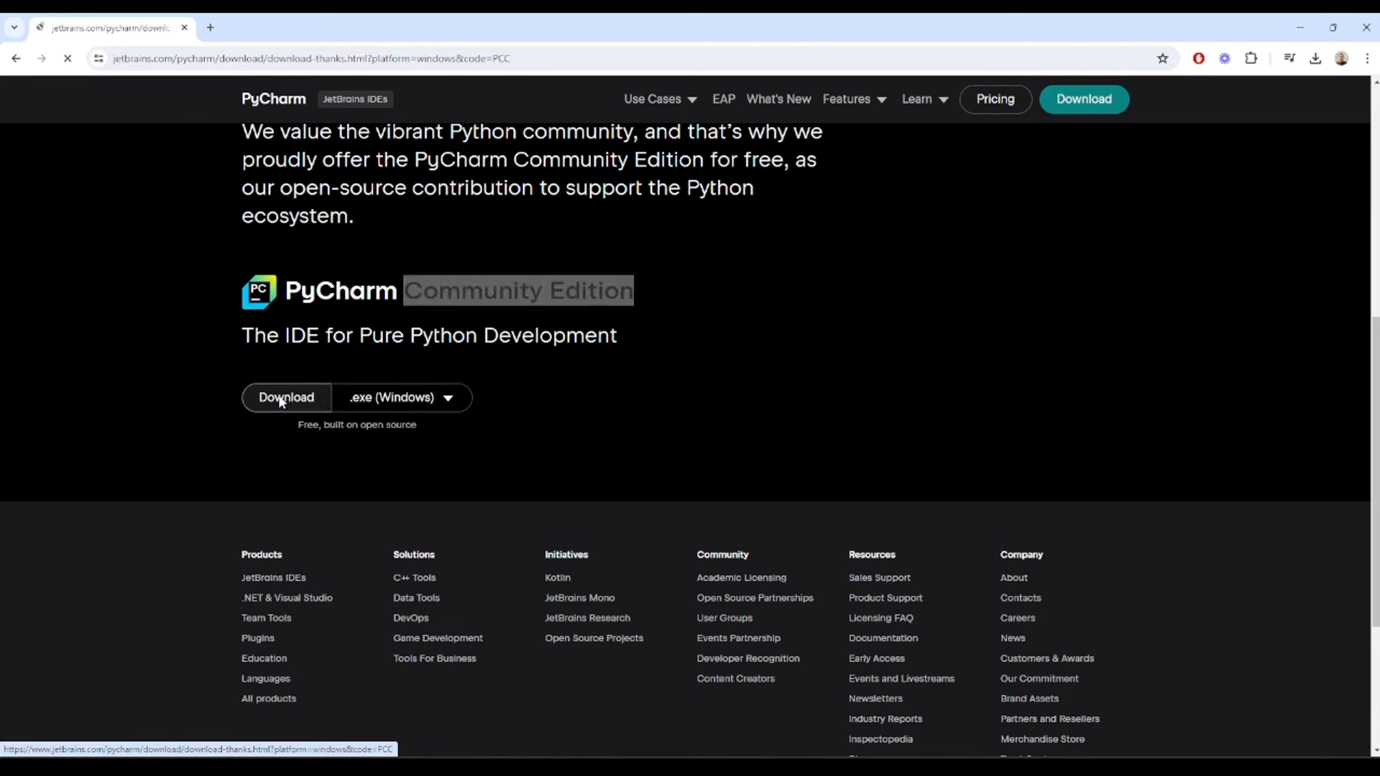
left_click(285, 397)
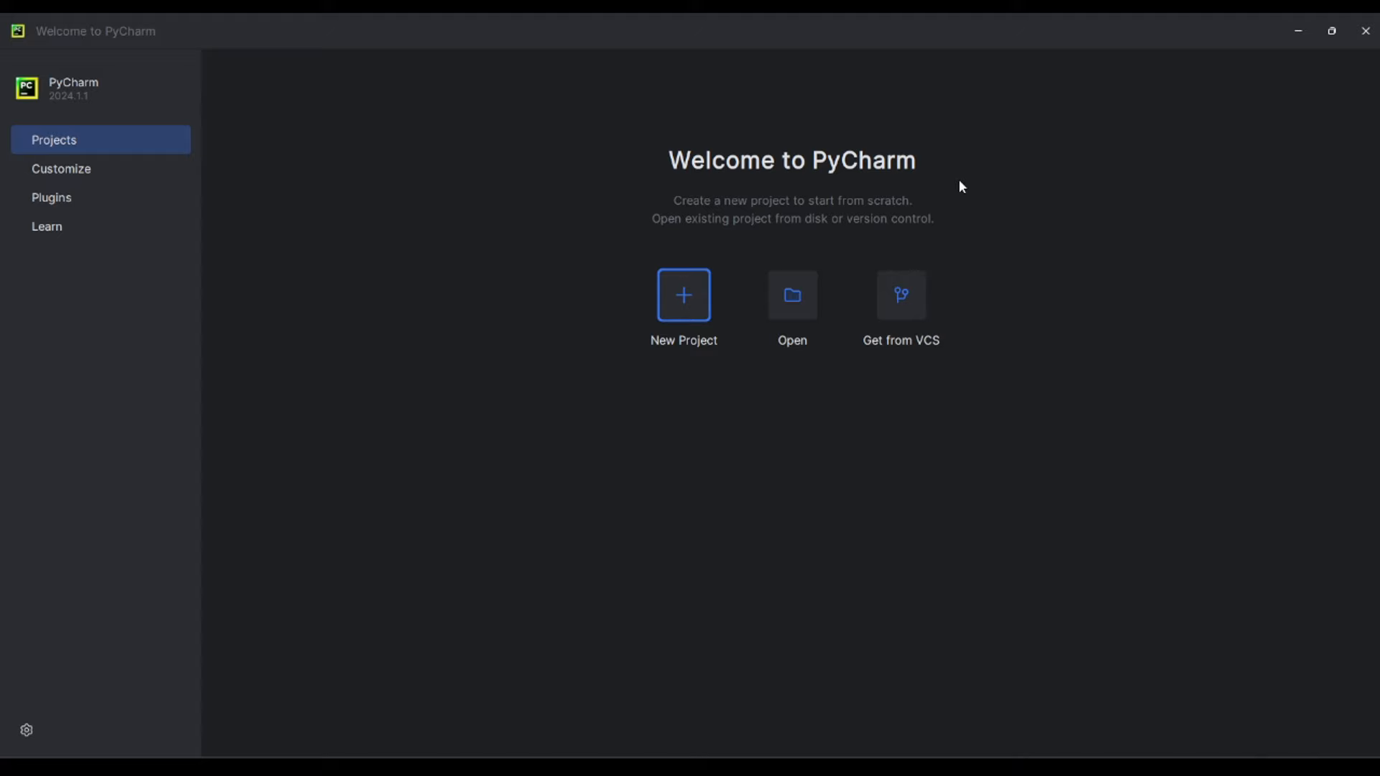
mouse_move(643, 246)
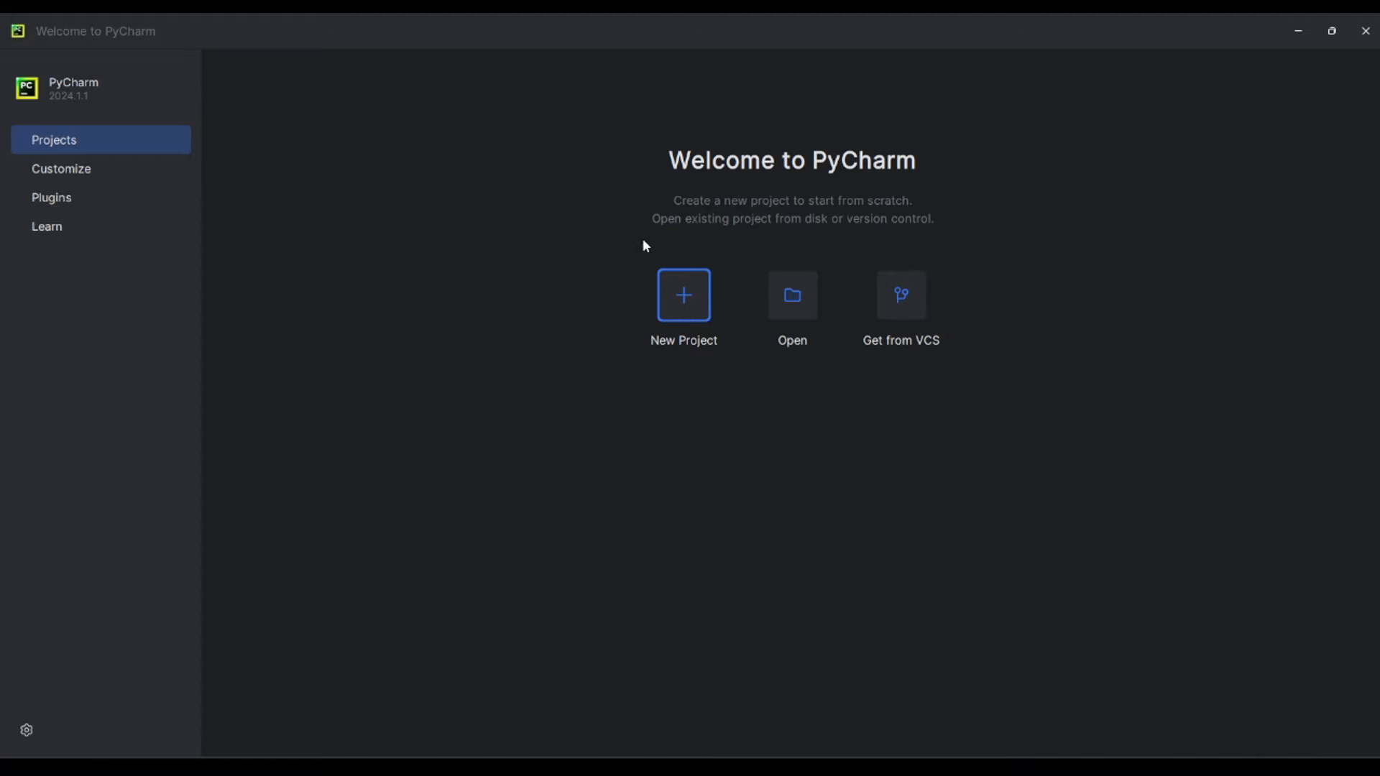
Create a new Pure Python project named tutorial with its own venv.
left_click(683, 294)
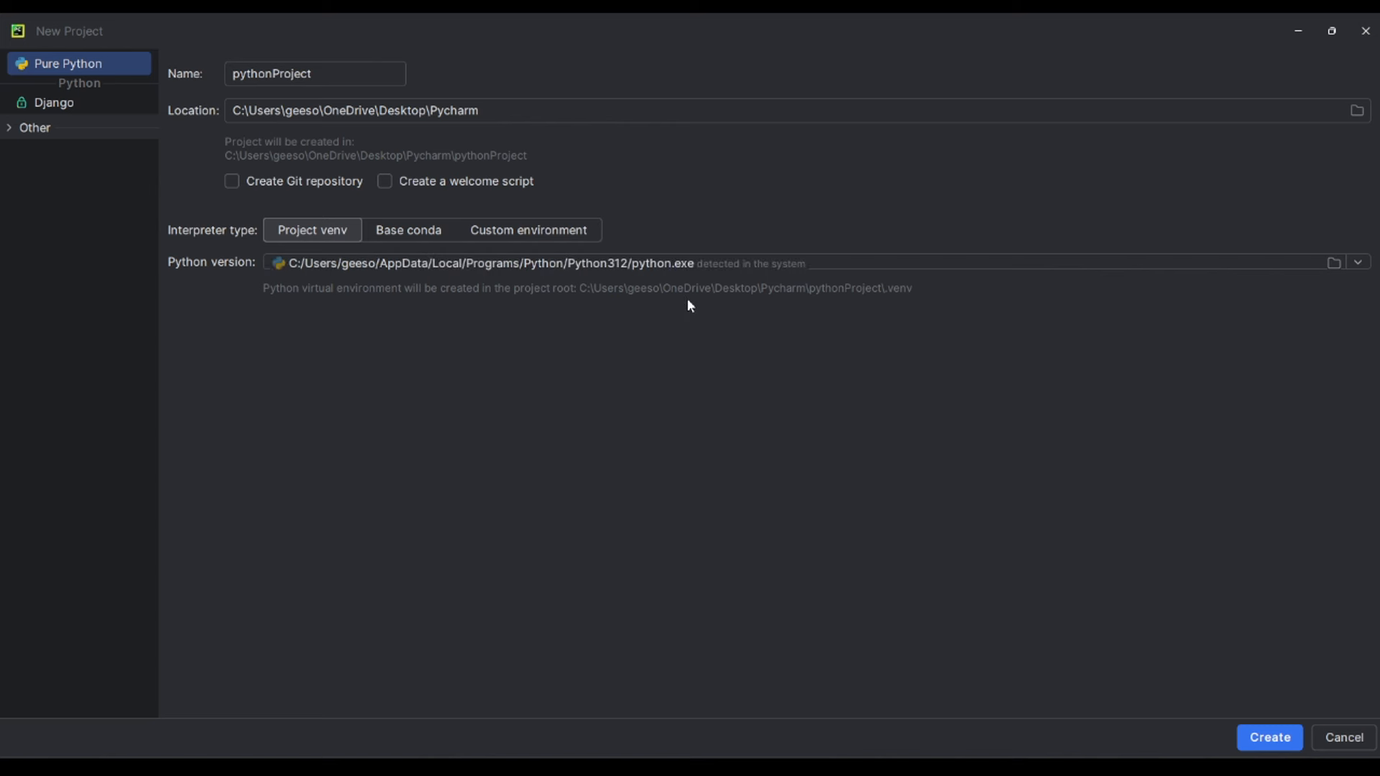
mouse_move(567, 312)
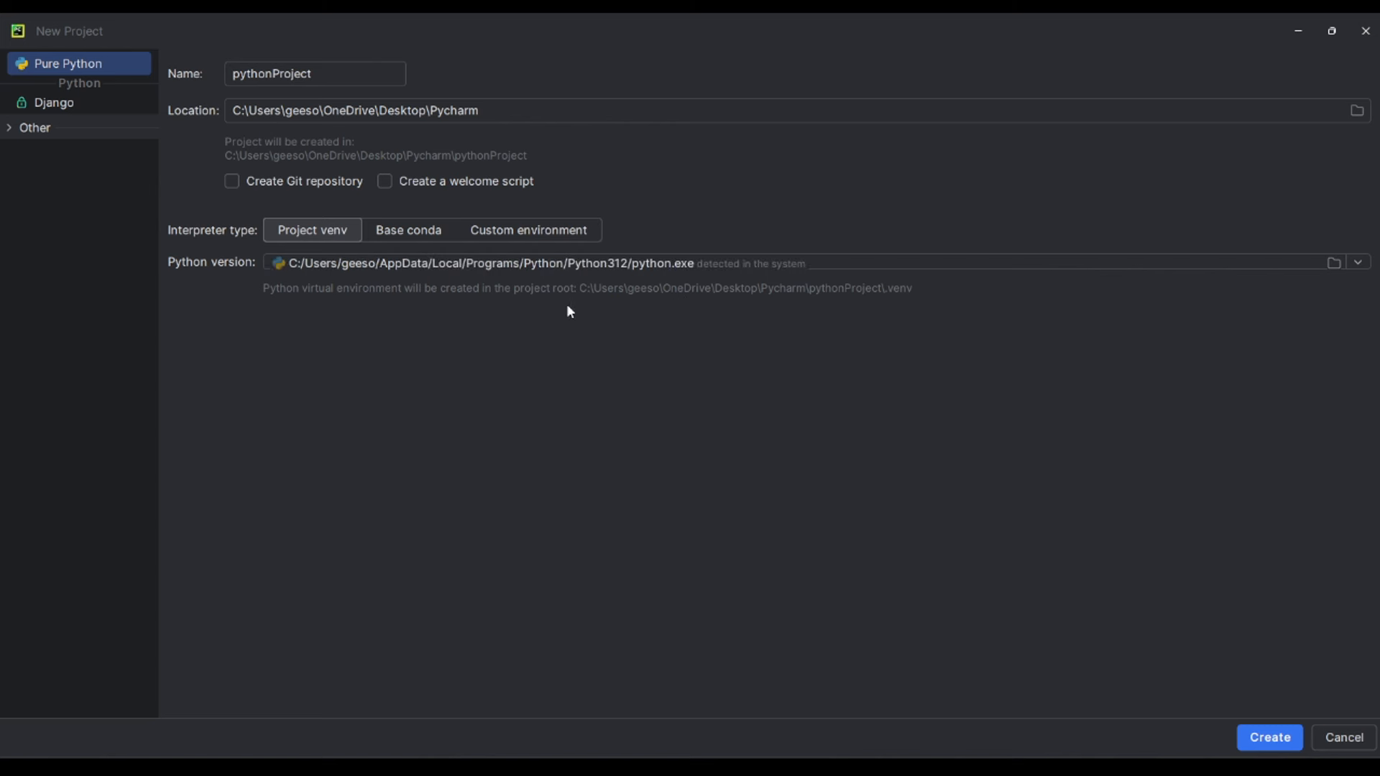
left_click(493, 111)
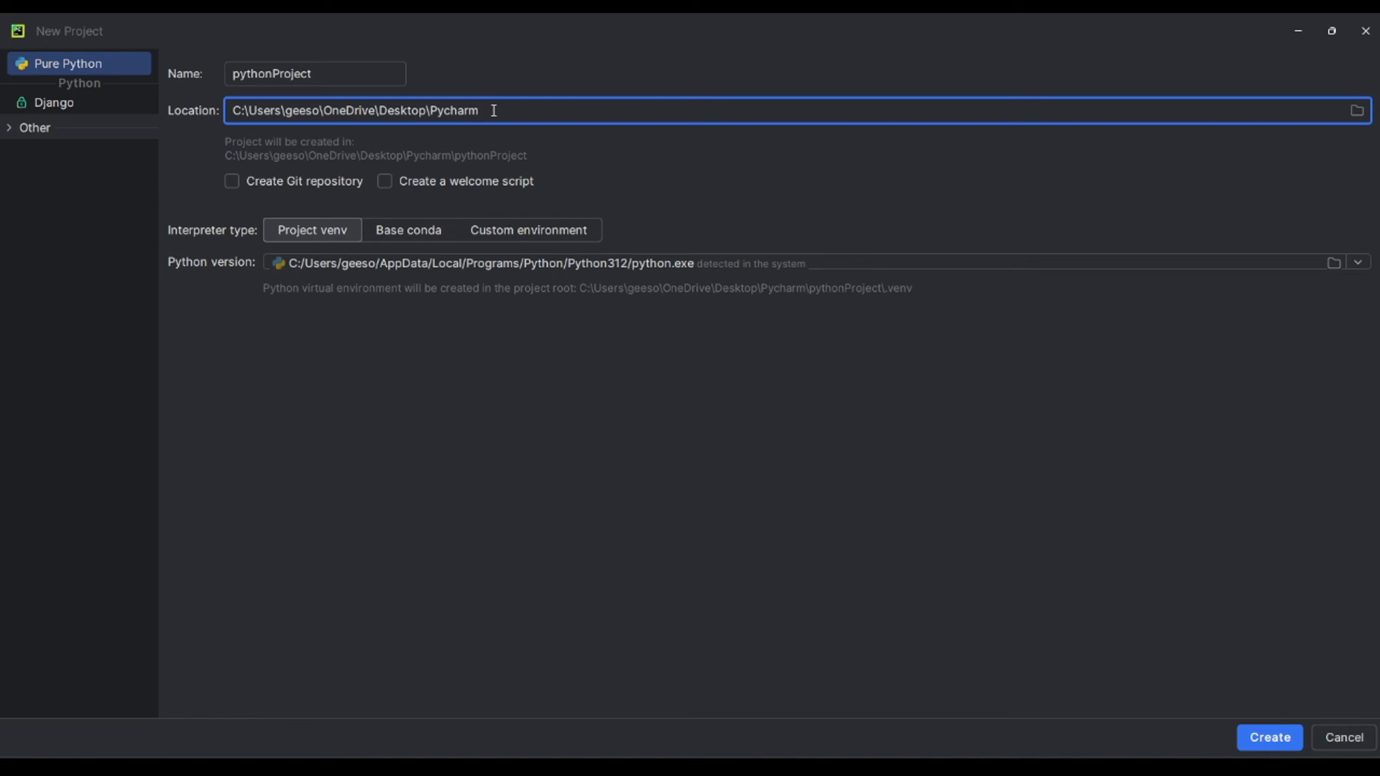
left_click(315, 74)
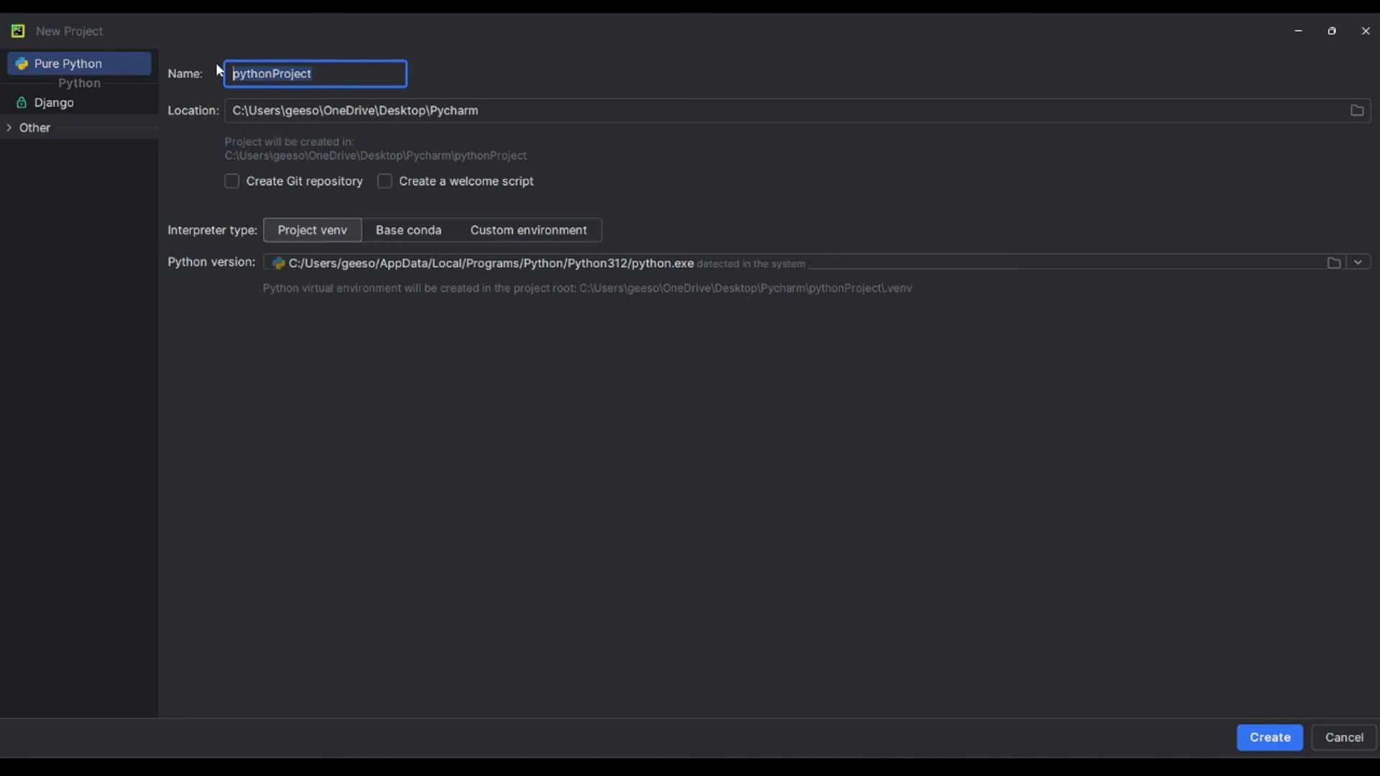
type("tutorial")
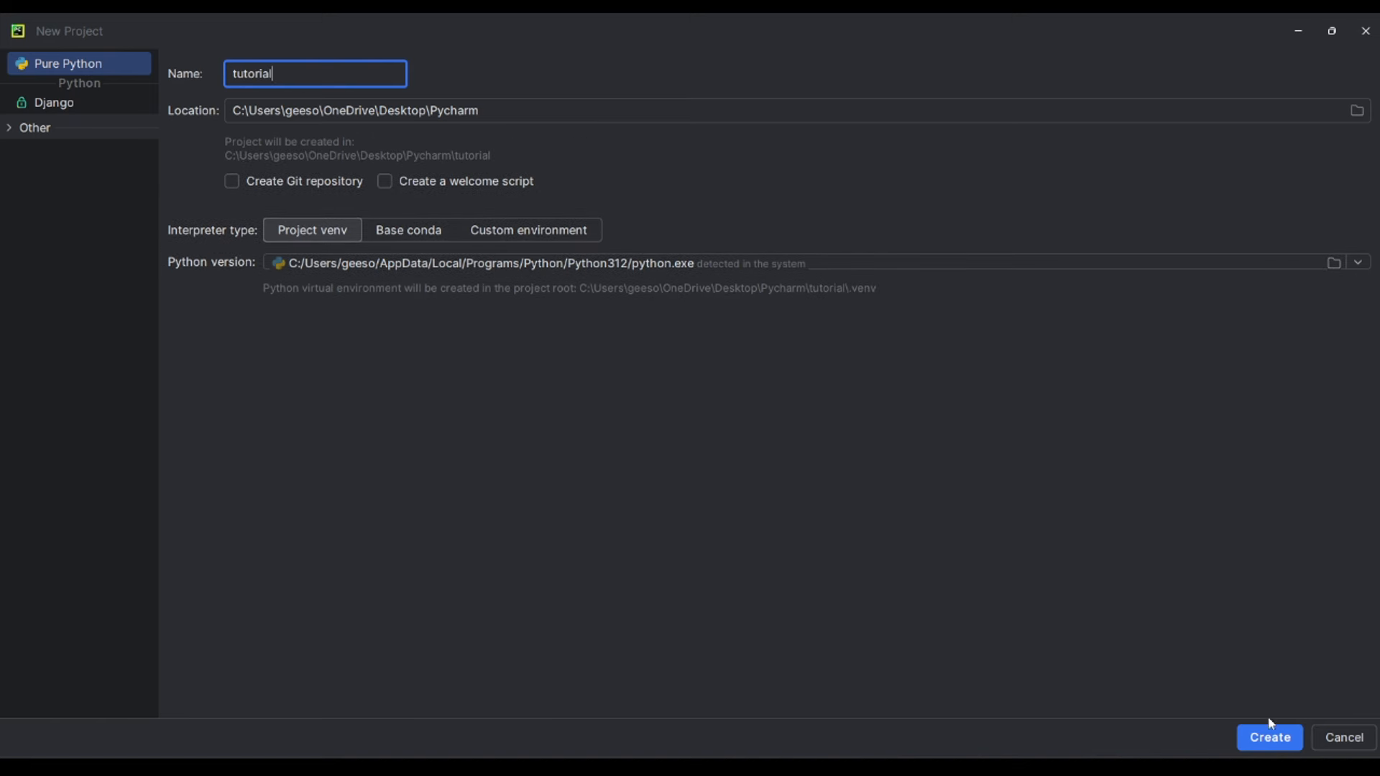
left_click(1267, 738)
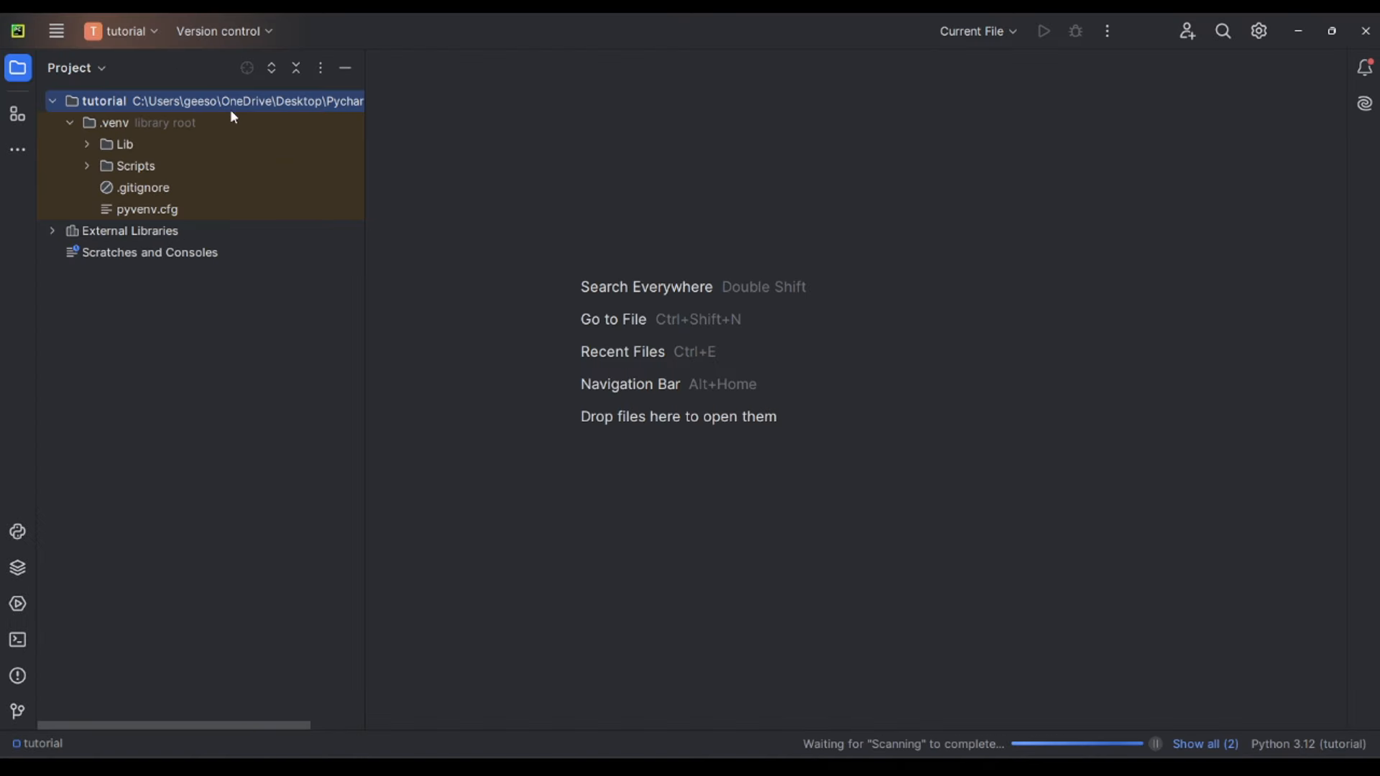
mouse_move(276, 115)
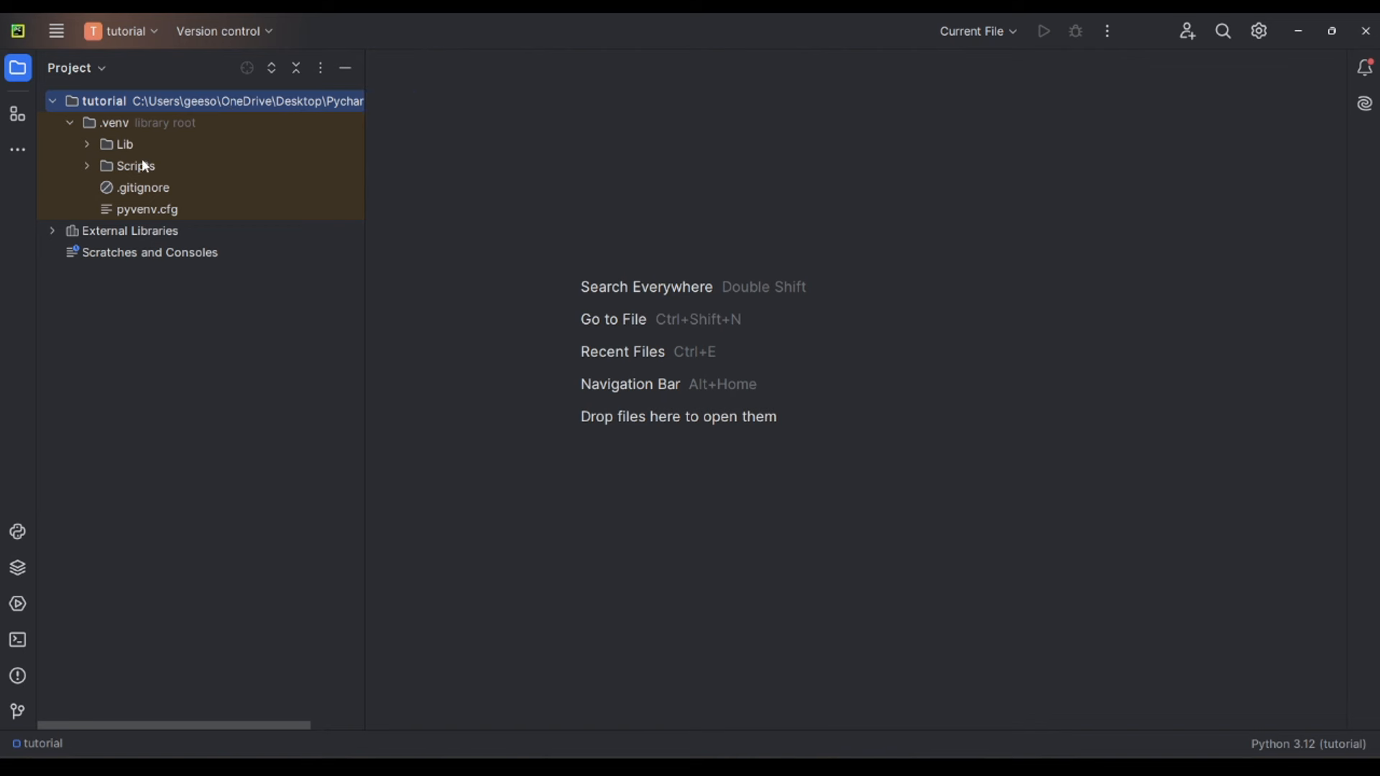
Add a new Python file file1.py inside the Scripts folder and begin editing it.
right_click(135, 166)
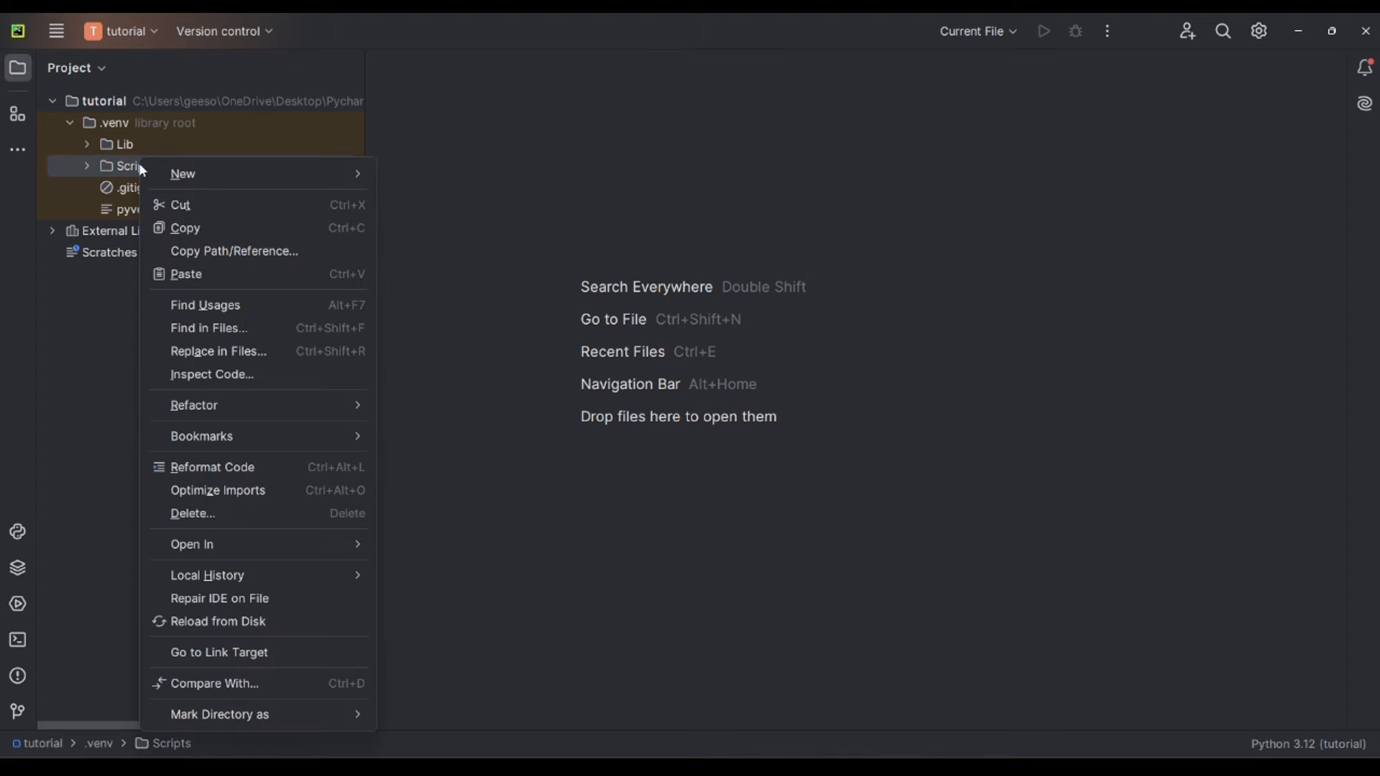
left_click(183, 174)
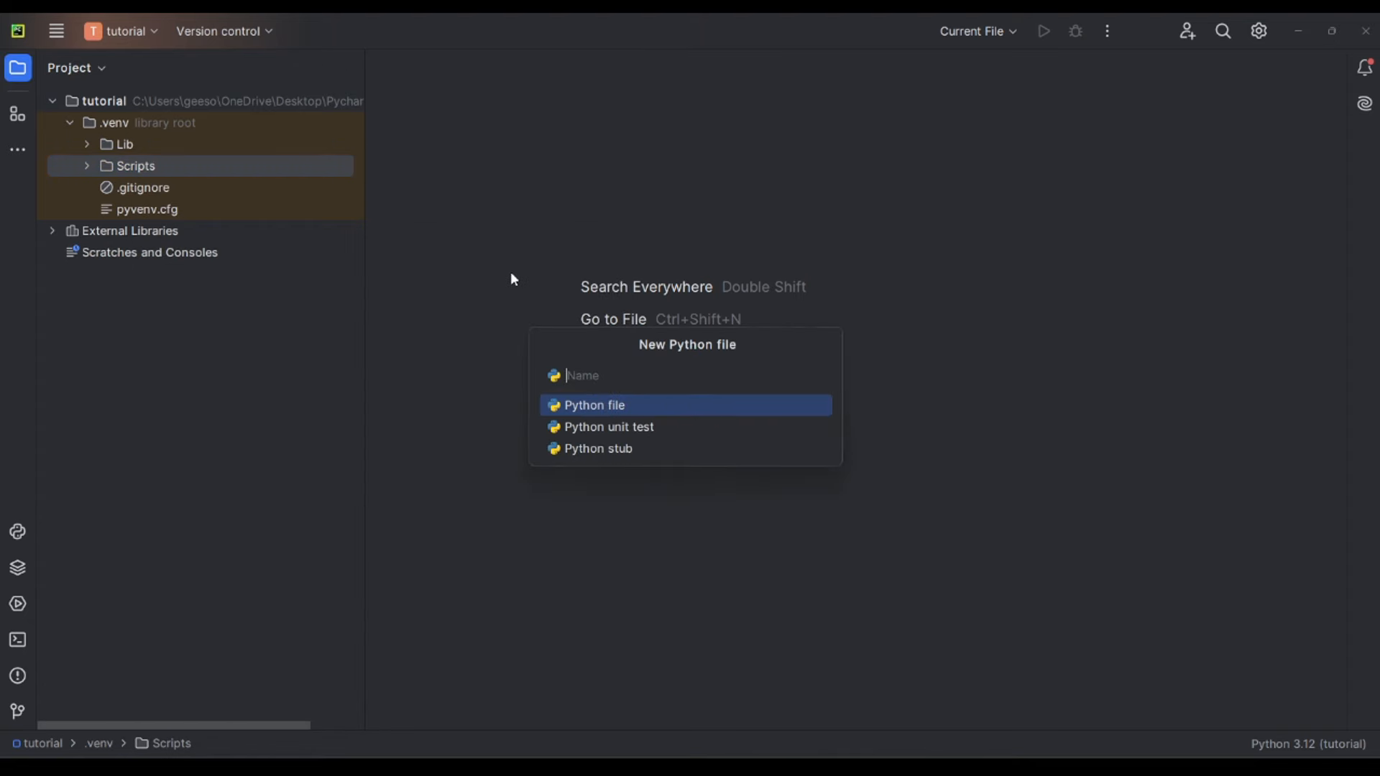
mouse_move(520, 279)
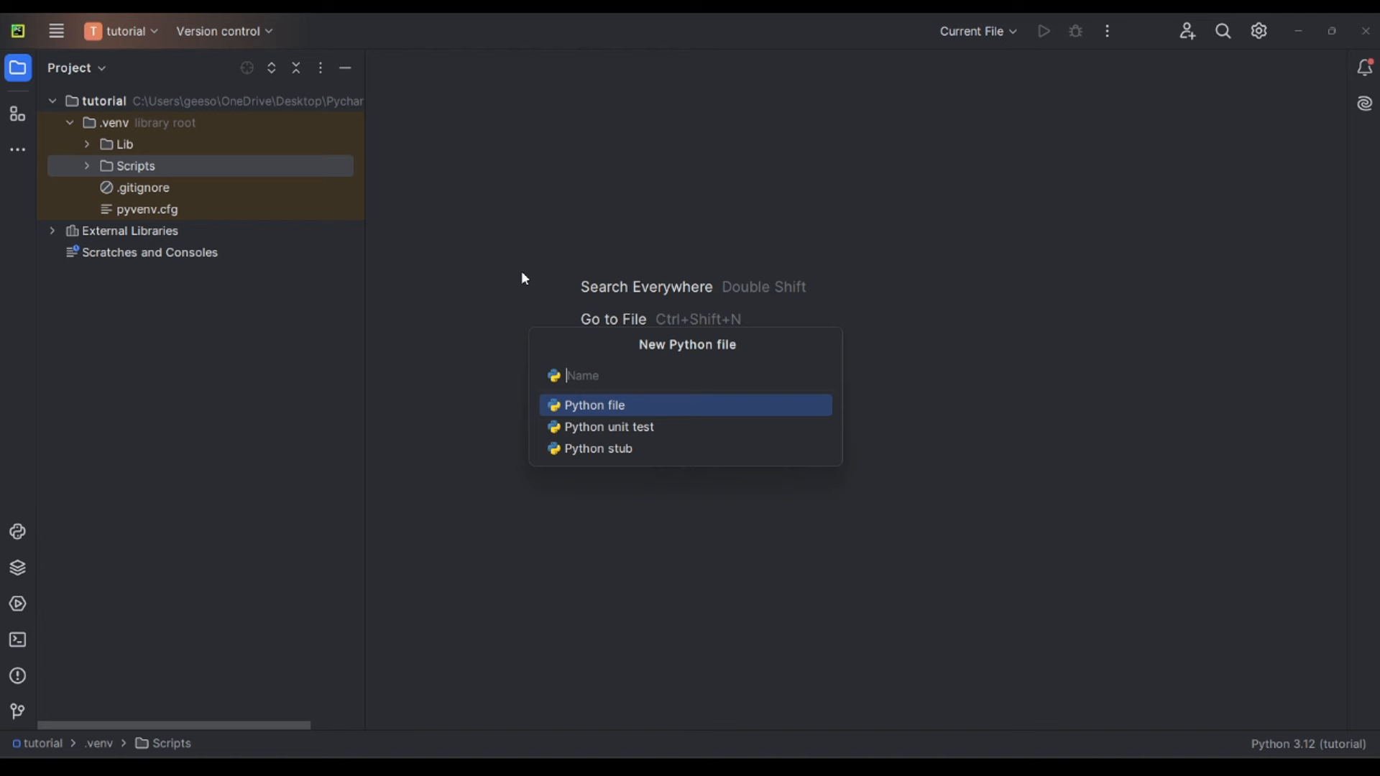
key("Escape")
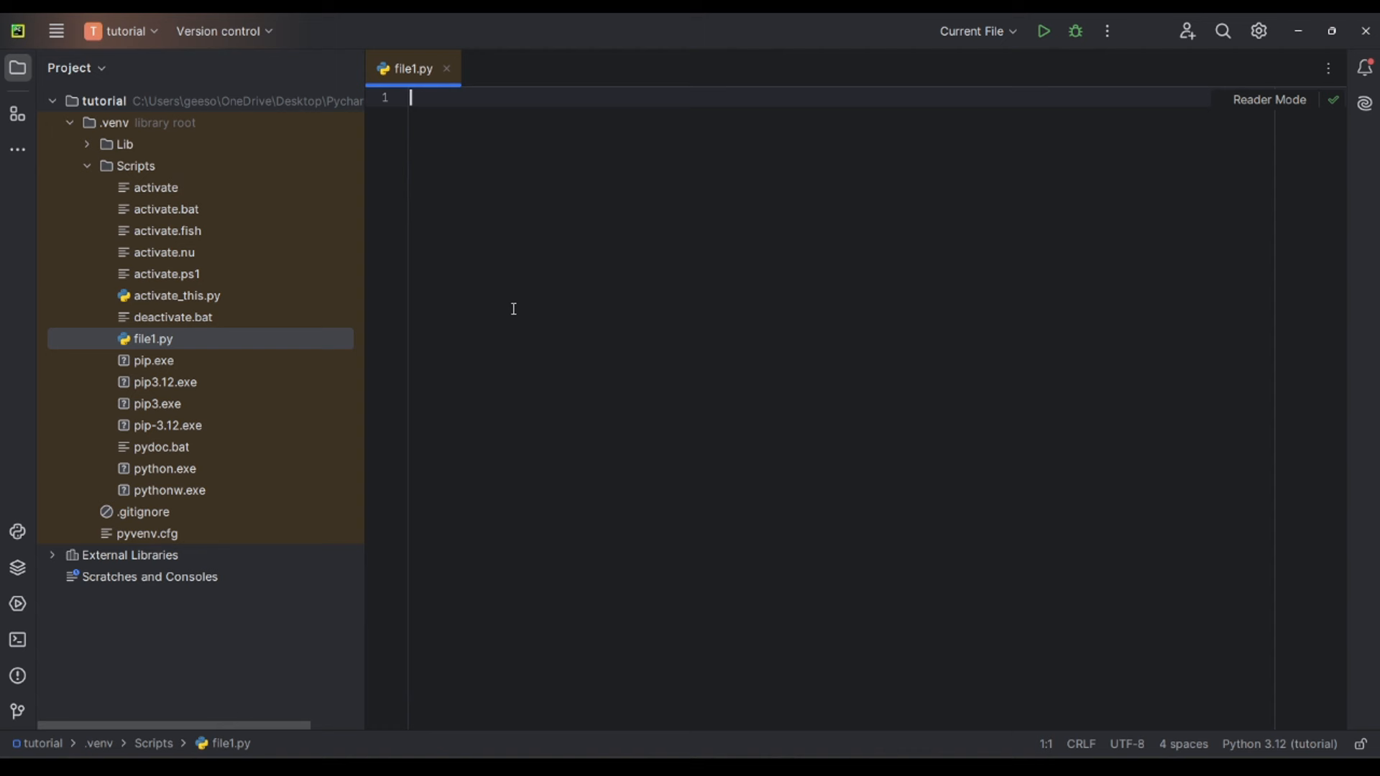
type("p")
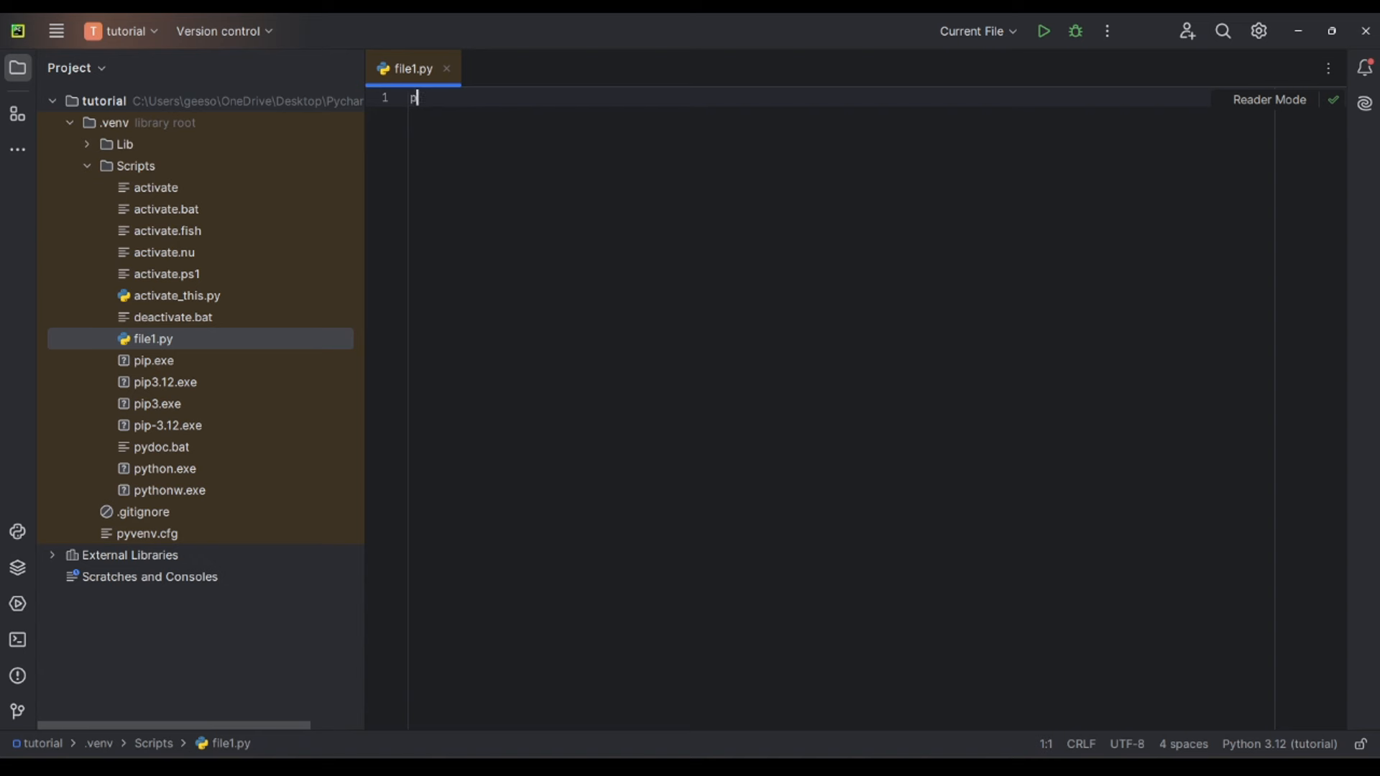
Write print("Hello, World!") on line 1 and run file1.py.
type("rint")
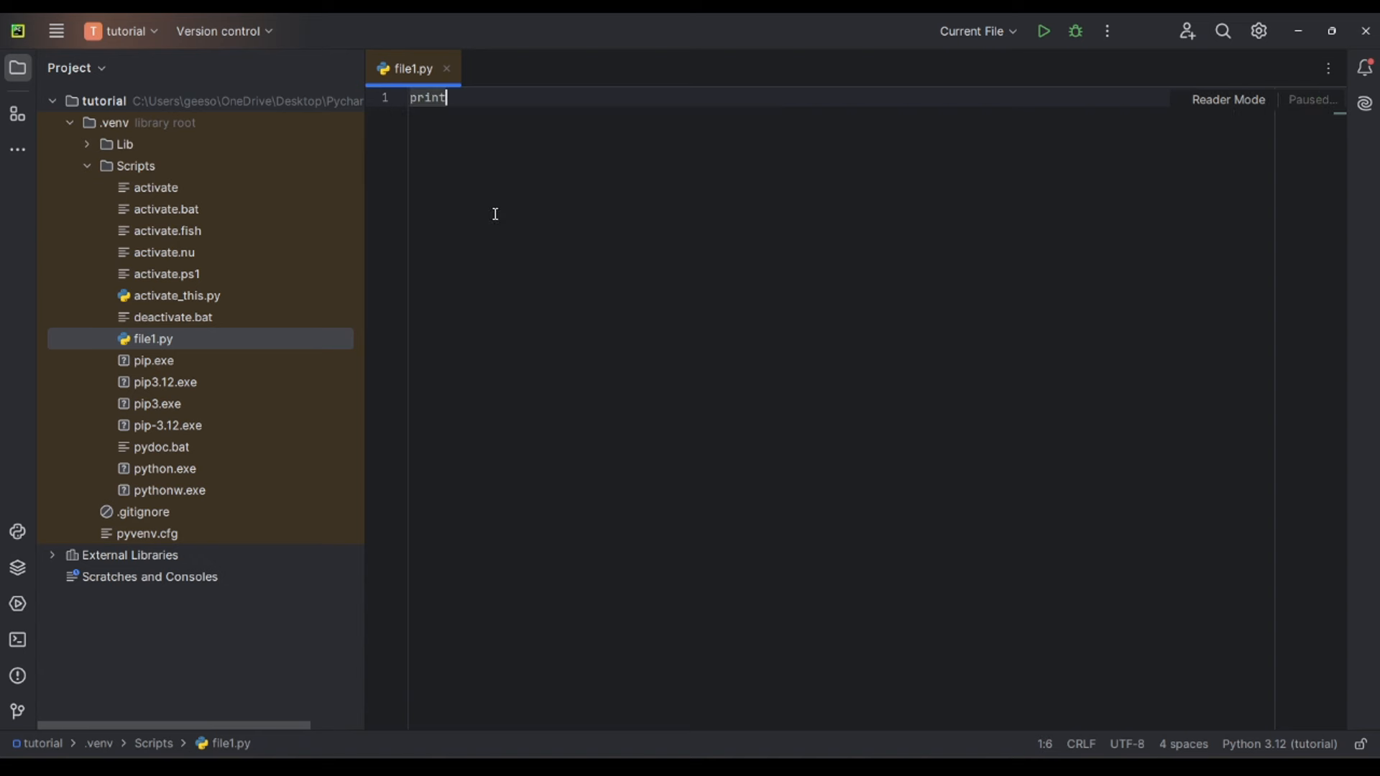
type("()")
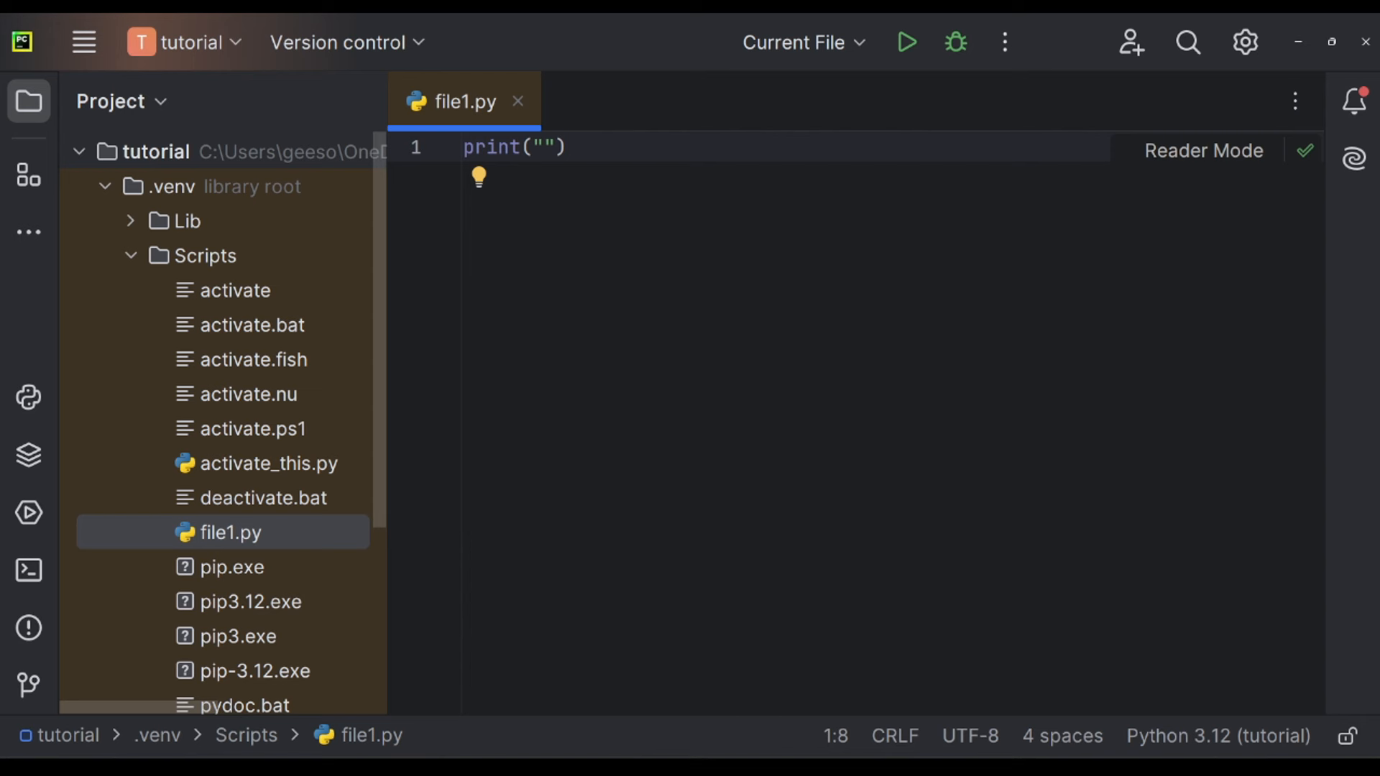
type("Hello, World!")
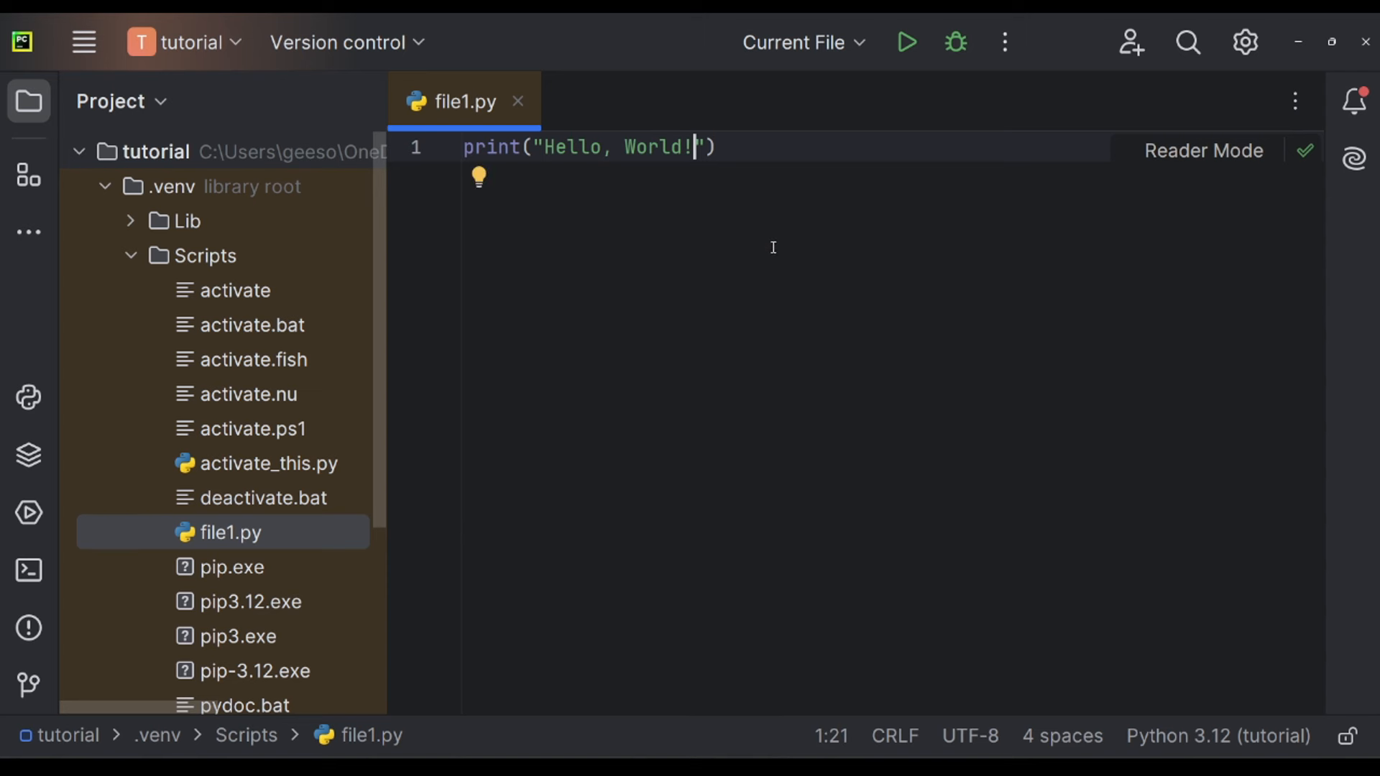
left_click(907, 42)
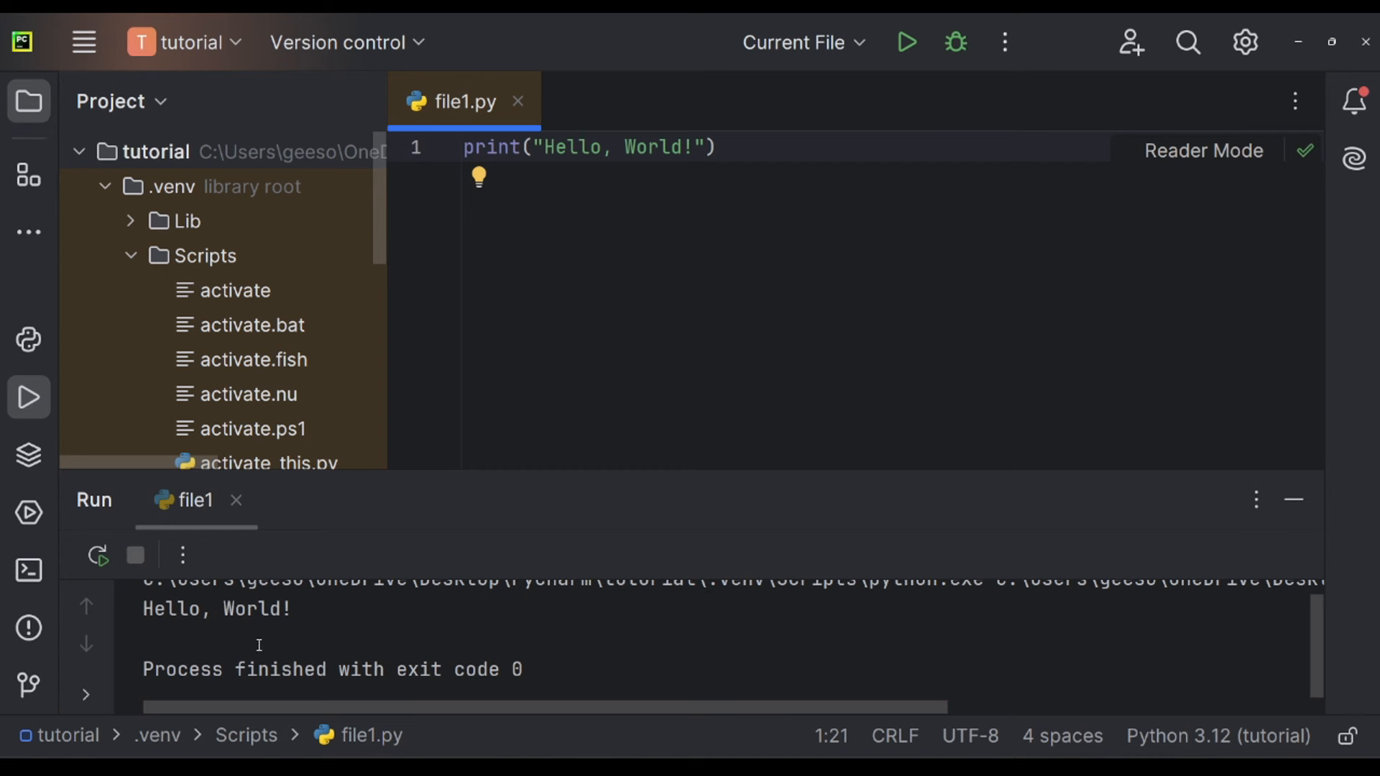
mouse_move(355, 632)
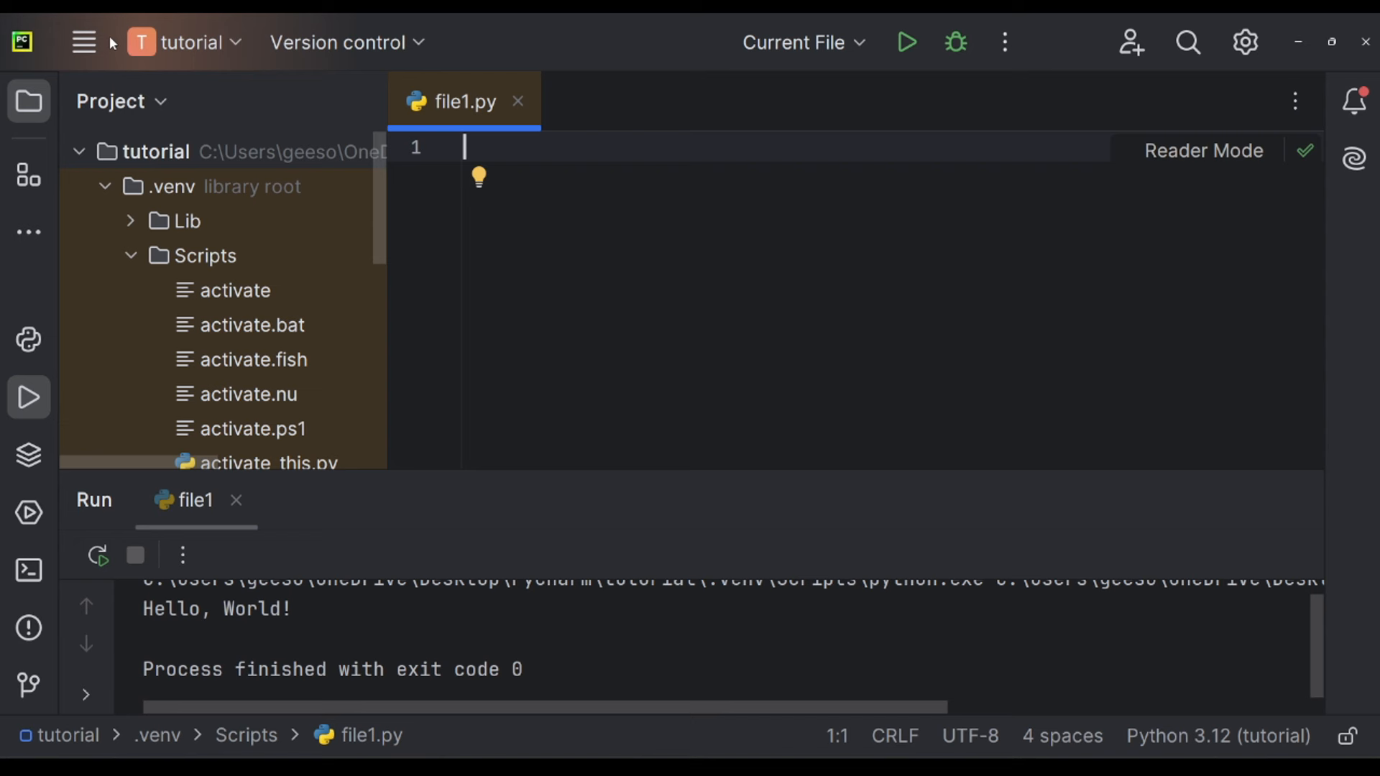
Define name = 'Toby' and age = 24 in file1.py.
type("name =")
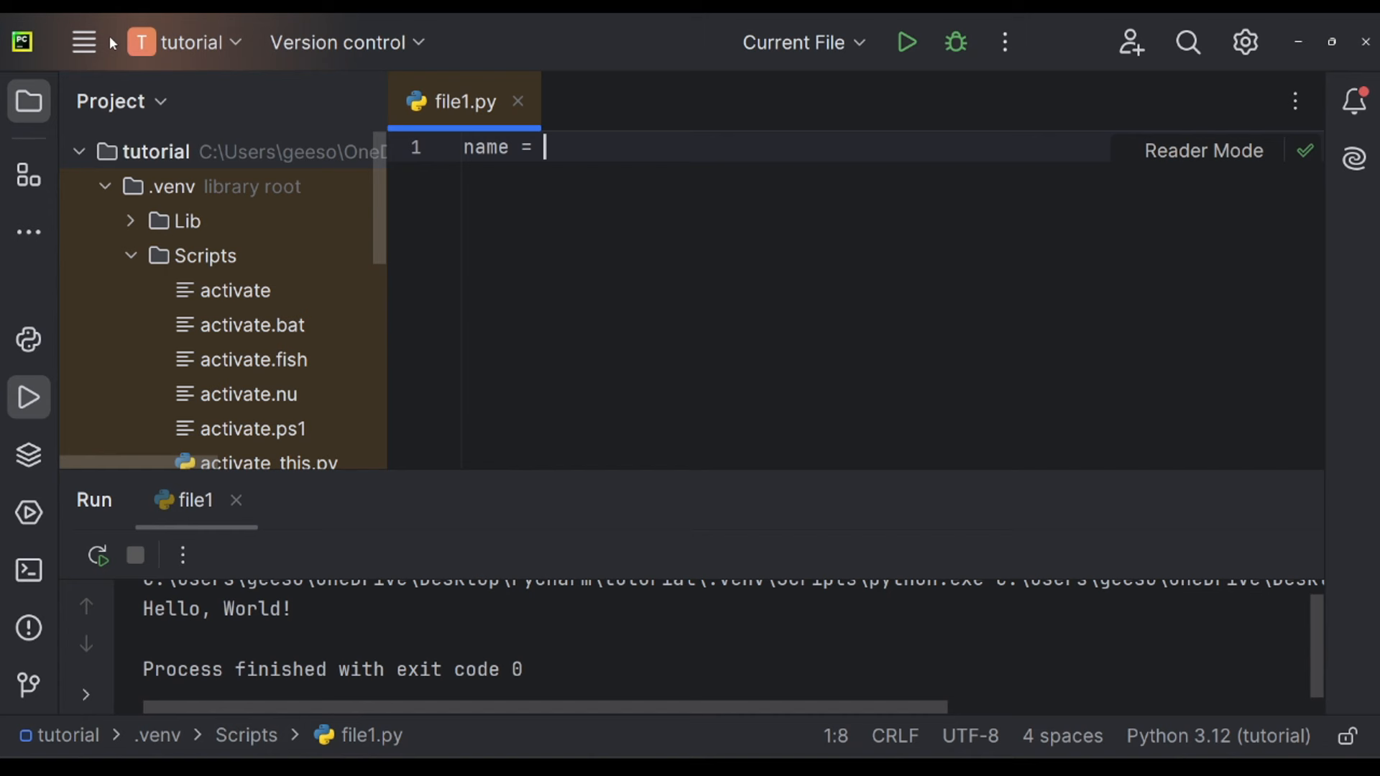
type("'")
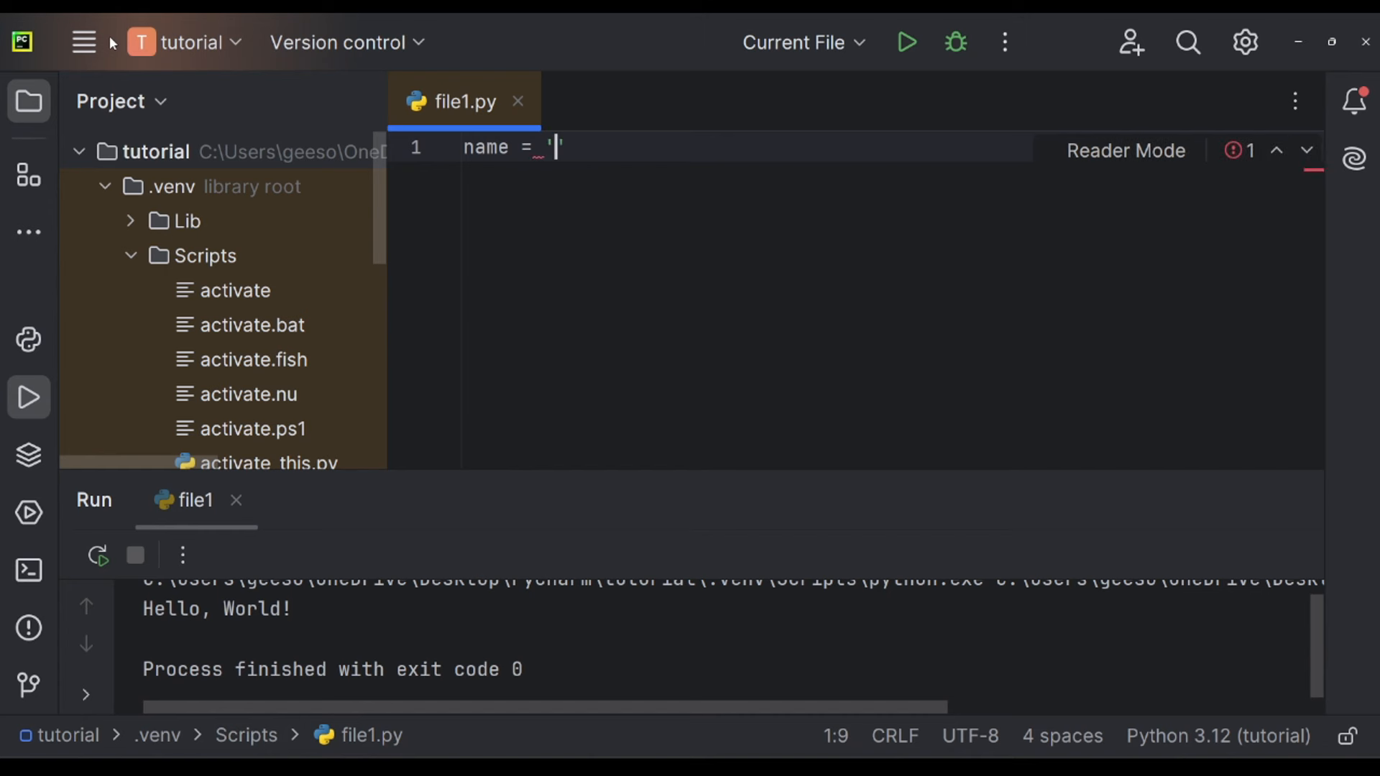
type("Toby'")
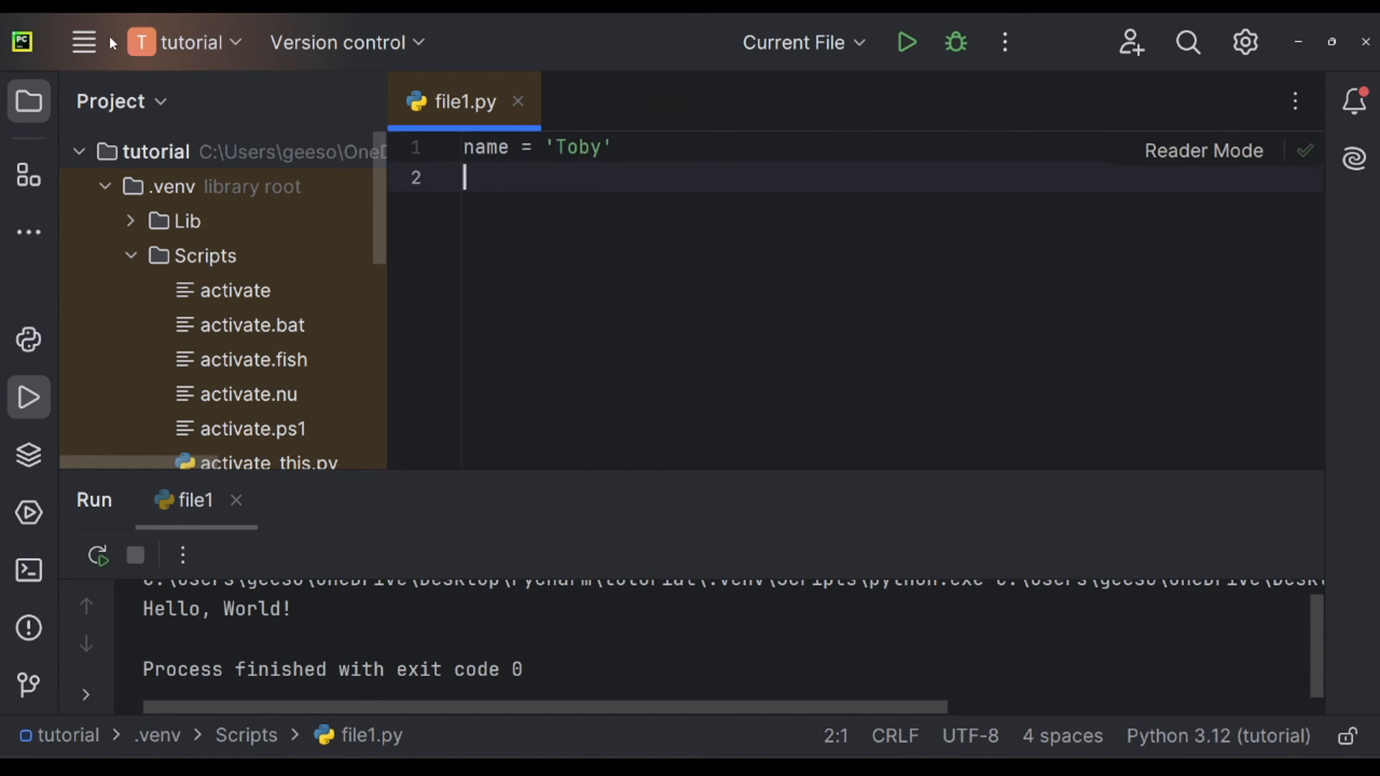
type("age")
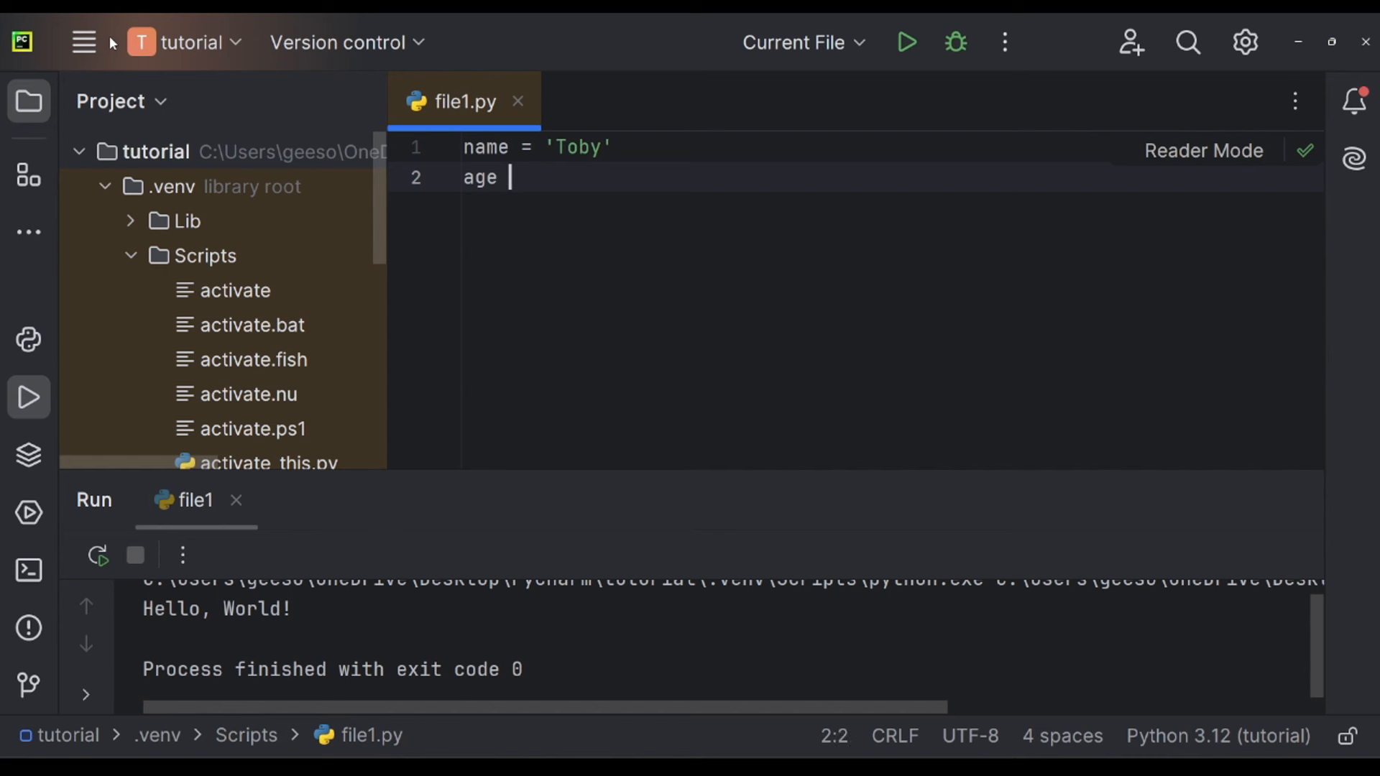
type("=")
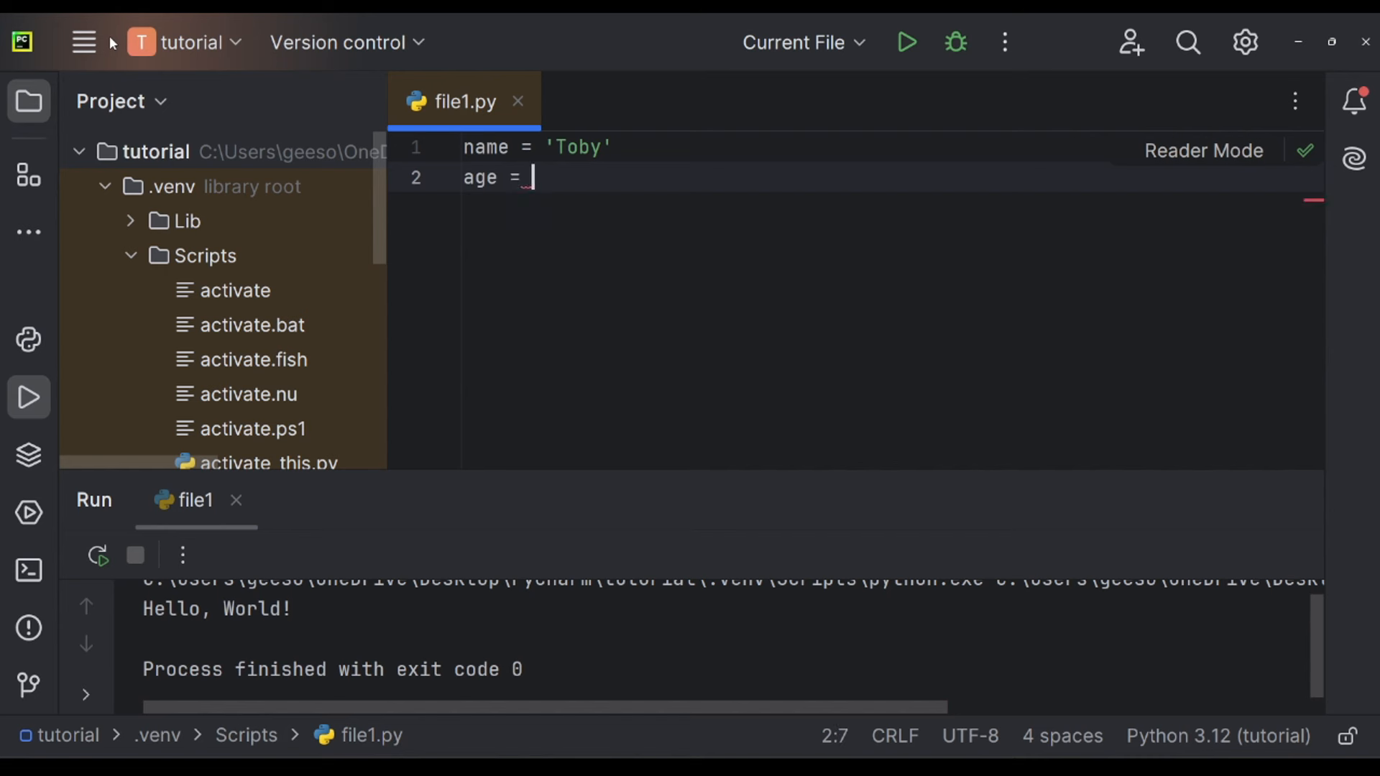
type("24")
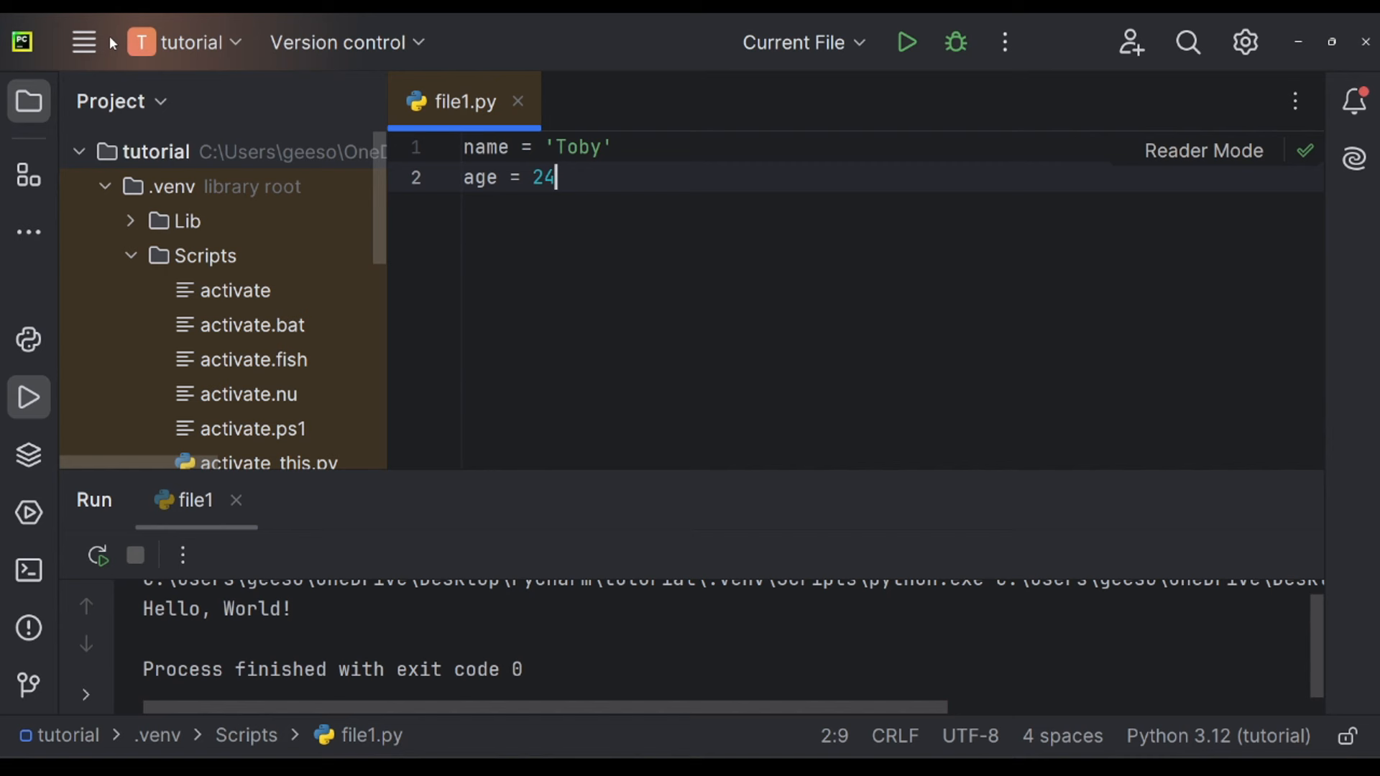
Add print("Hello my name is Toby and I'm 24") and run the script.
type("print(")
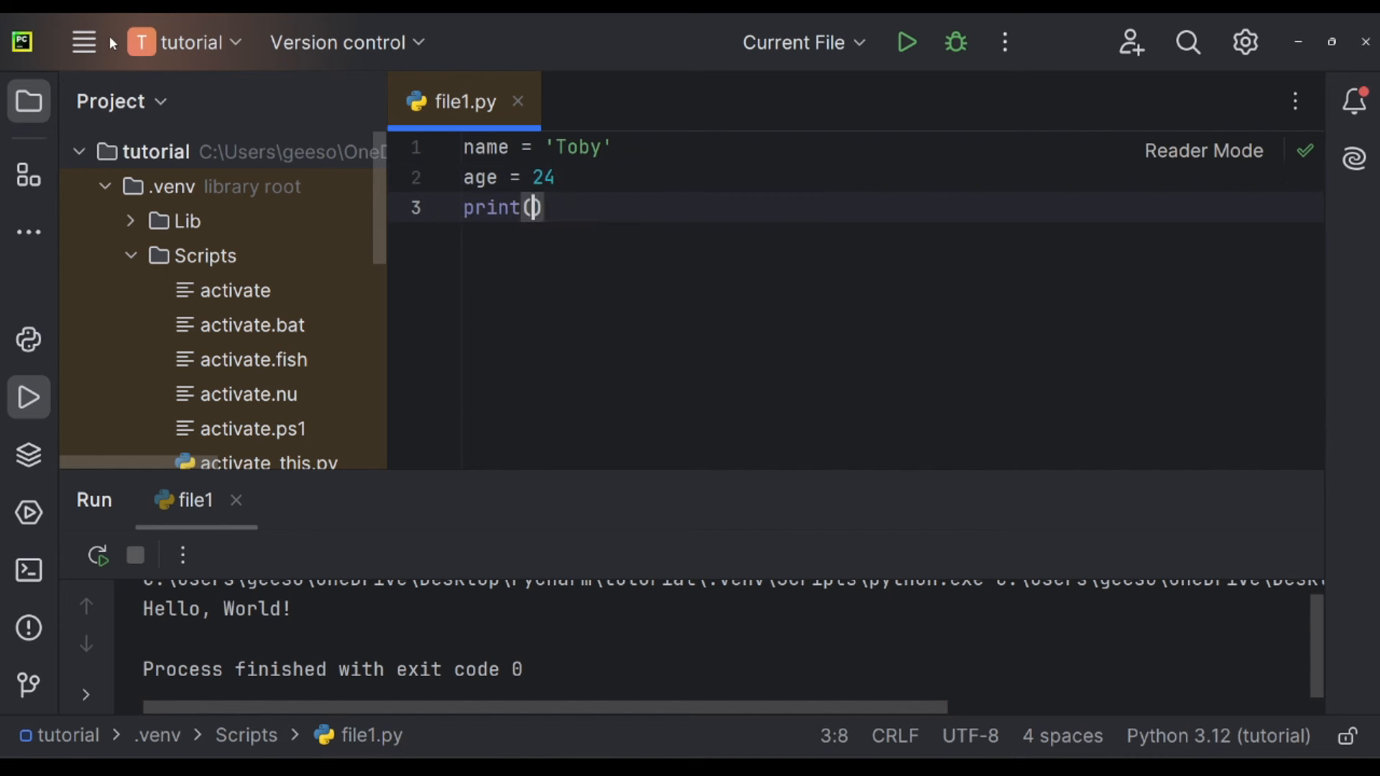
type("\"Hello my name is Toby an")
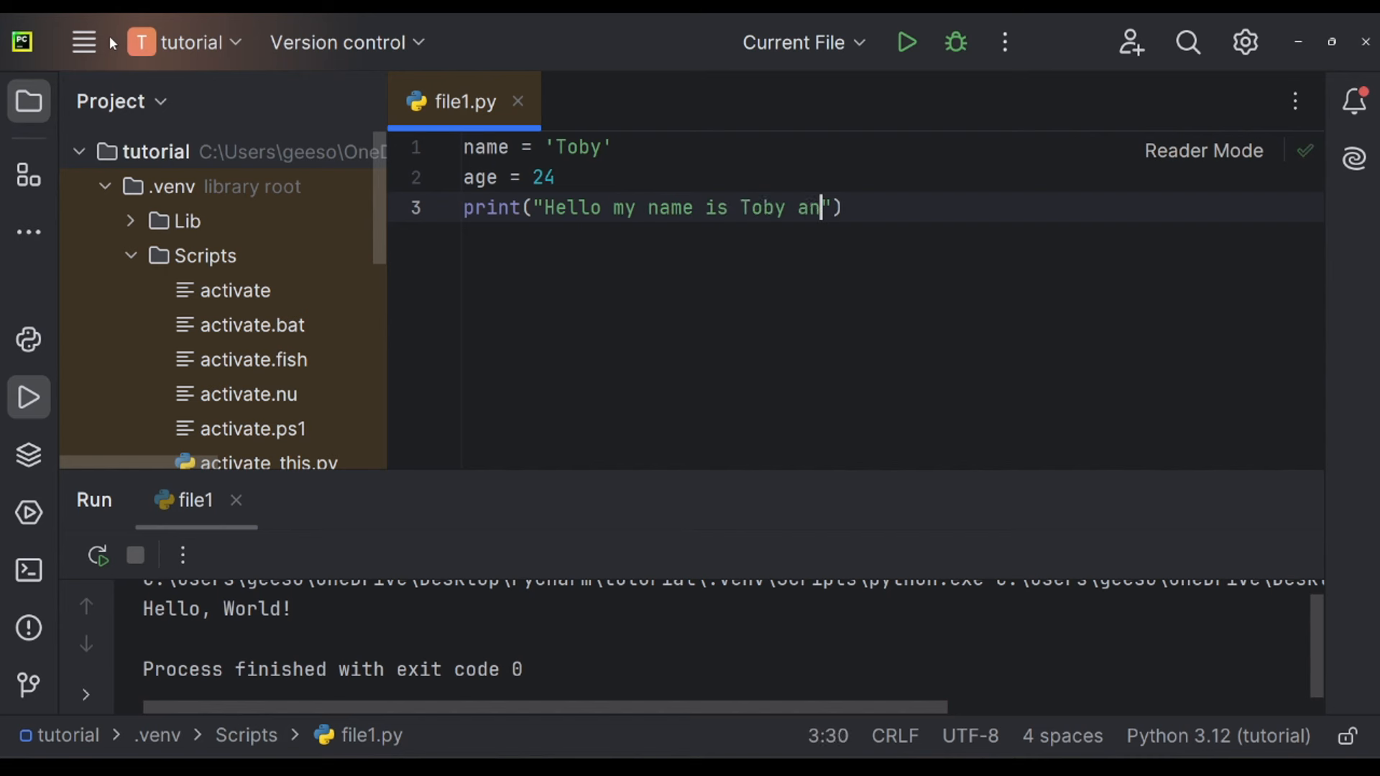
type("d I'm")
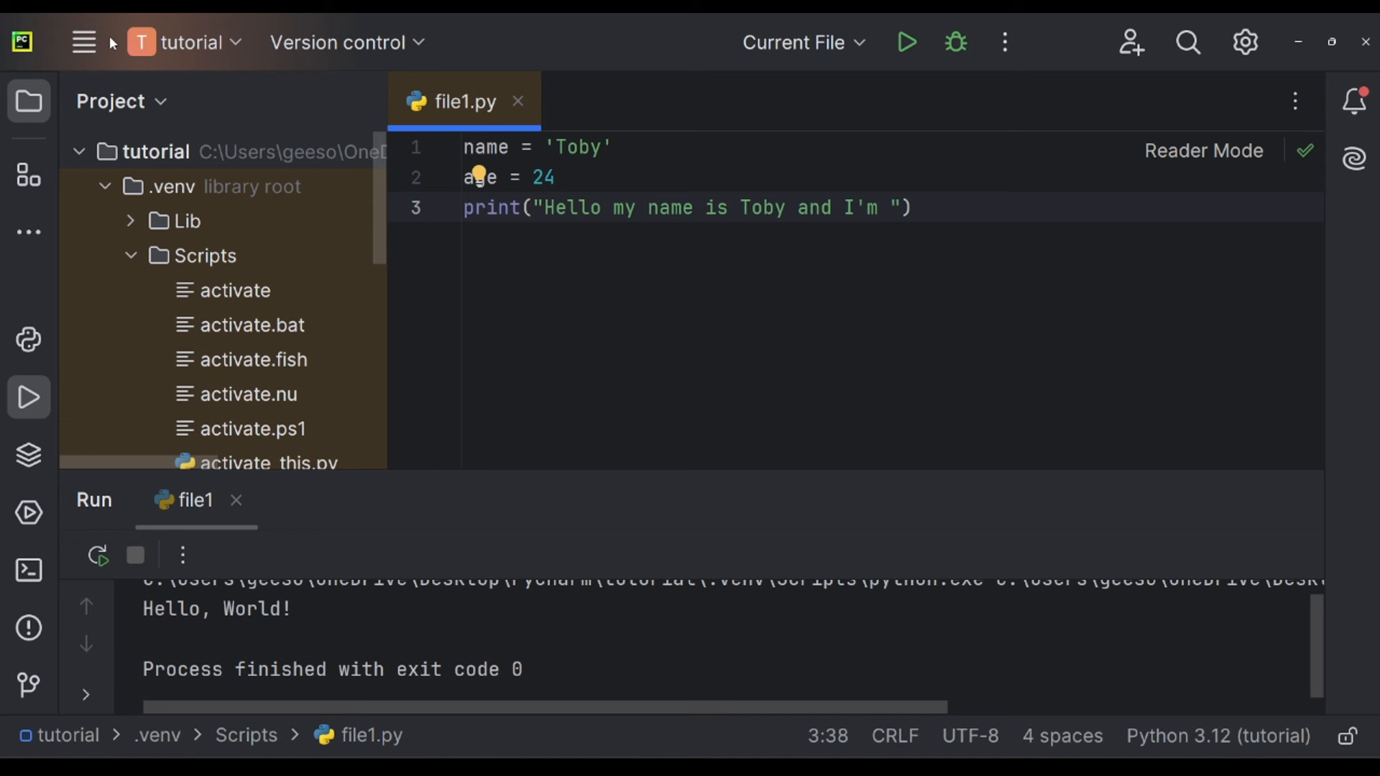
type("24")
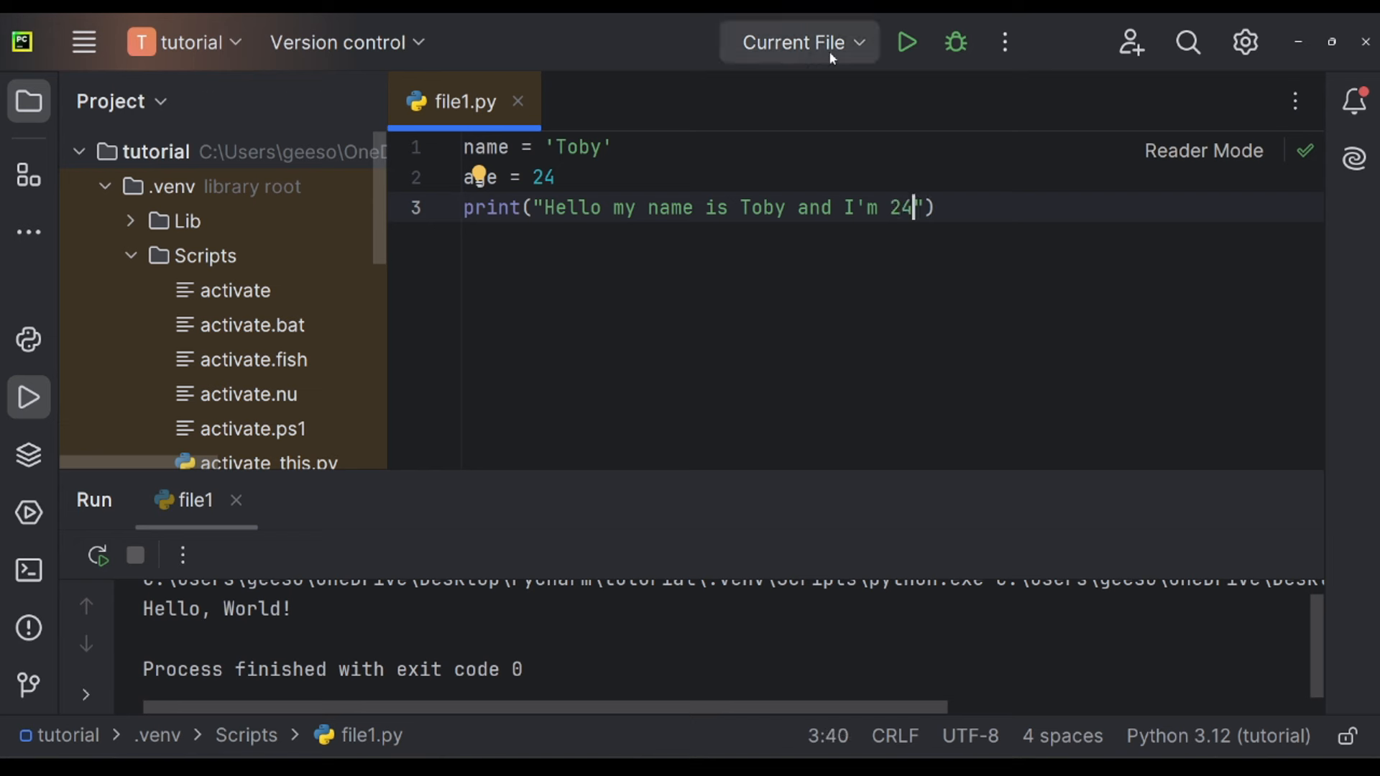
left_click(907, 41)
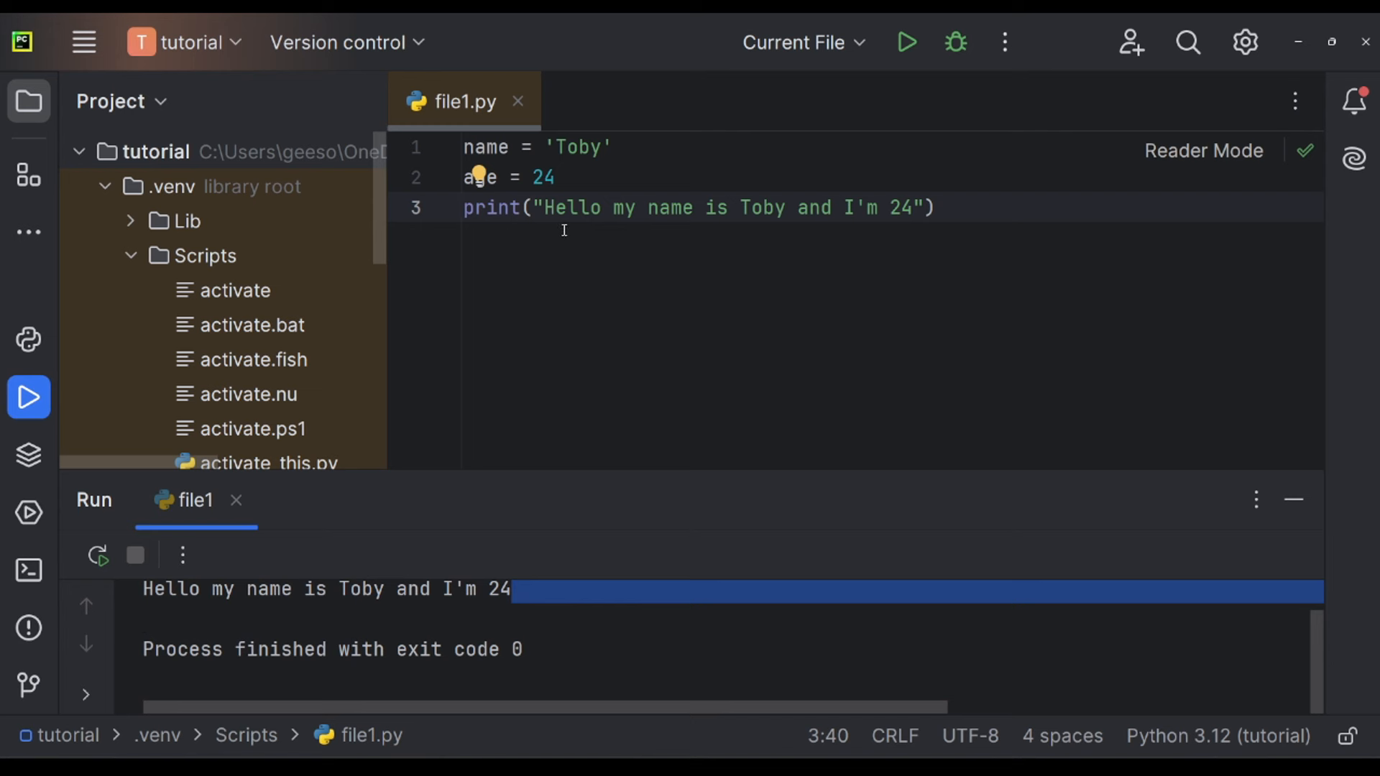
Select a word on line 1 of file1.py while the run output shows.
double_click(485, 147)
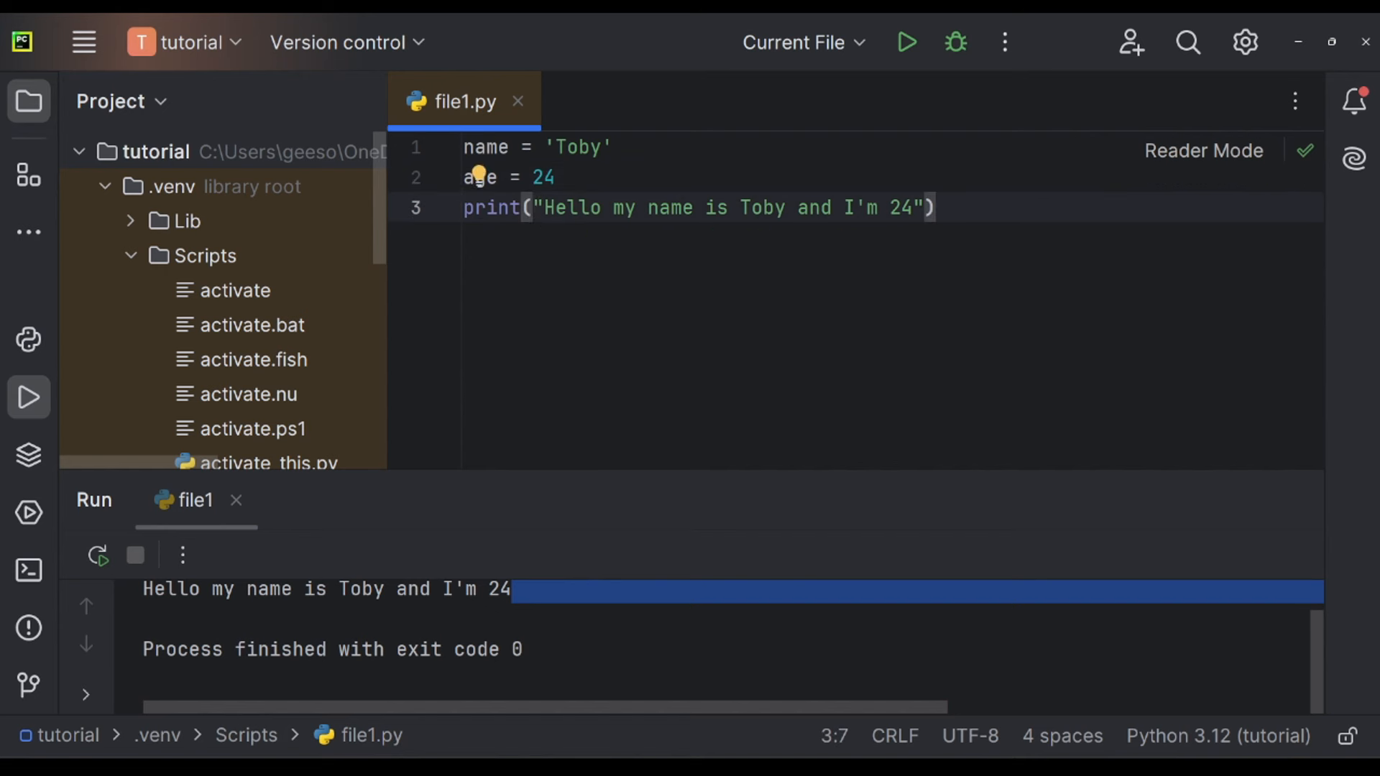
Turn the greeting into an f-string with {name}, and change name to 'Jamie'.
type("f")
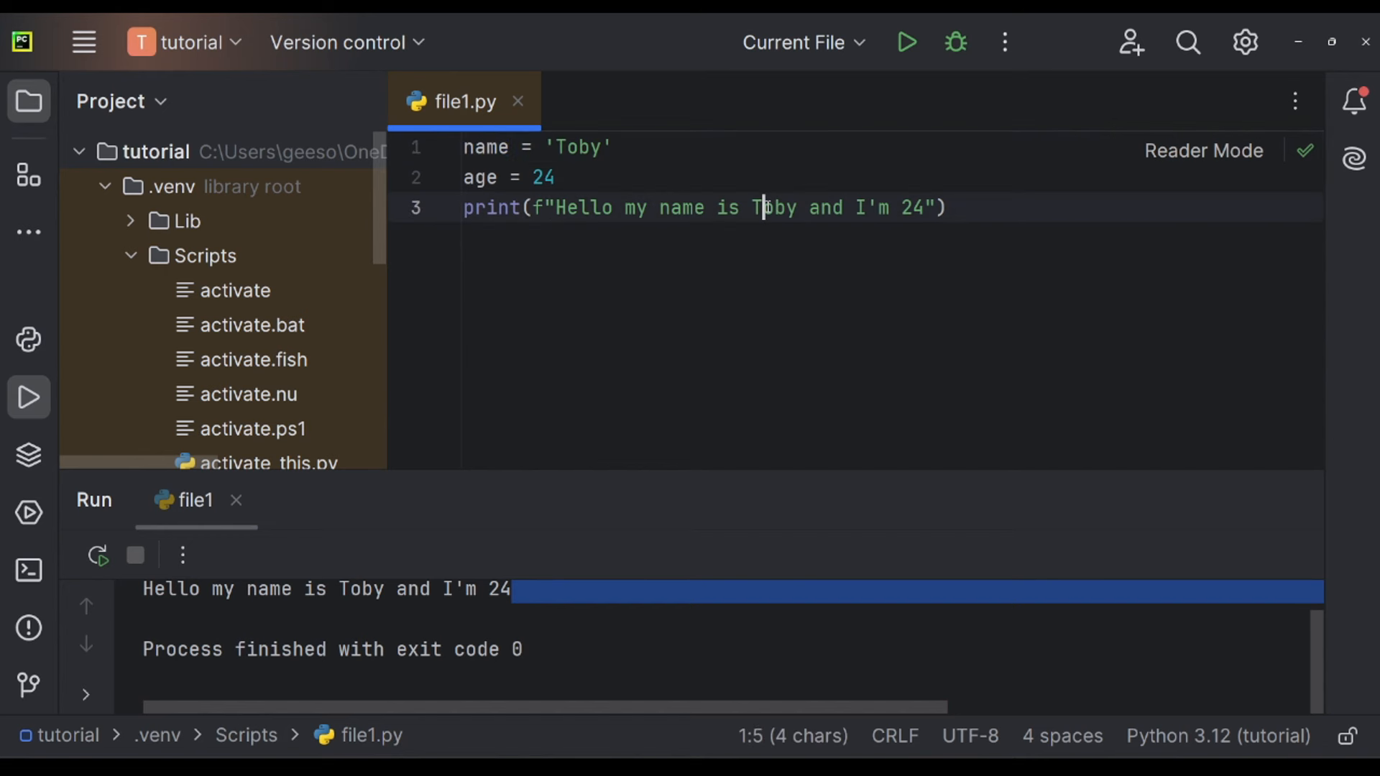
double_click(772, 207)
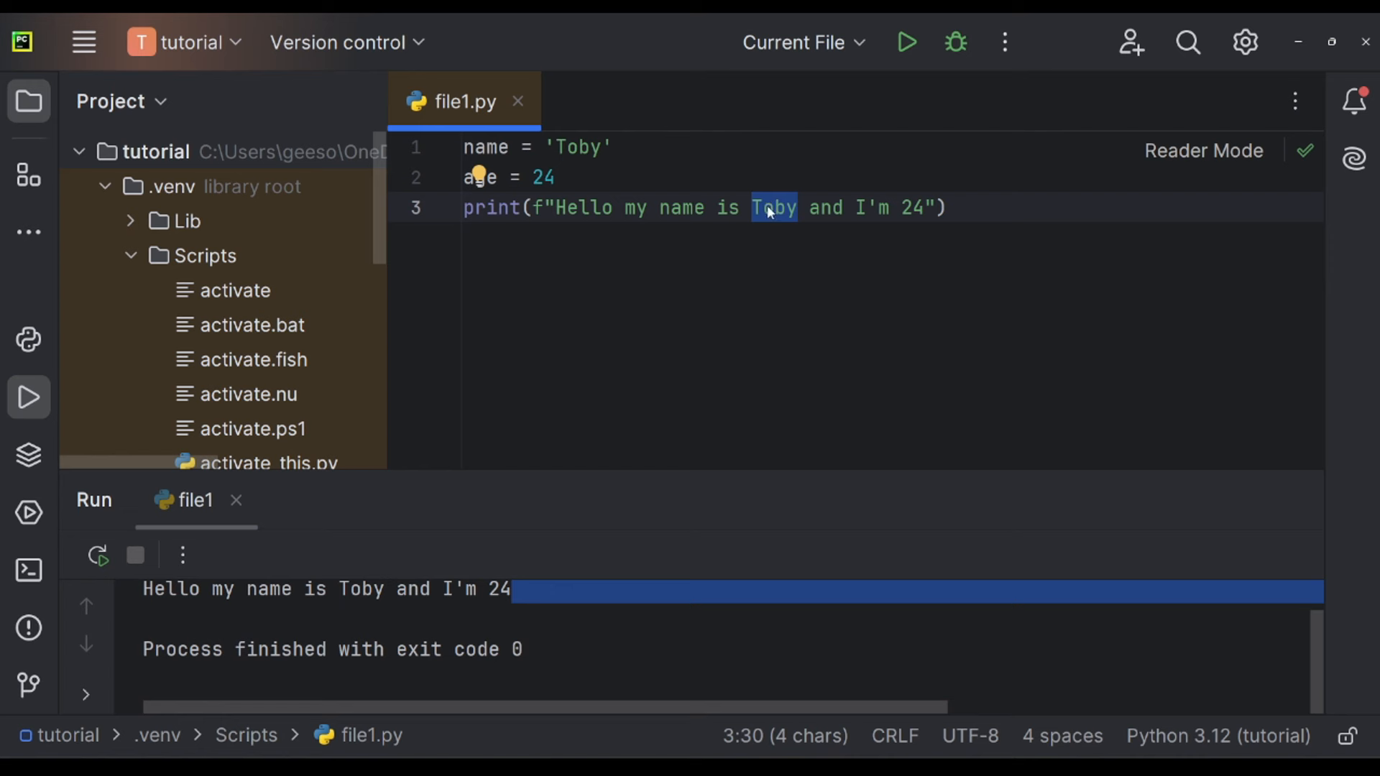
type("{name}")
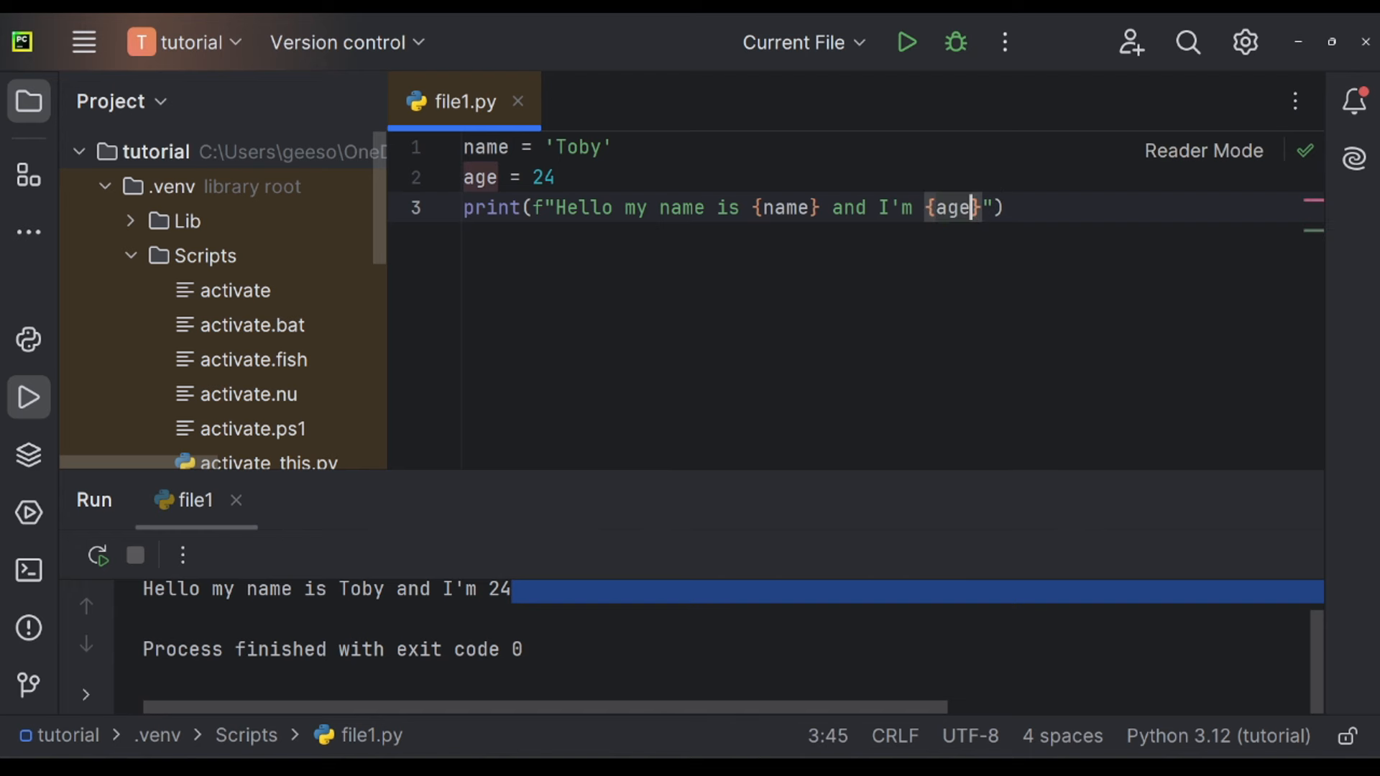
double_click(579, 147)
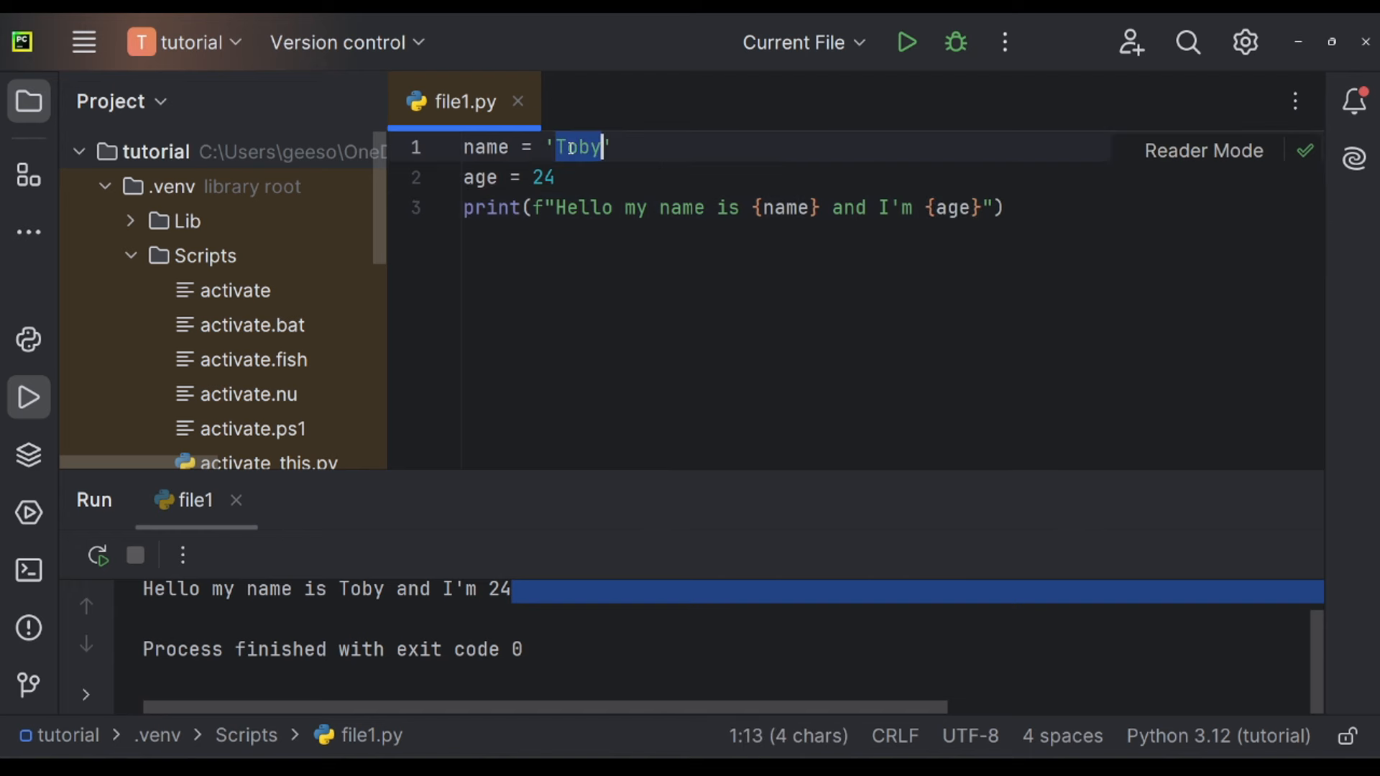
type("Jamie")
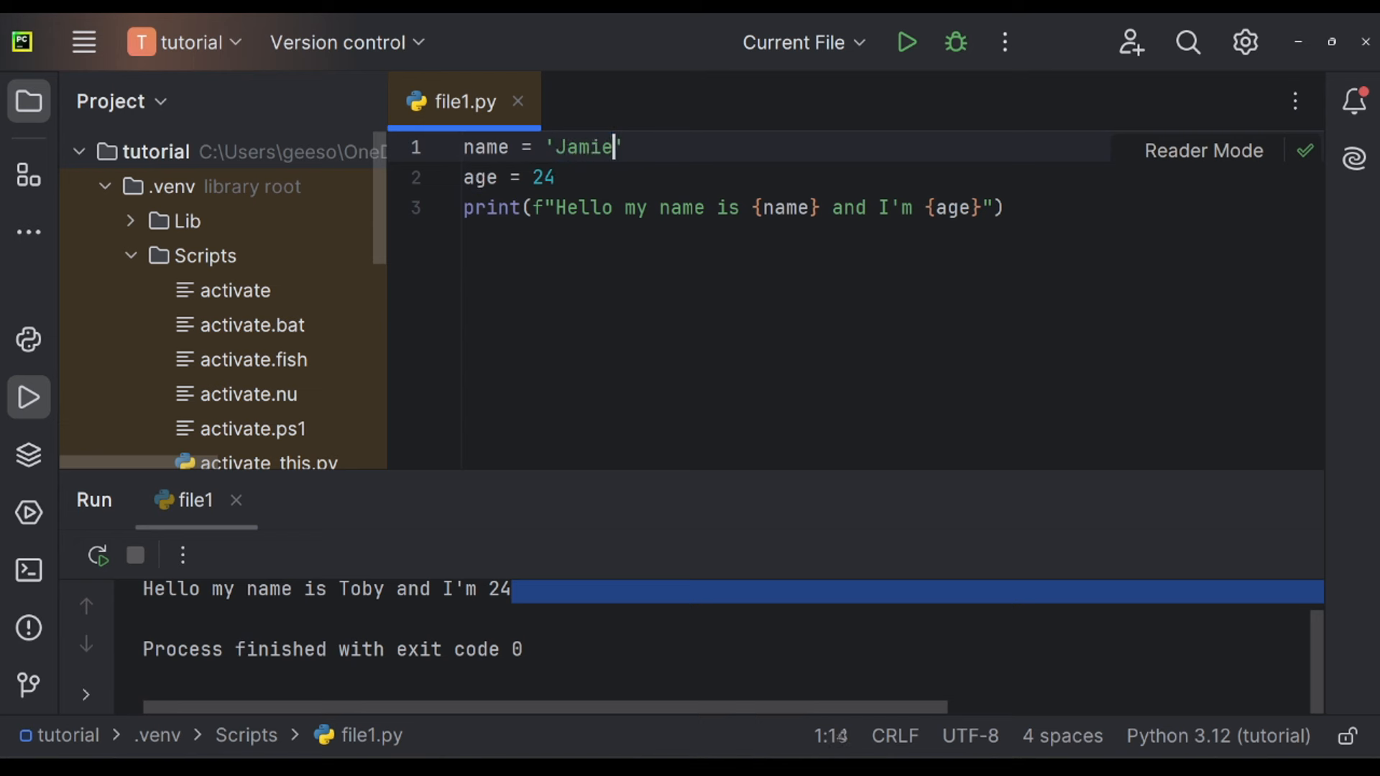
Rerun the script with age 244 and highlight the printed greeting line.
left_click(907, 41)
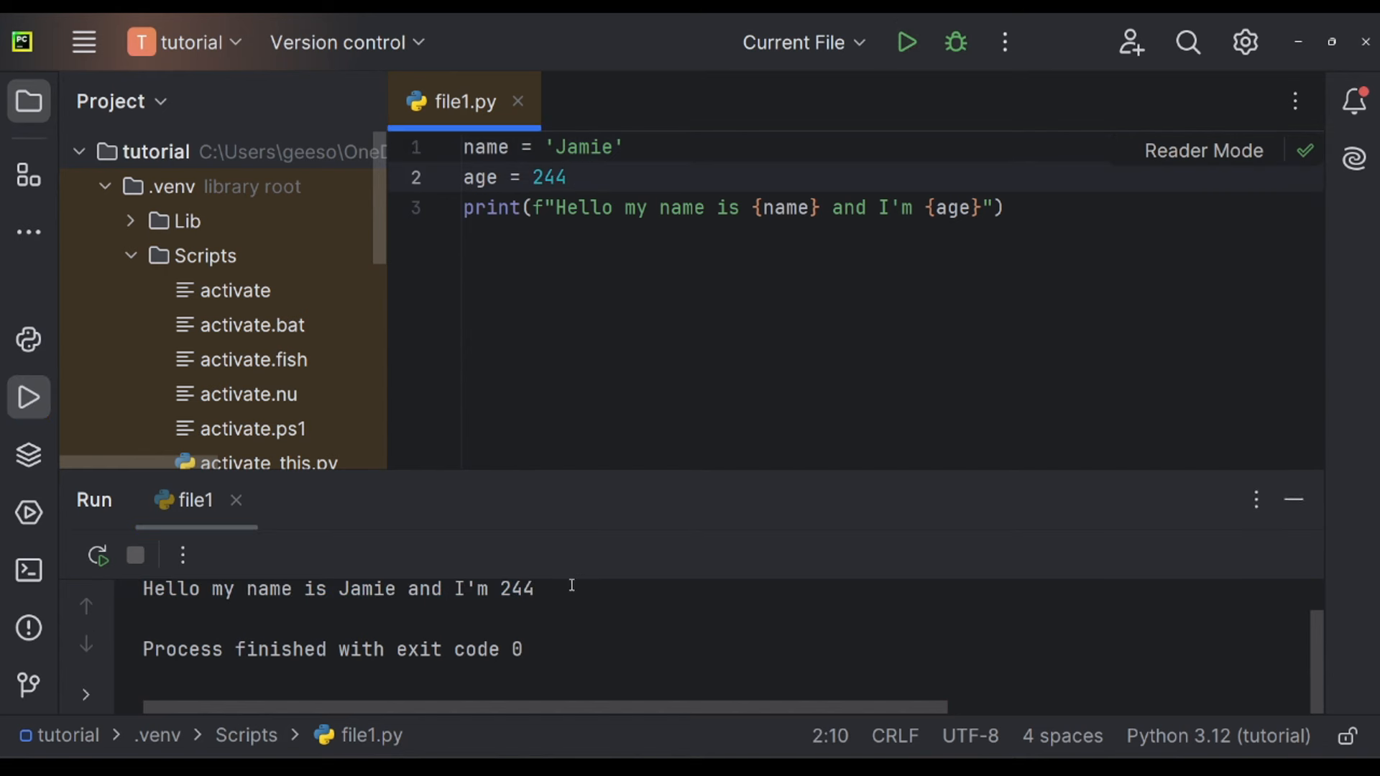
triple_click(344, 589)
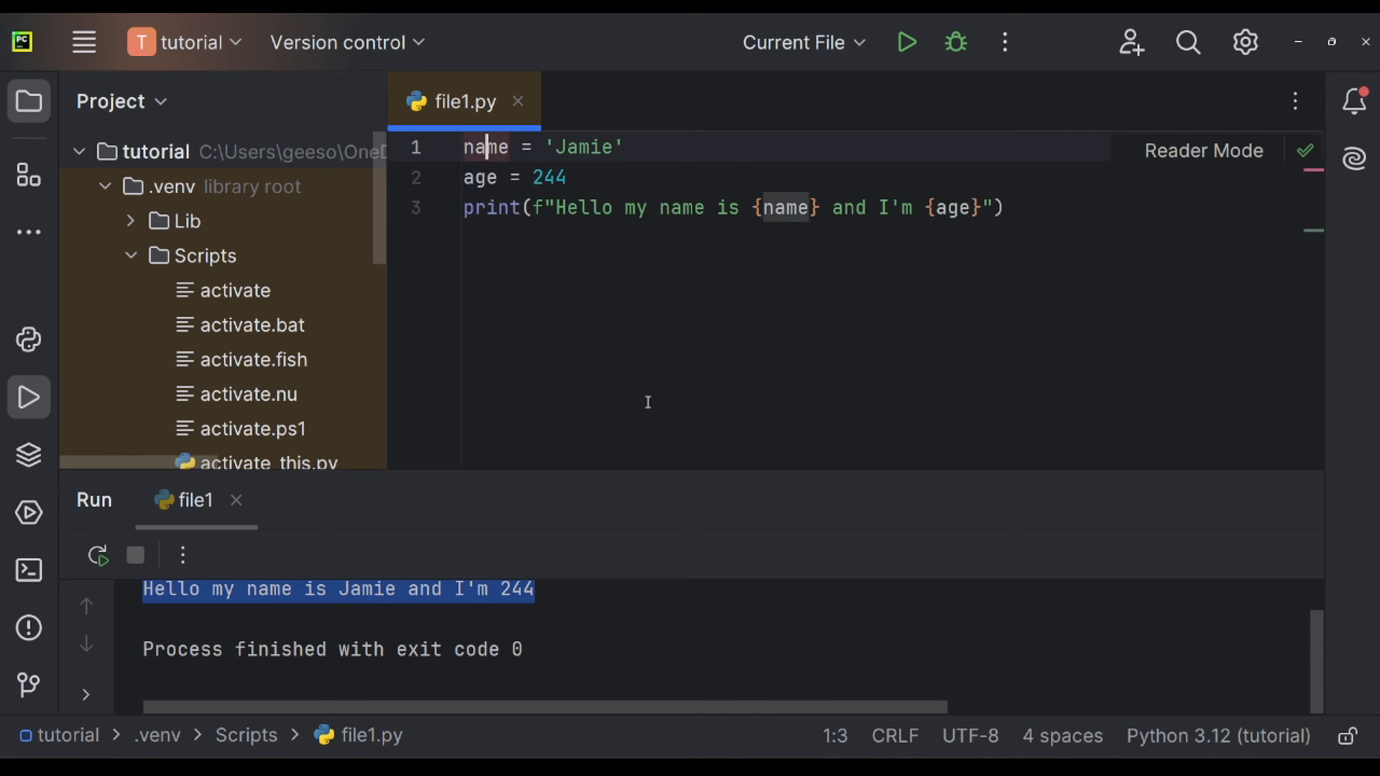
mouse_move(655, 369)
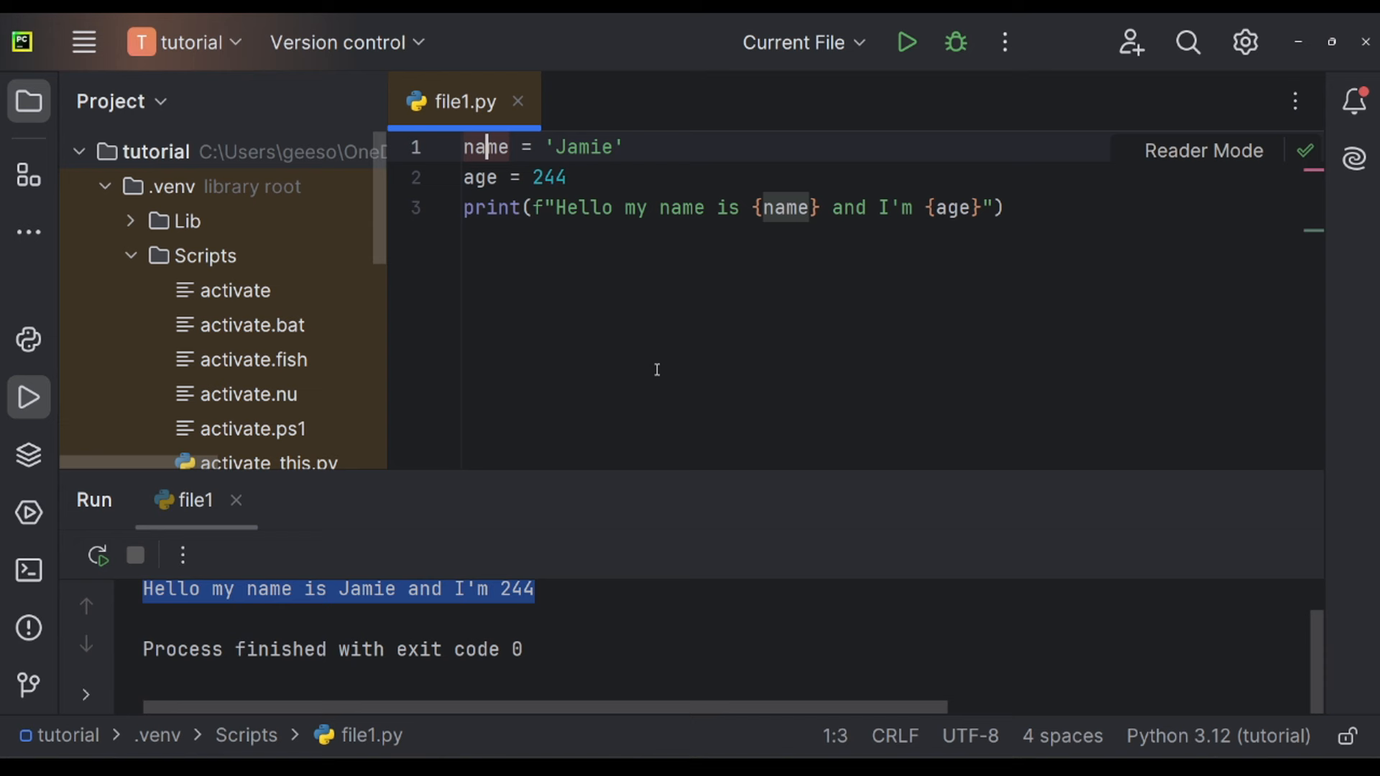
Select the 'Jamie' and 244 values, then select all code in file1.py for replacement.
double_click(585, 147)
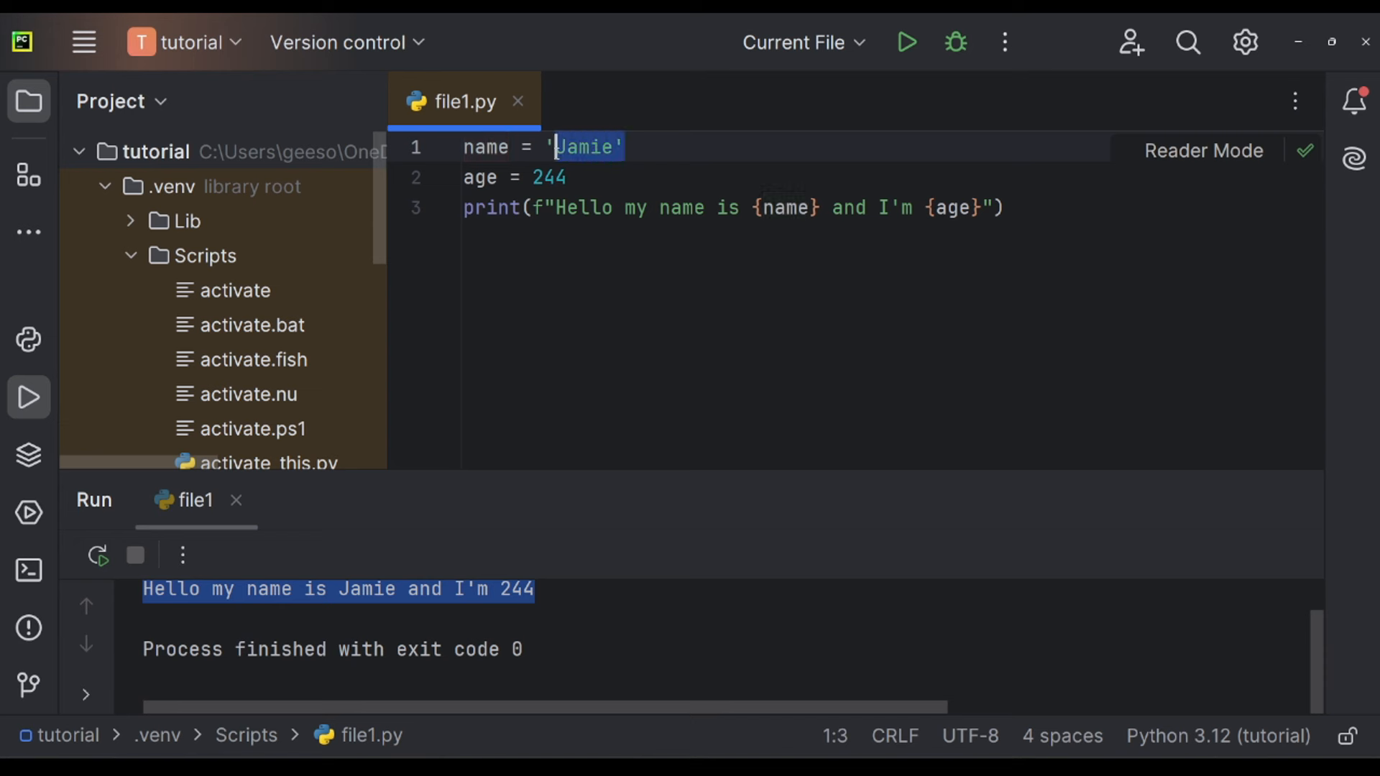
double_click(547, 176)
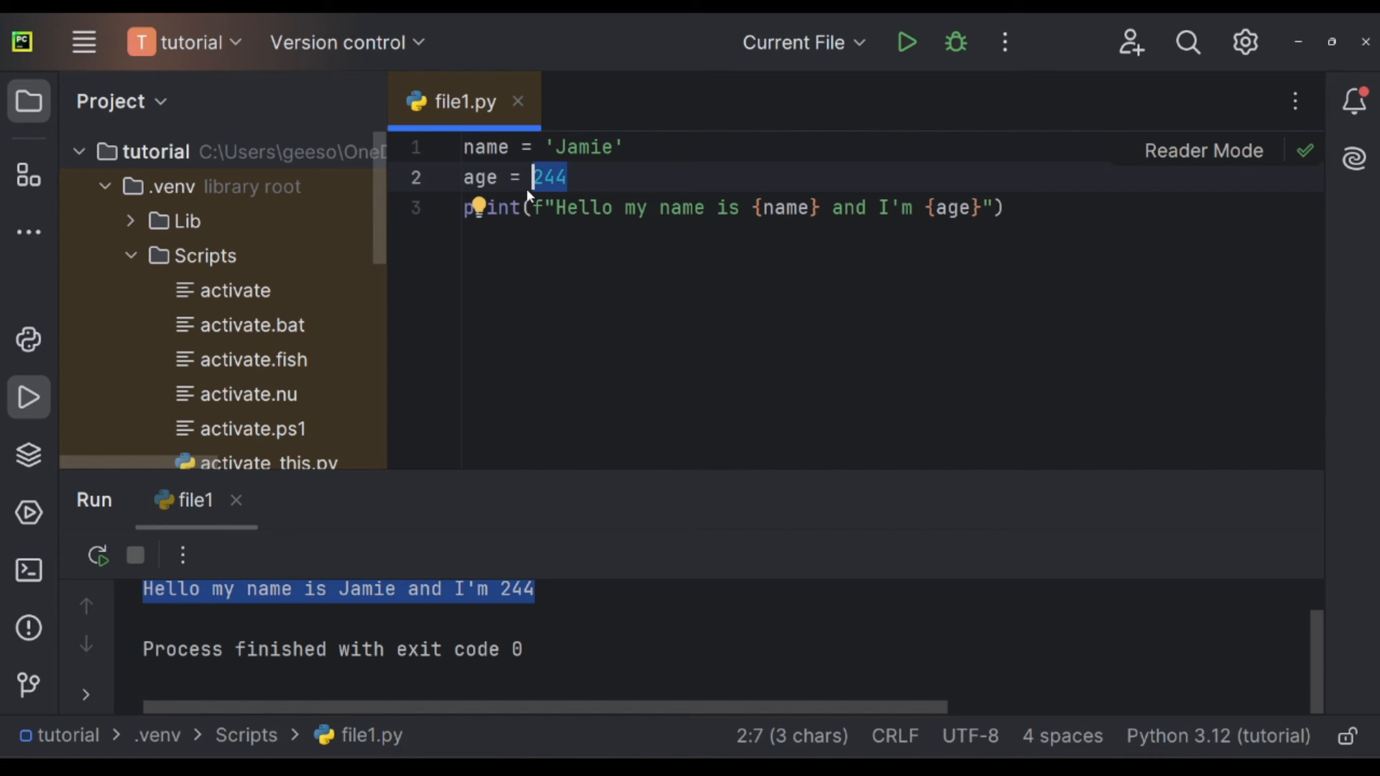
key("ctrl+a")
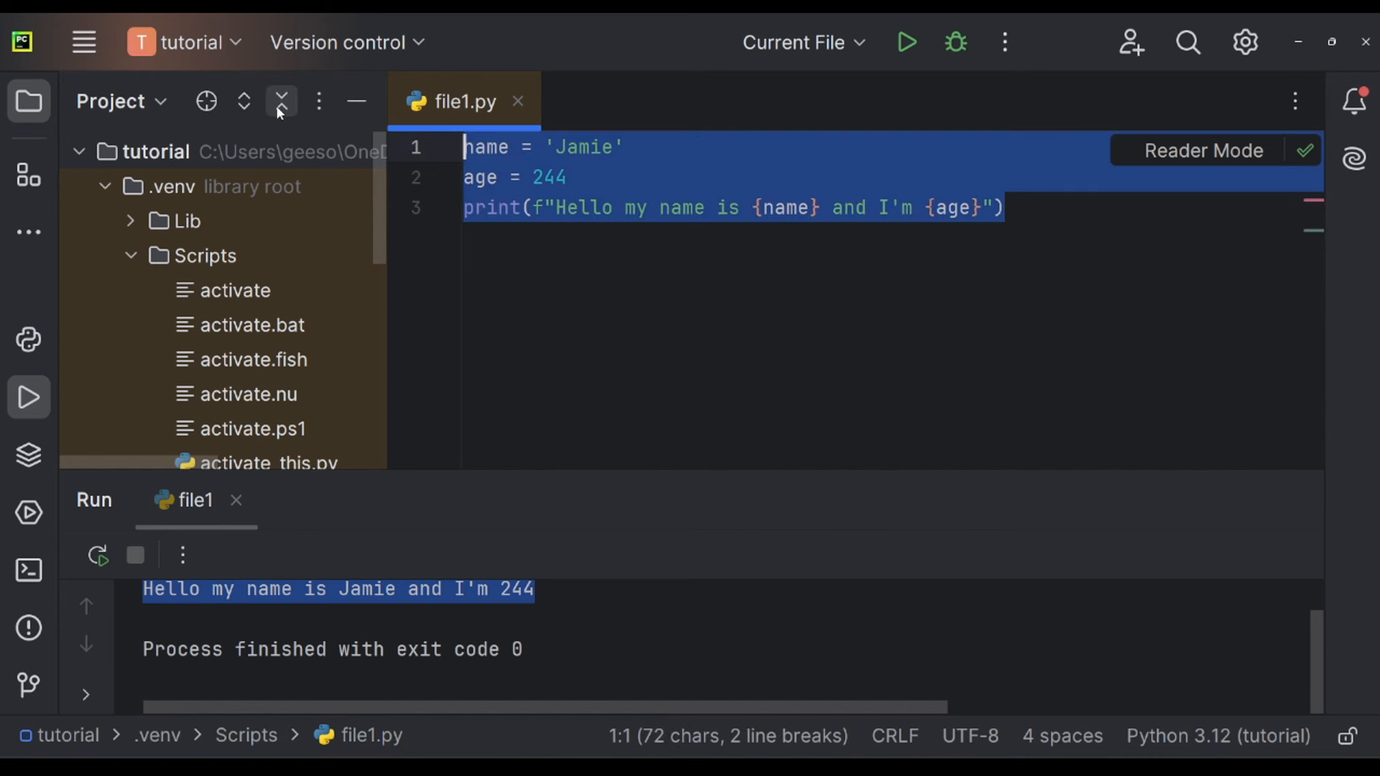
mouse_move(282, 101)
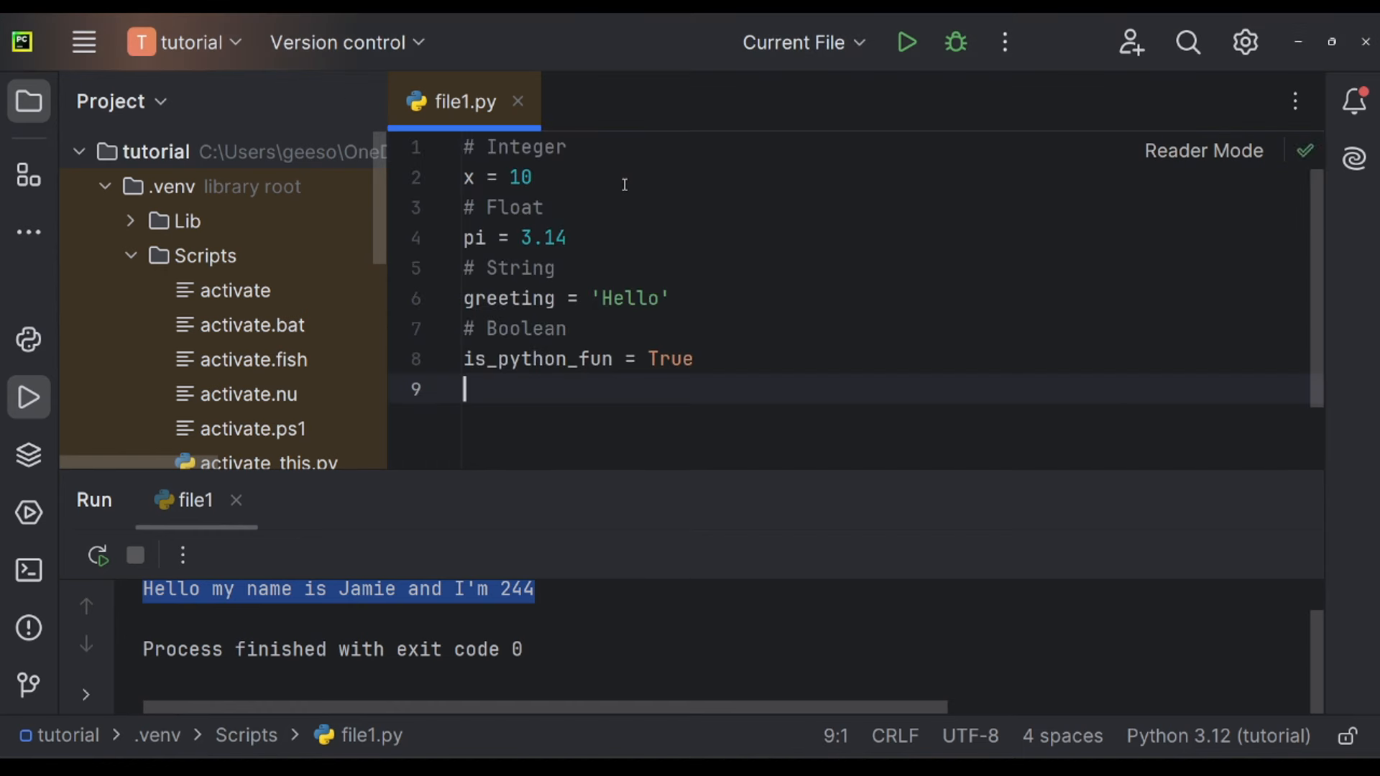
left_click_drag(464, 147, 531, 176)
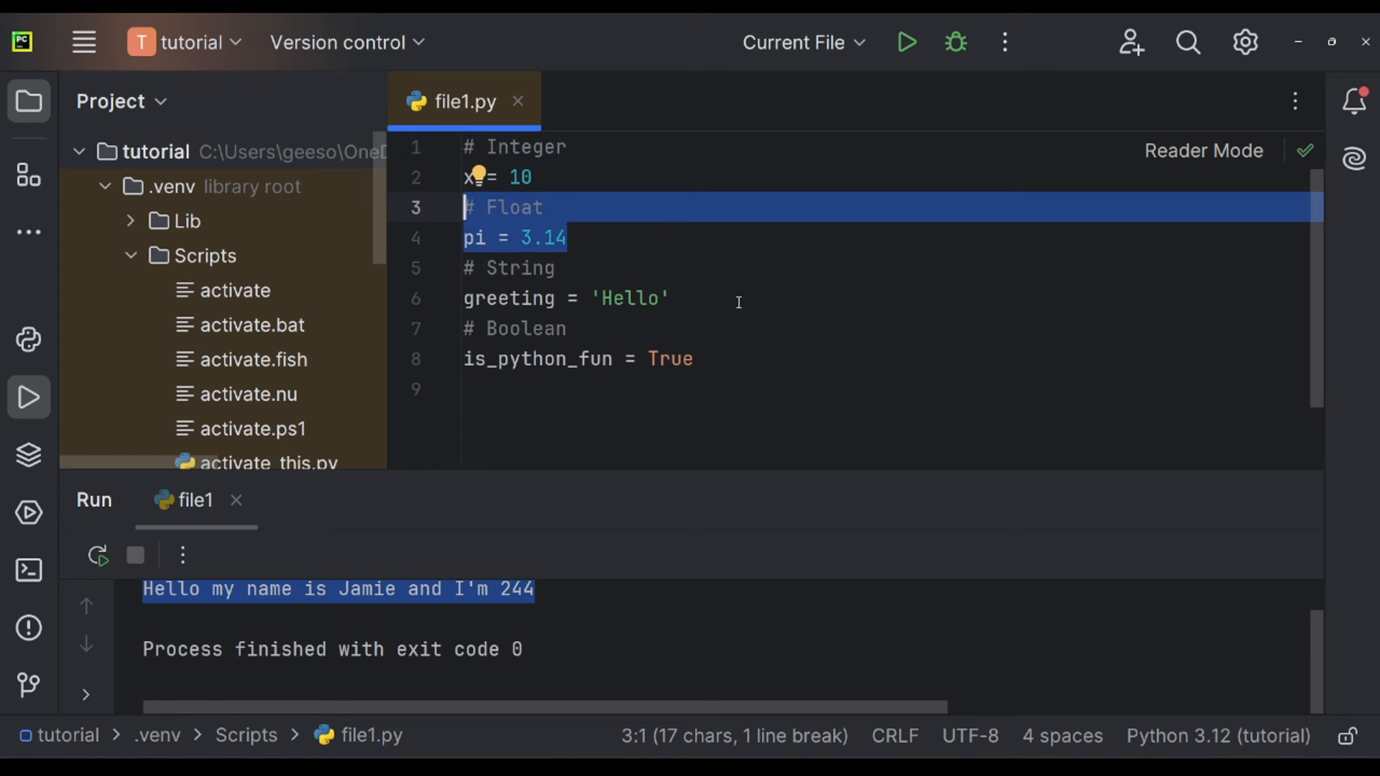
mouse_move(704, 361)
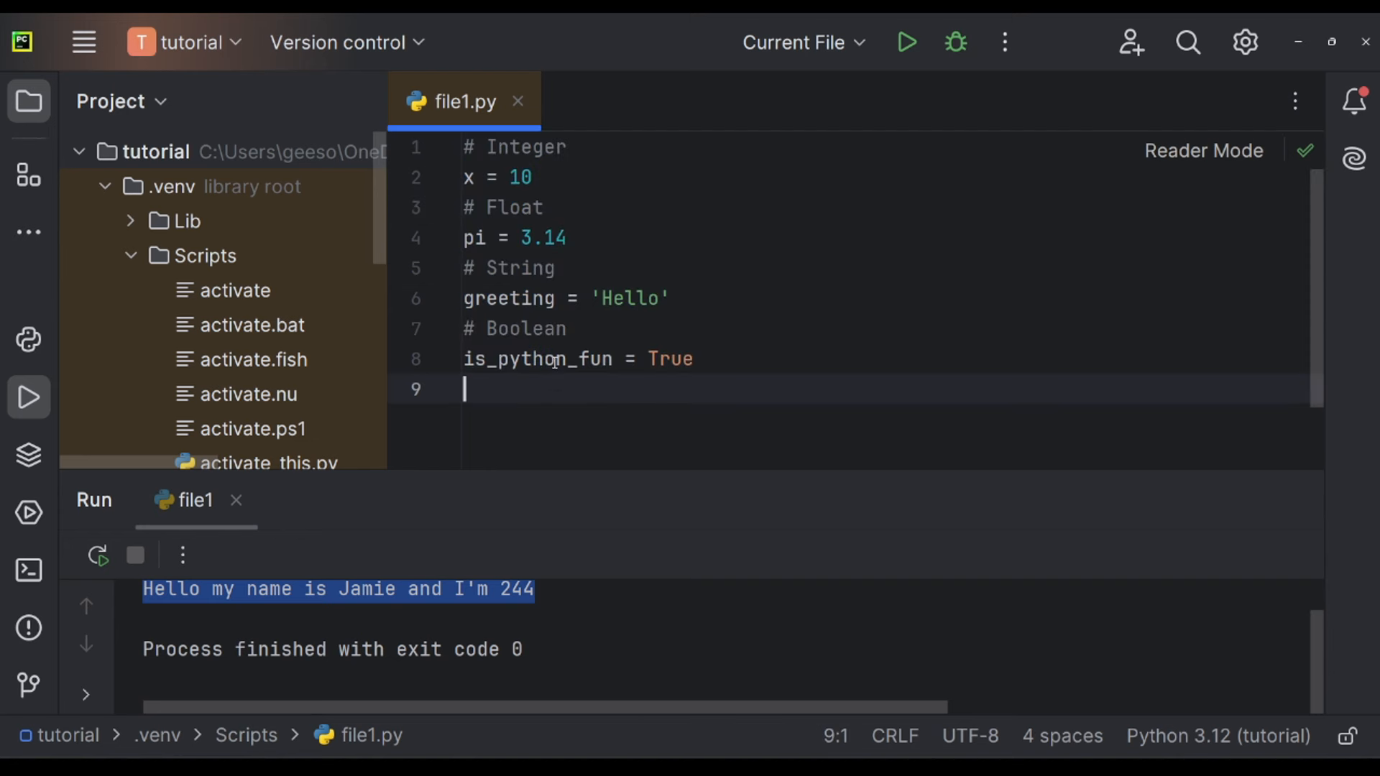
double_click(536, 358)
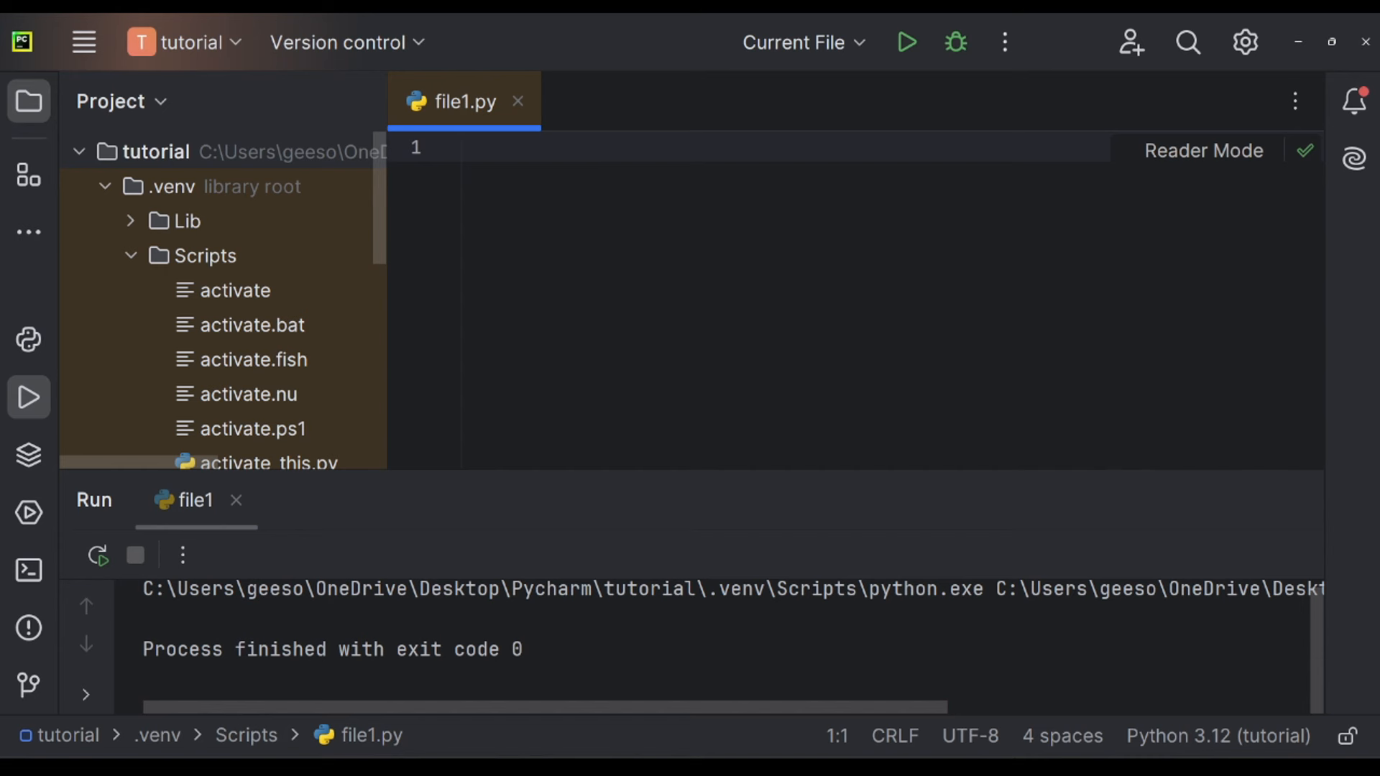
Write age = 18 and an if age >= 18 branch printing the grown-up message.
type("age =")
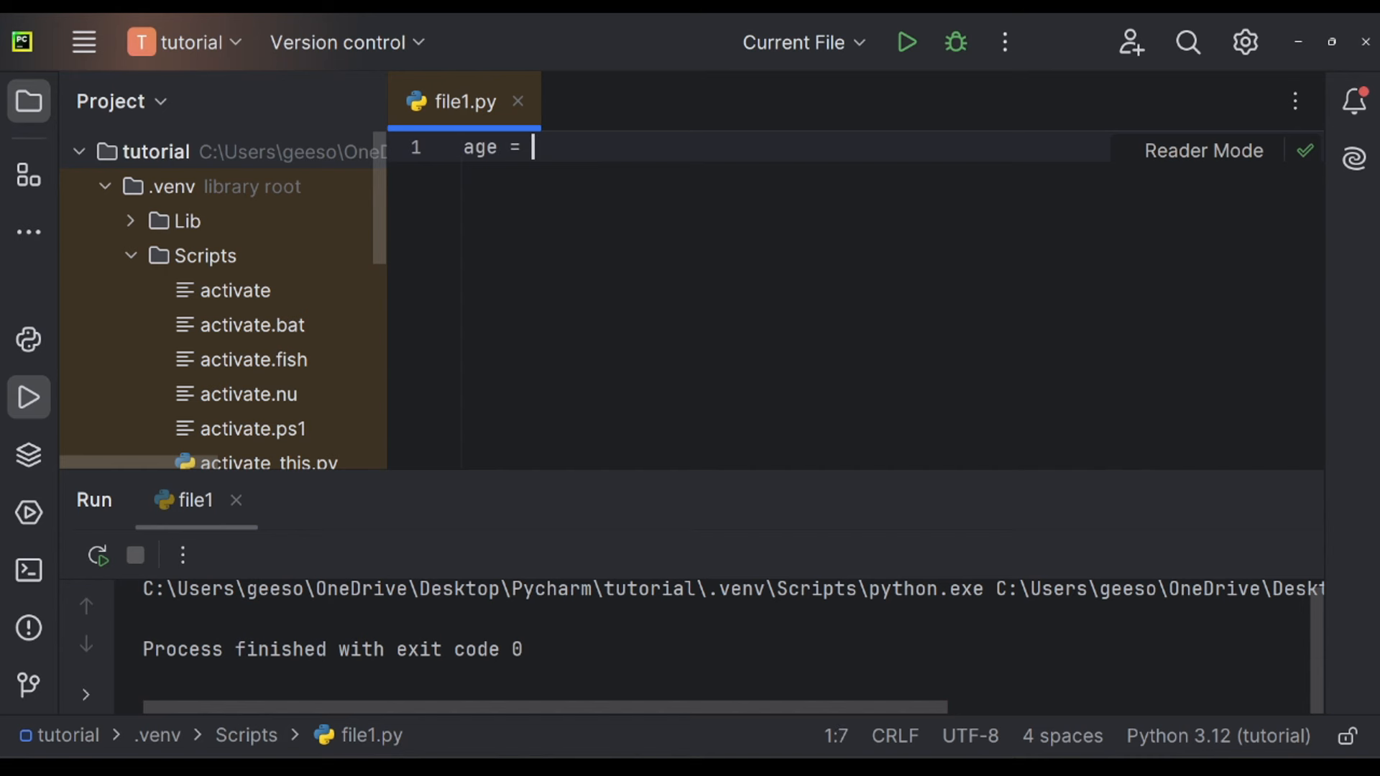
type("18")
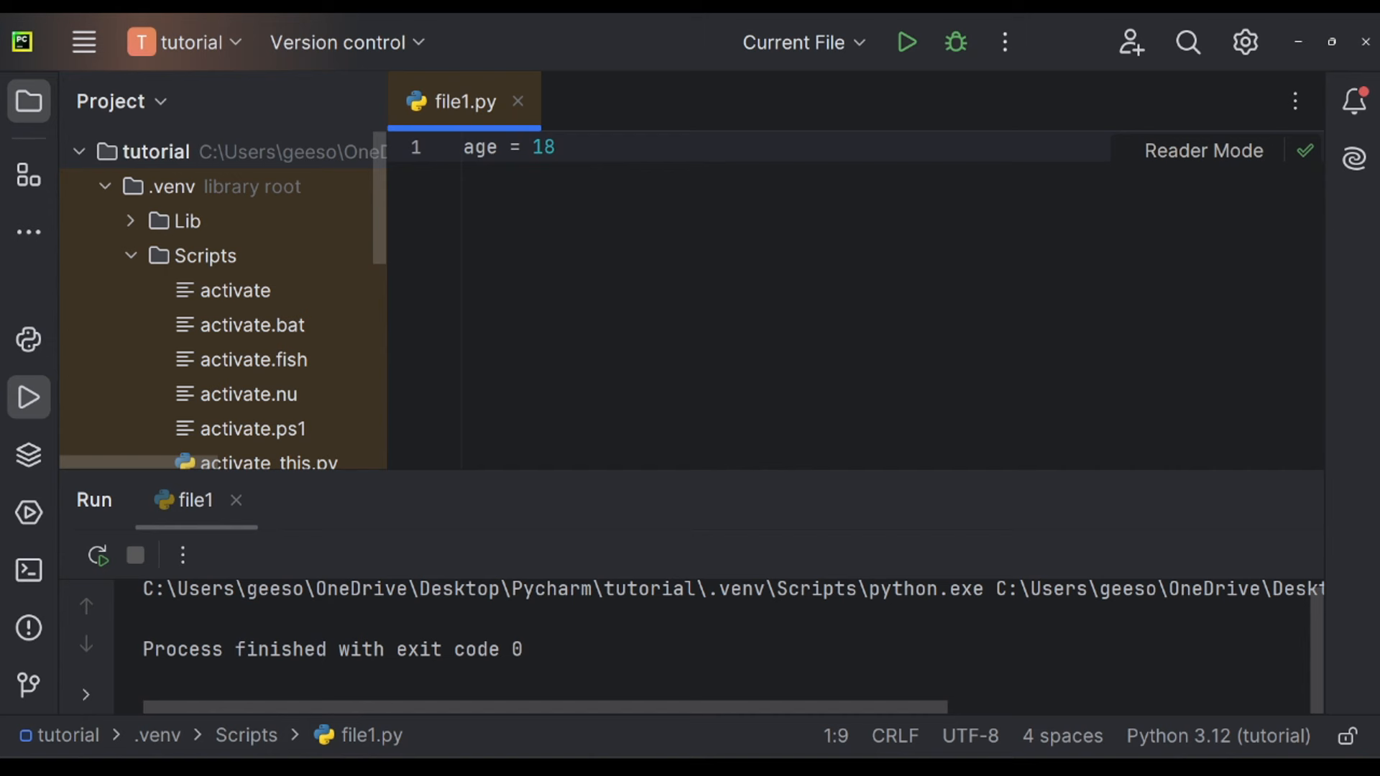
type("if age")
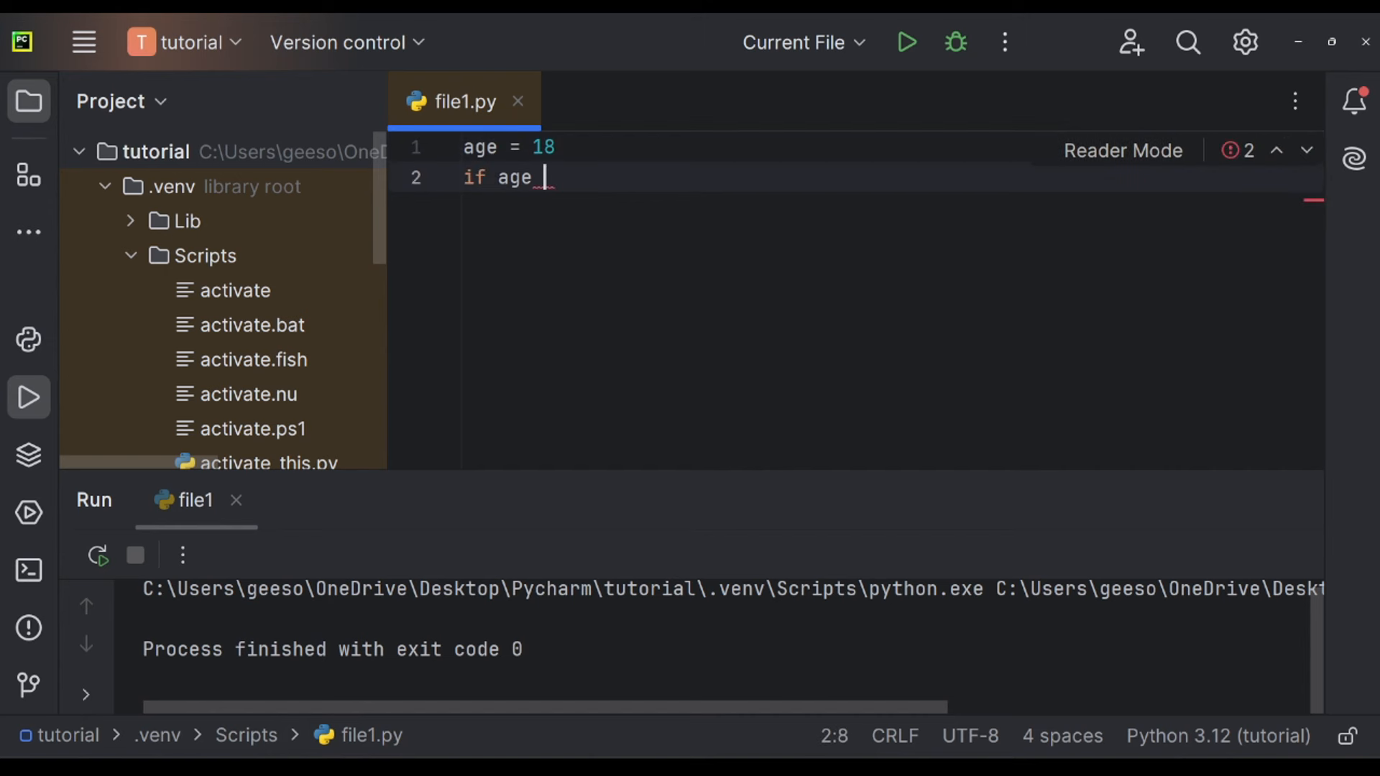
mouse_move(509, 250)
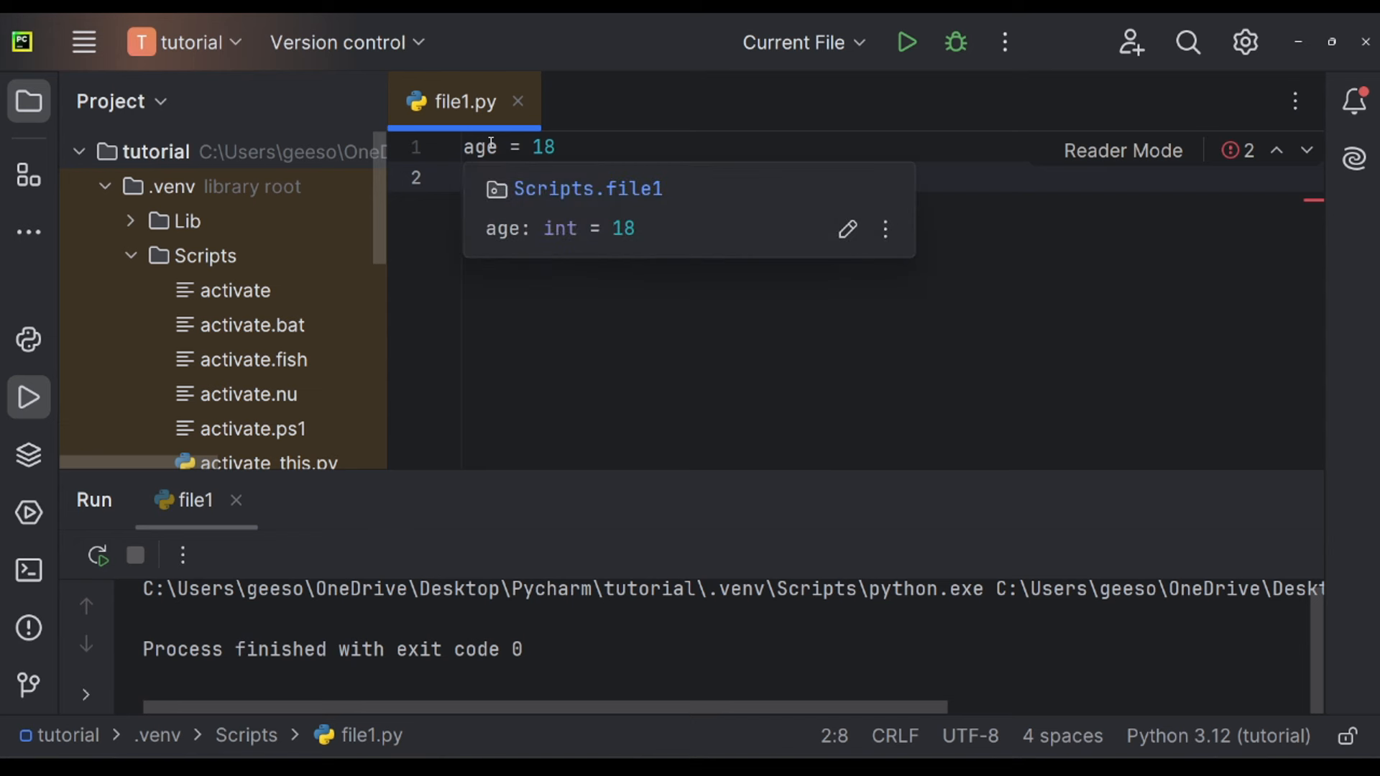
type("if age")
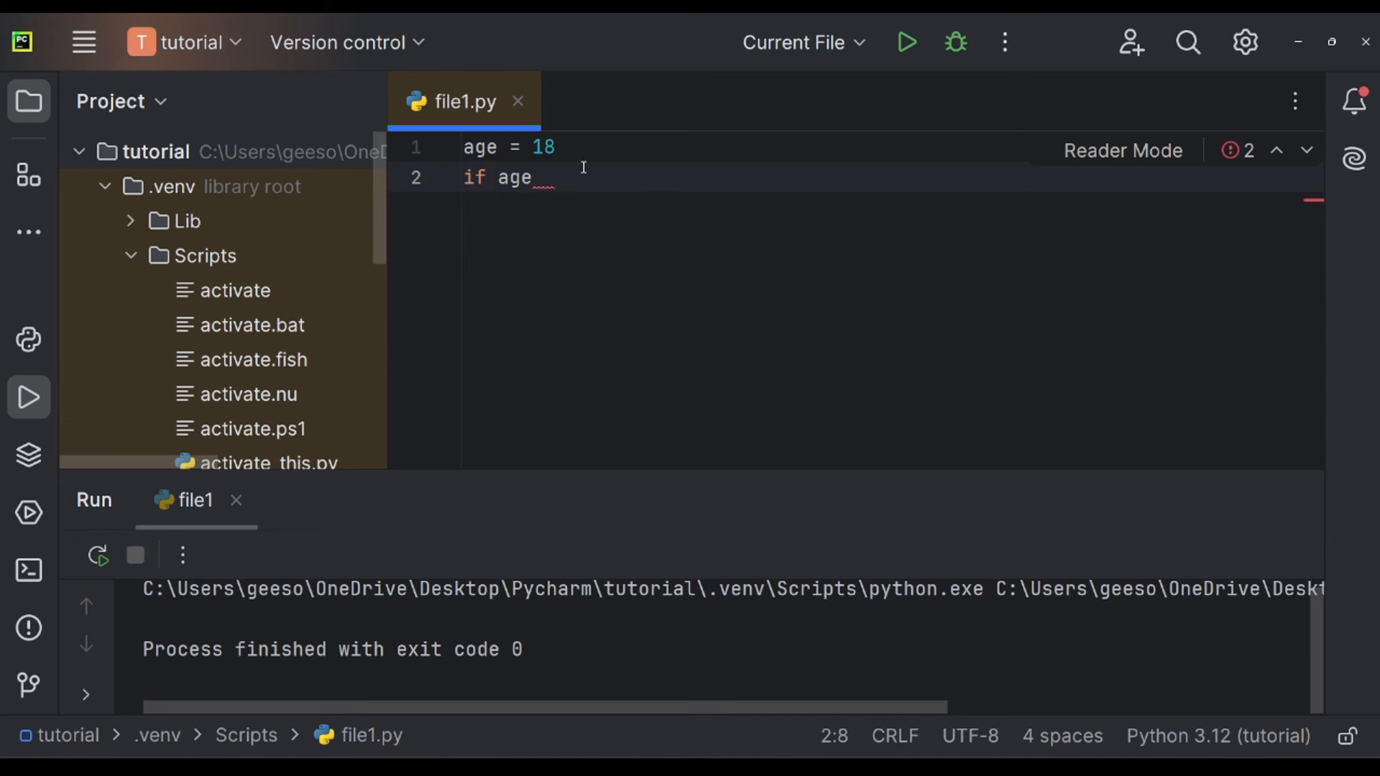
type(">=")
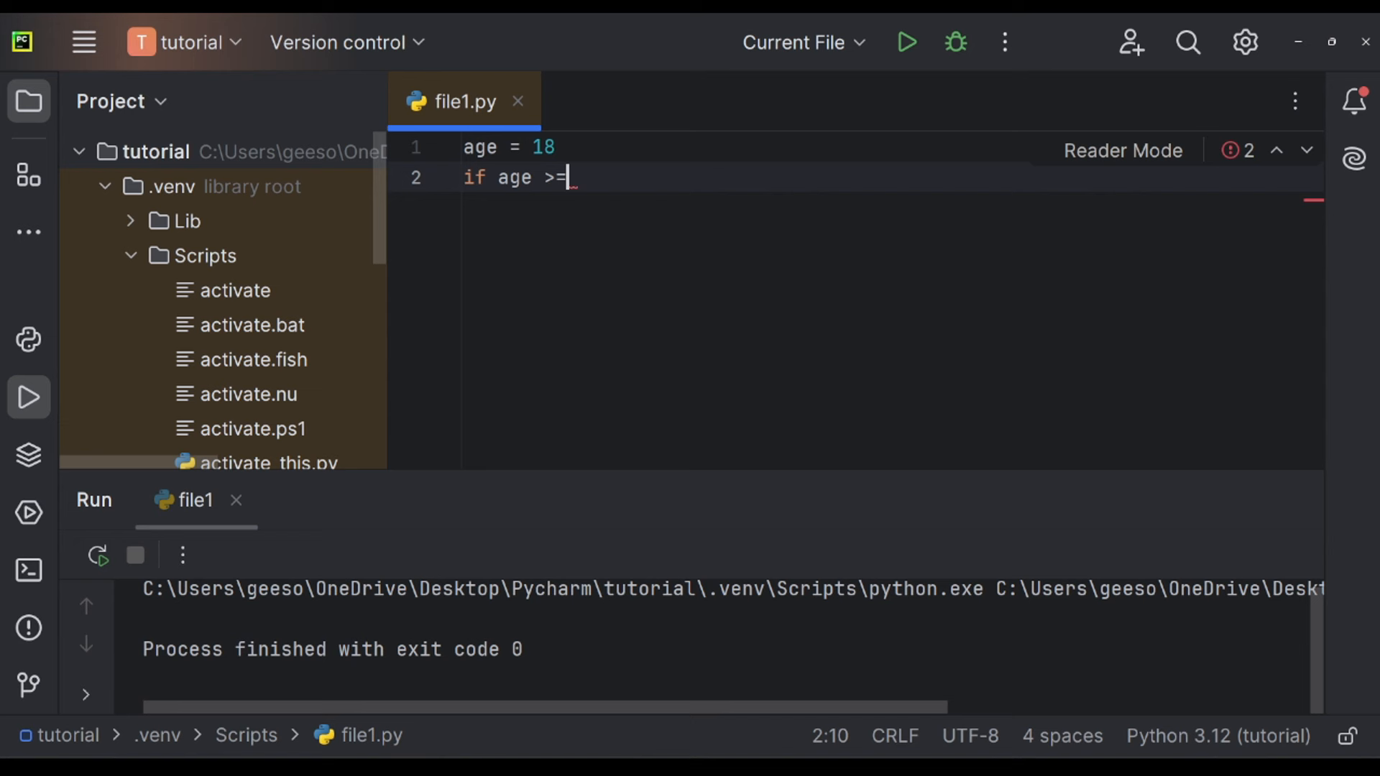
type("18:")
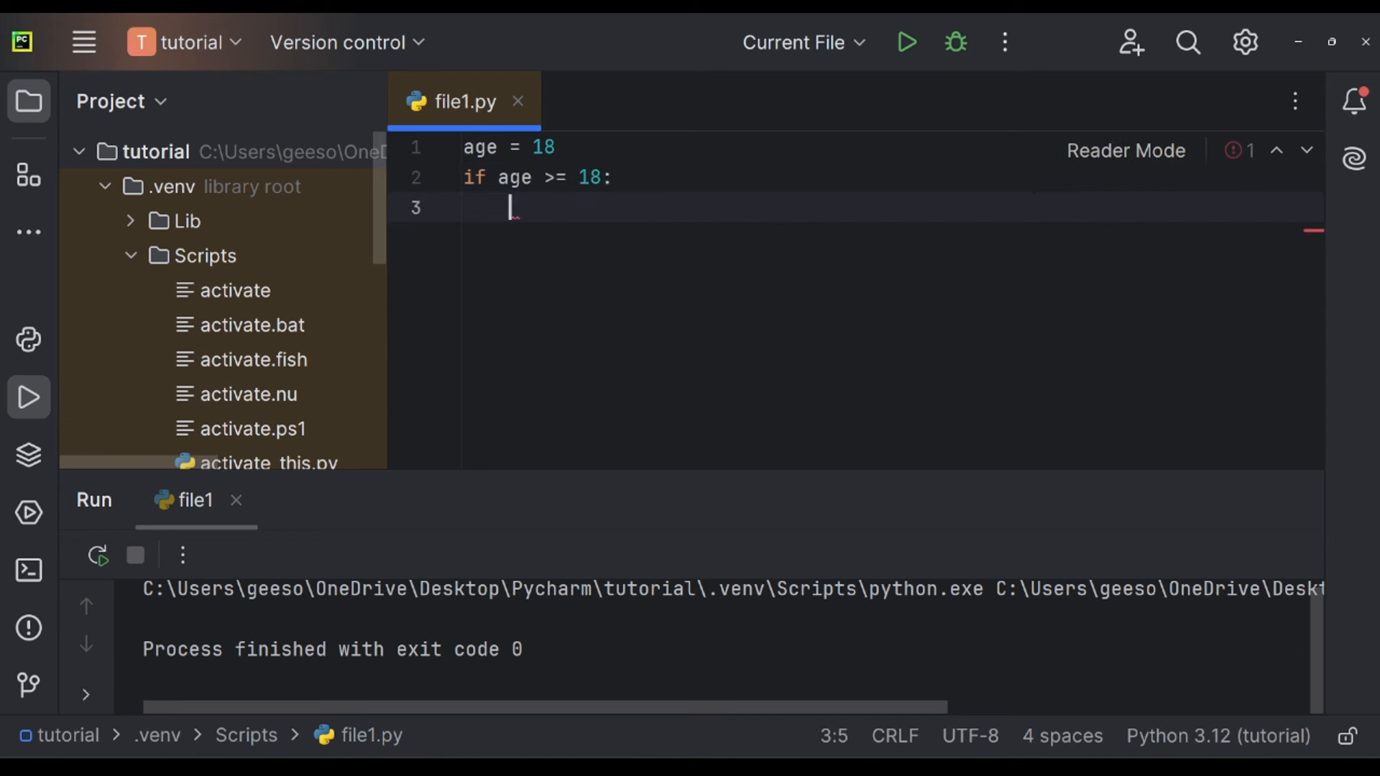
type("prinmt")
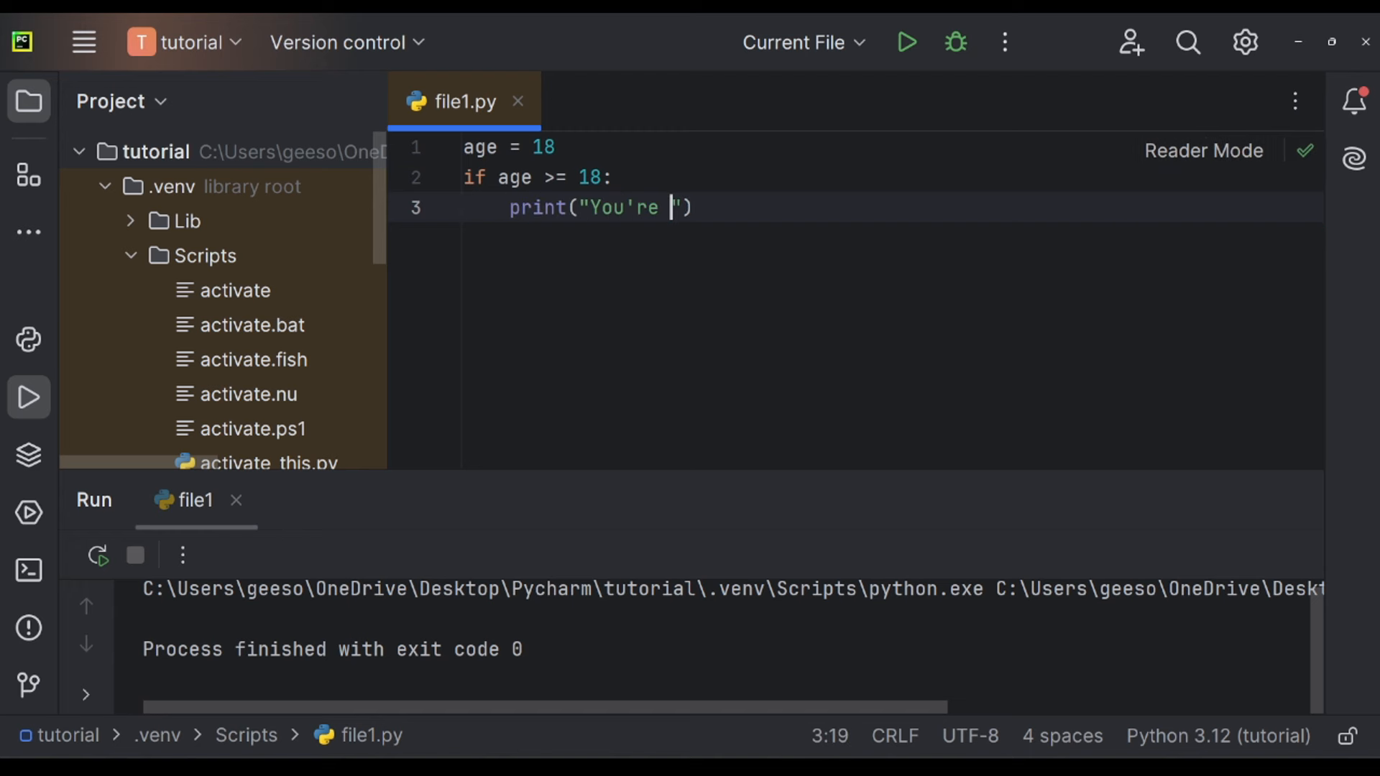
type("grown up!")
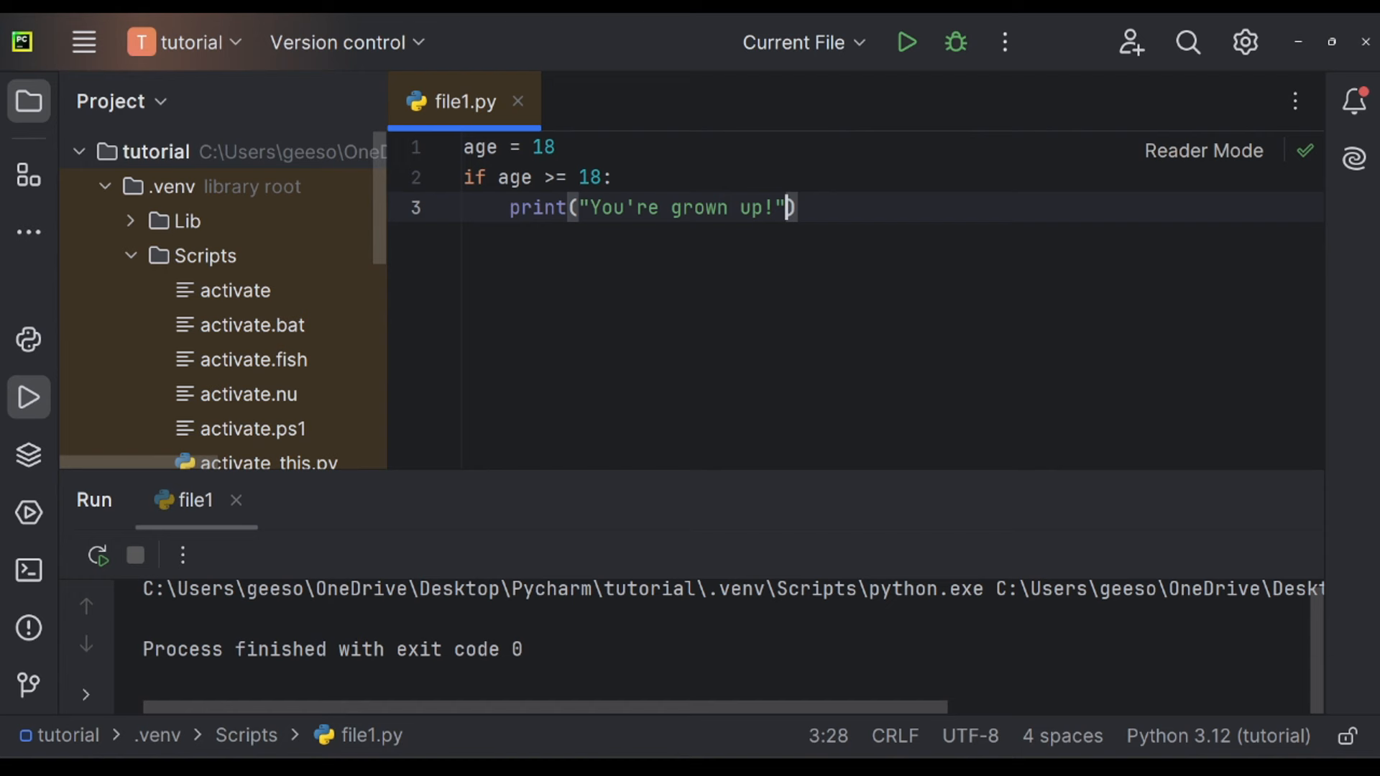
Add an else branch printing "You're not grown!".
key("enter")
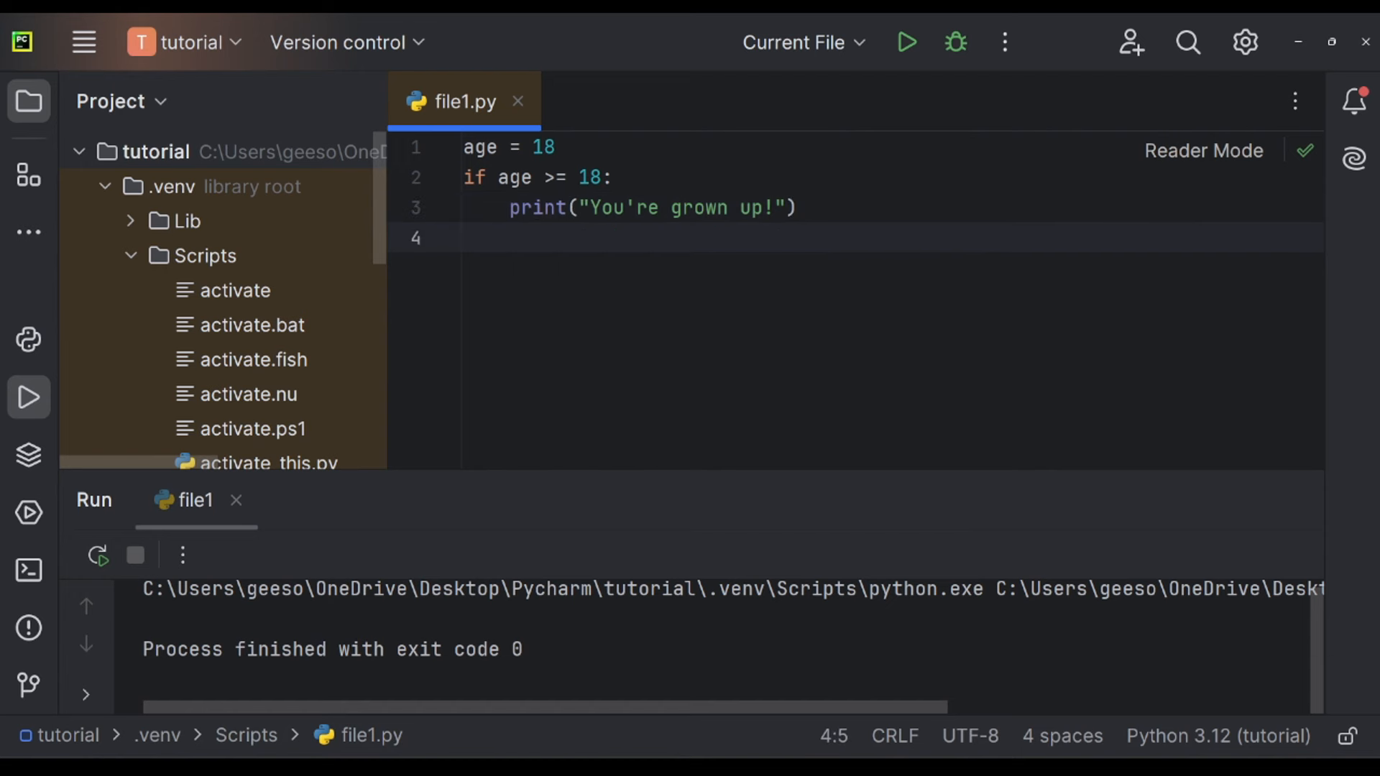
type("else:")
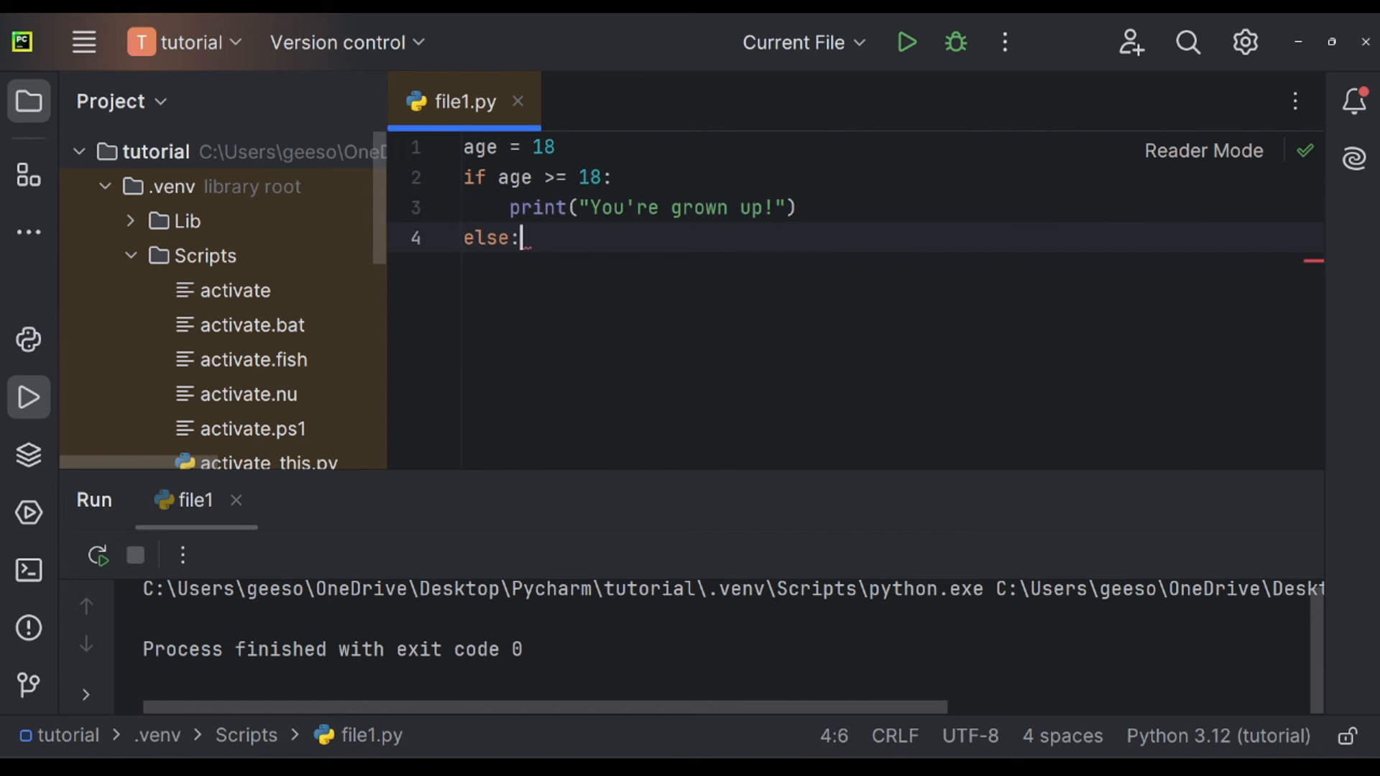
type("print(")
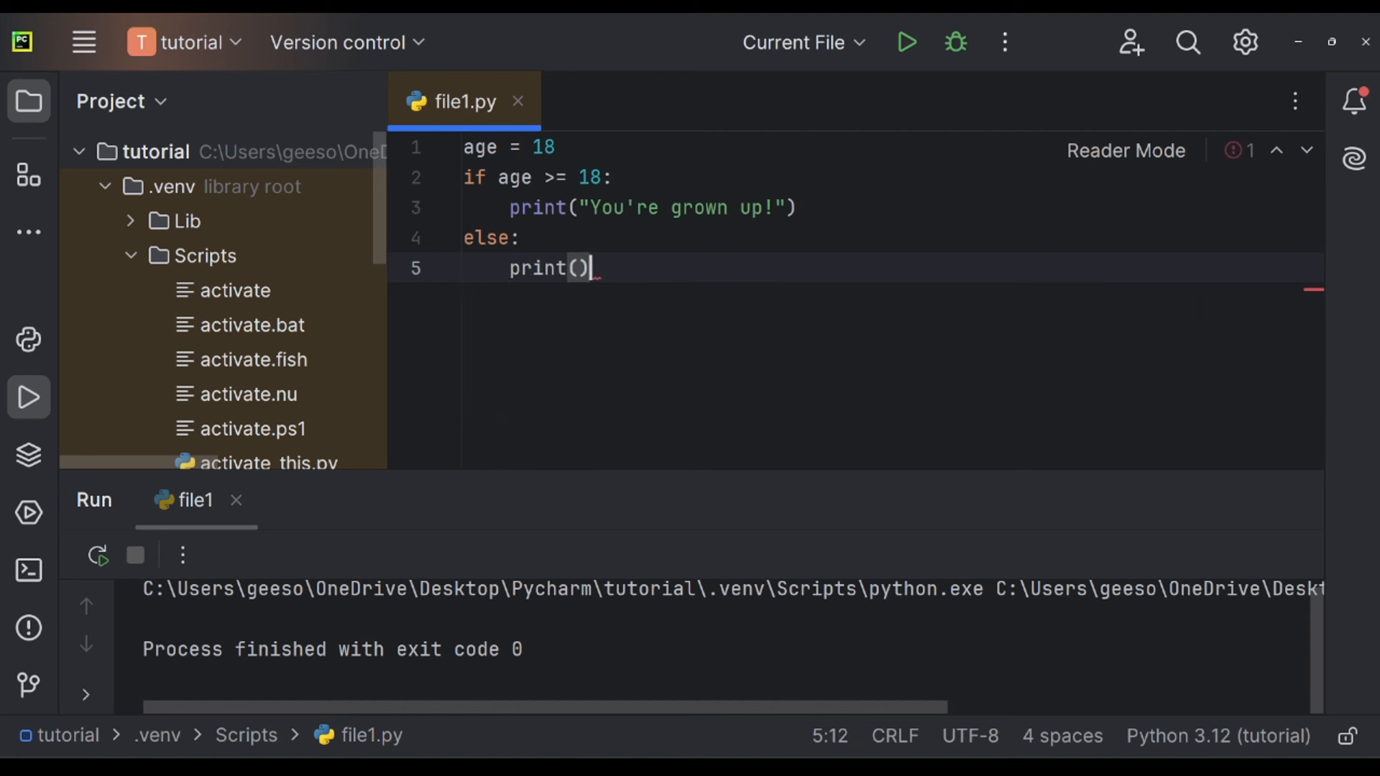
type("\"\"")
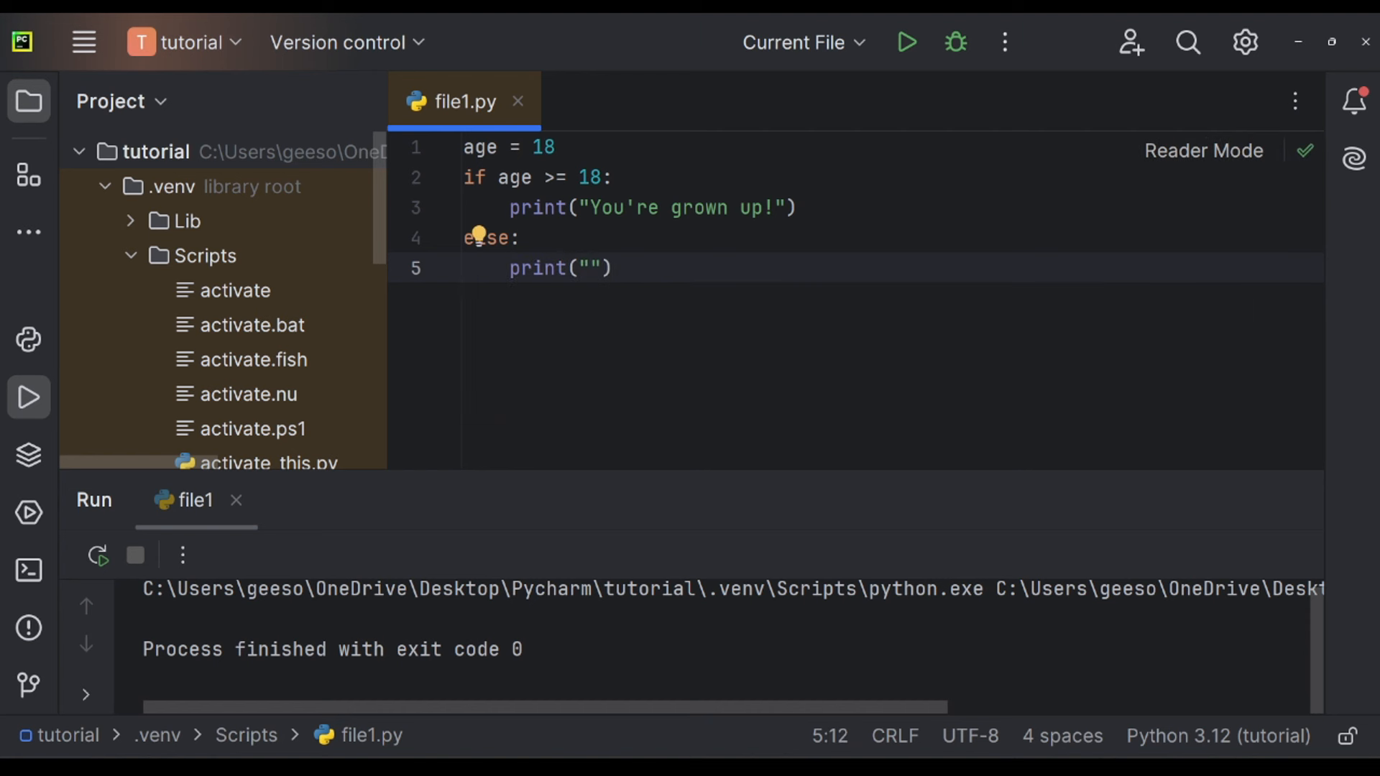
type("You're not g")
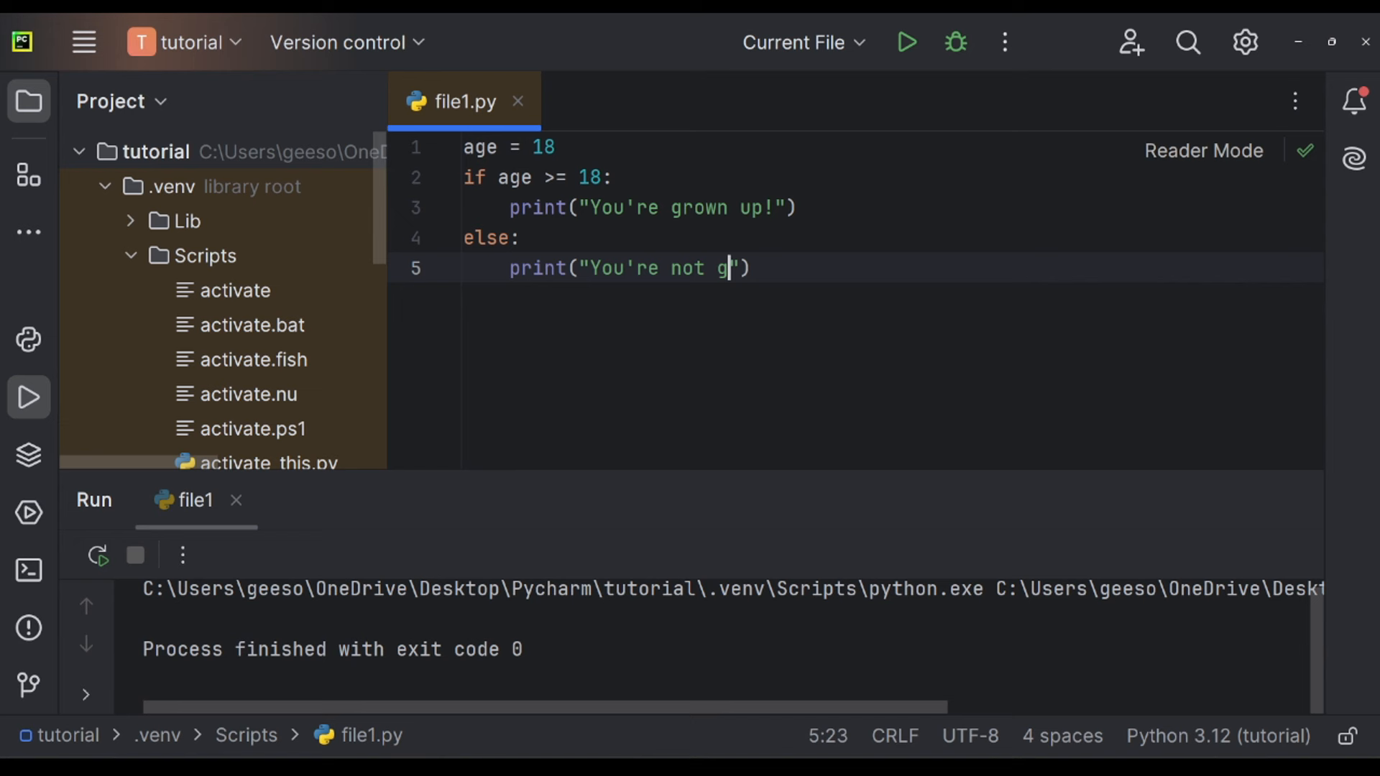
type("rown!")
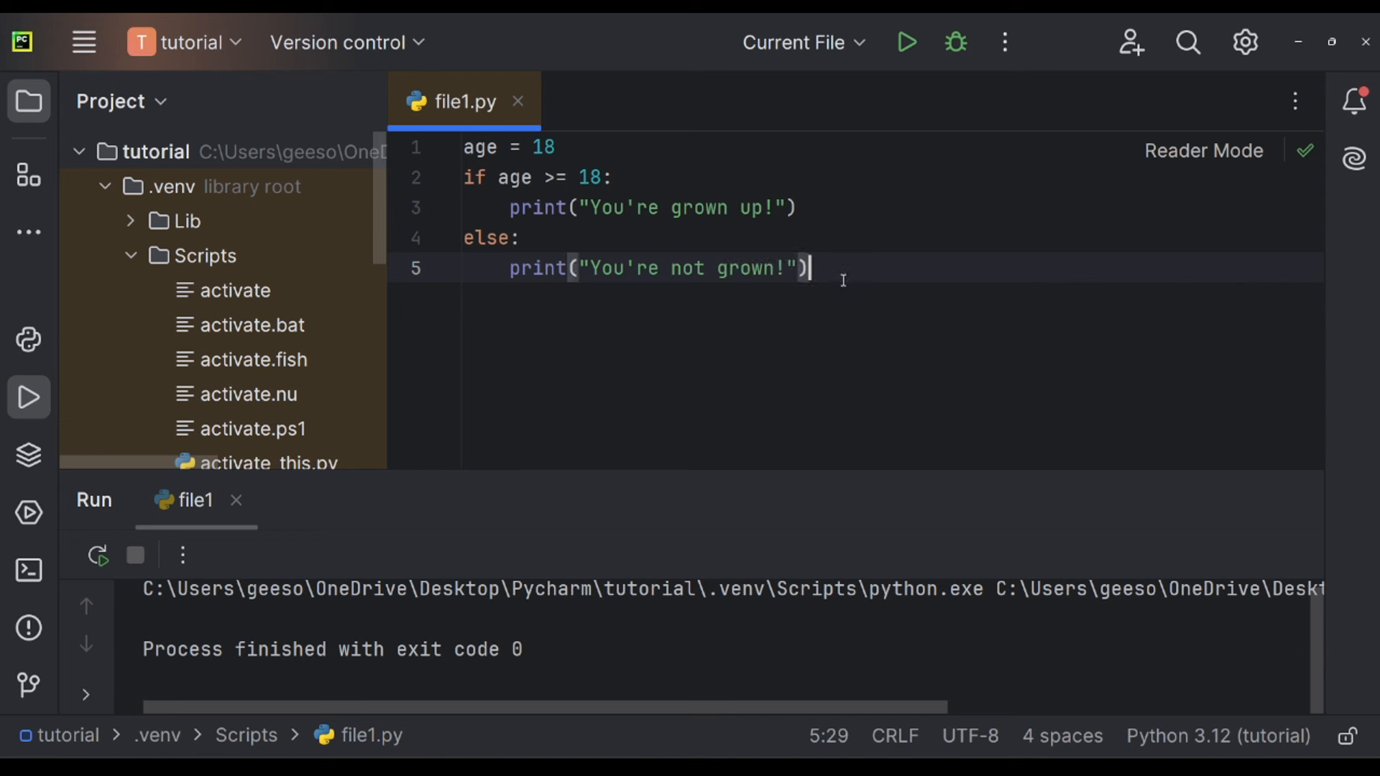
mouse_move(907, 42)
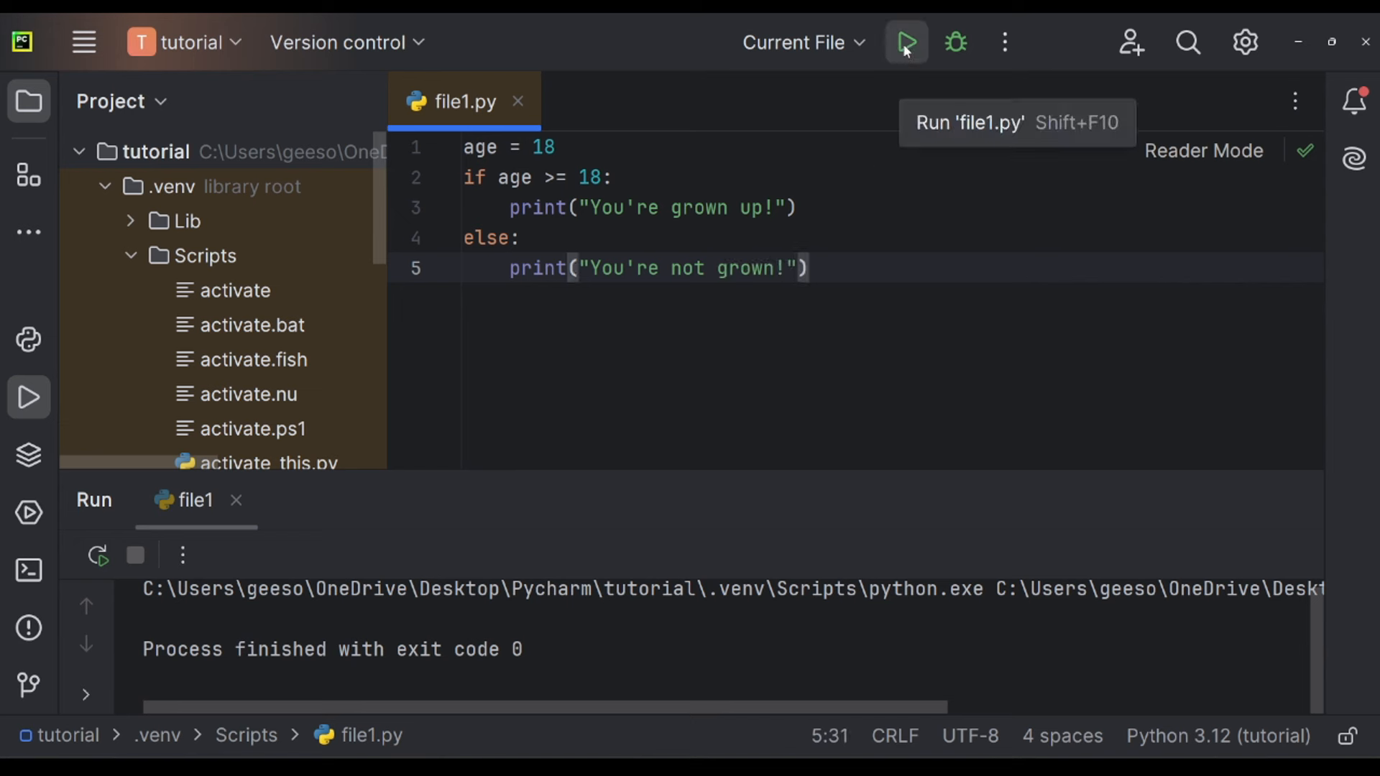
Run with age 18, change age to 12 and rerun to get the else output.
left_click(904, 42)
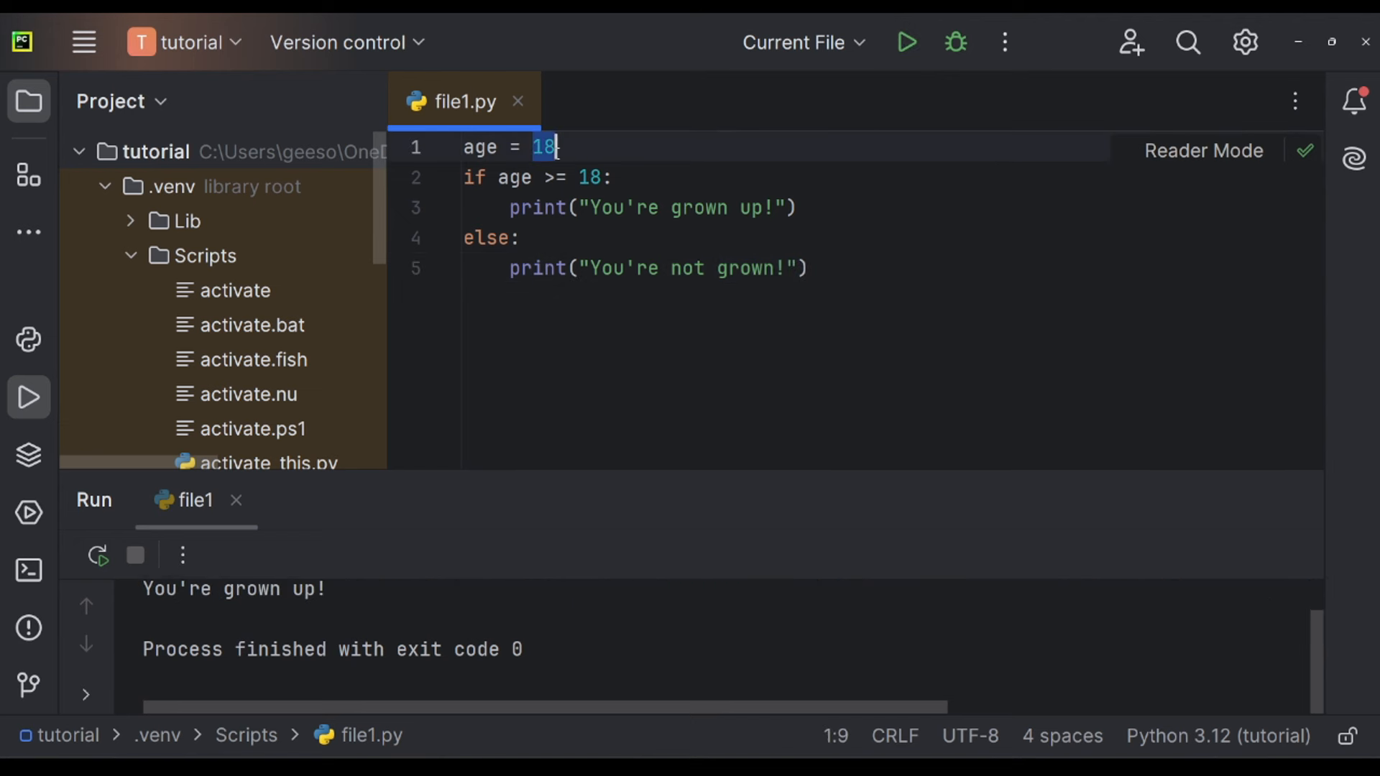
type("12")
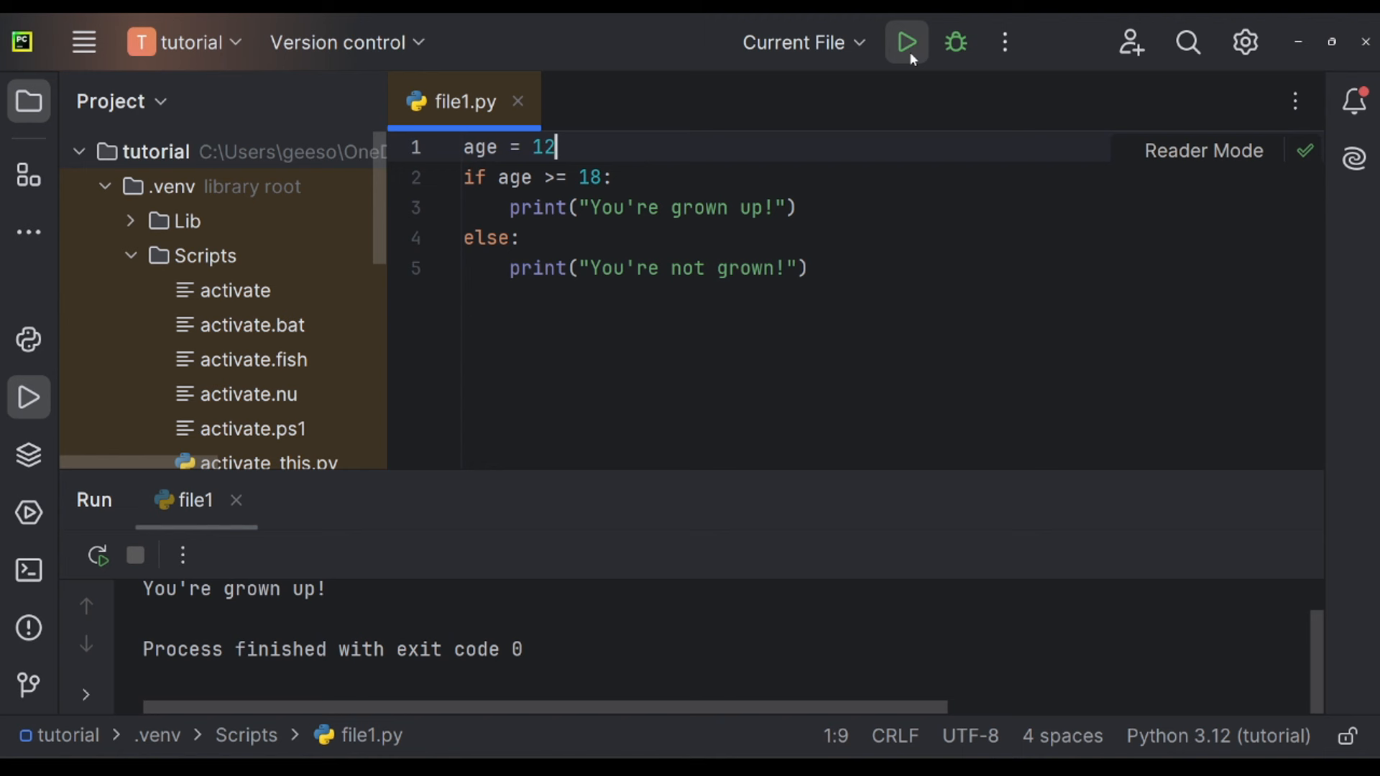
left_click(906, 41)
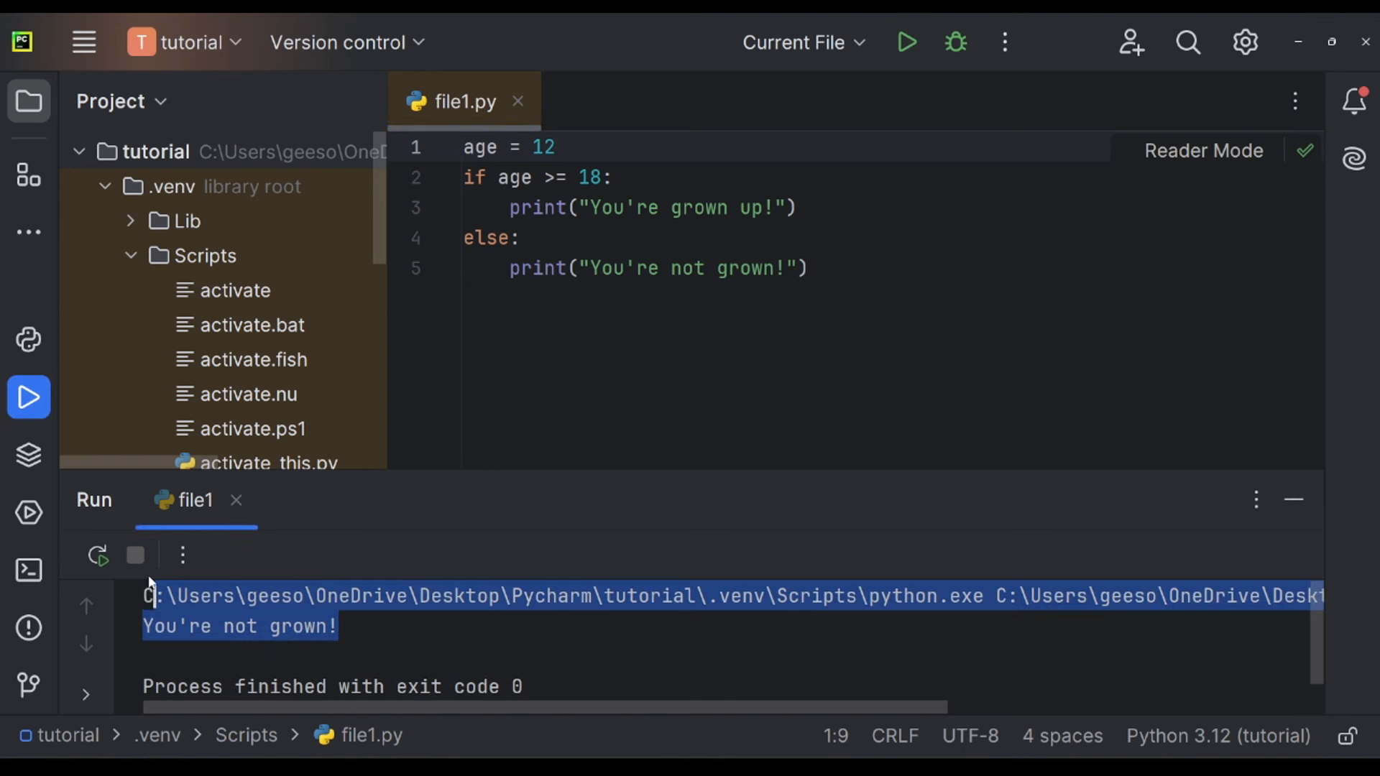
left_click(591, 269)
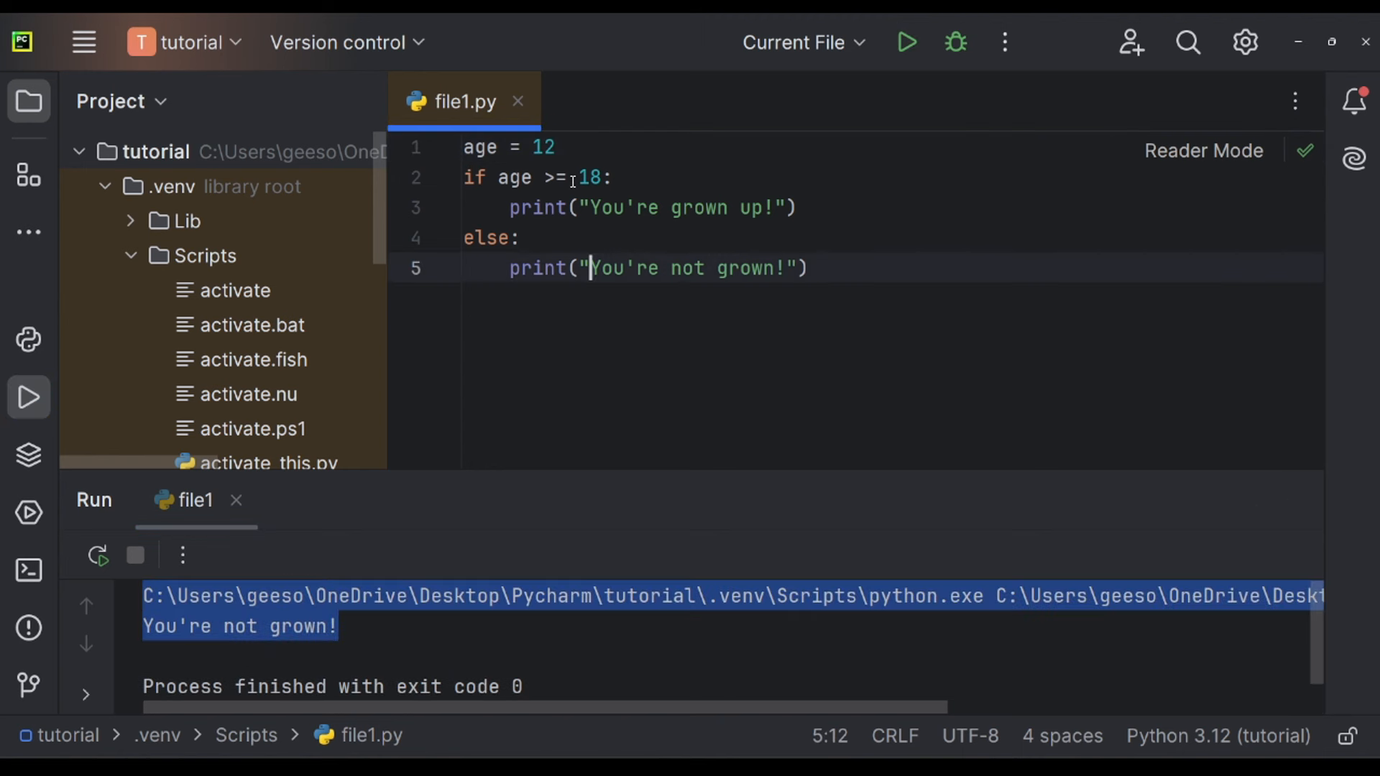
Break the indentation of the if block and run to produce an IndentationError.
left_click_drag(570, 176, 807, 269)
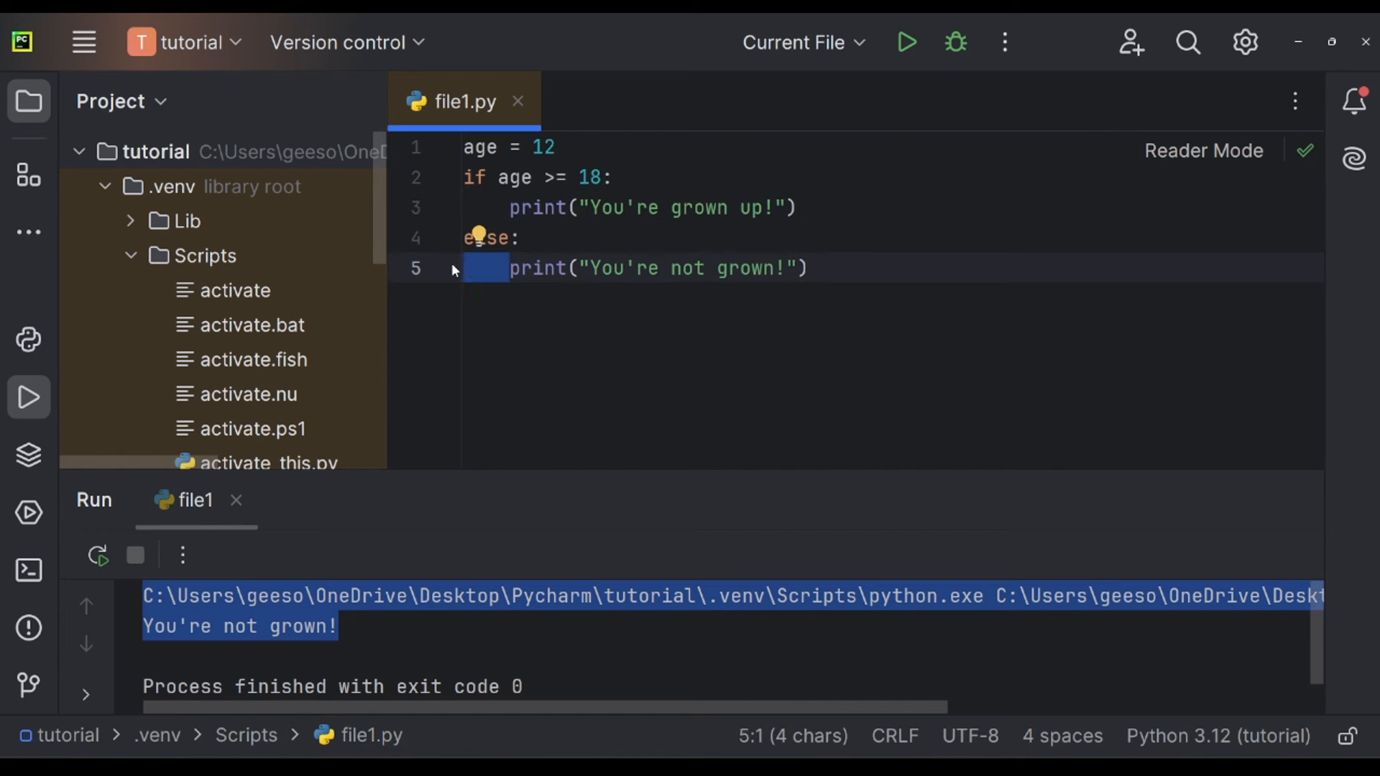
mouse_move(543, 218)
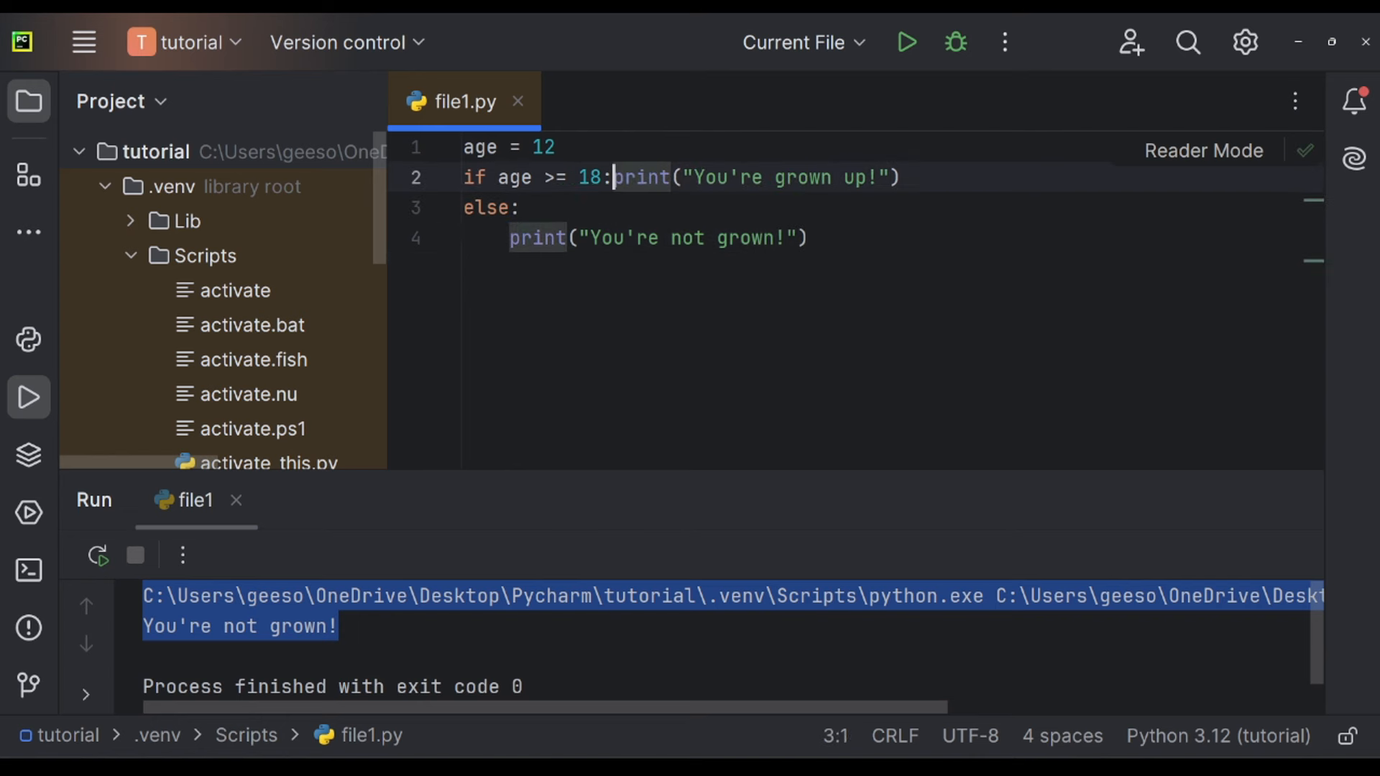
key("Enter")
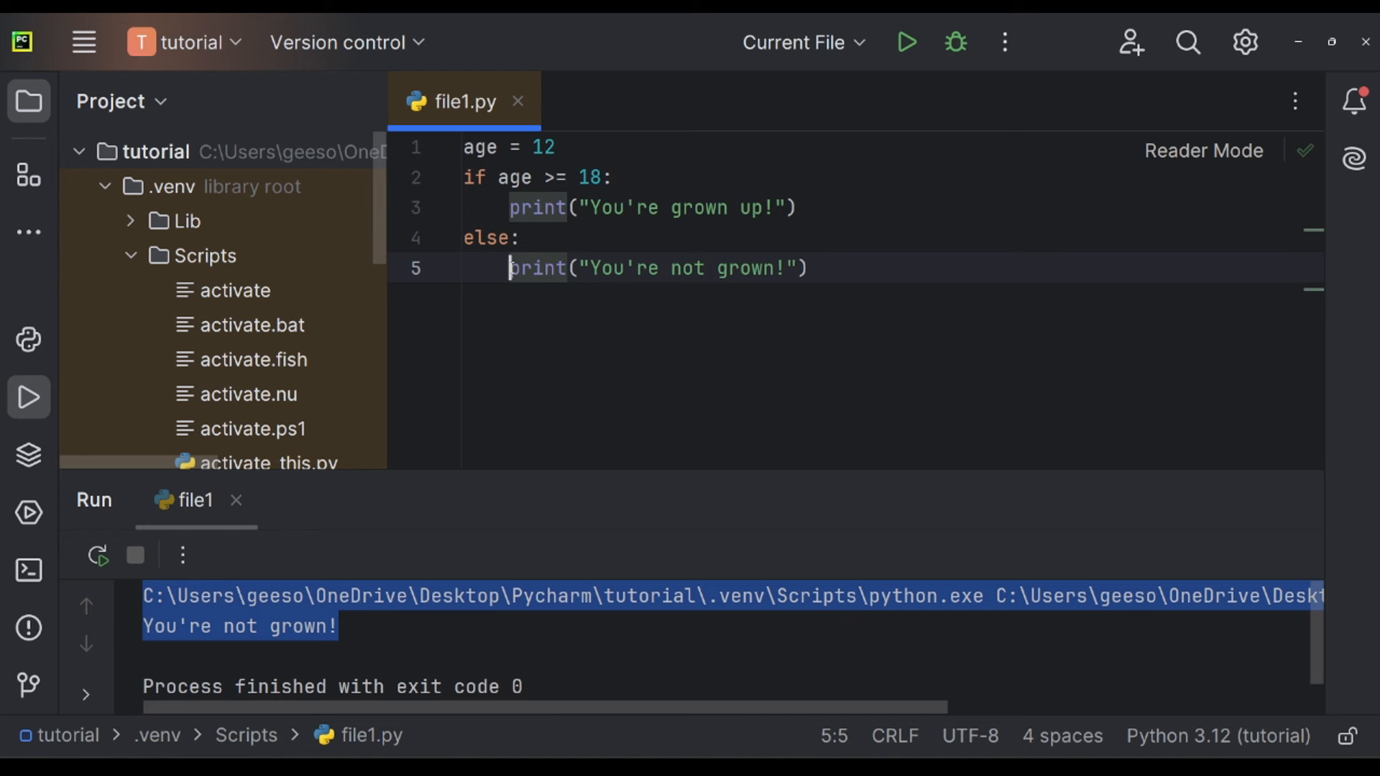
left_click(906, 42)
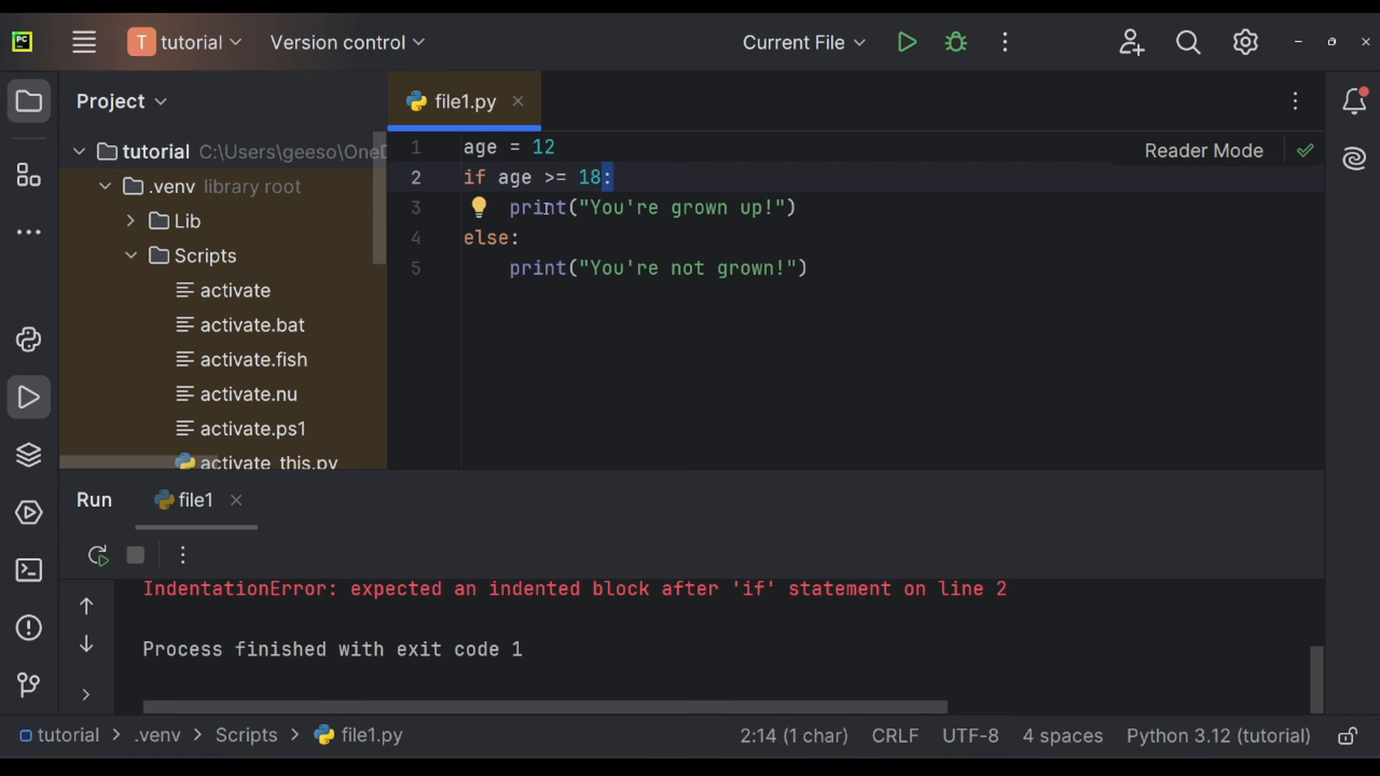
Remove and restore the indentation before line 3's print to recover the if/else block.
left_click(517, 207)
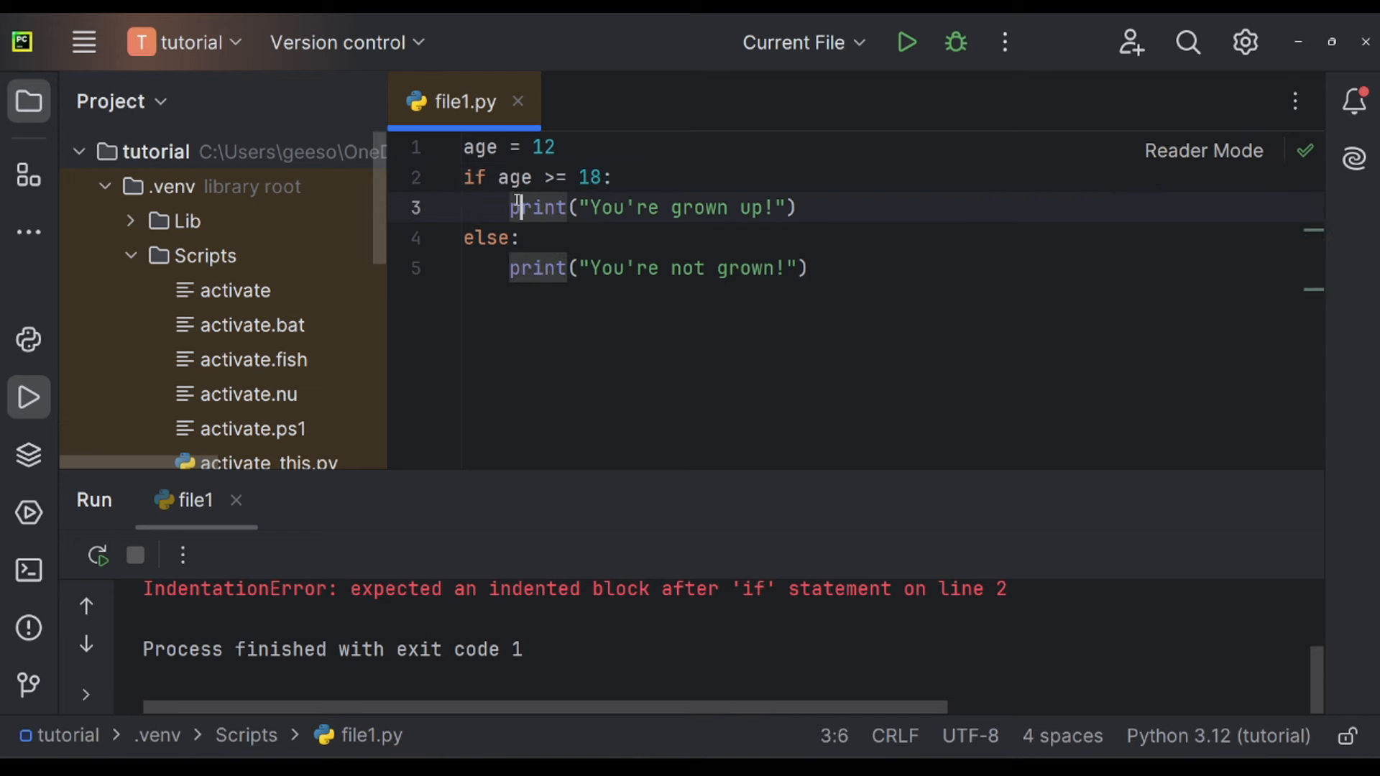
key("backspace")
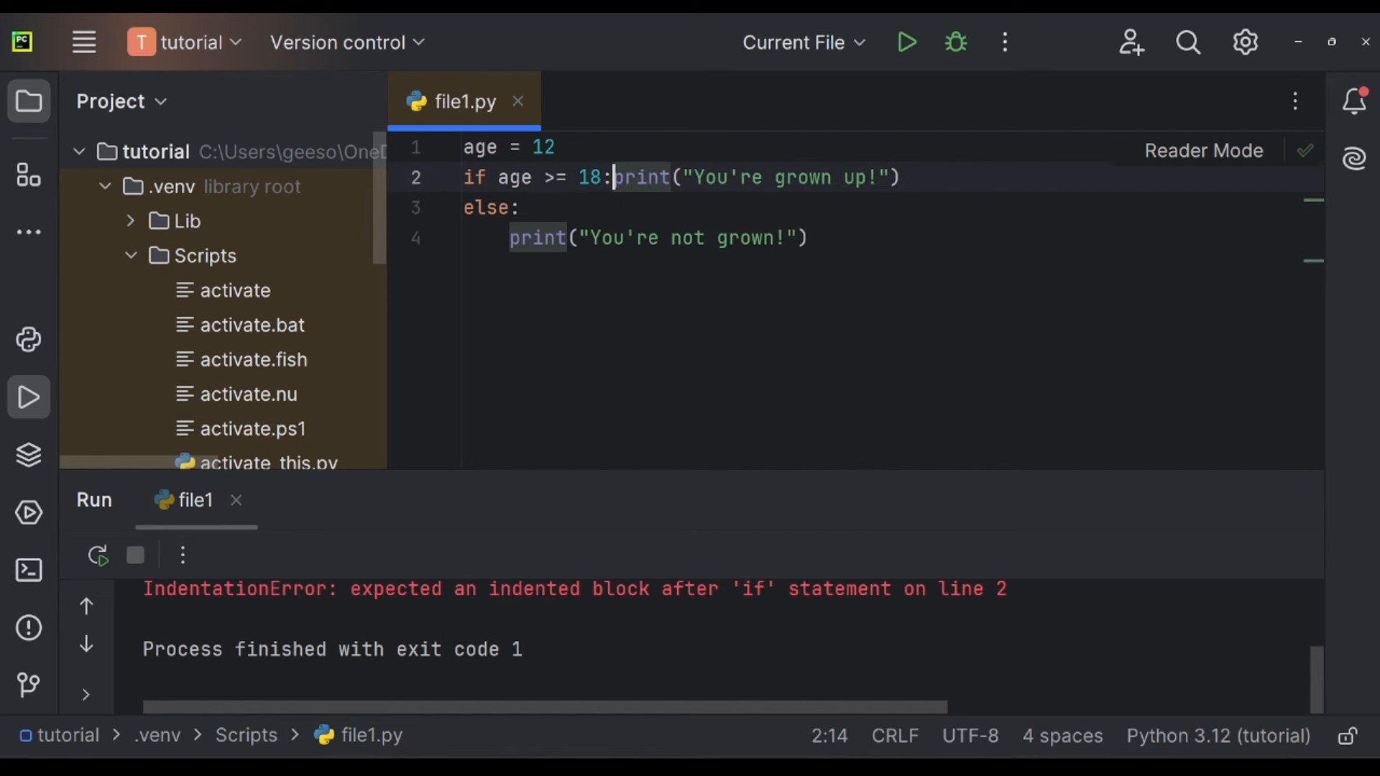
key("enter")
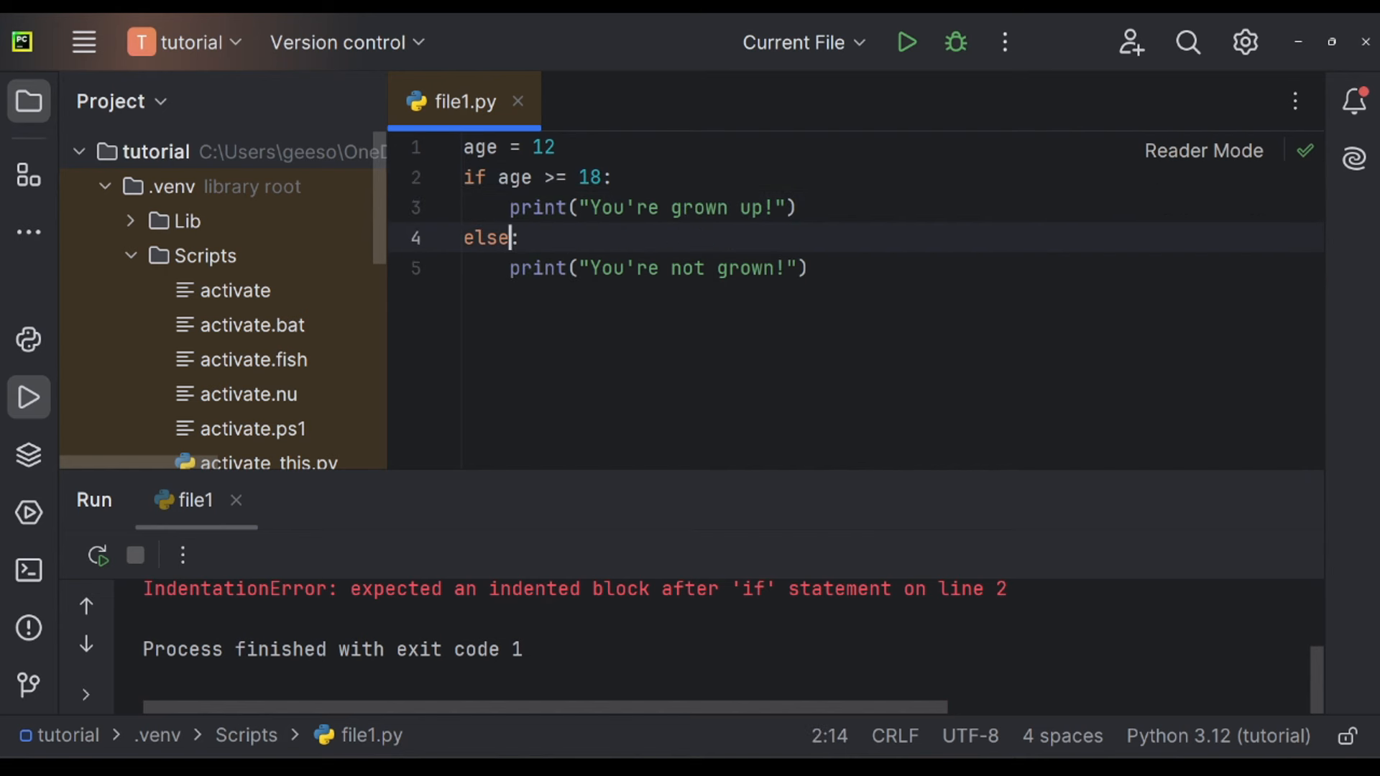
mouse_move(29, 339)
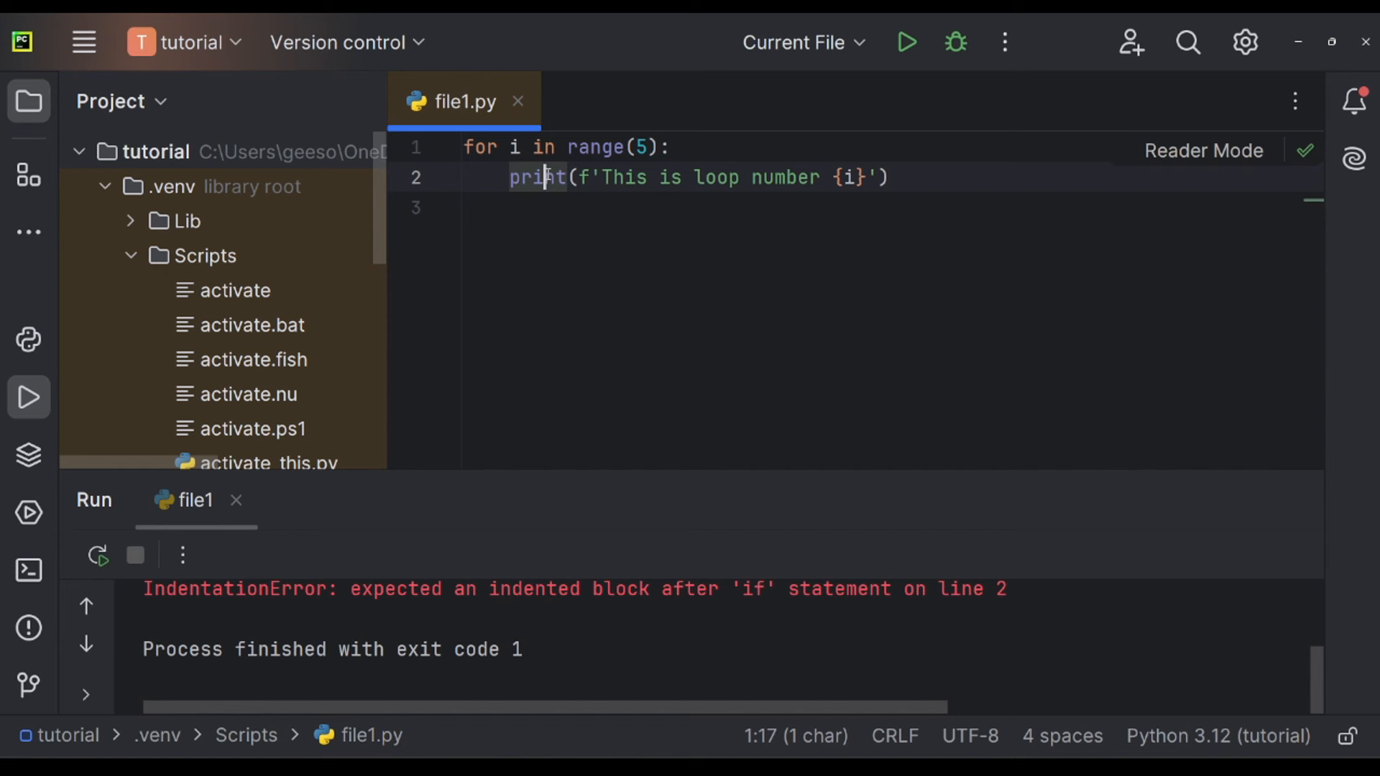
Run the for loop over range(5) and scroll through the printed loop numbers 0 to 4.
left_click(602, 178)
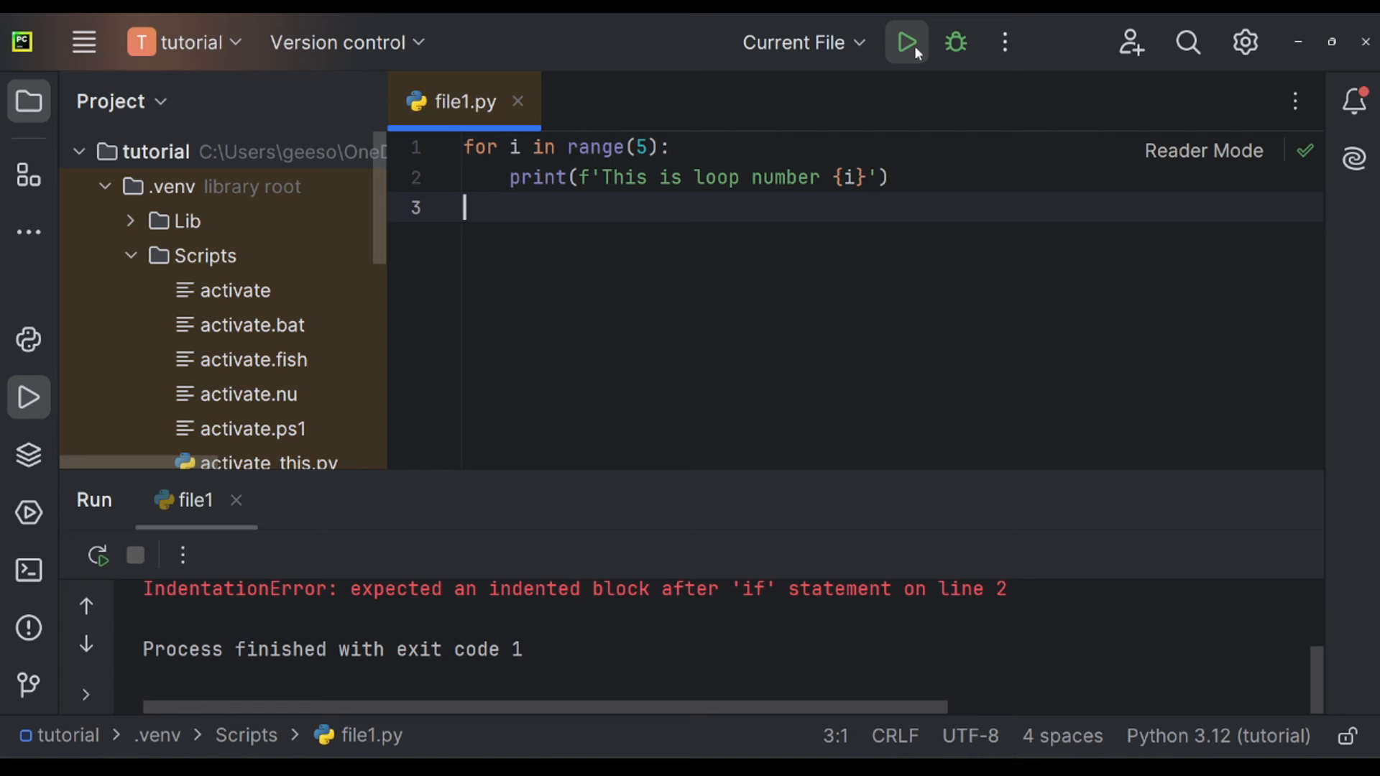
left_click(906, 42)
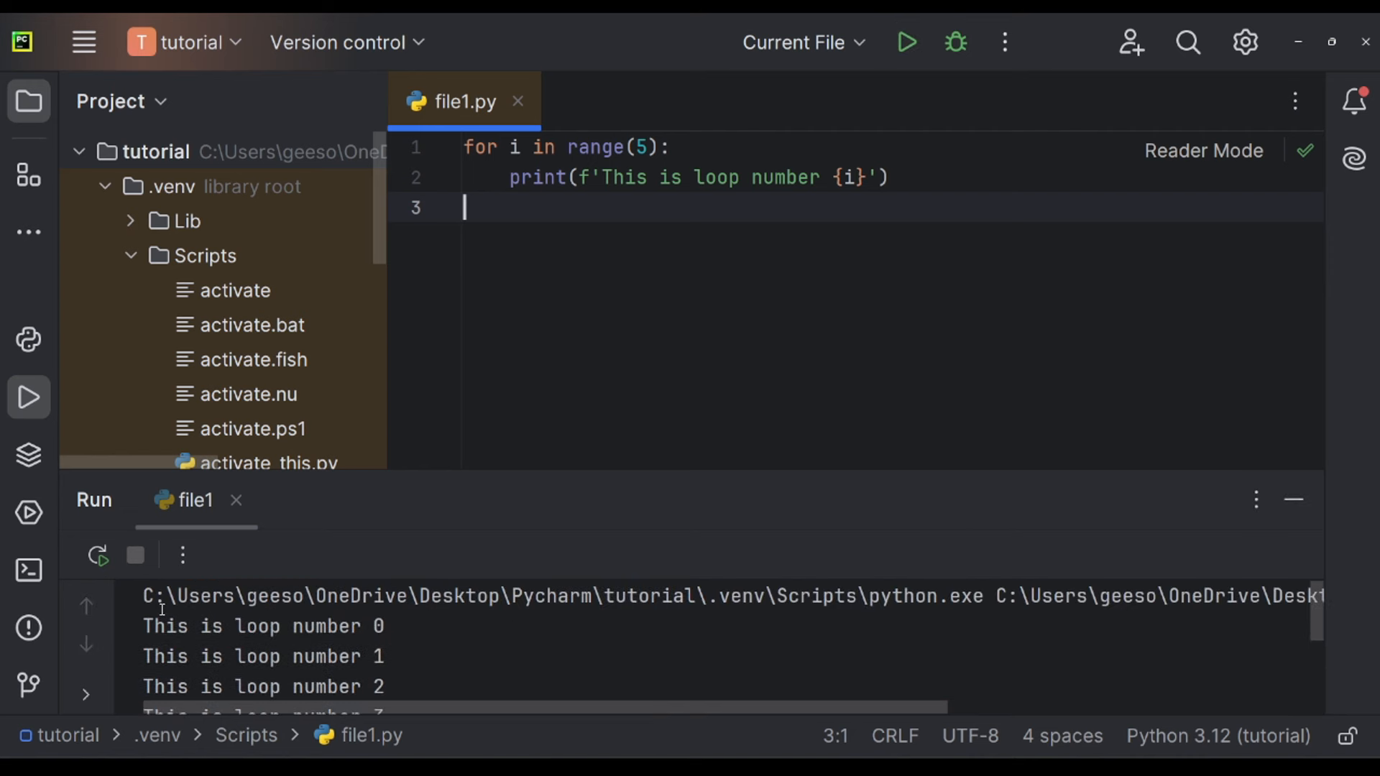
scroll("down", 3)
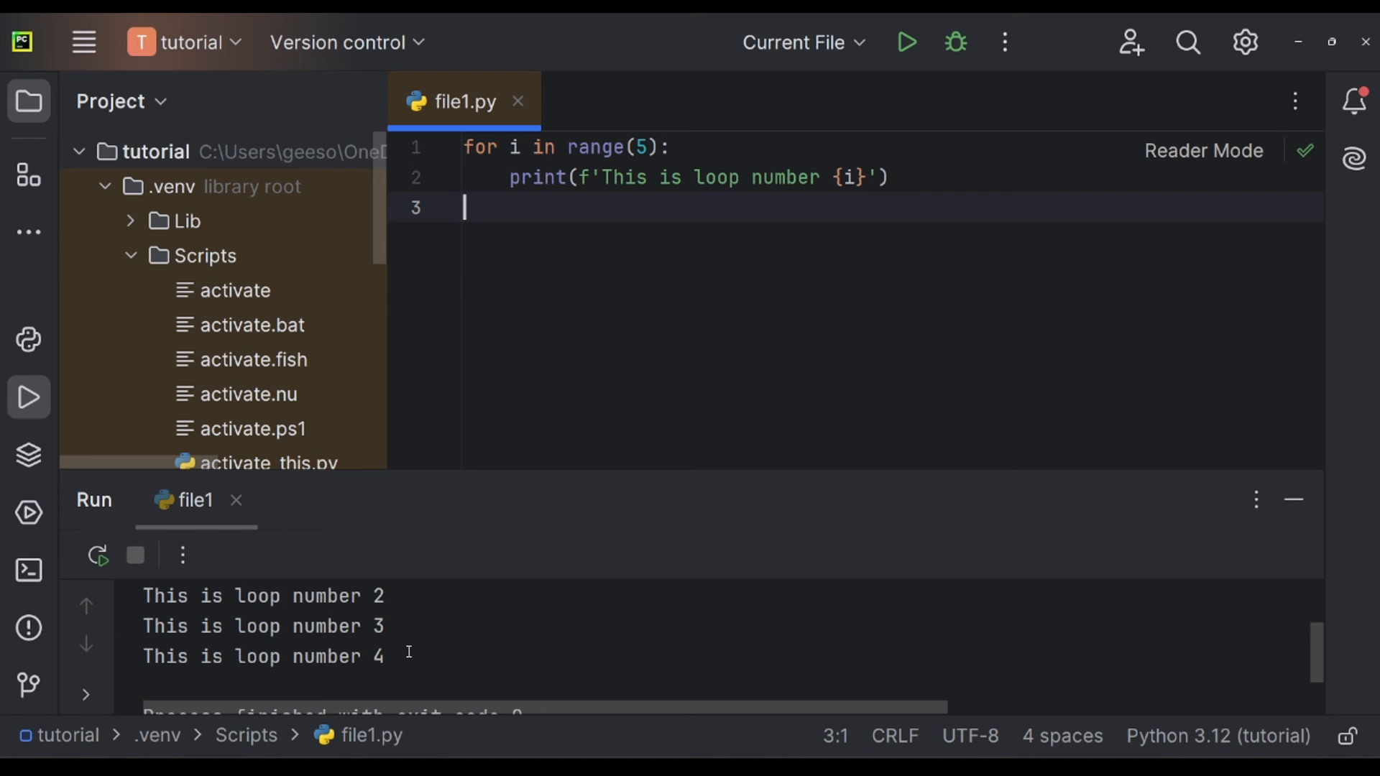
left_click(907, 41)
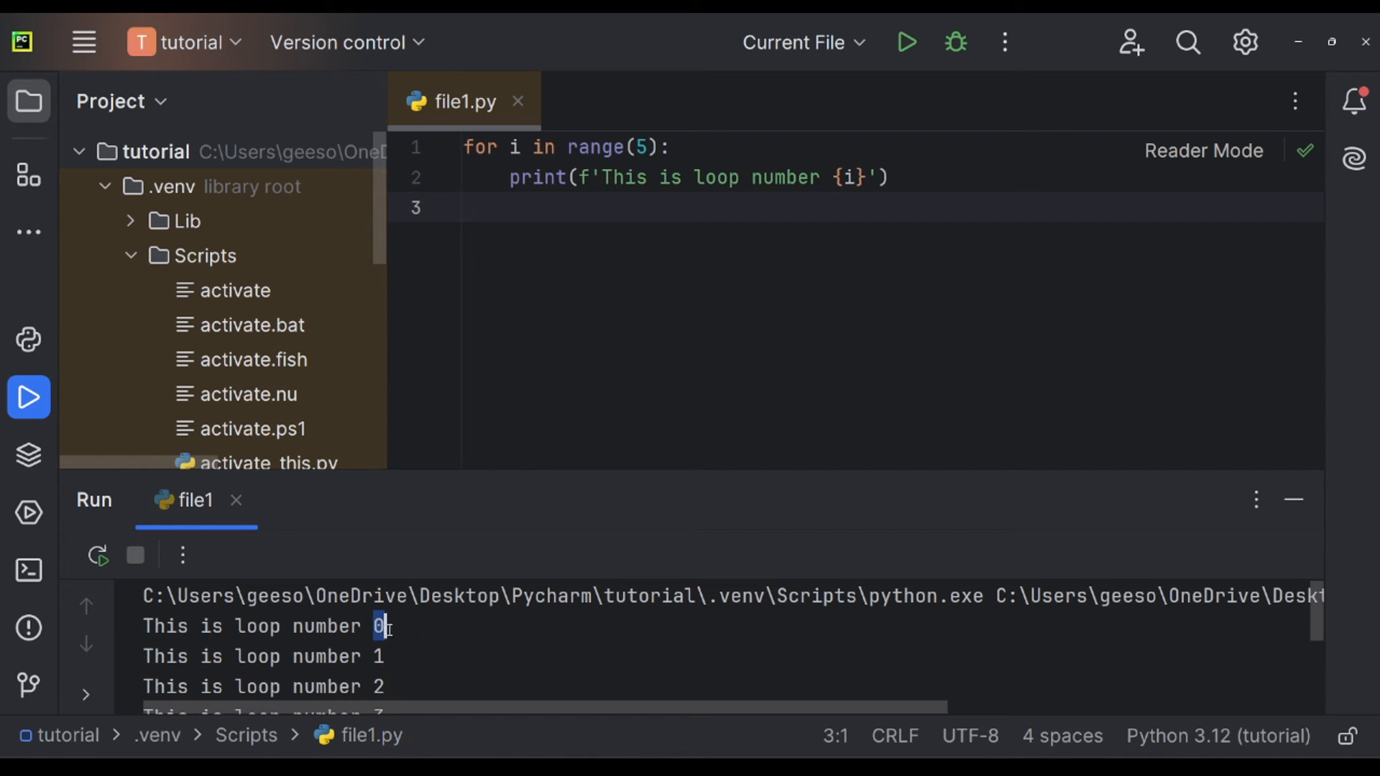
scroll("down", 3)
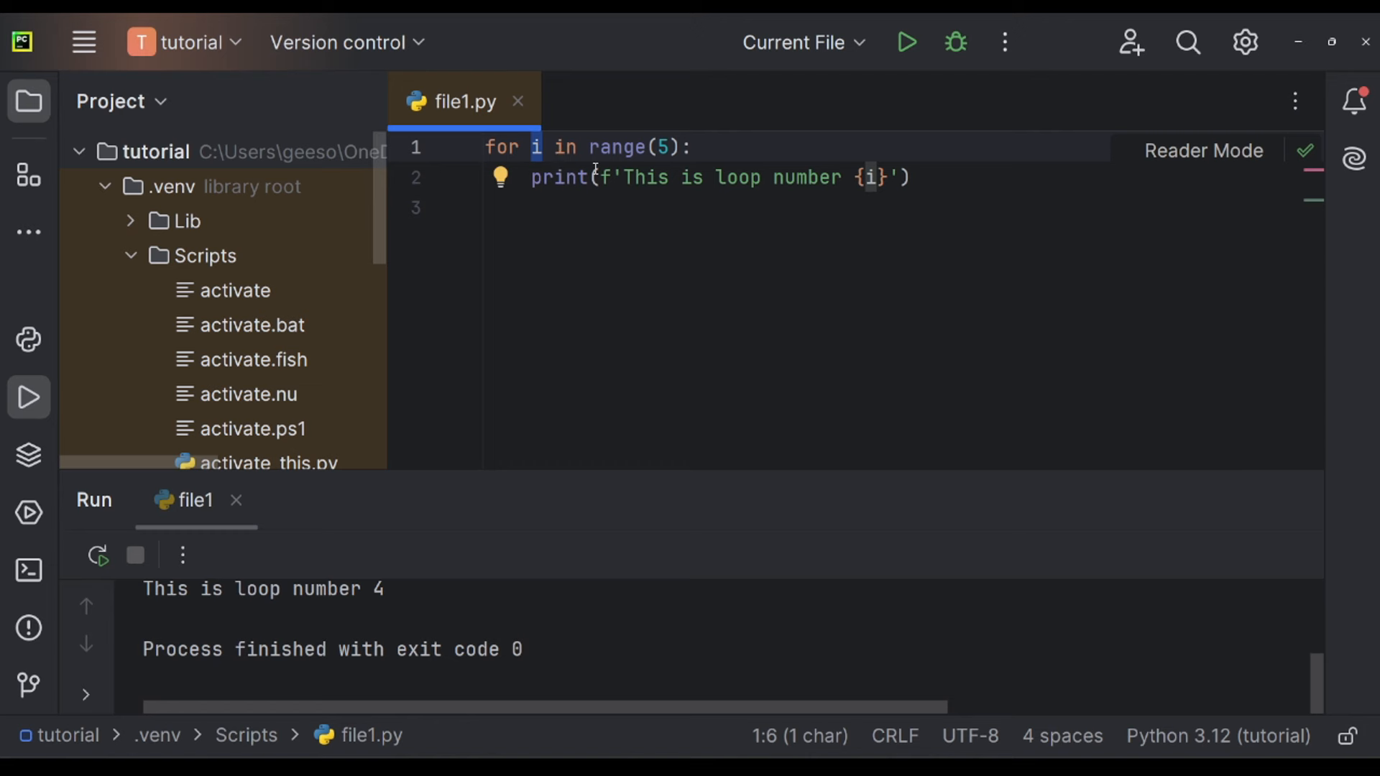
Rename the loop variable to x, then to hello in the for line and the f-string.
type("x")
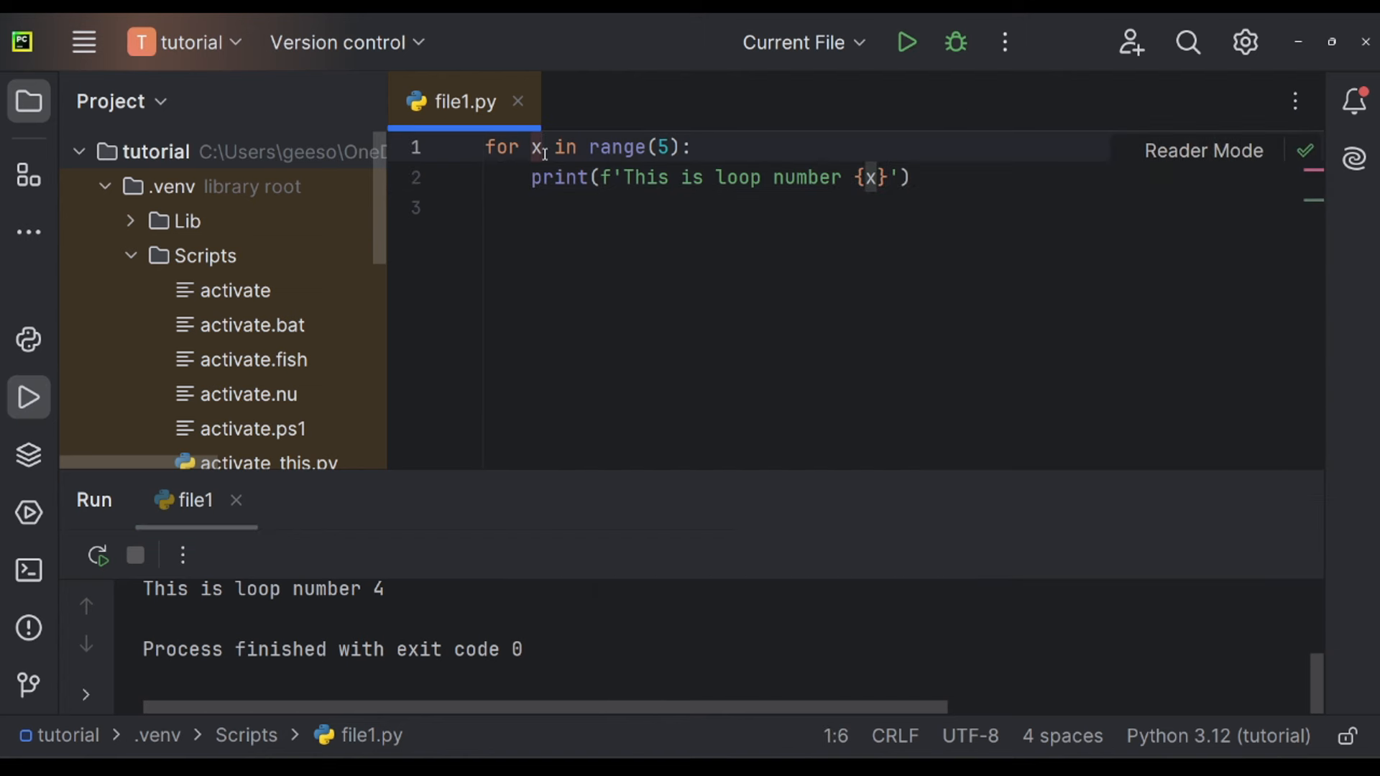
type("hello")
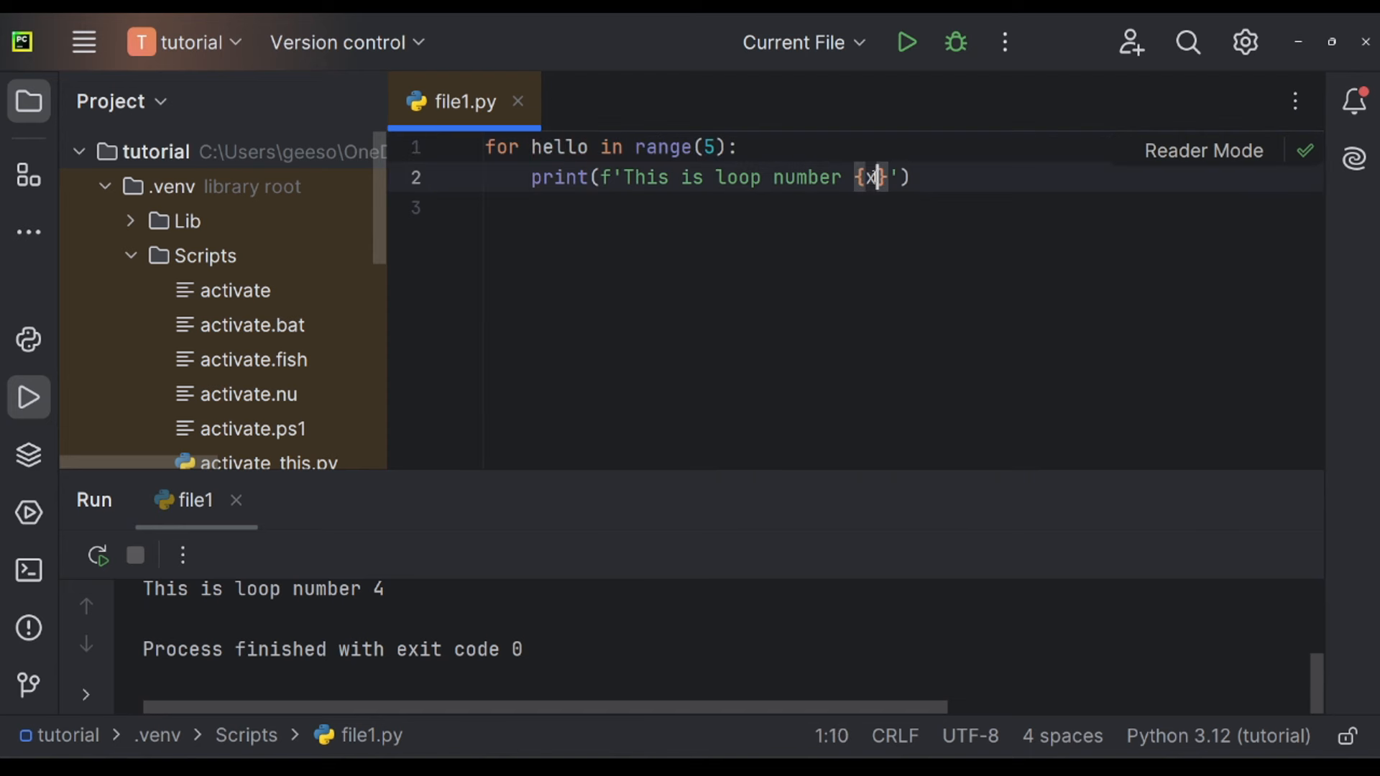
type("hello")
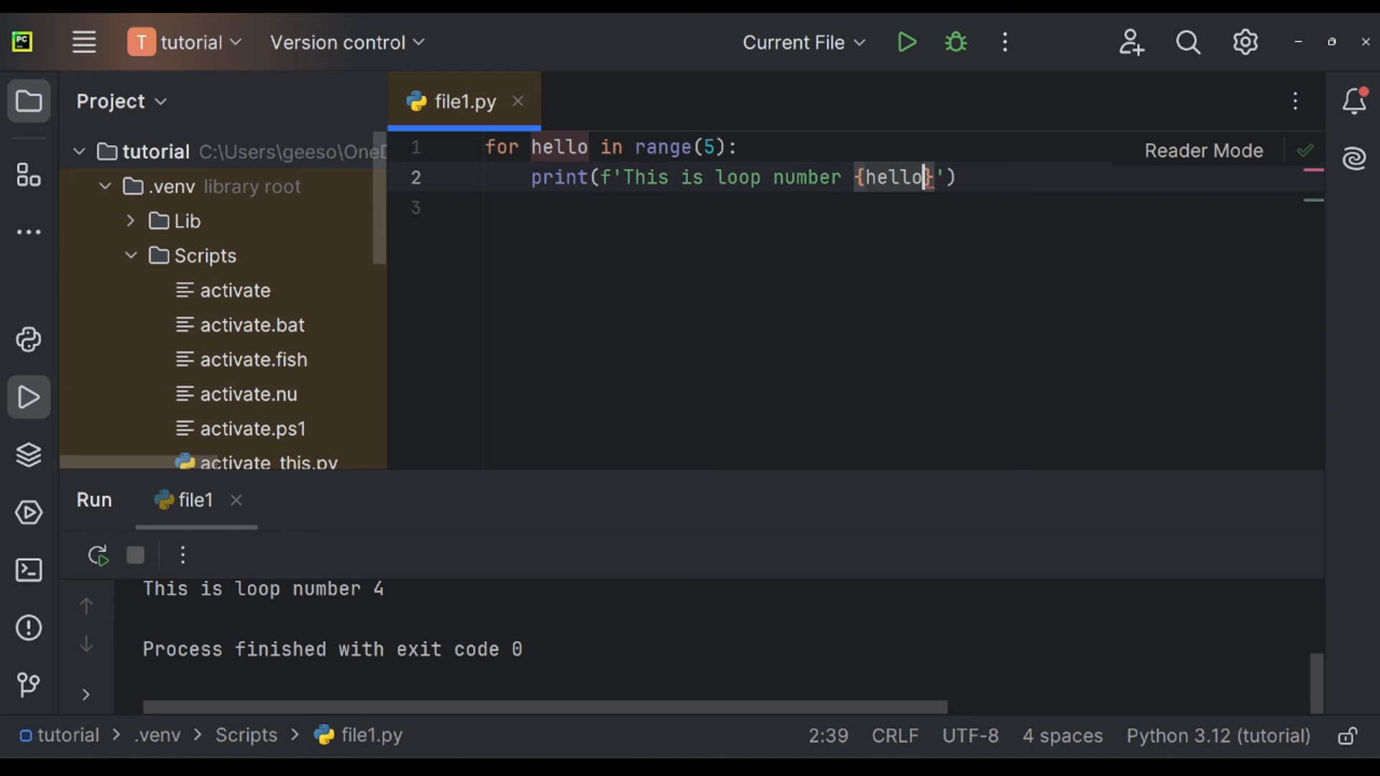
mouse_move(701, 377)
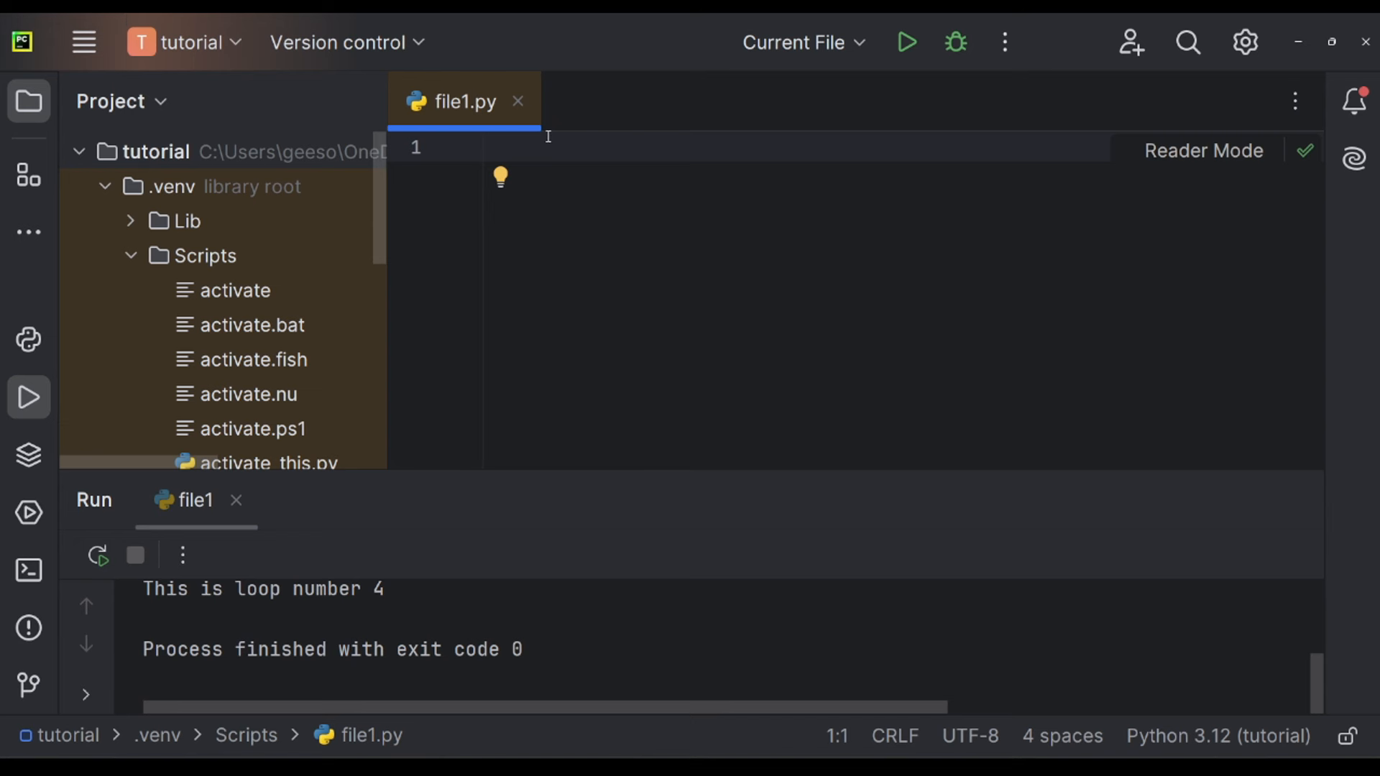
Define the function header def greet(name): and start its body.
type("def")
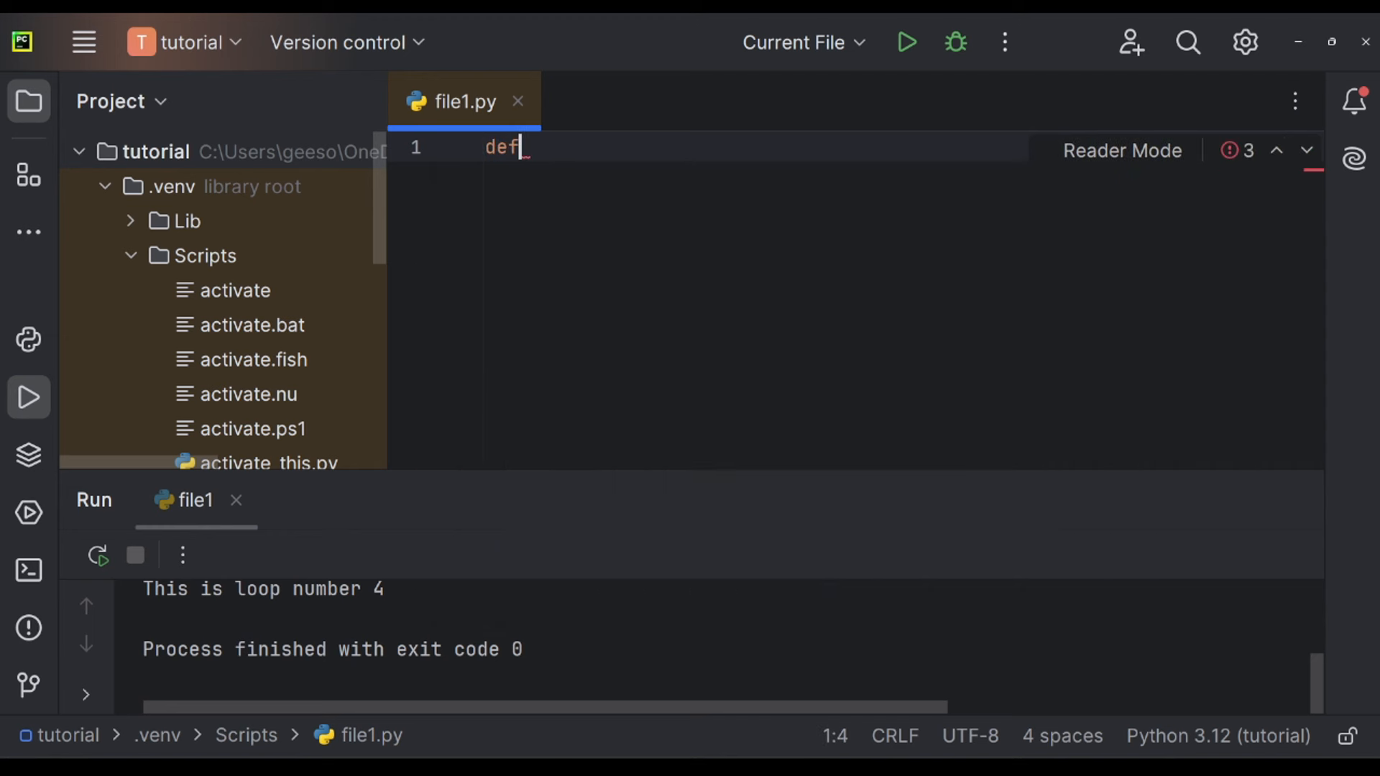
type("g")
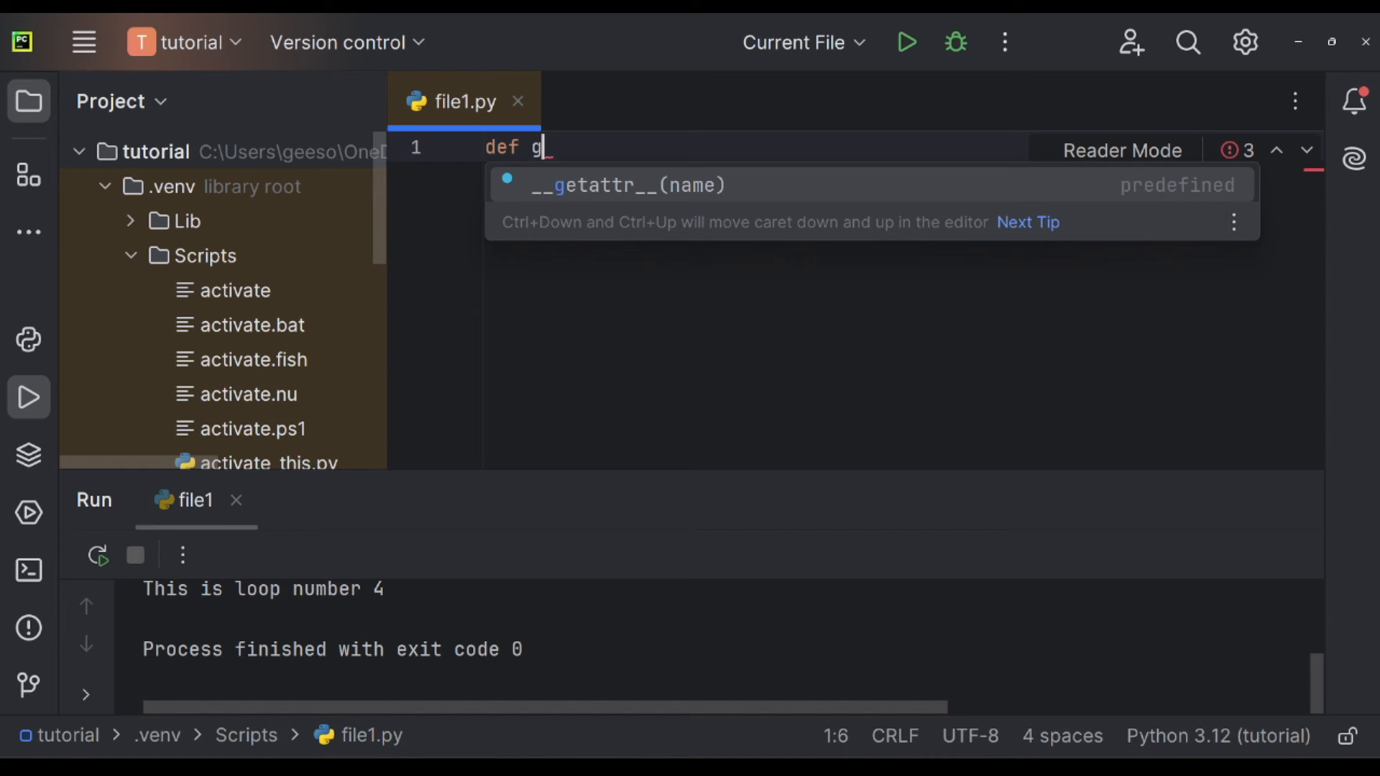
type("reet")
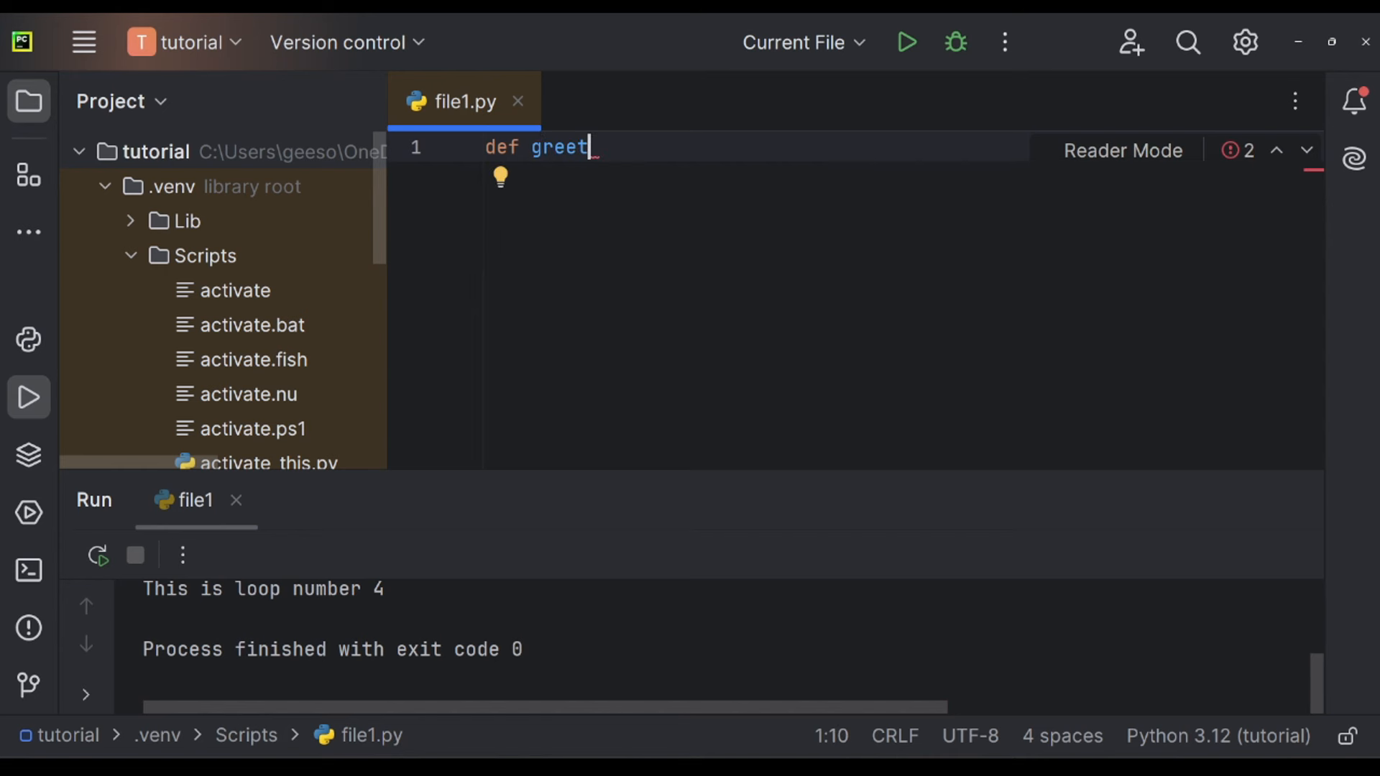
type("()")
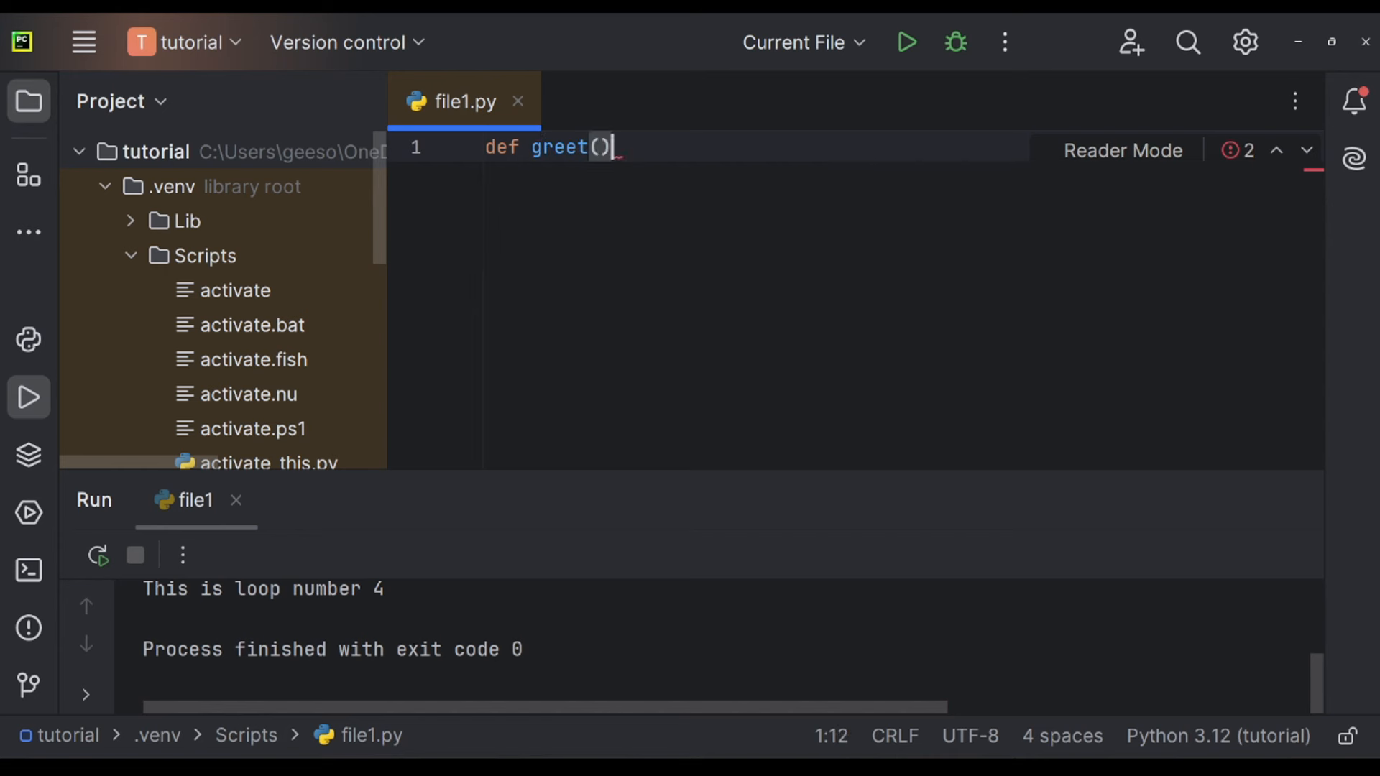
type("name")
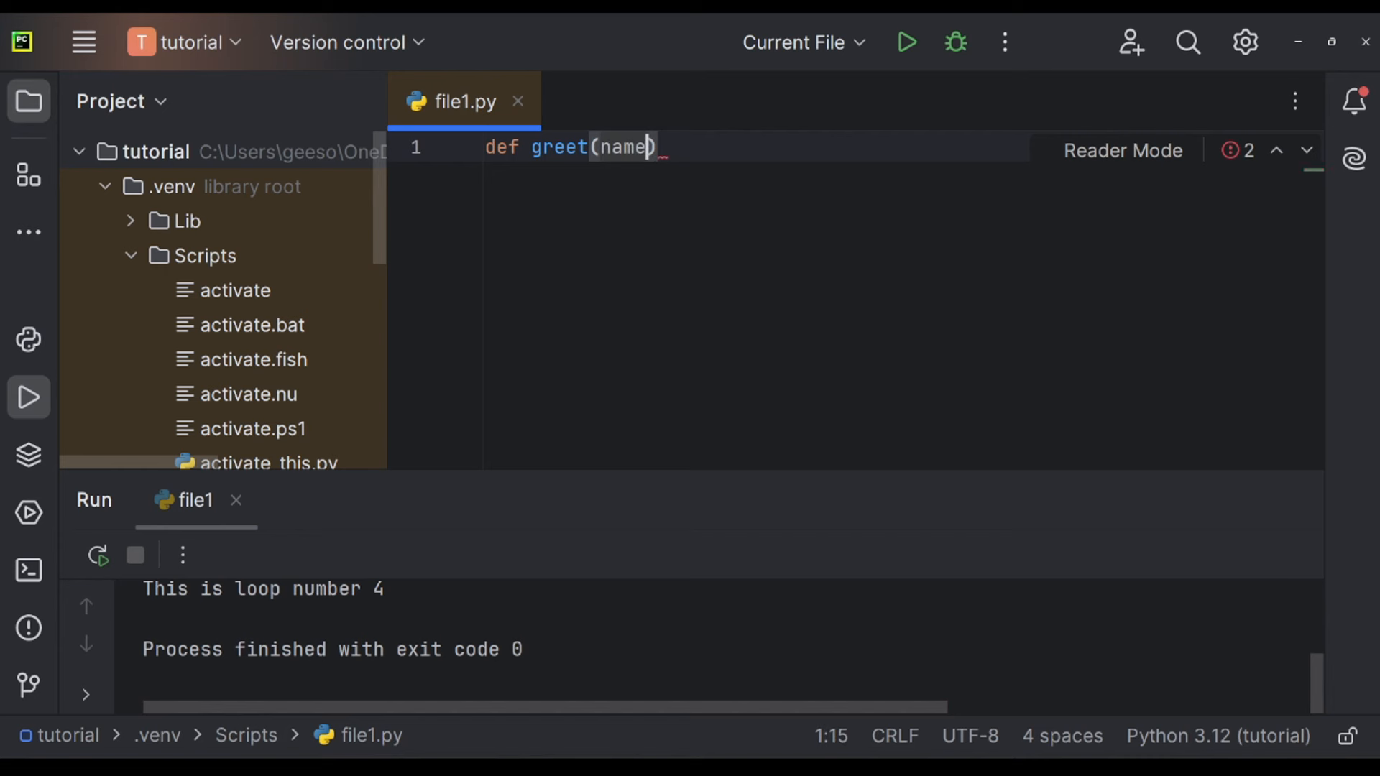
type(":")
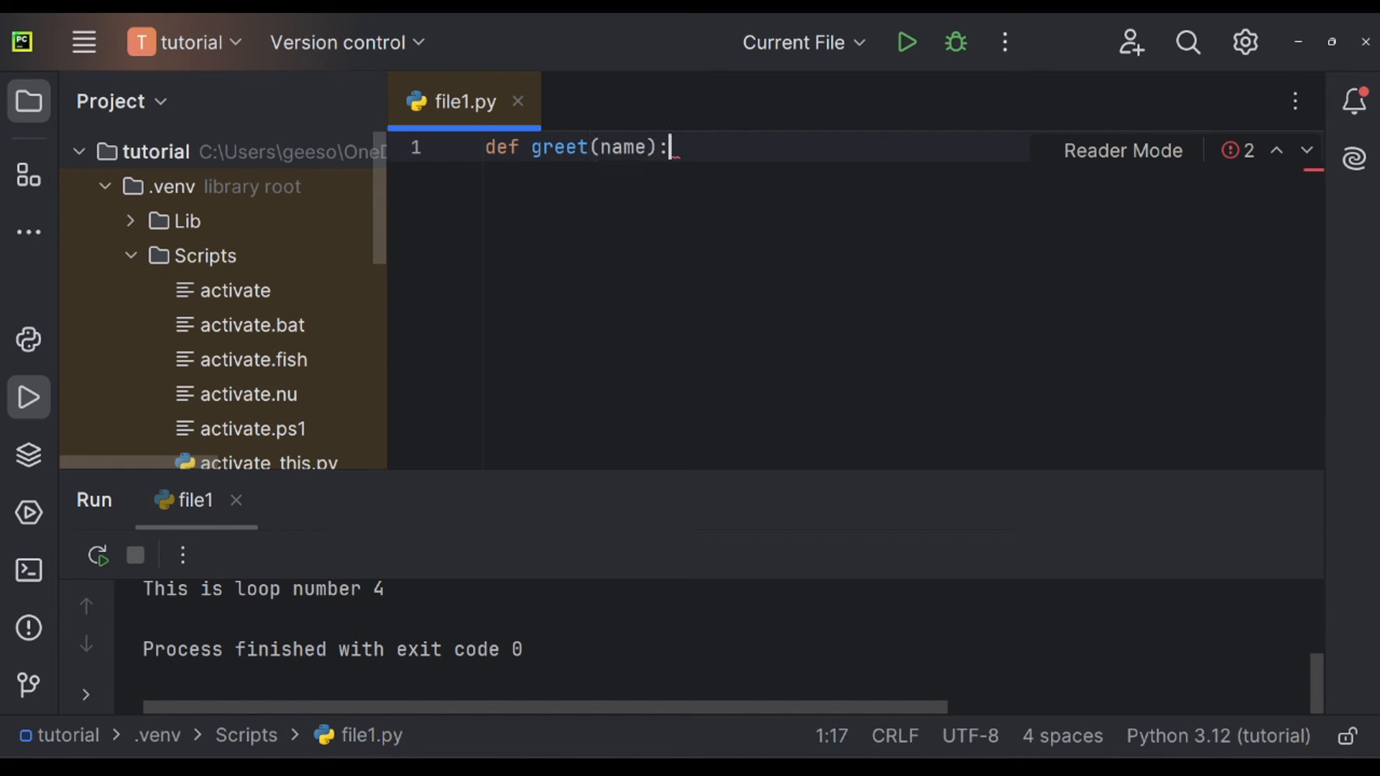
key("enter")
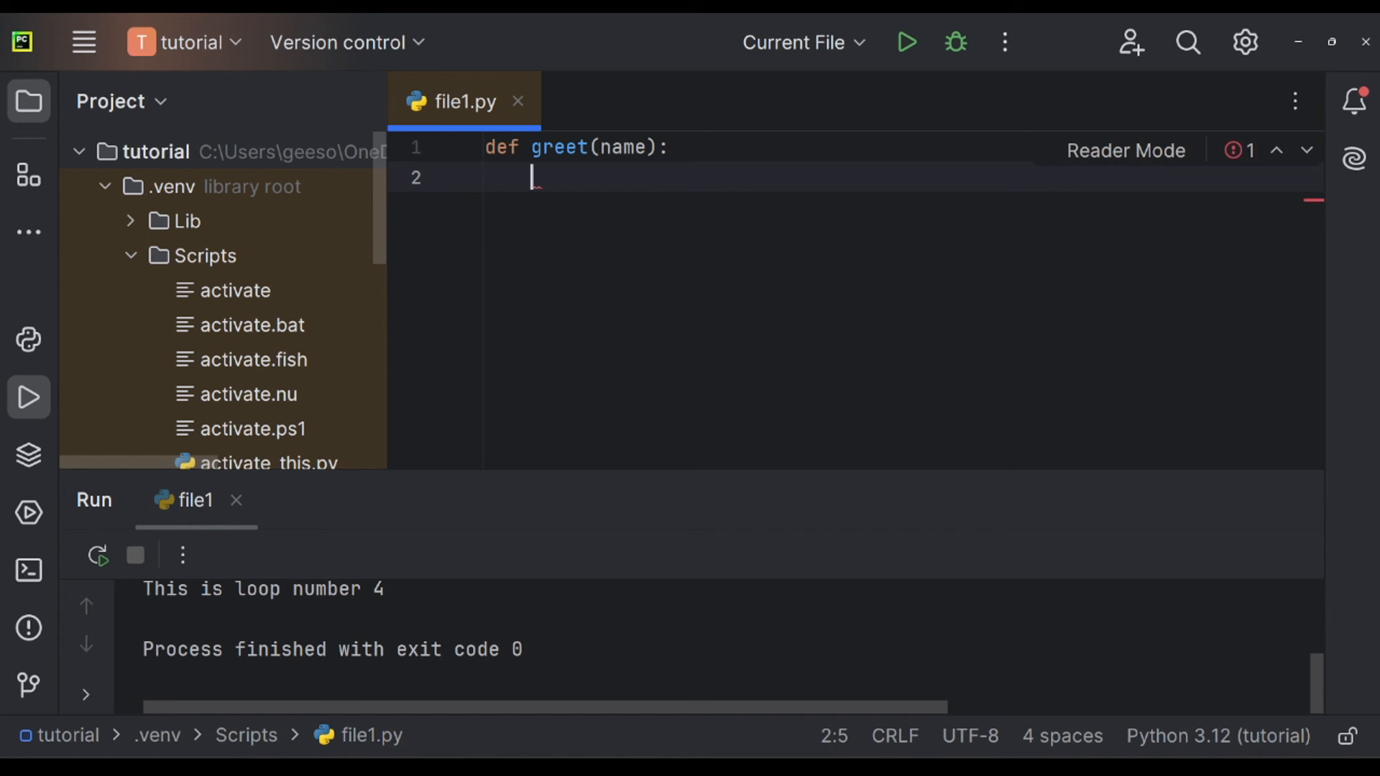
Make the body print(f"Hello, {name}!"), add blank lines and run file1.py.
type("print(f")
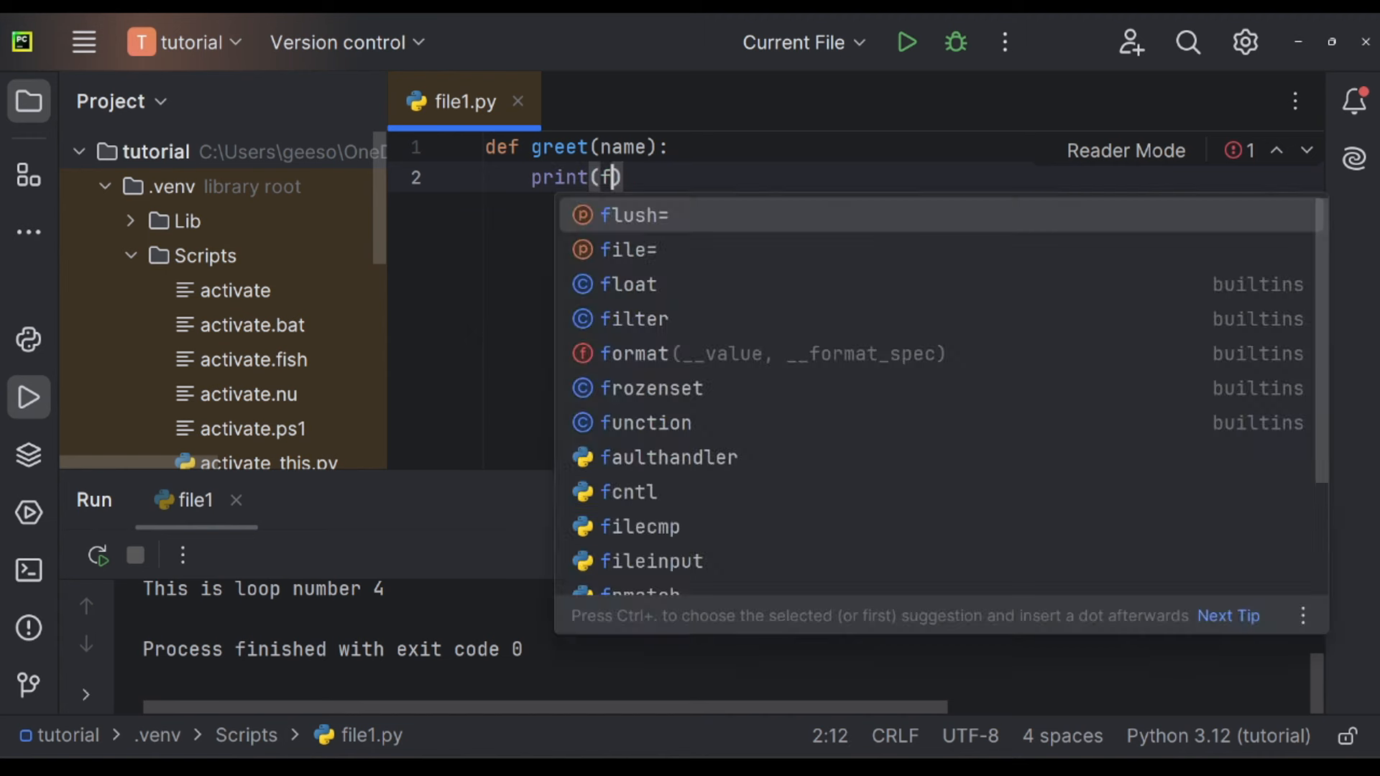
type("\"")
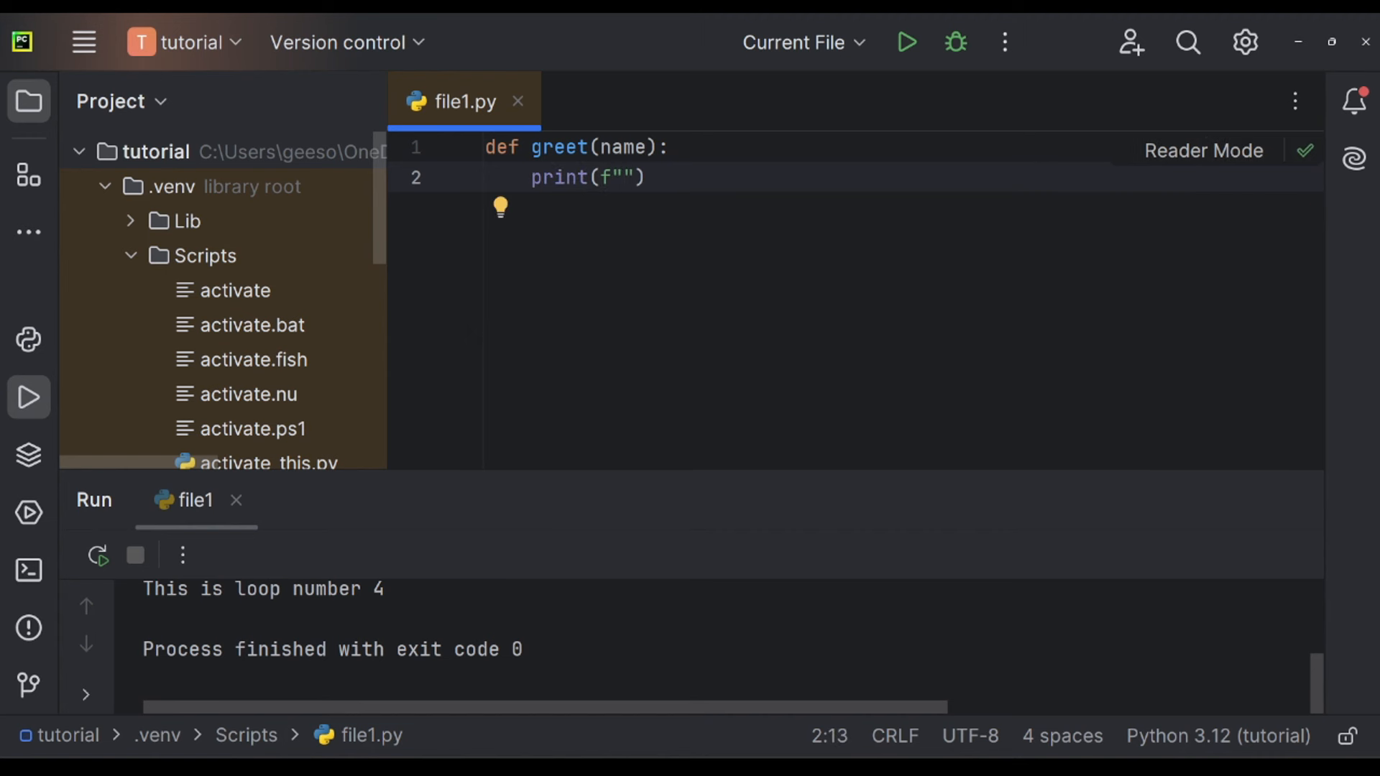
type("Hello")
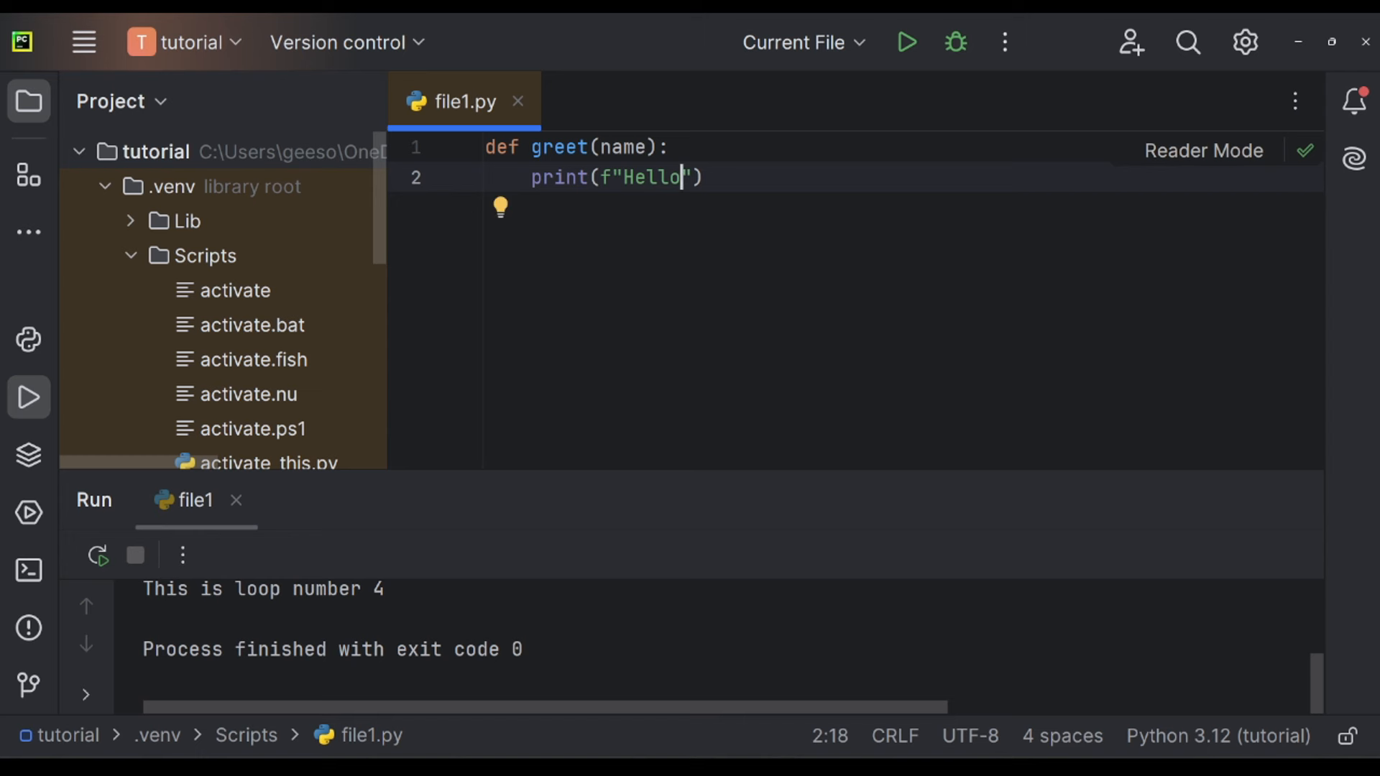
type(", {}")
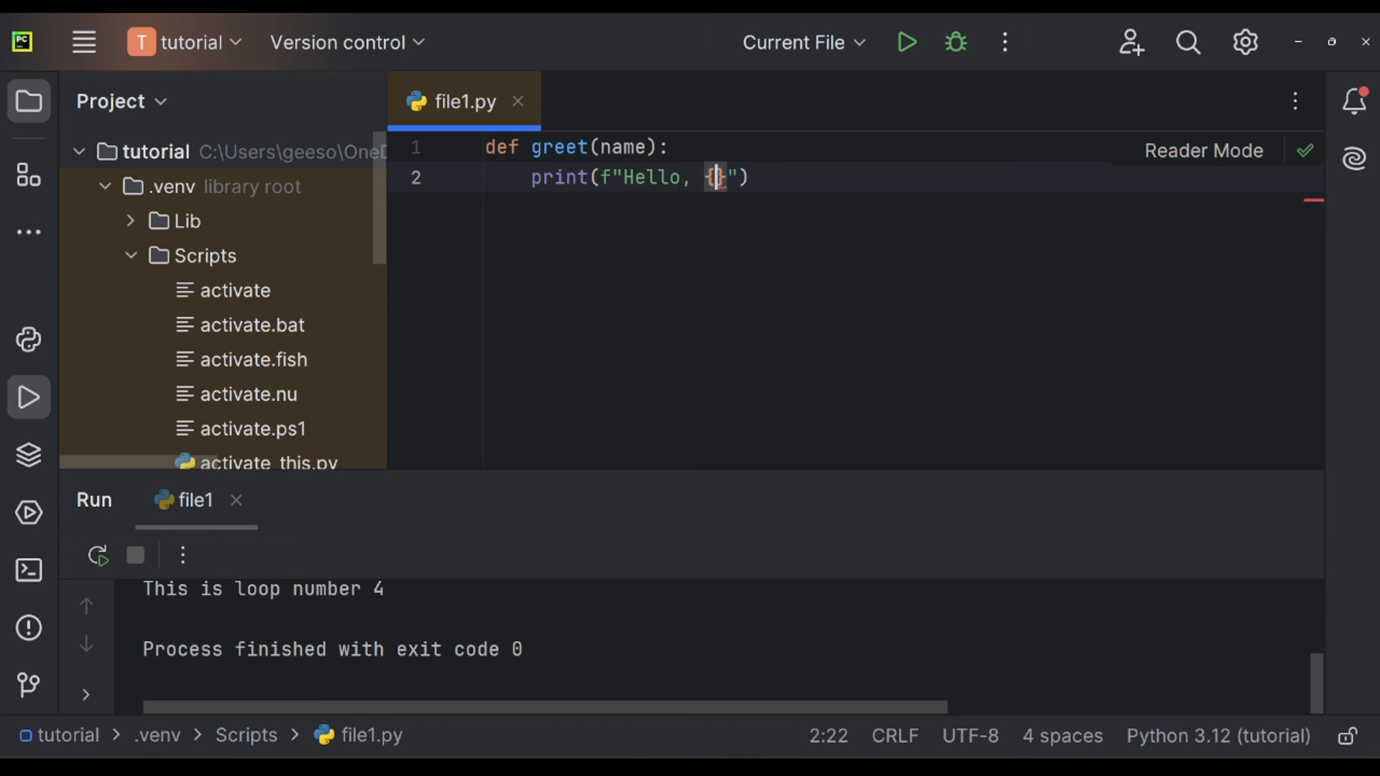
type("name}!")
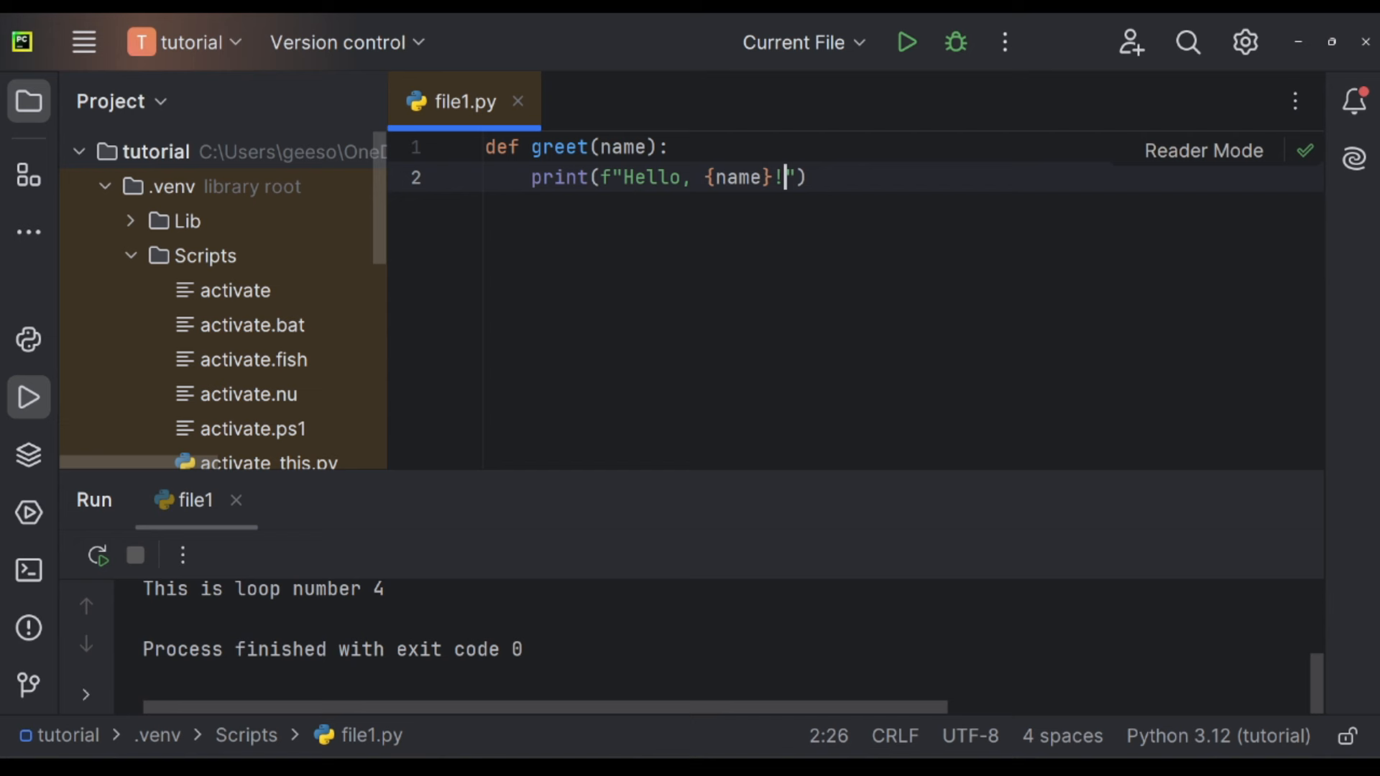
key("enter")
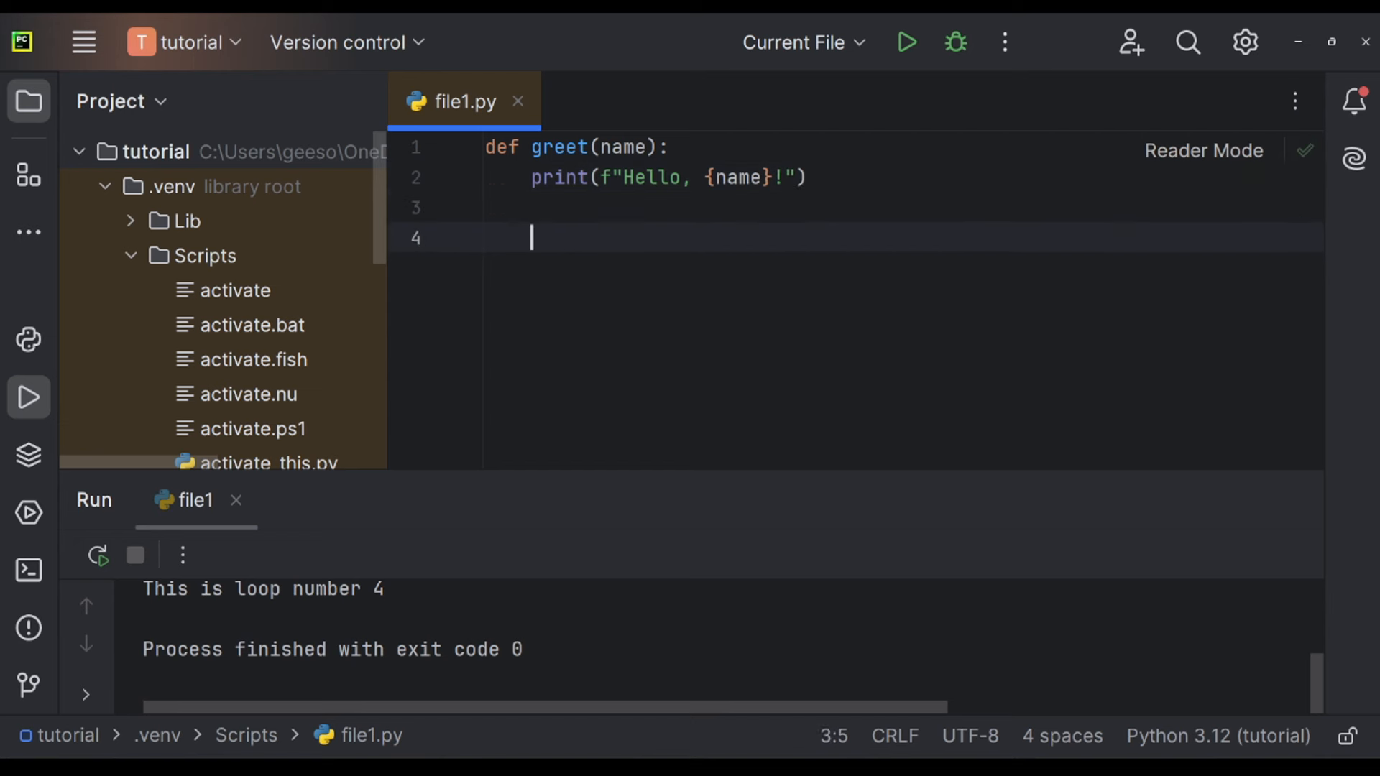
key("enter")
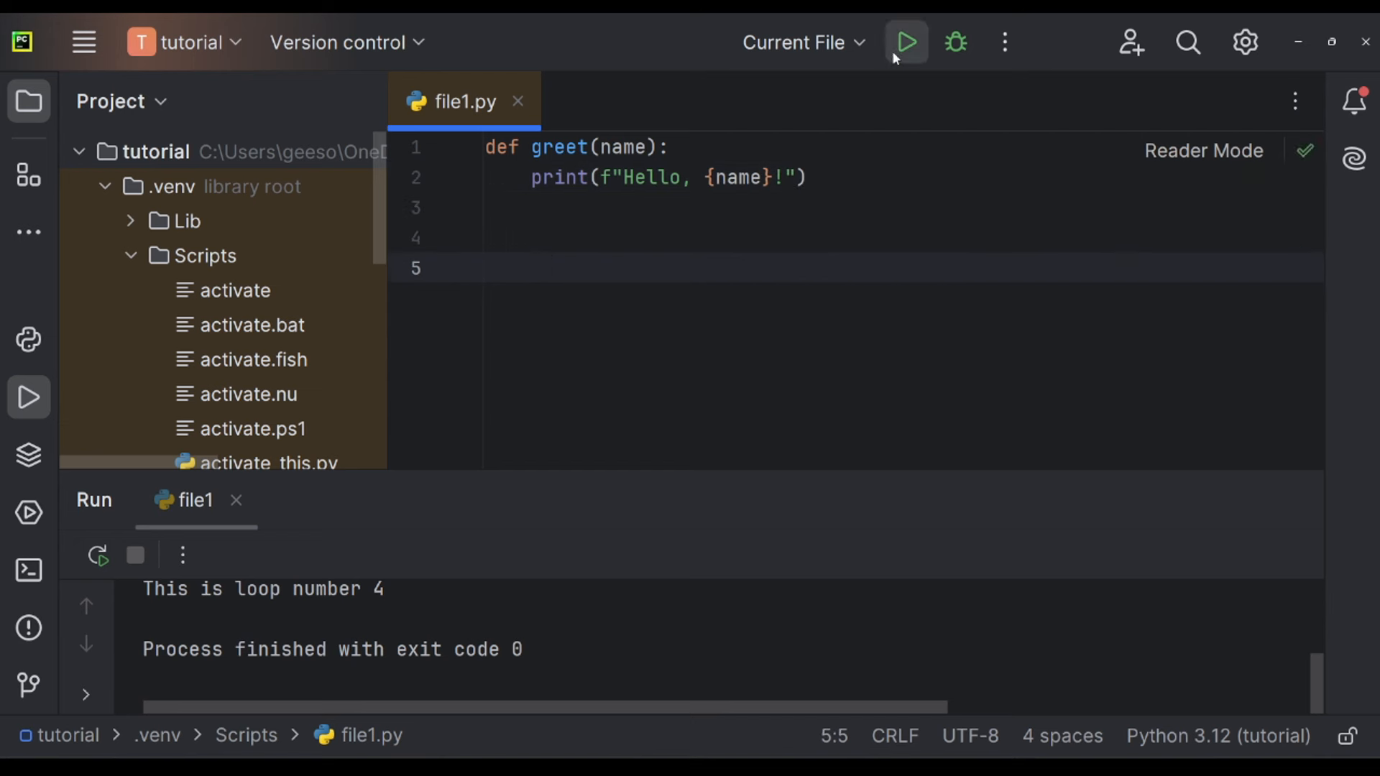
left_click(907, 42)
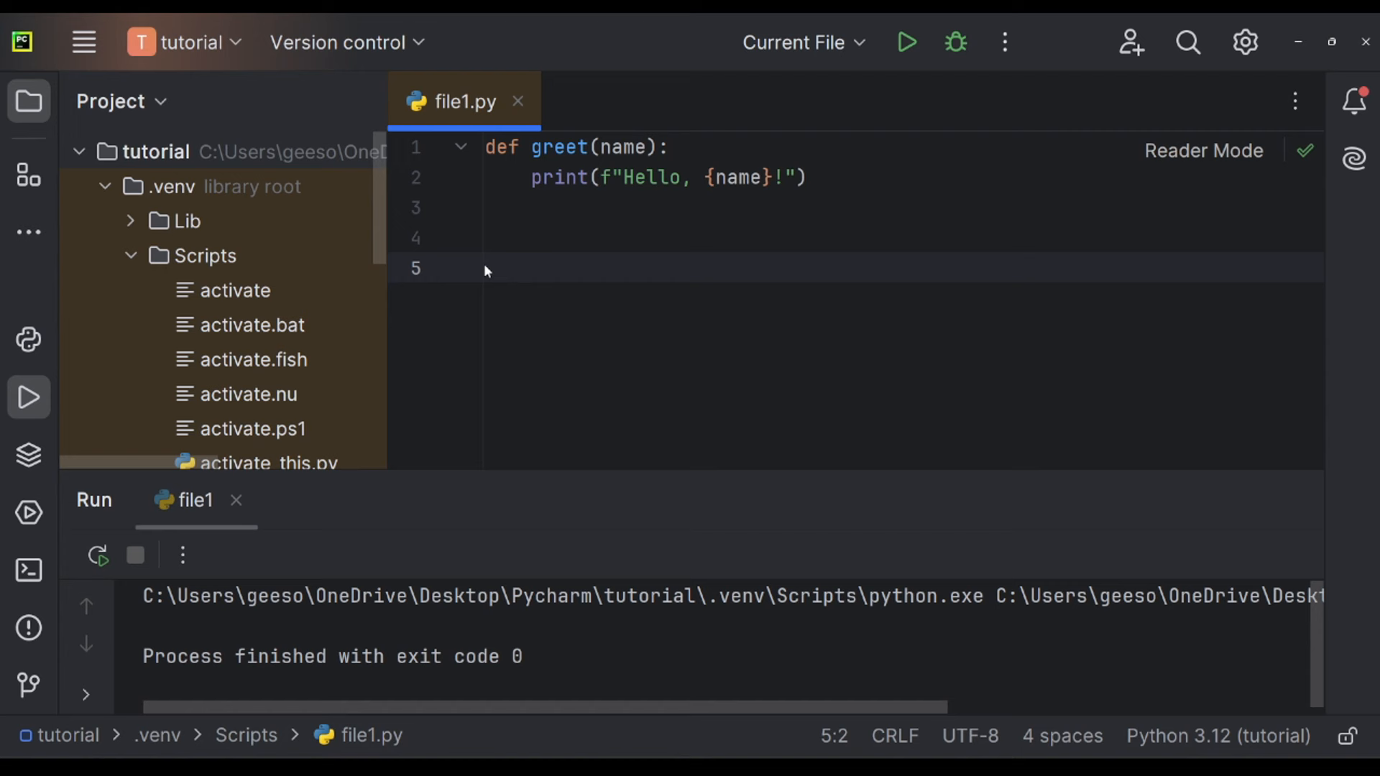
Add a greet('Toby') call below the function definition.
type("g")
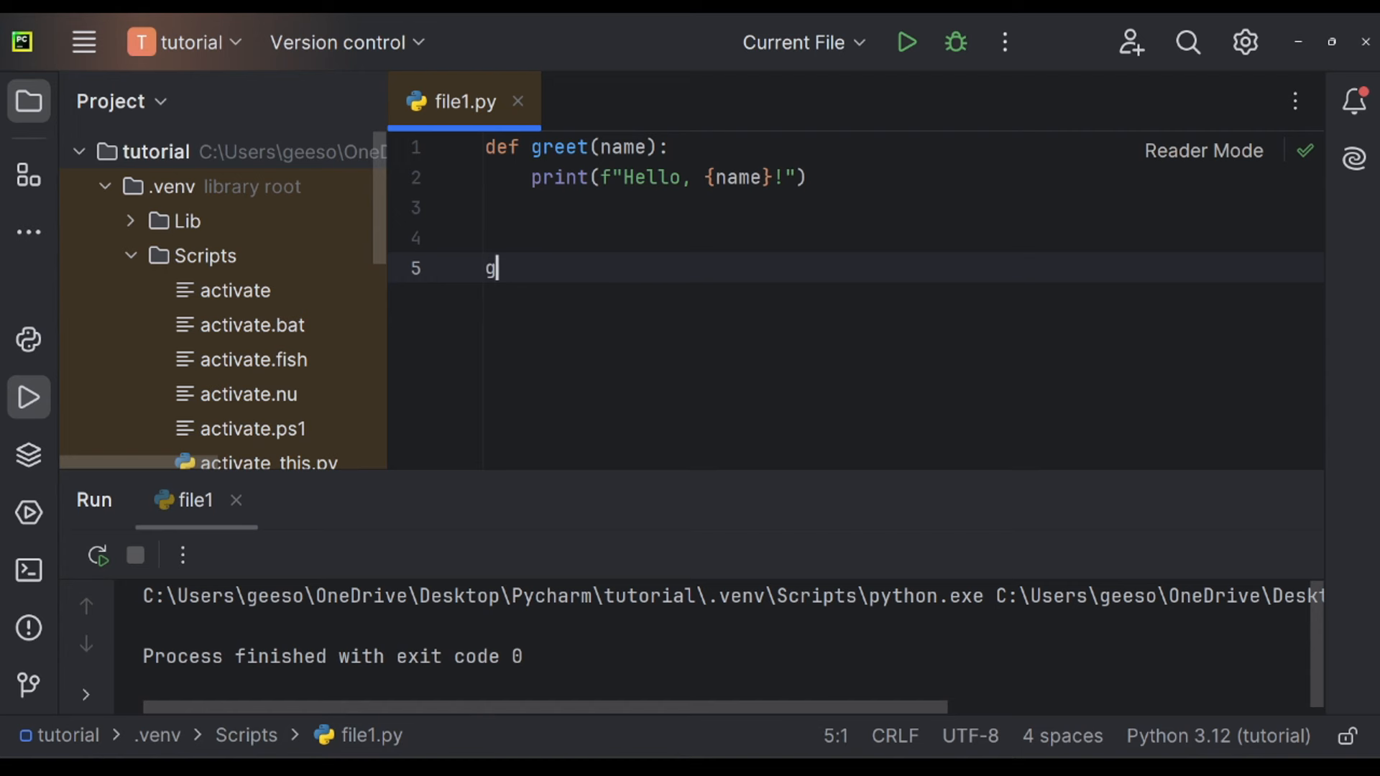
type("reet()")
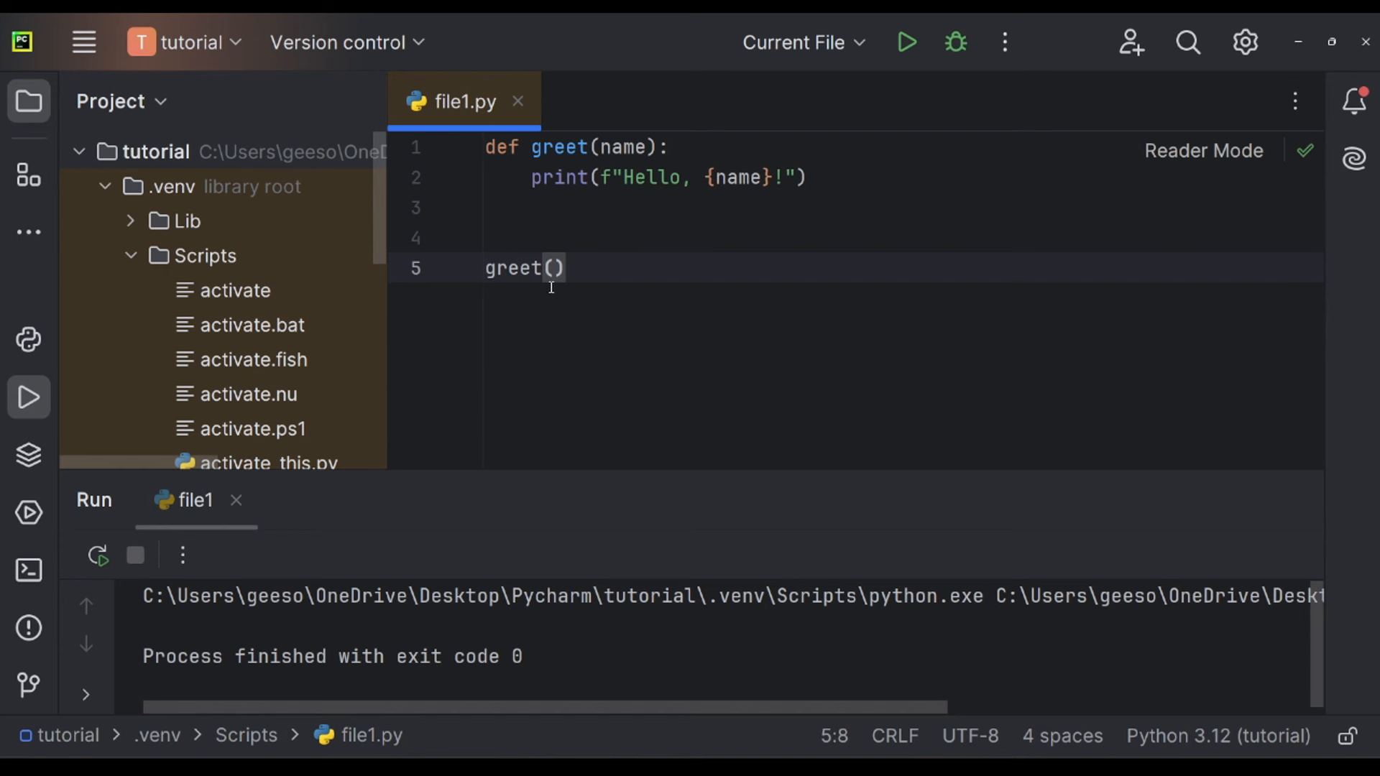
double_click(621, 147)
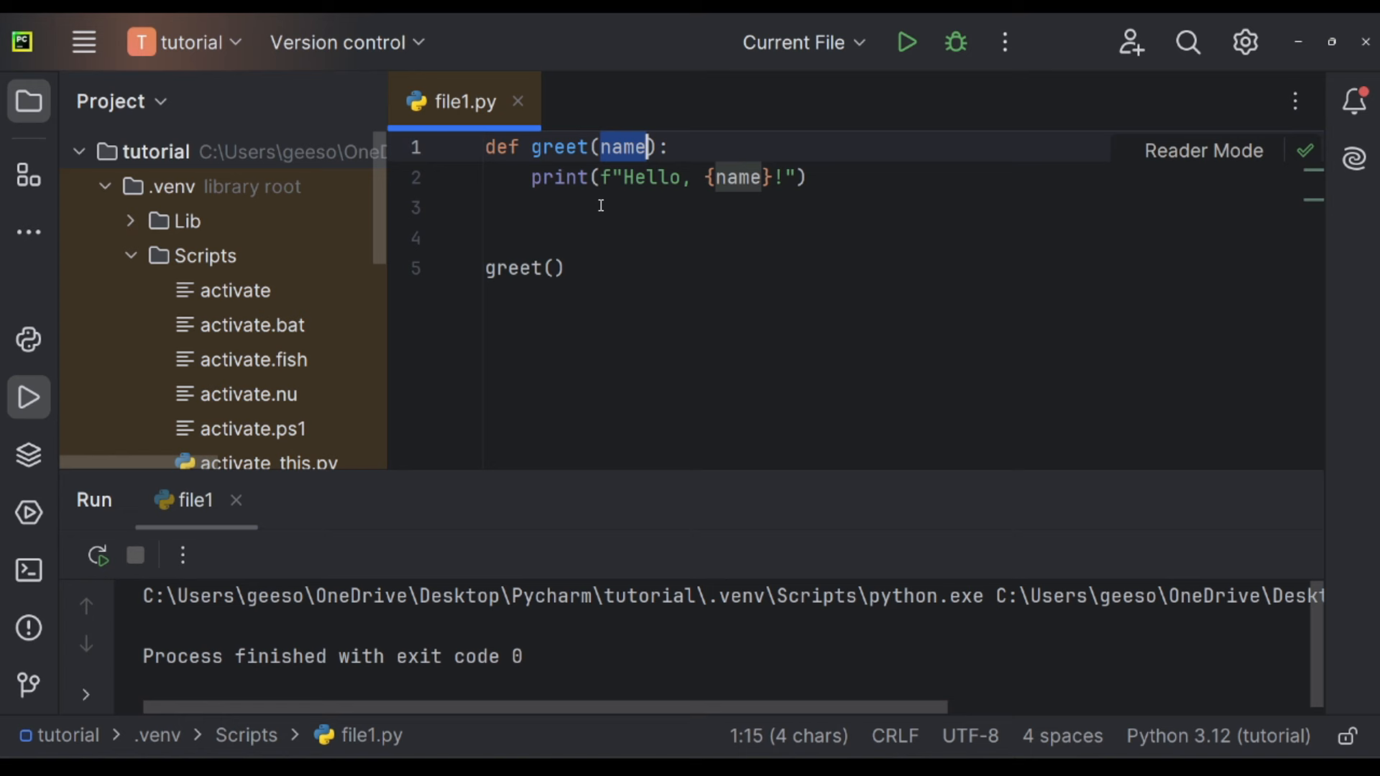
left_click(553, 267)
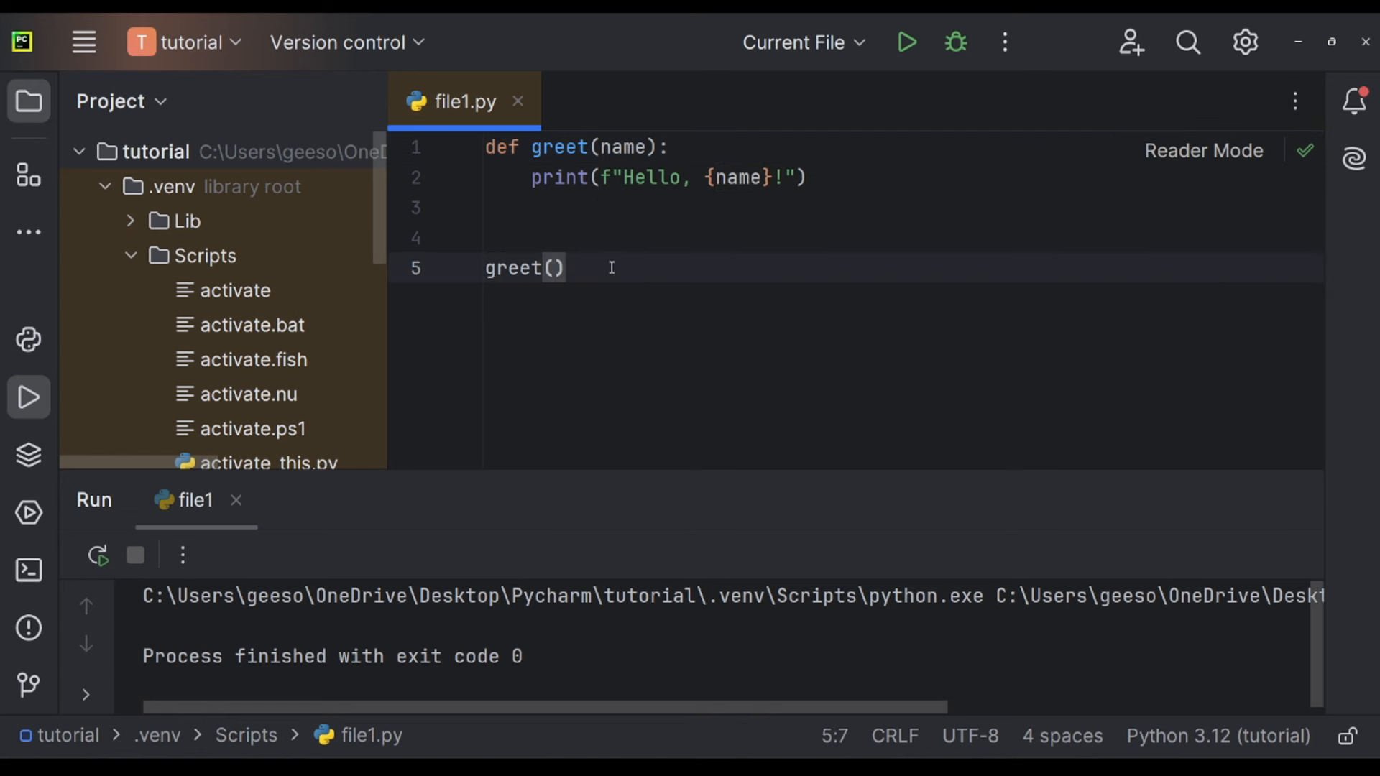
type("'Toby'")
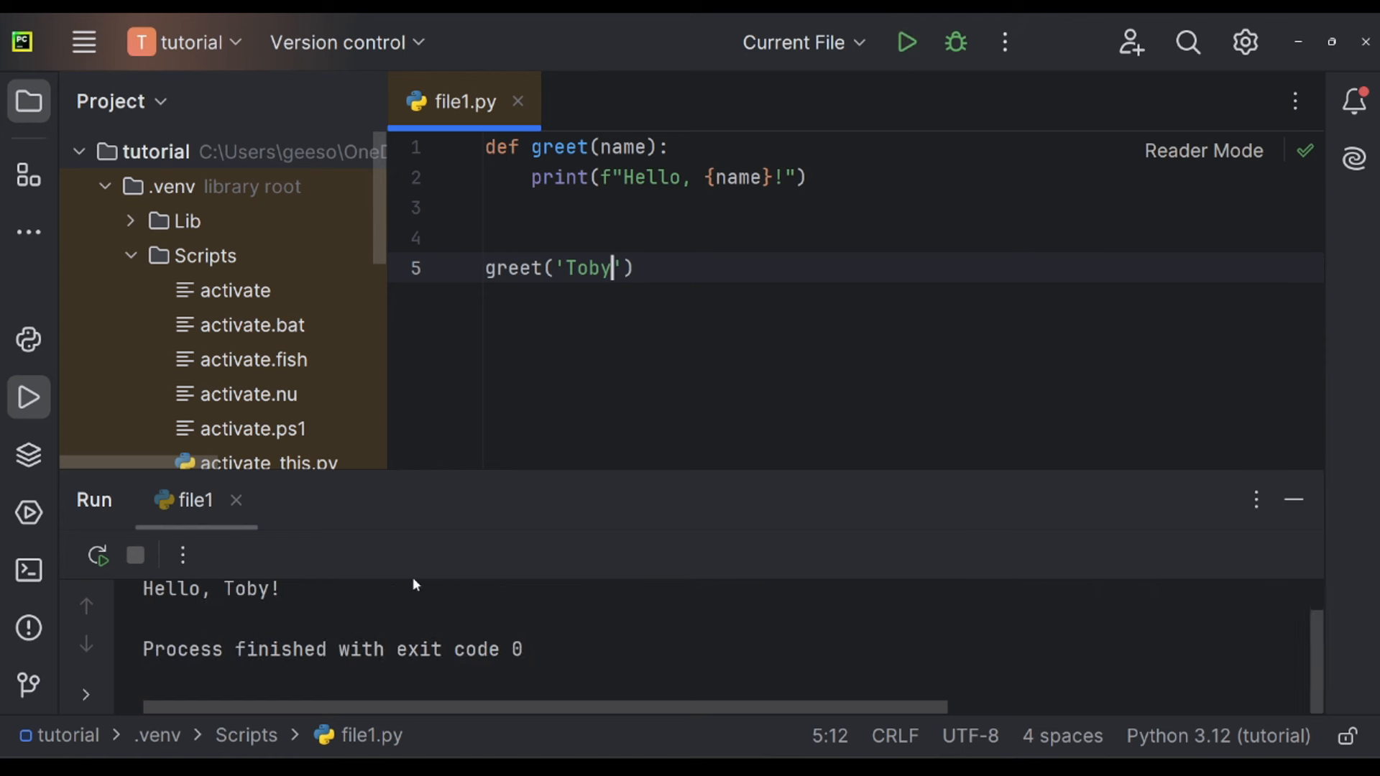
Replace the argument with asdadsa and select the greet name in its definition.
double_click(585, 269)
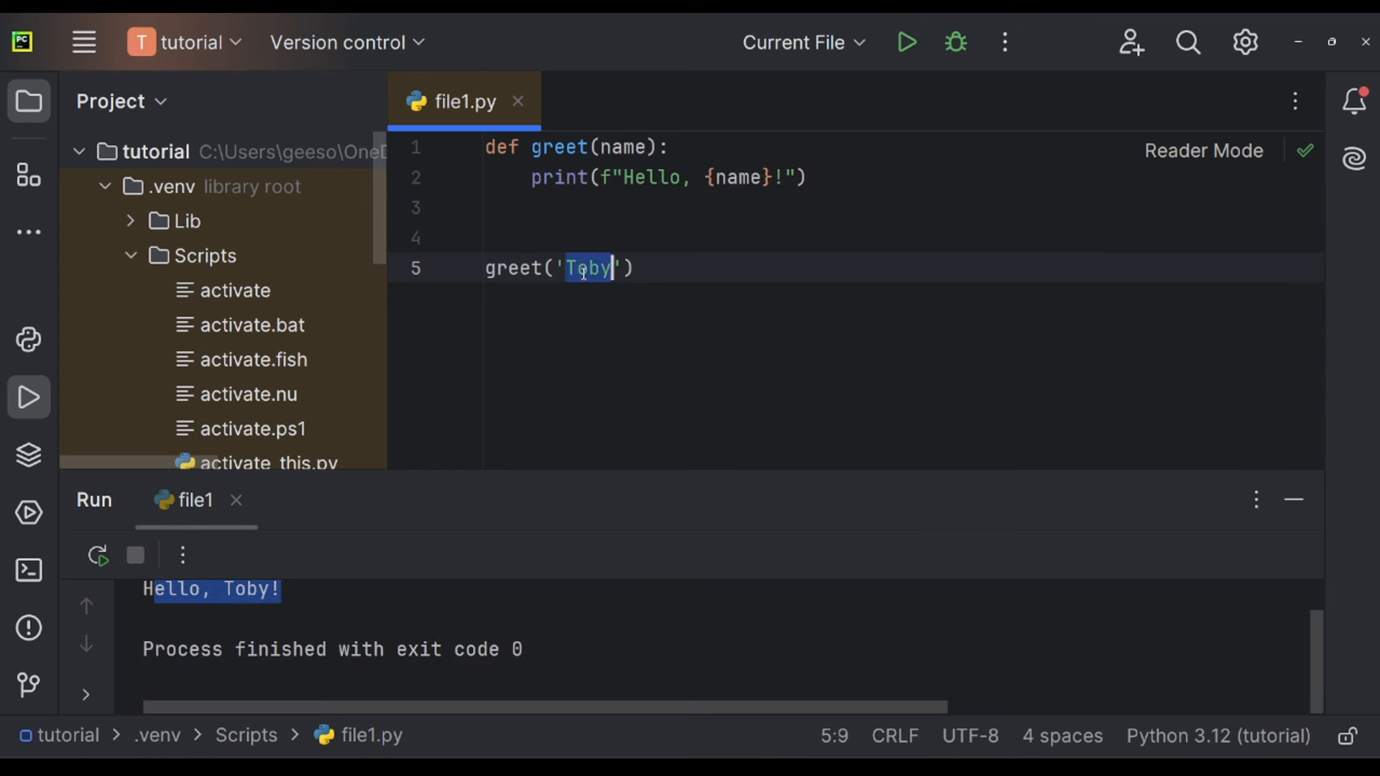
type("asdadsa")
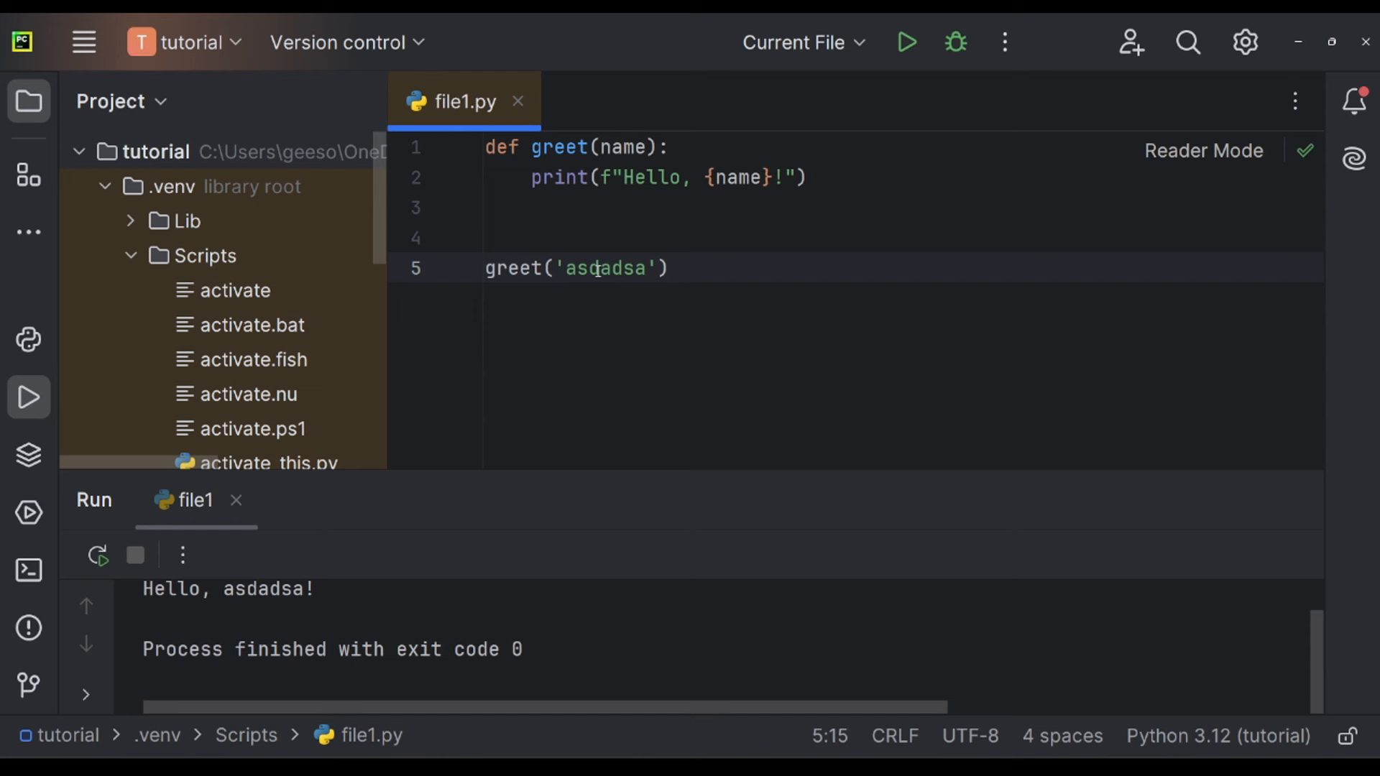
double_click(605, 269)
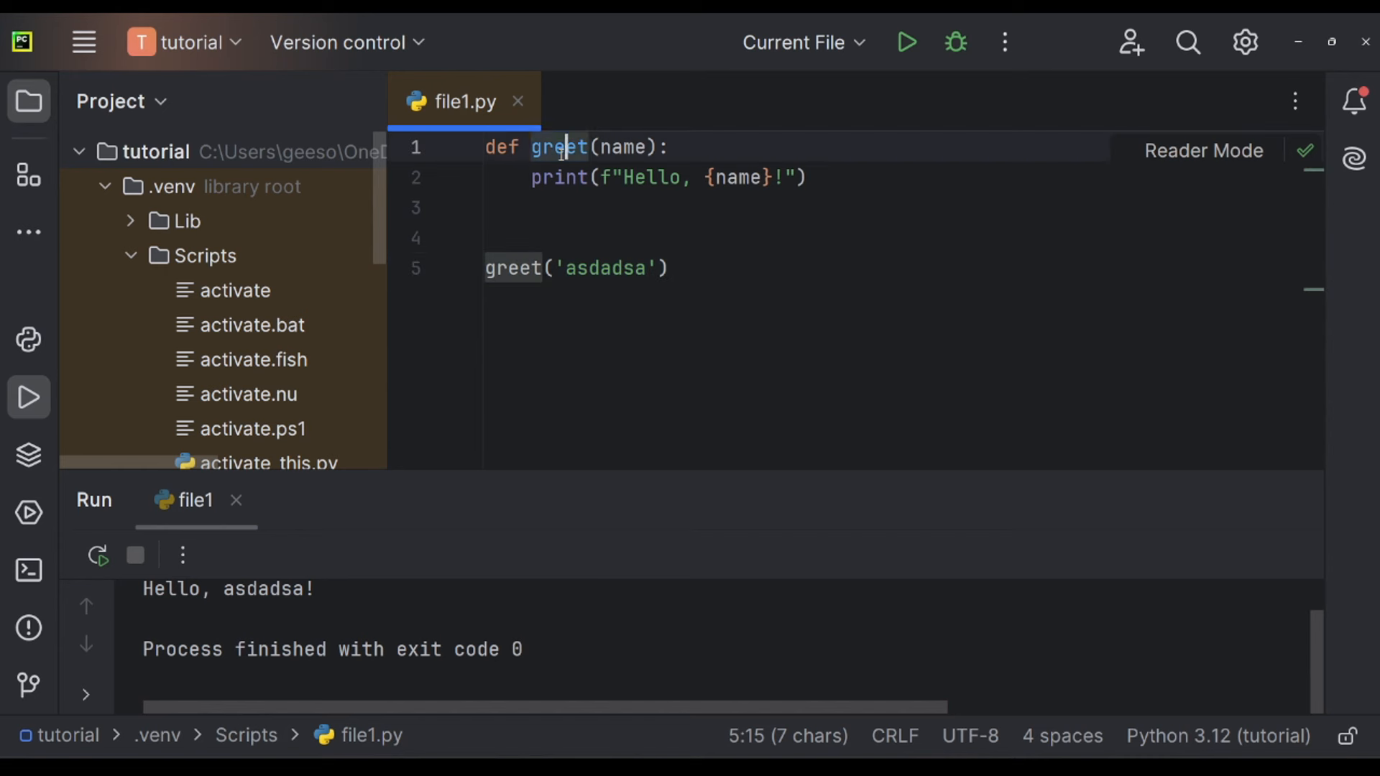
double_click(621, 147)
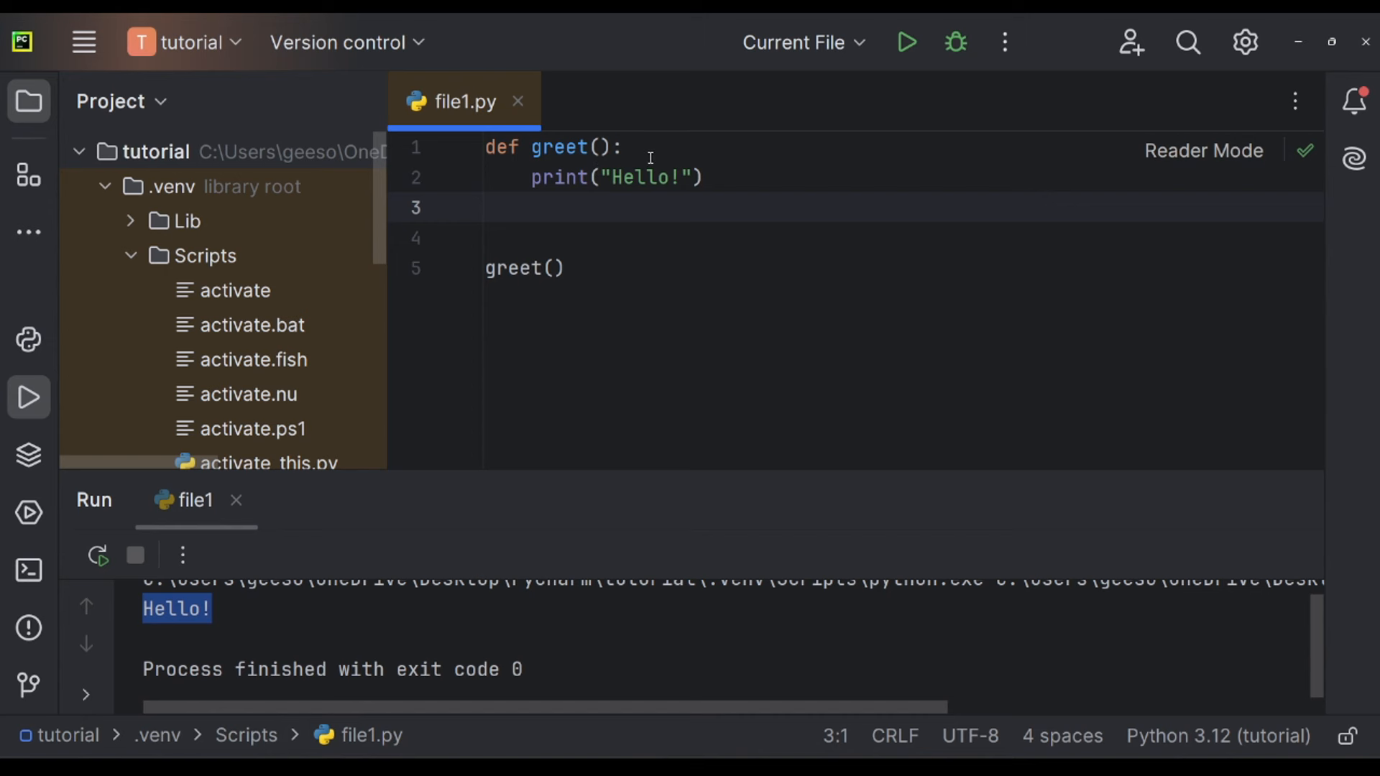
Make greet() ask name = input("What is your name? "), print {name}, run and answer the prompt.
type("{}")
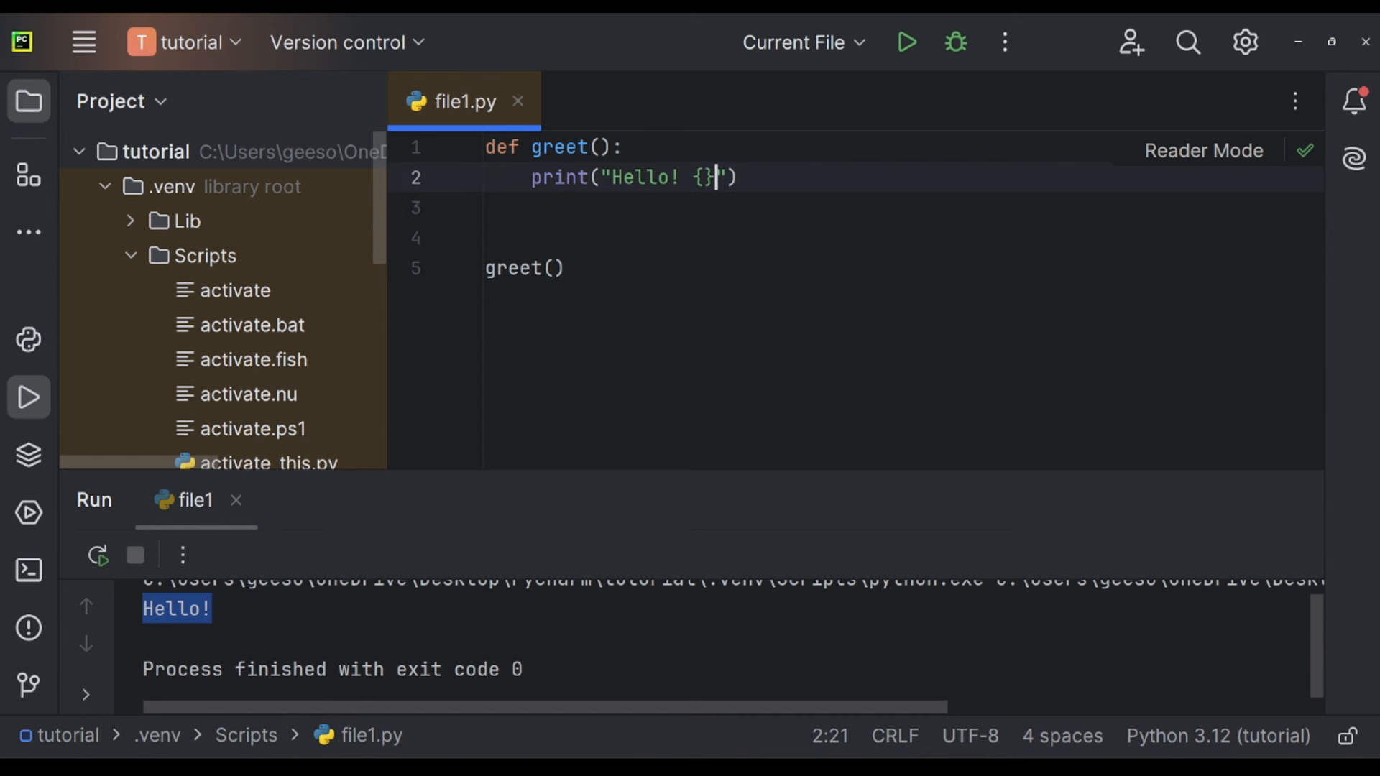
type("Toby")
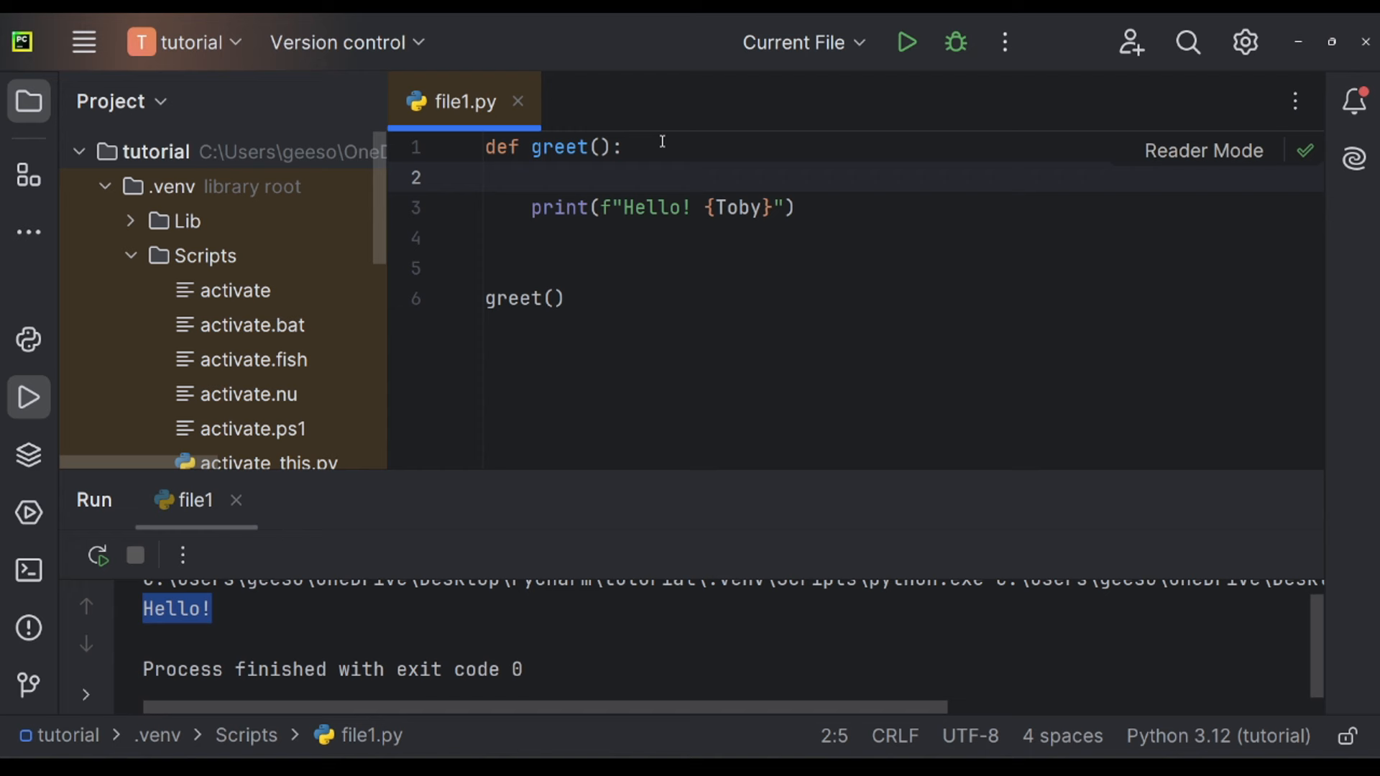
type("name = input(\"What is your")
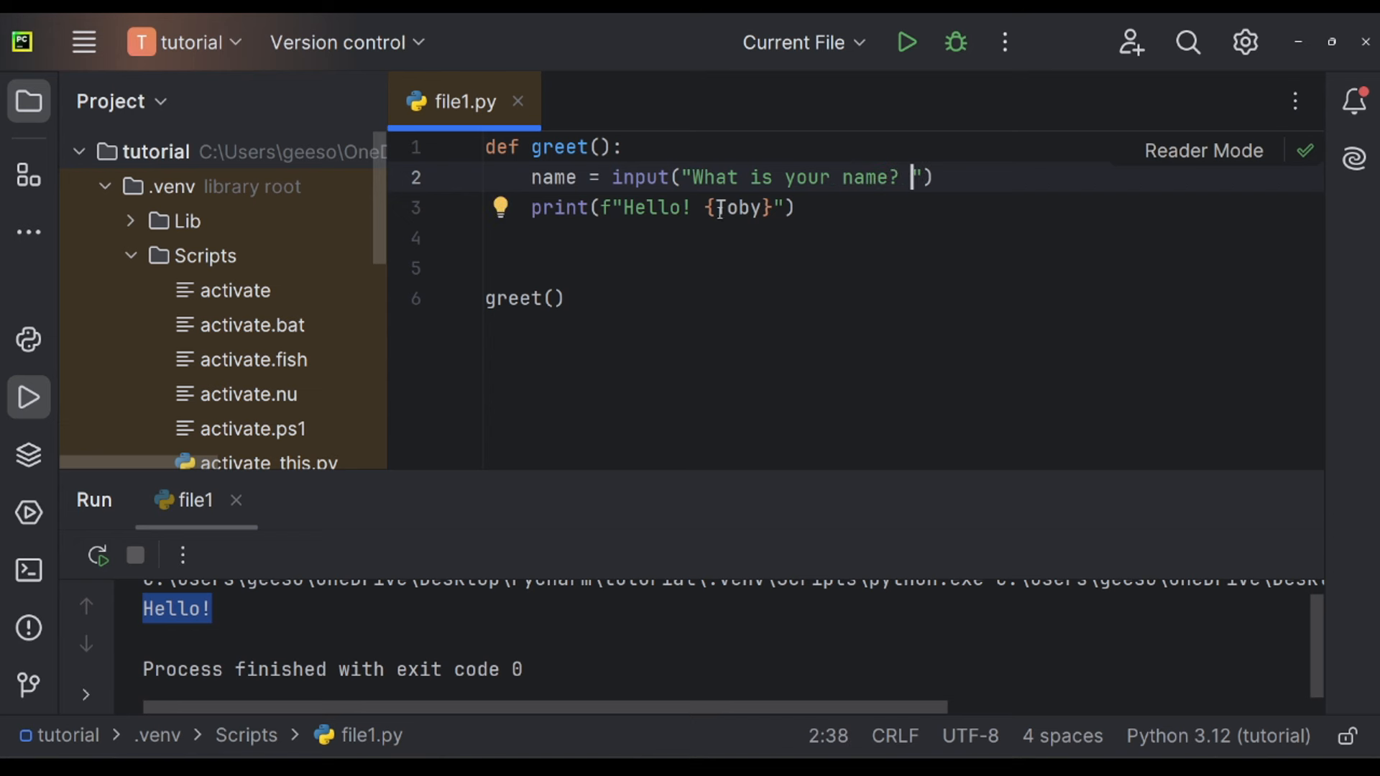
type("name")
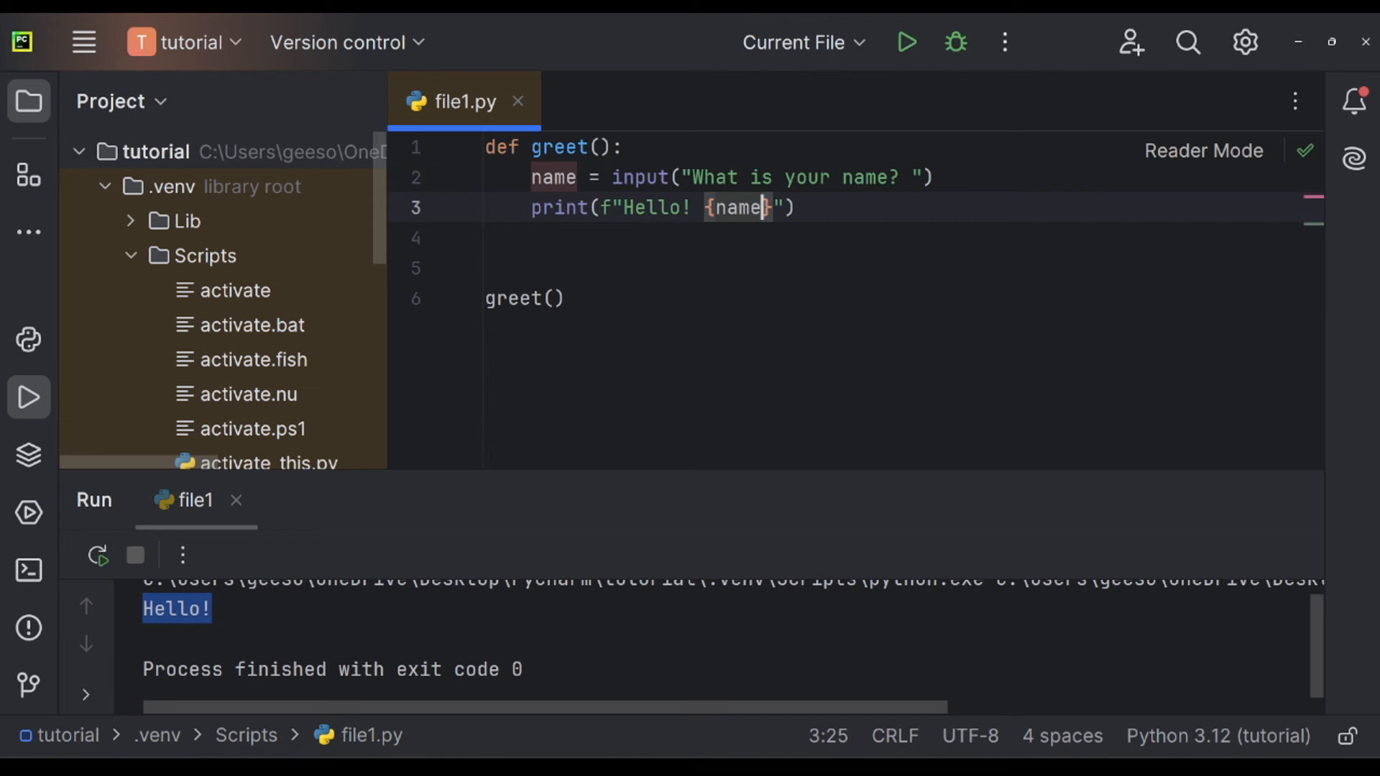
left_click(906, 41)
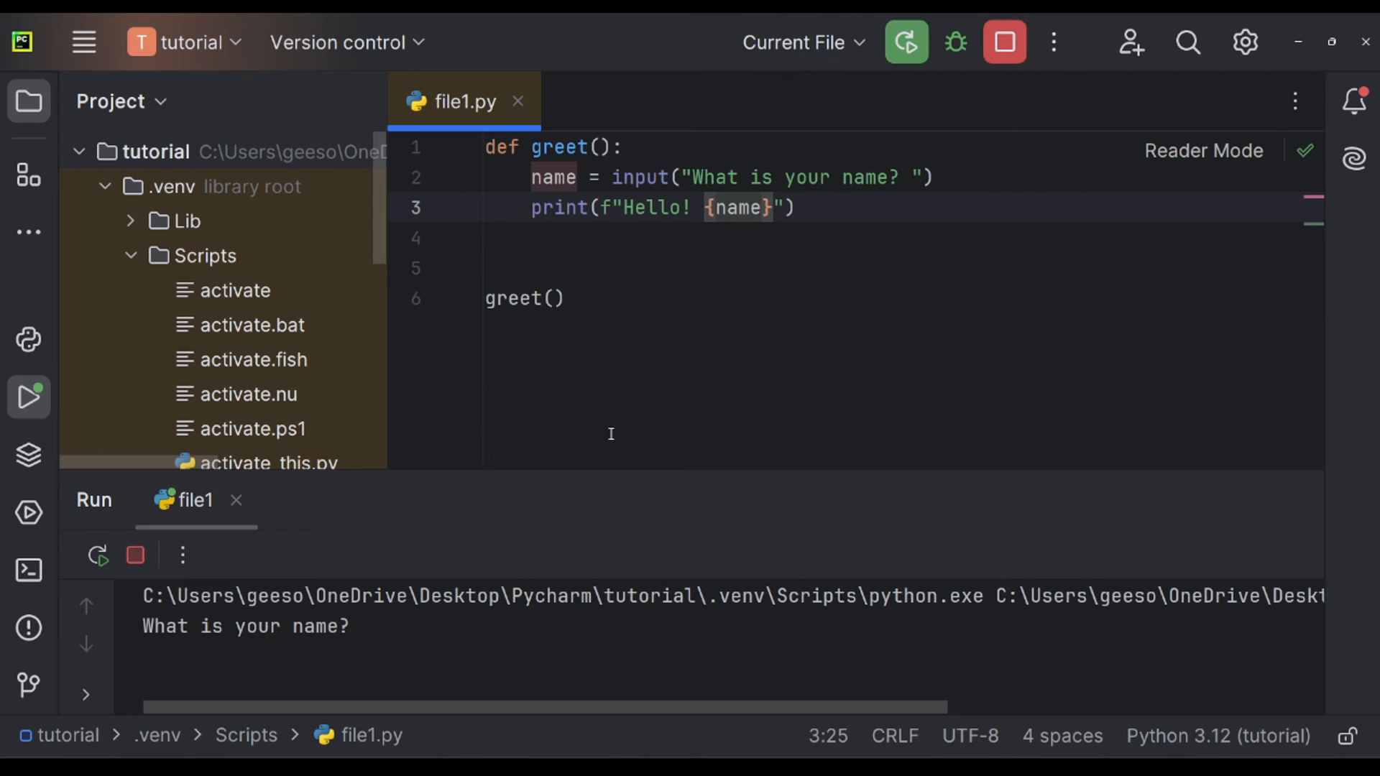
type("To")
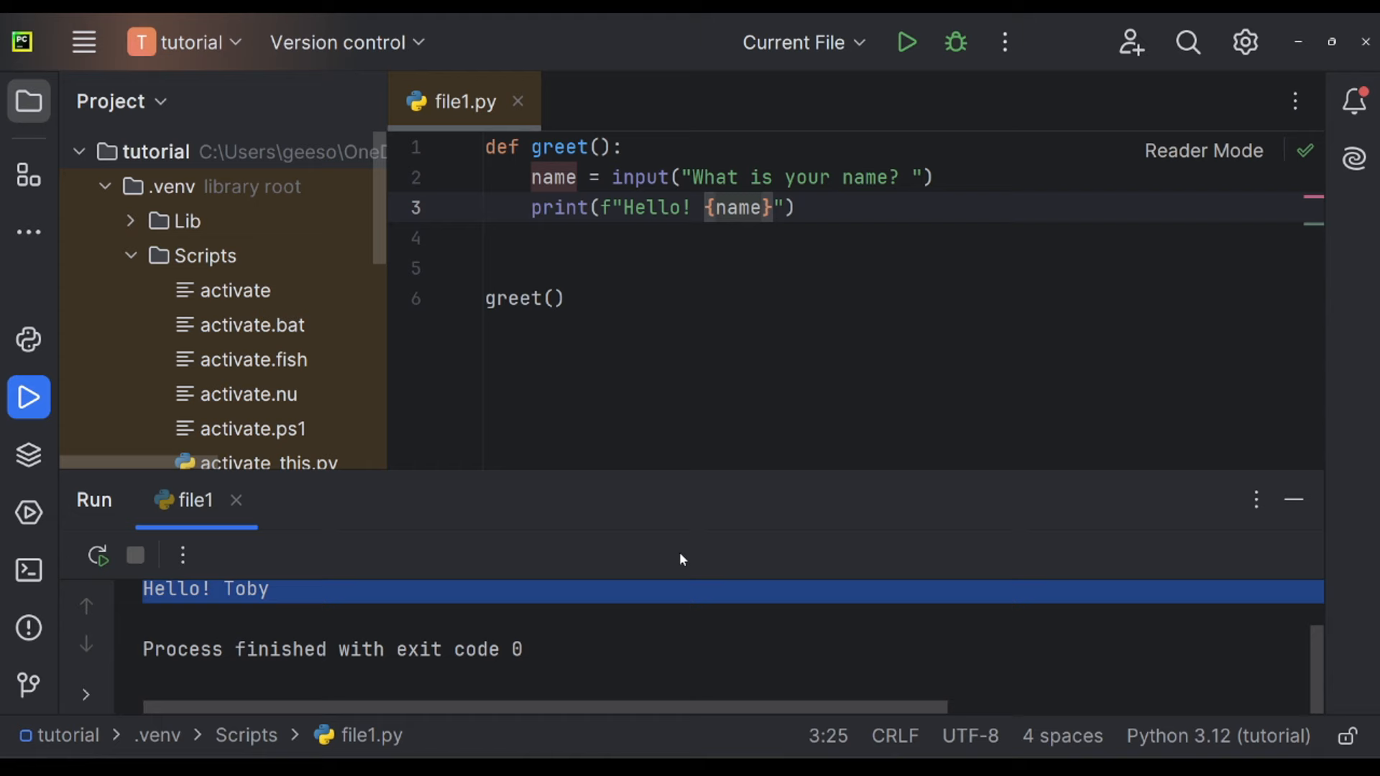
mouse_move(687, 555)
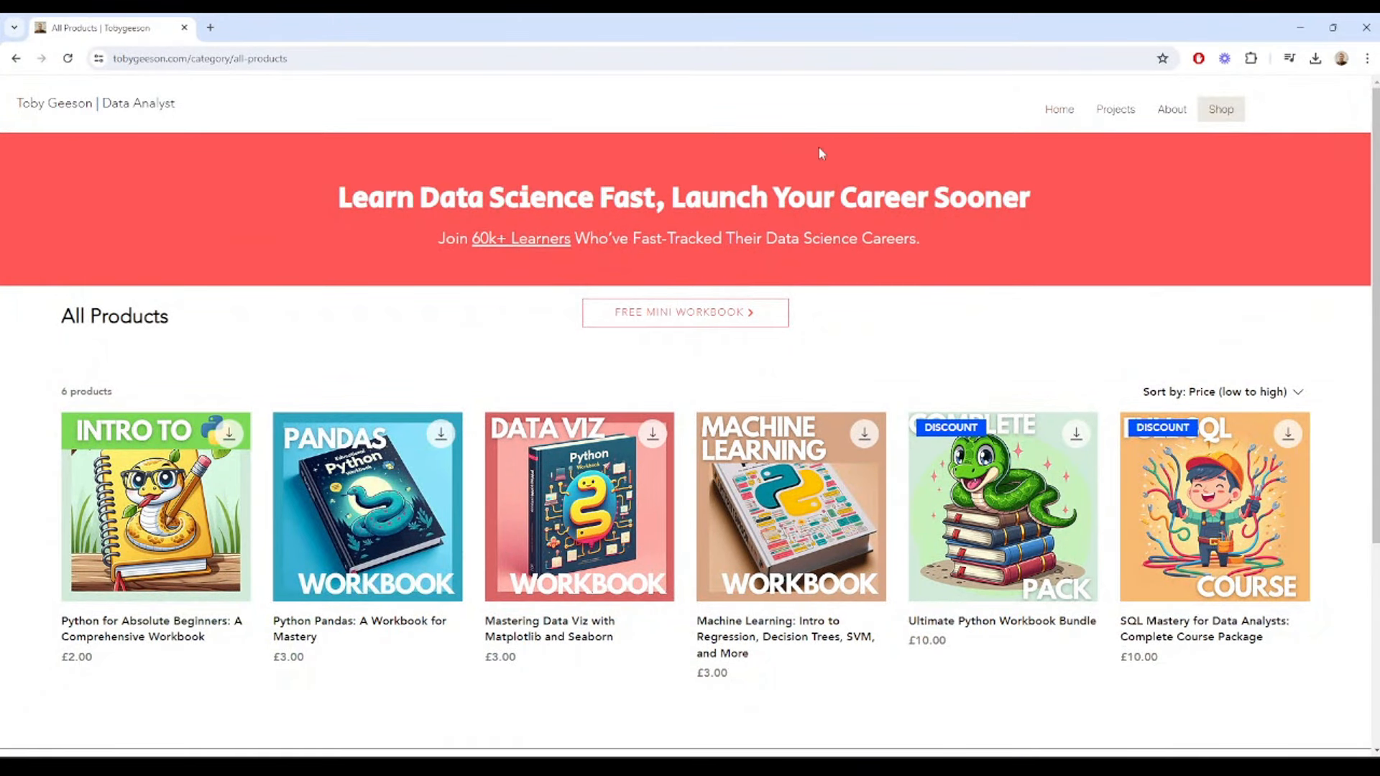
mouse_move(155, 506)
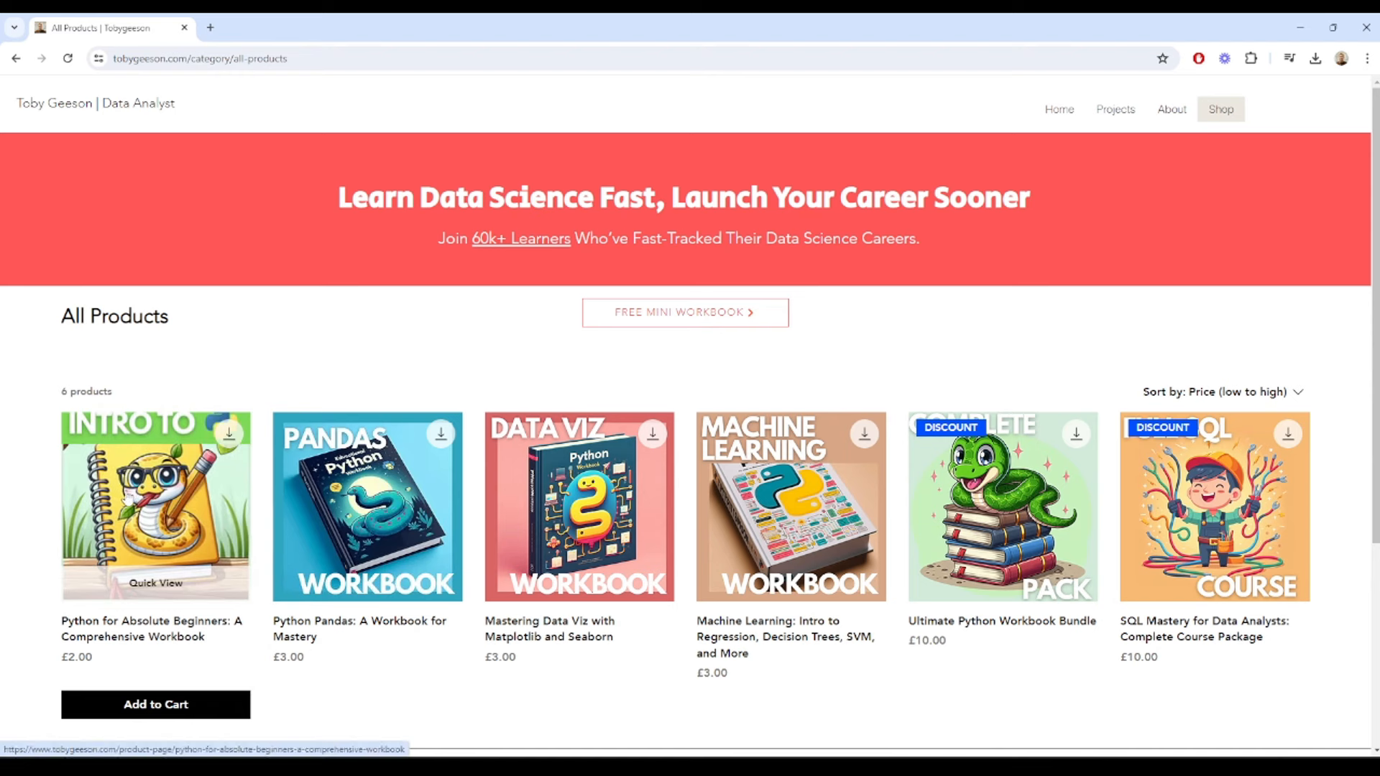
mouse_move(183, 447)
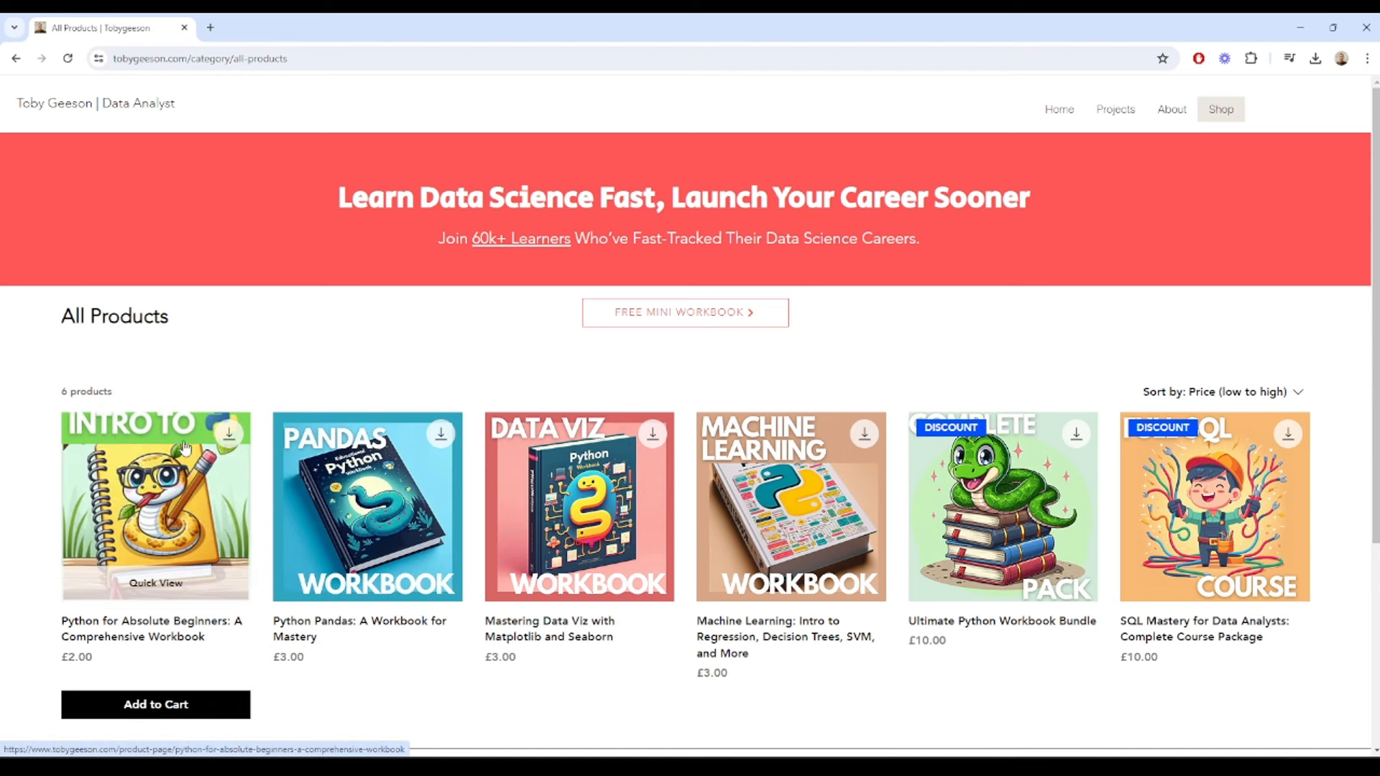
mouse_move(579, 506)
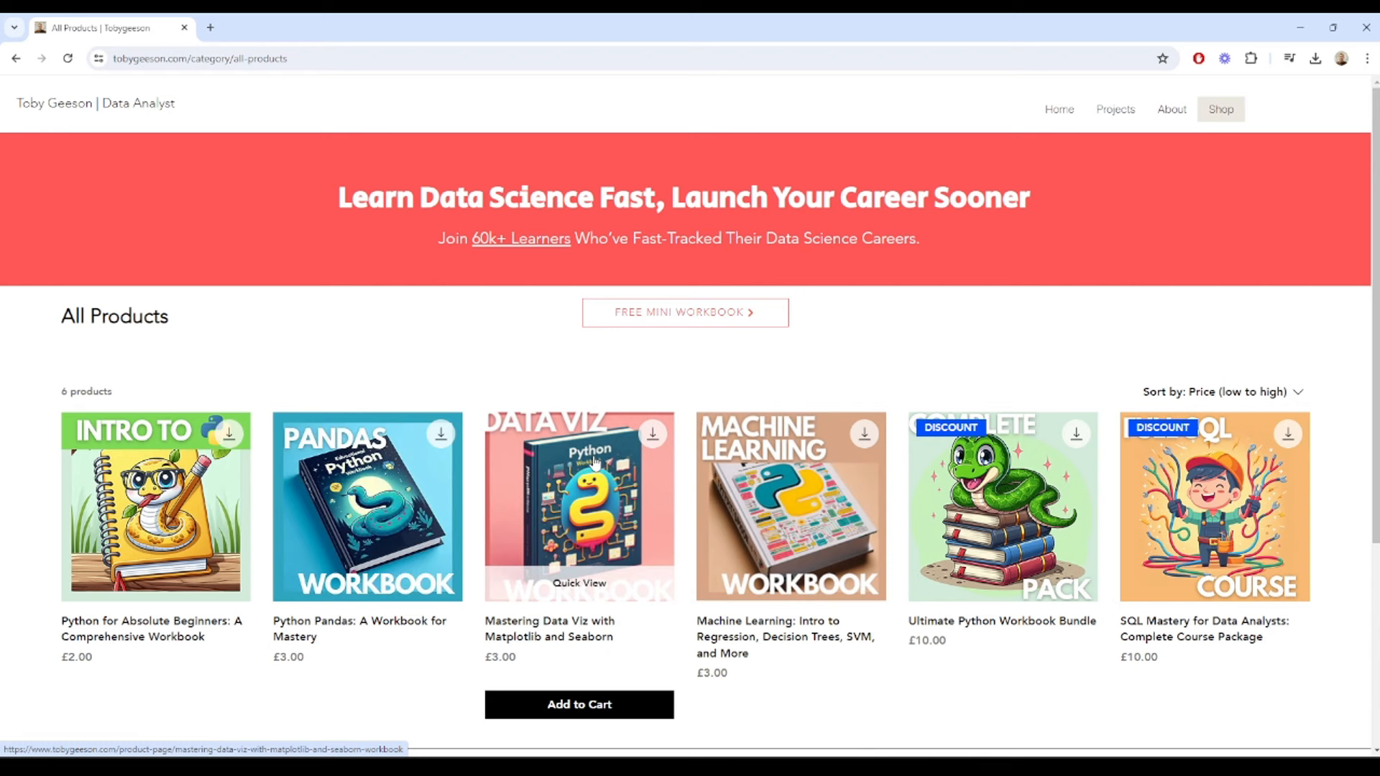
mouse_move(429, 387)
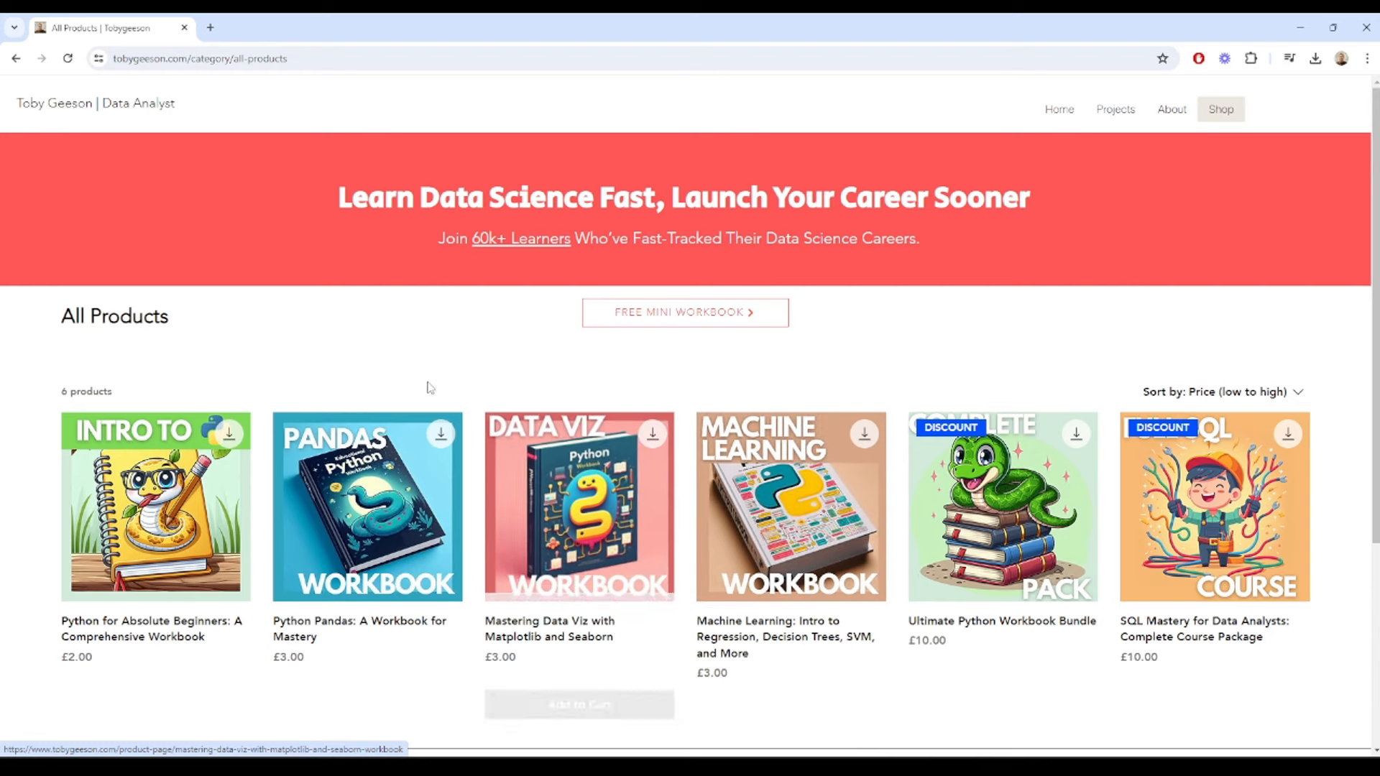
mouse_move(1002, 506)
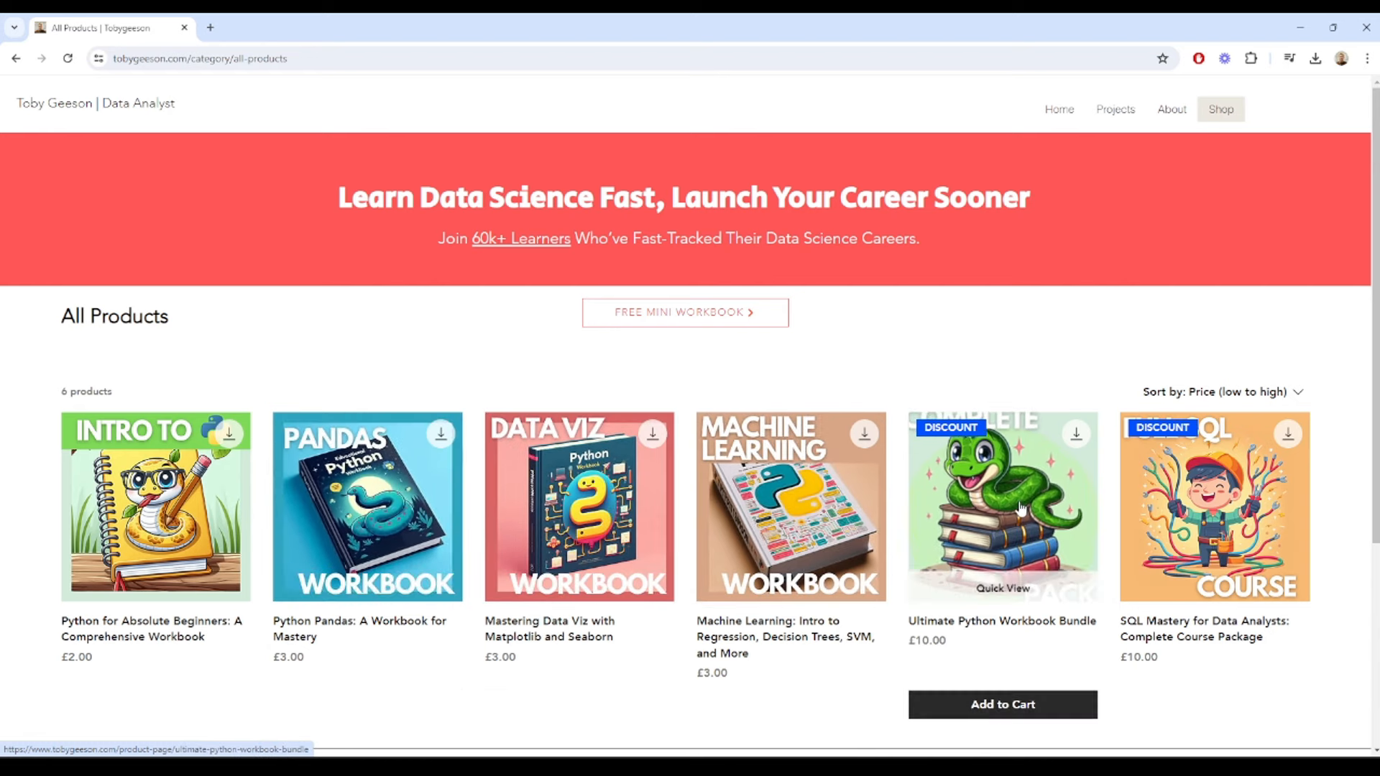
mouse_move(579, 506)
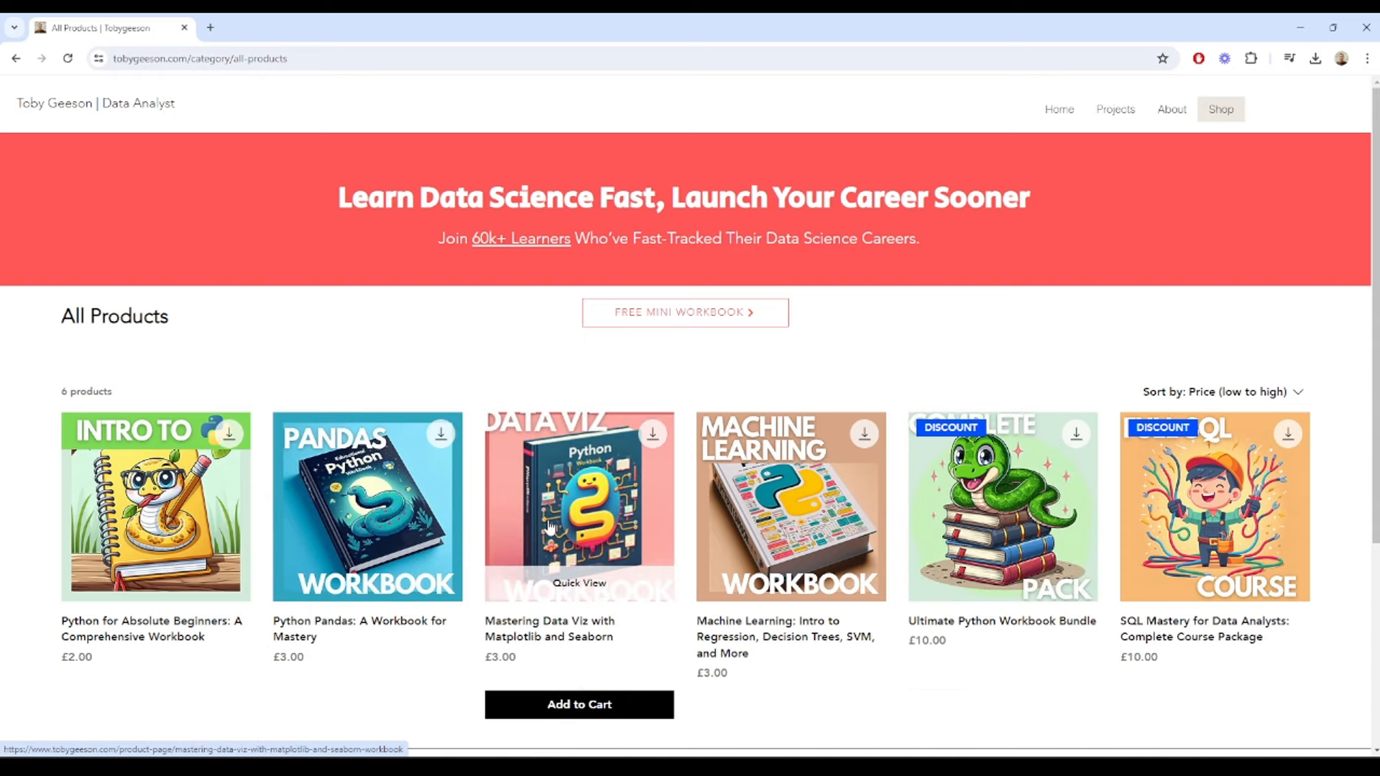
Switch from the Chrome shop page back to PyCharm.
key("alt+tab")
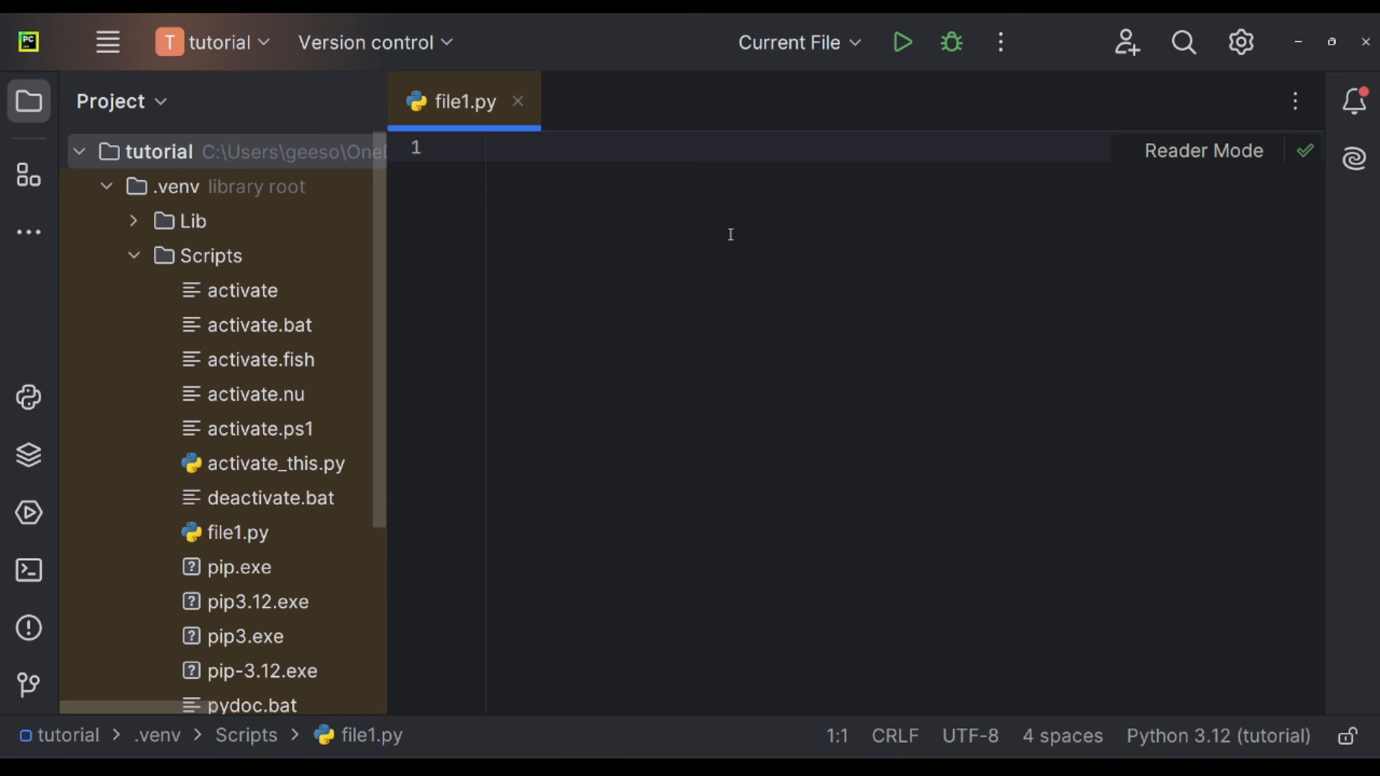
Write fruits = ['apple', 'banana', 'cherry'] in the empty file1.py.
left_click(493, 146)
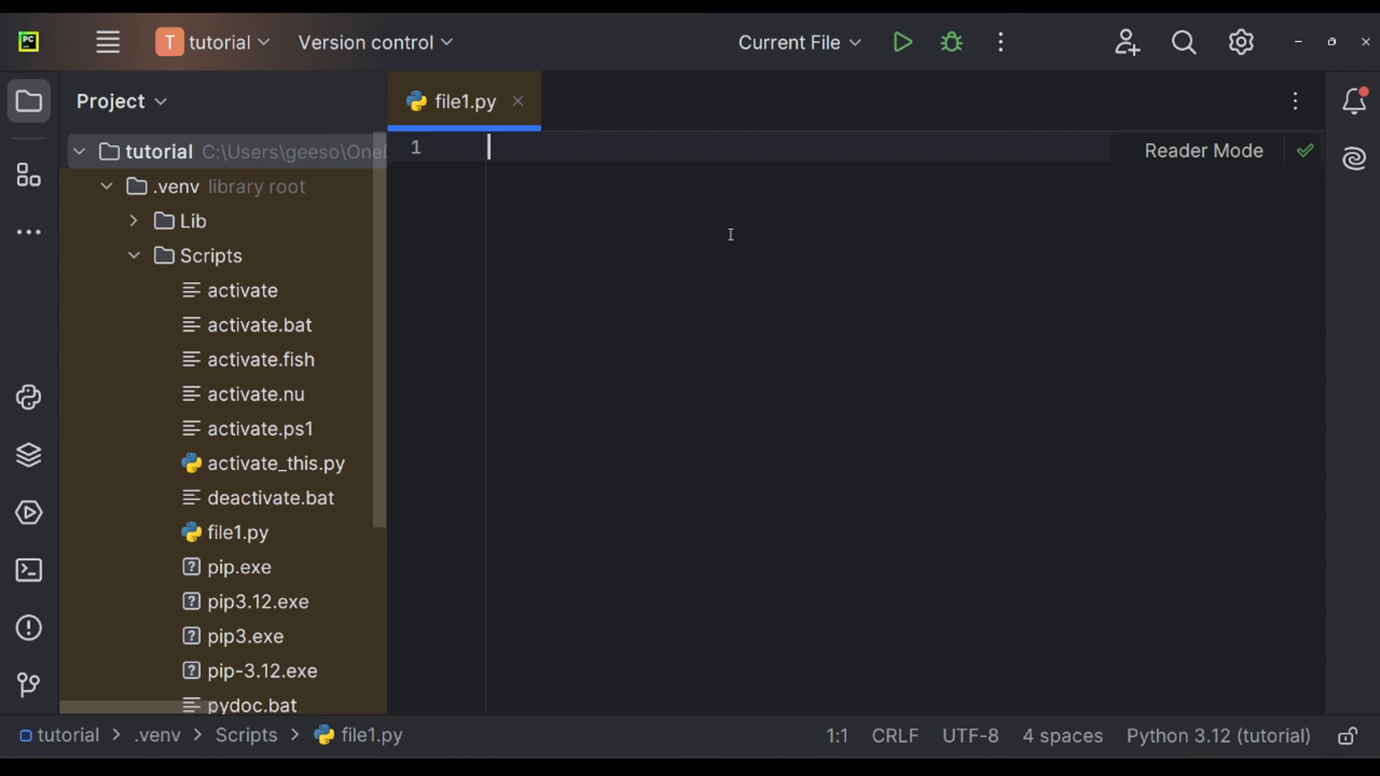
mouse_move(582, 164)
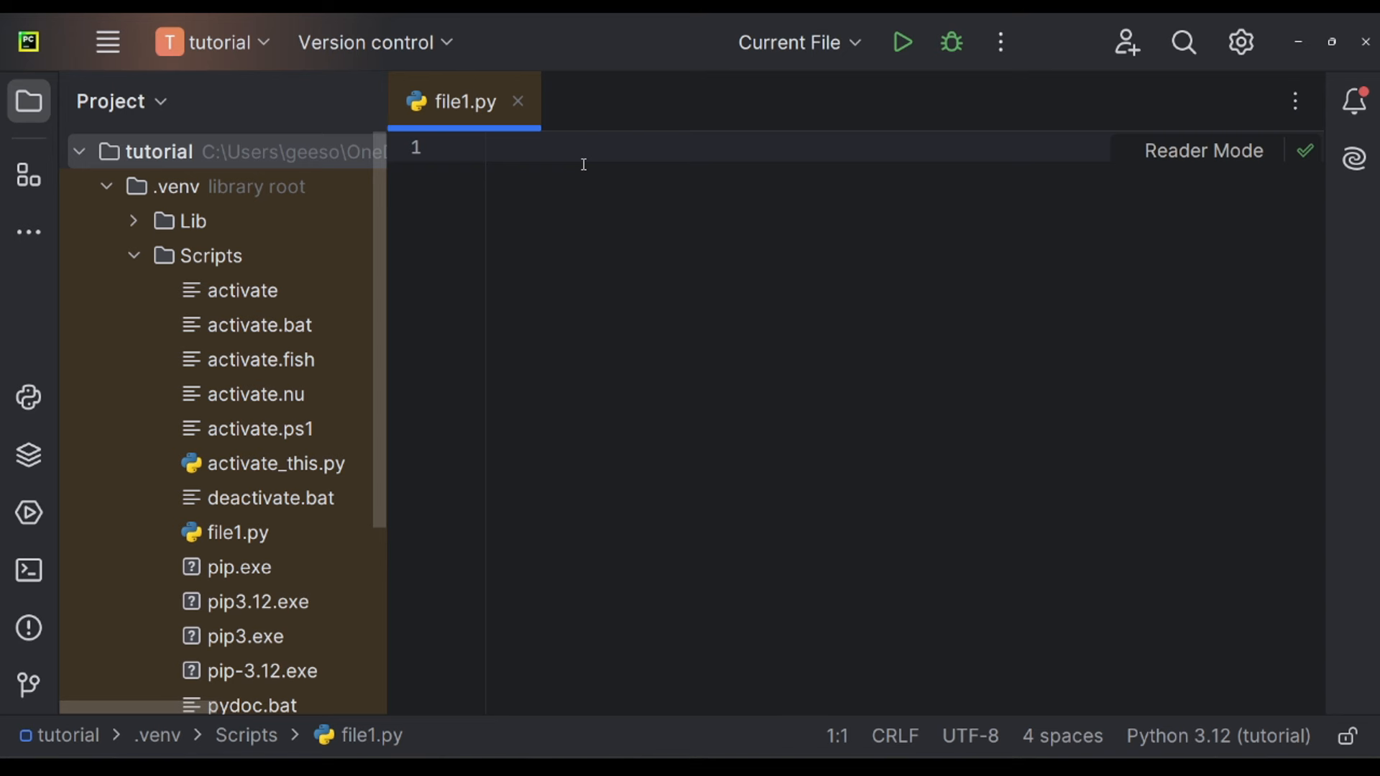
type("fruits")
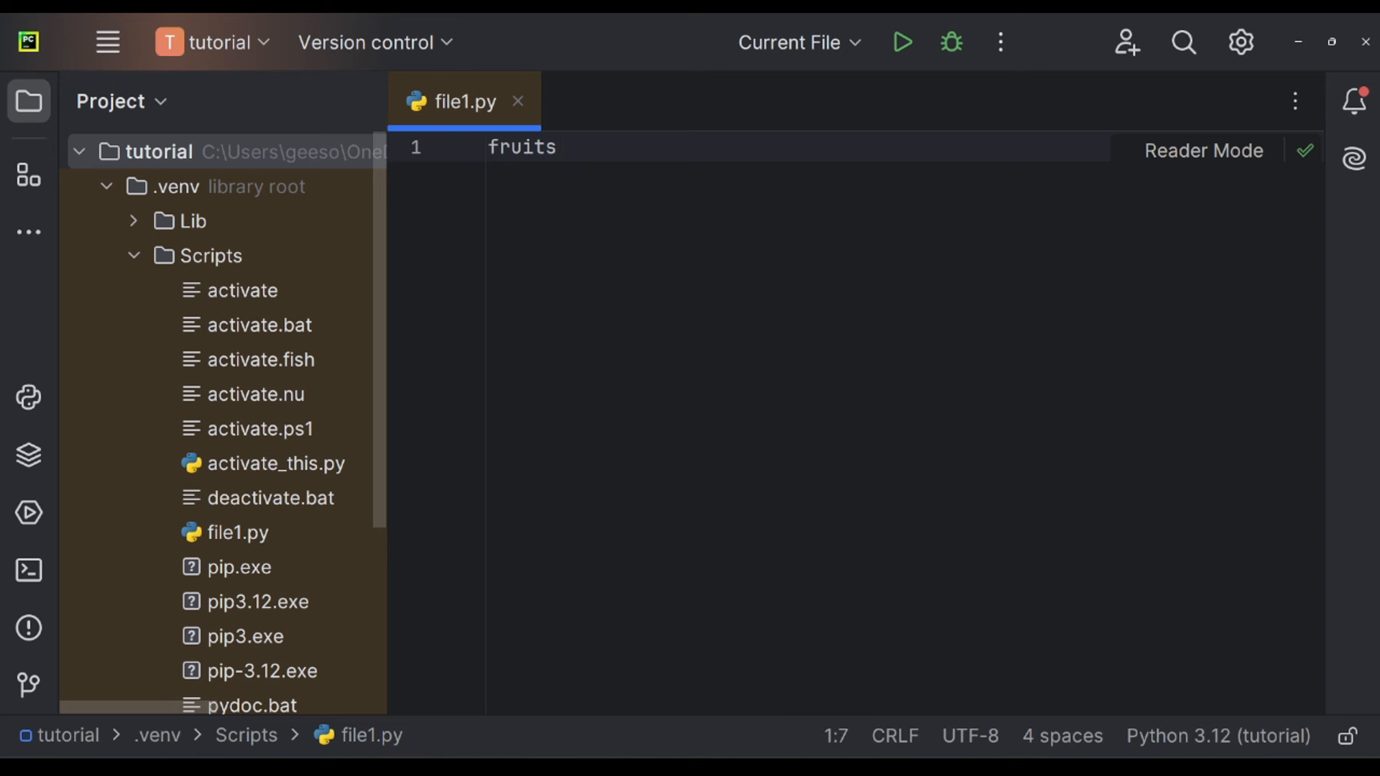
type("= []")
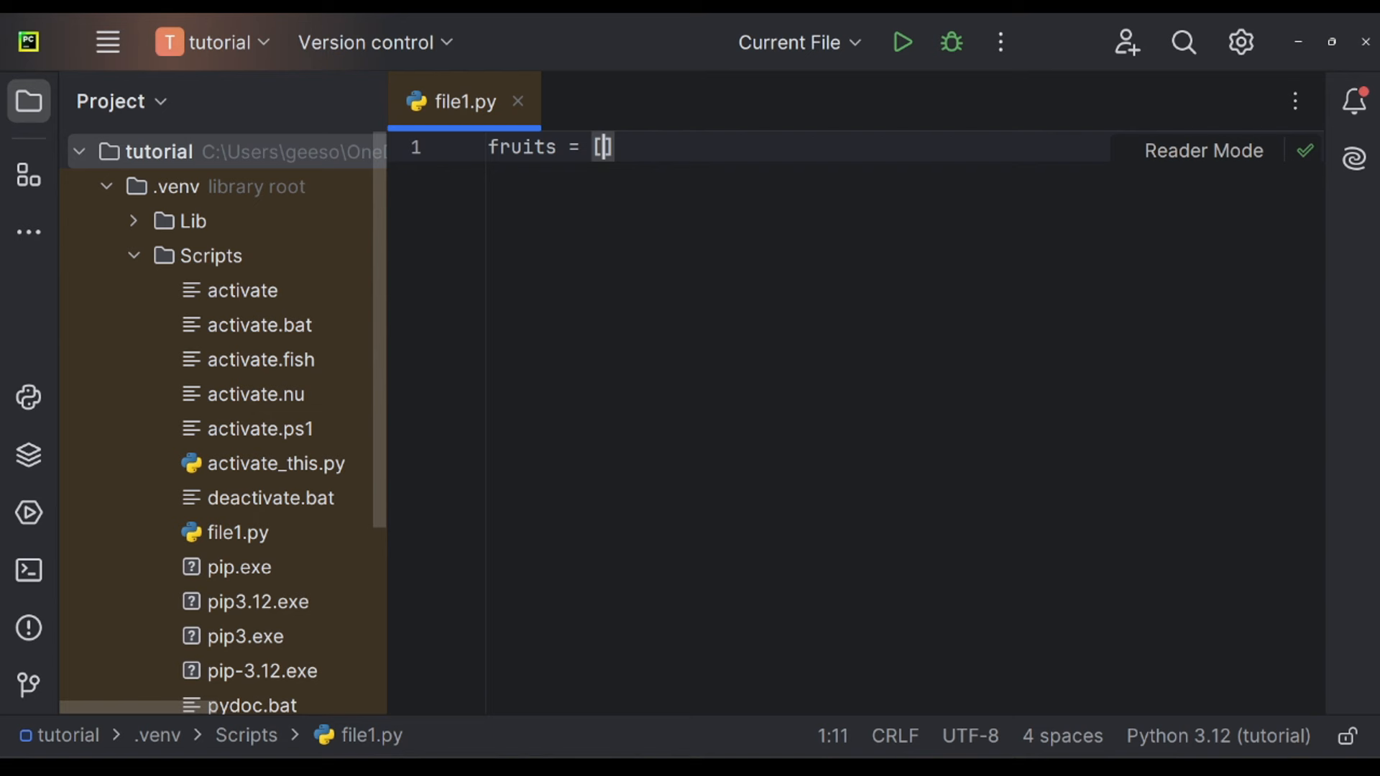
type("'")
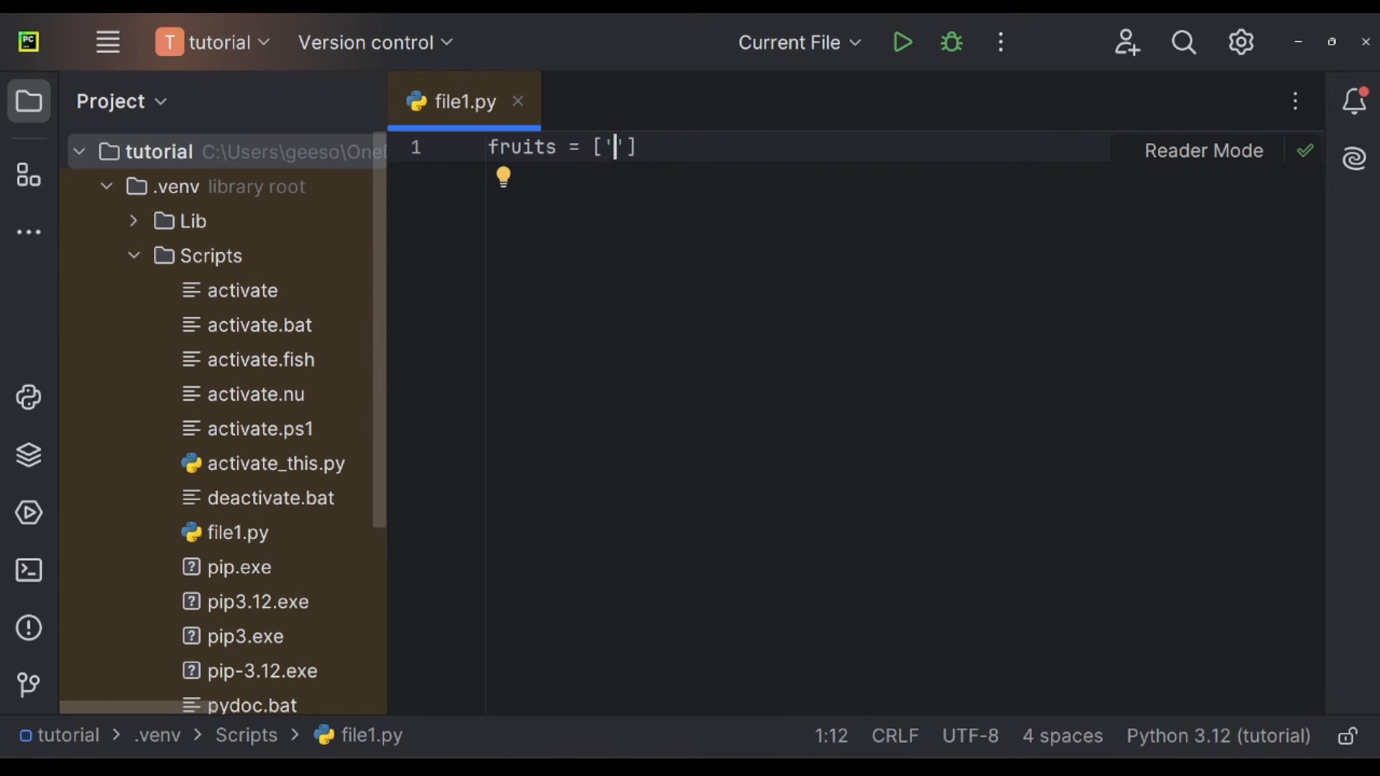
type("apple")
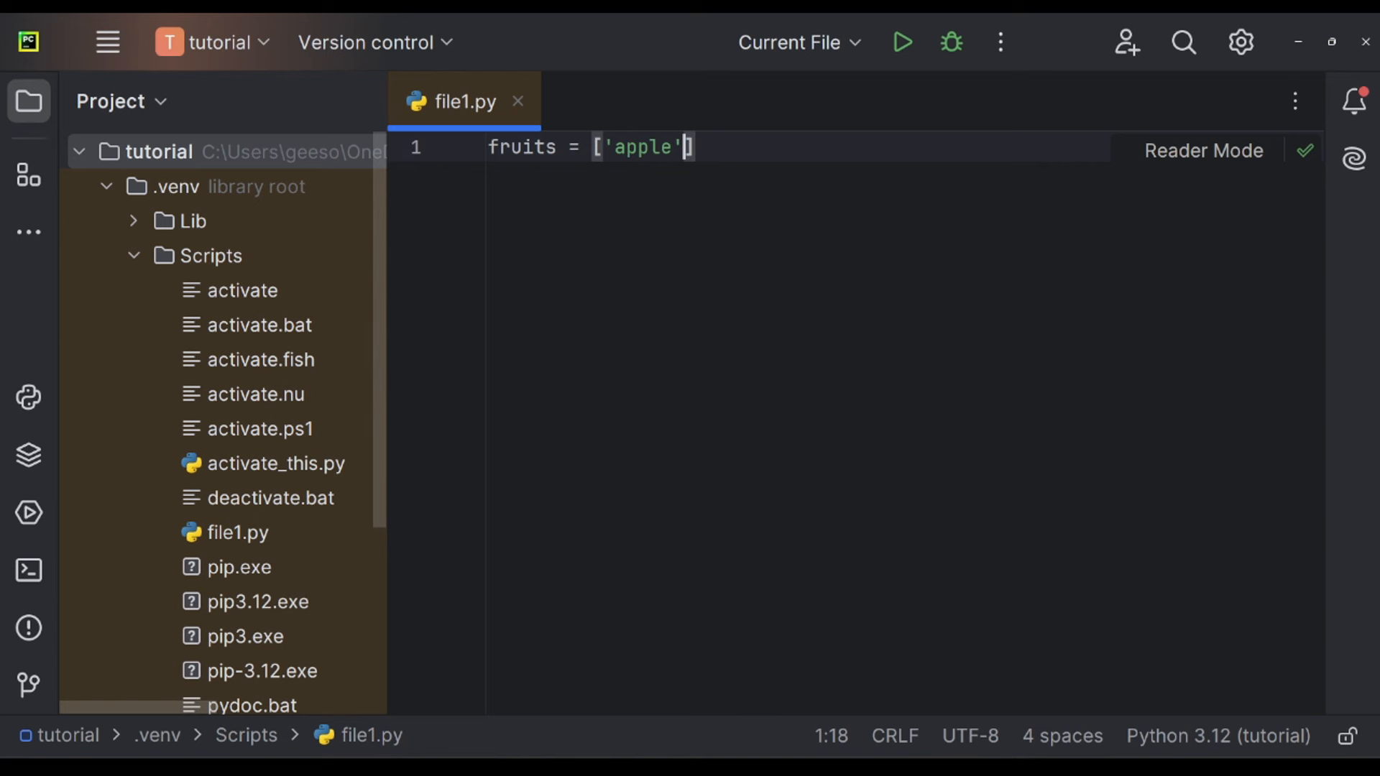
type(", ''")
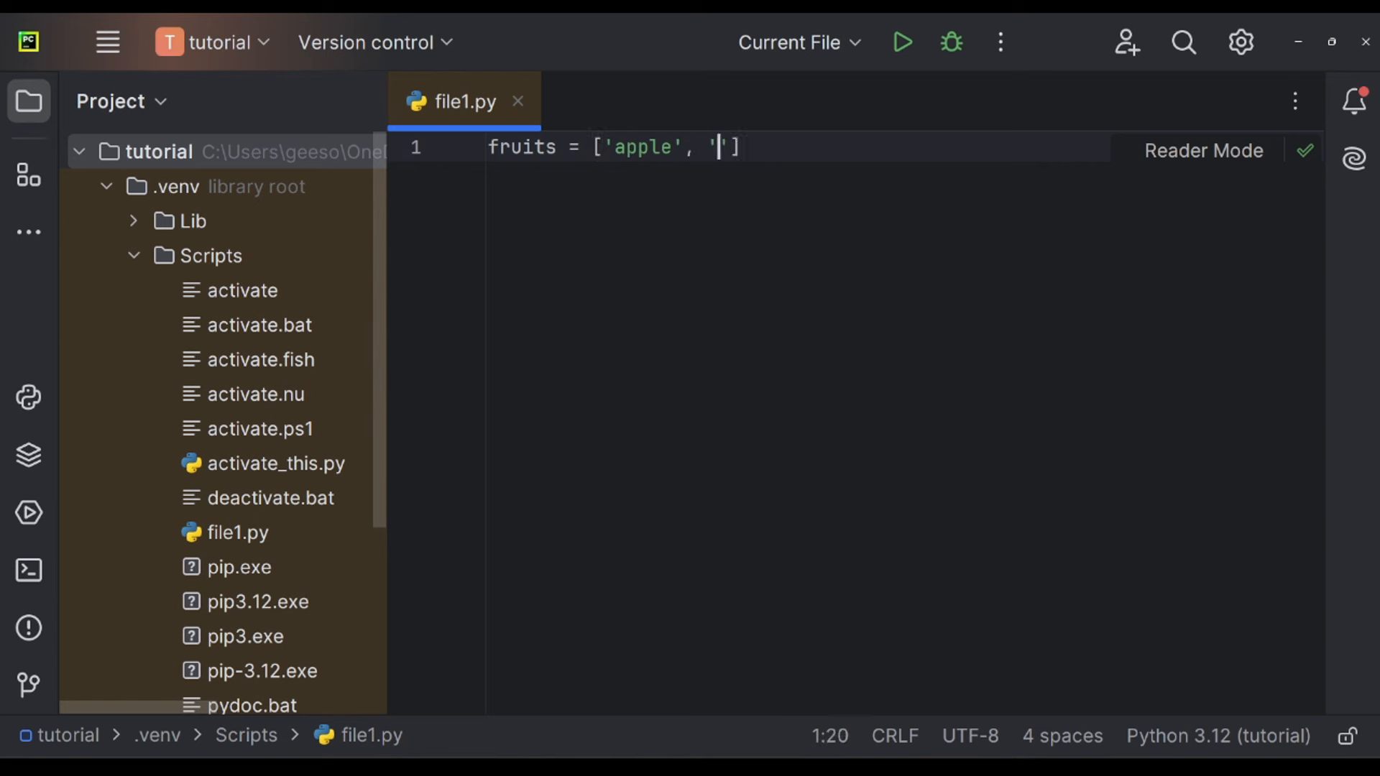
type("b")
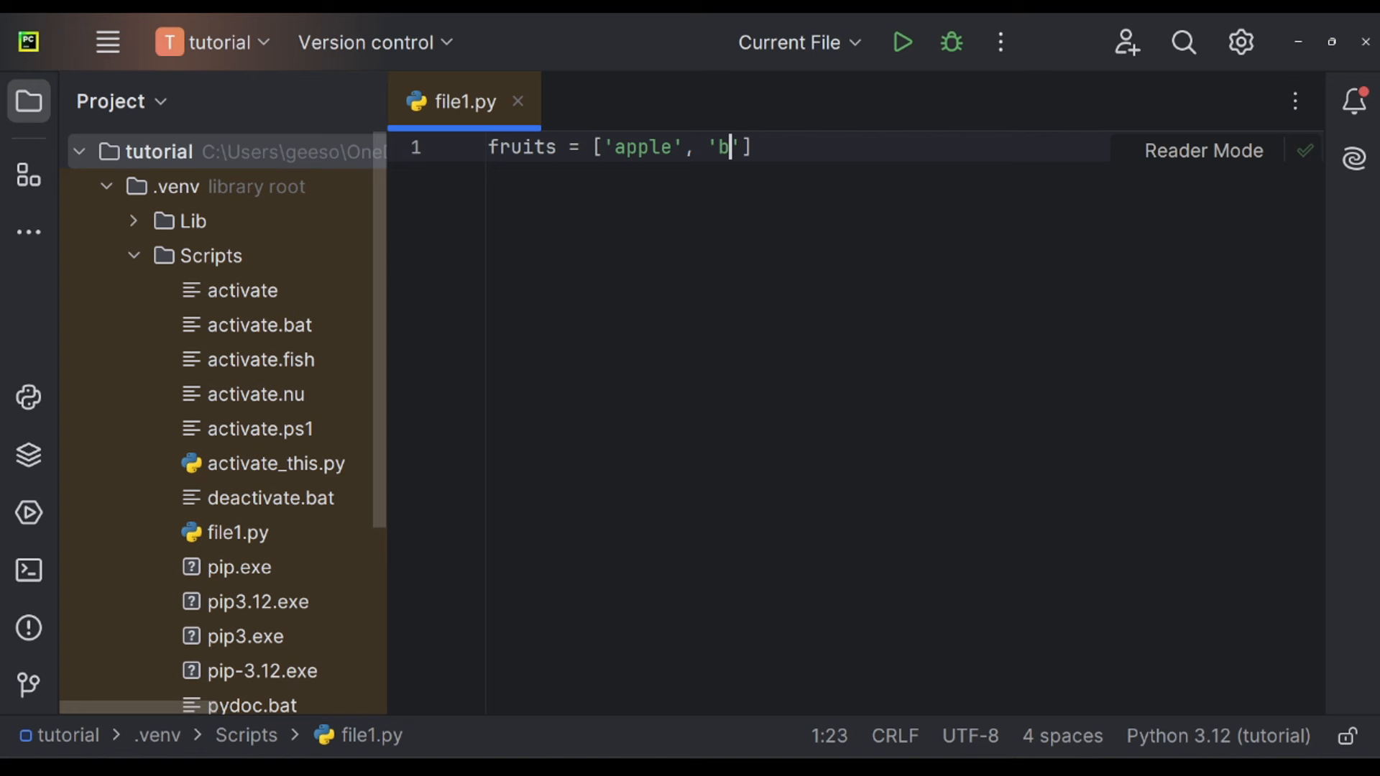
type("an")
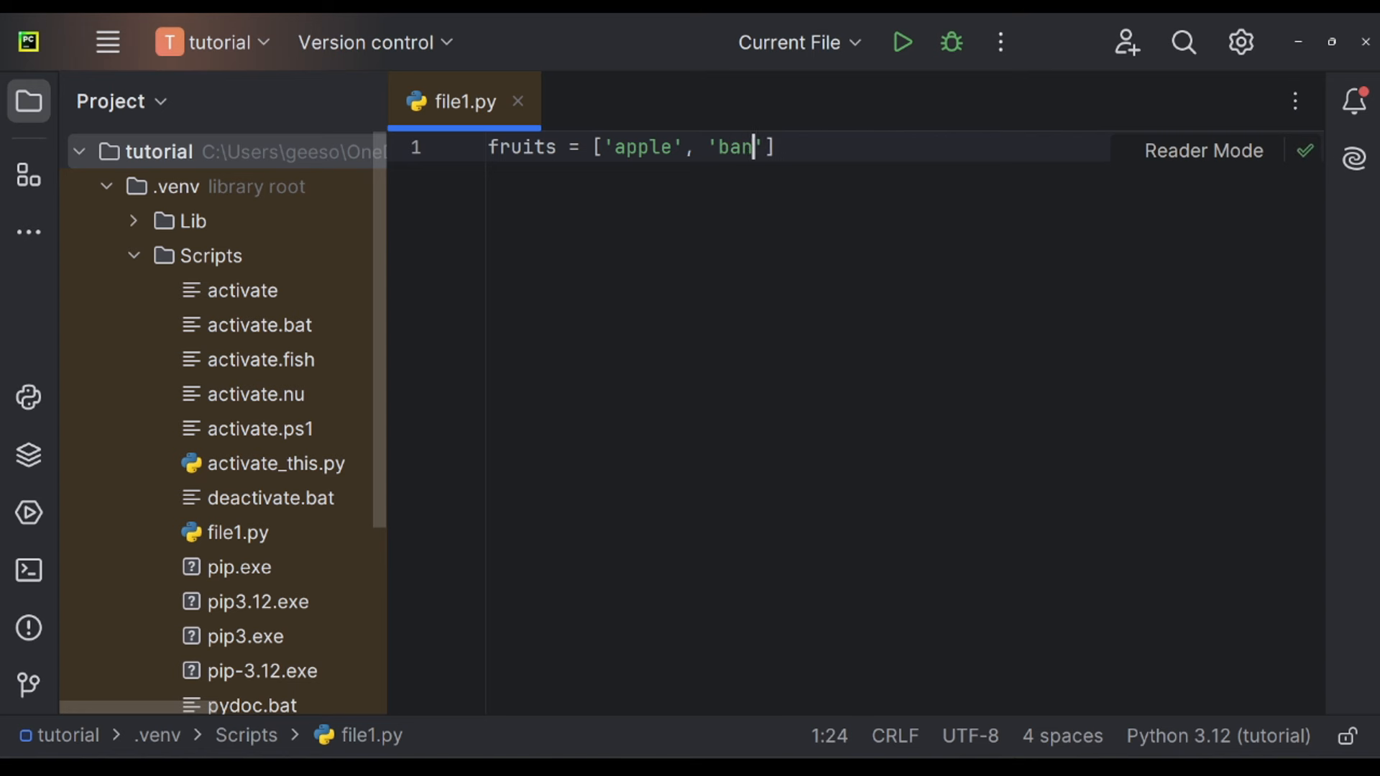
type("ana,")
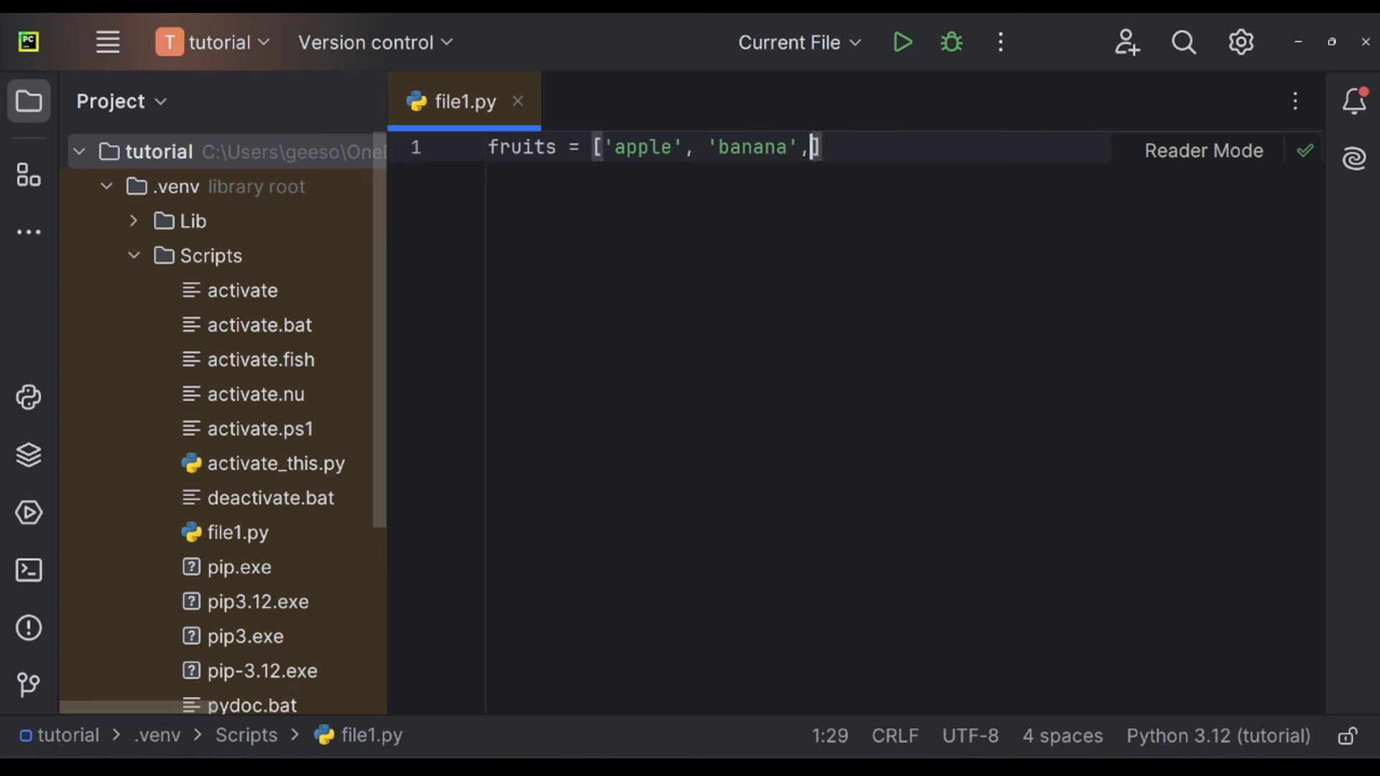
type("'cherry'")
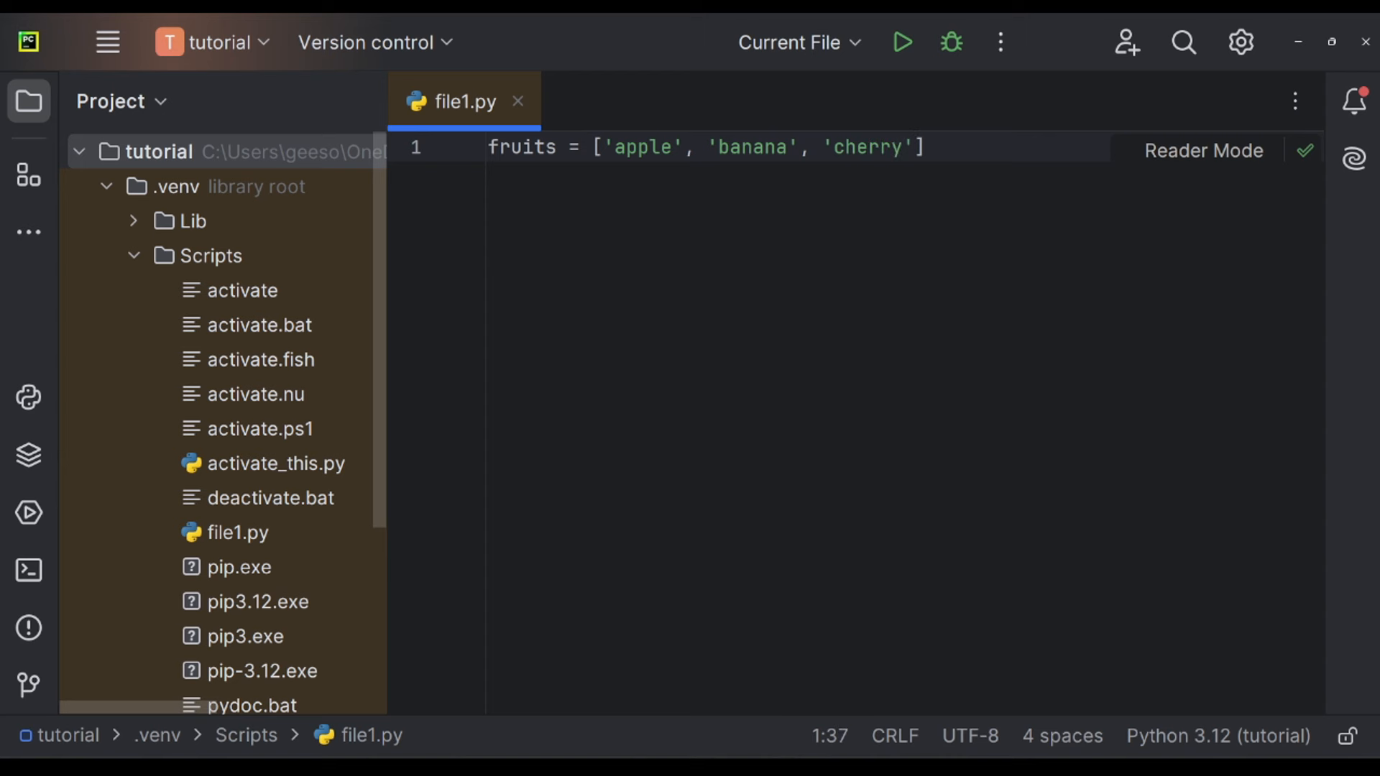
Add print(fruits) and run the script to show the list.
key("enter")
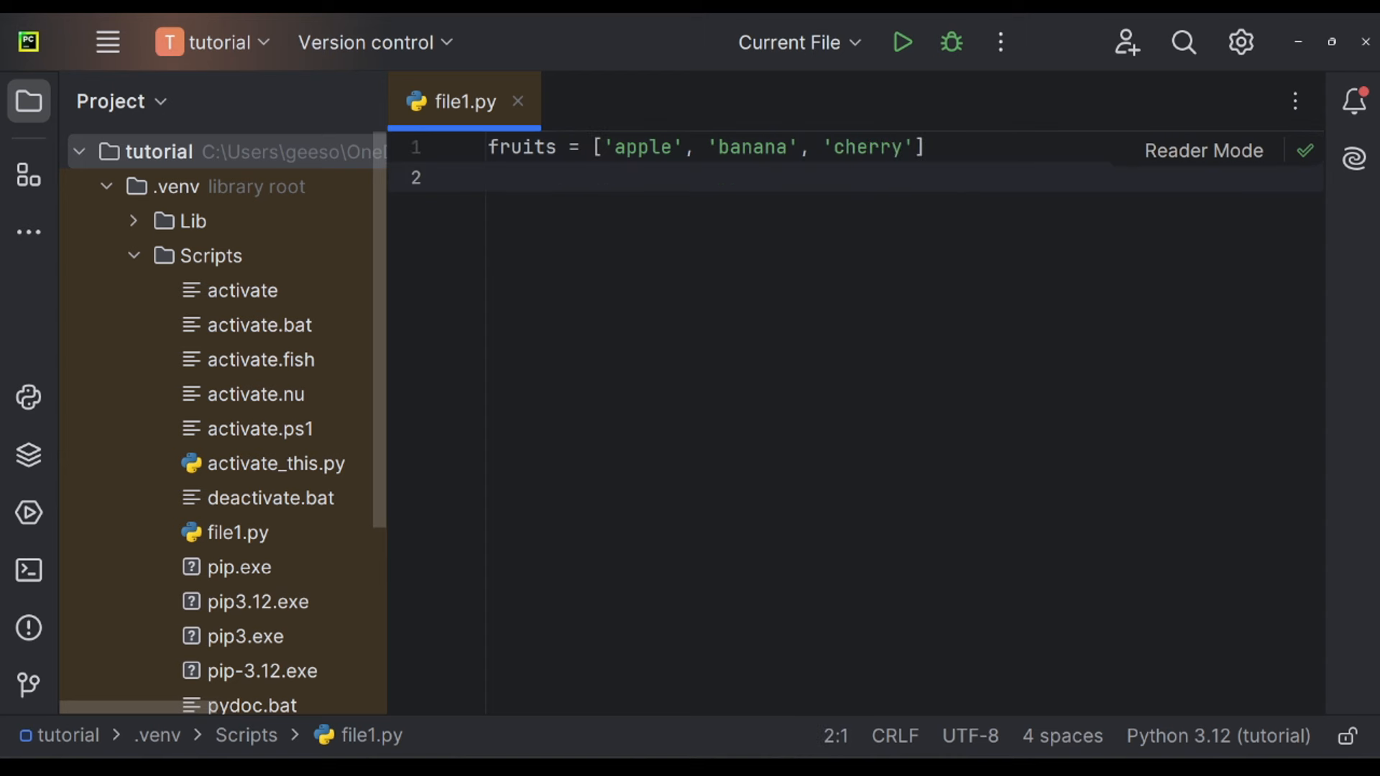
type("print(f")
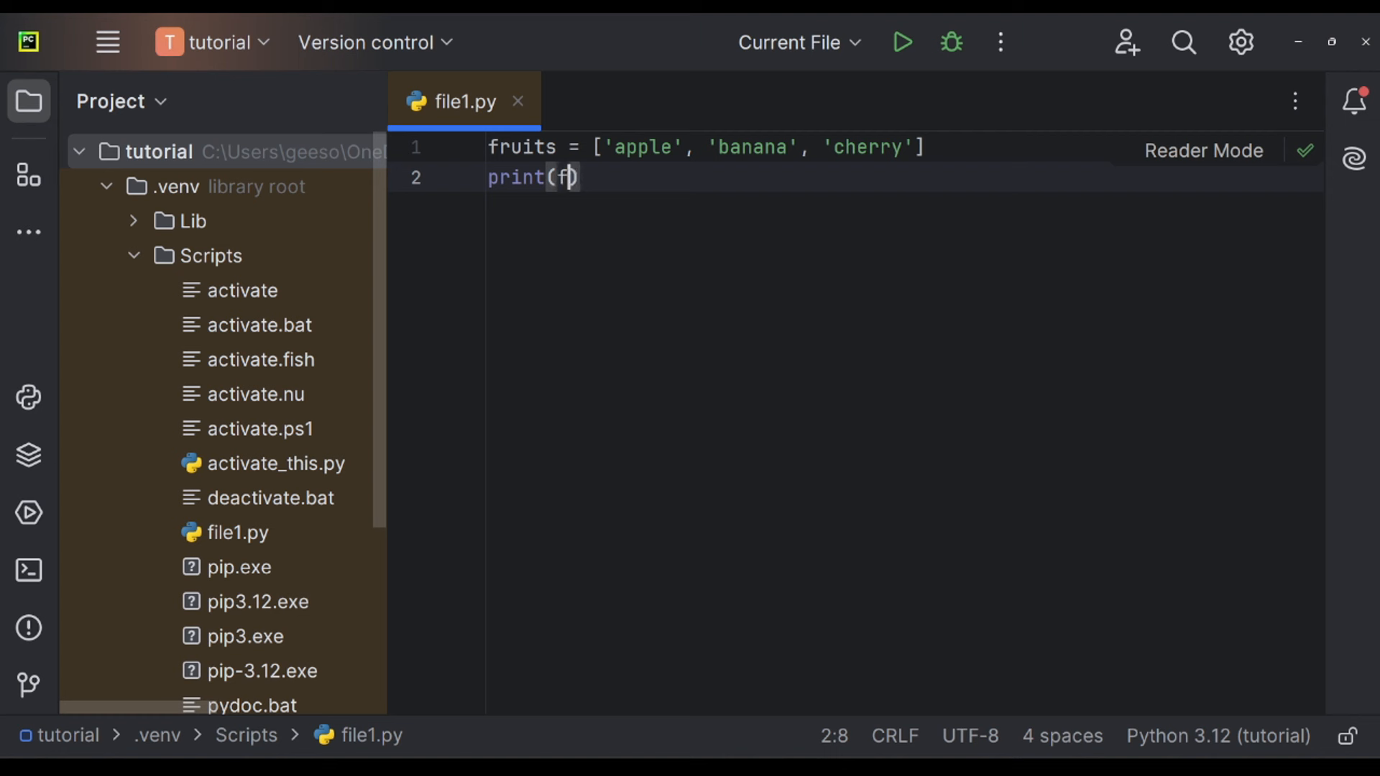
type("ruits")
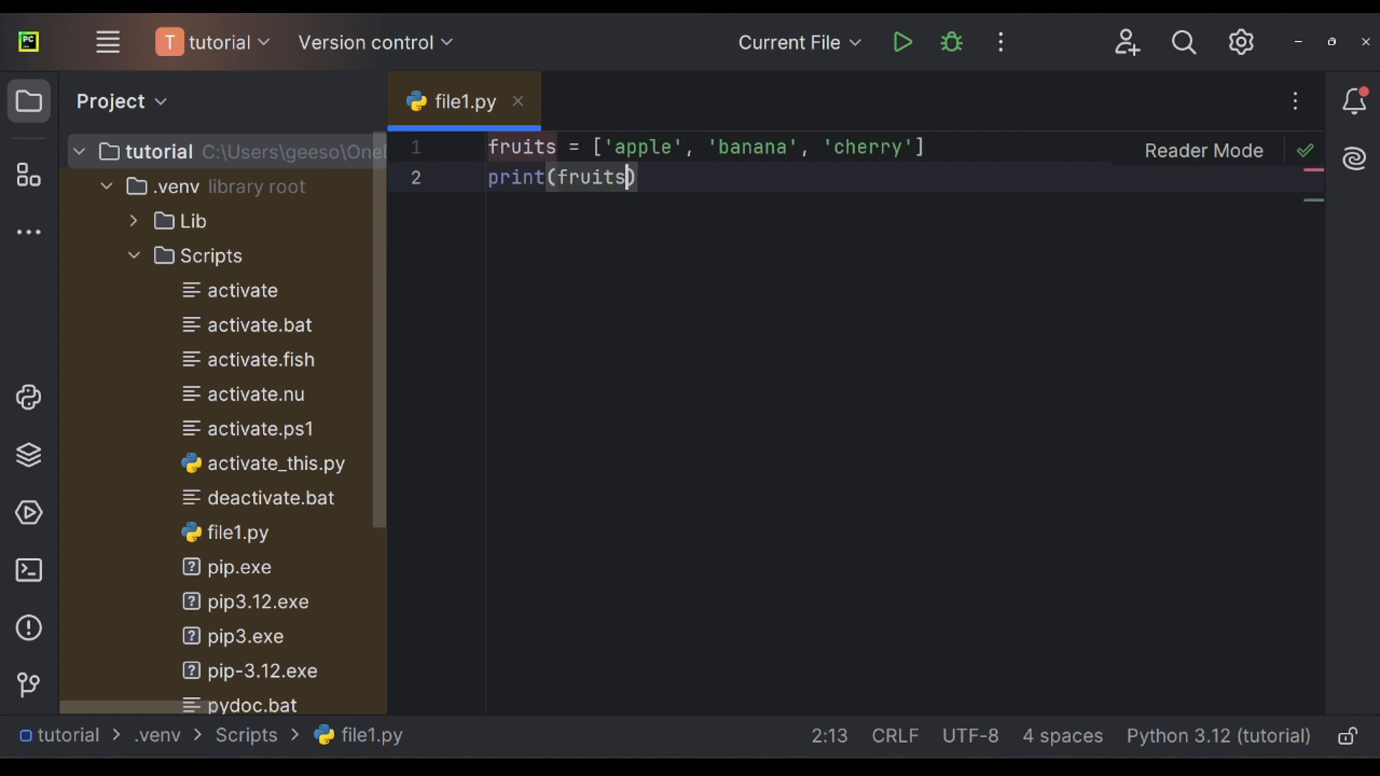
mouse_move(793, 42)
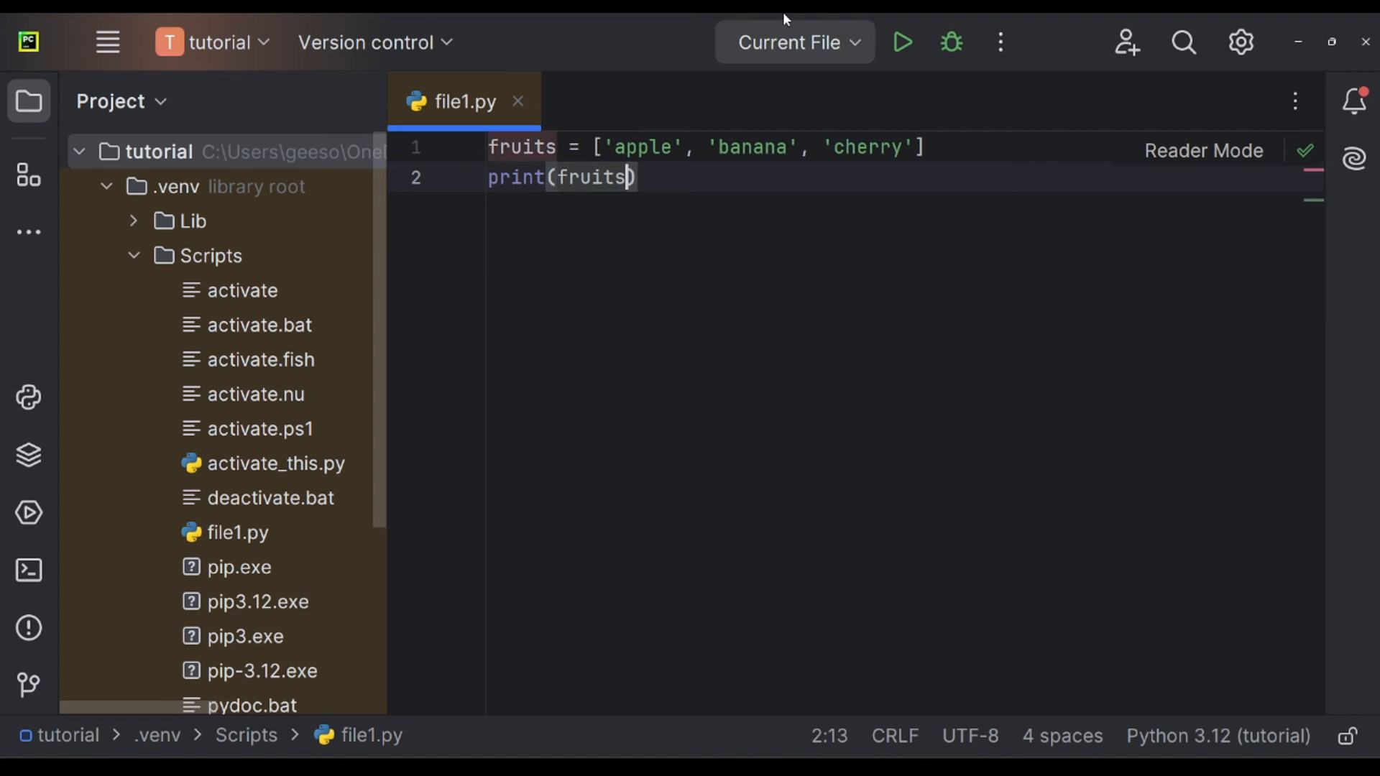
left_click(901, 42)
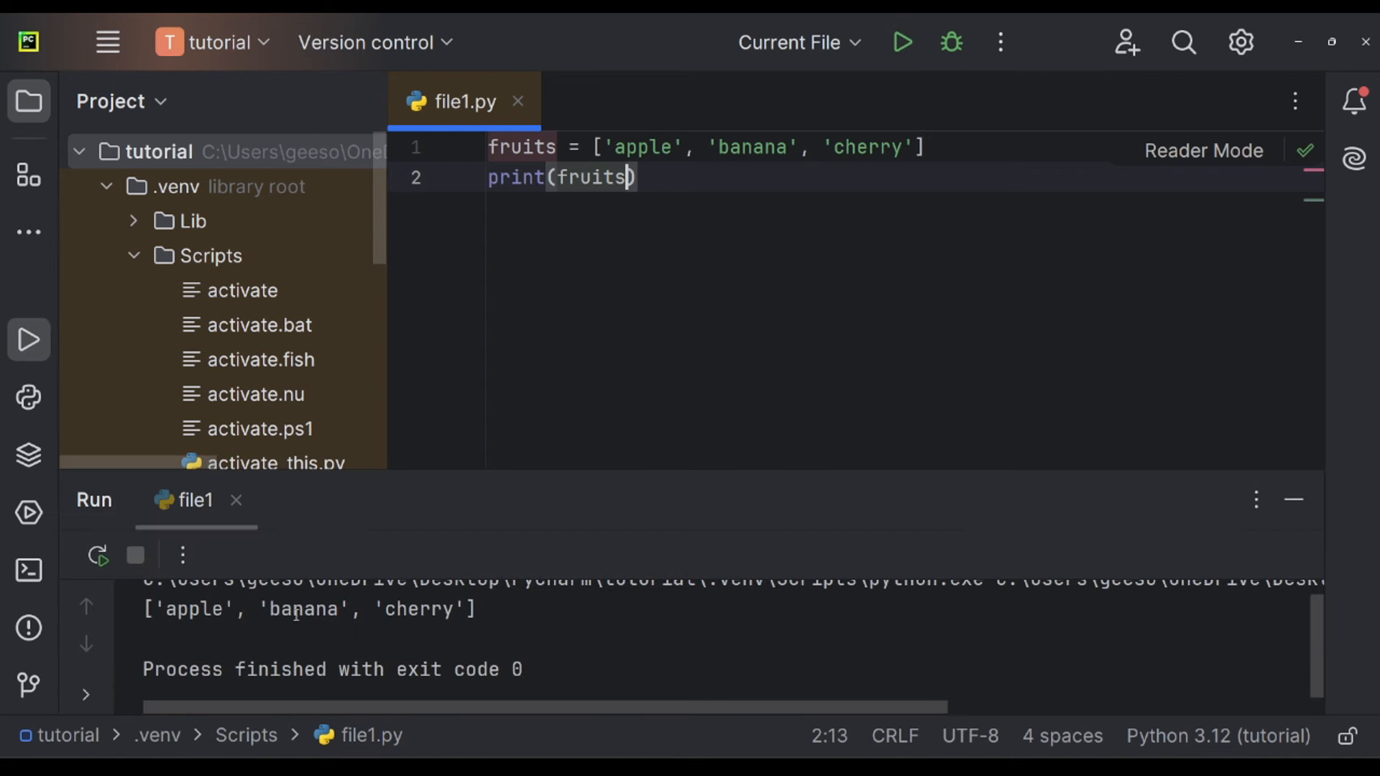
mouse_move(598, 370)
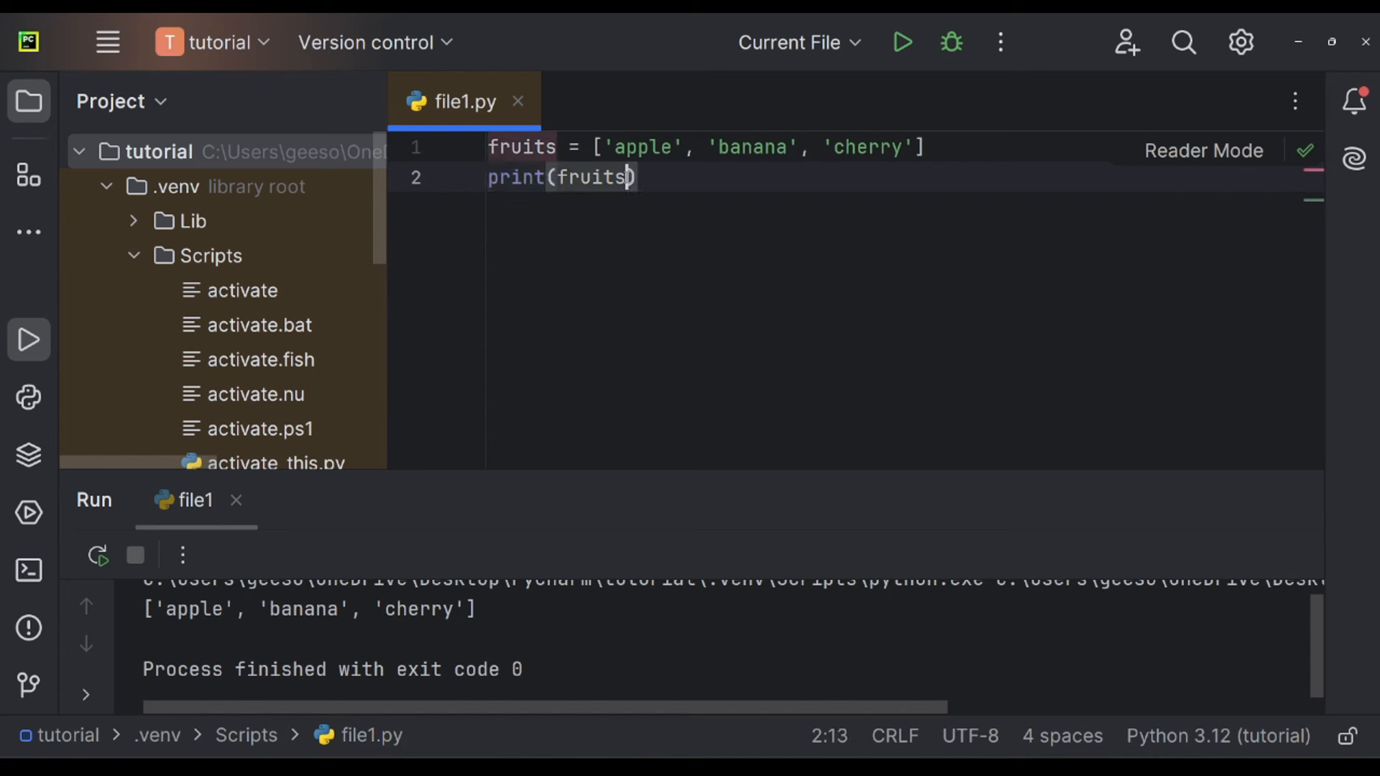
Print only fruits[0] so the run shows apple, then clear the print line.
type("[")
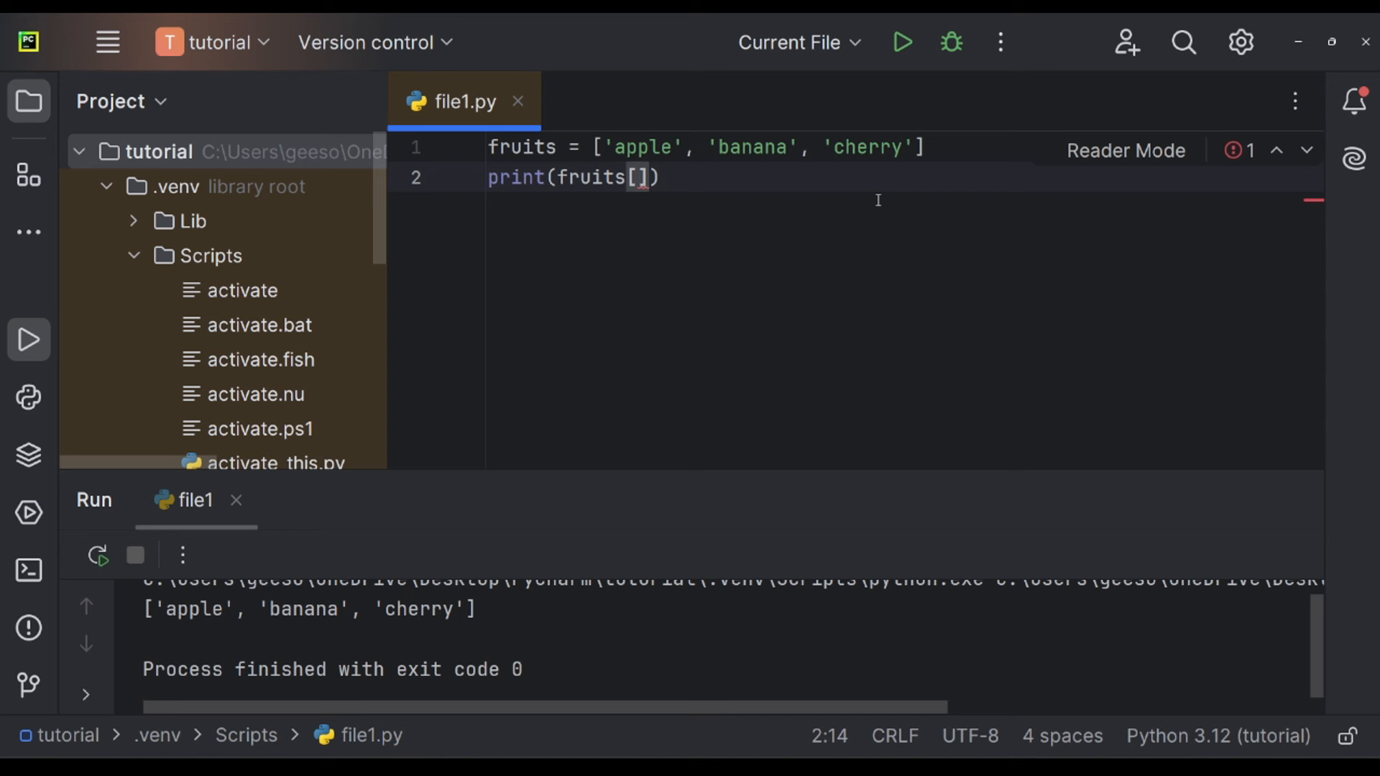
type("0")
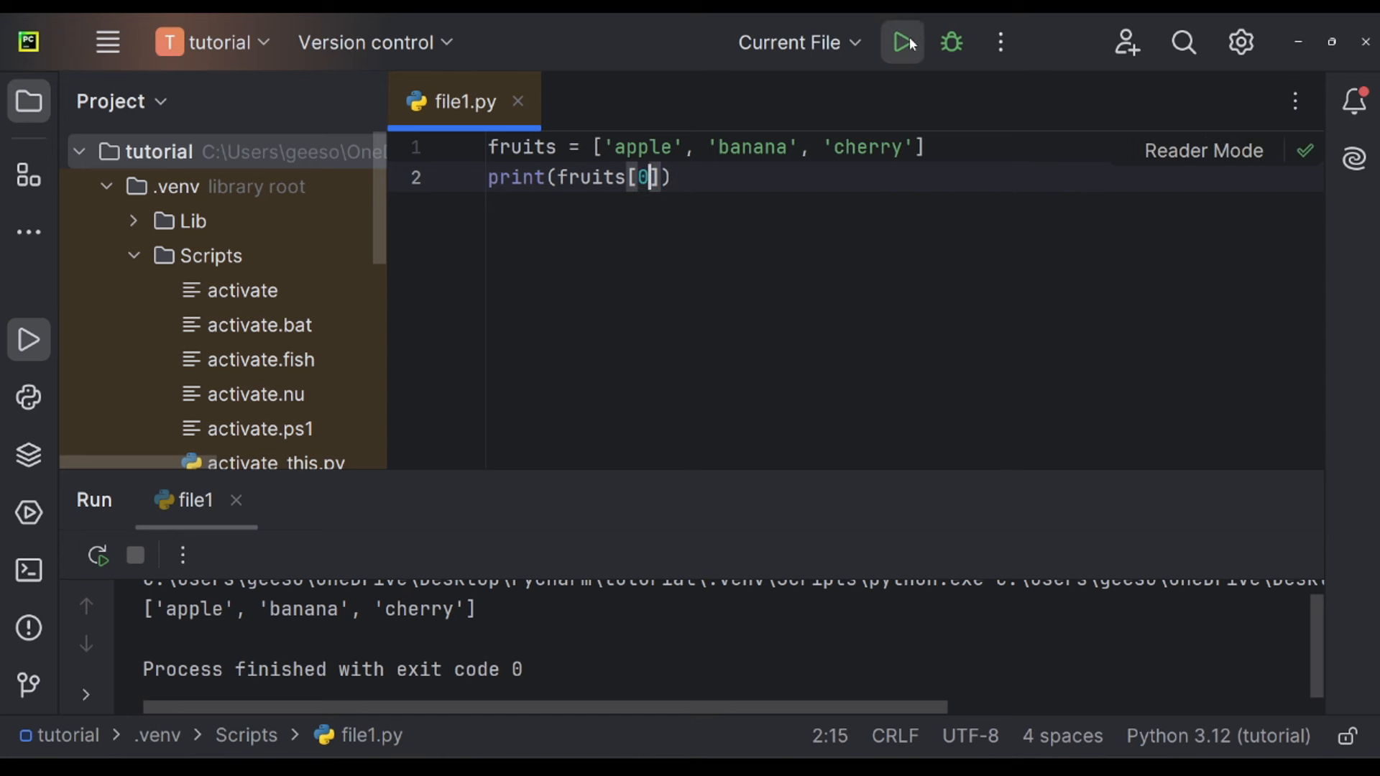
left_click(901, 42)
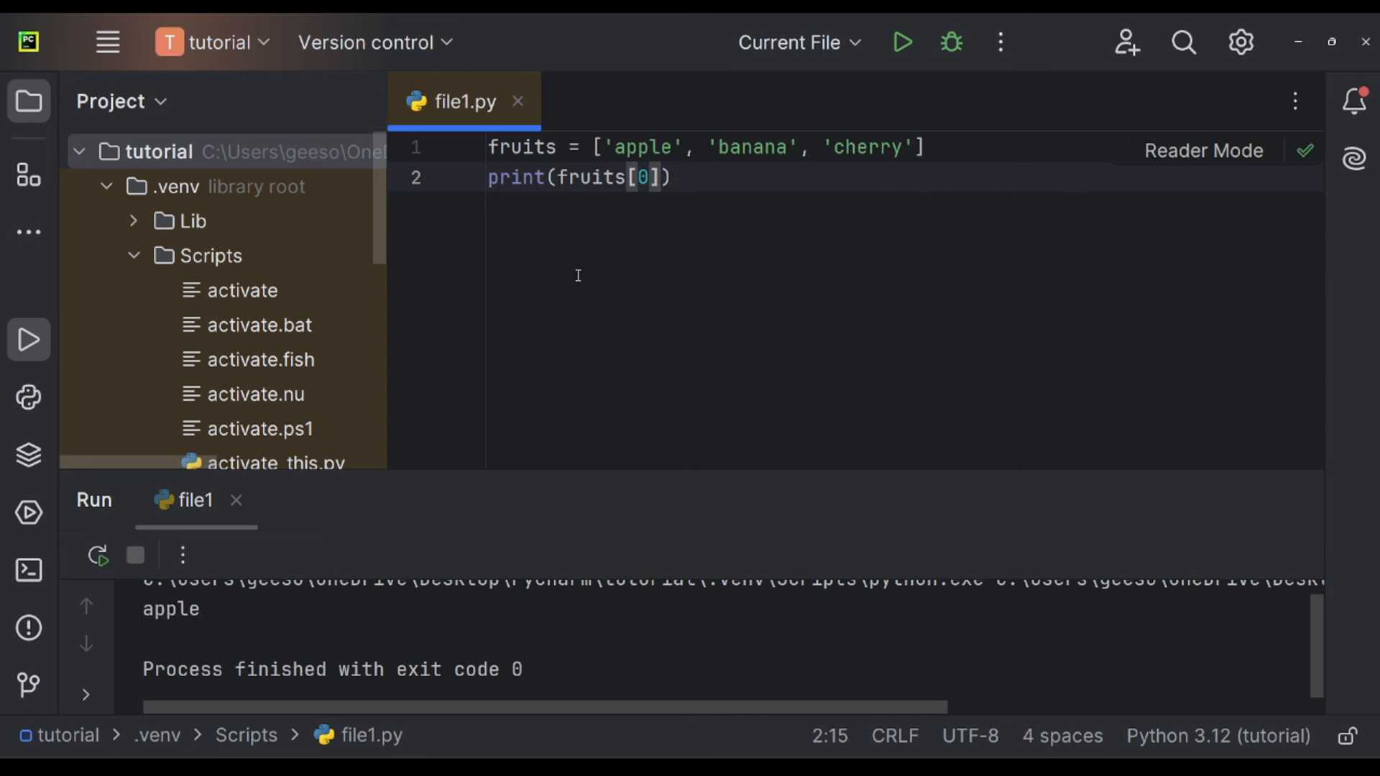
key("ctrl+a")
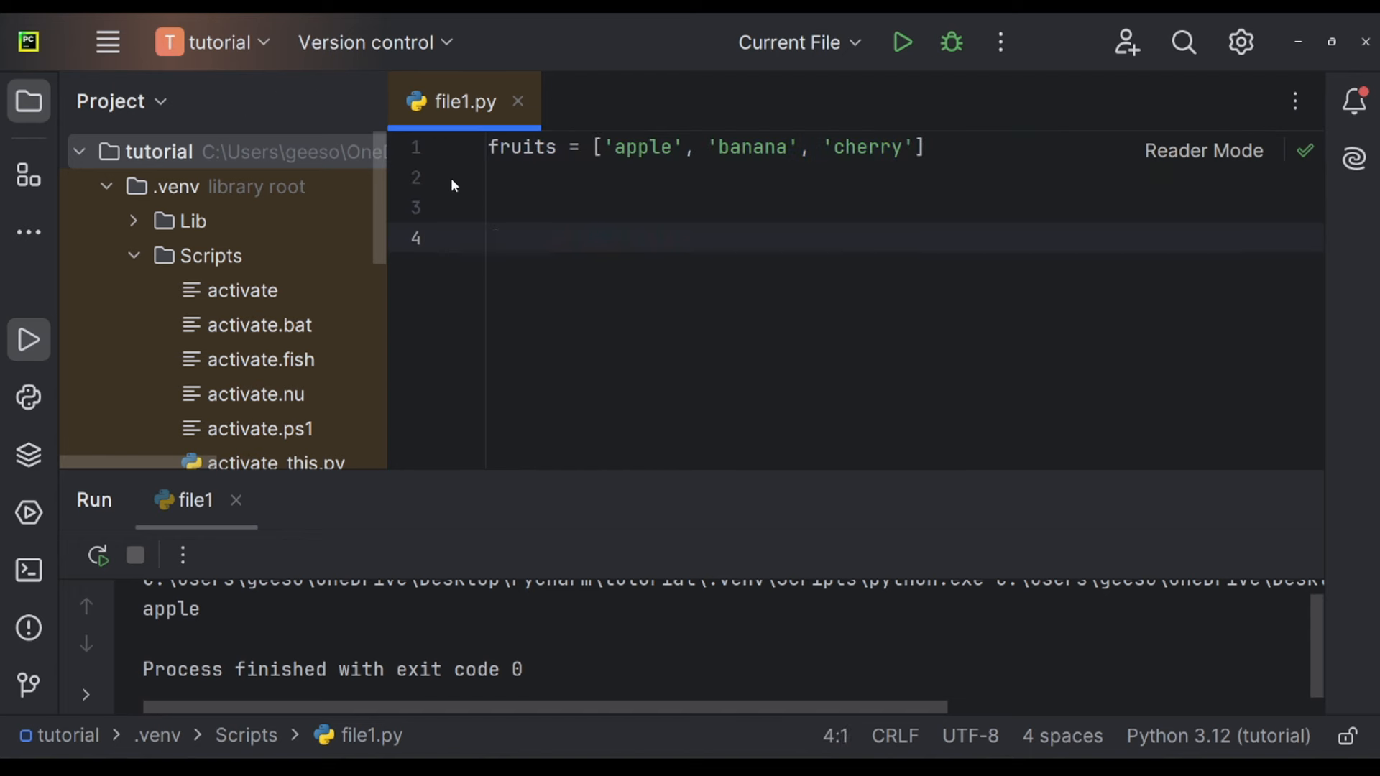
Write for fruit in fruits: printing the list, and run it to see the list three times.
type("for fruit in")
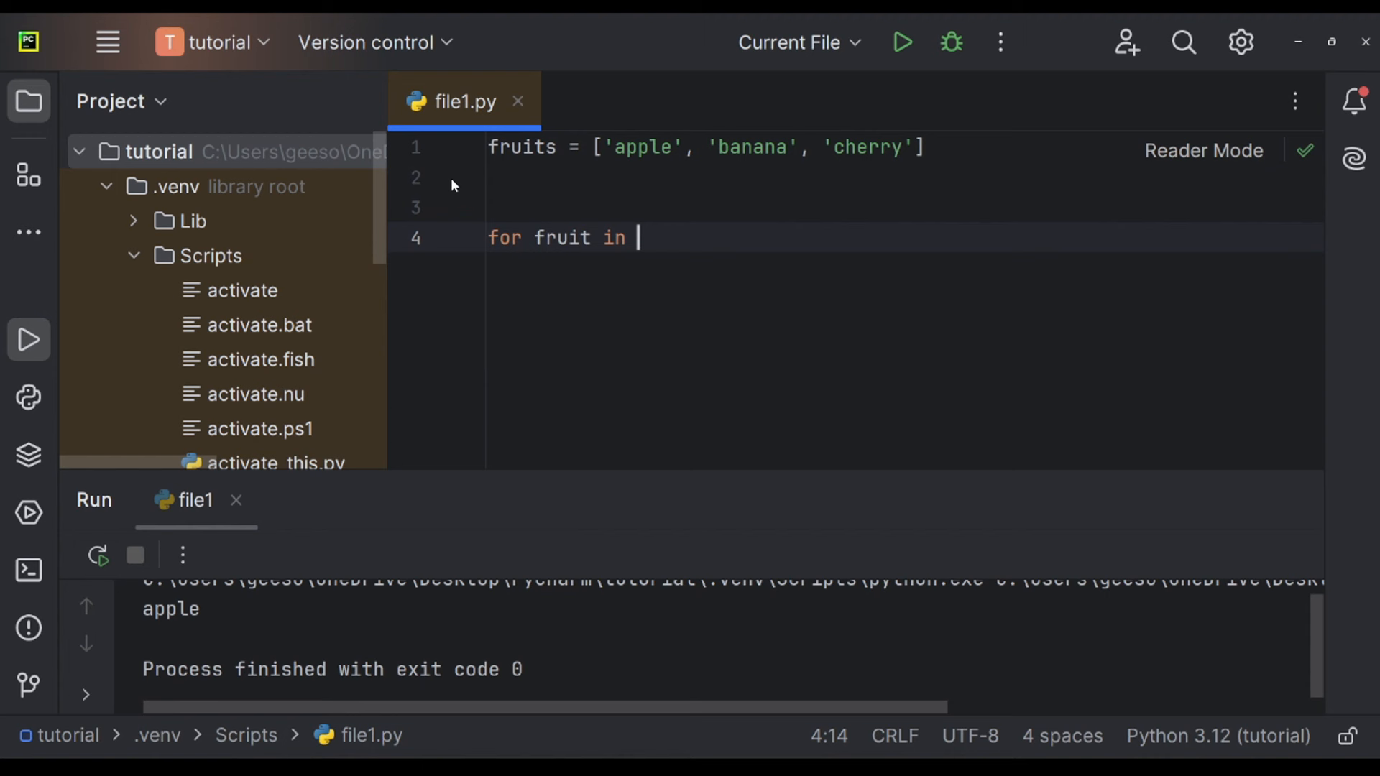
type("fruits:")
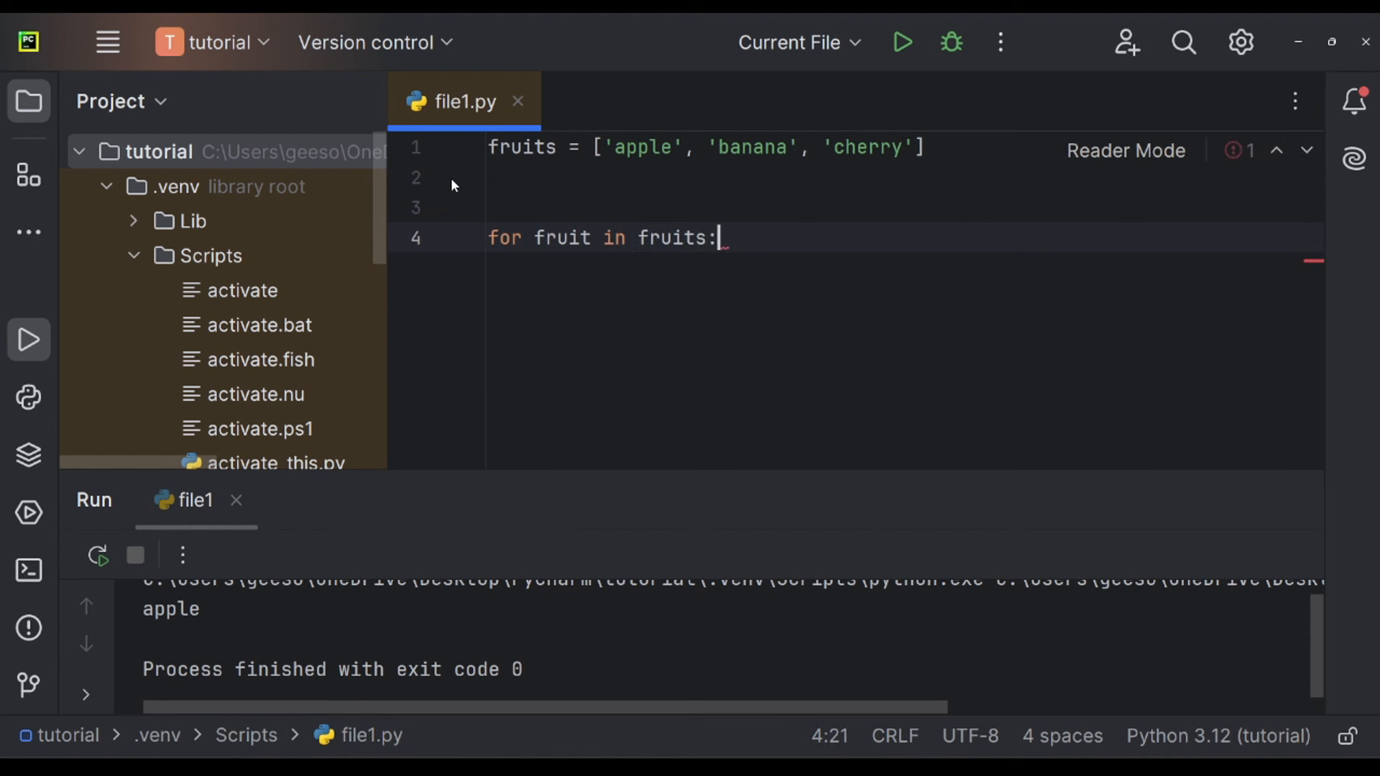
type("print(")
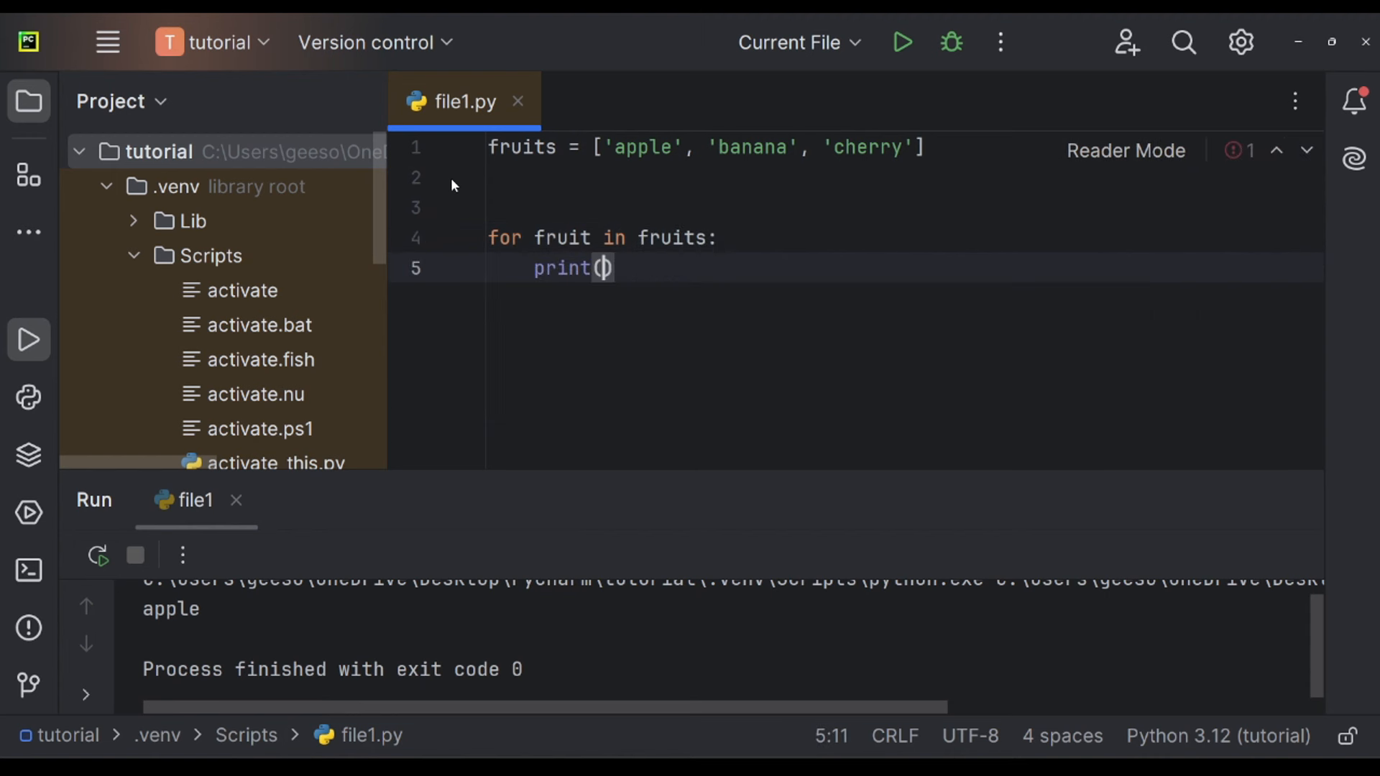
type("fruits")
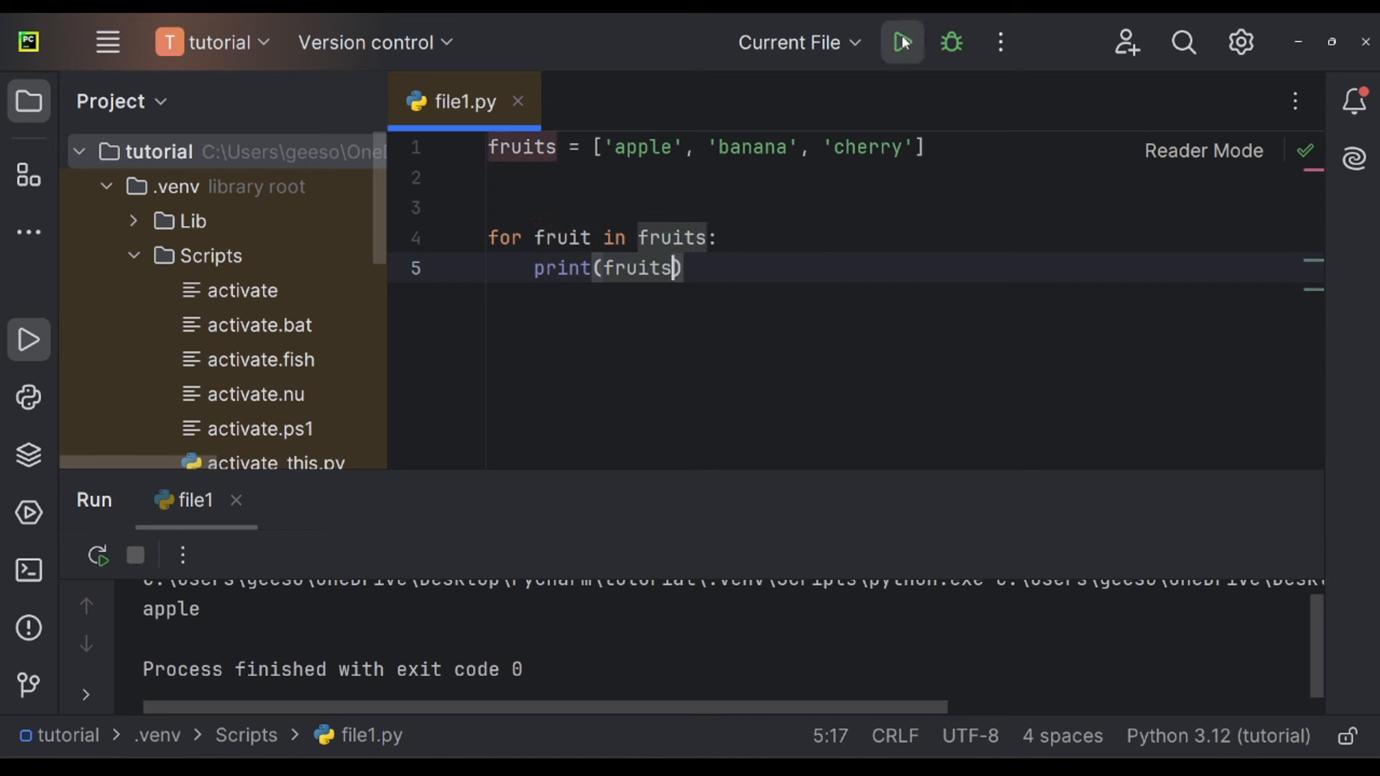
left_click(901, 42)
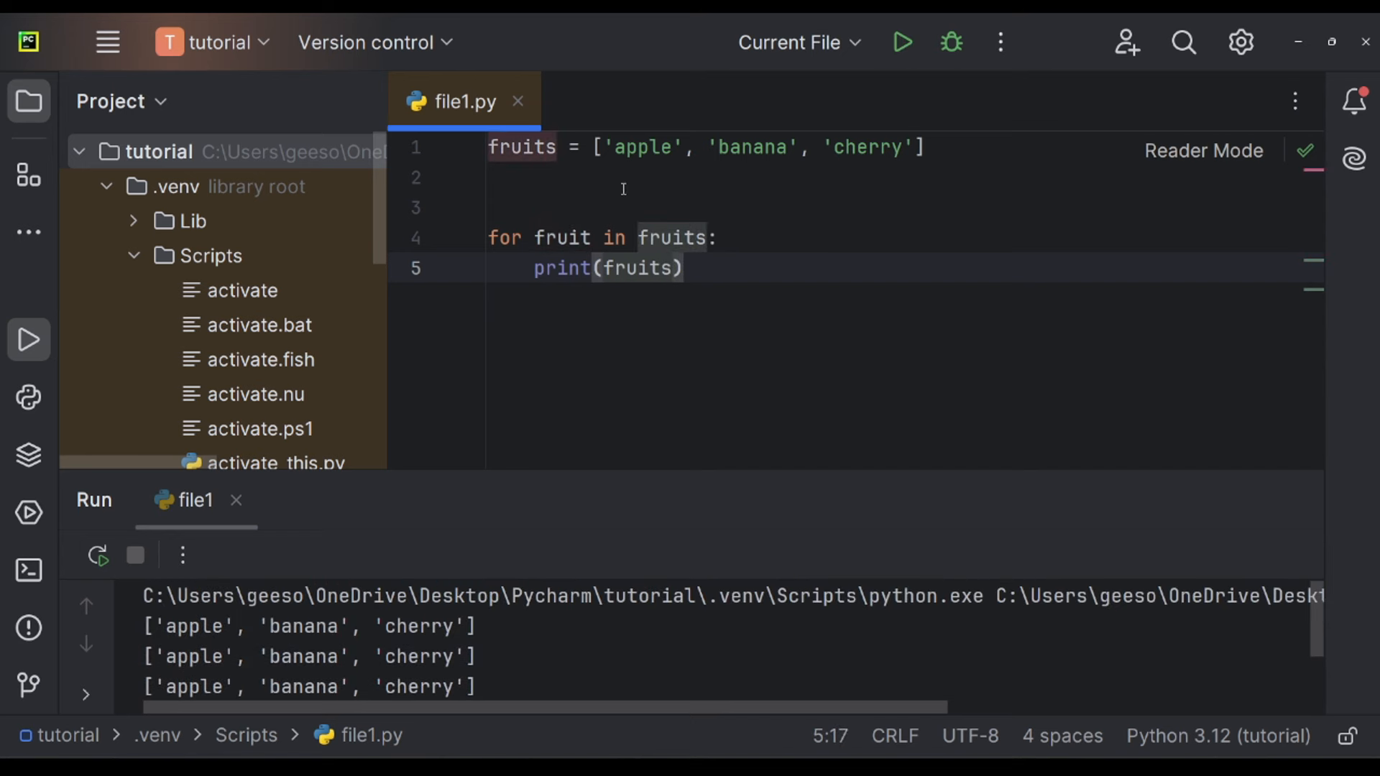
left_click(719, 146)
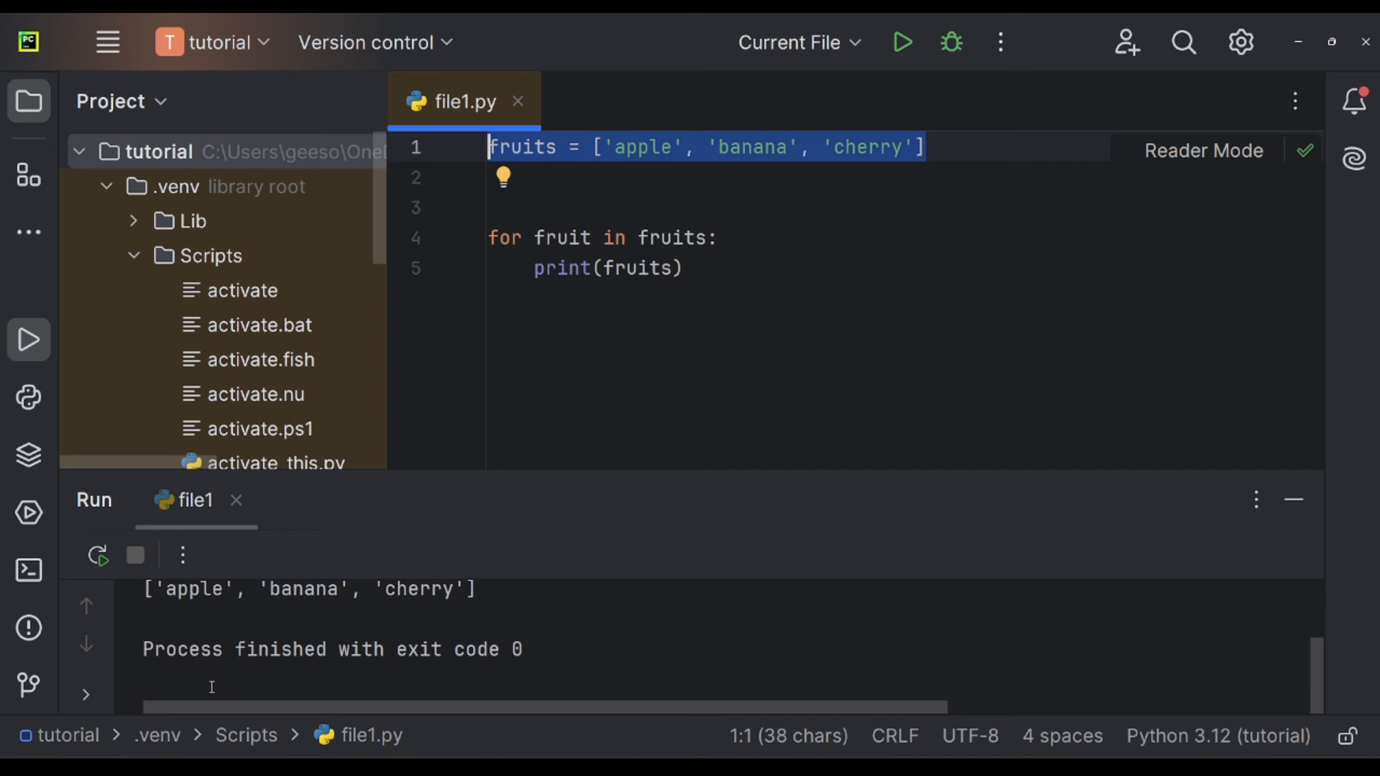
mouse_move(684, 330)
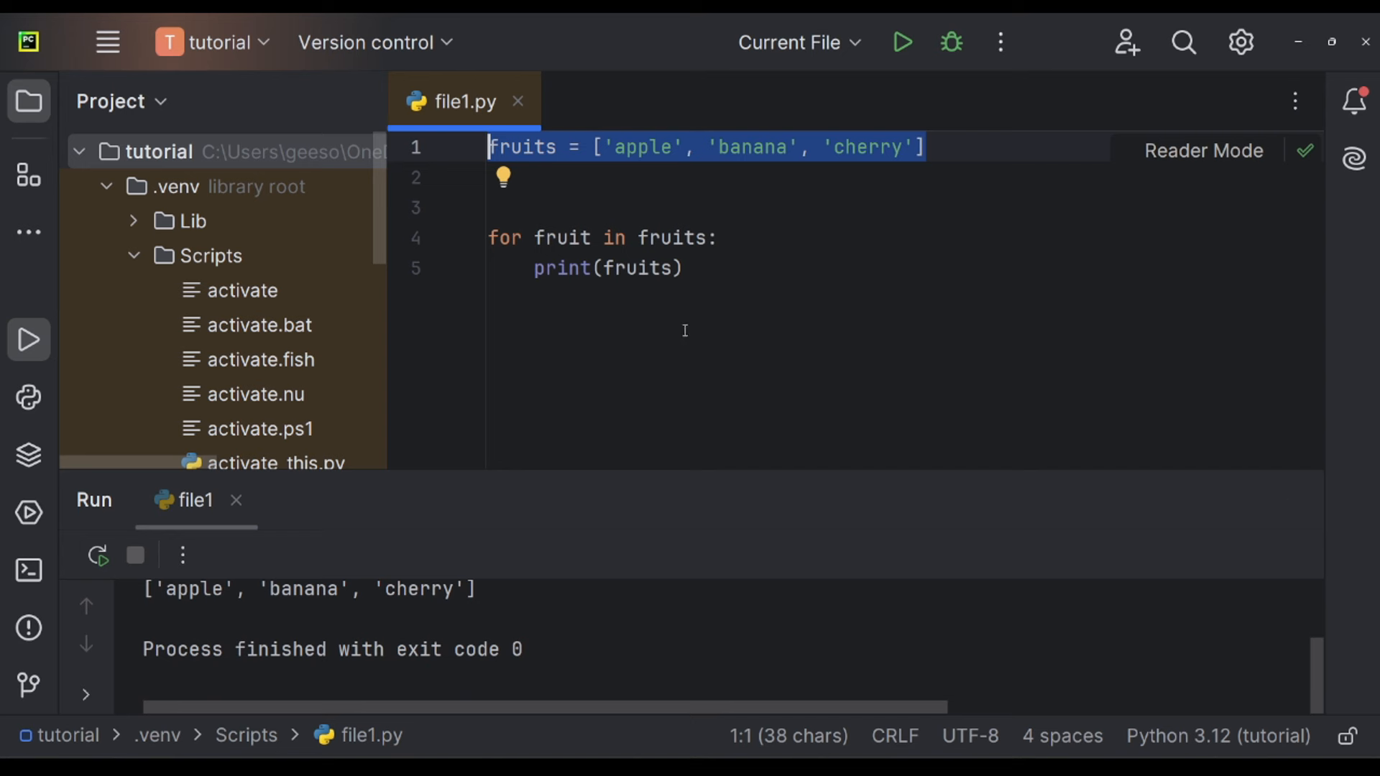
mouse_move(809, 301)
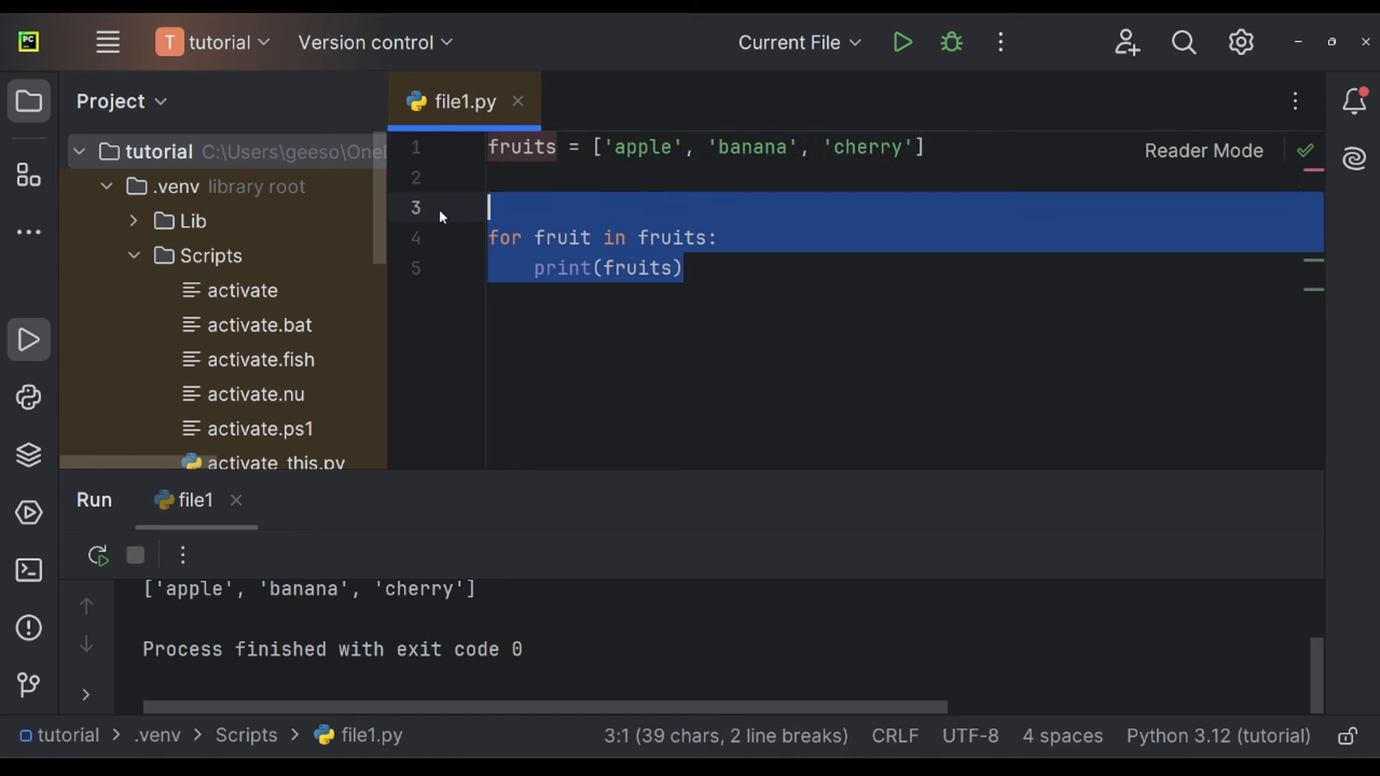
Replace the loop with fruits.append('orange') and print(fruits), then run to show four fruits.
type("f")
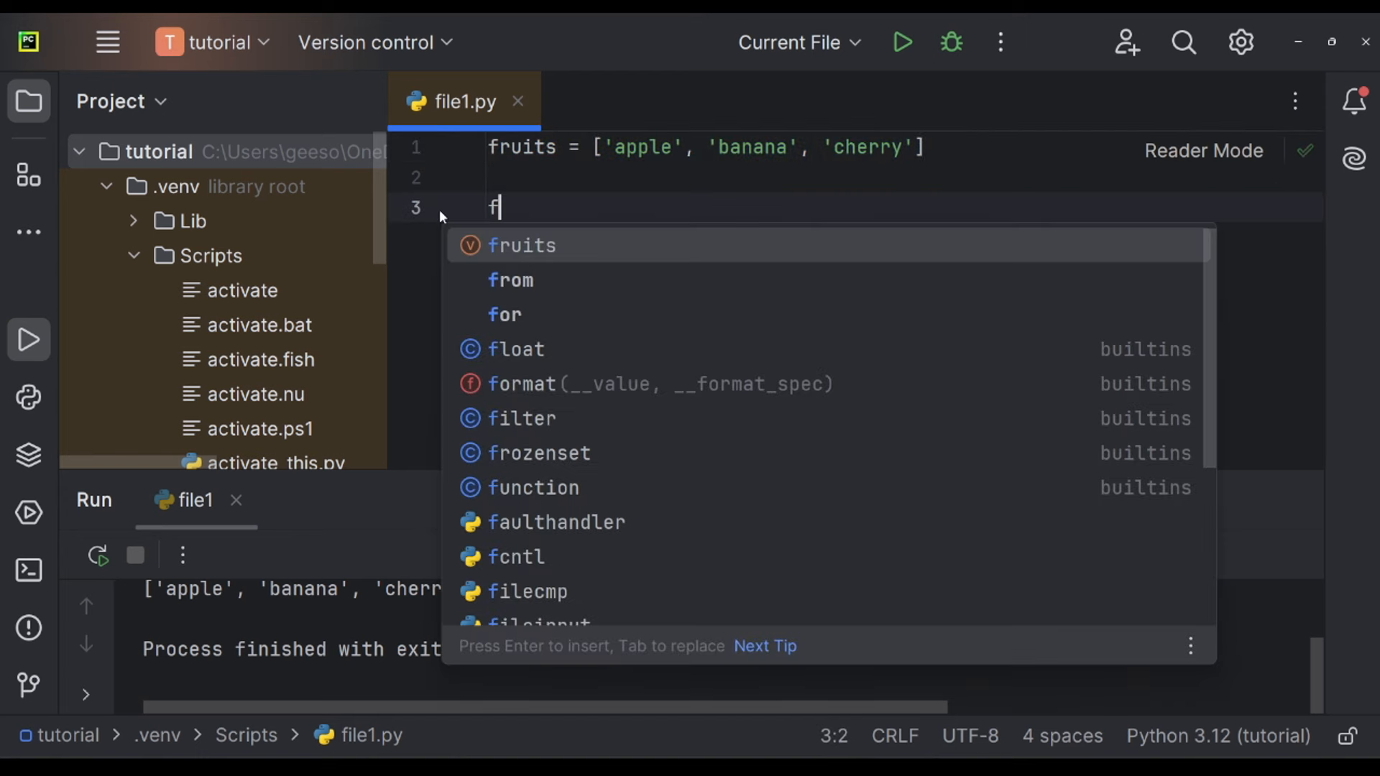
type("ruits.append(")
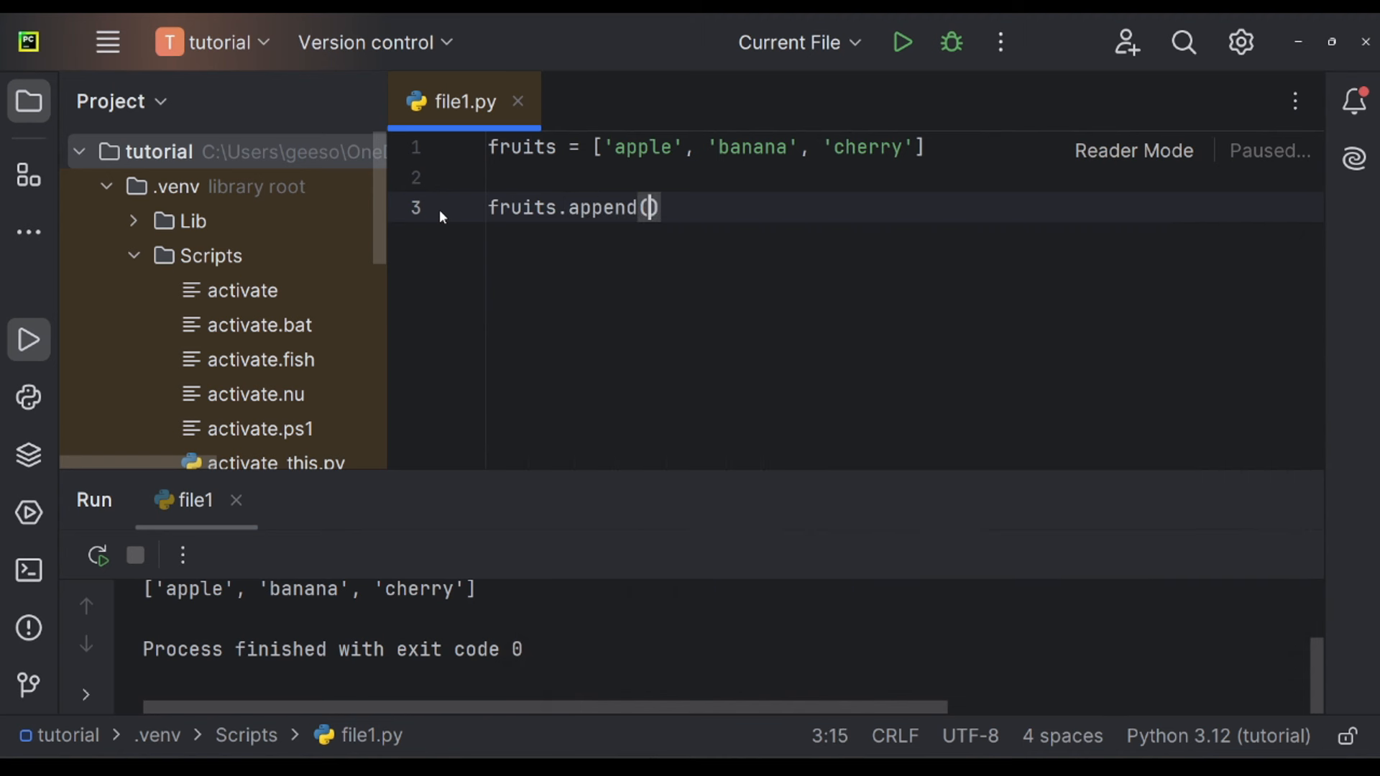
type("'orange'")
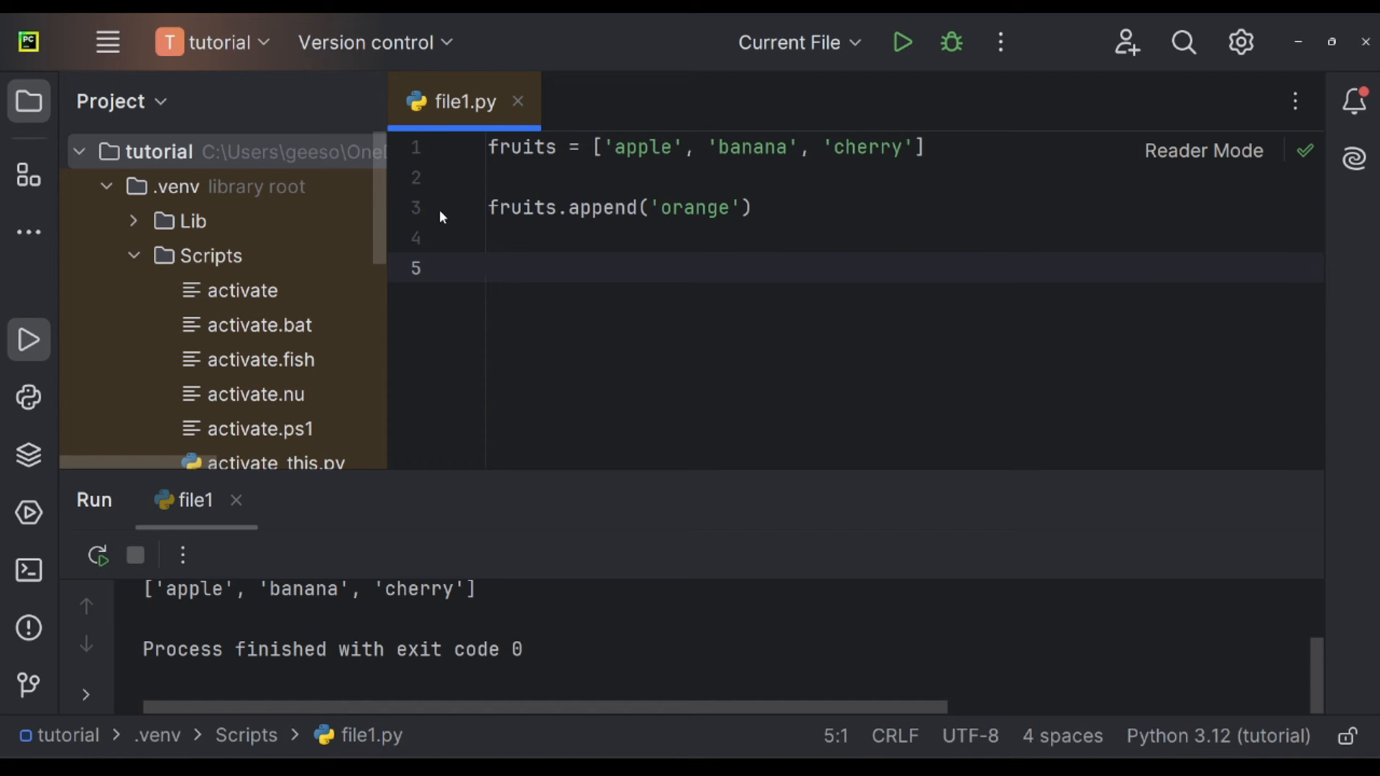
type("print(fruit")
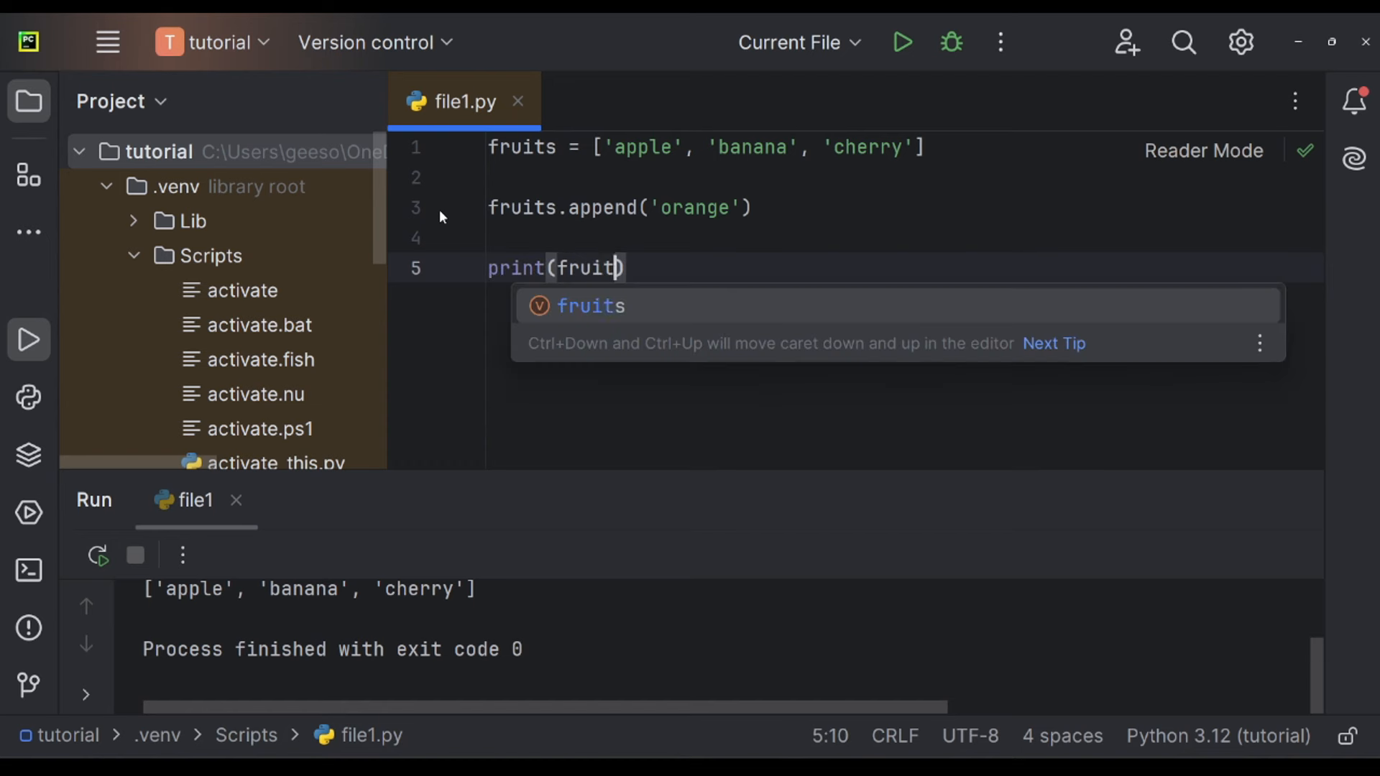
left_click(901, 42)
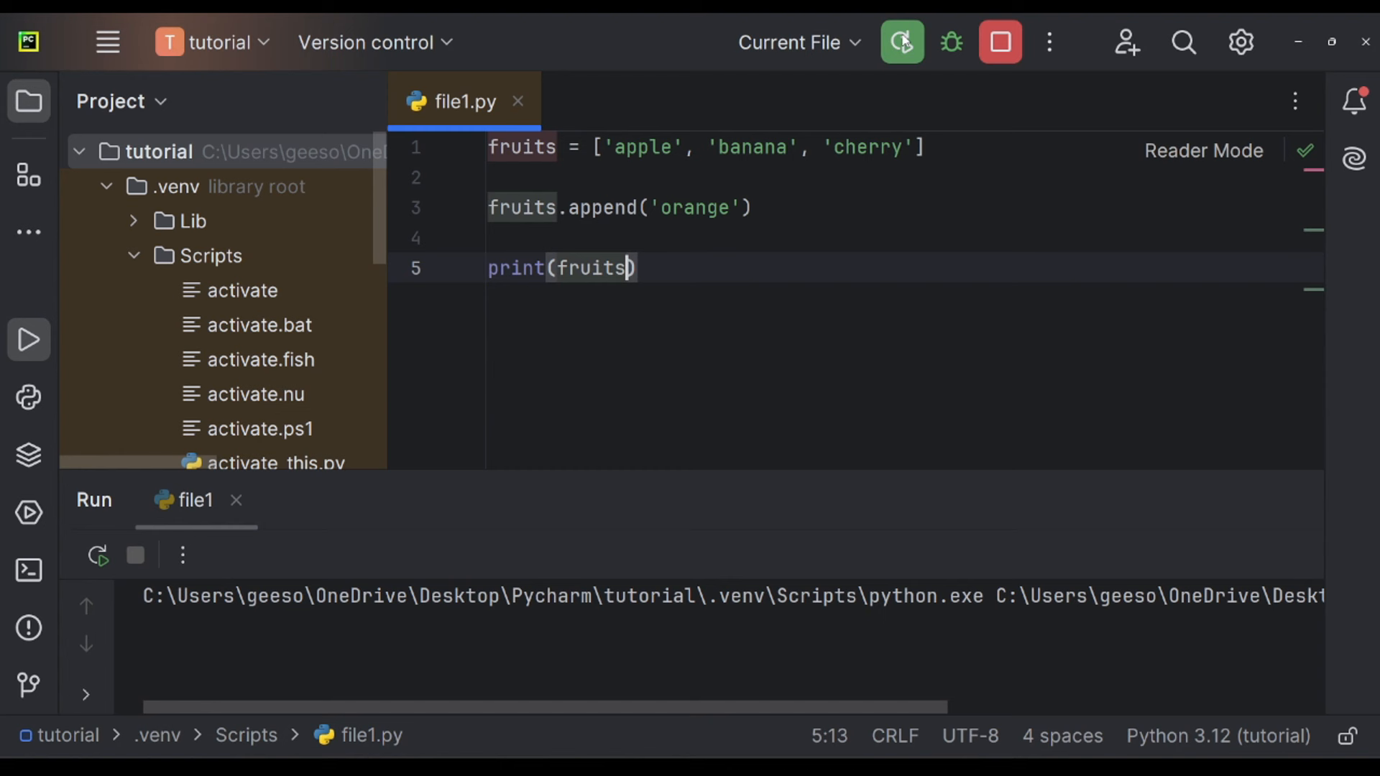
left_click(900, 41)
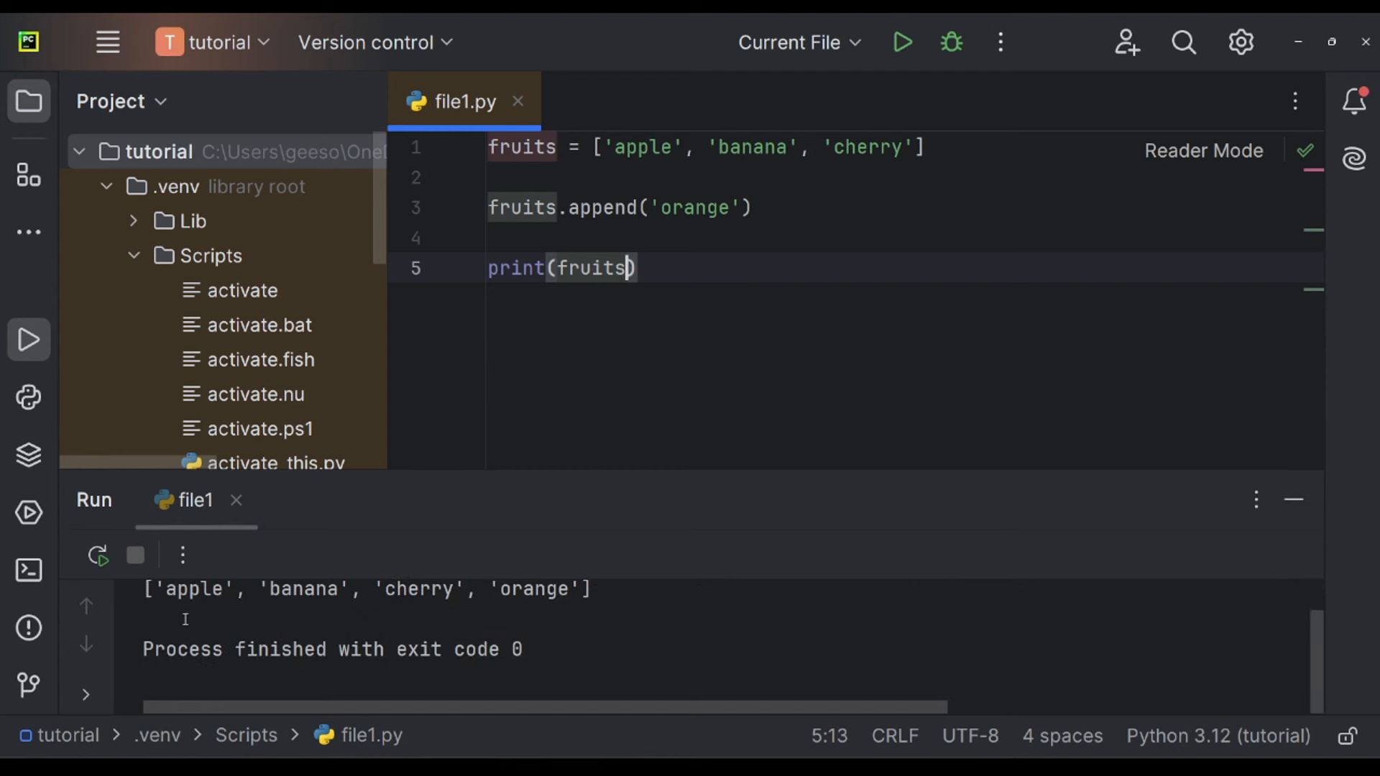
mouse_move(722, 287)
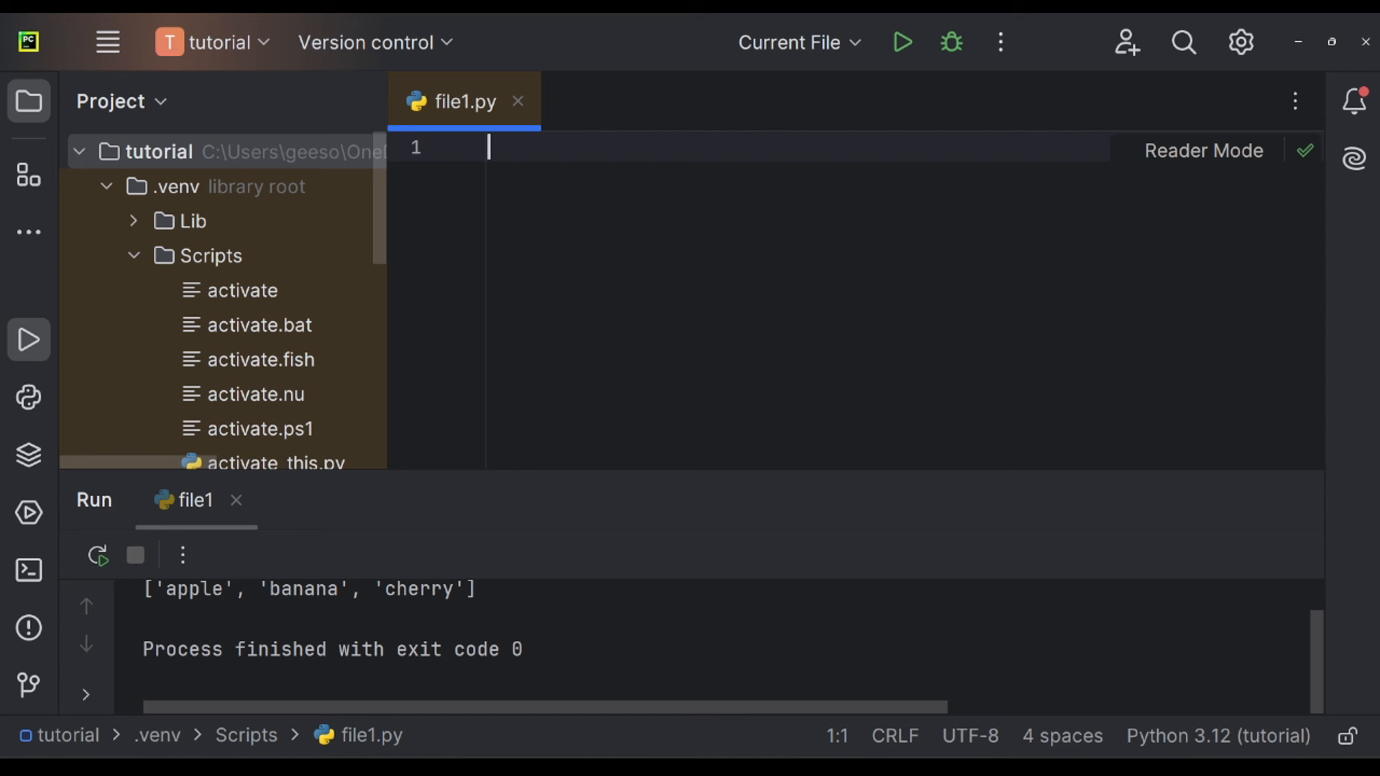
Define person = {'name': 'Toby', 'age': 25} in file1.py.
type("person")
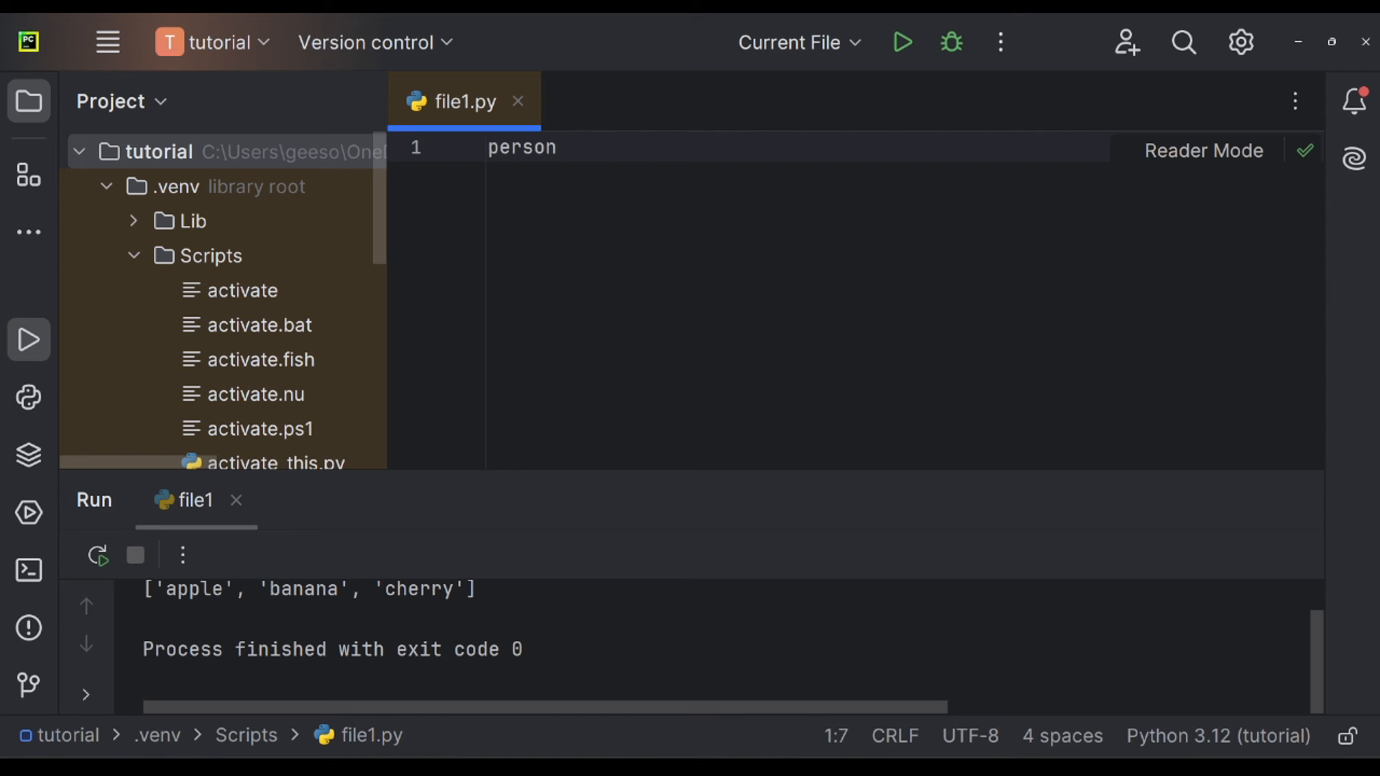
type("=")
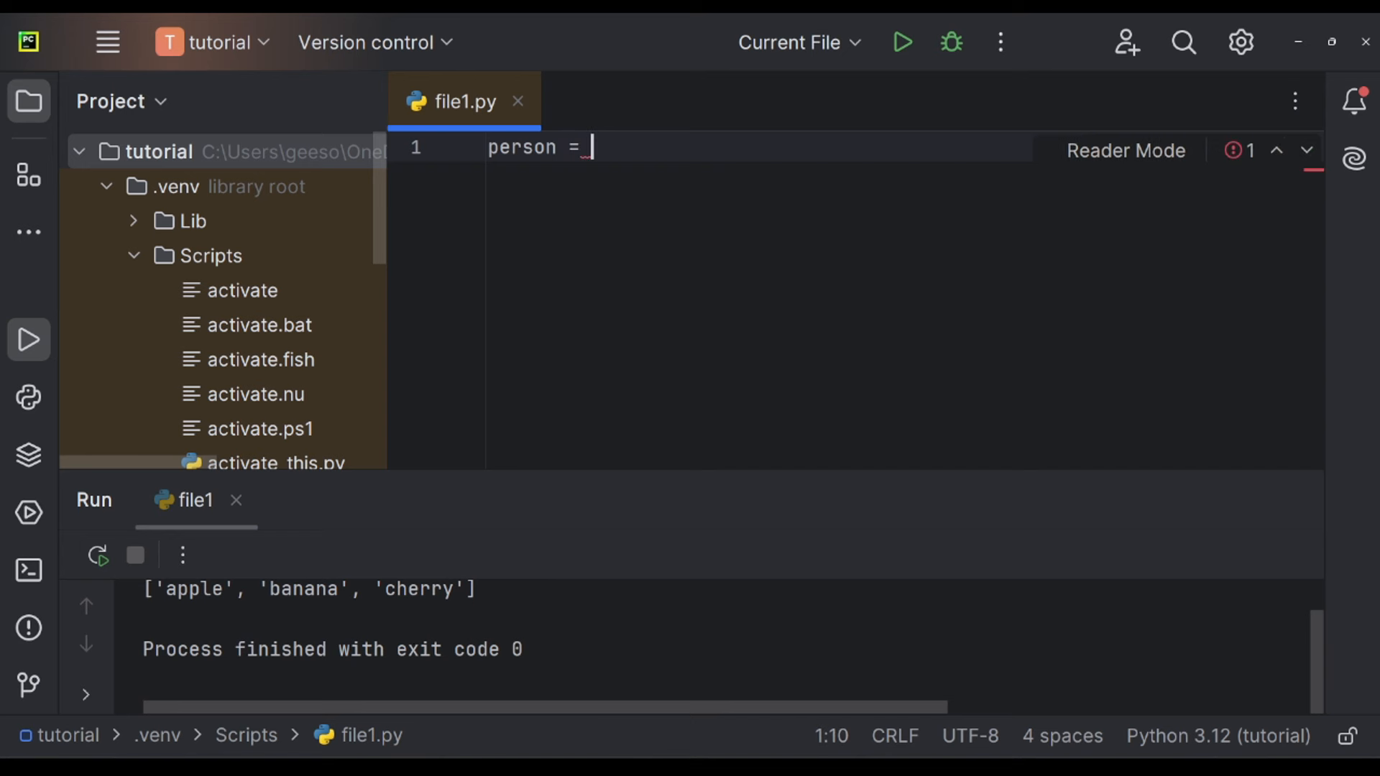
type("{}")
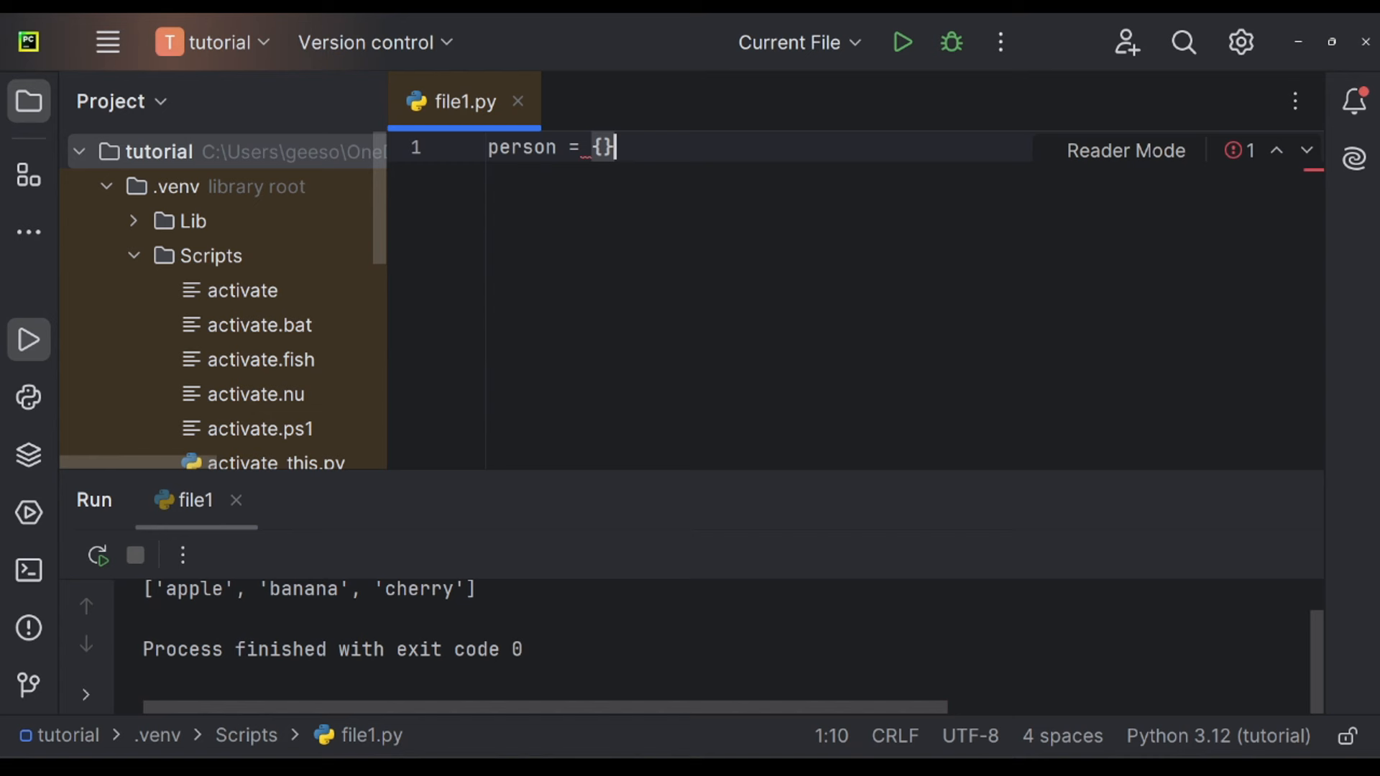
type("'")
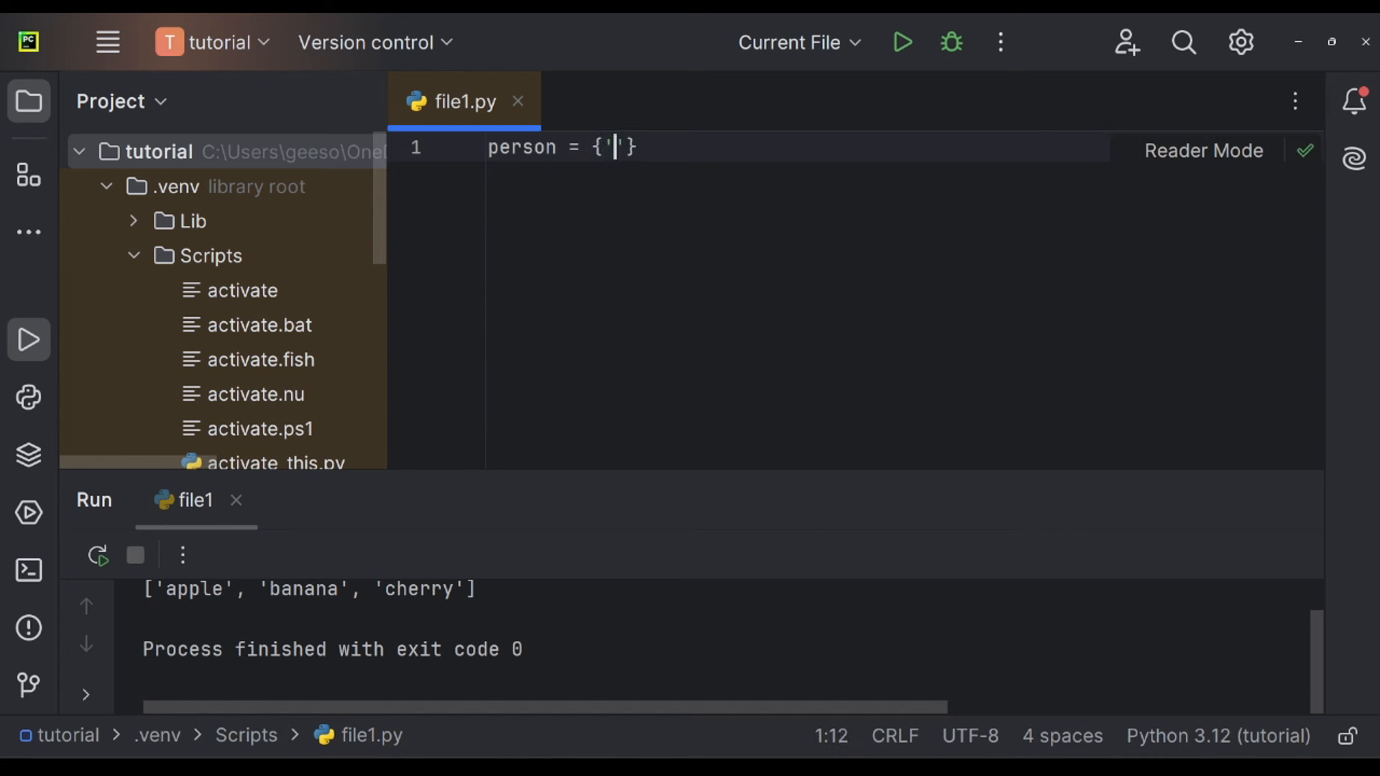
type("name':")
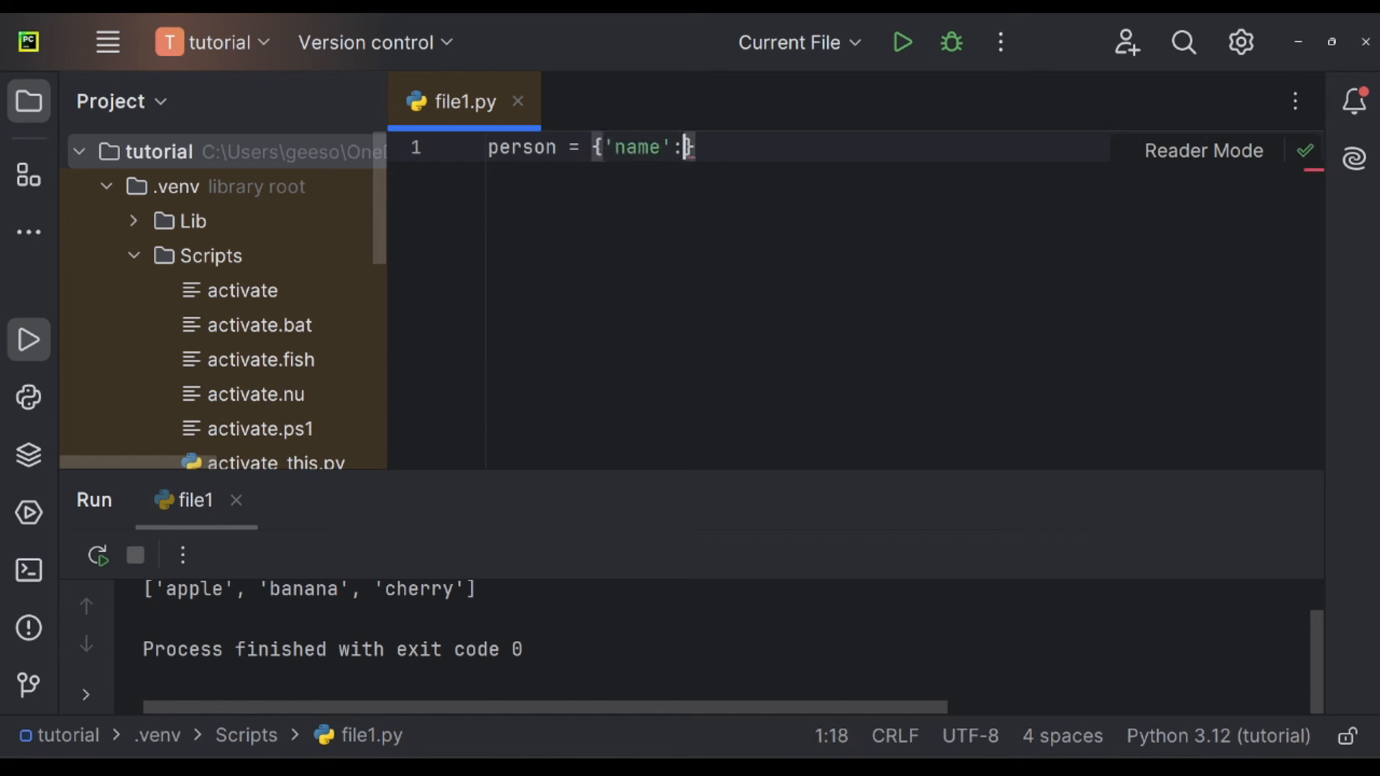
type("'")
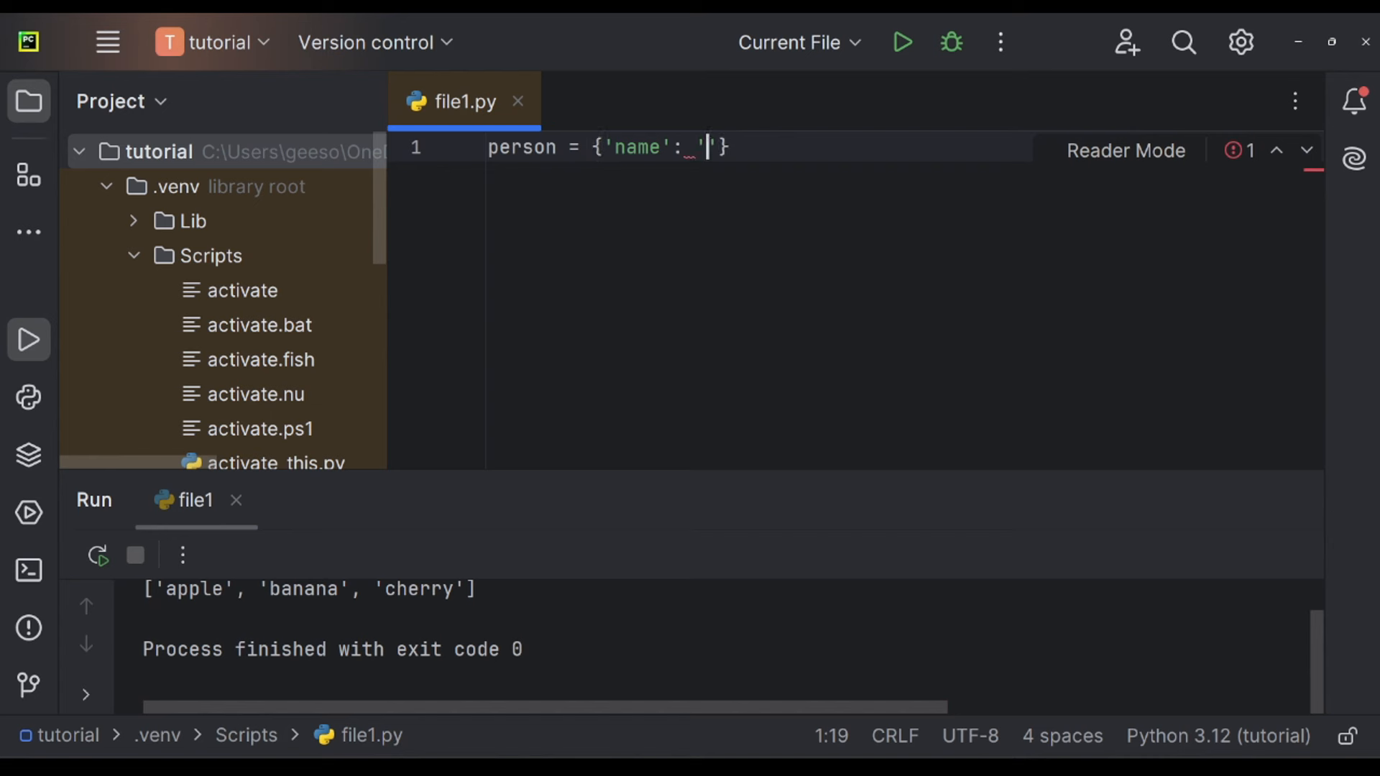
type("Toby")
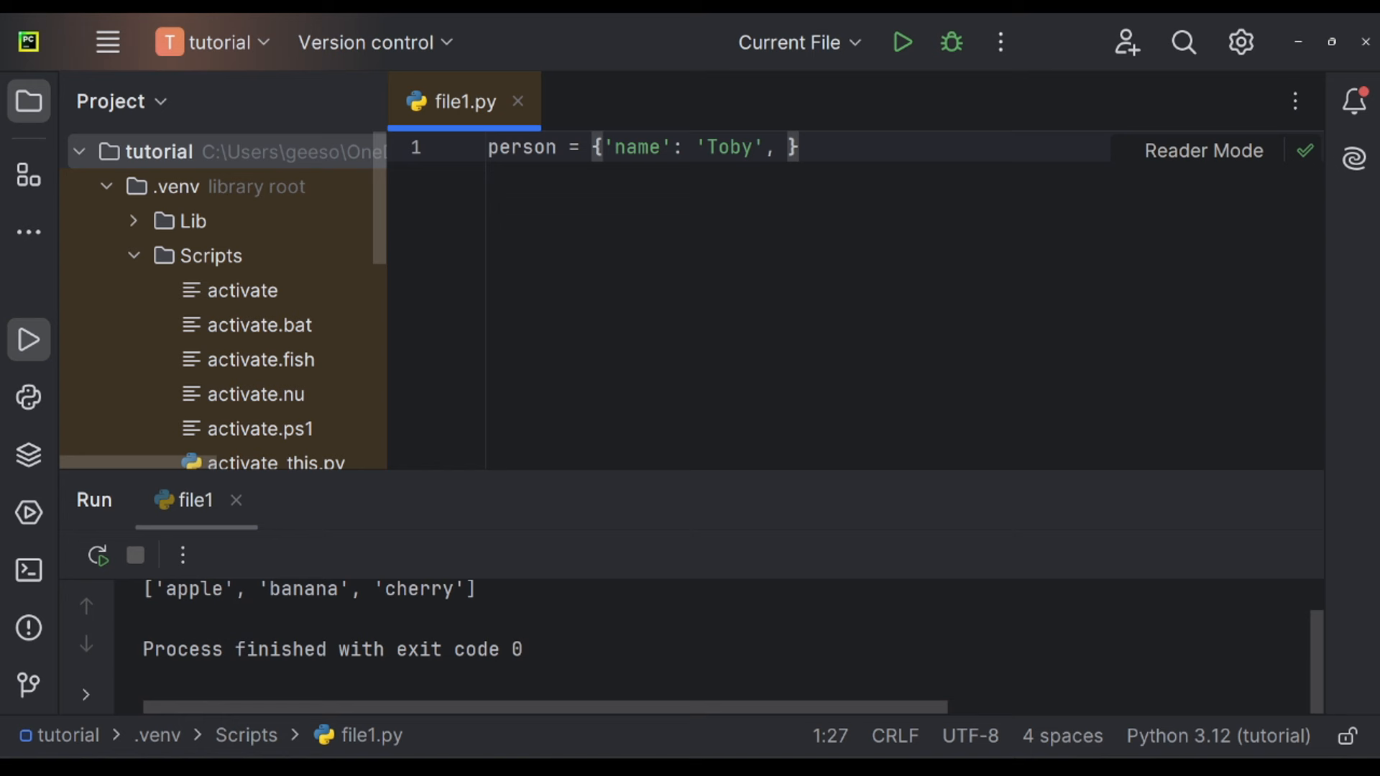
type("'age':")
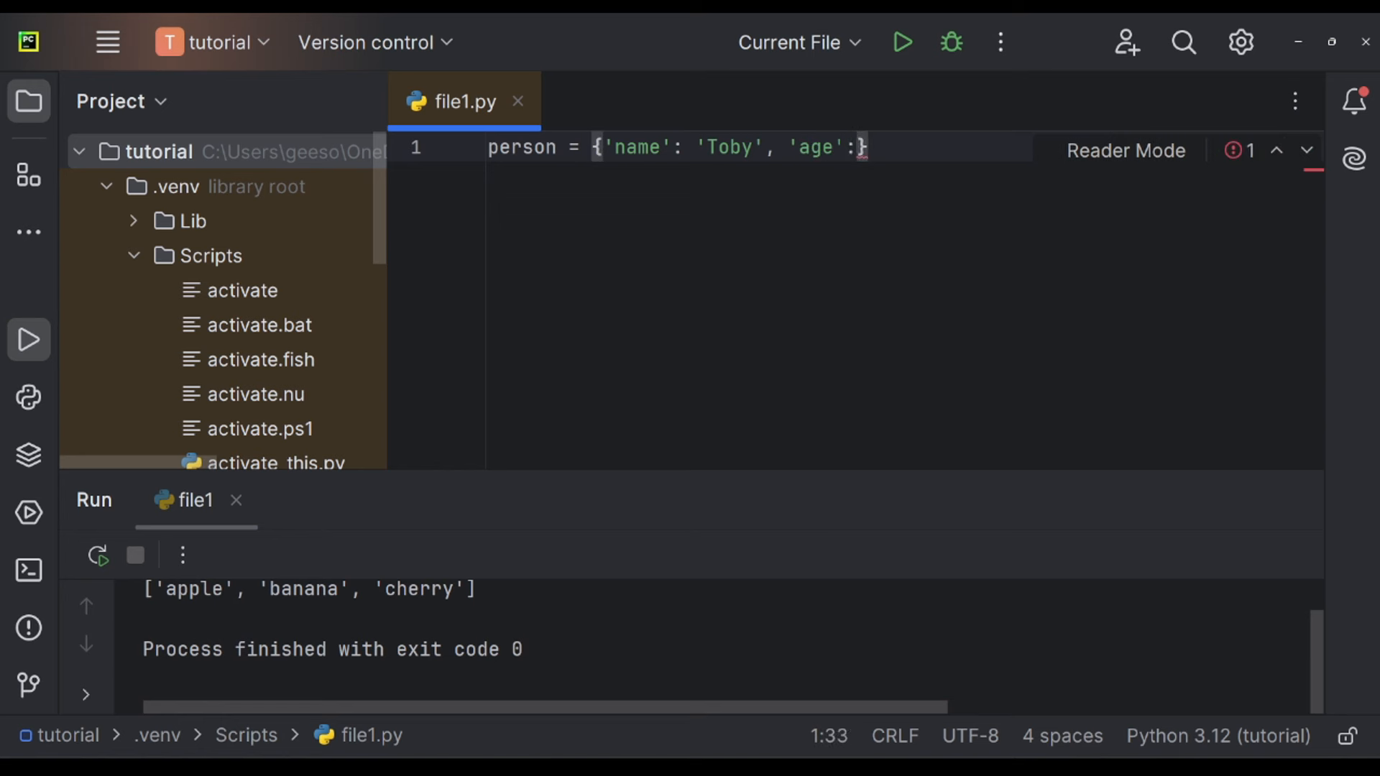
type("25")
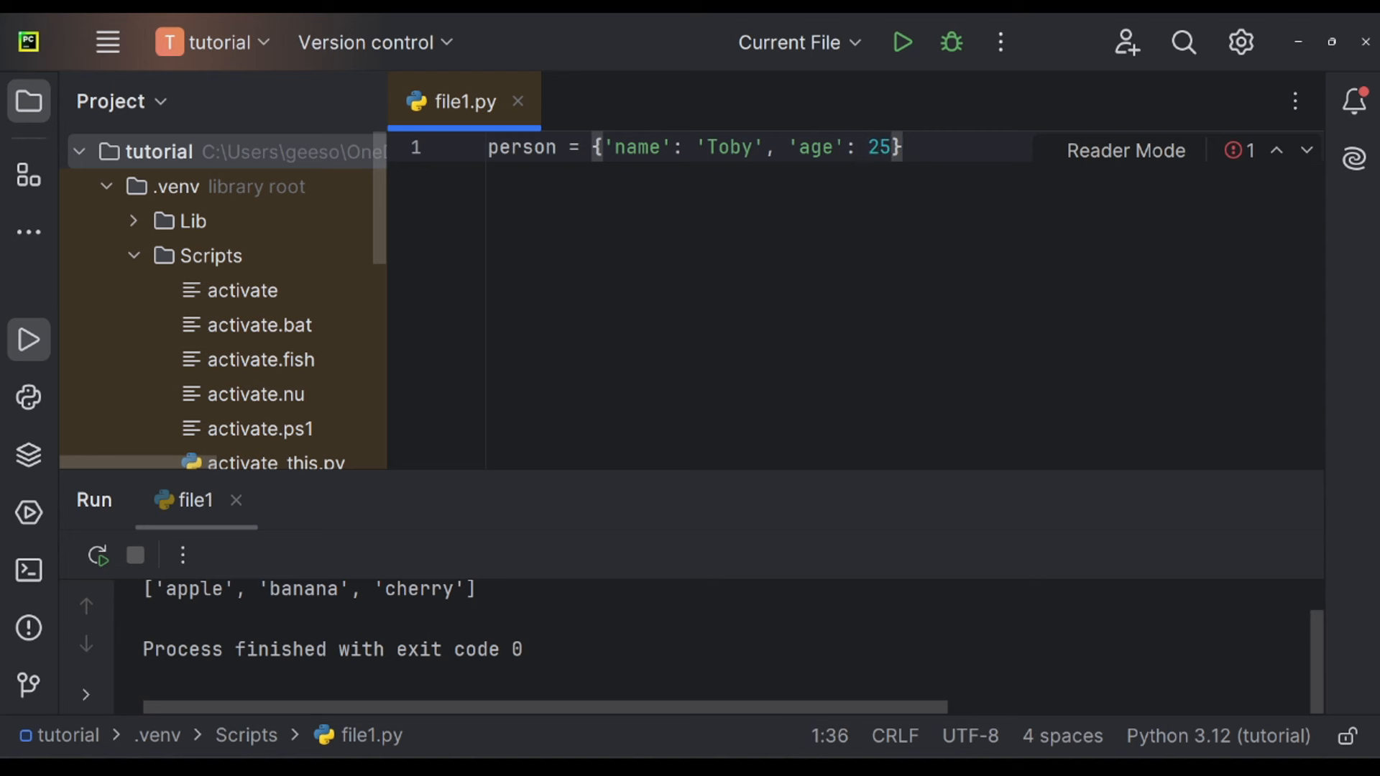
Print person['name'], then switch the key to 'age' and run to print 25.
type("print(")
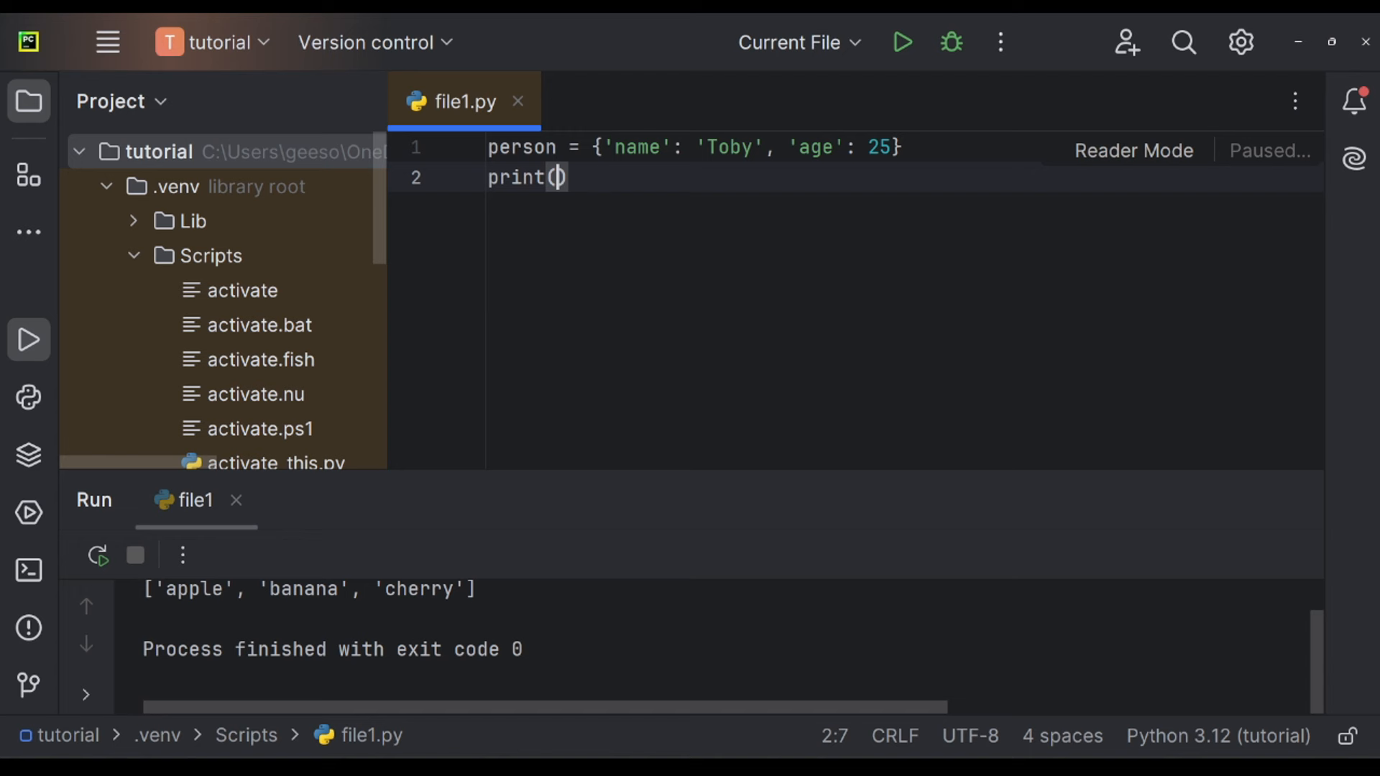
type("person[")
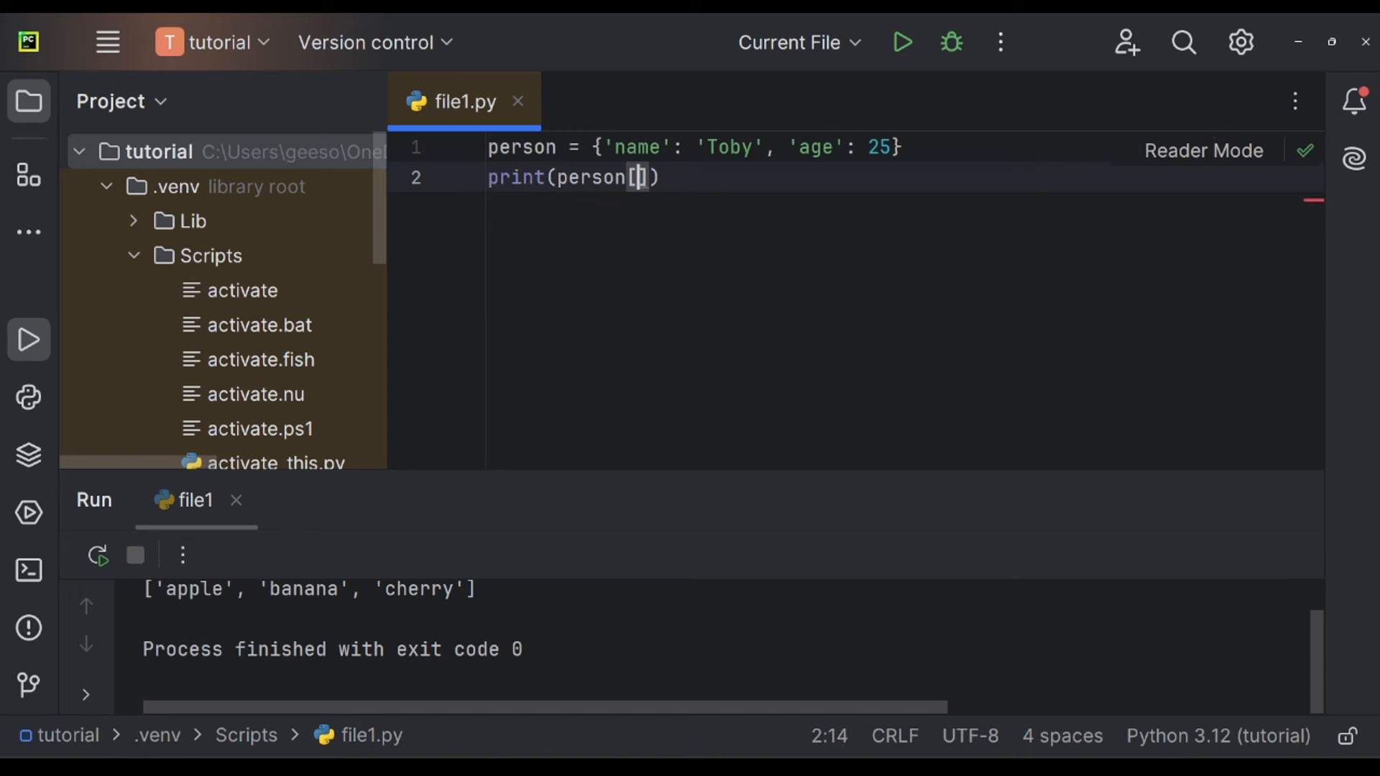
type("'name'")
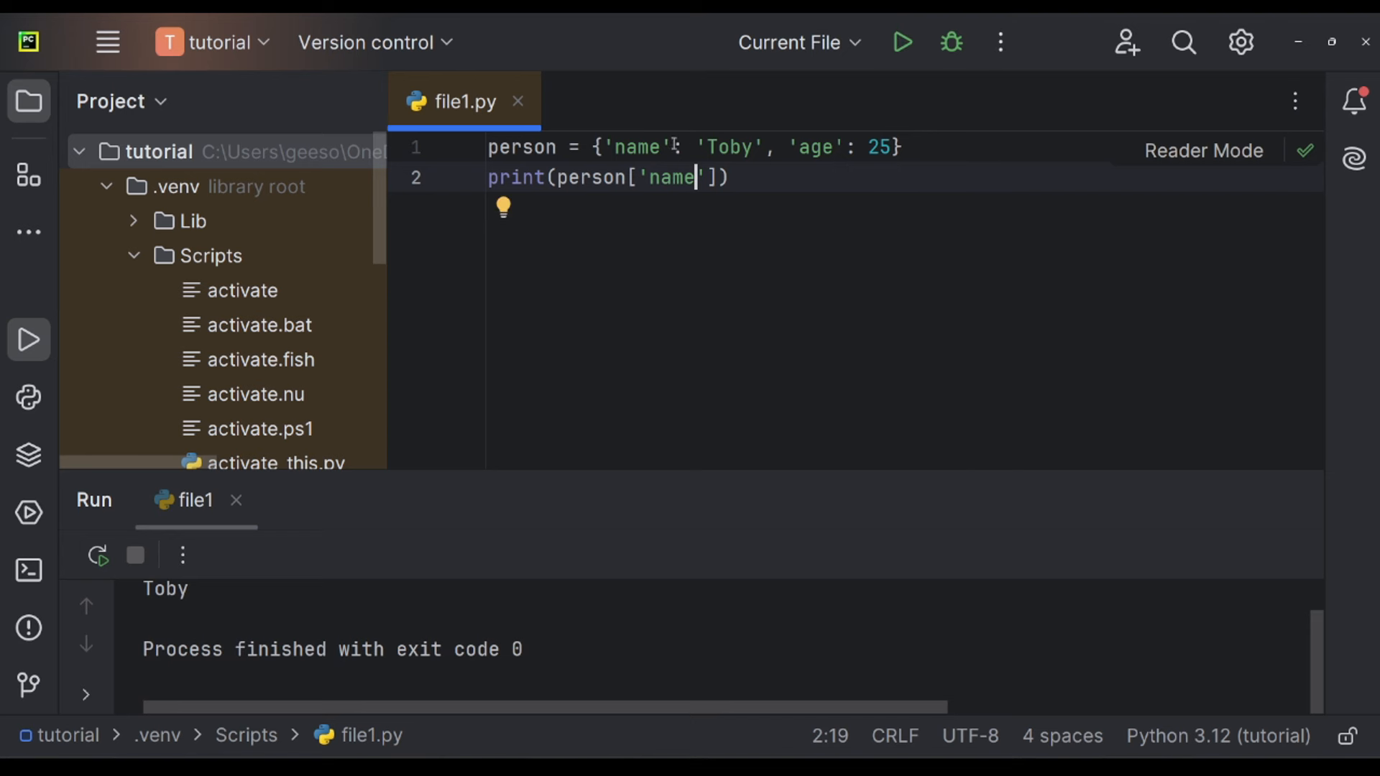
double_click(725, 147)
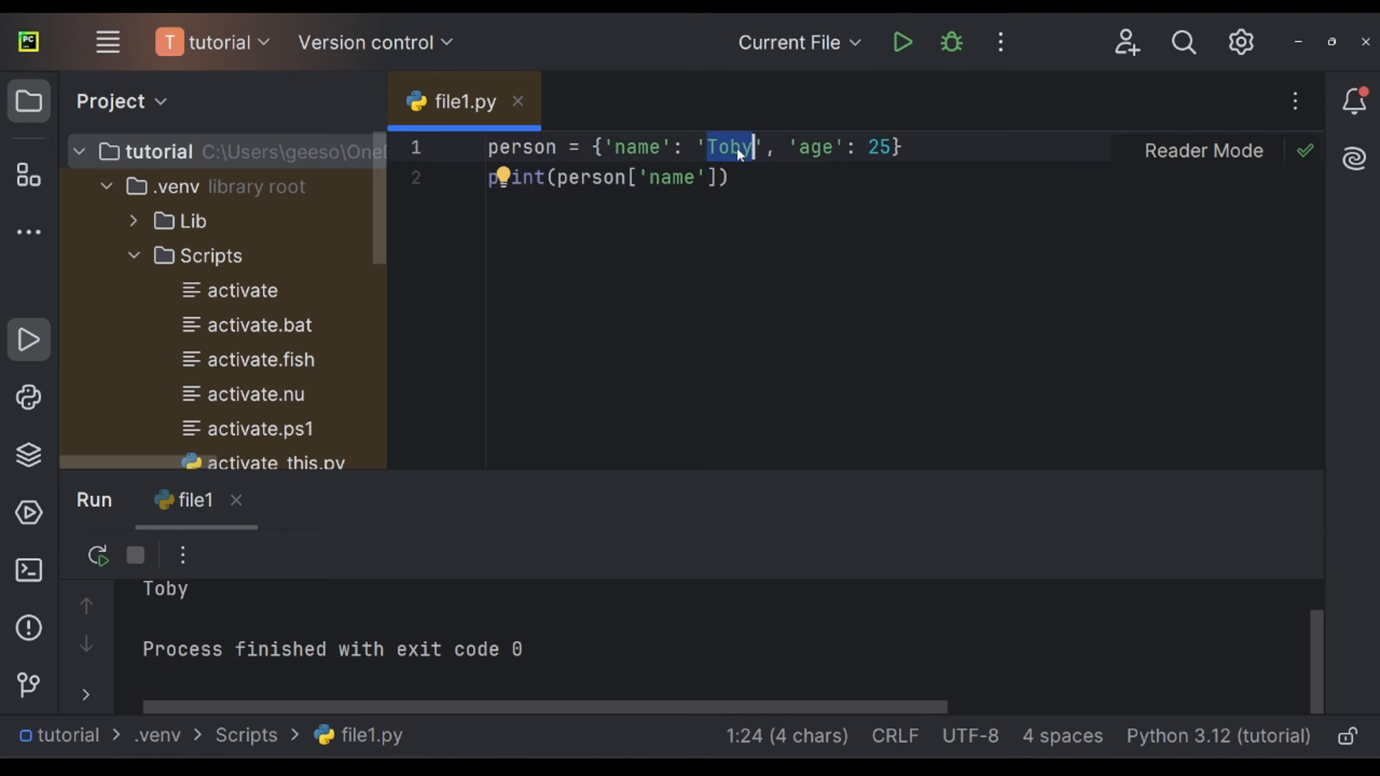
type("age")
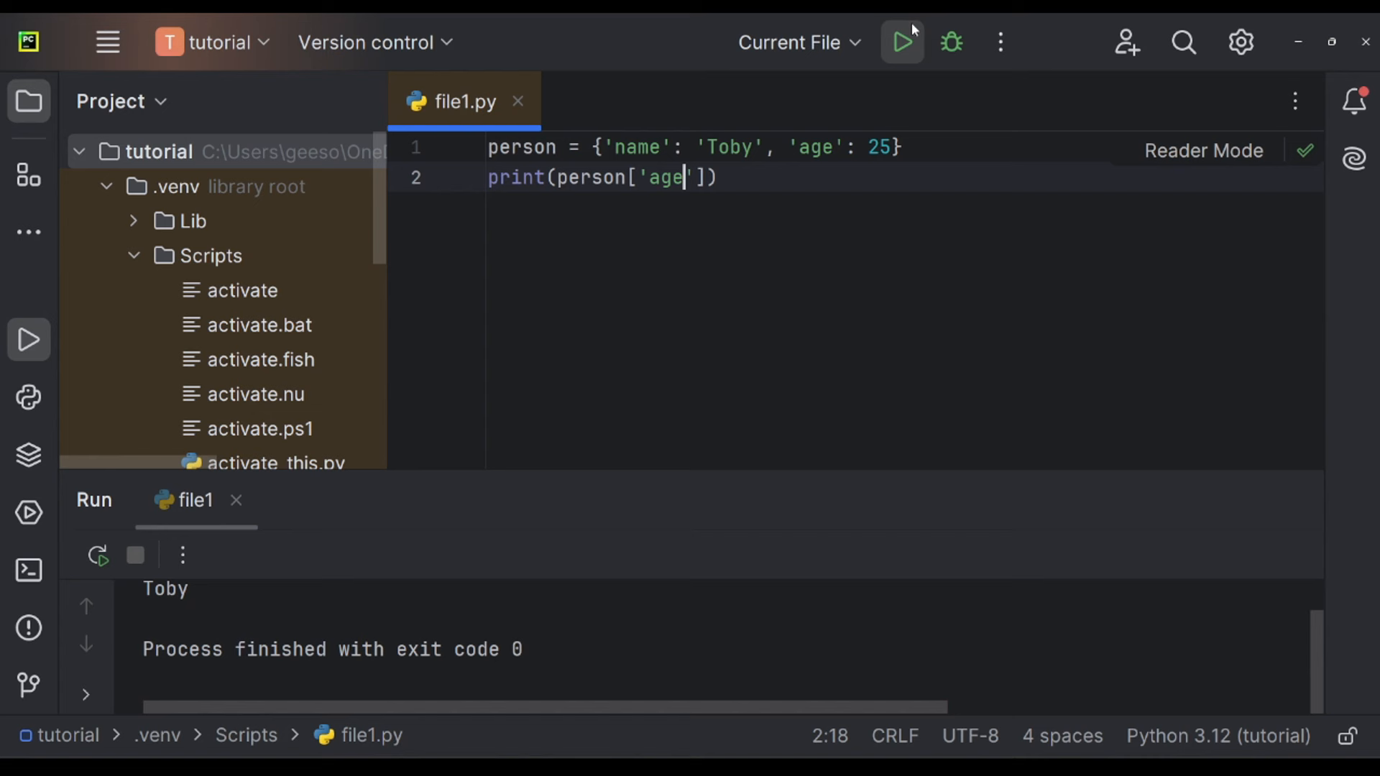
left_click(901, 41)
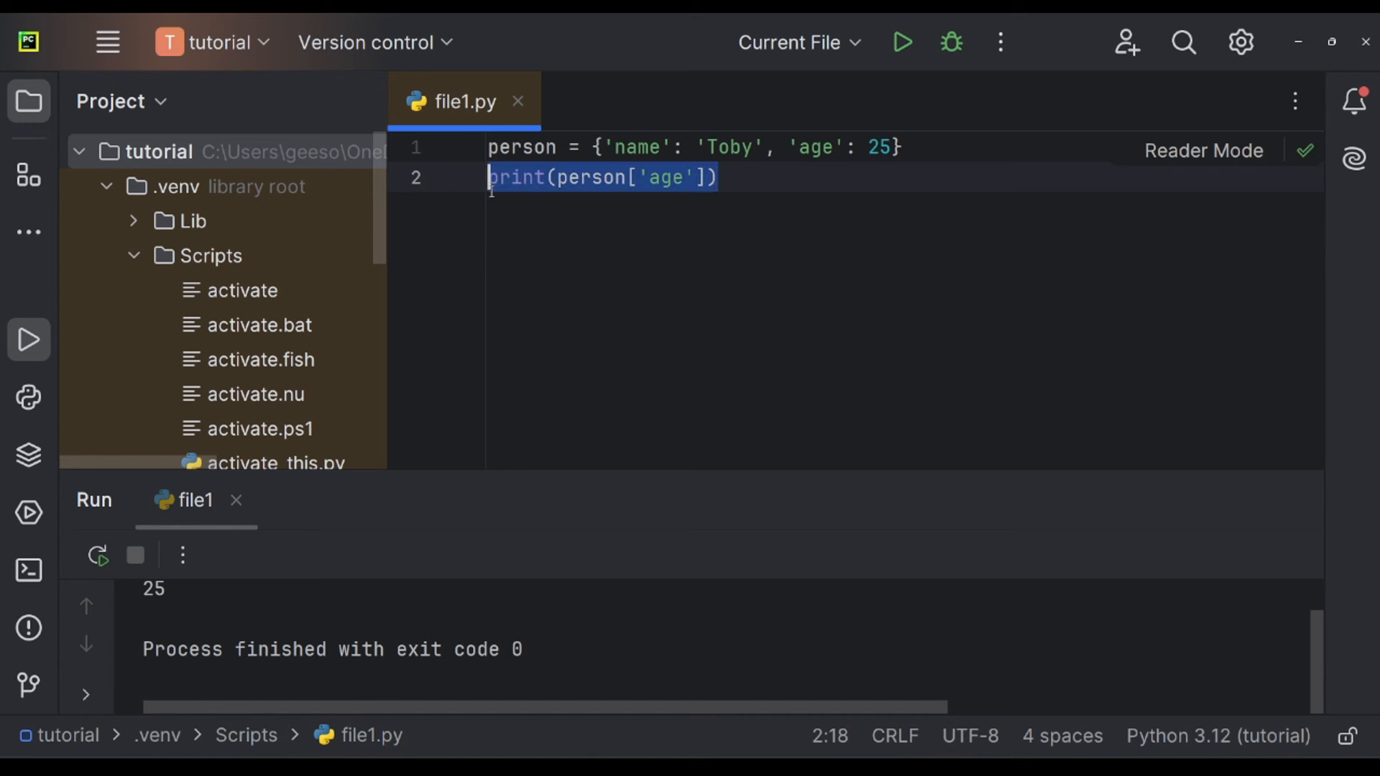
Add person['hobby'] = 'watching Videos' and run print(person) to show the whole dictionary.
type("person")
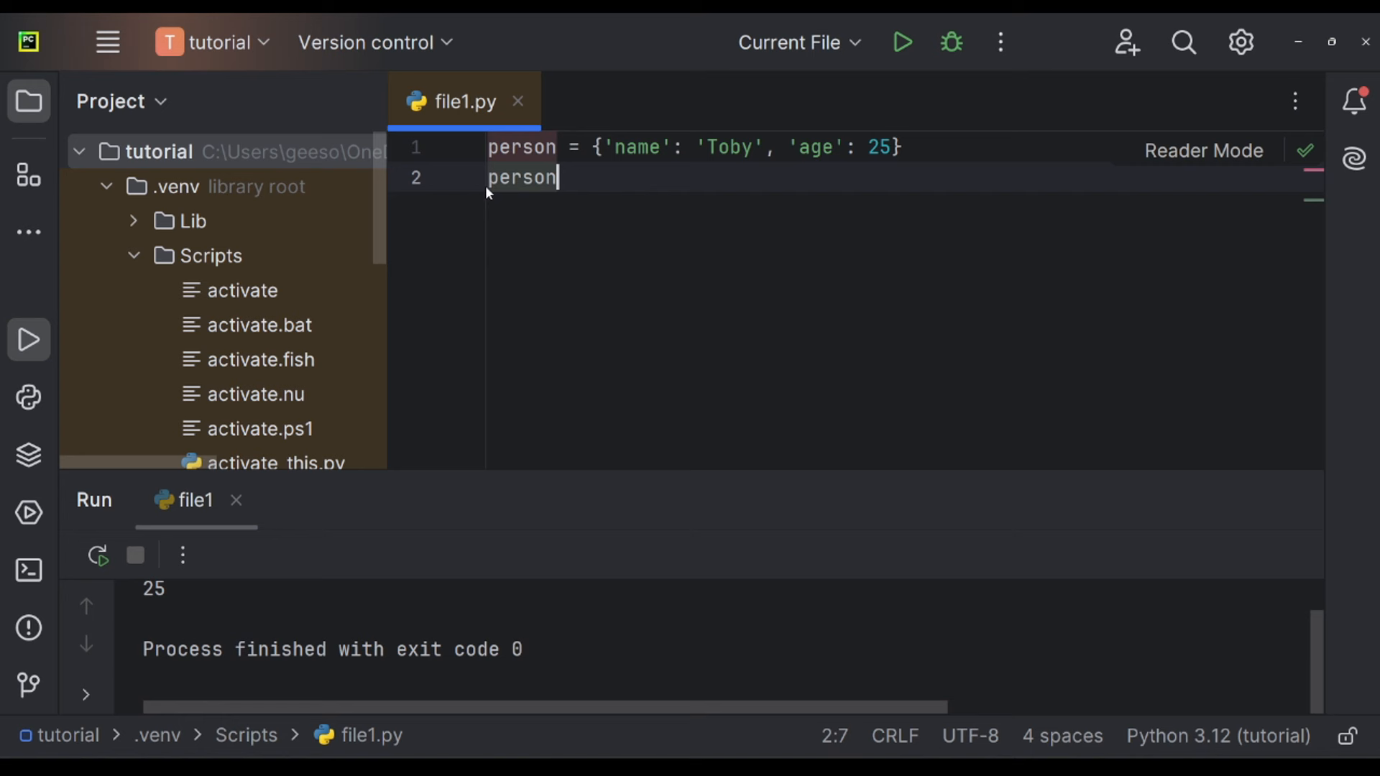
type("['h']")
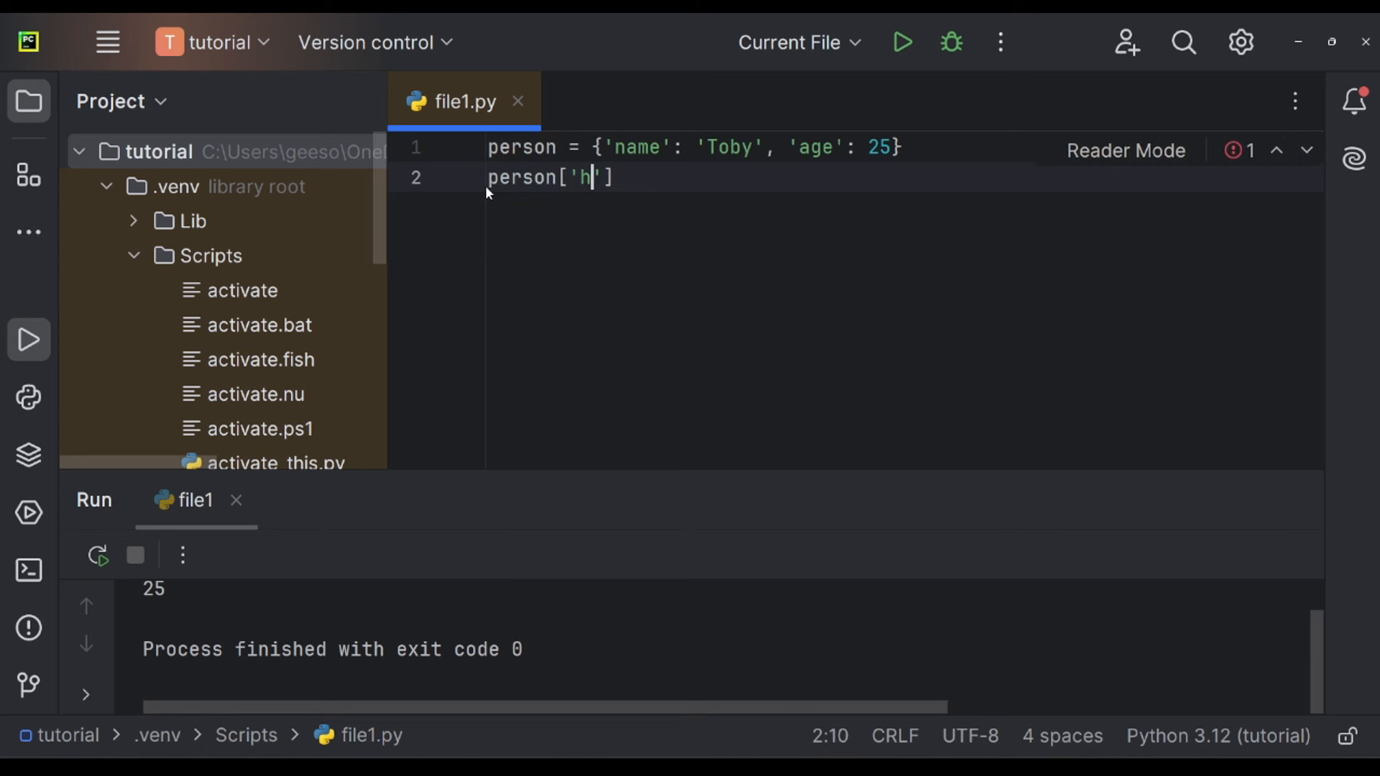
type("obby")
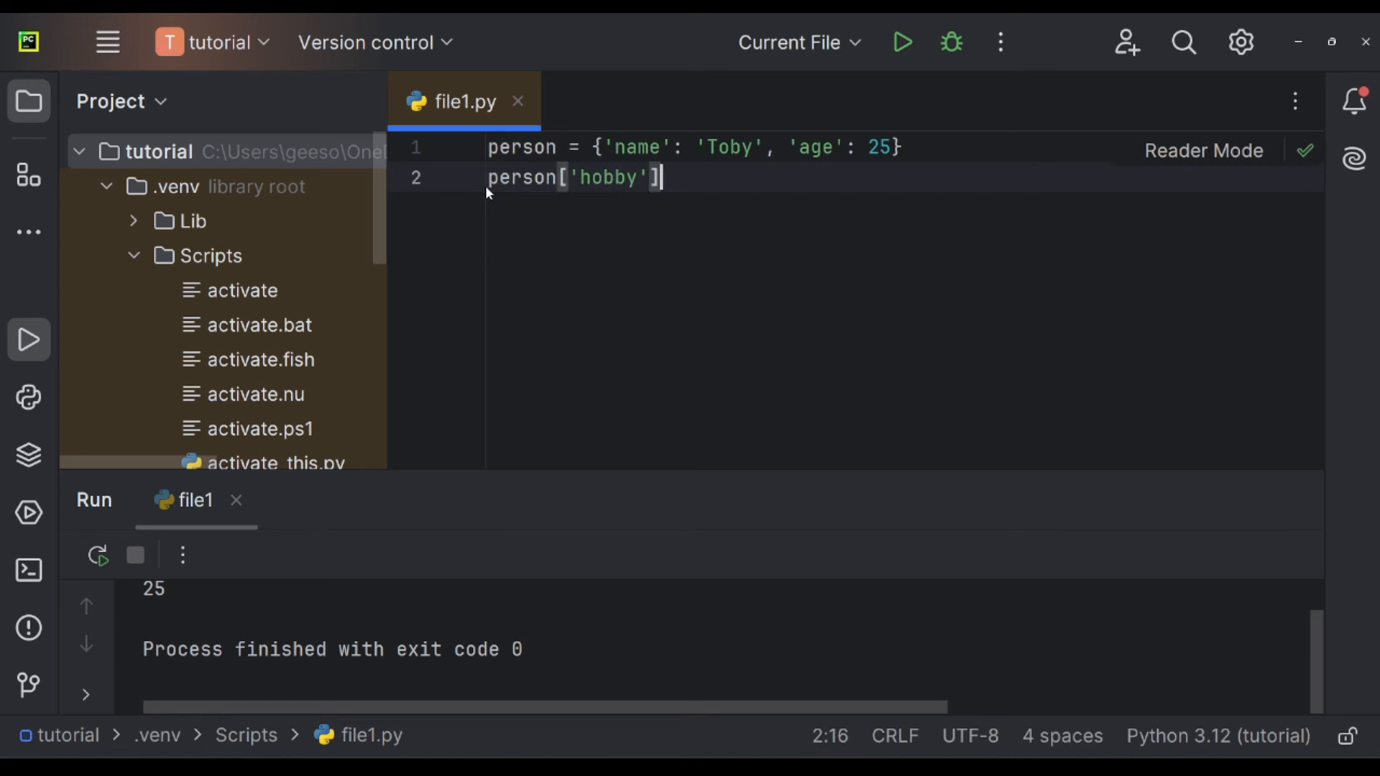
type("= 'w'")
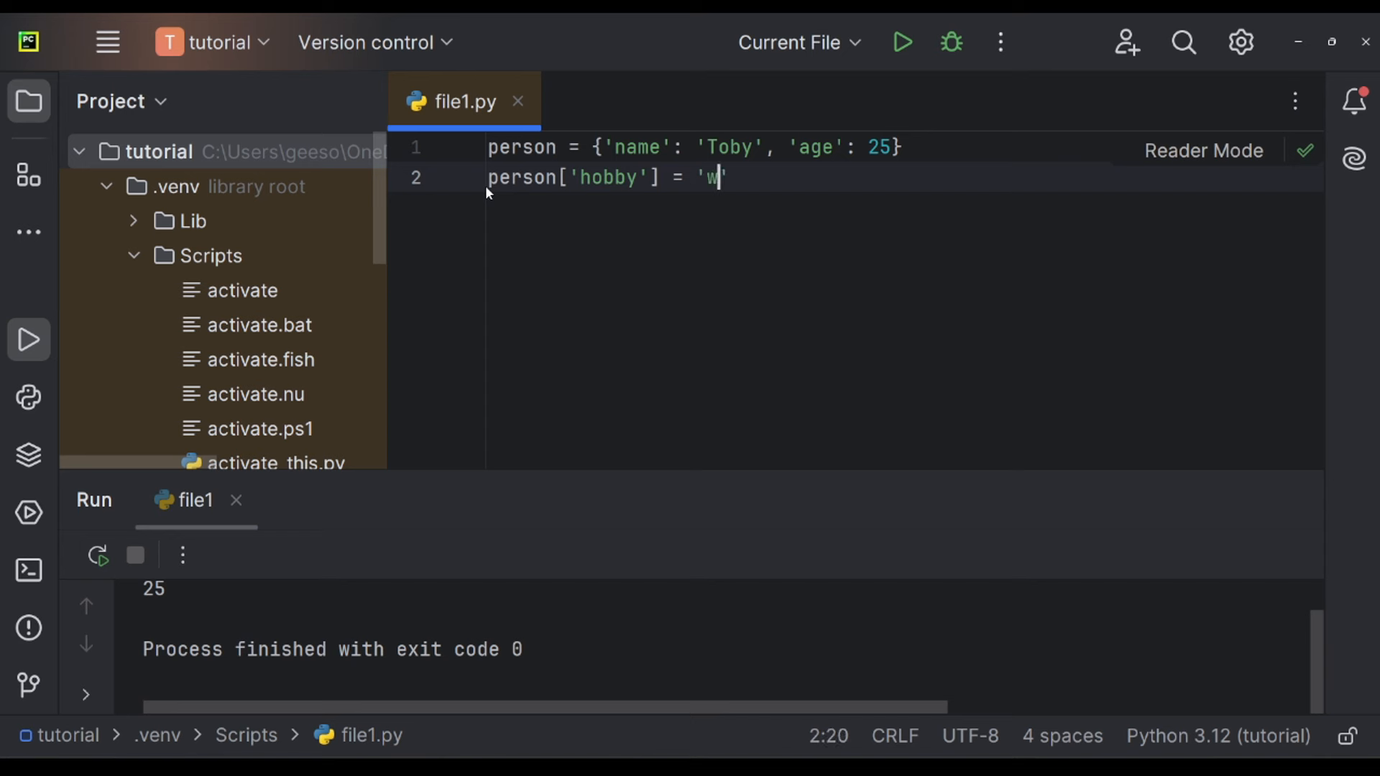
type("atching Videos")
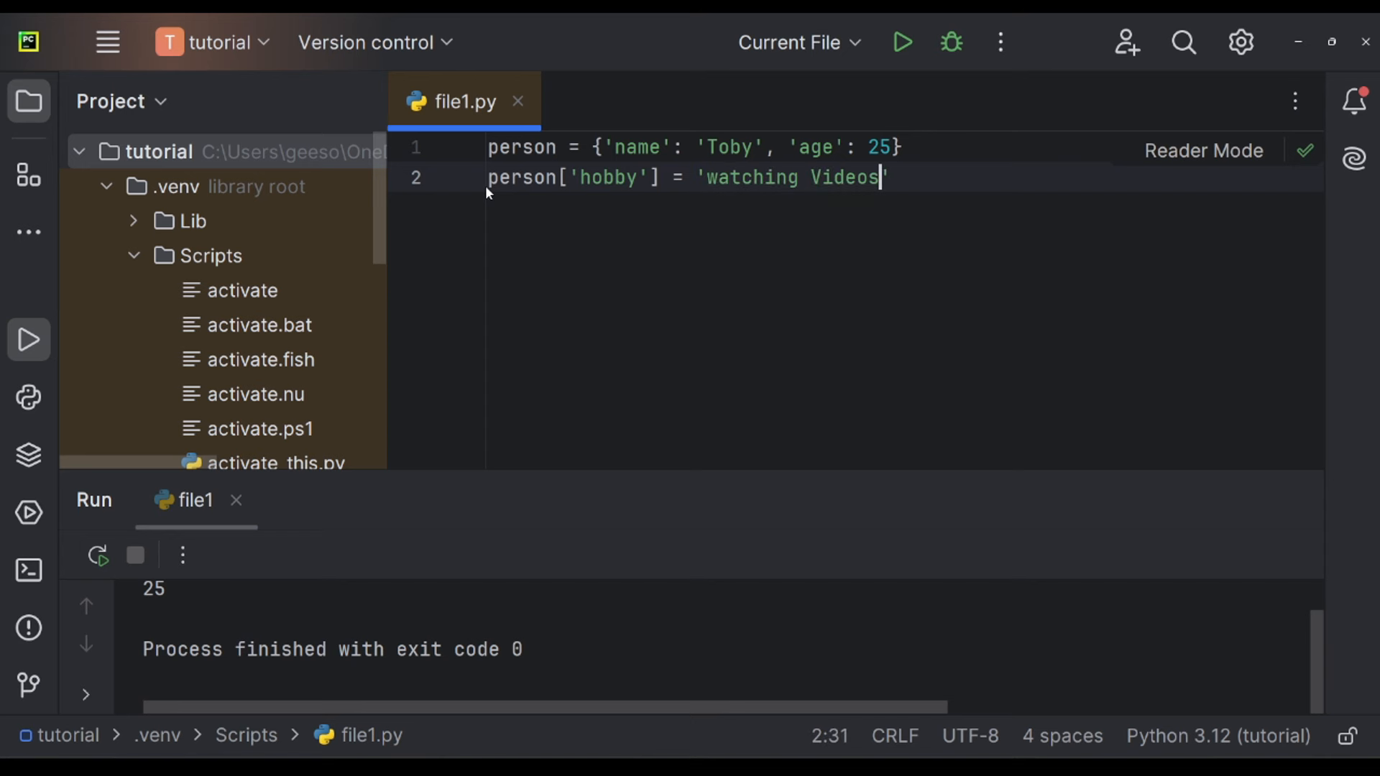
type("prin")
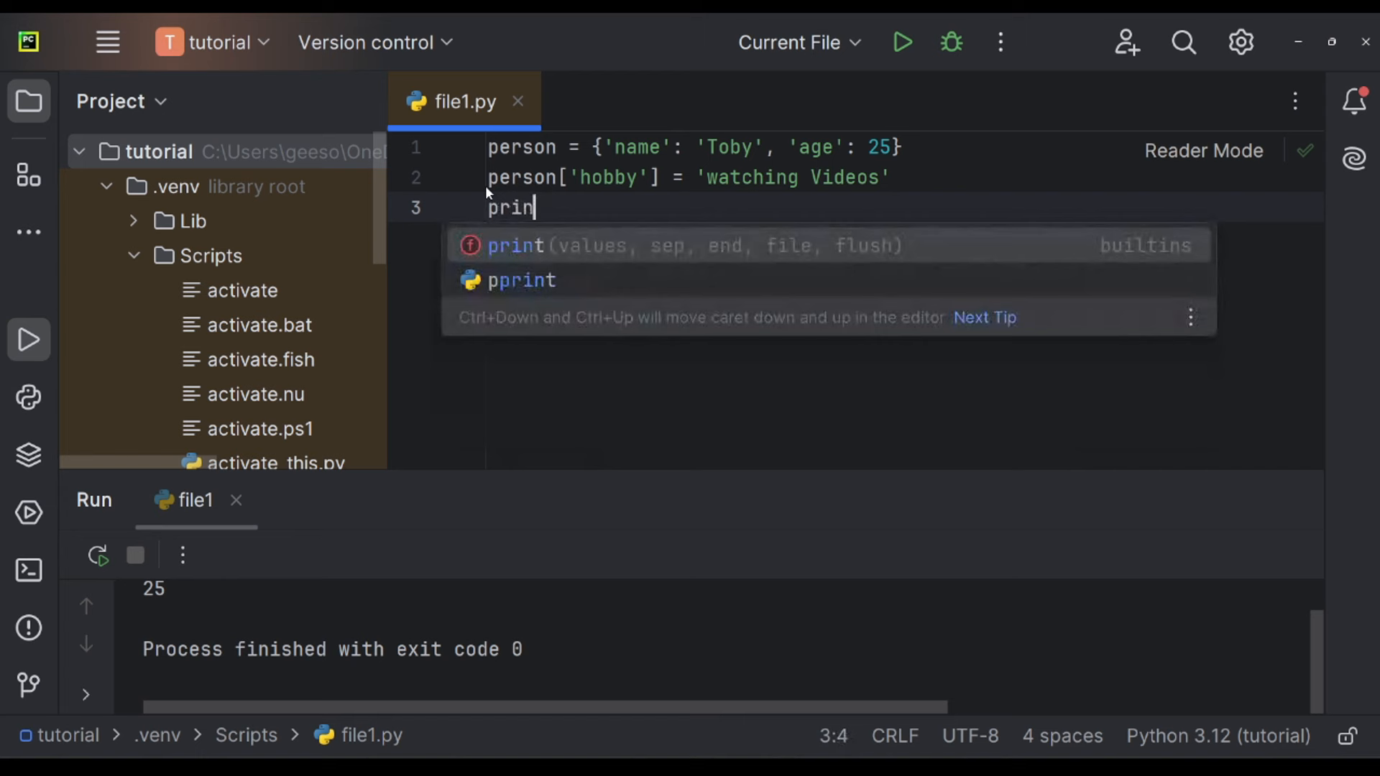
type("t(person)")
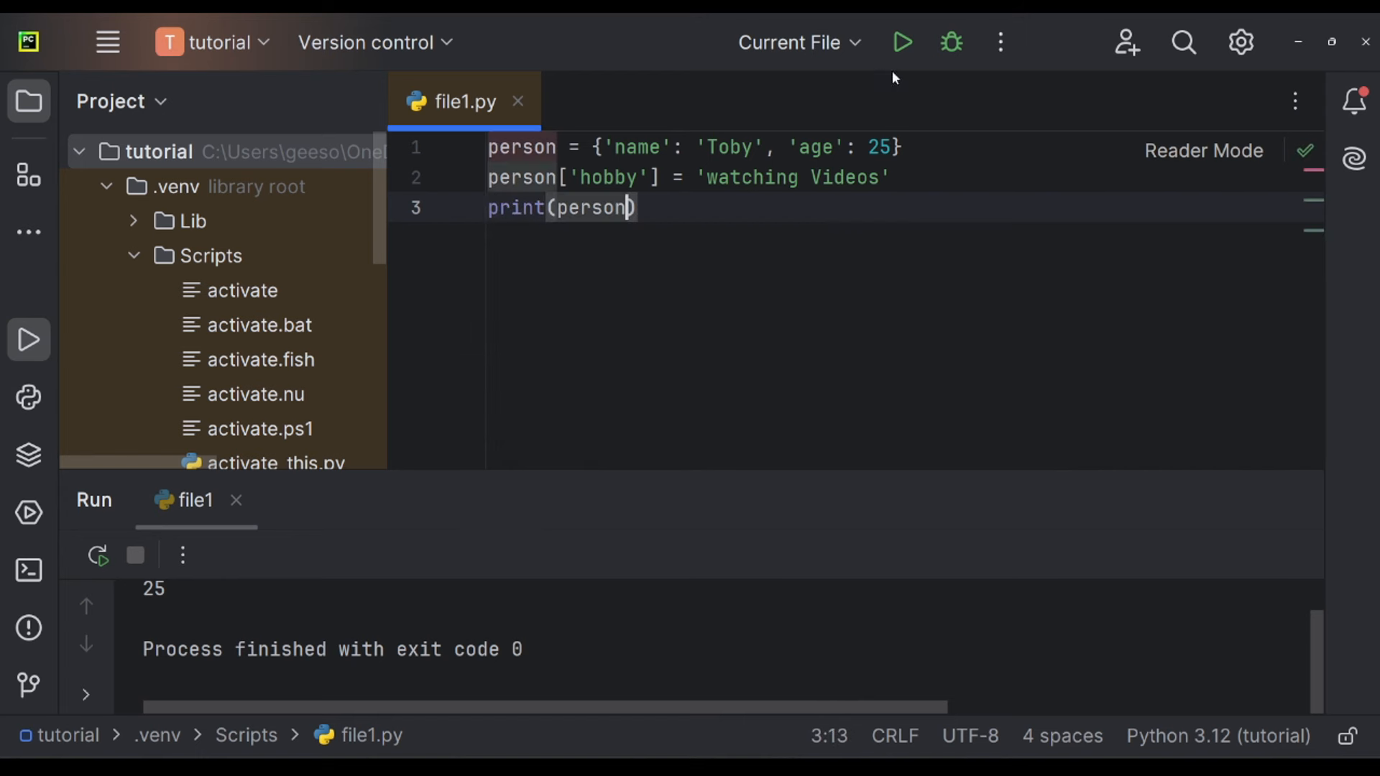
left_click(901, 42)
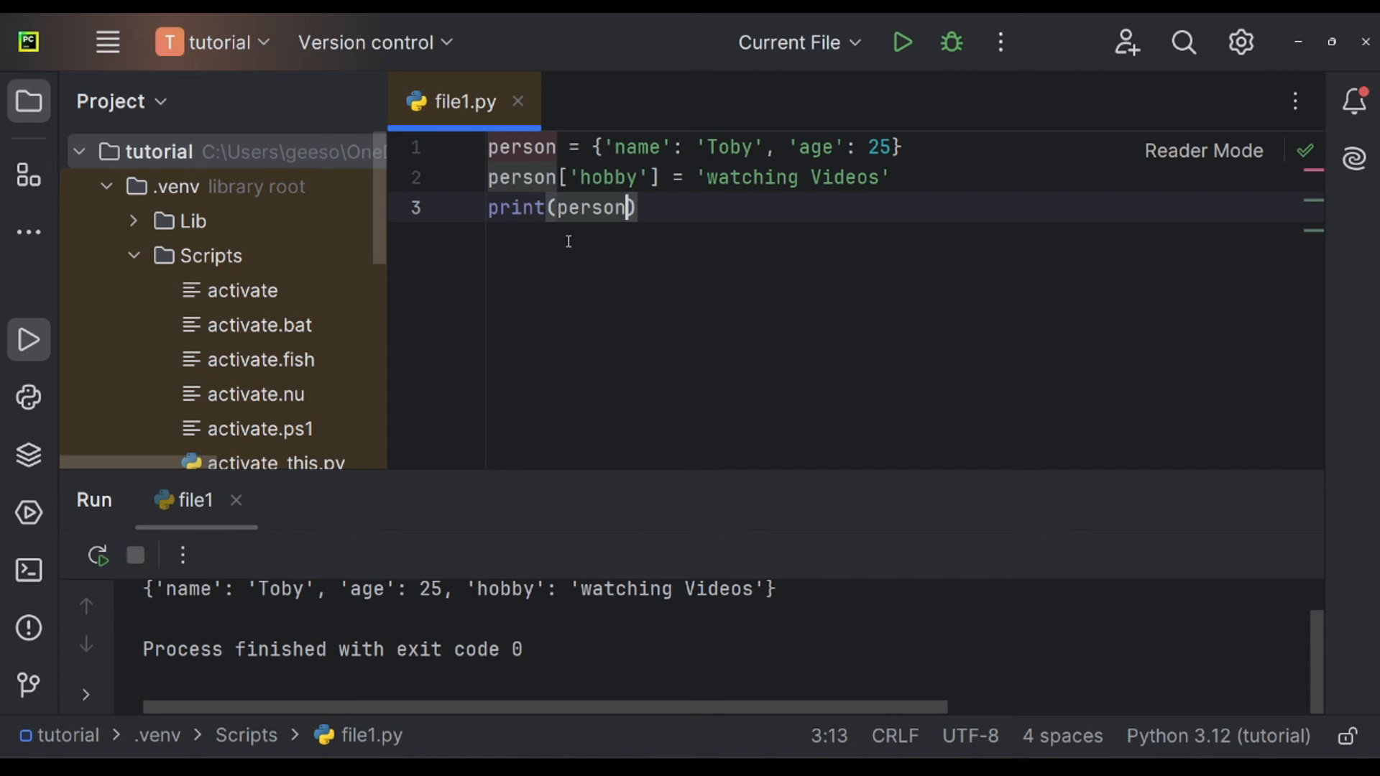
mouse_move(700, 446)
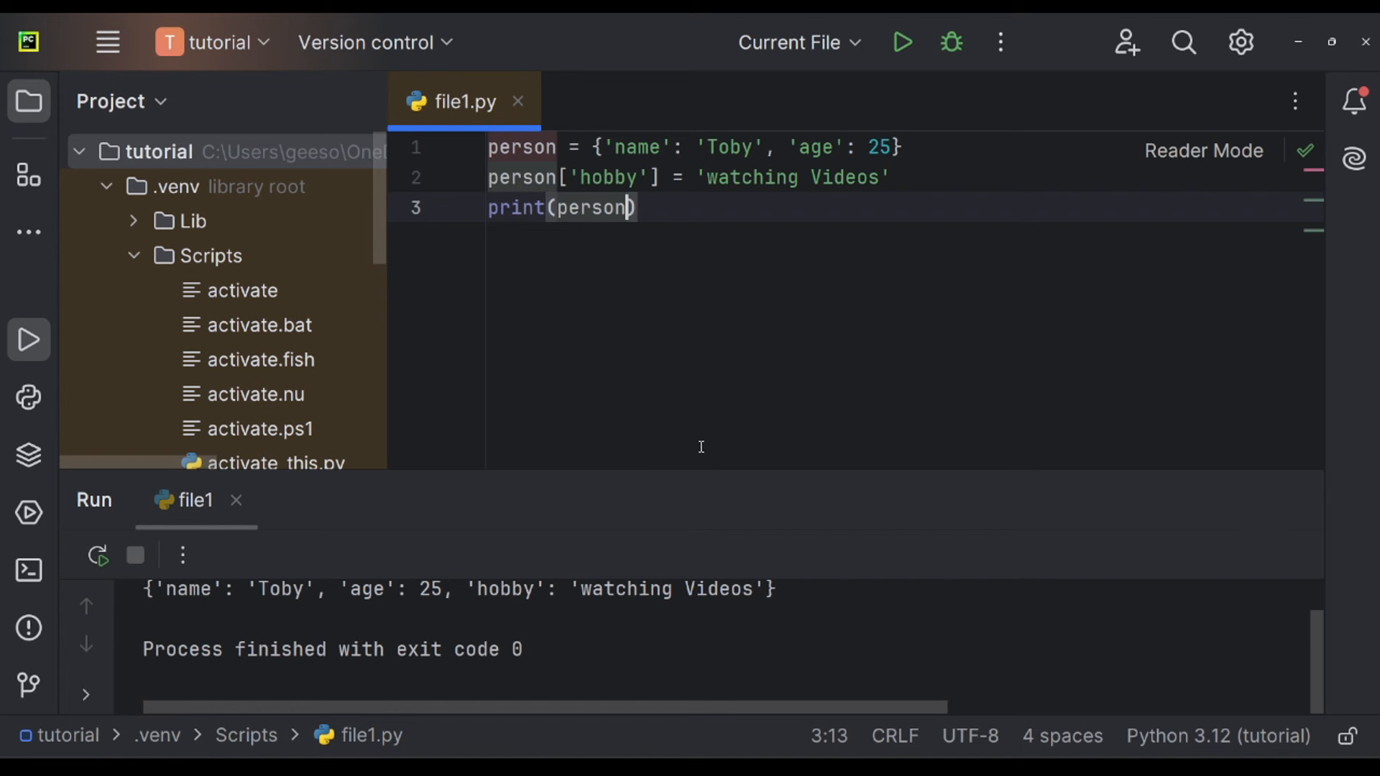
Print person['hobby'] and run to output watching Videos.
type("[]")
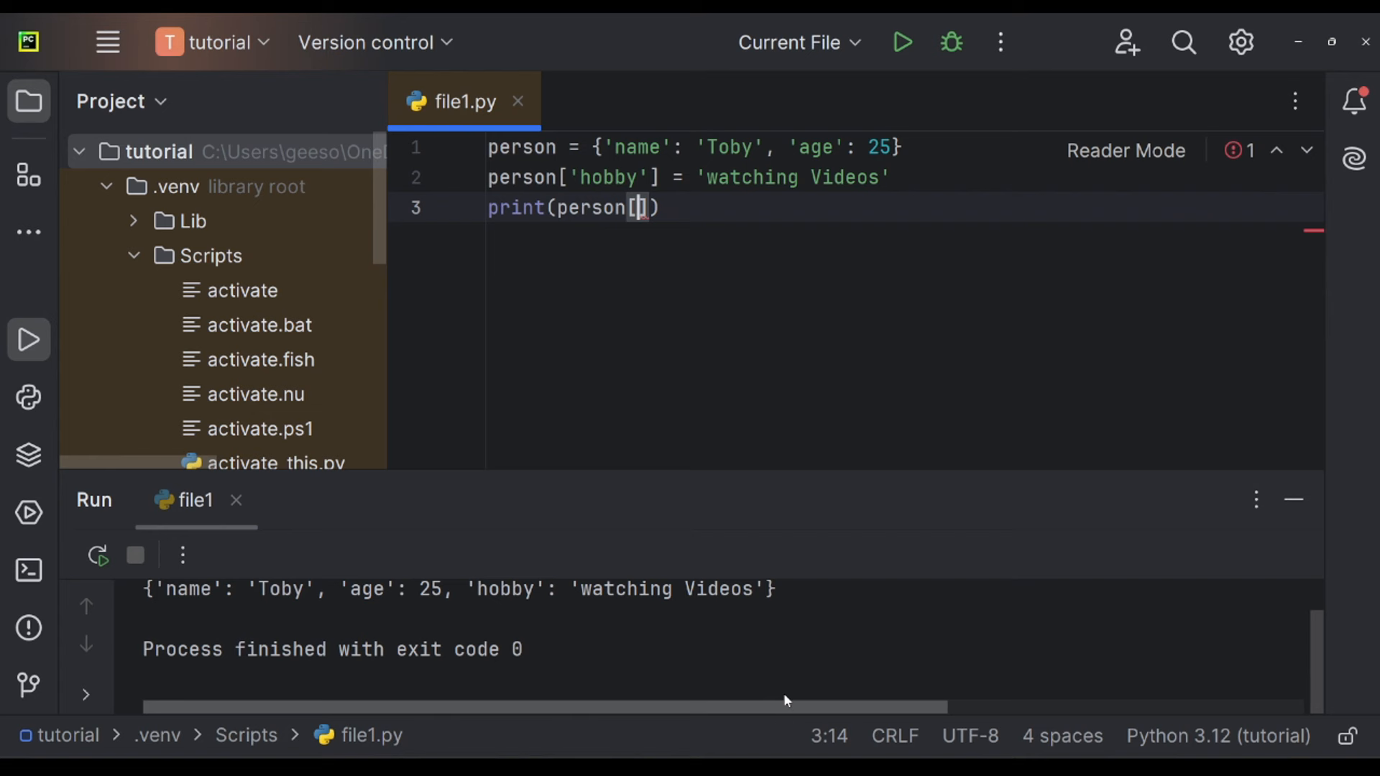
type("'hobby'")
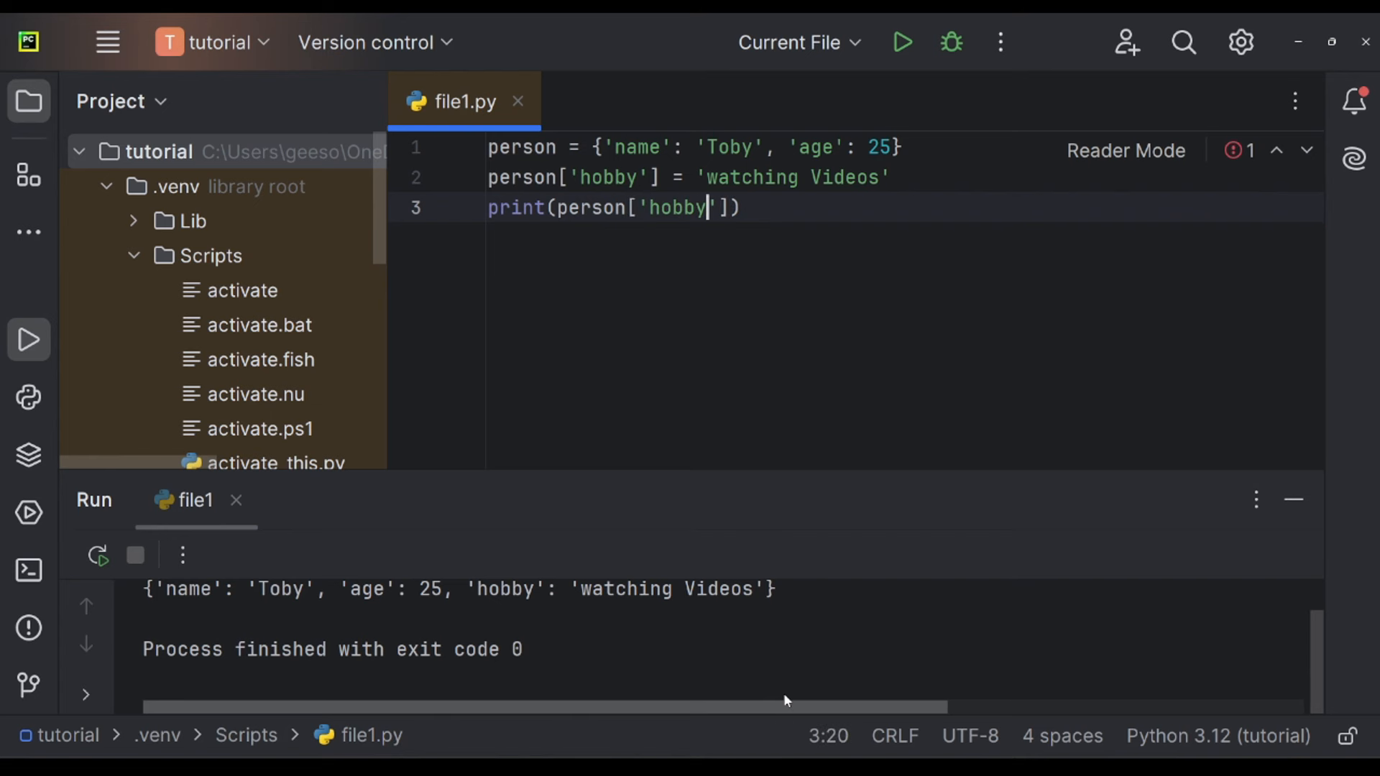
left_click(901, 42)
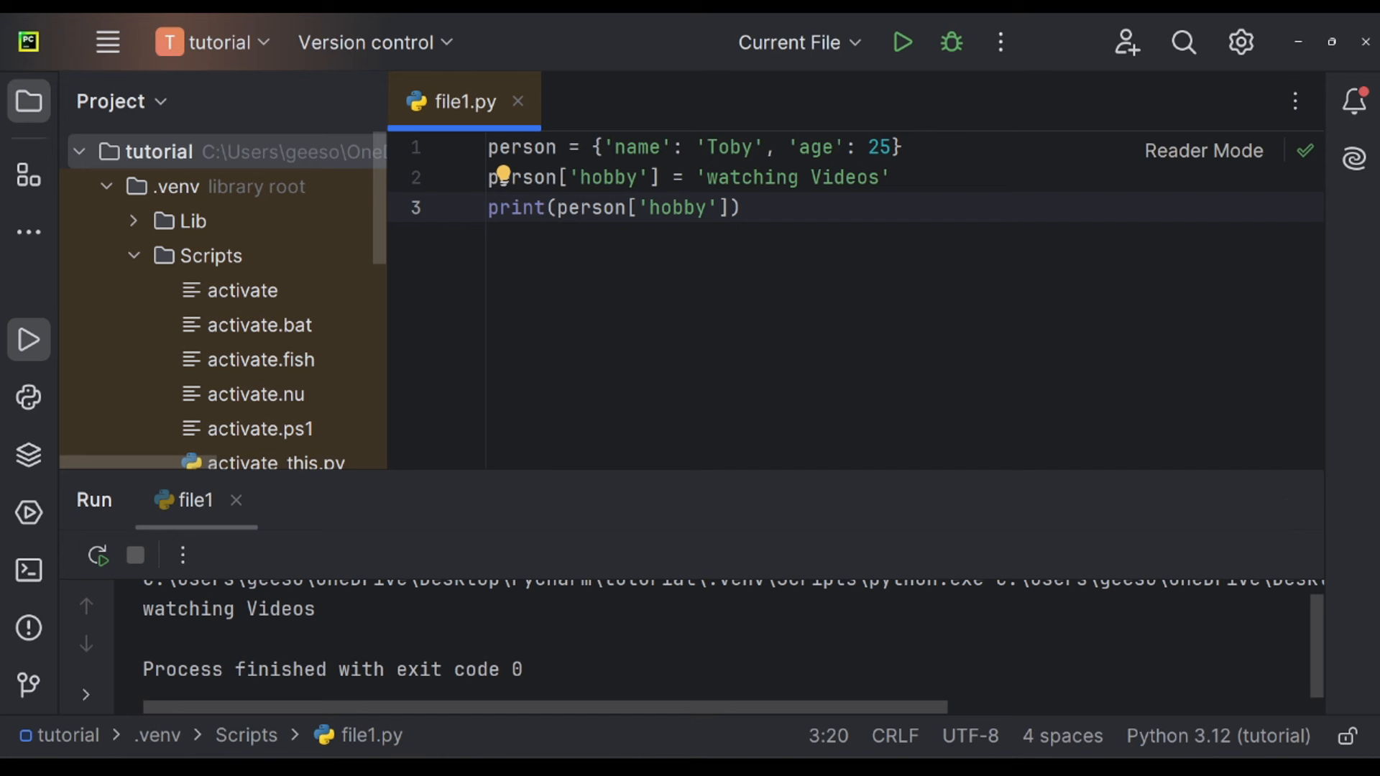
mouse_move(703, 362)
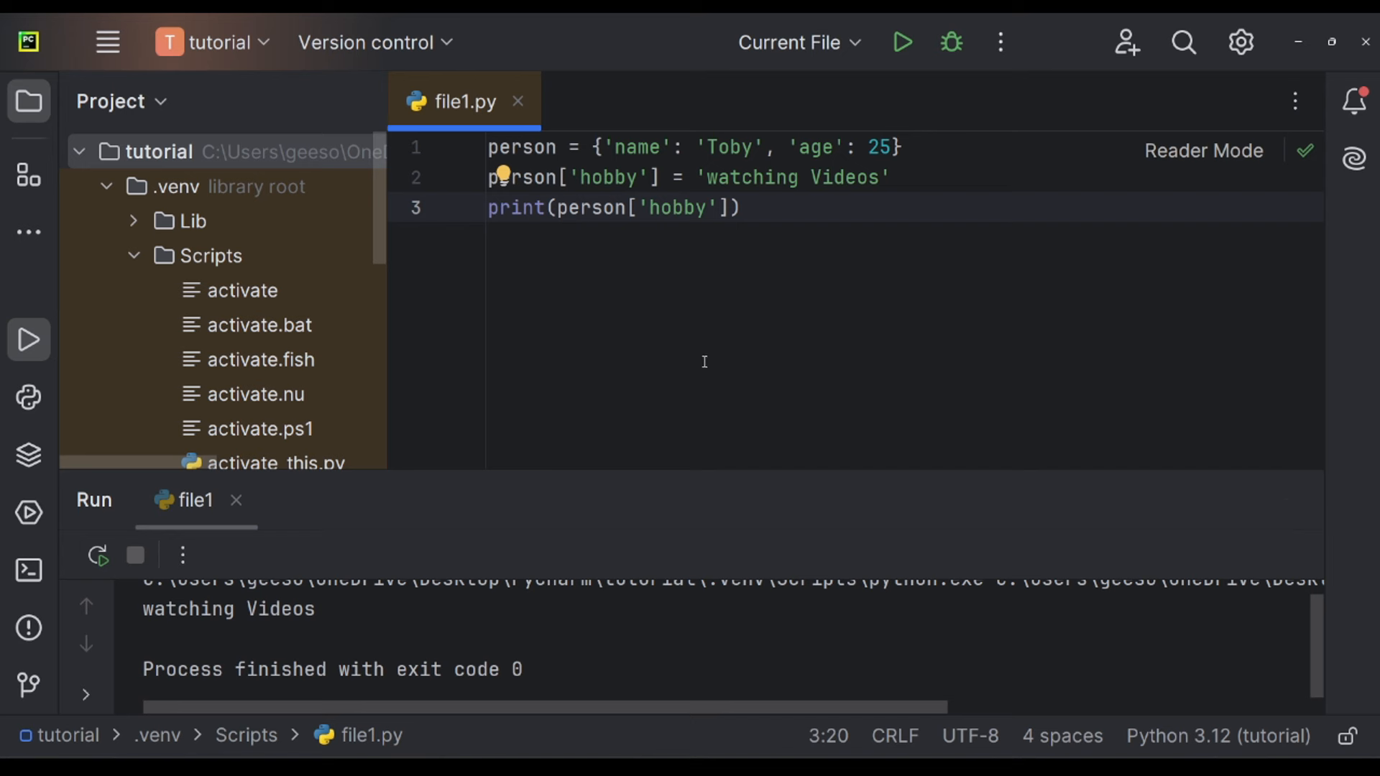
Clear the file and define my_tuple = (1,2,3), fixing stray brackets.
key("ctrl+a")
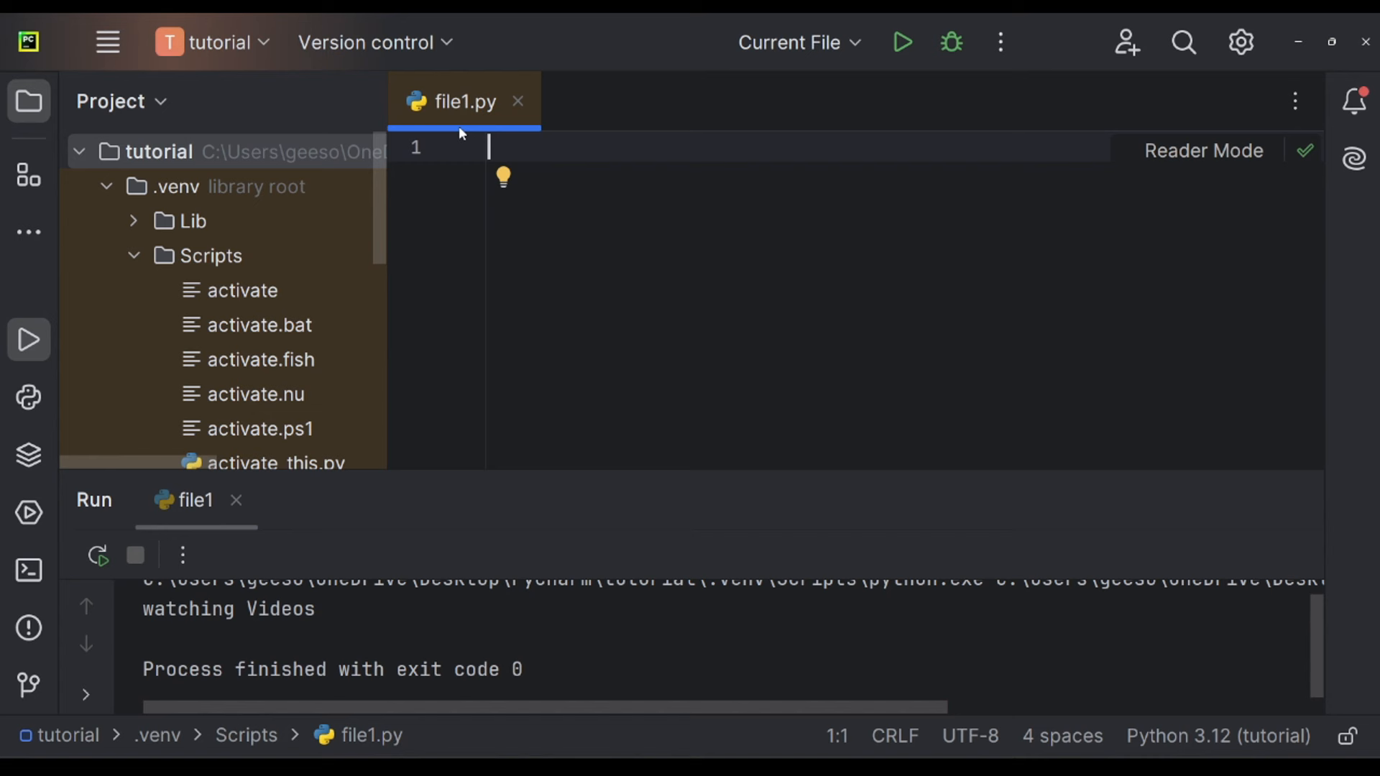
type("m")
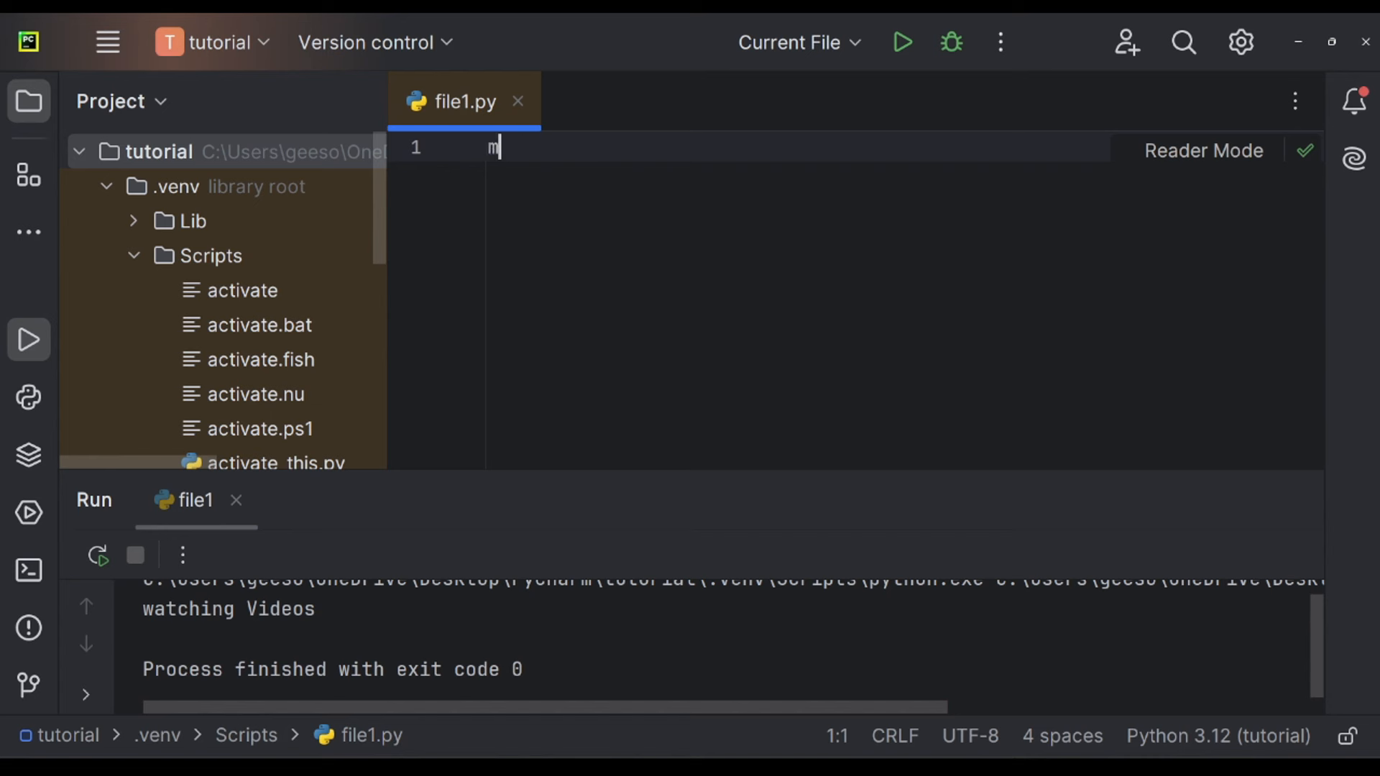
type("y_tupl")
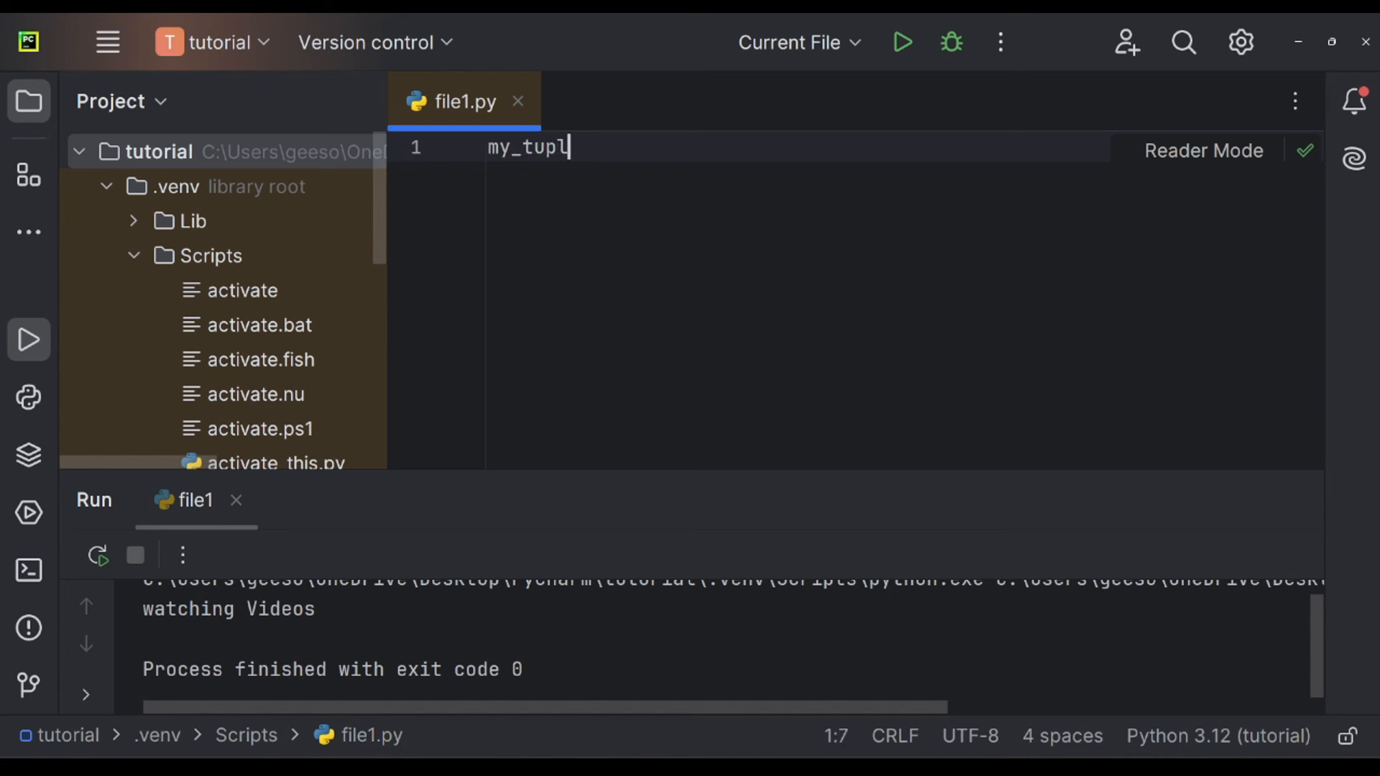
type("e = ()")
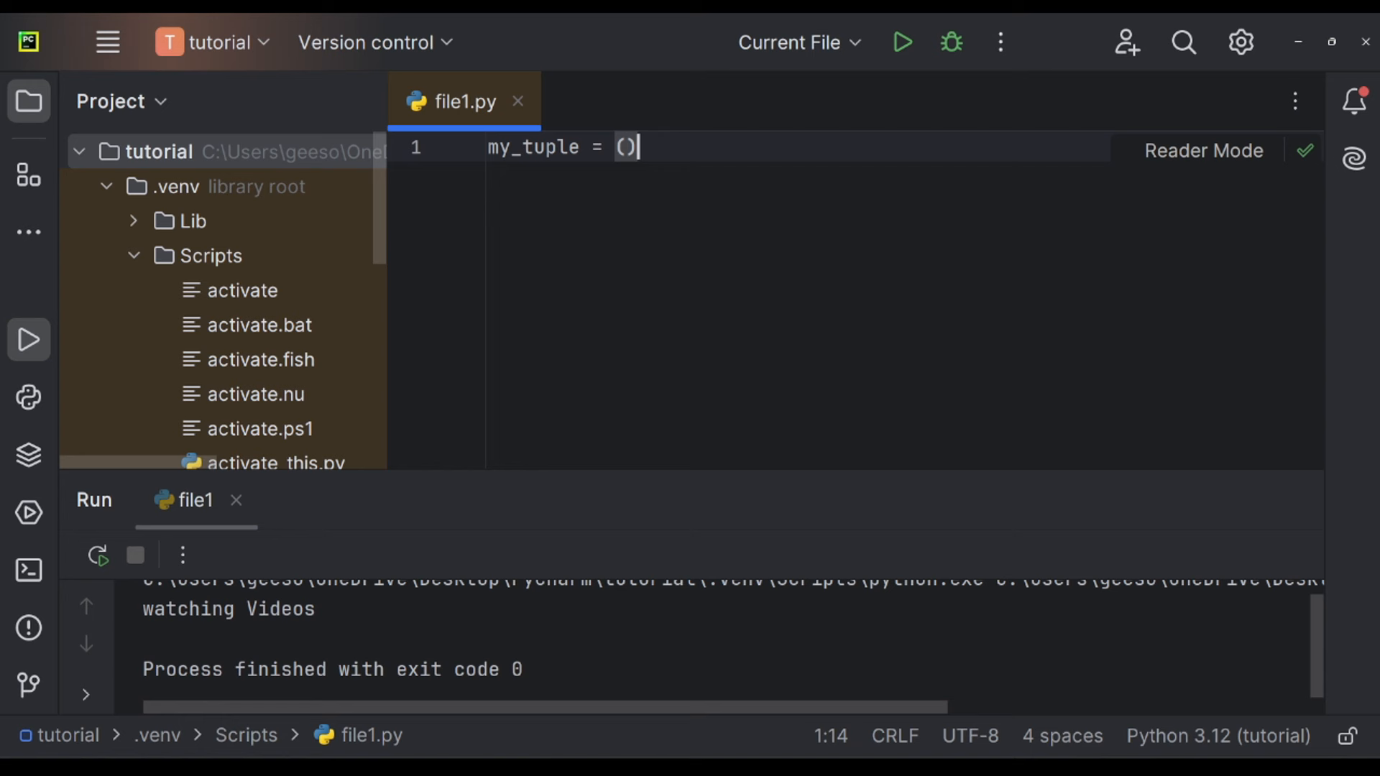
type("[]{")
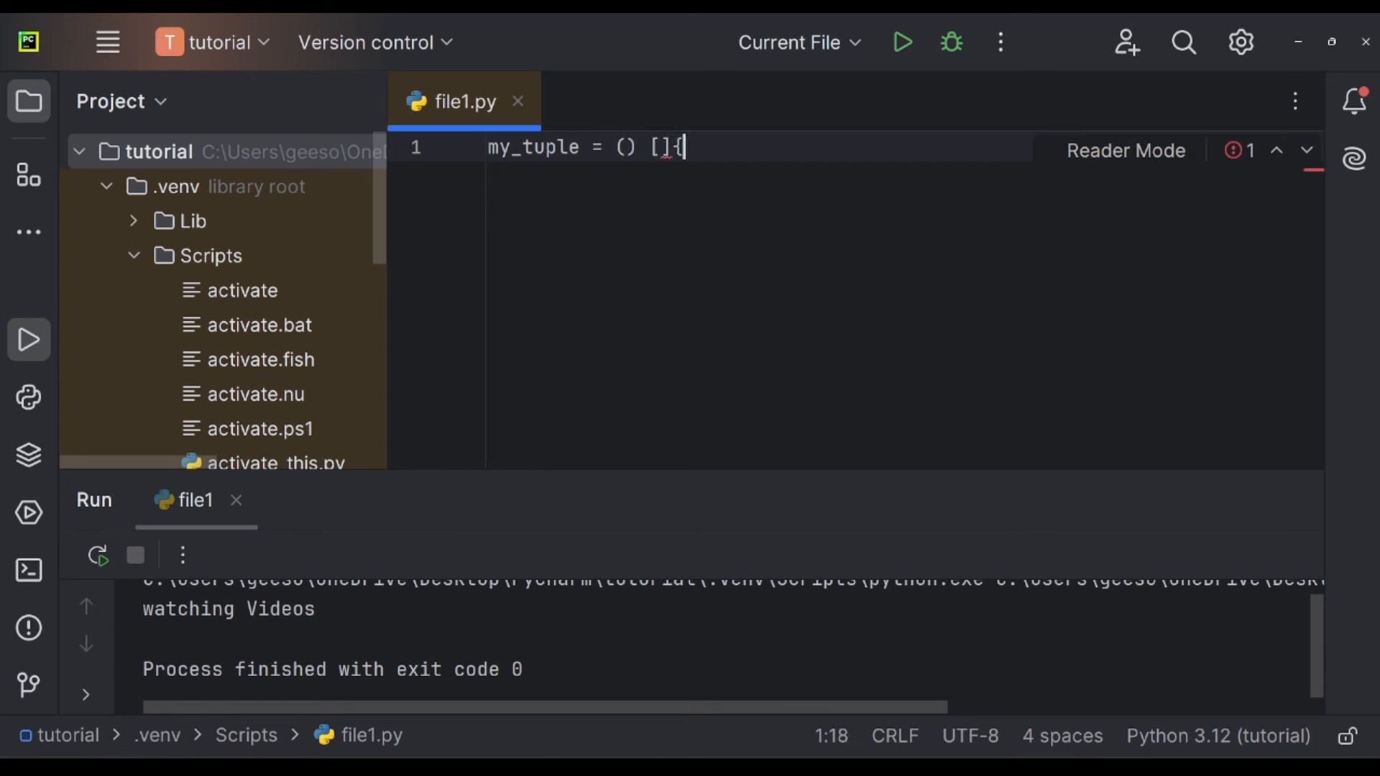
key("Backspace")
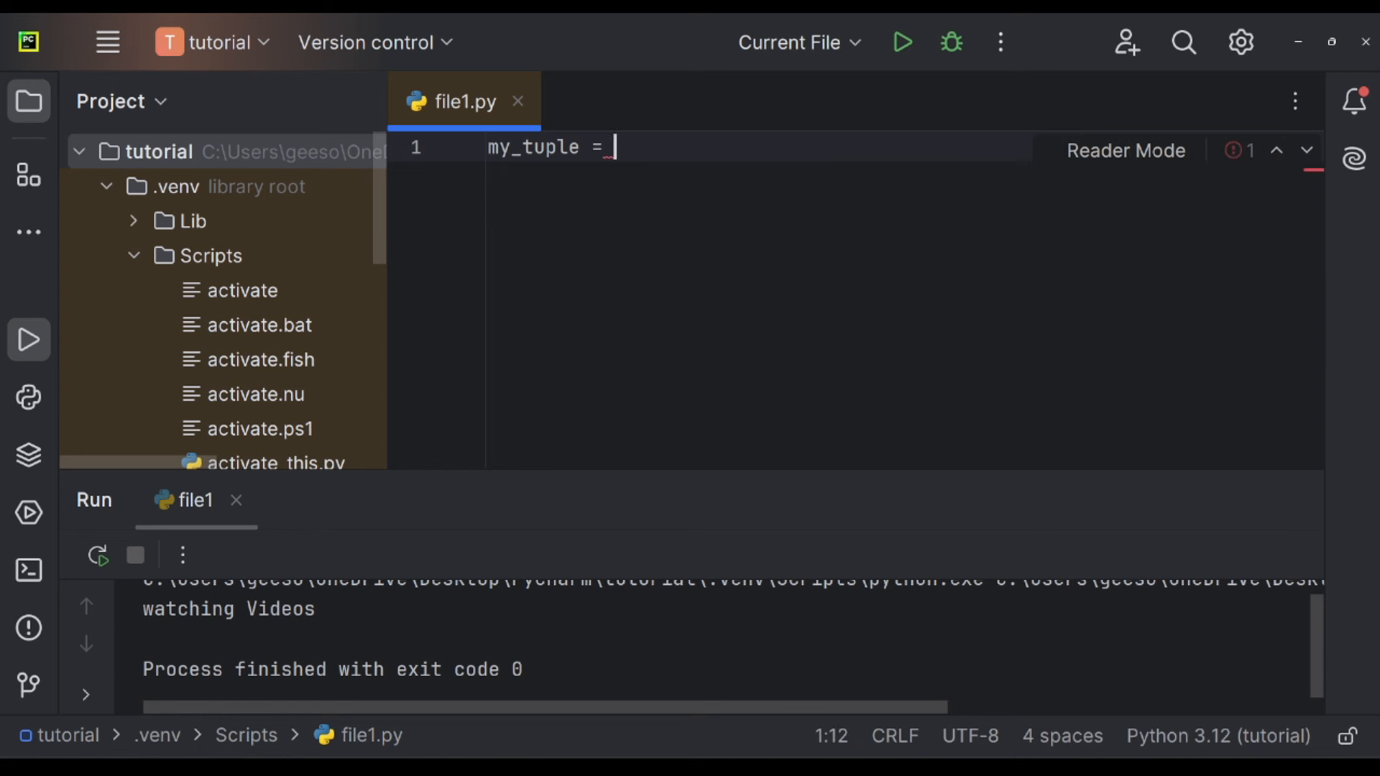
type("()")
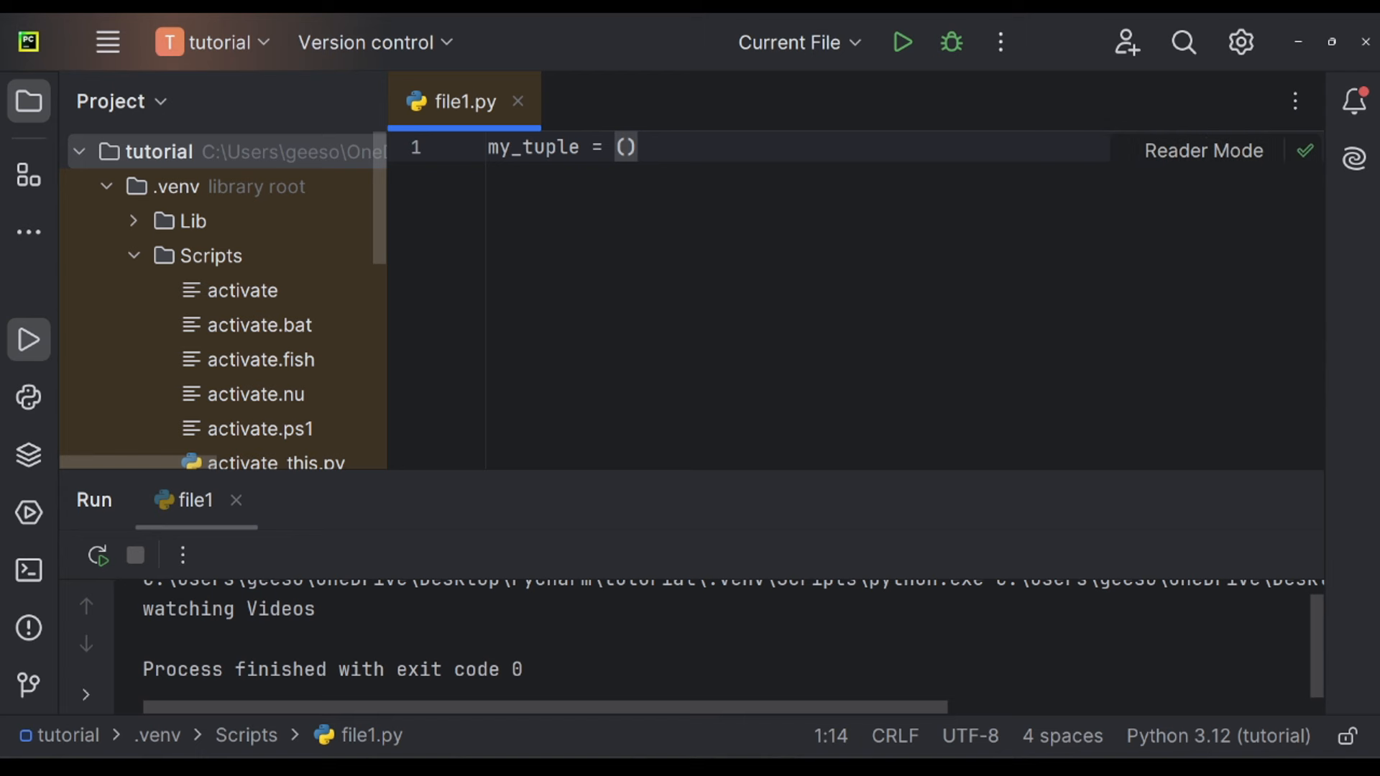
type("1,2,3")
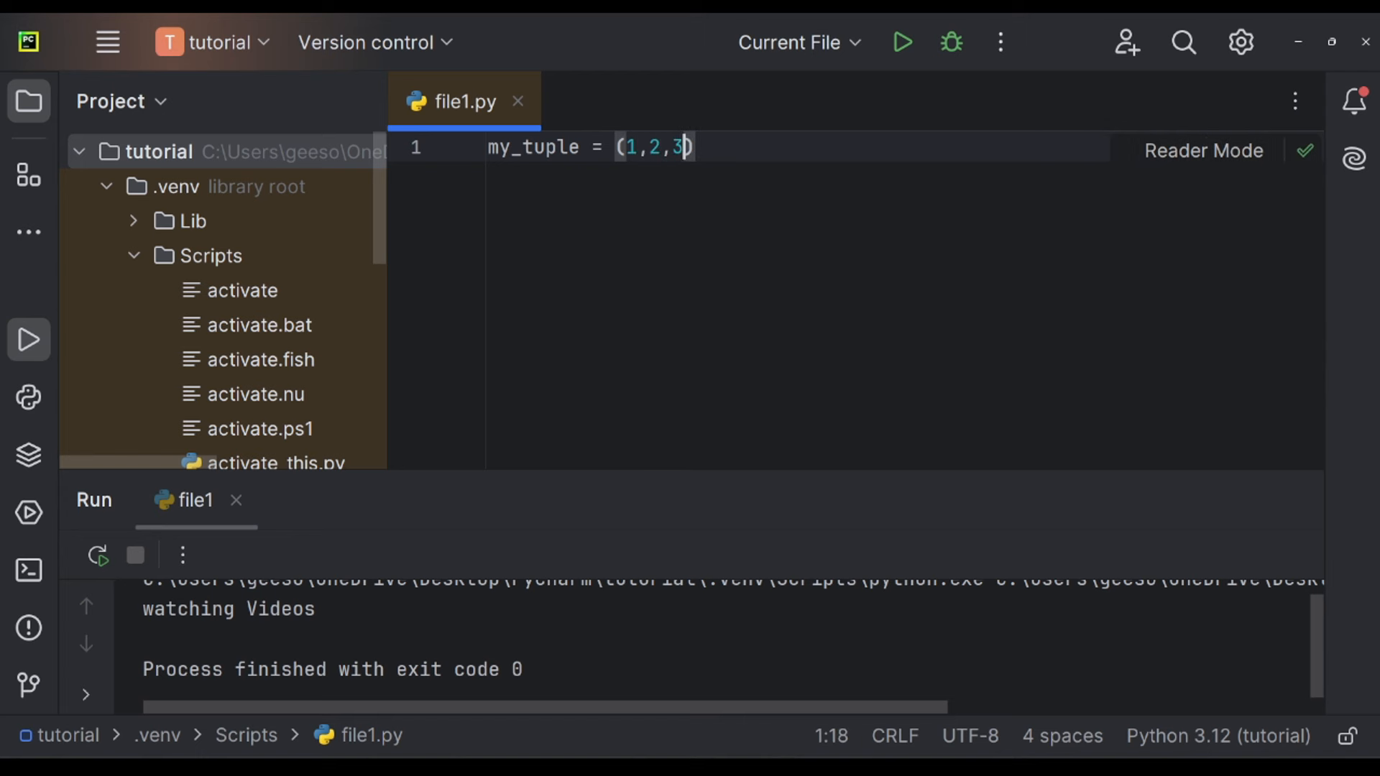
Print my_tuple[1] and run the script to output 2.
type("print")
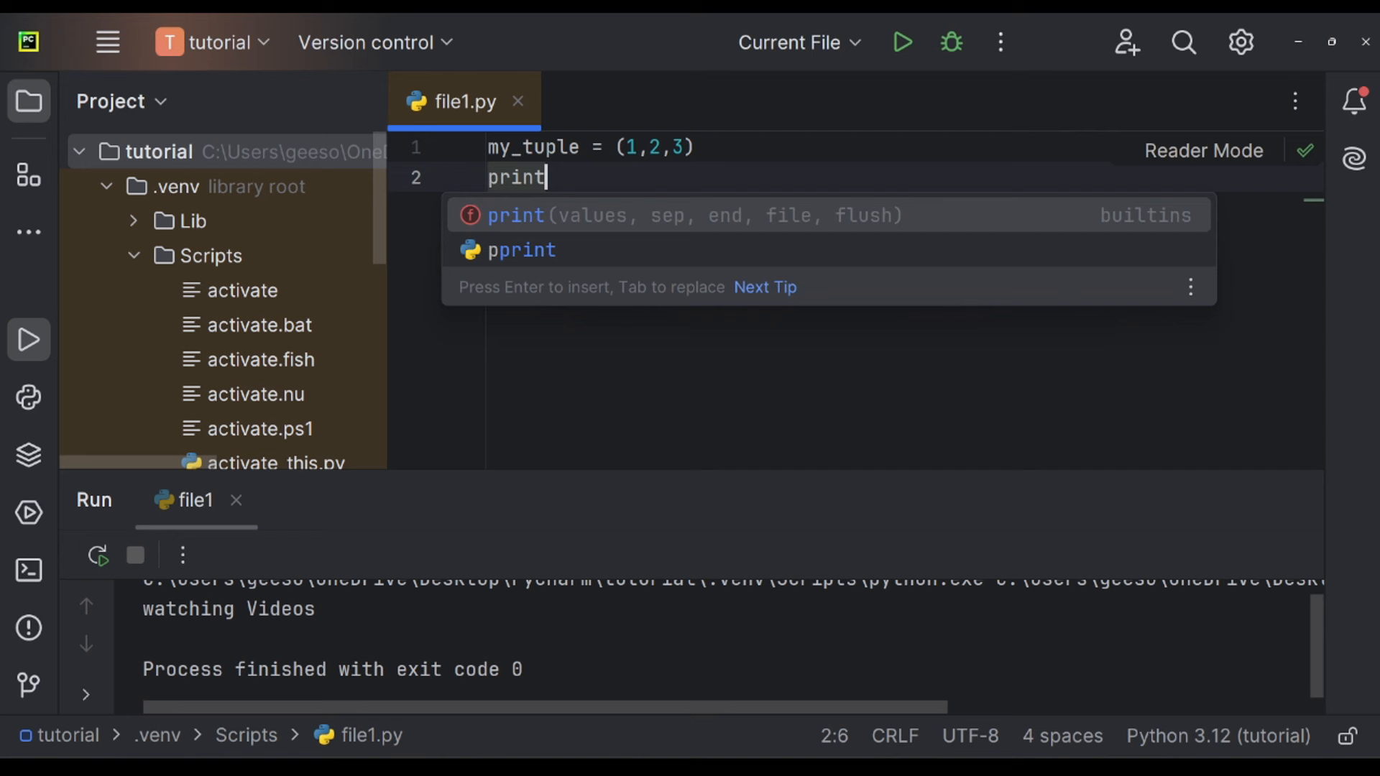
type("(my_tuple")
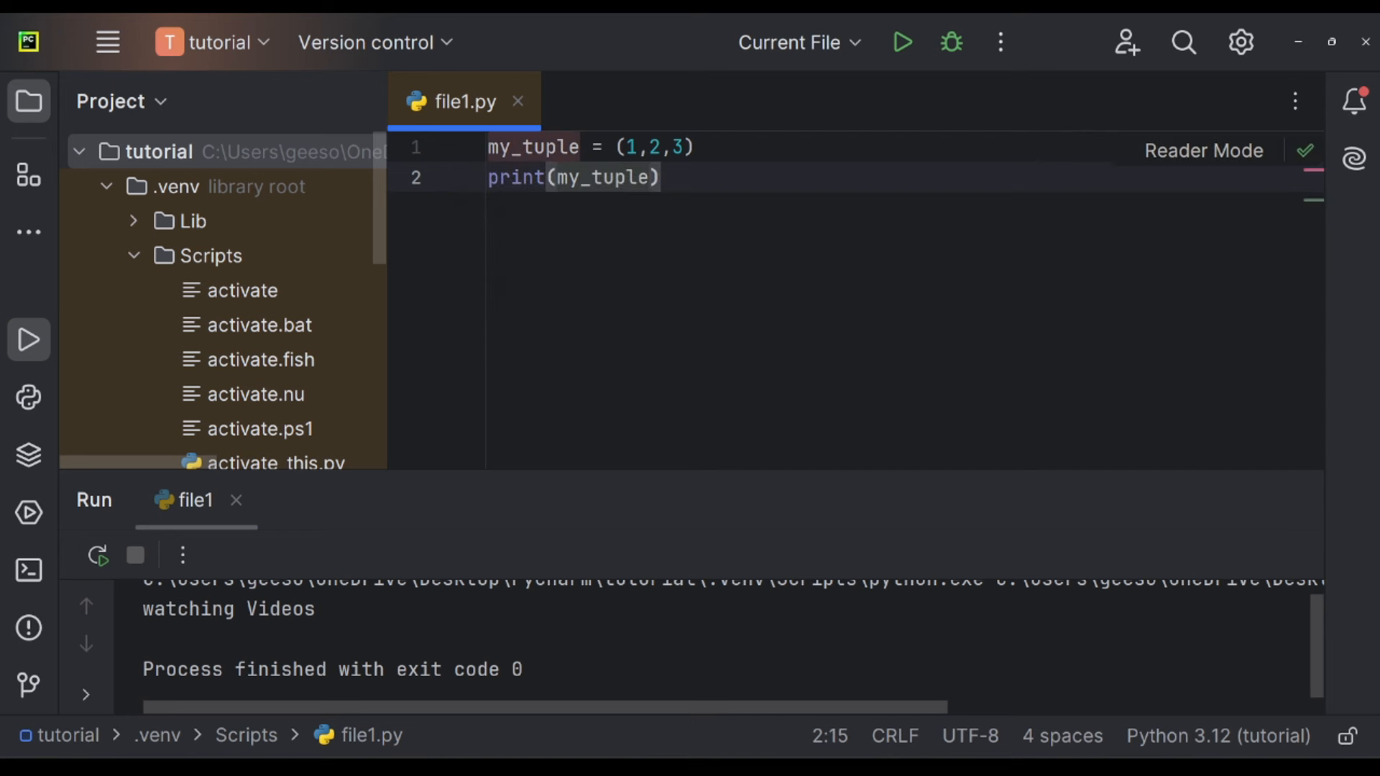
type("[1]")
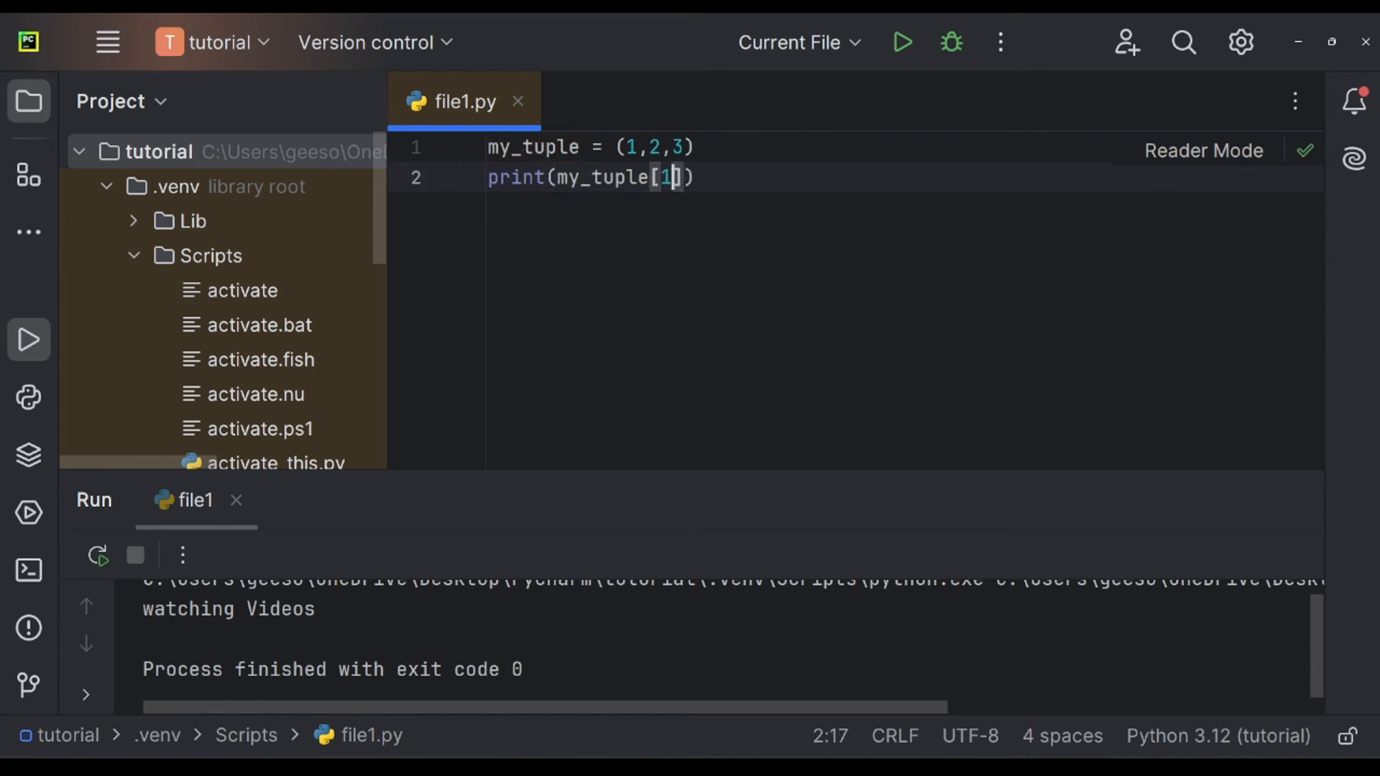
double_click(655, 146)
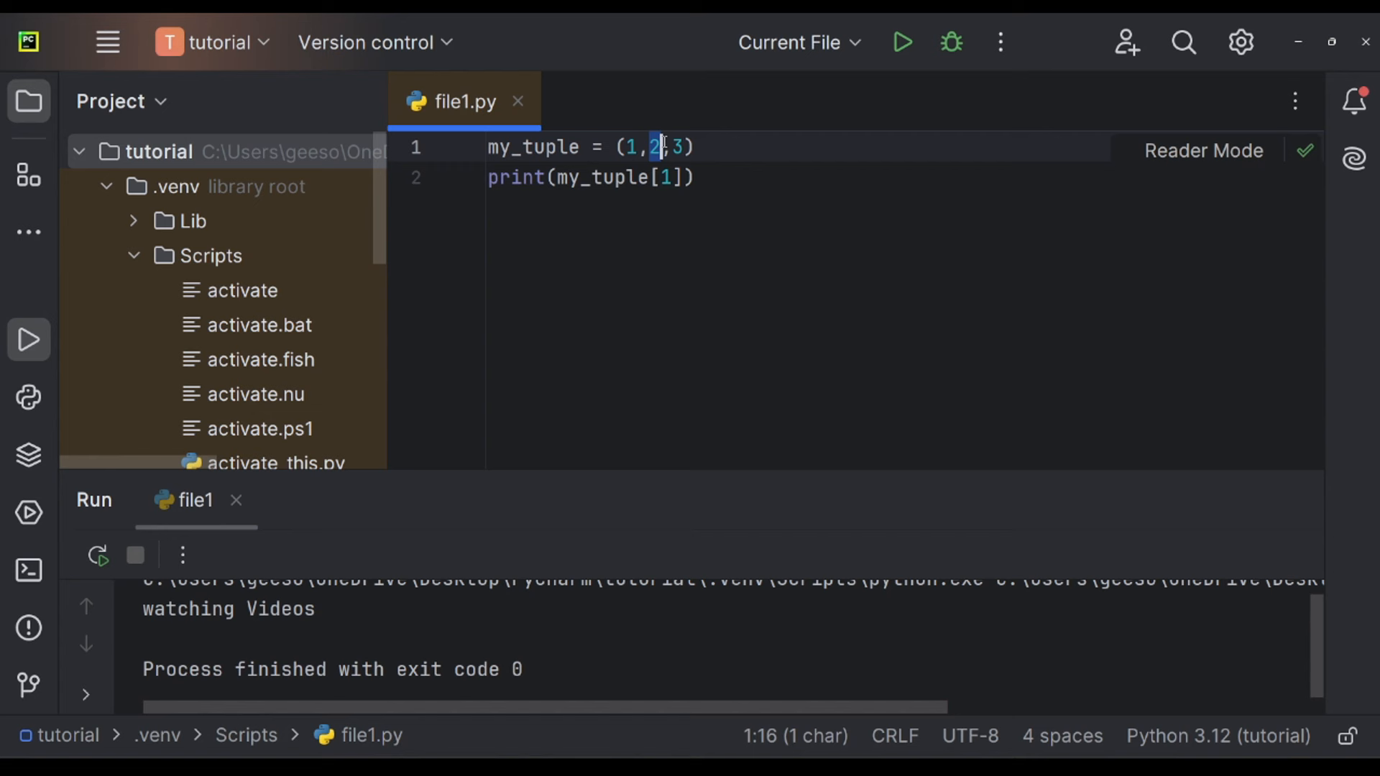
left_click(901, 41)
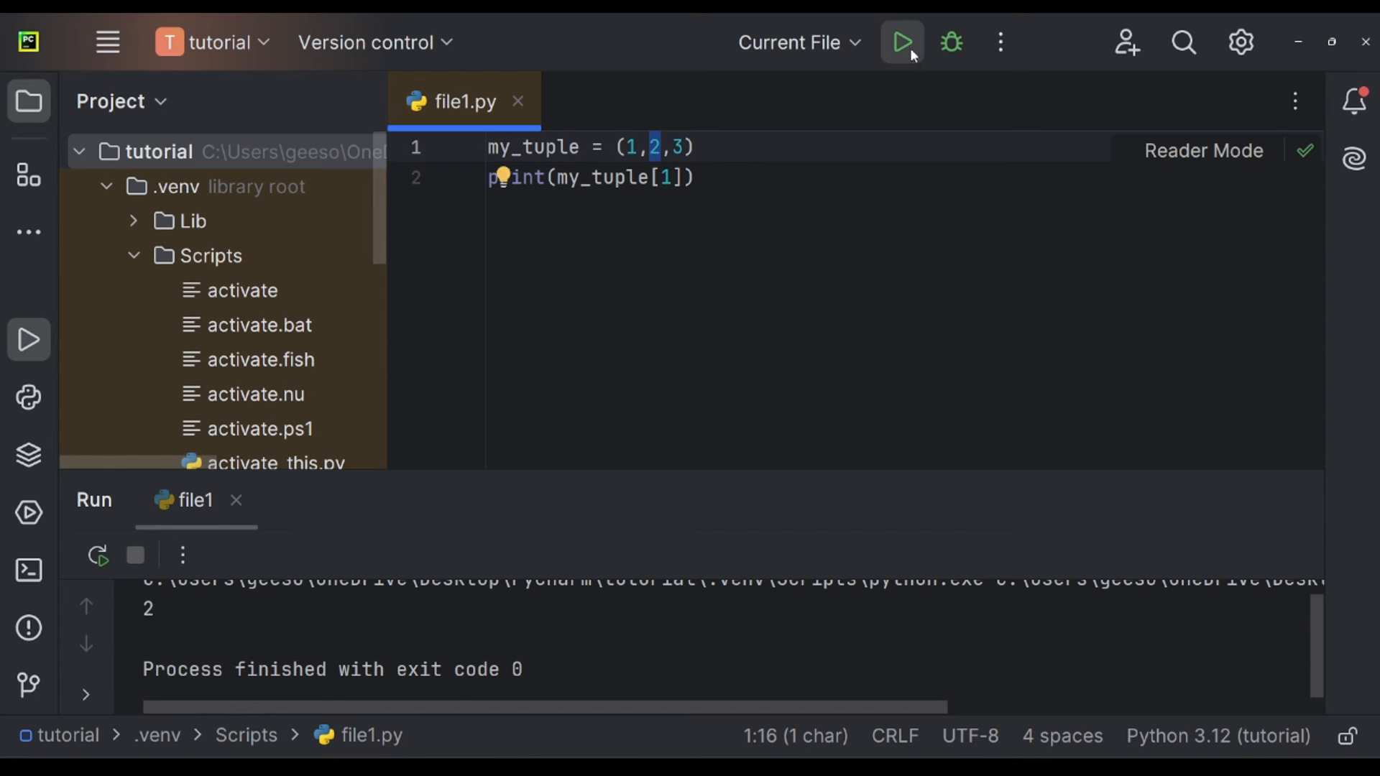
mouse_move(861, 105)
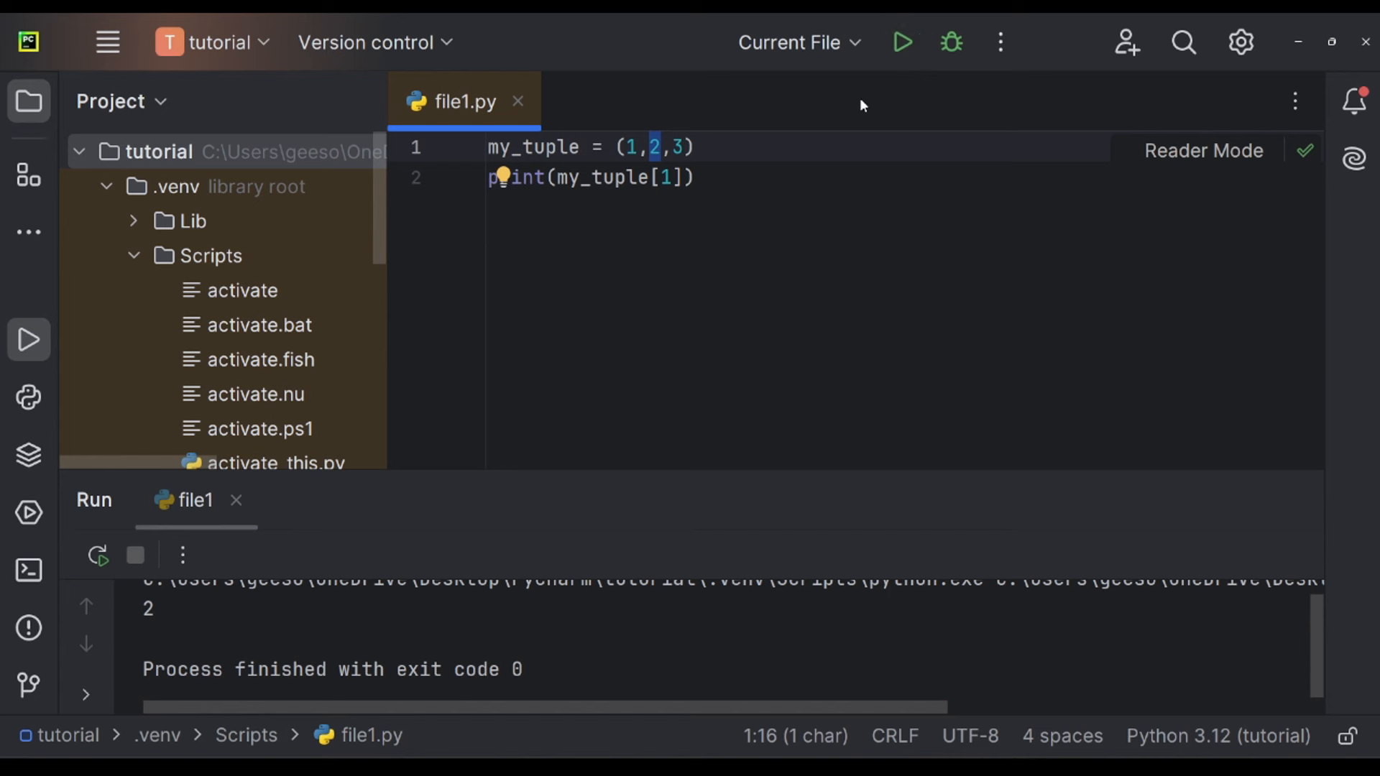
mouse_move(802, 260)
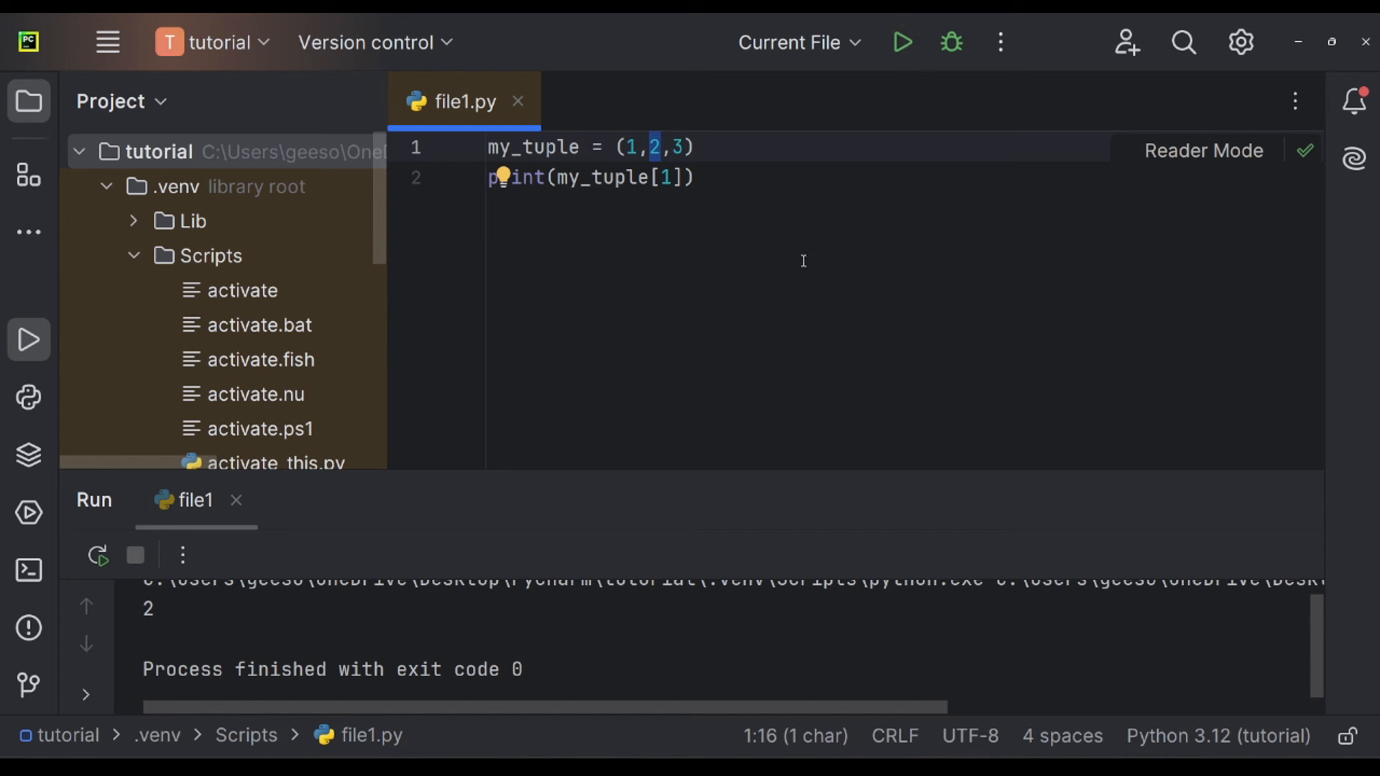
mouse_move(828, 249)
type("my_se")
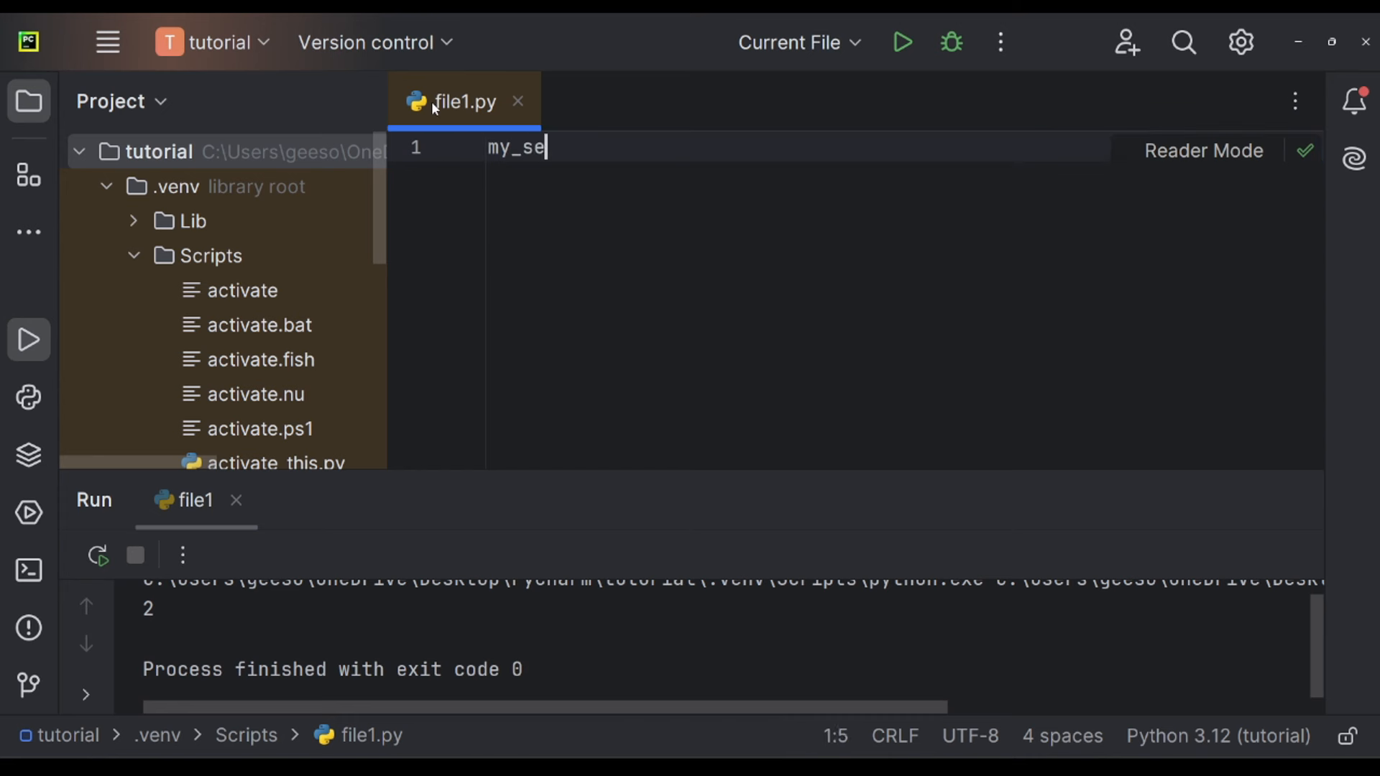
Write my_set = {1,2,3,3} with print(my_set) and run it to show {1, 2, 3}.
type("t = {}")
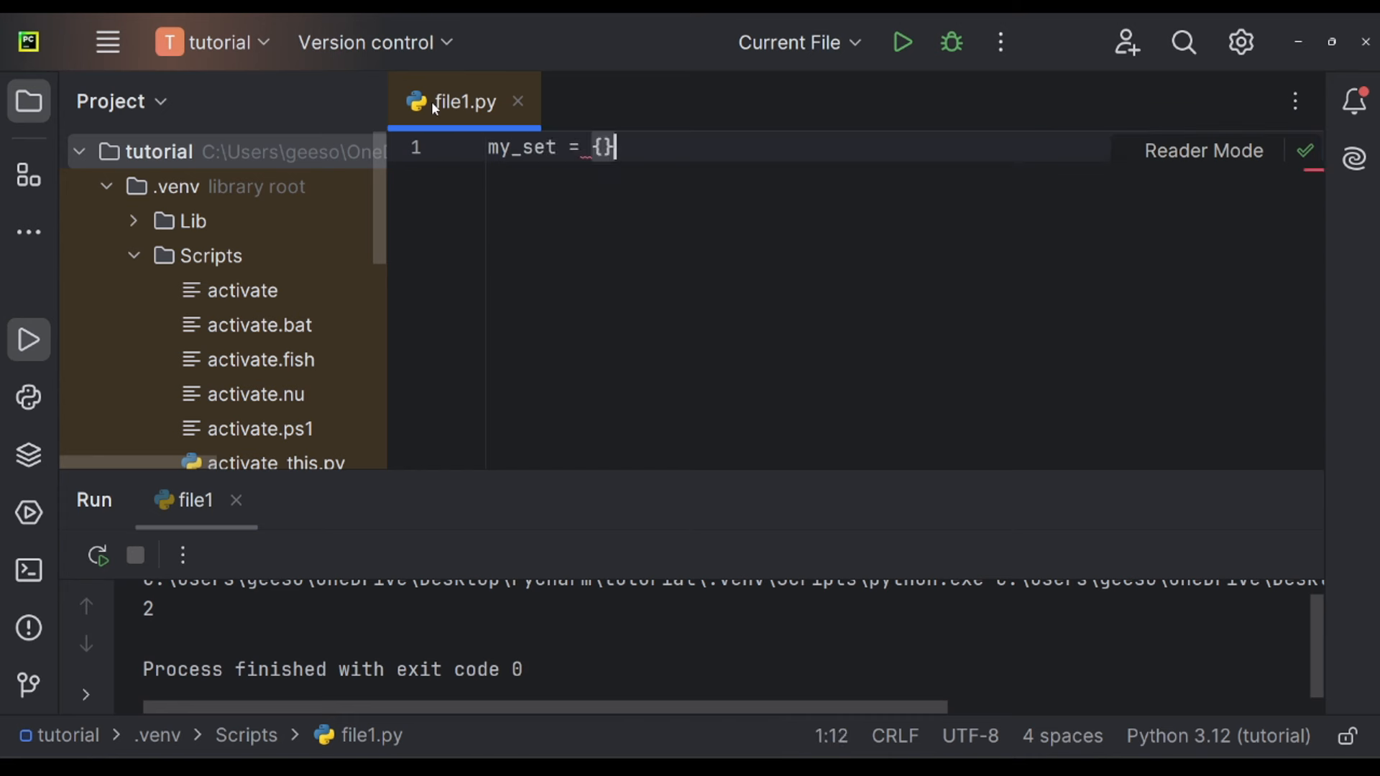
type("1")
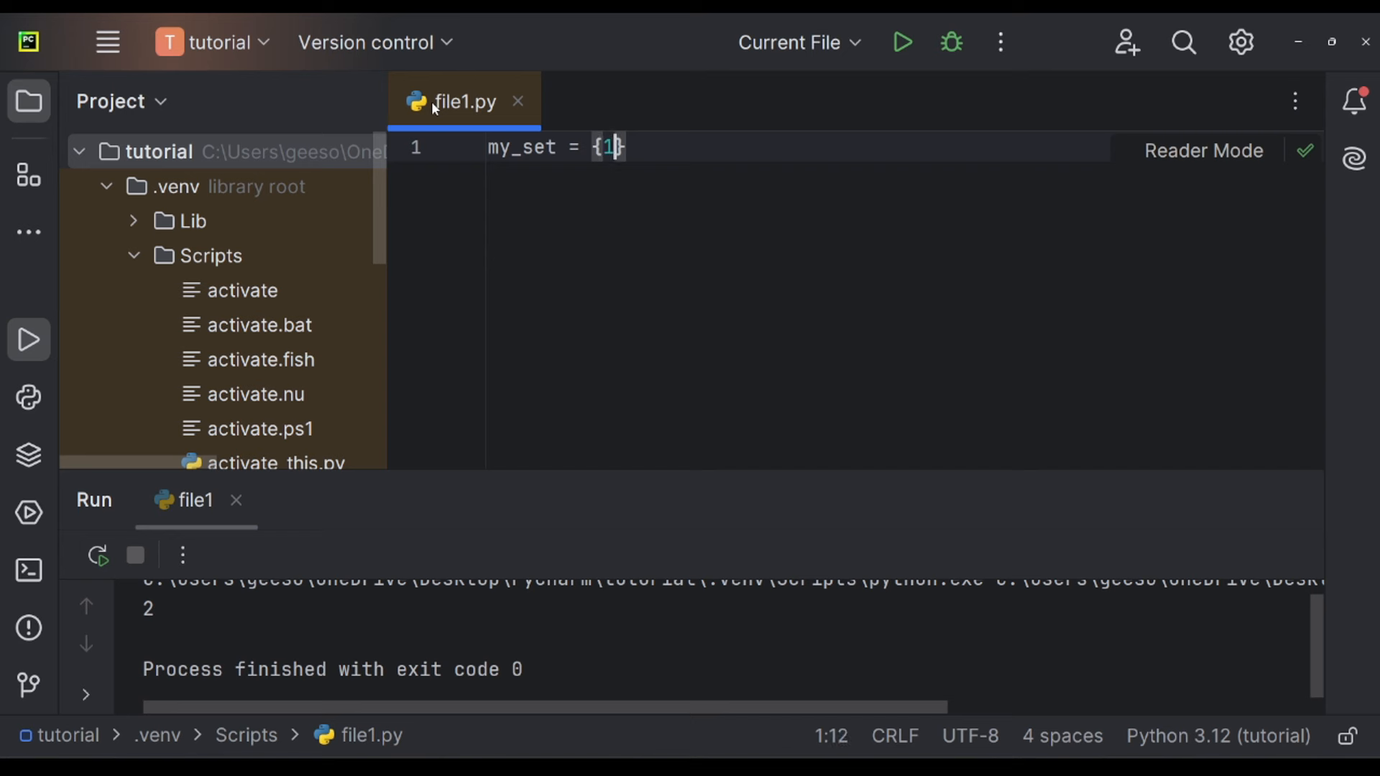
type(",2,3,3")
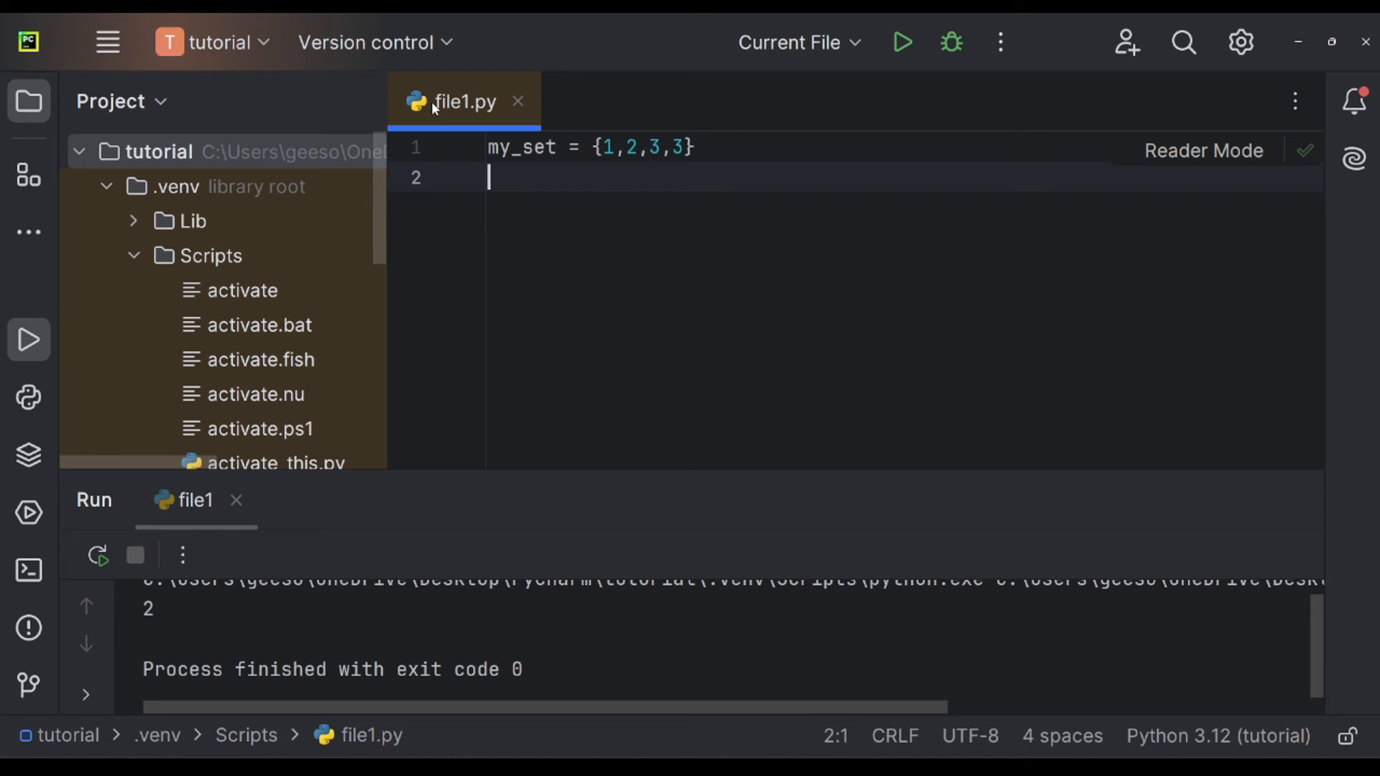
type("print(")
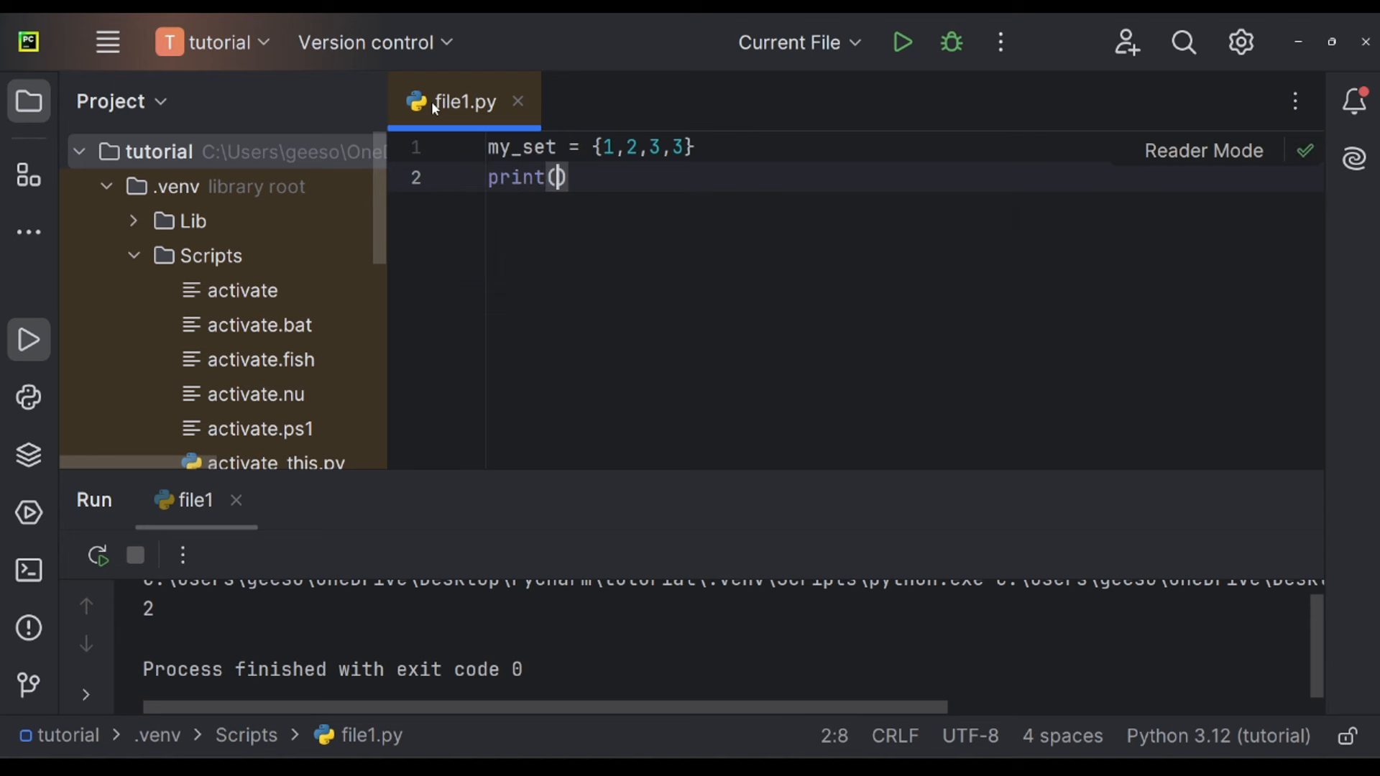
type("my_set")
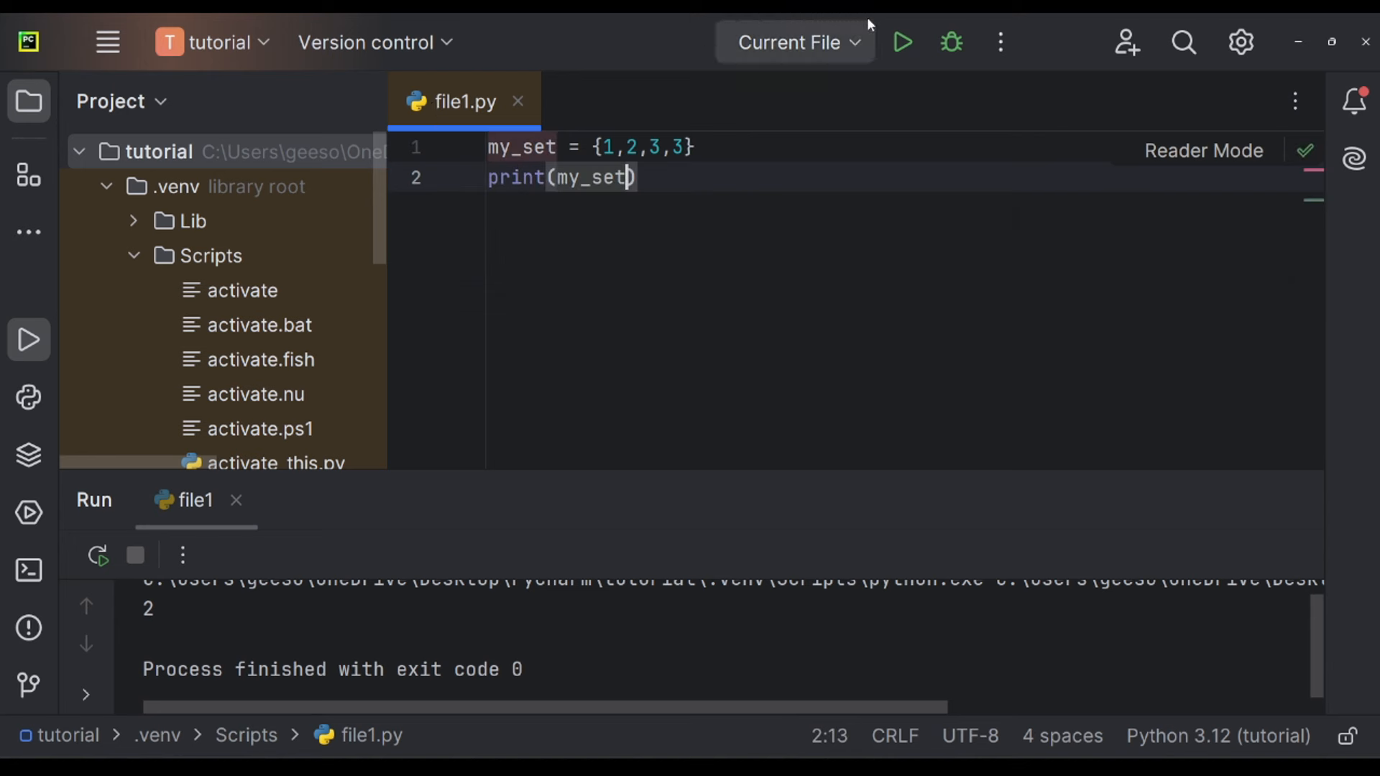
left_click(901, 42)
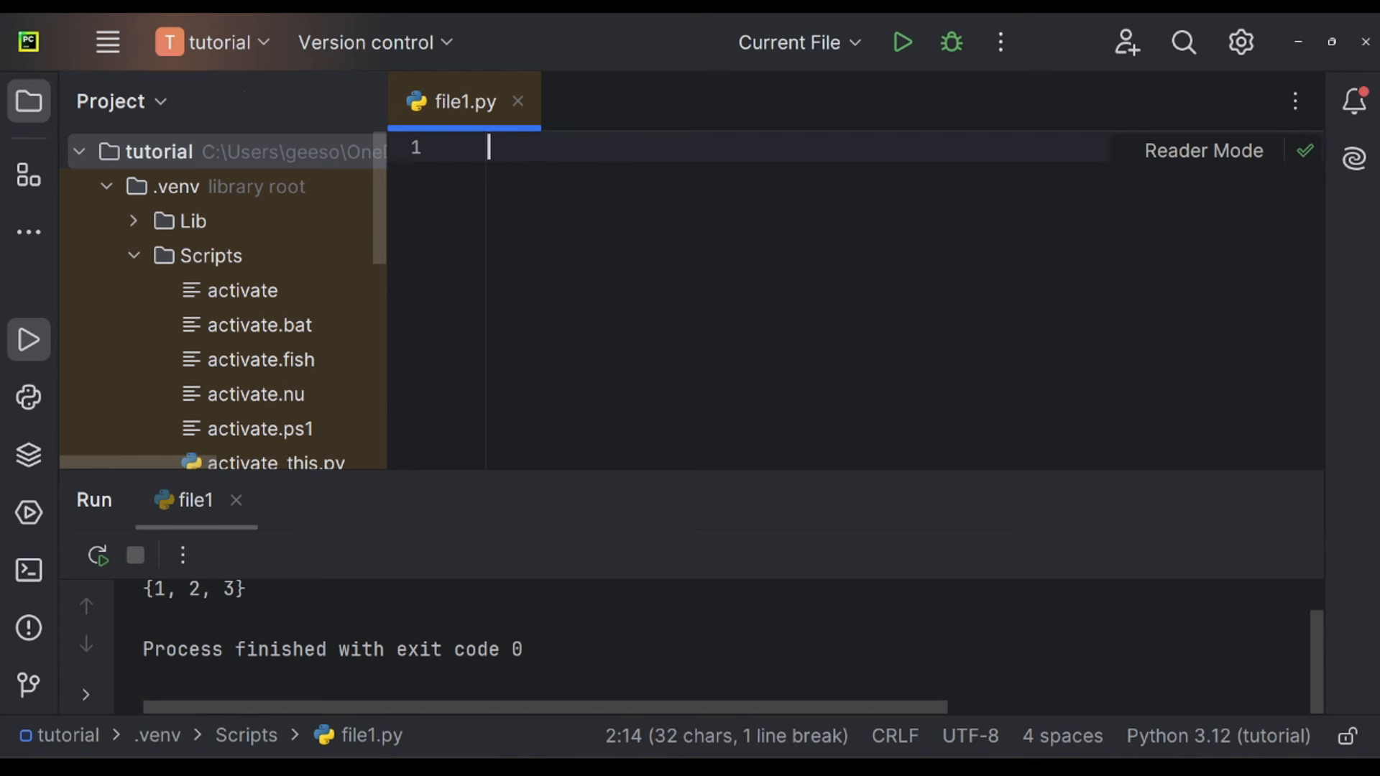
Run pip install pandas in the project terminal.
left_click(488, 147)
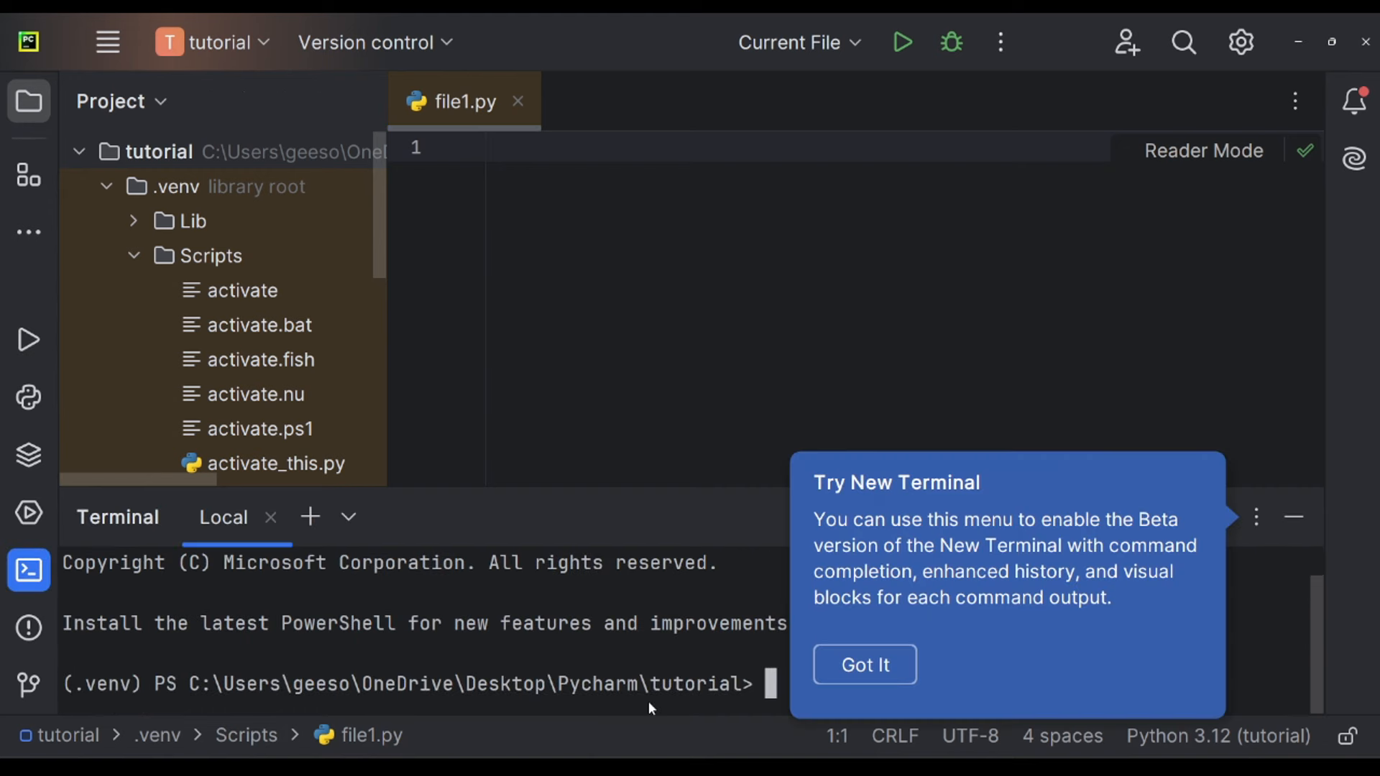
left_click(864, 664)
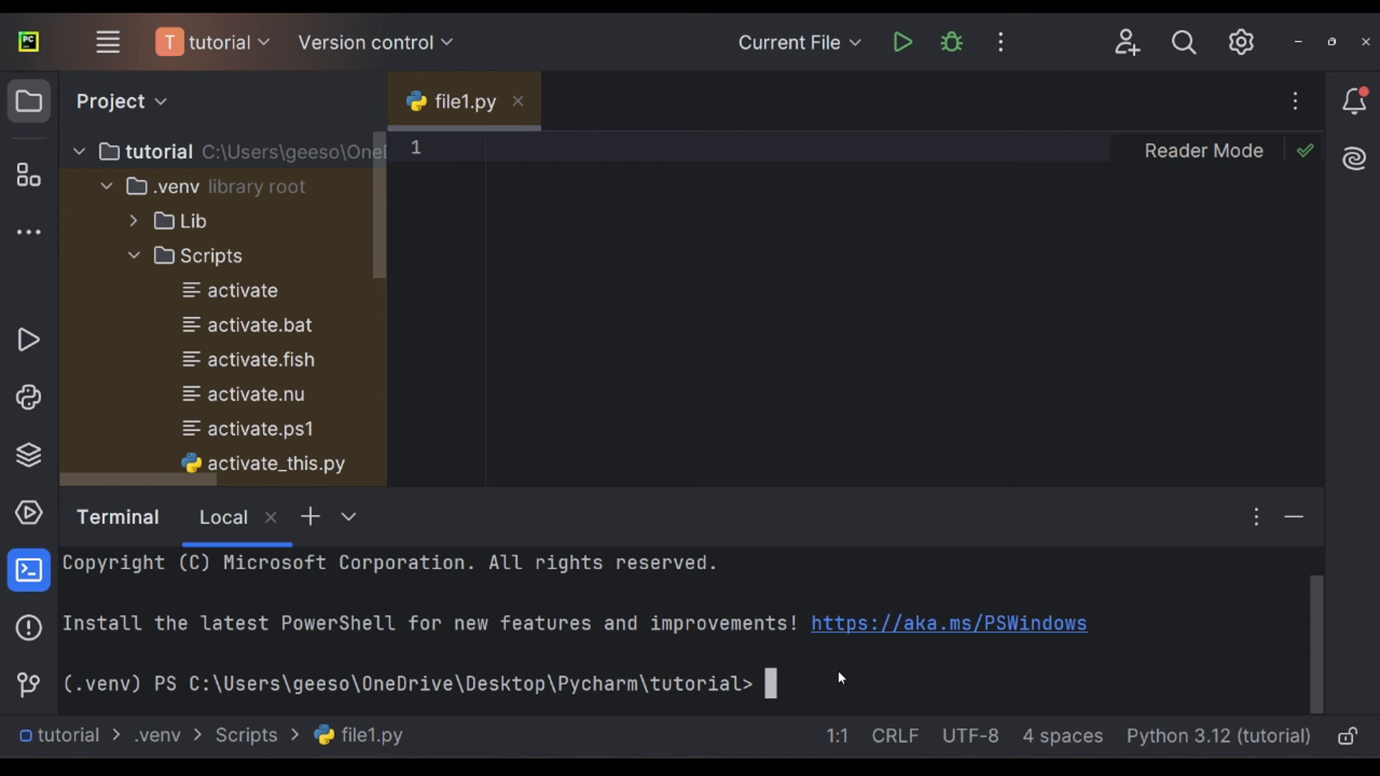
type("pip")
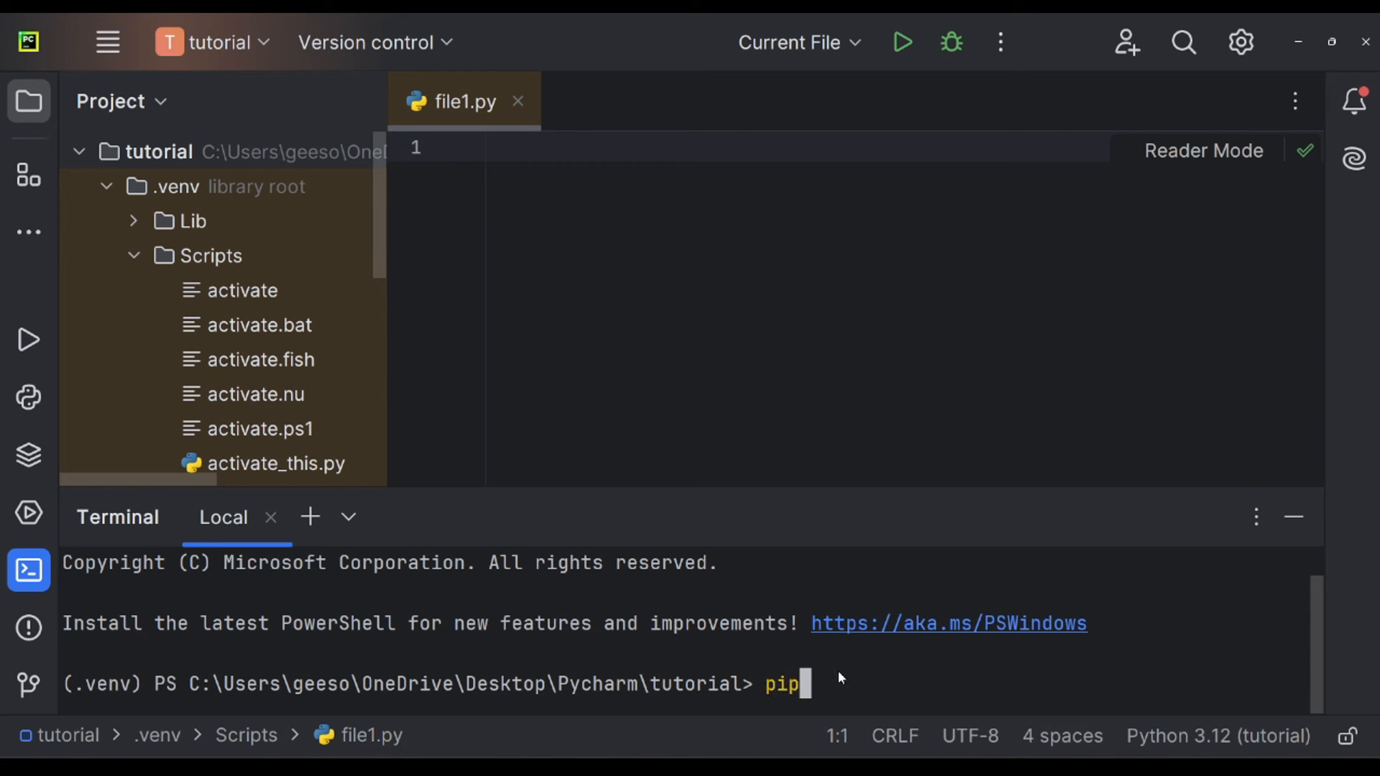
type("install")
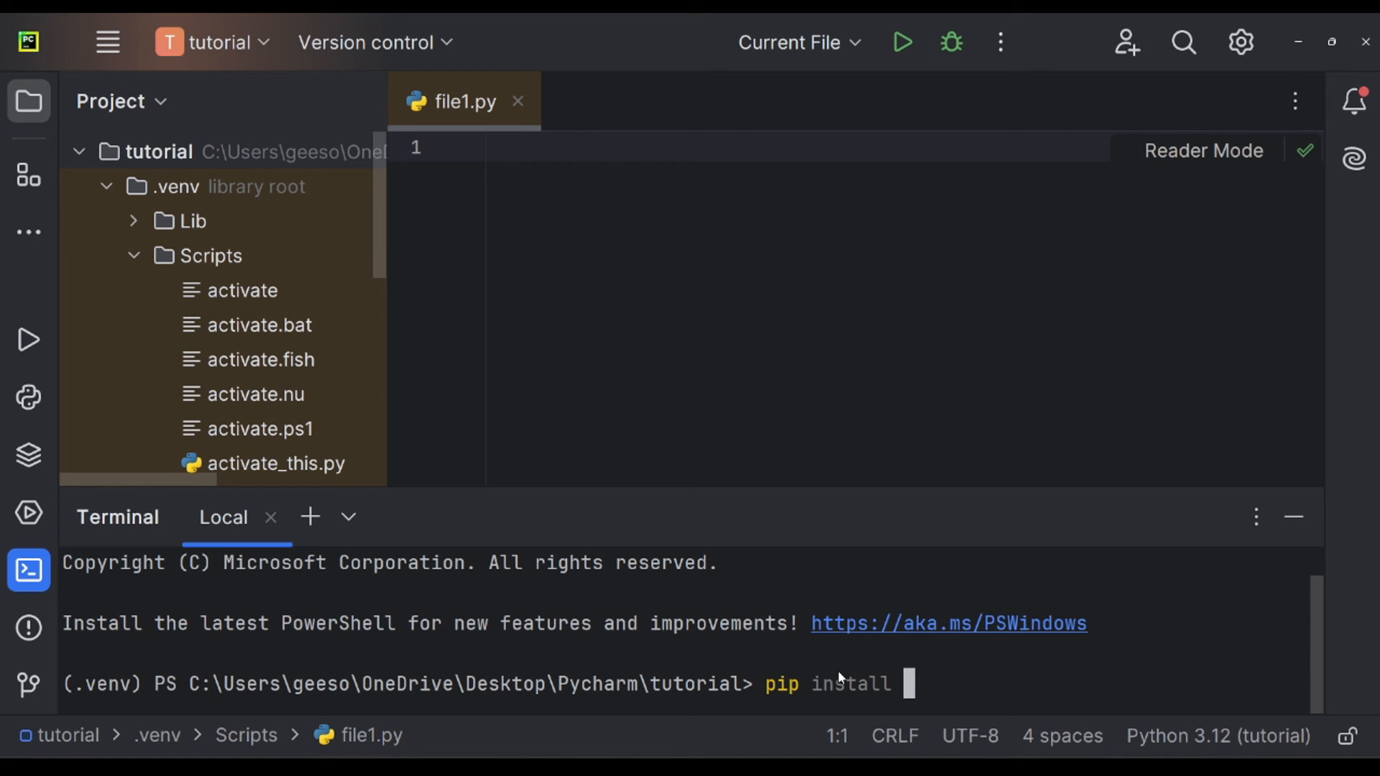
type("pandas")
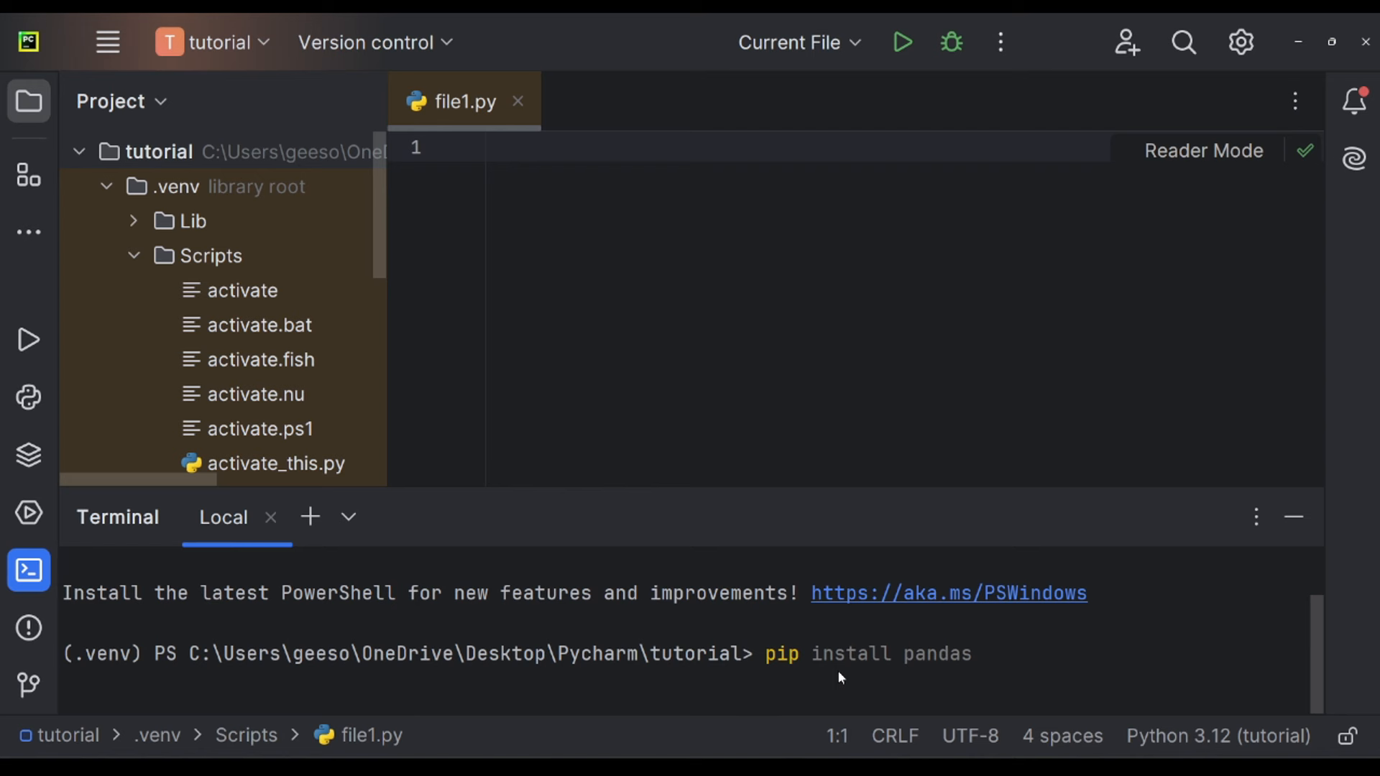
key("Enter")
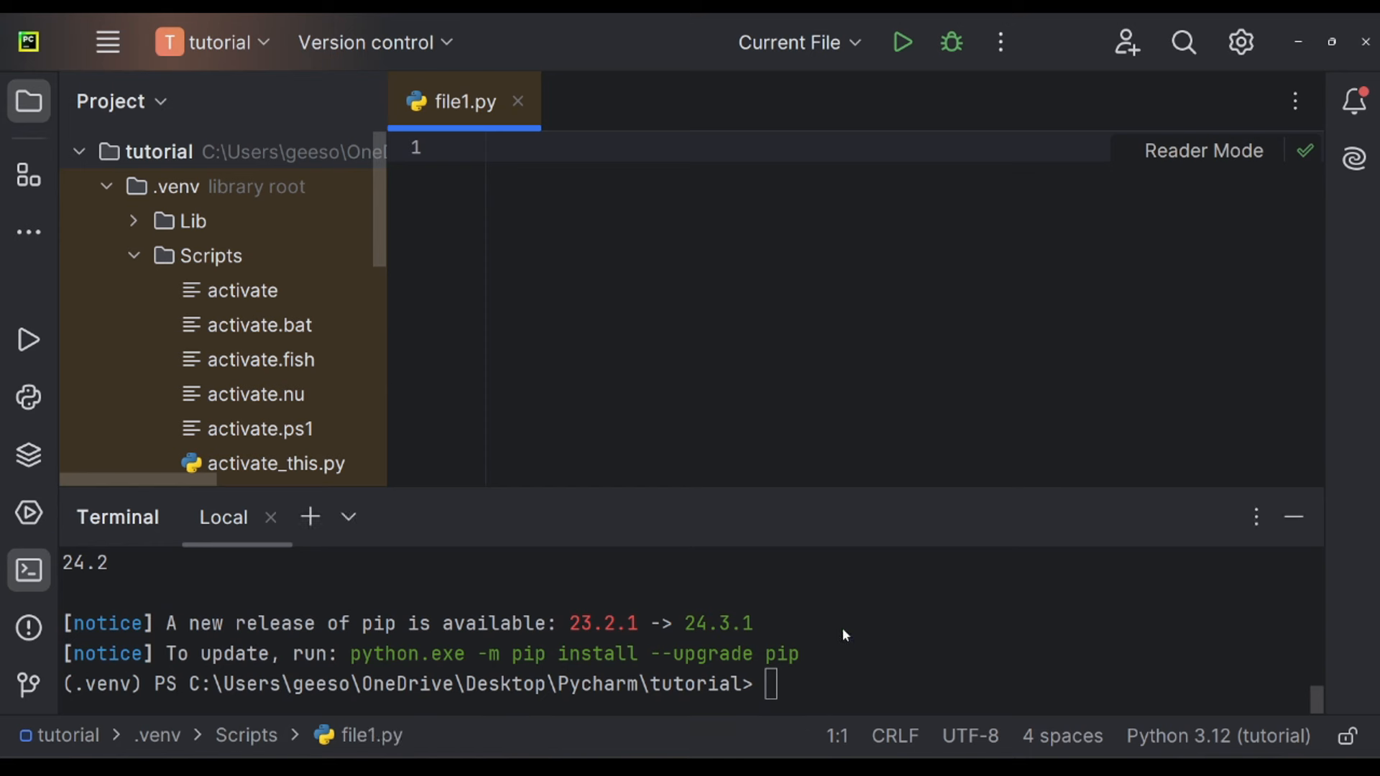
mouse_move(835, 635)
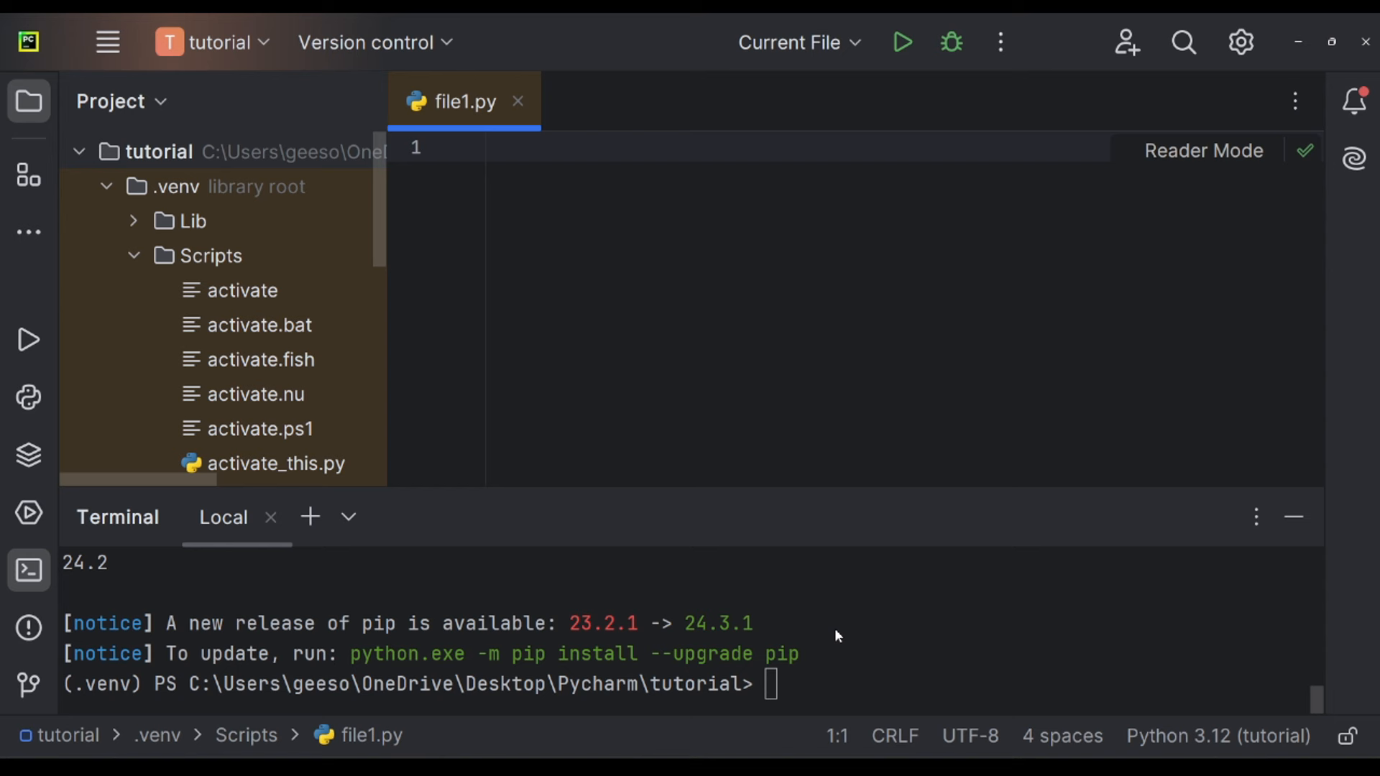
mouse_move(592, 230)
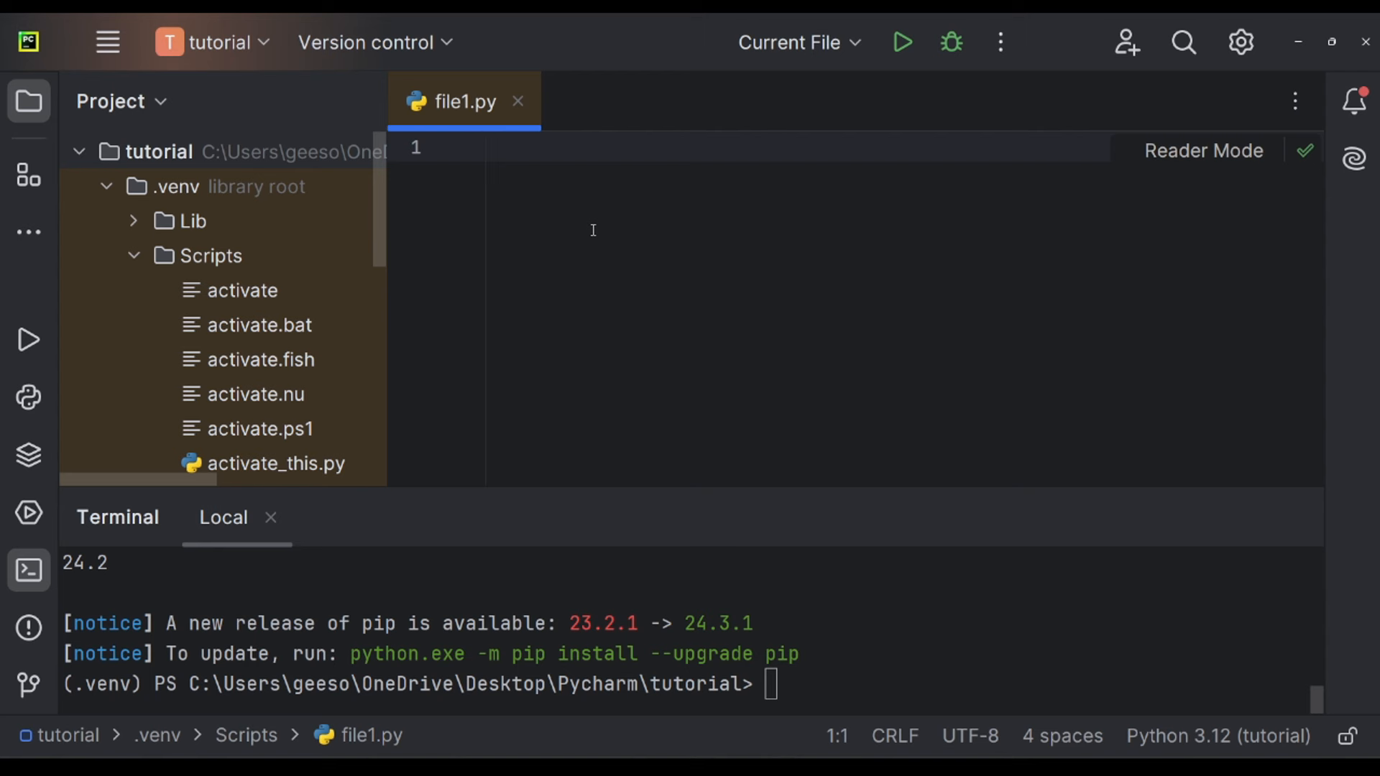
Write import pandas as pd and df = pd.read_excel('data.xlsx'), then select the code to remove it.
type("impoty")
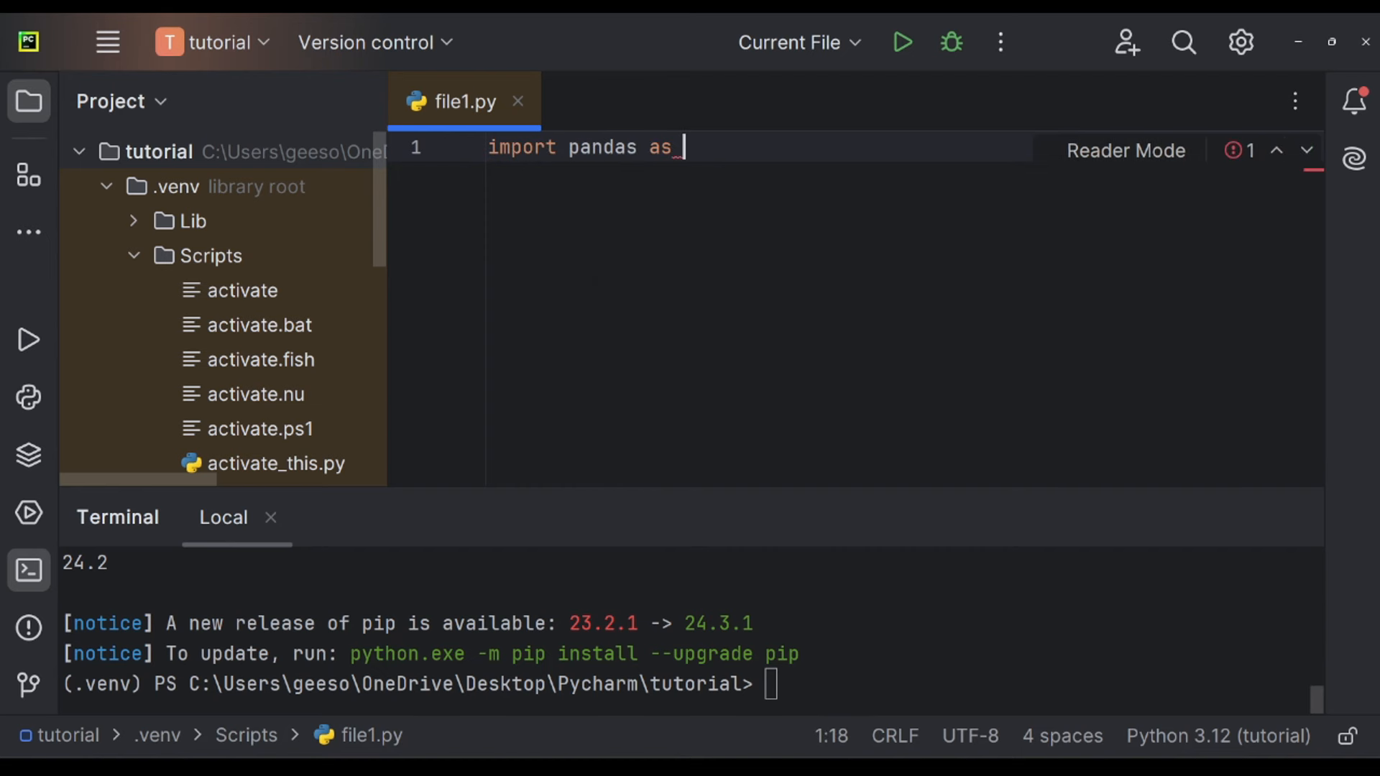
type("pd")
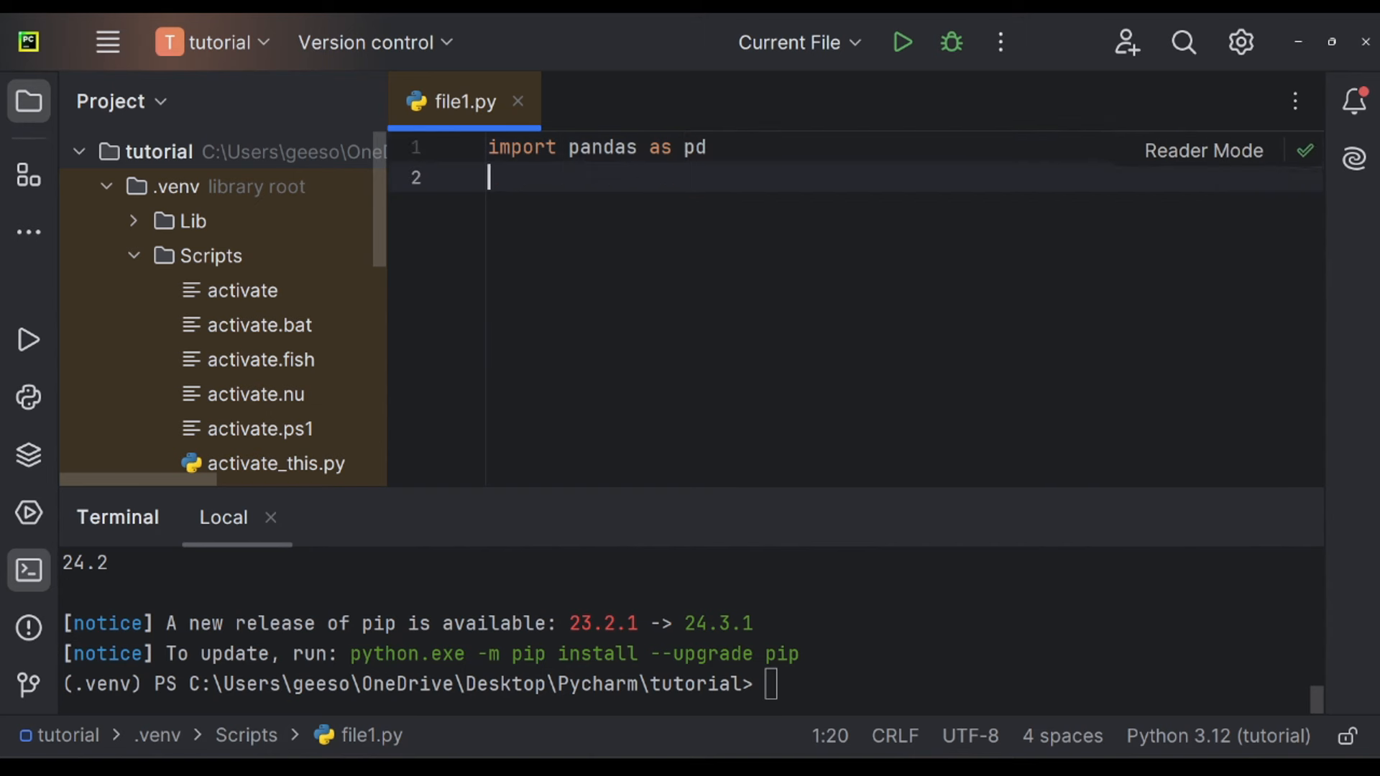
key("enter")
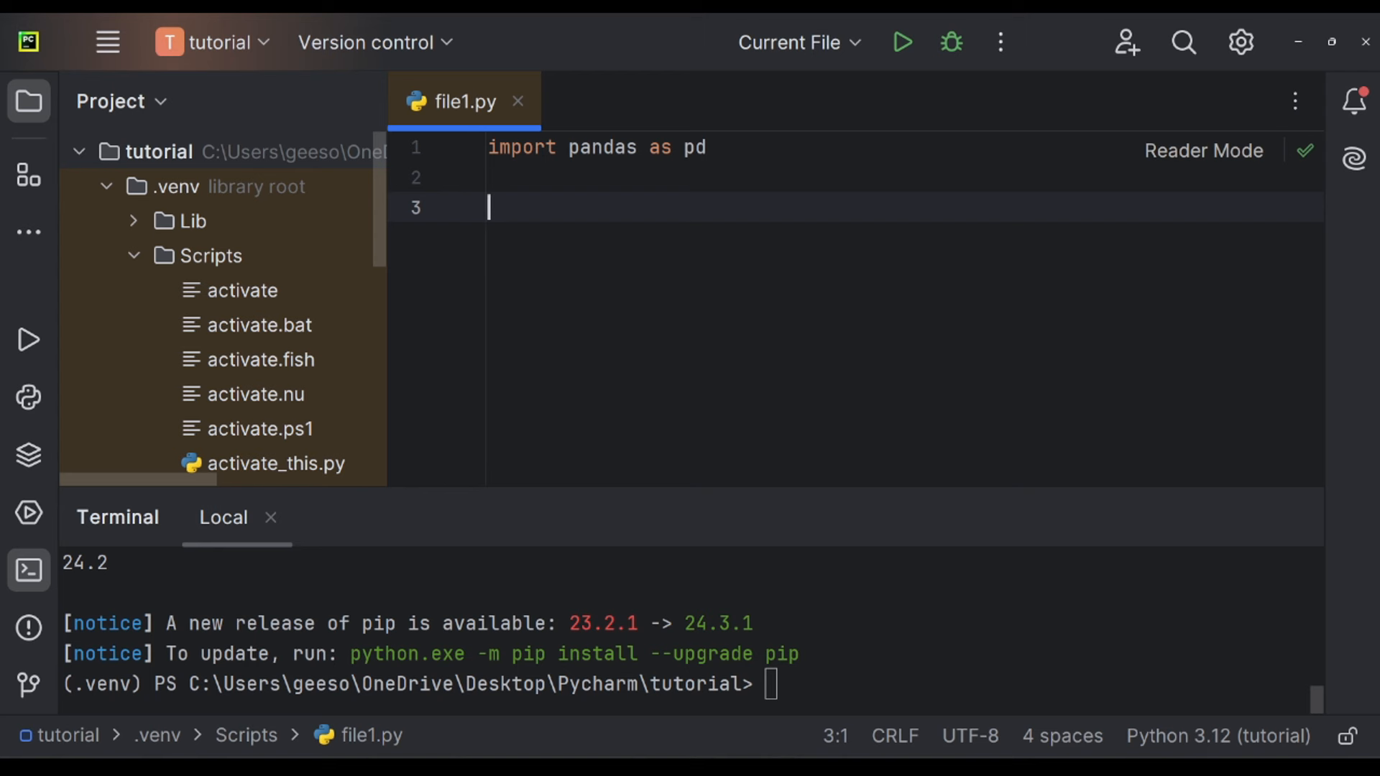
type("df = pd")
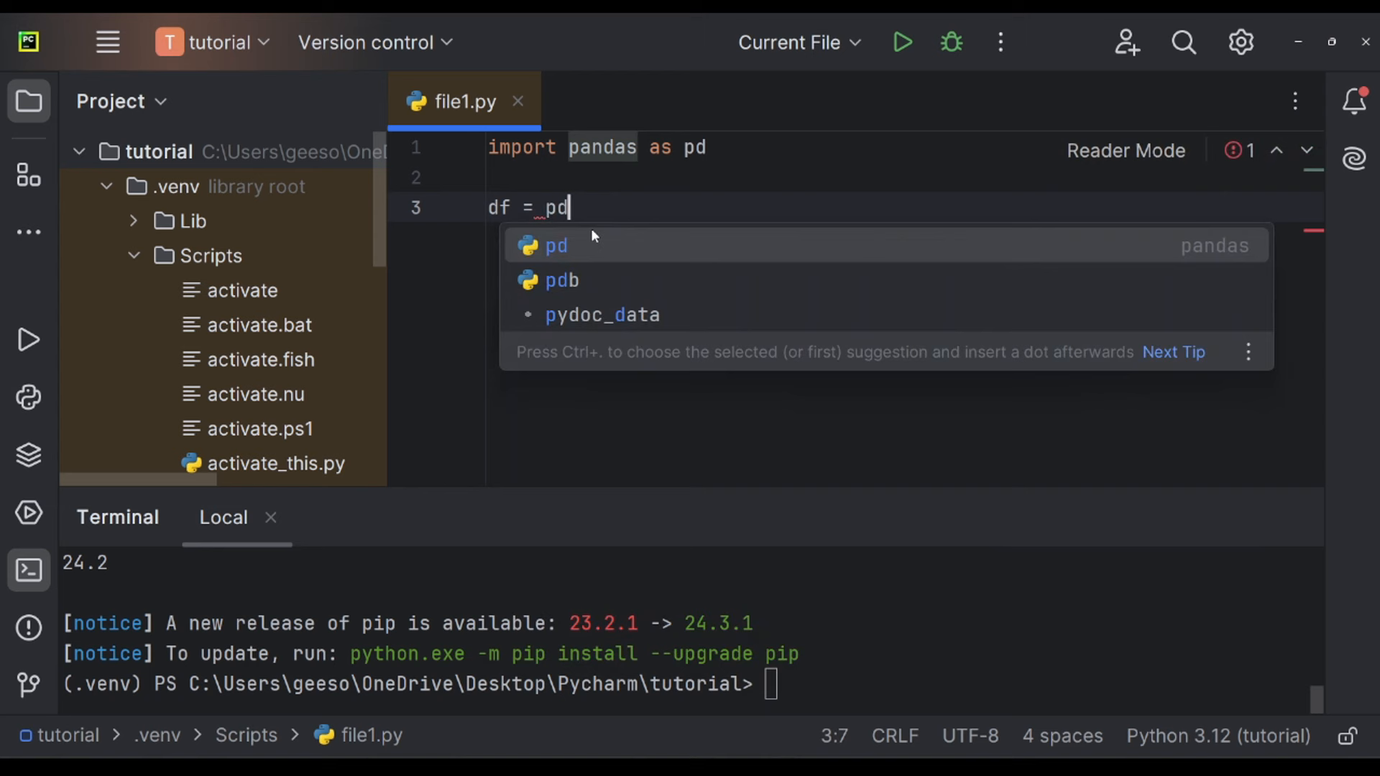
type(".read_excel")
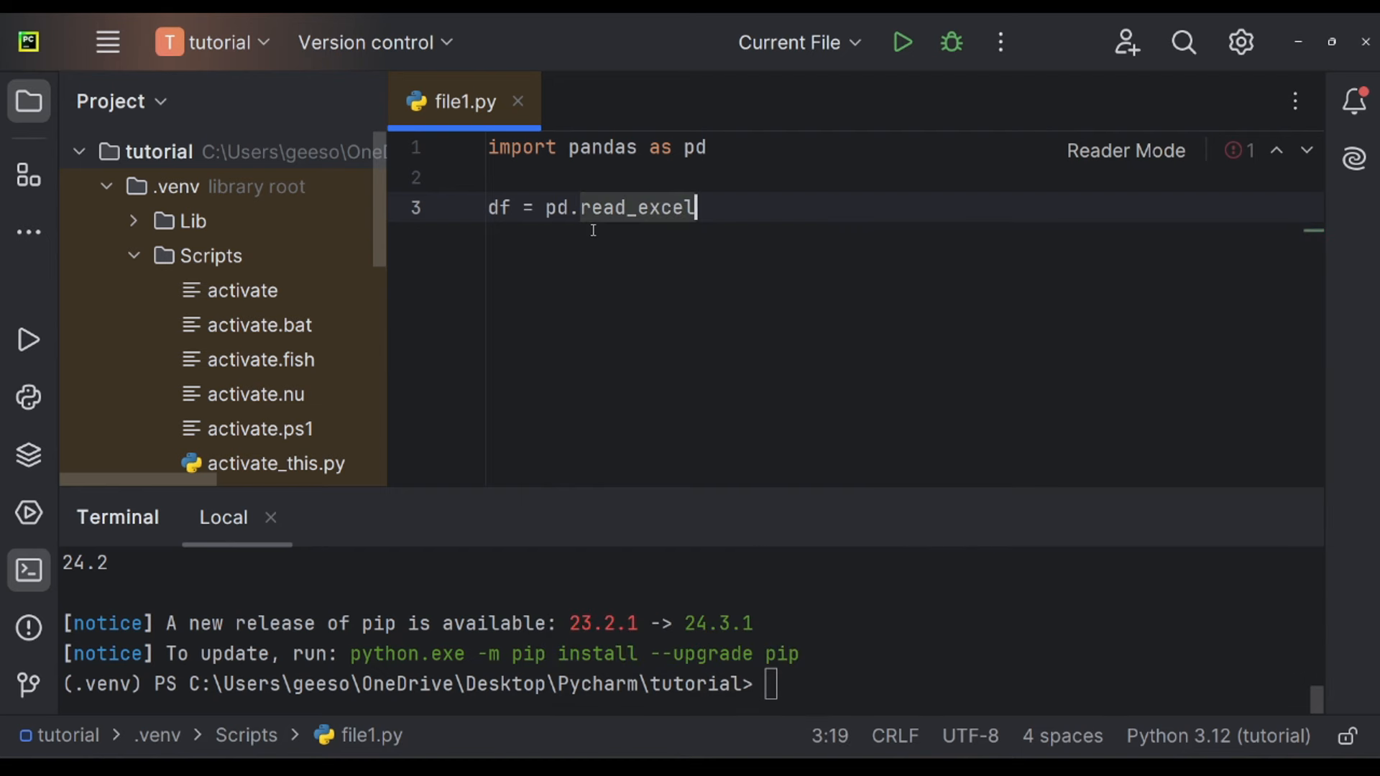
type("()")
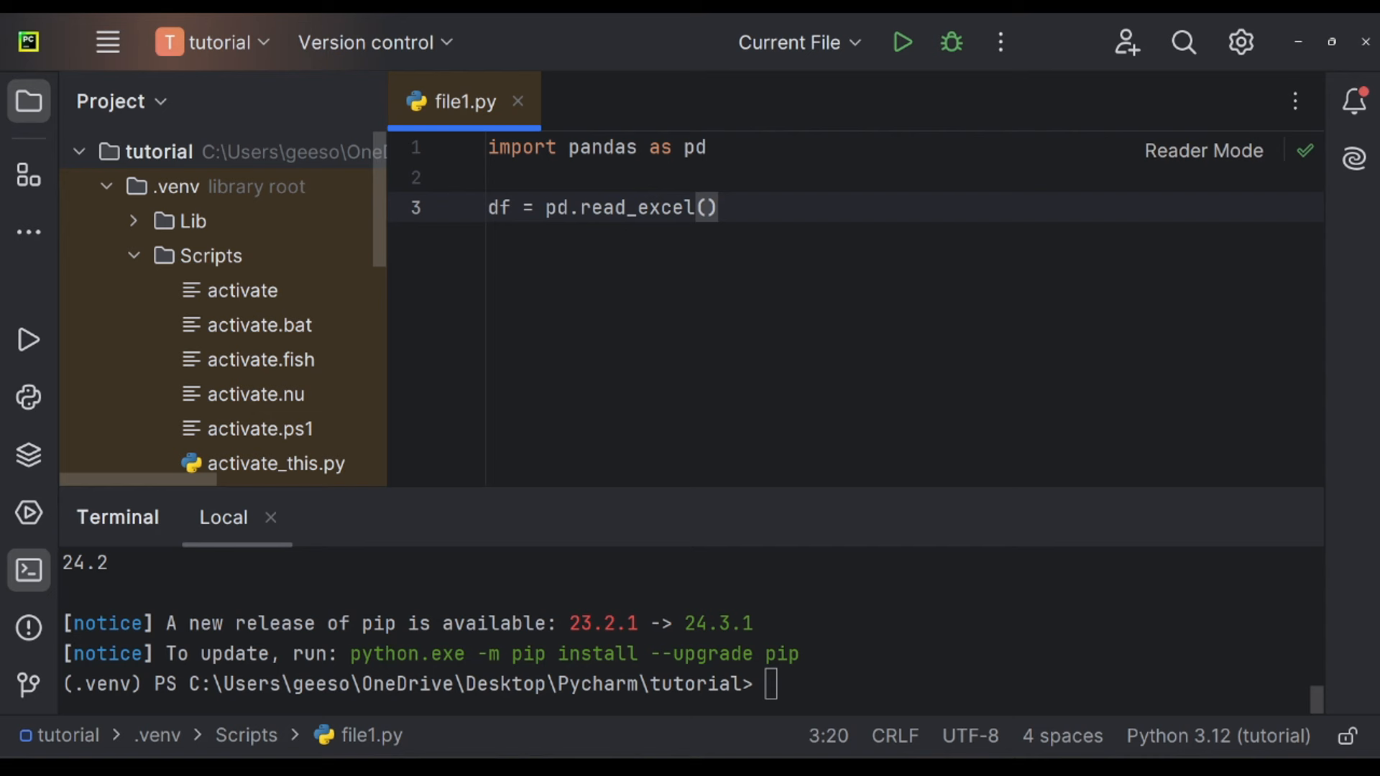
type("'")
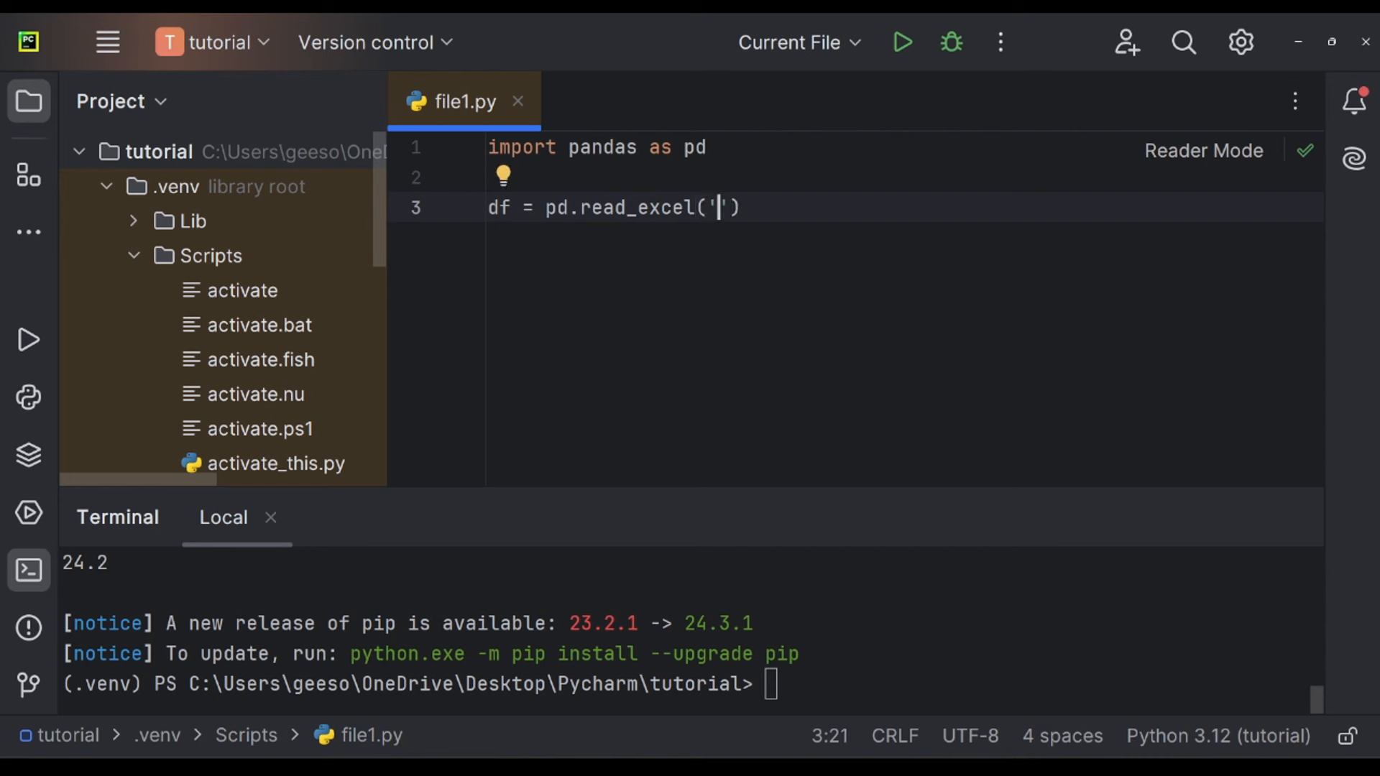
type("data.xls")
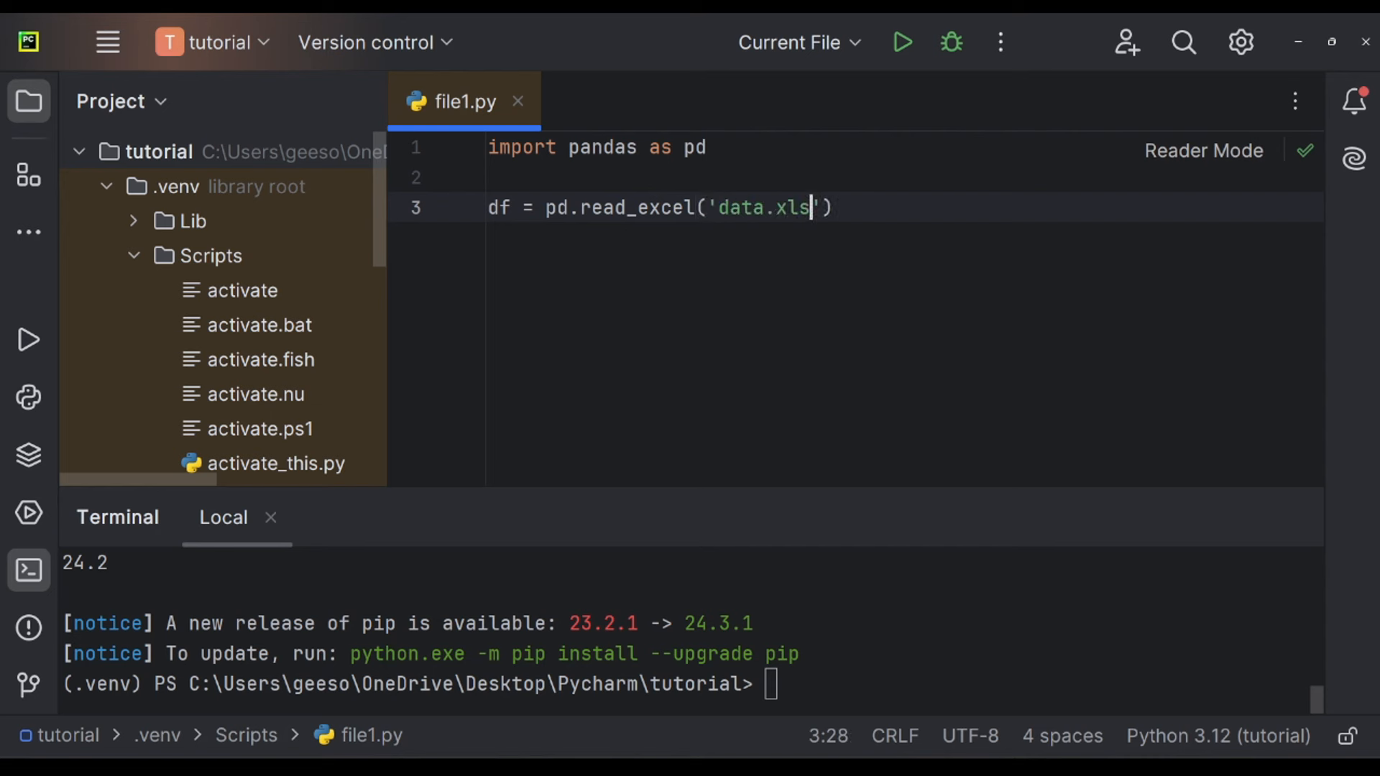
type("x")
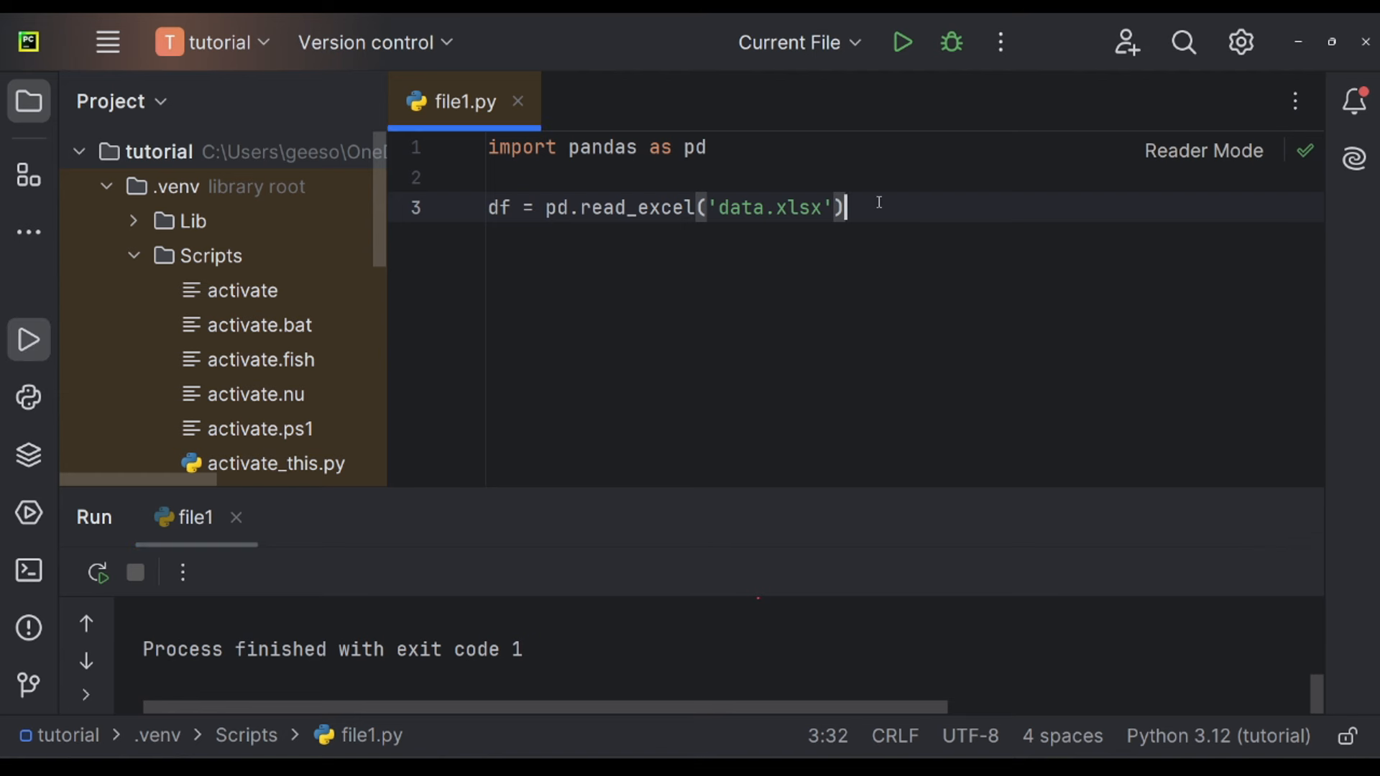
left_click_drag(845, 207, 488, 176)
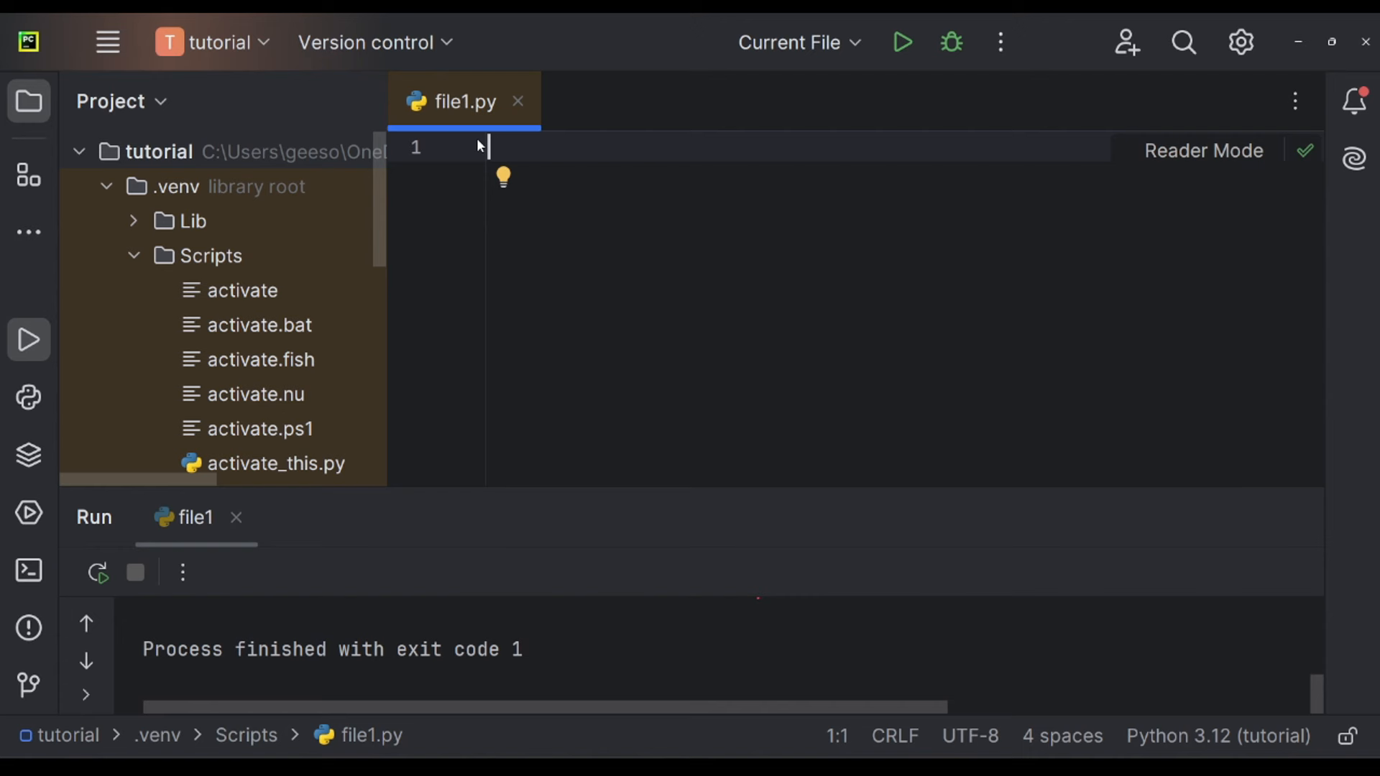
Write import math and print(math.sqrt(16)), run it and view the 4.0 output.
type("import m")
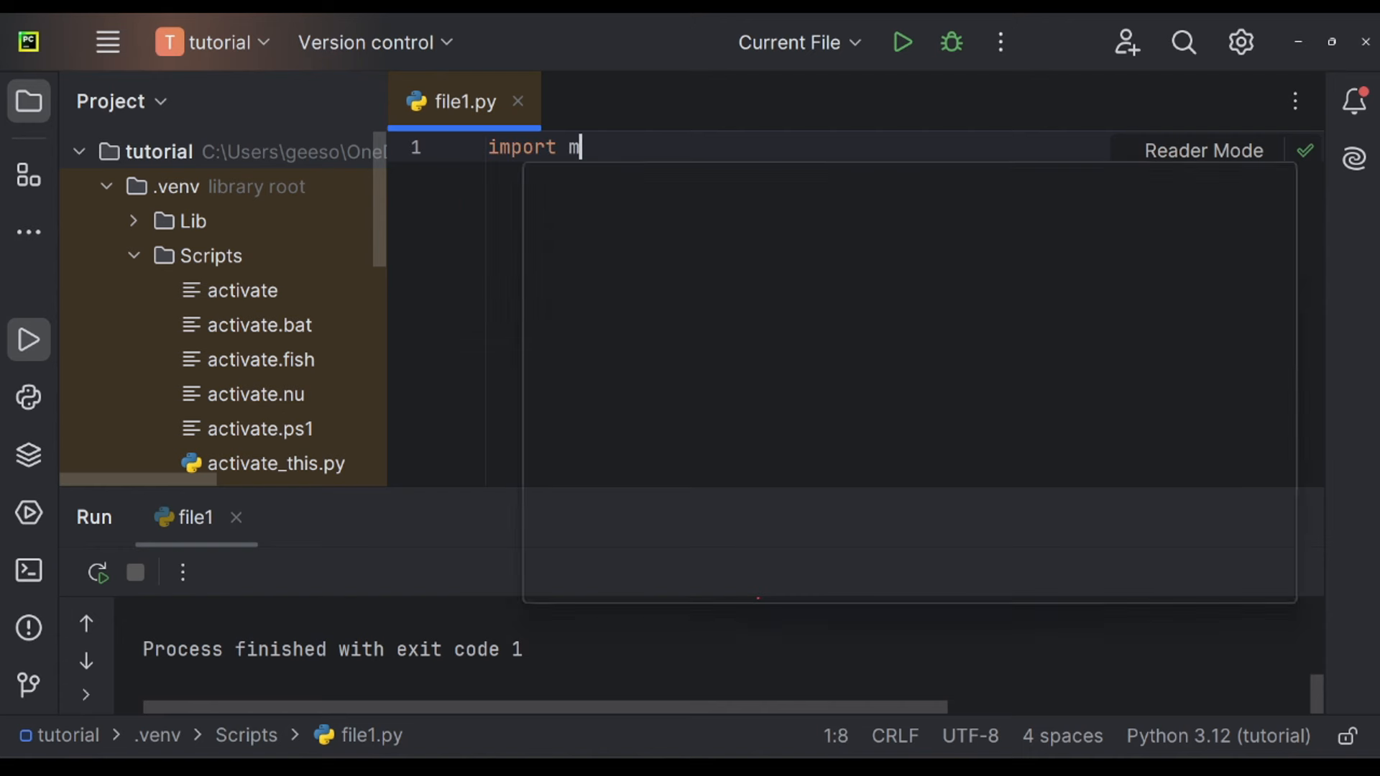
type("ath")
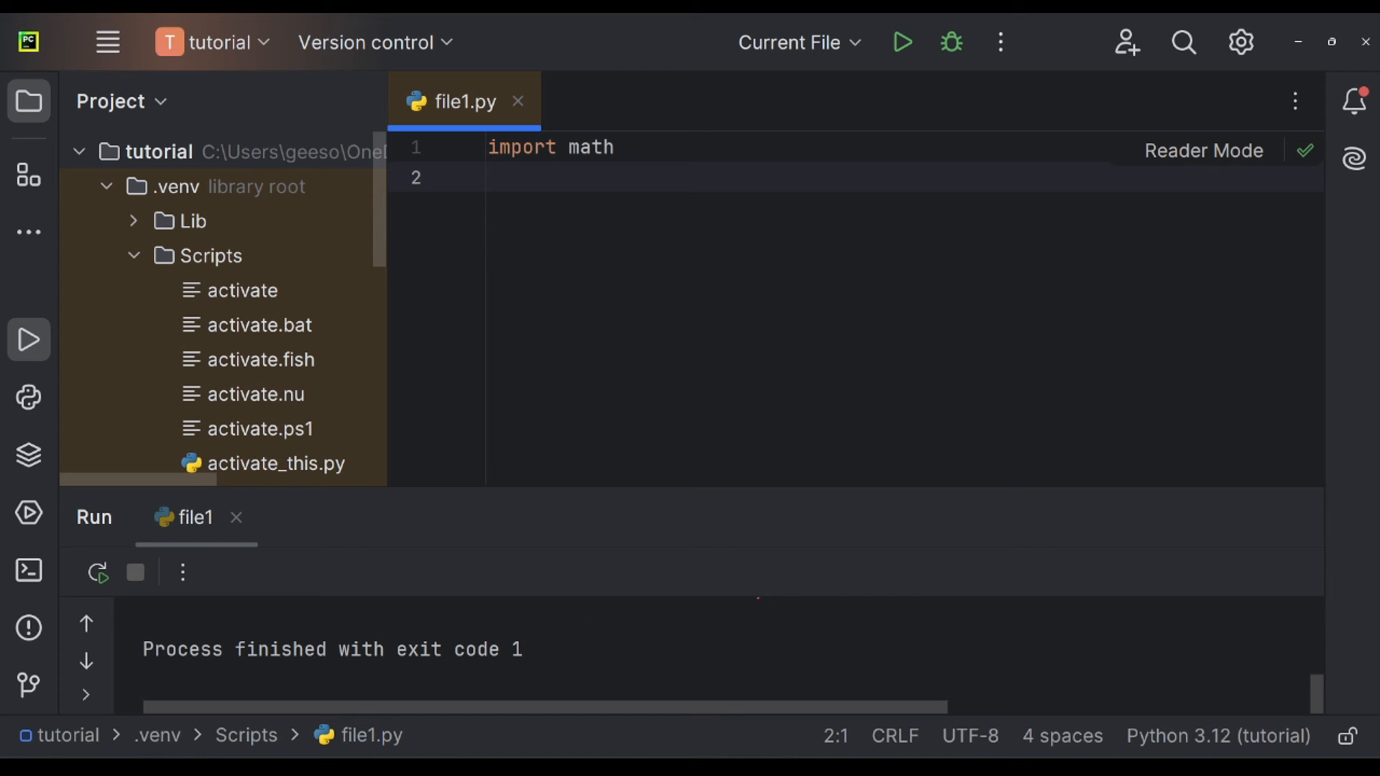
type("print(math")
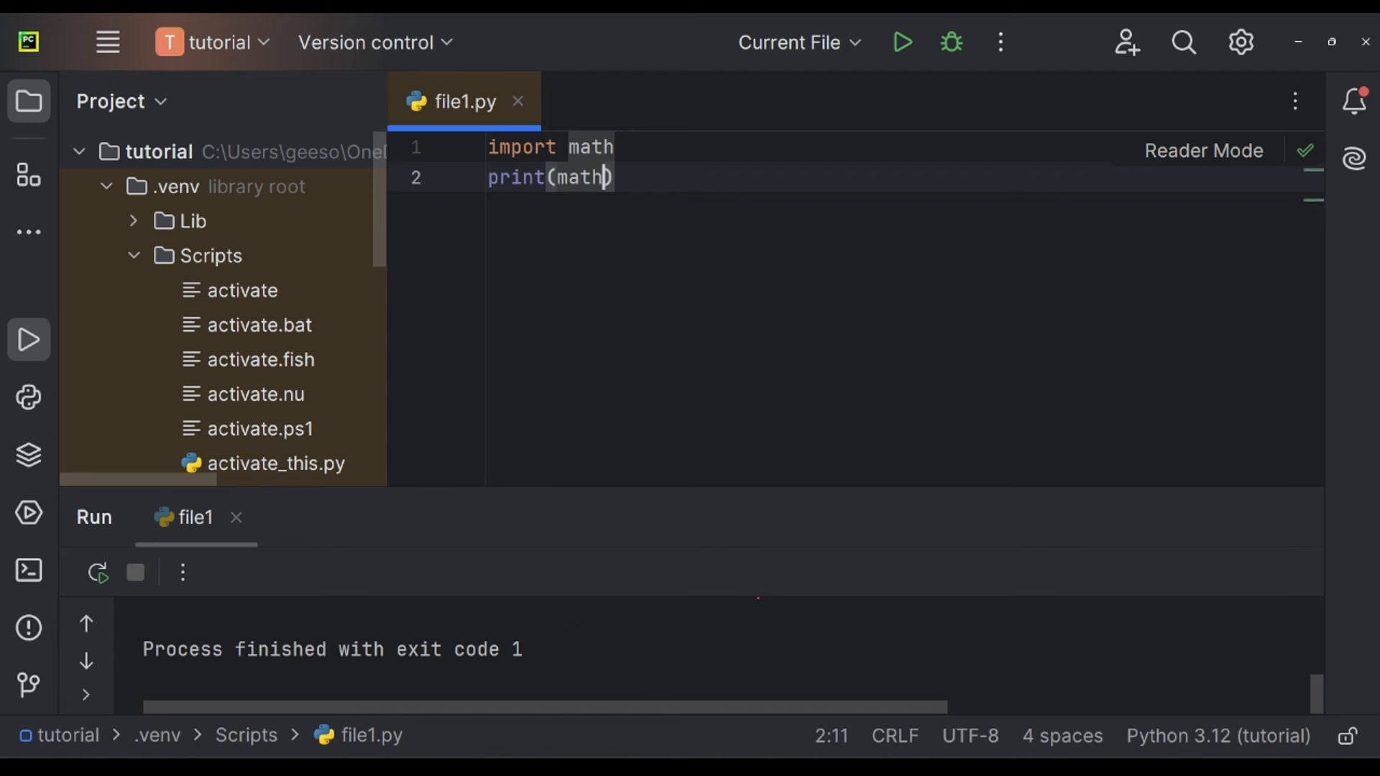
type(".sqrt")
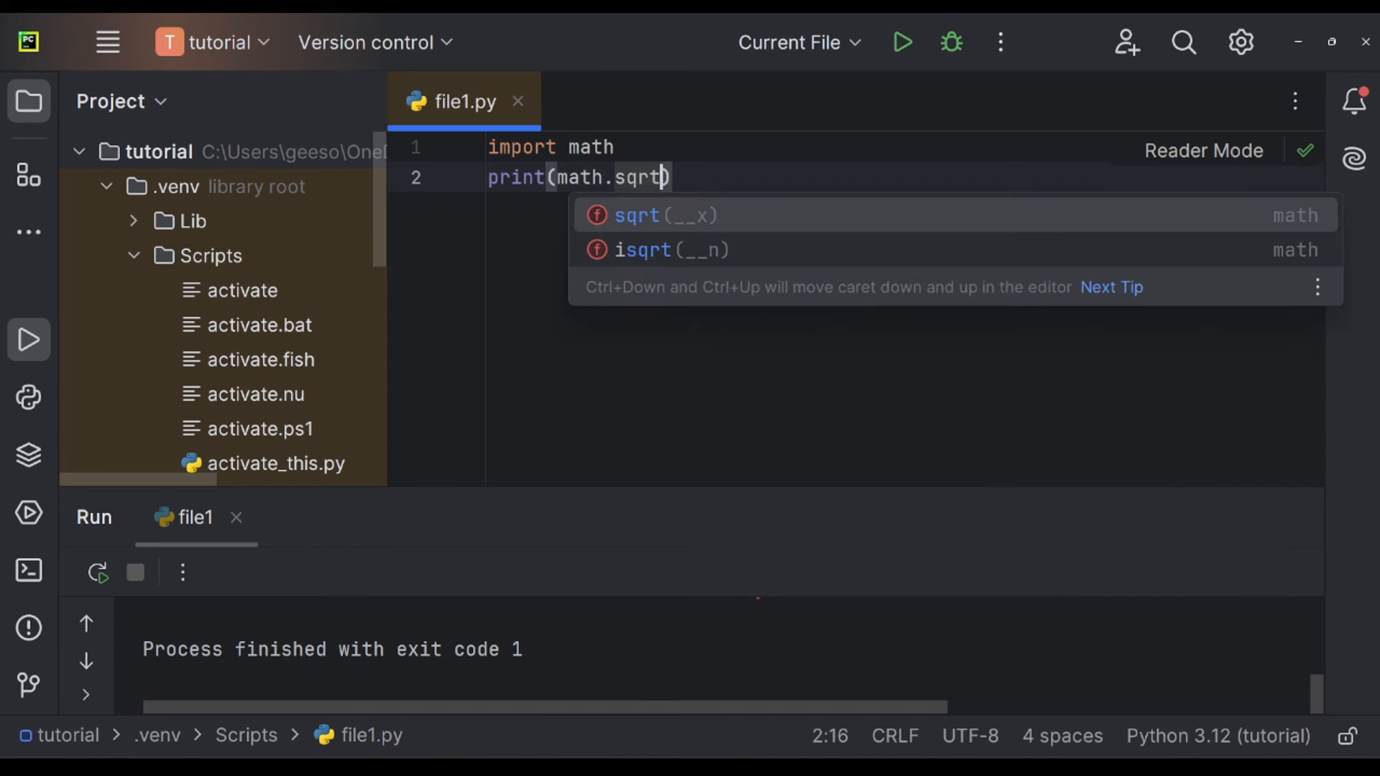
type("16)")
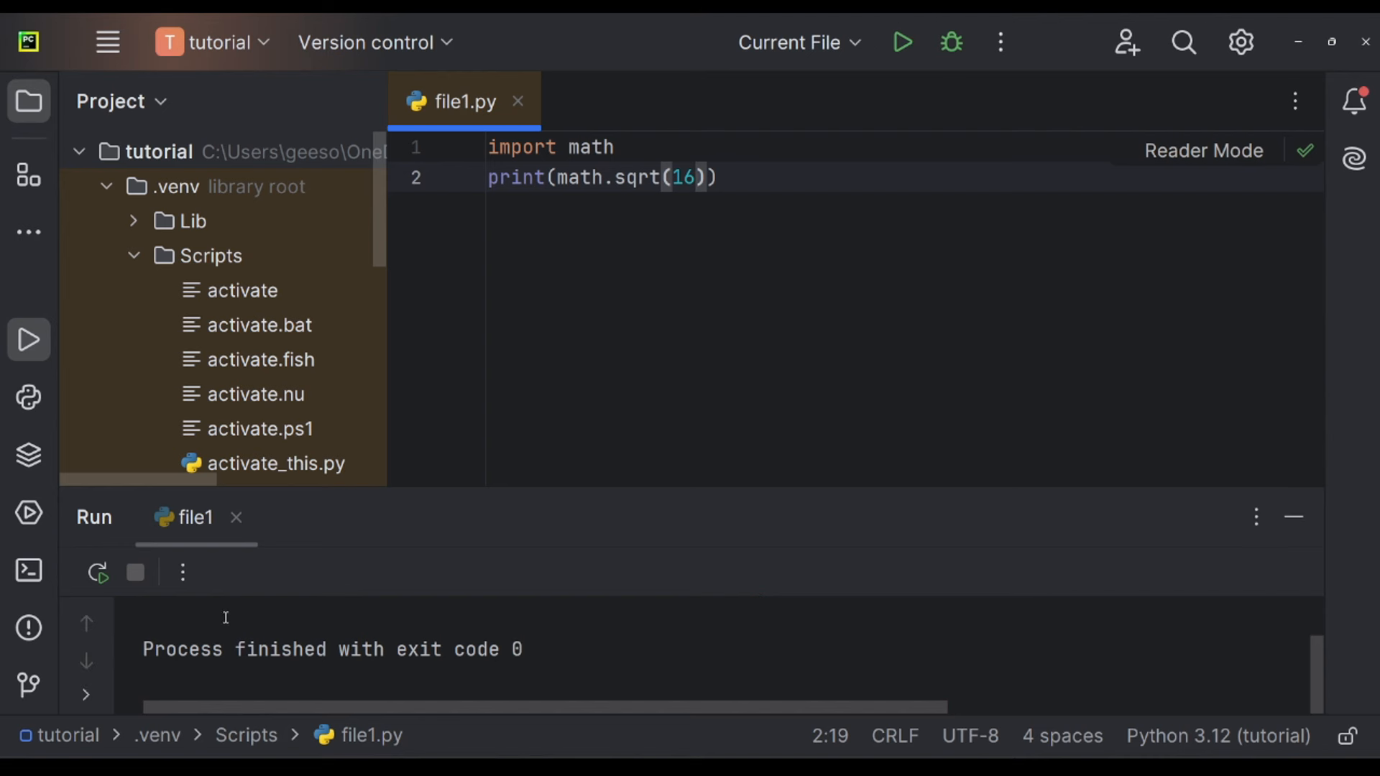
left_click(98, 572)
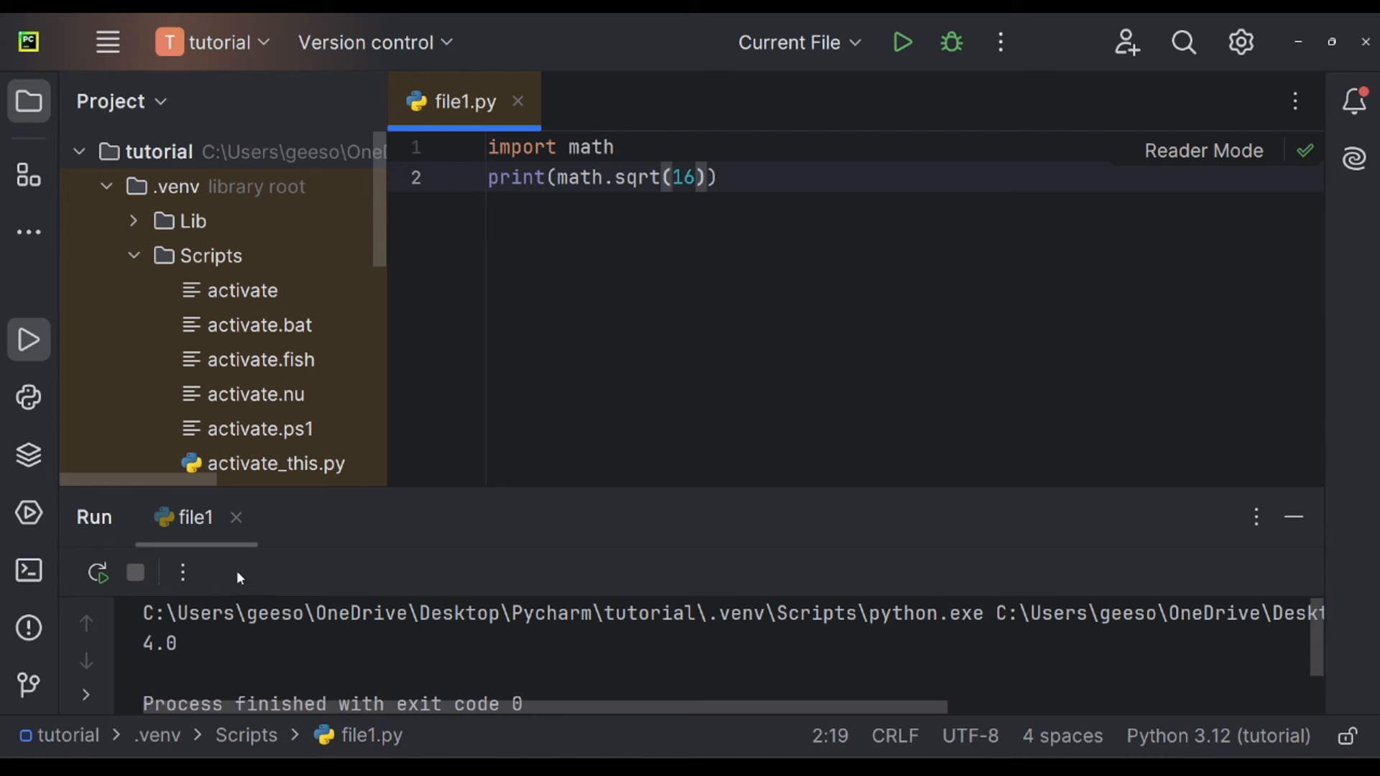
mouse_move(655, 589)
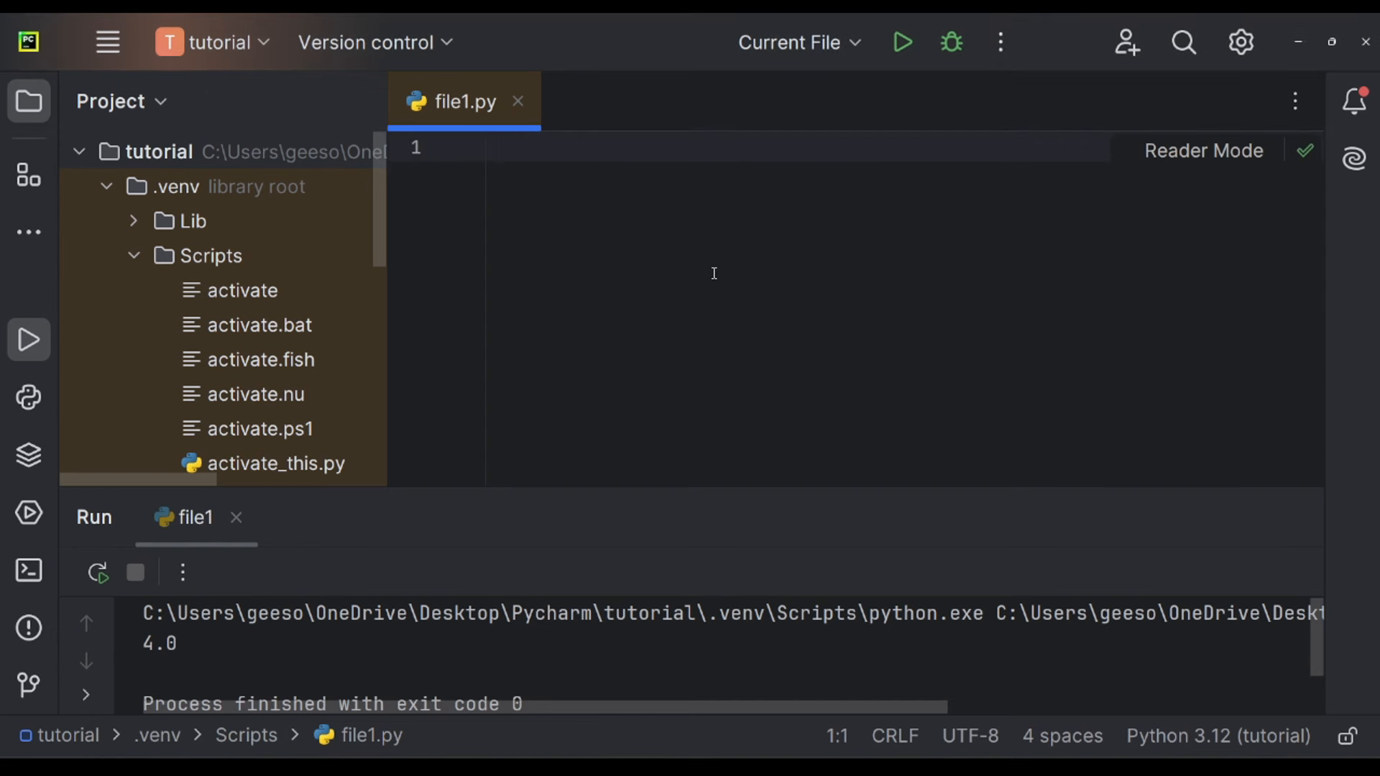
Write try: with number = int(input("Enter a number: ")) beneath it.
type("try:")
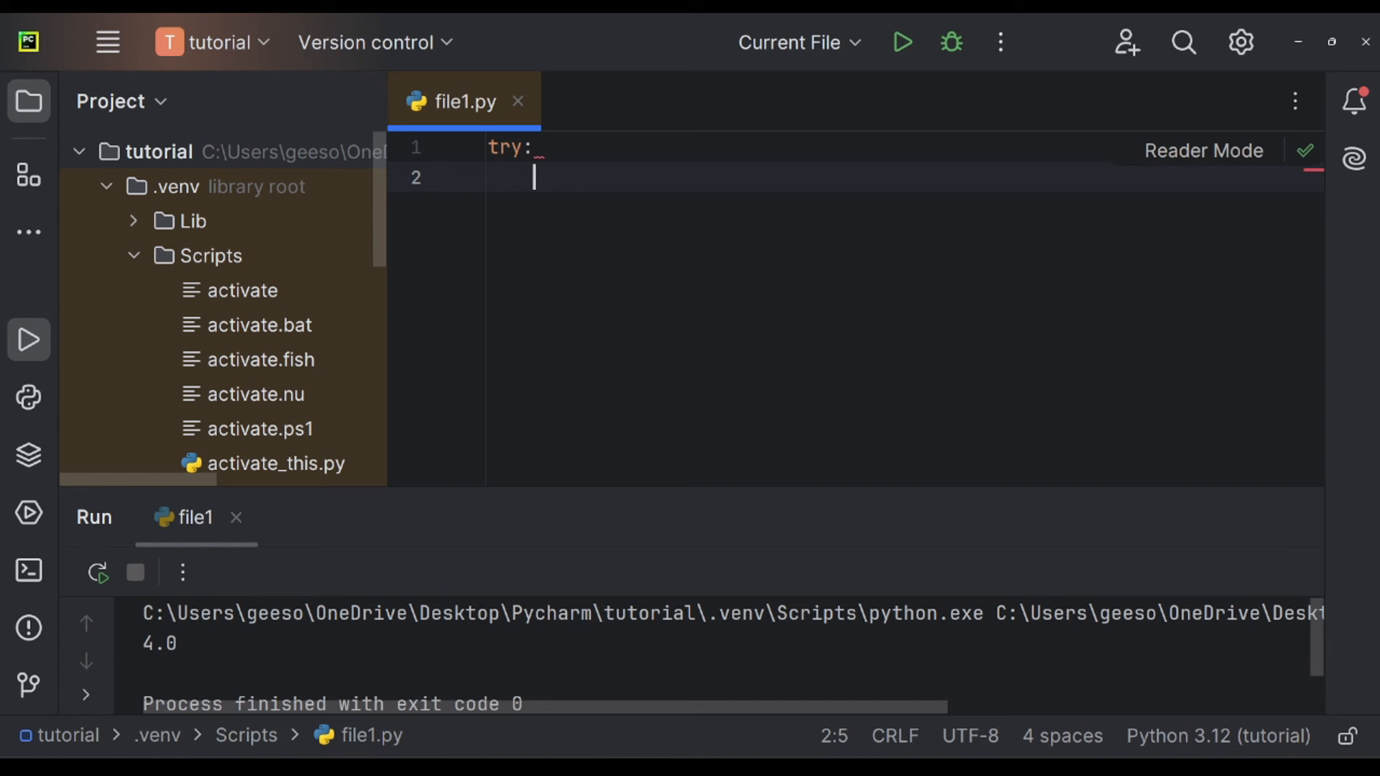
type("number = in")
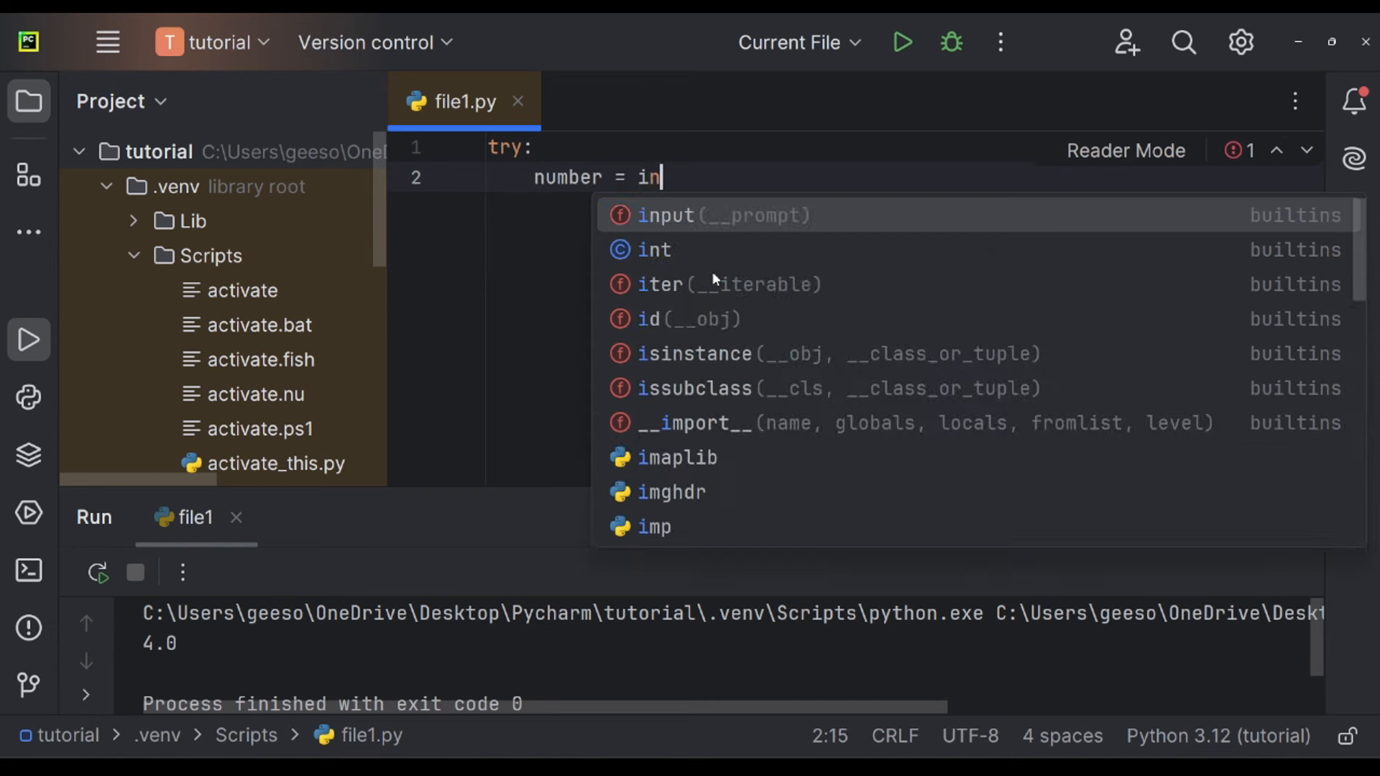
left_click(654, 249)
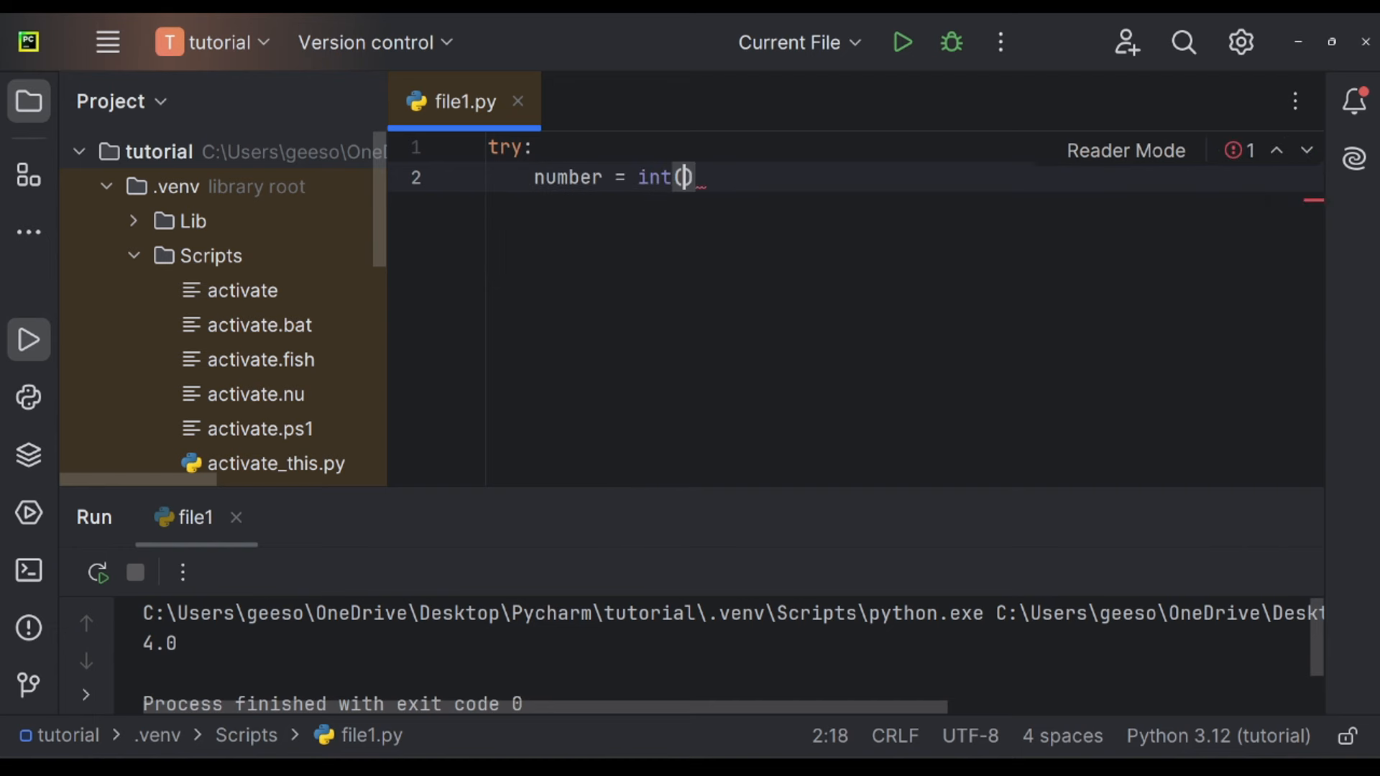
type("input")
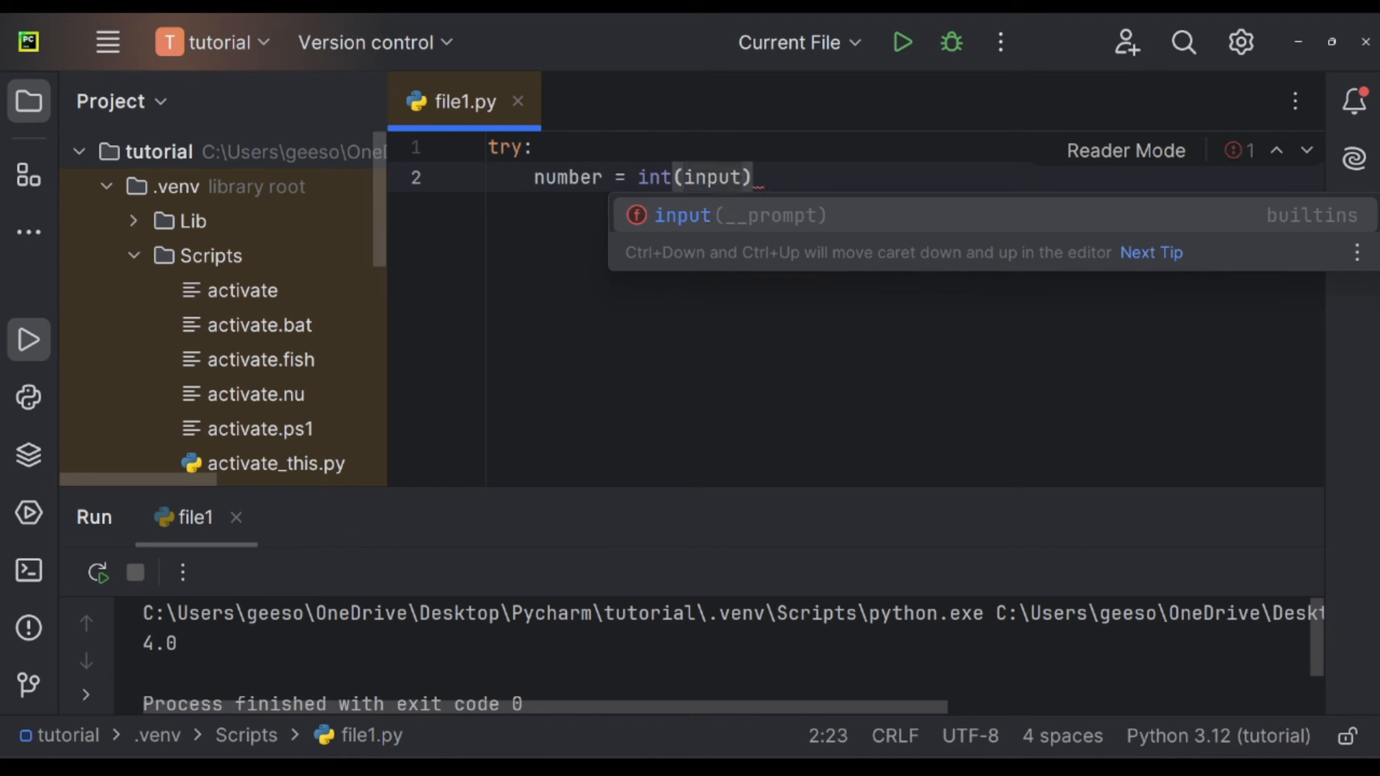
type("(")
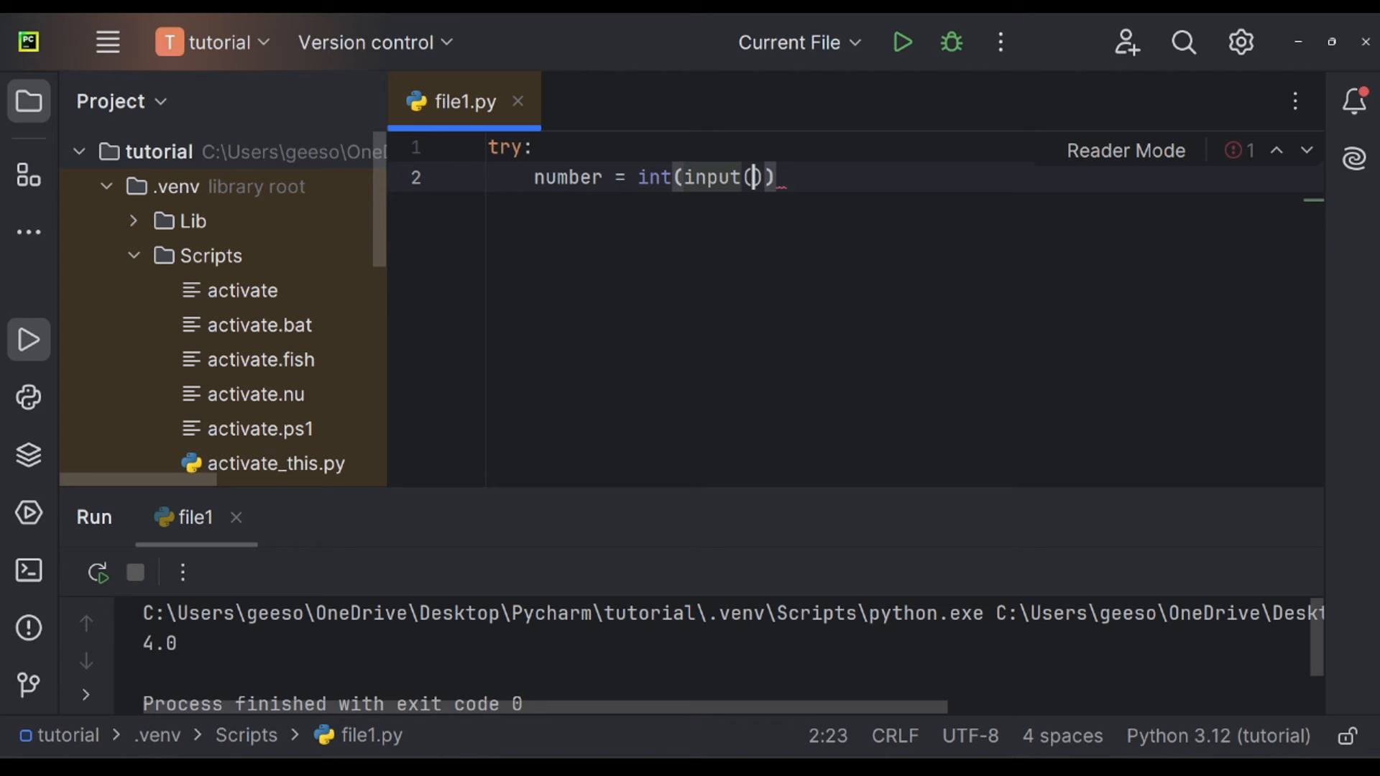
type("\"Enter a number:")
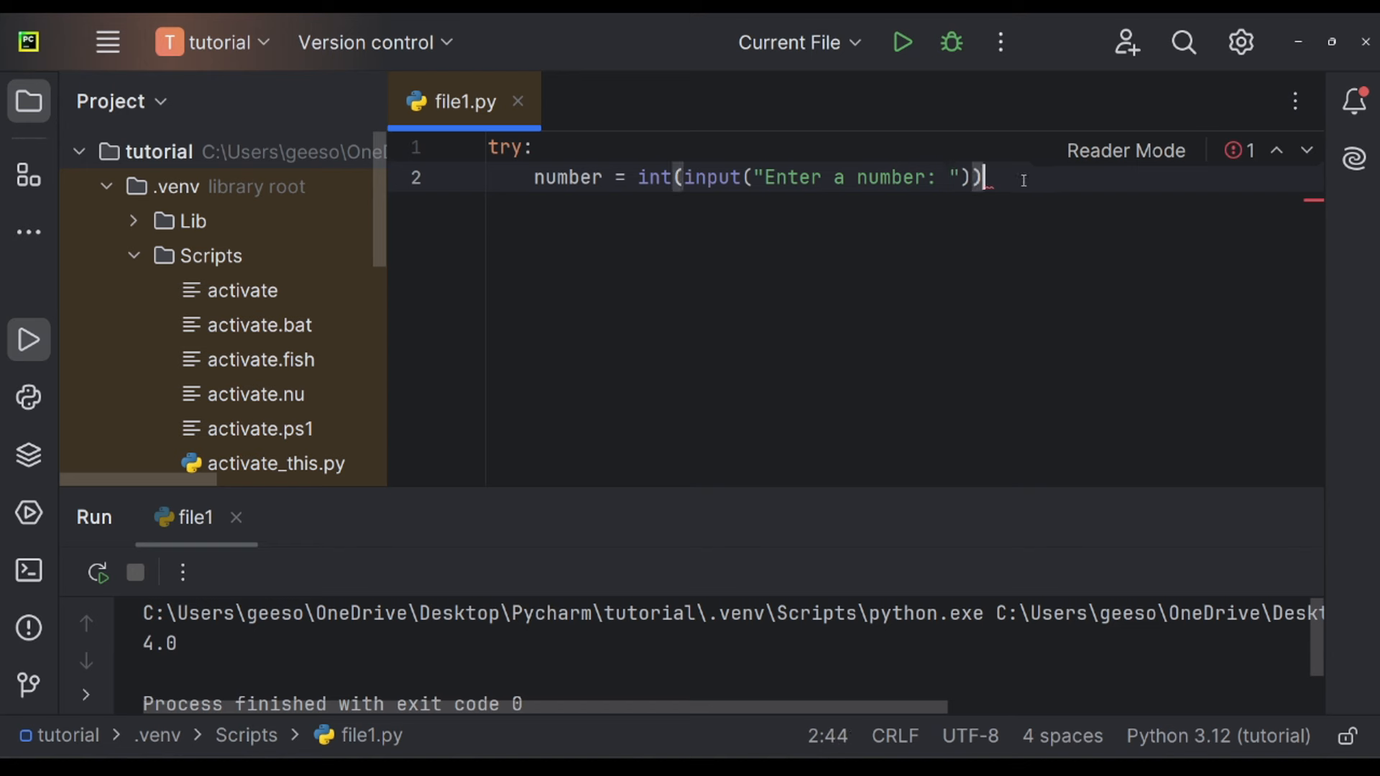
Add print(number) below the input line and start the except branch.
type("print()")
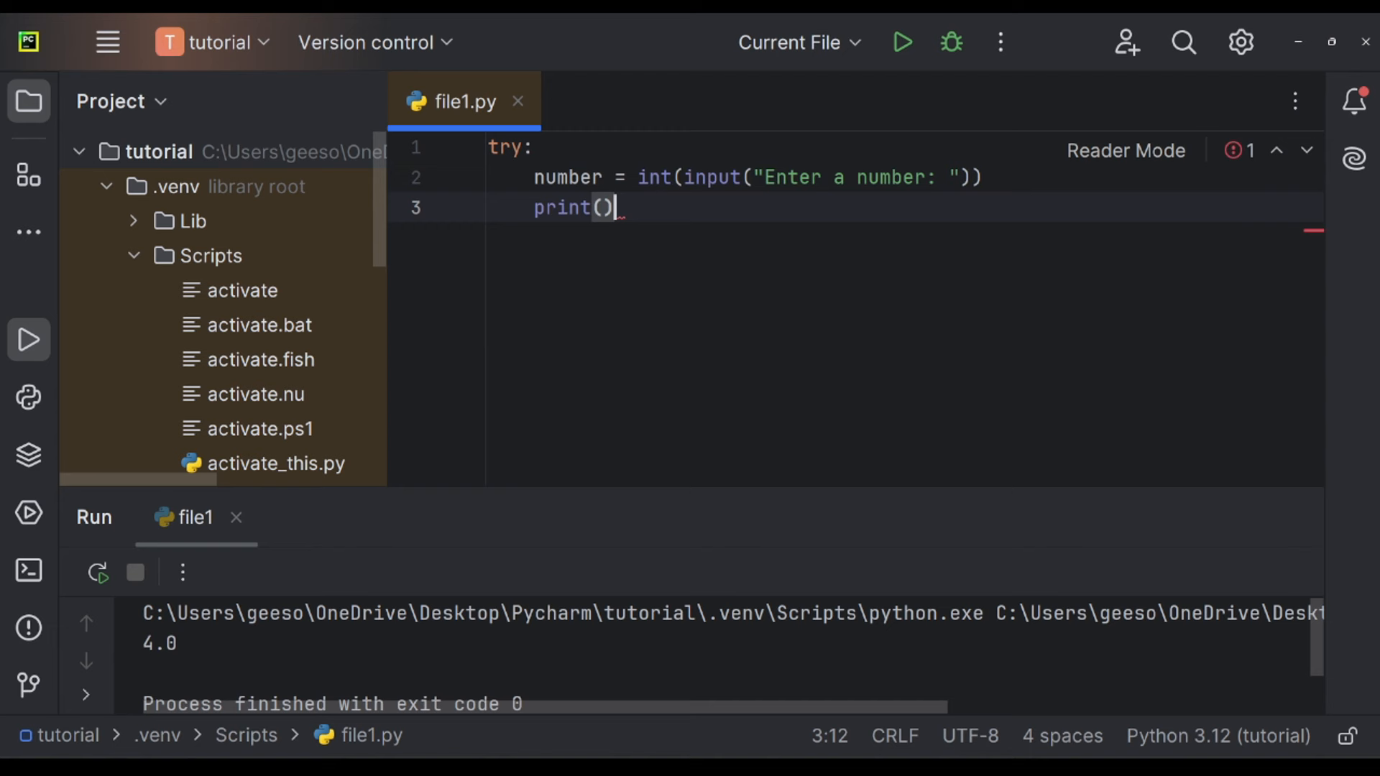
type("number")
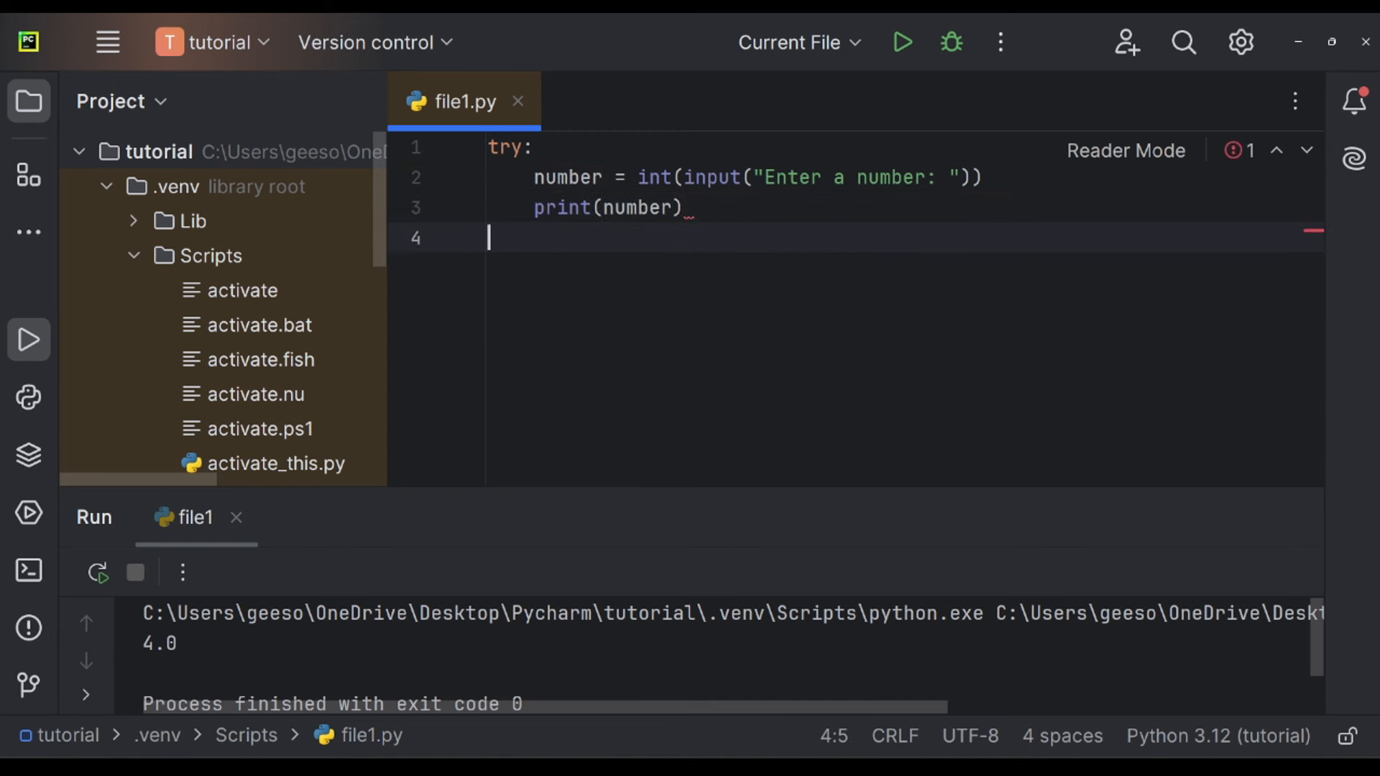
left_click(901, 42)
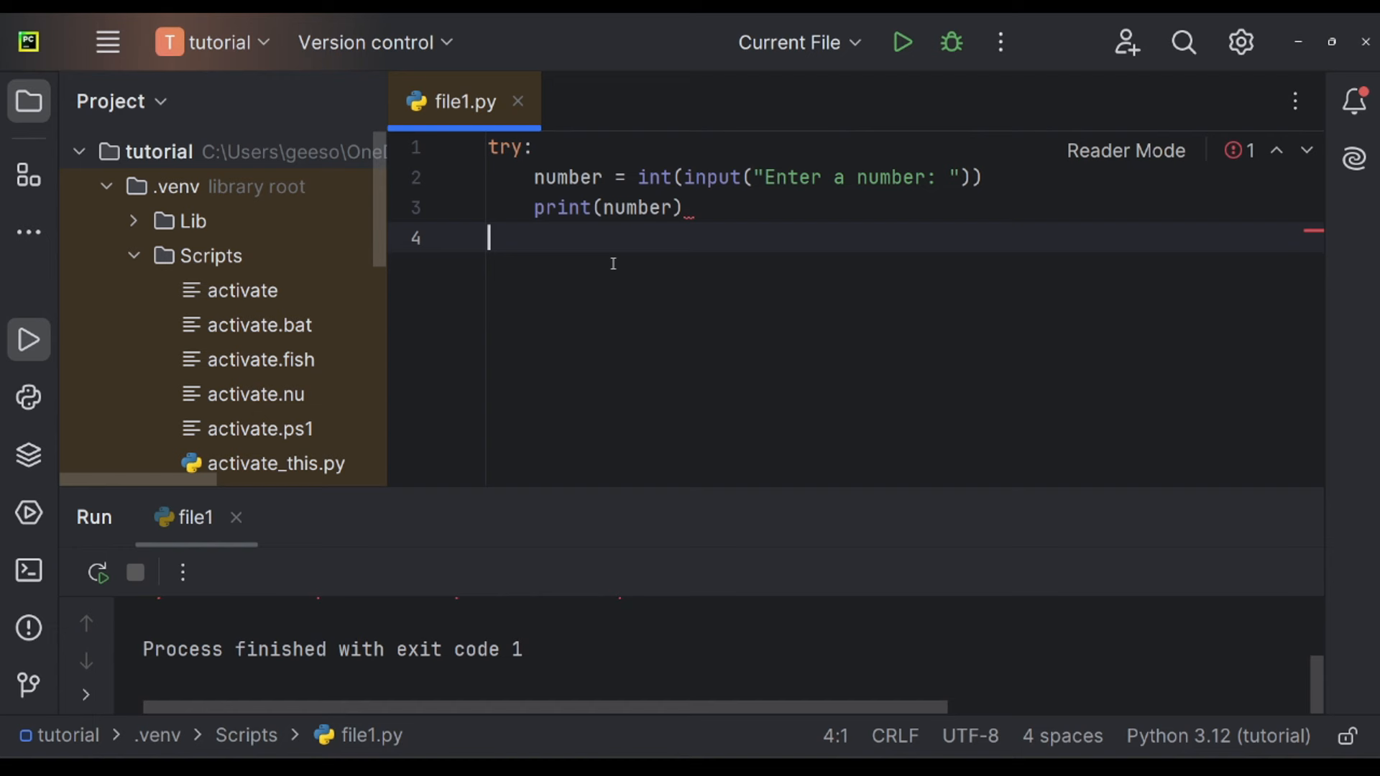
type("expec")
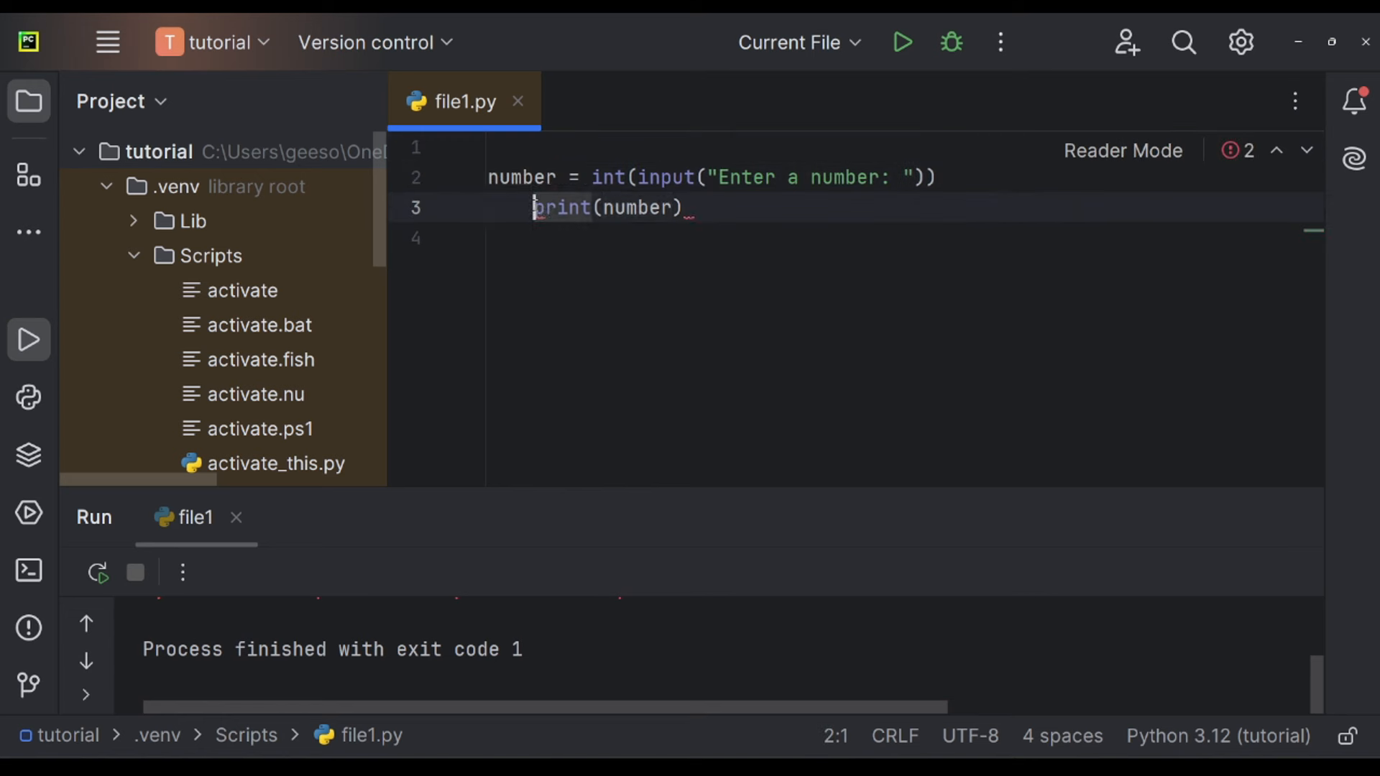
Run file1.py, answer the number prompt in the console, and restore try: at the top.
left_click(901, 42)
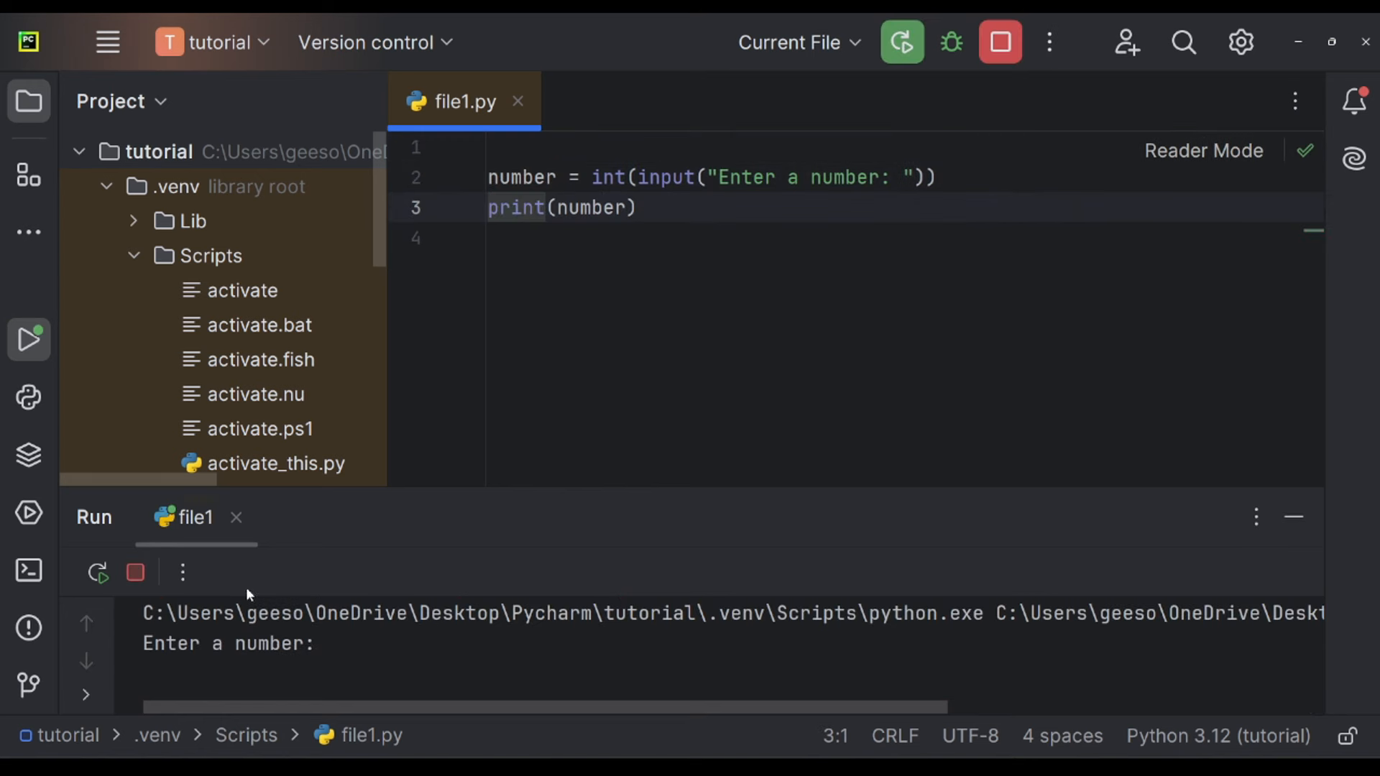
left_click(335, 644)
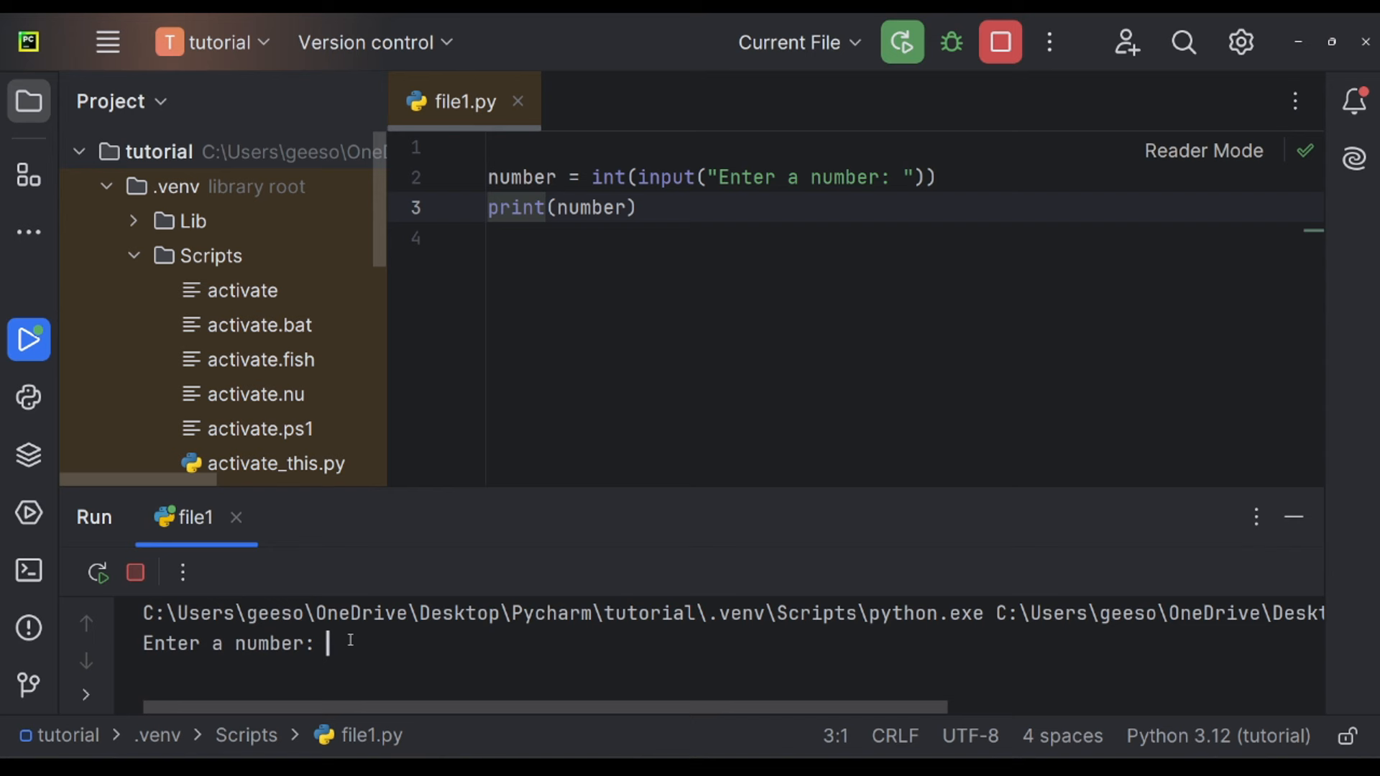
type("3")
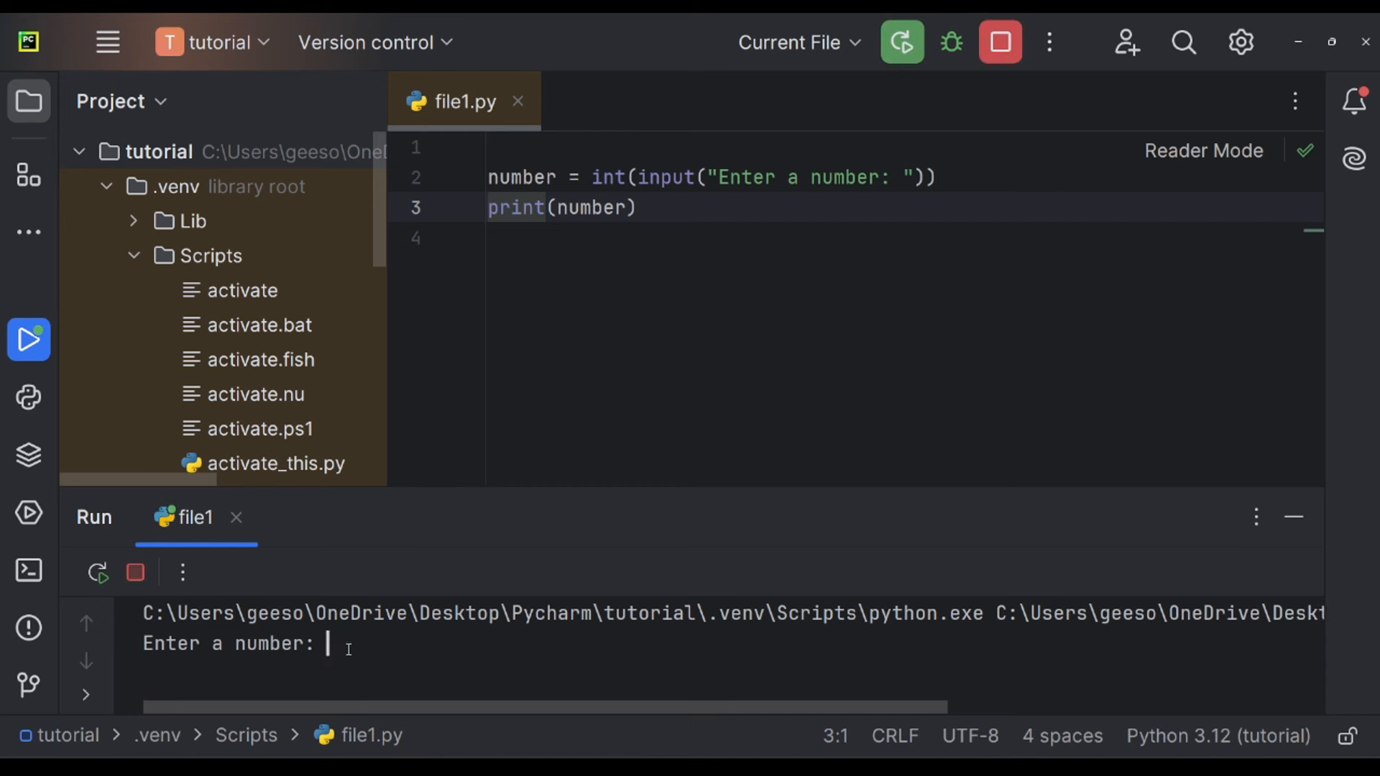
left_click(135, 572)
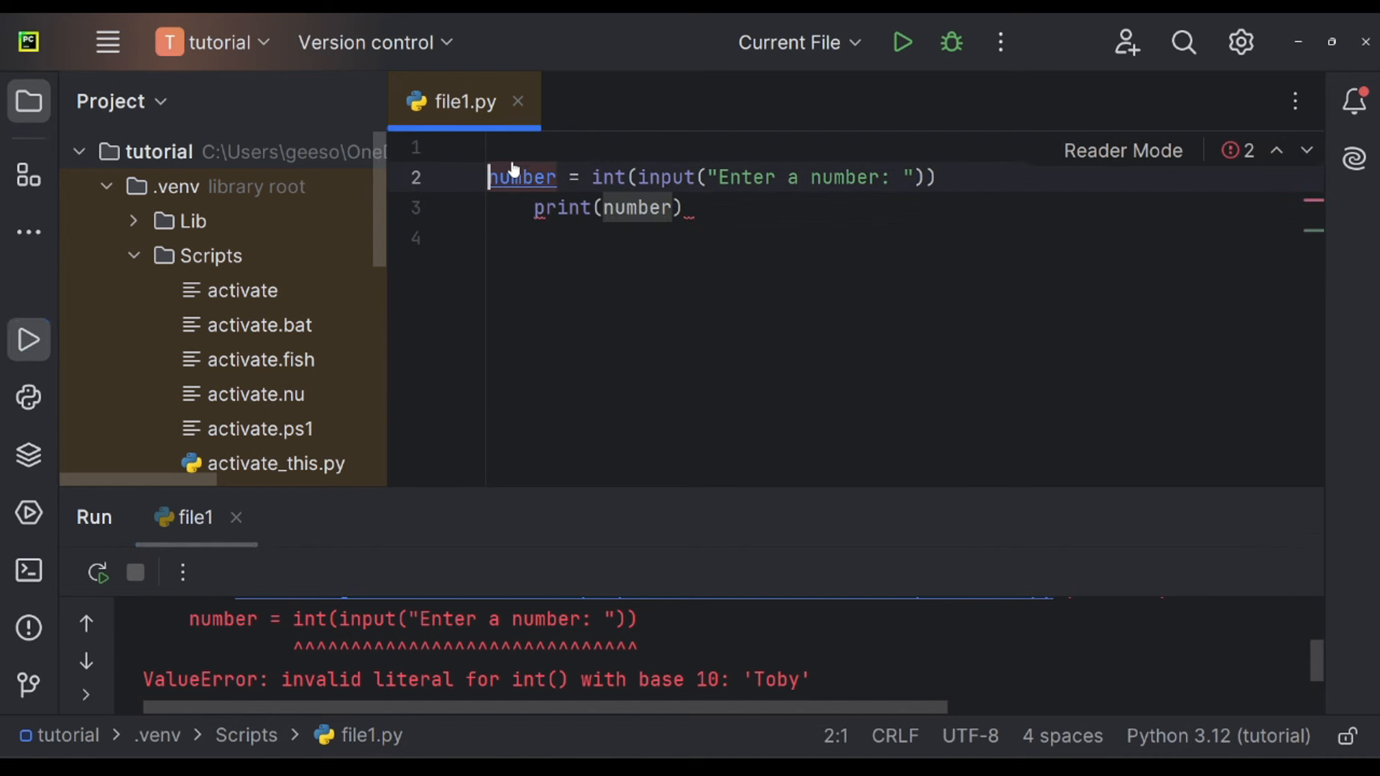
type("try:")
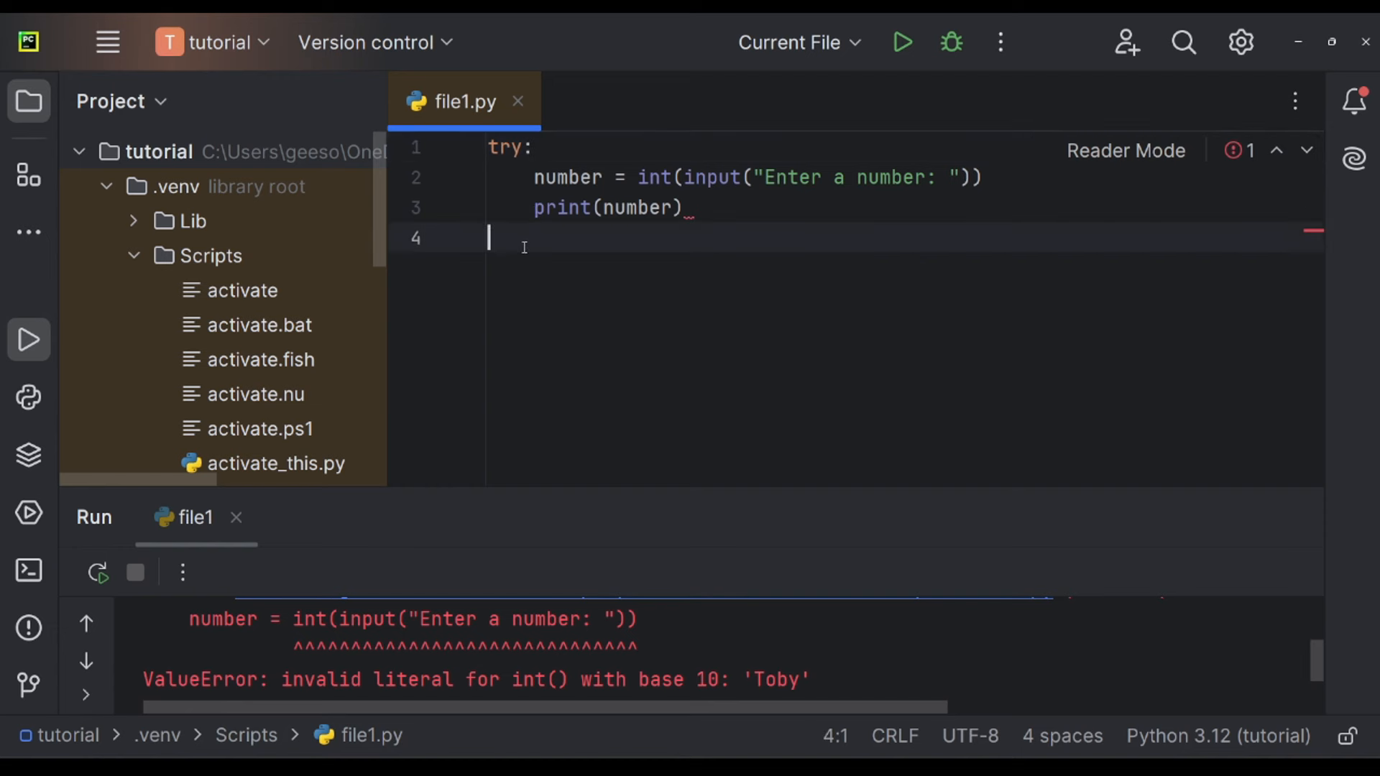
Add an expect ValueError: branch printing the mistake message and run the script.
type("expect")
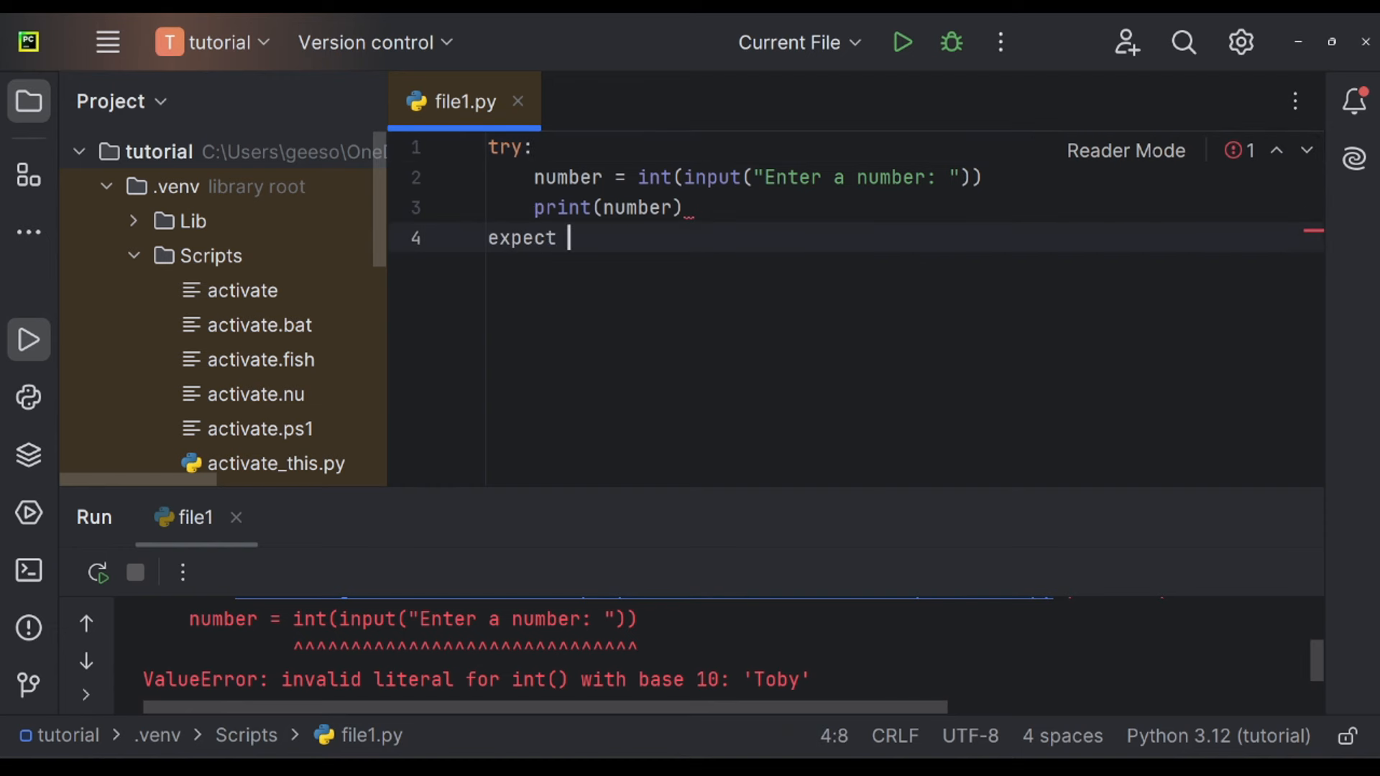
type("ValueError:")
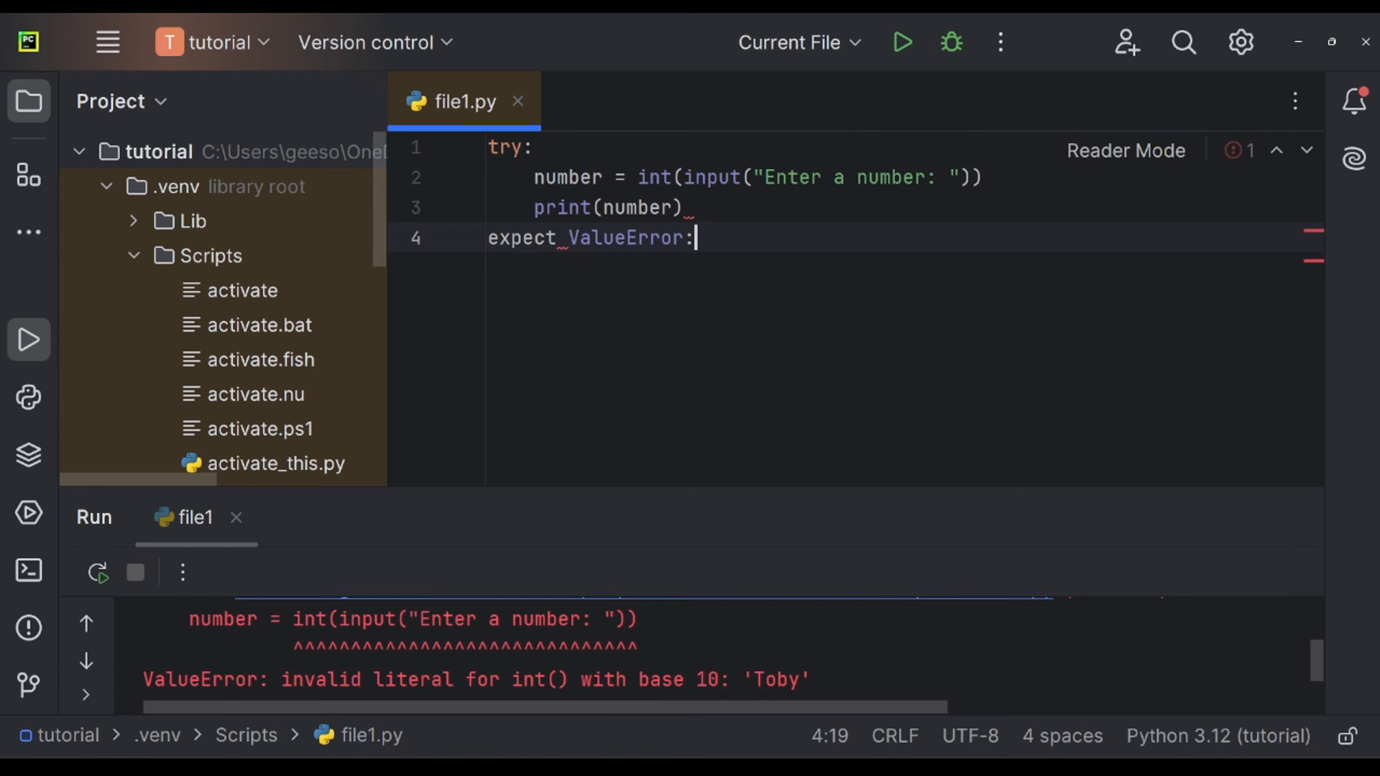
type("print(\"uh uh uh! you")
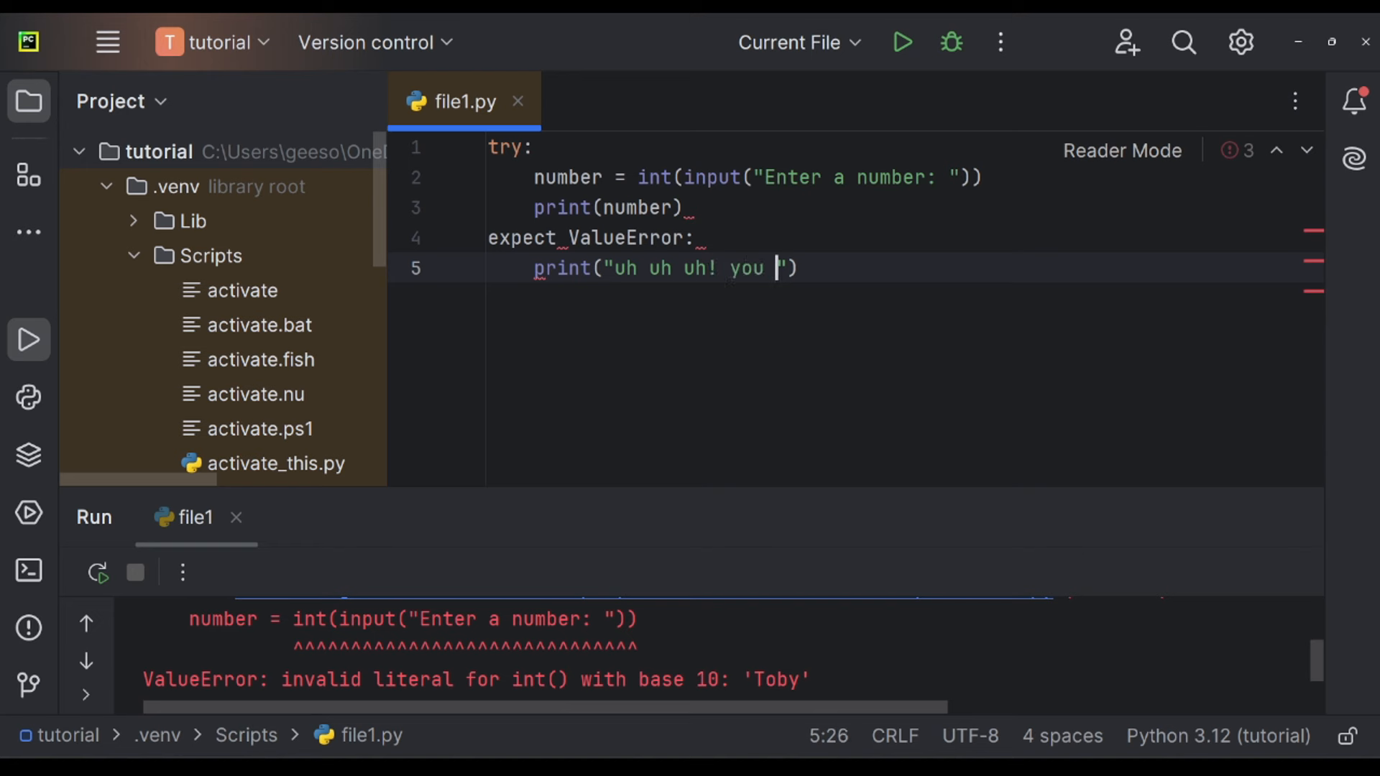
type("made a mistake")
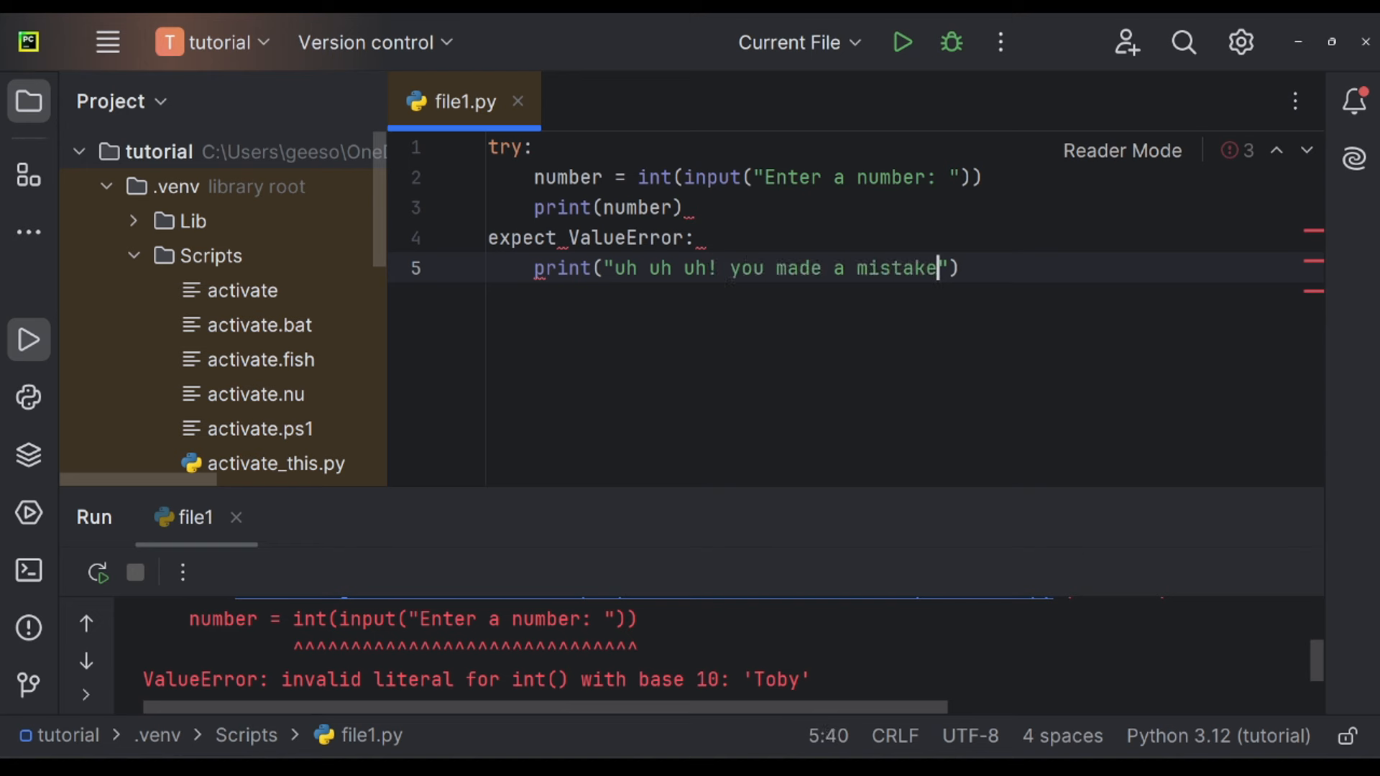
left_click(901, 42)
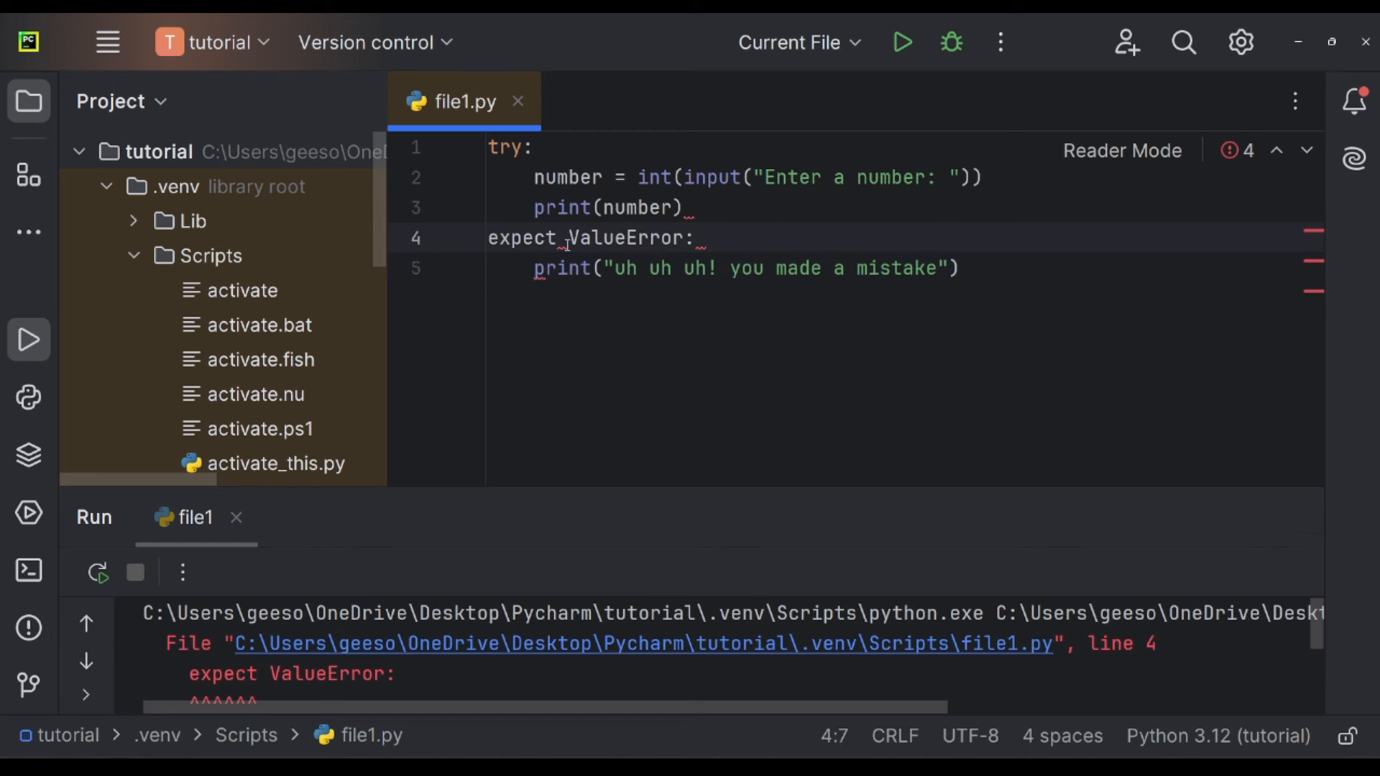
Correct the handler to except ValueError: and test it with letters at the prompt.
key("Backspace")
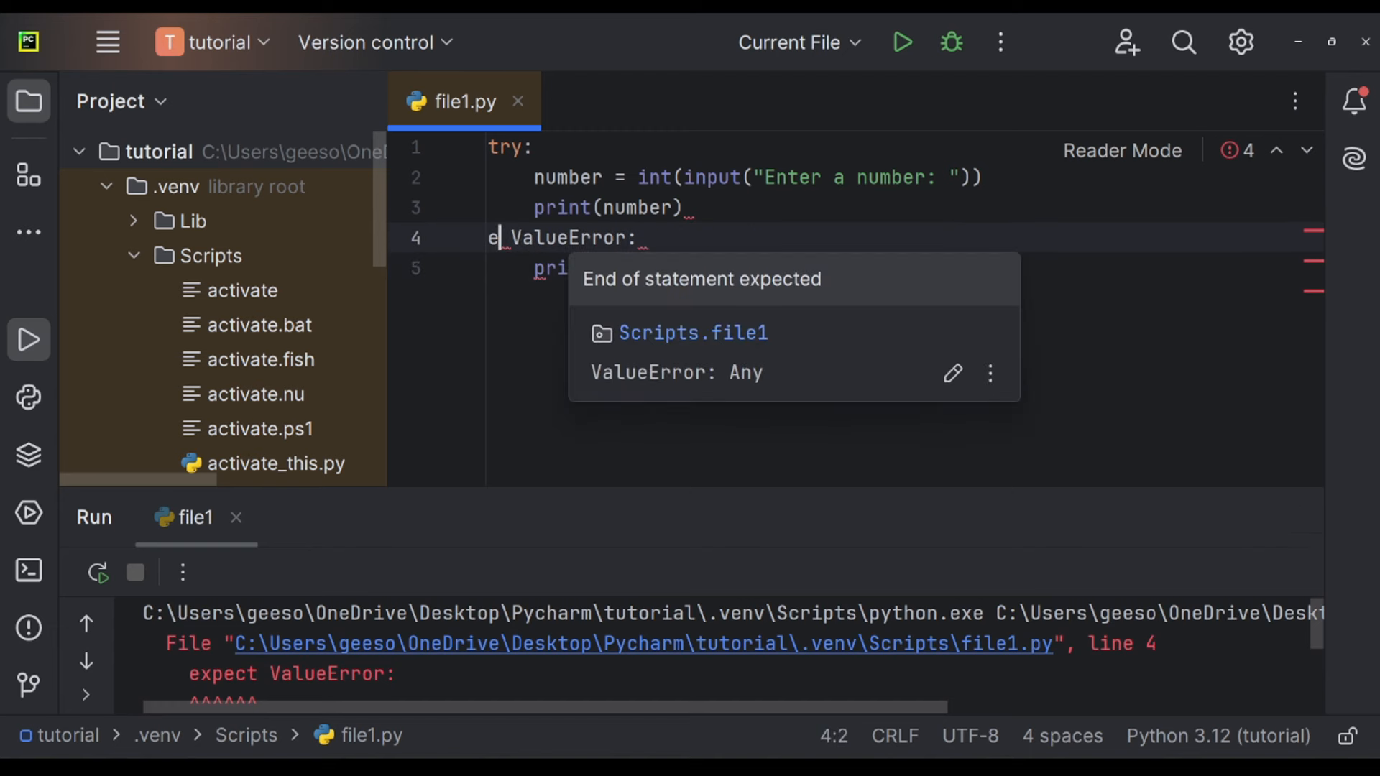
type("xcept")
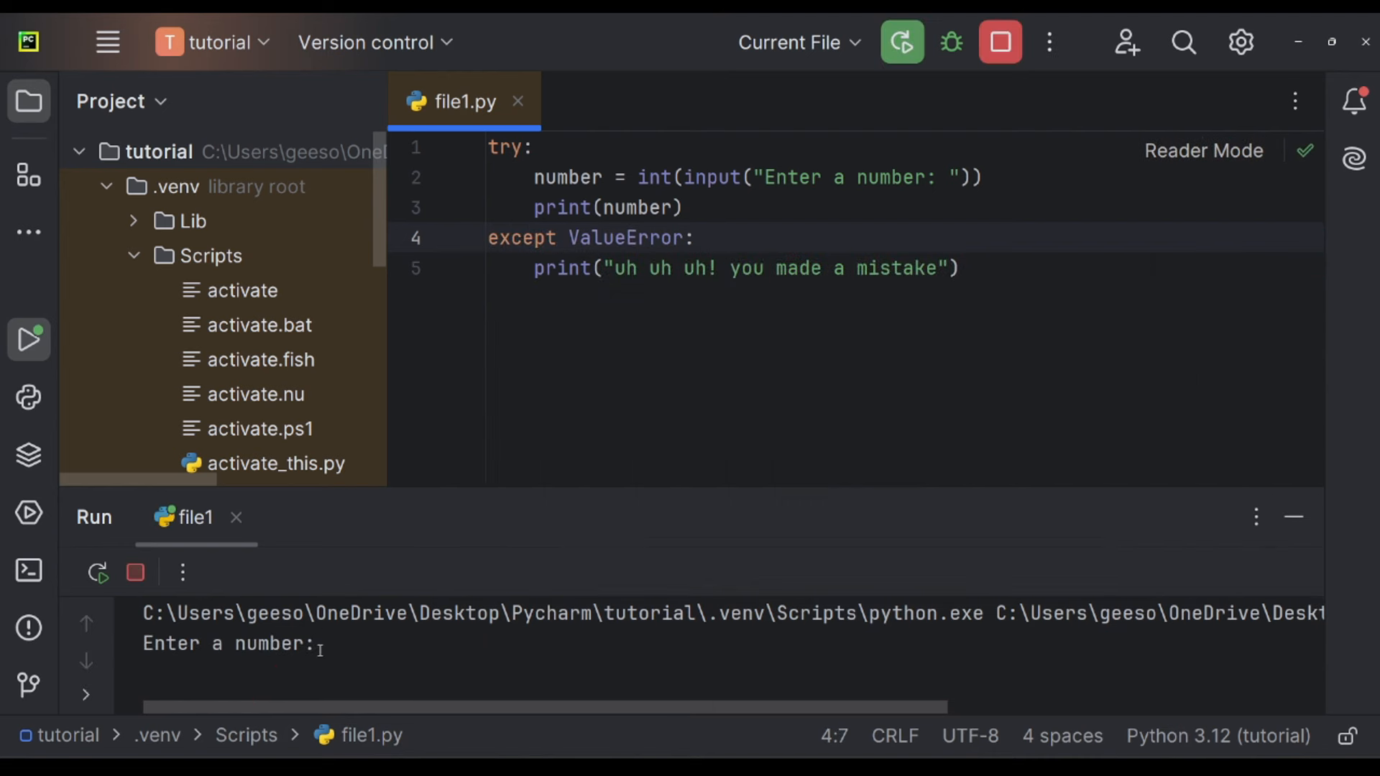
type("dassa")
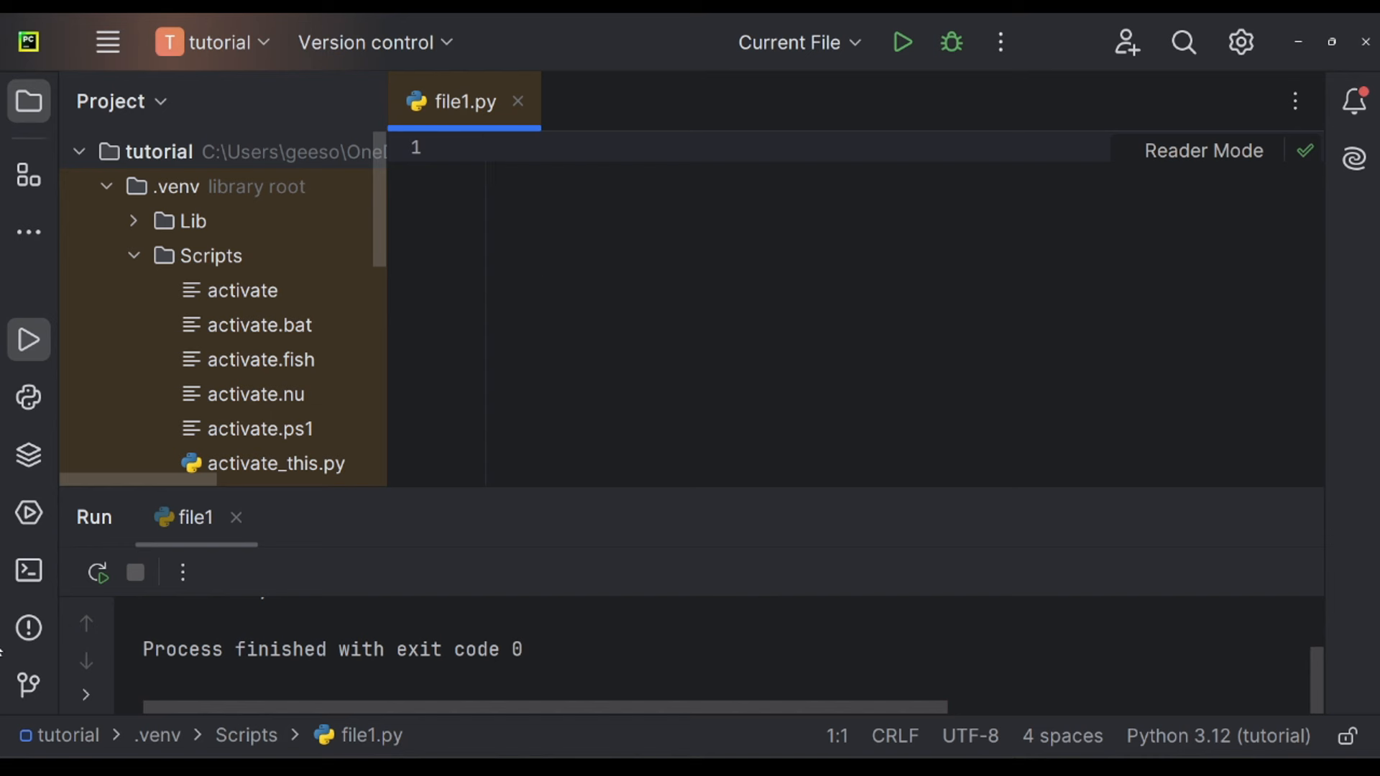
mouse_move(625, 151)
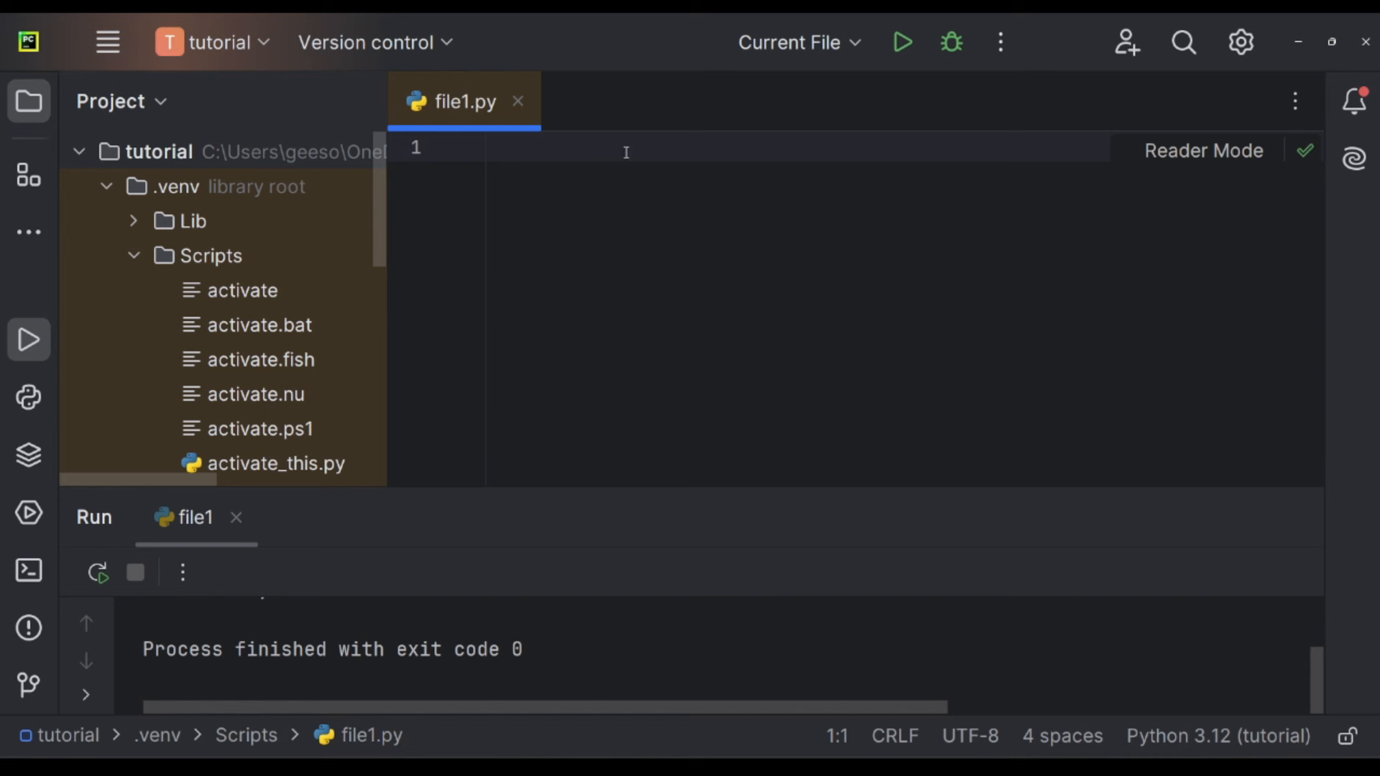
mouse_move(601, 141)
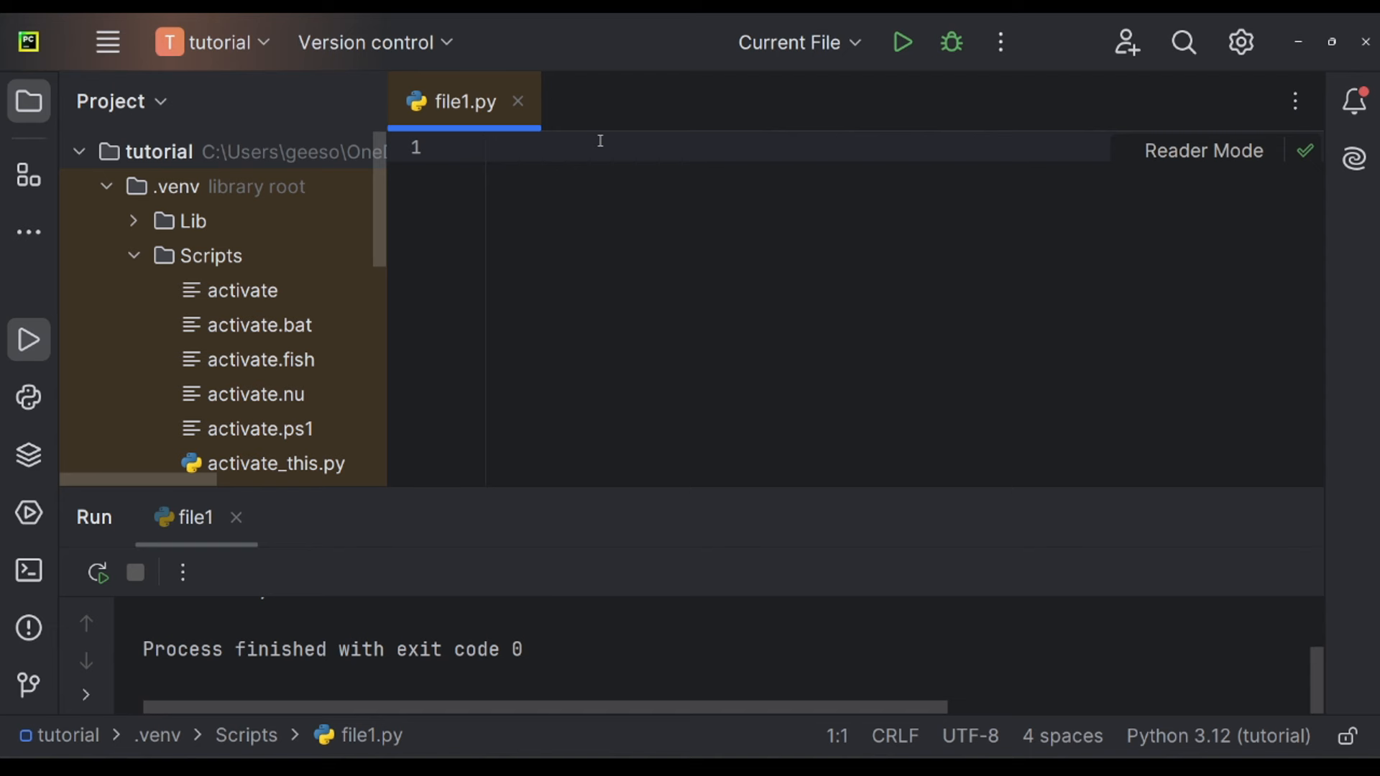
Define calculator() with operation = input("Choose + - * ...") as its first line.
type("def calculator():")
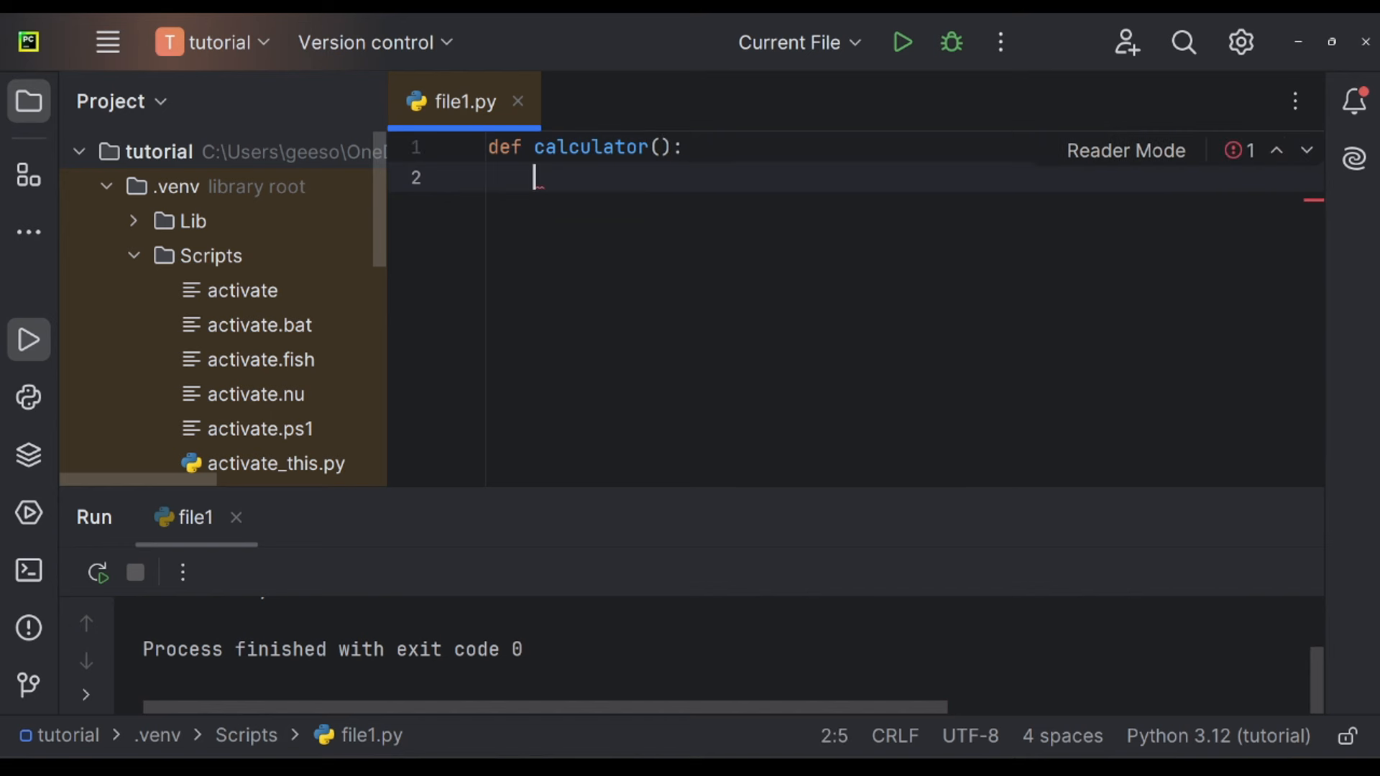
type("operation")
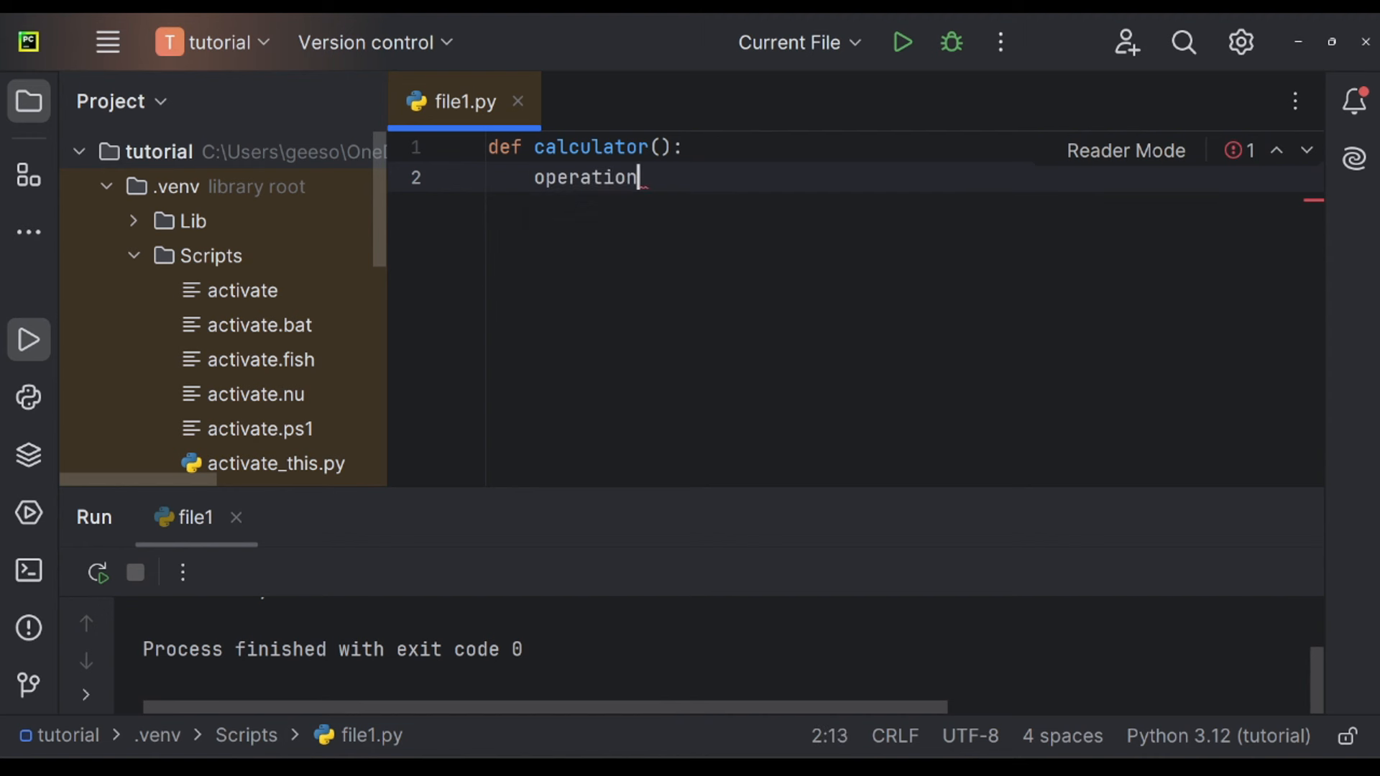
type("= inp")
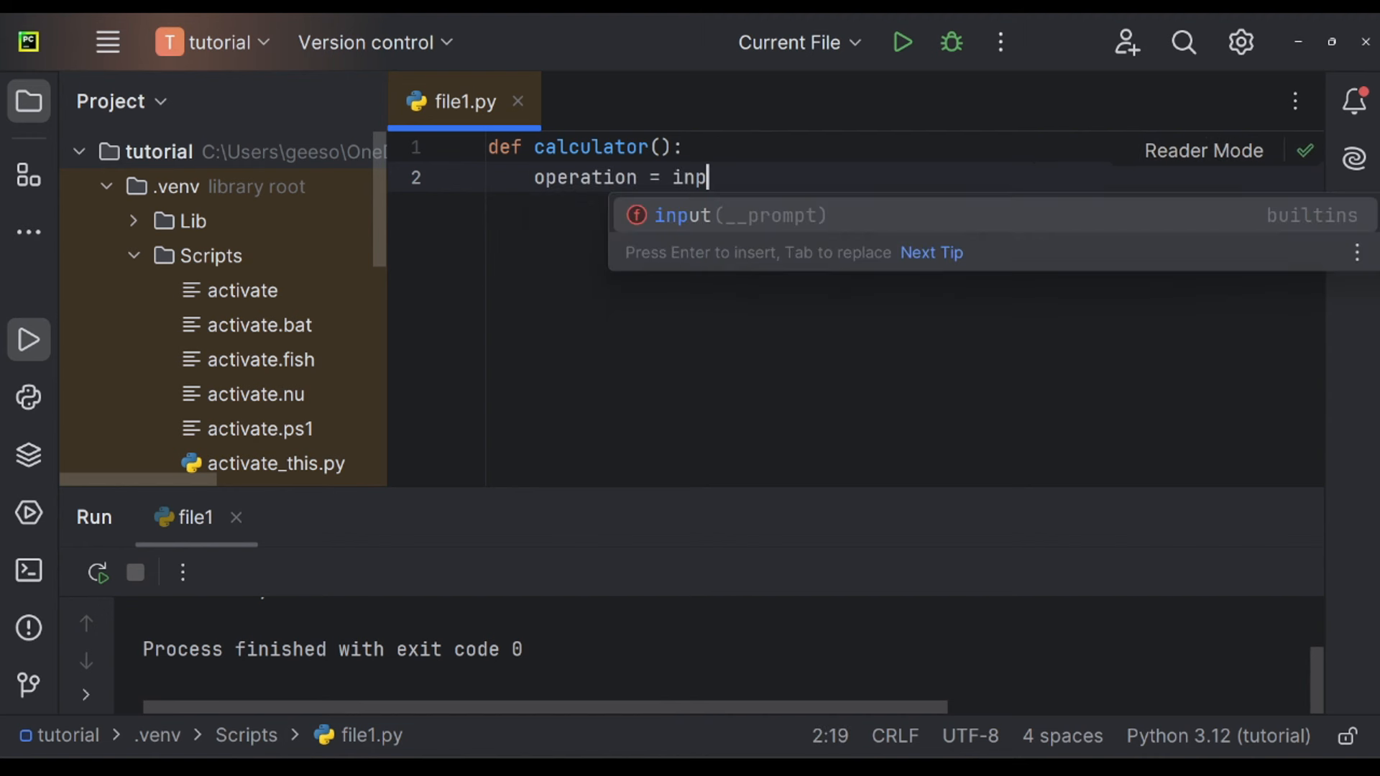
type("ut)")
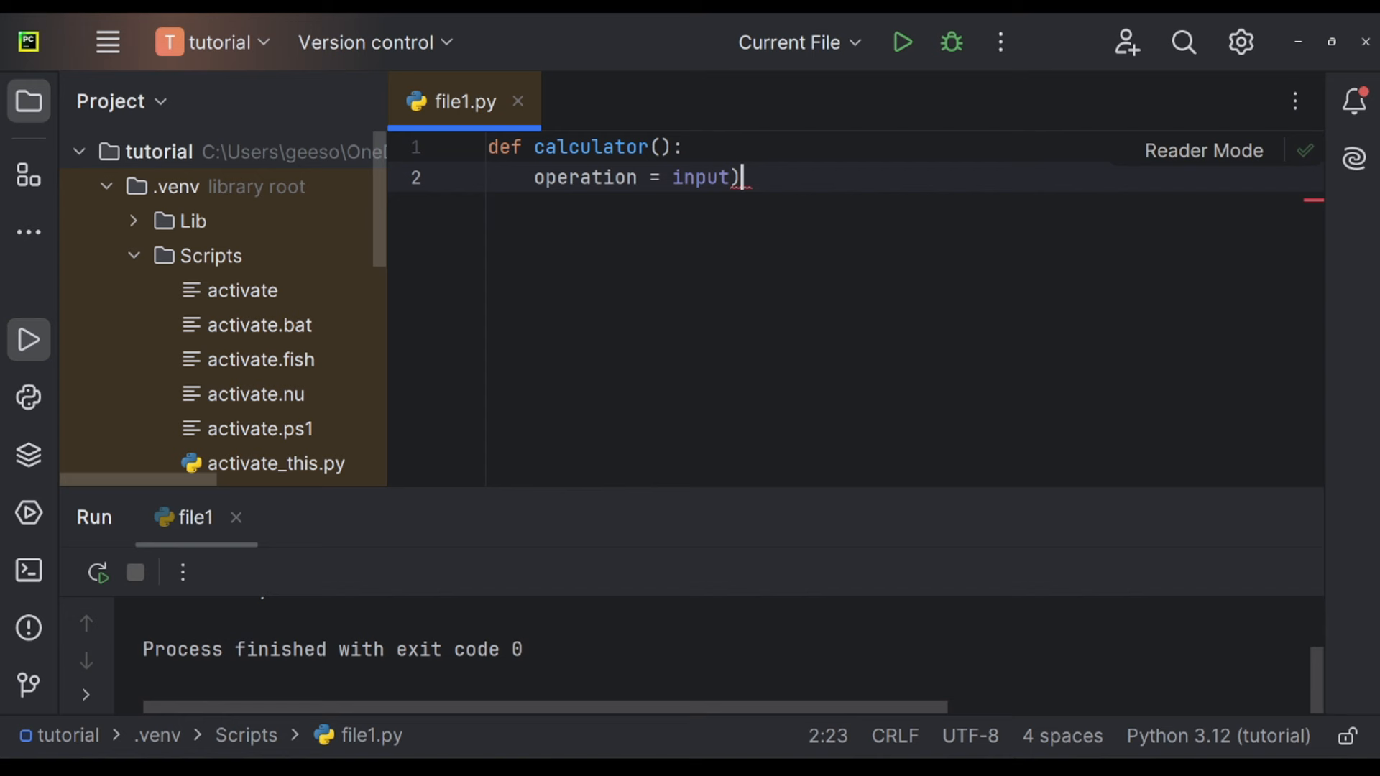
type("(")
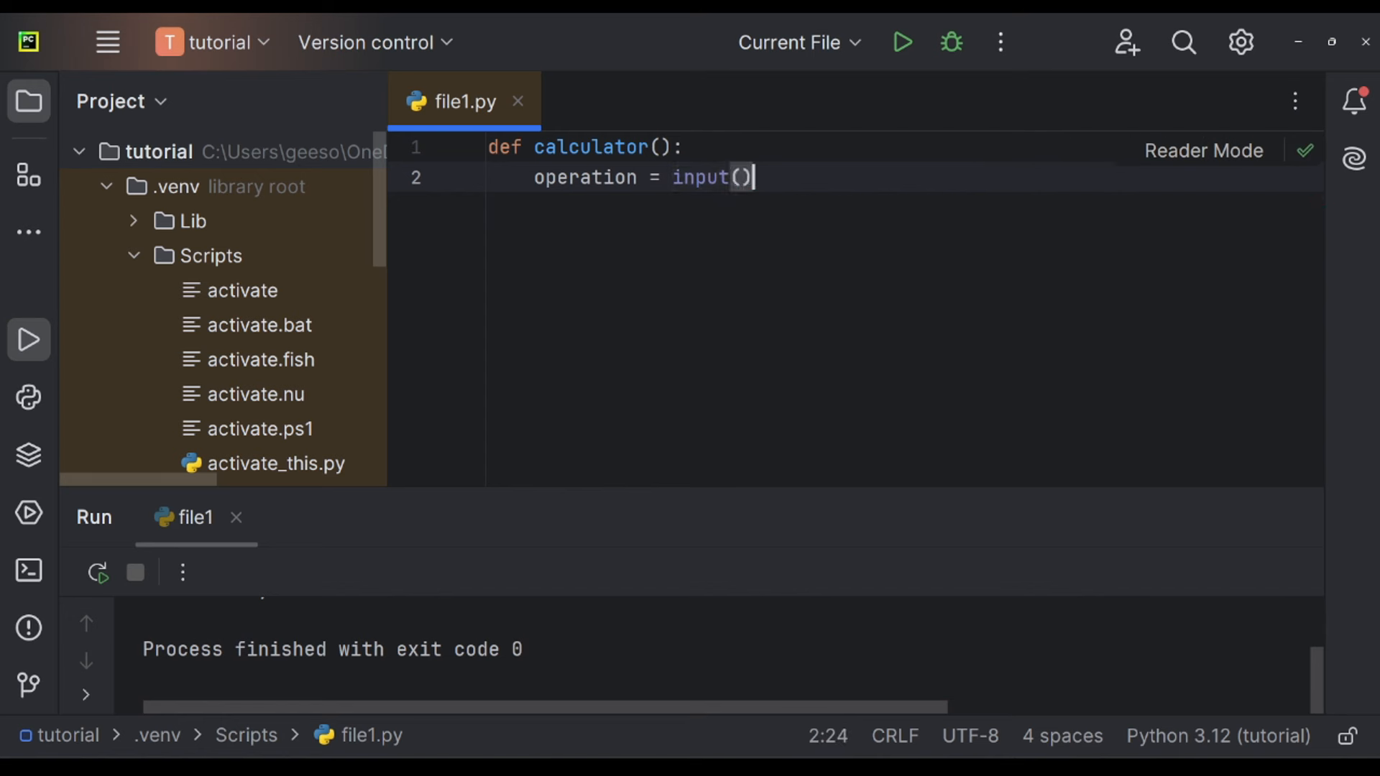
type("\"")
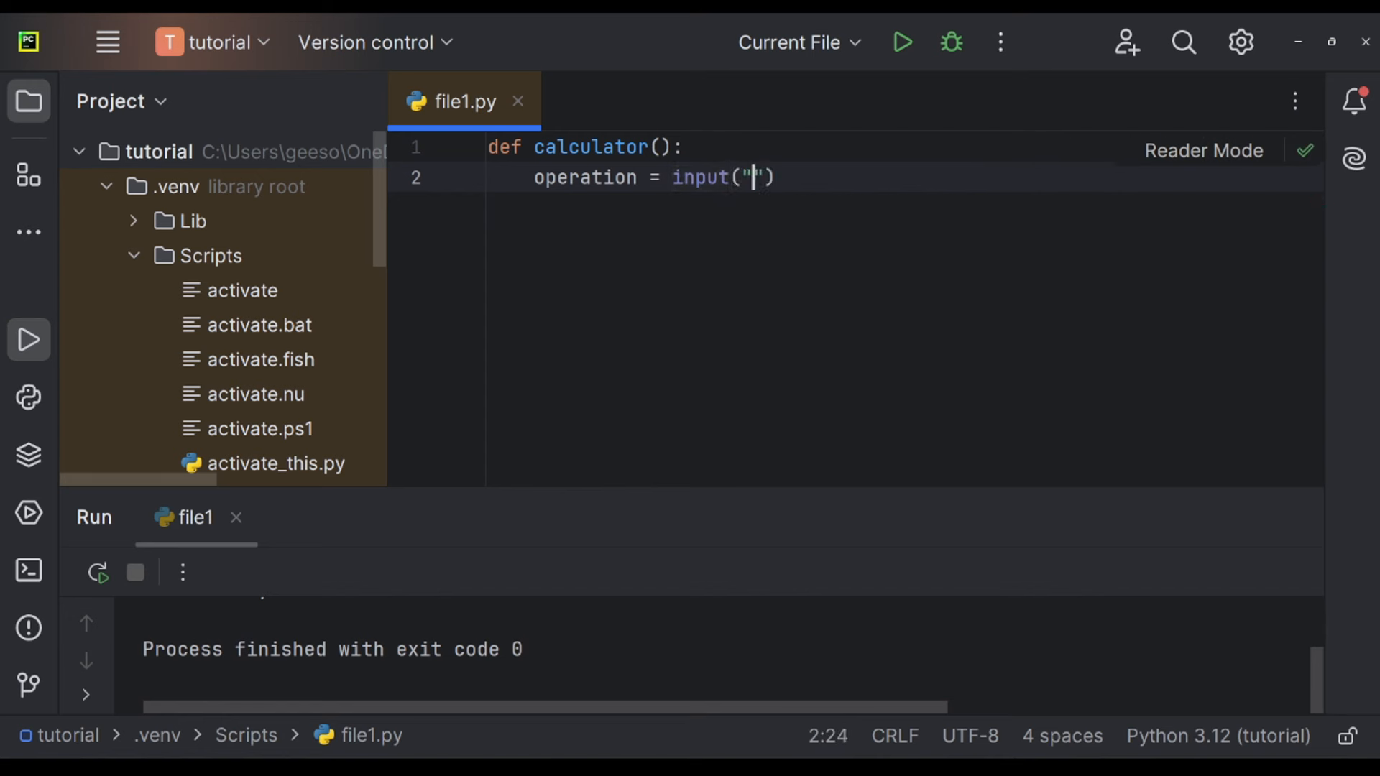
type("Choose")
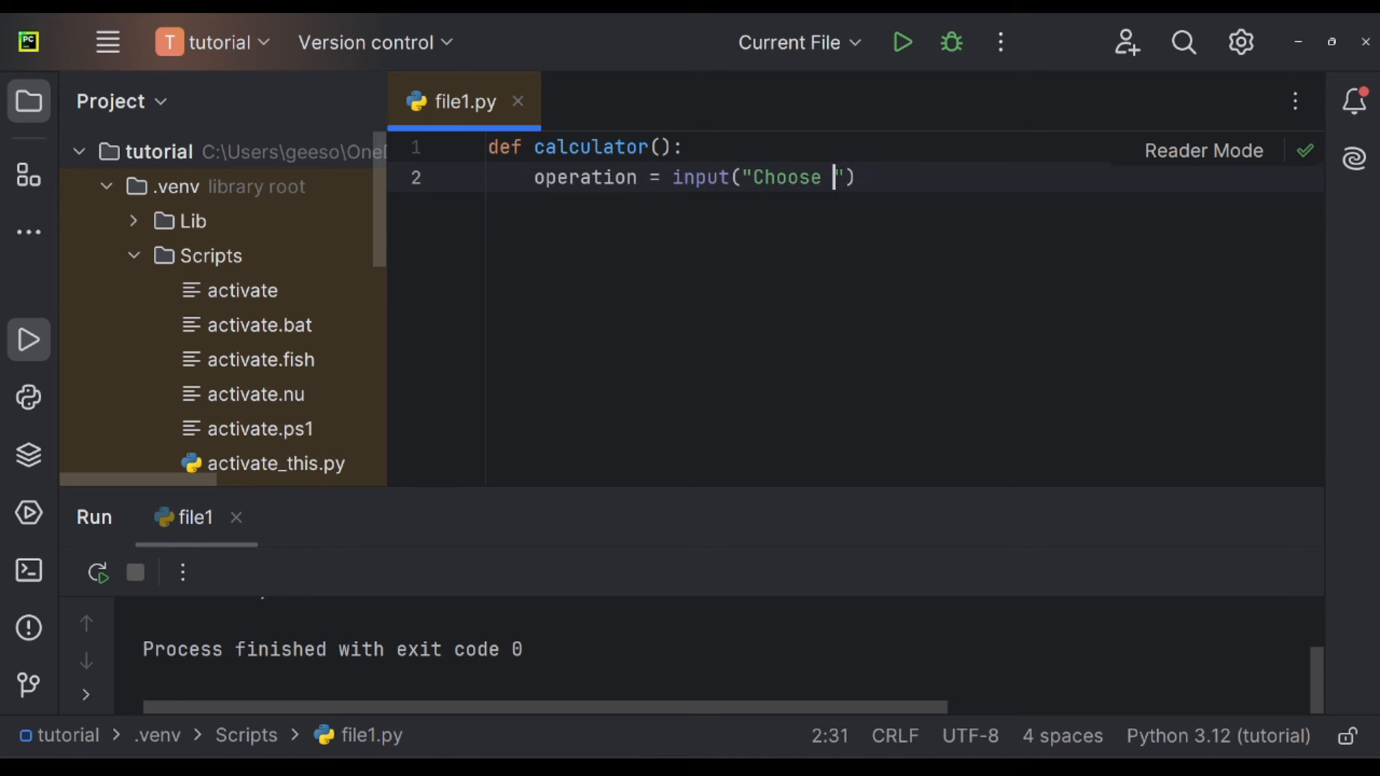
type("+ - * /")
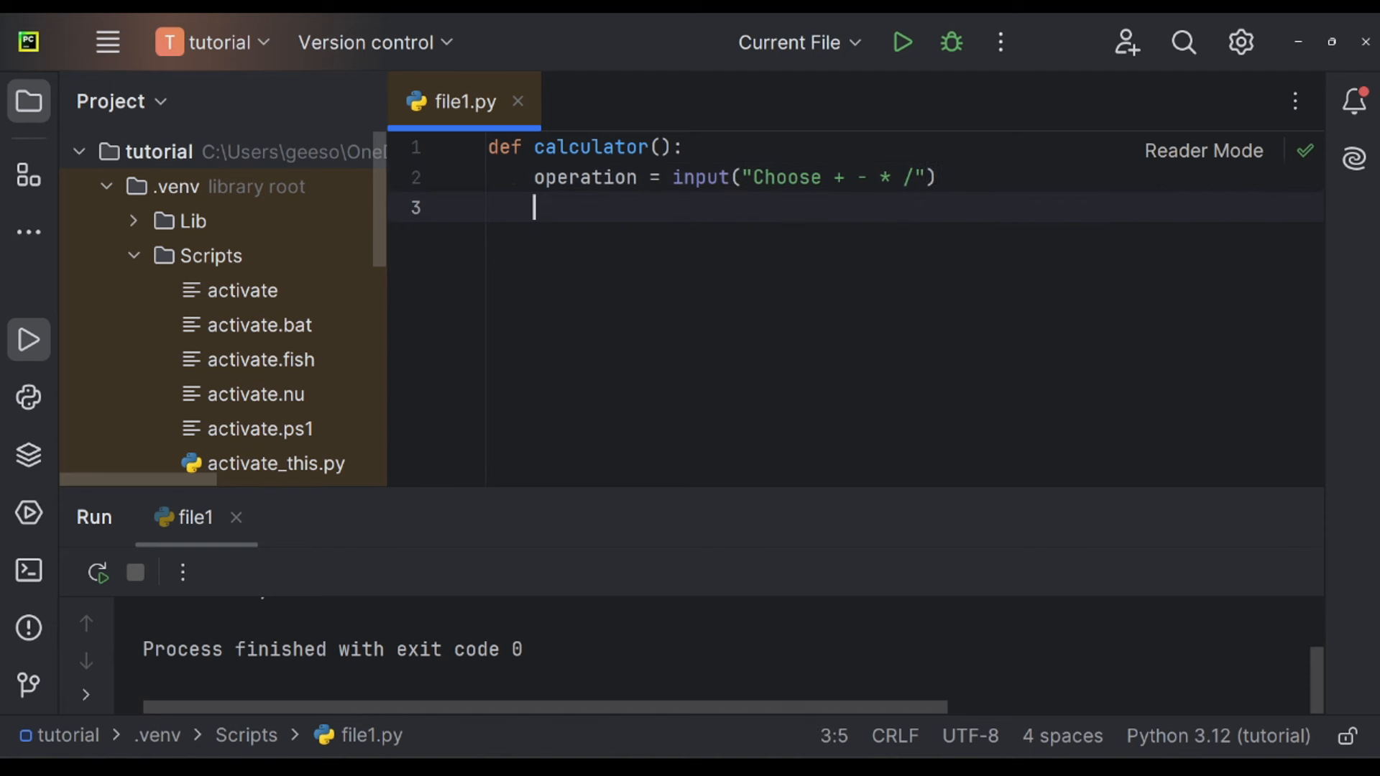
Add num1 = float(input(...)) and a matching num2 line.
type("num1")
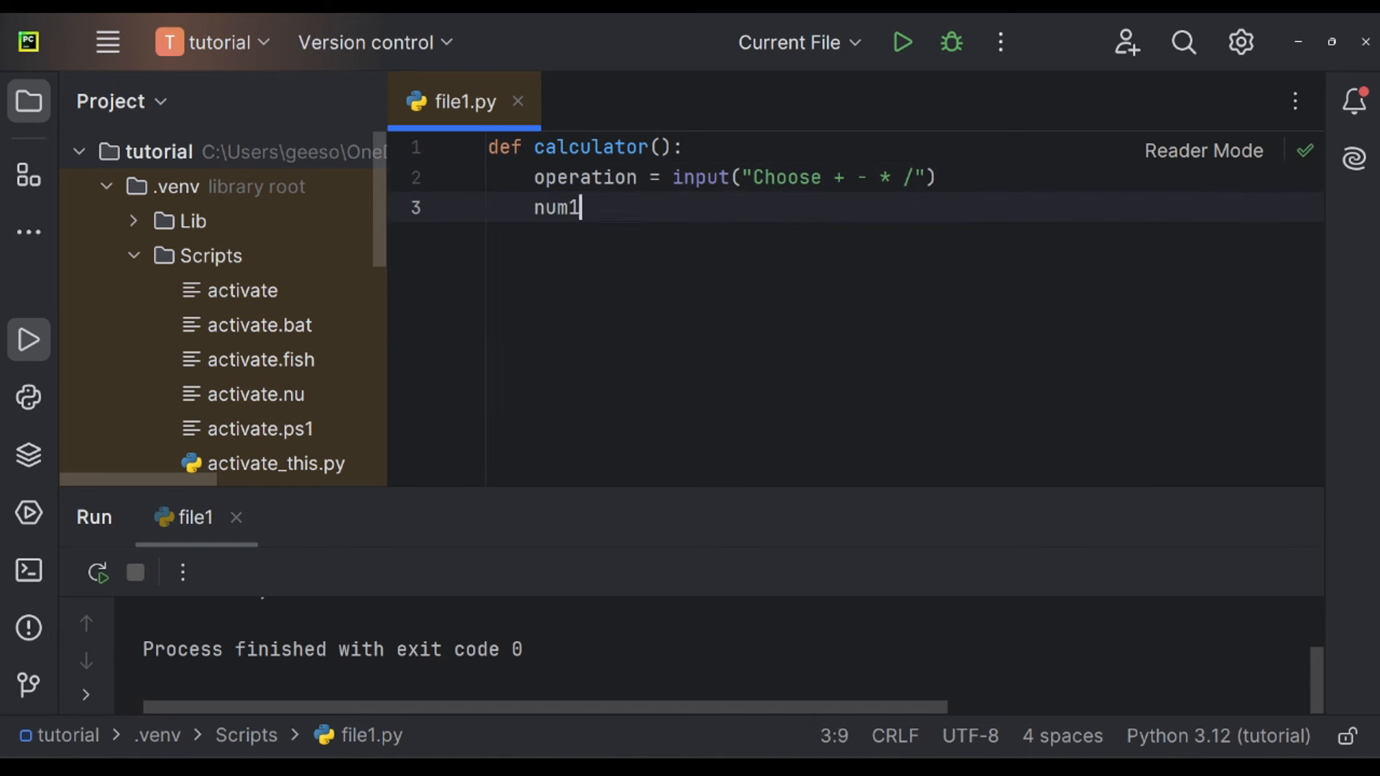
type("= float()")
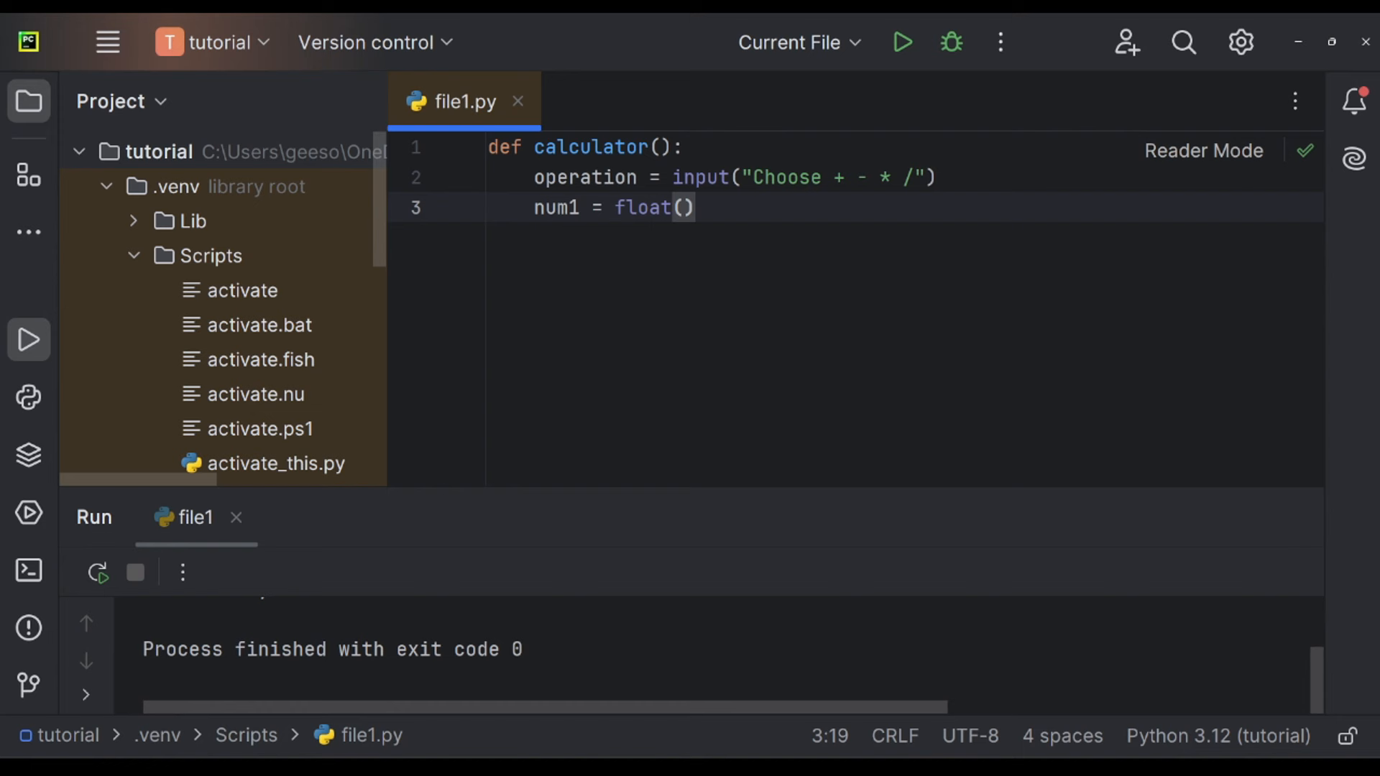
type("input(\"Enter the first number\"")
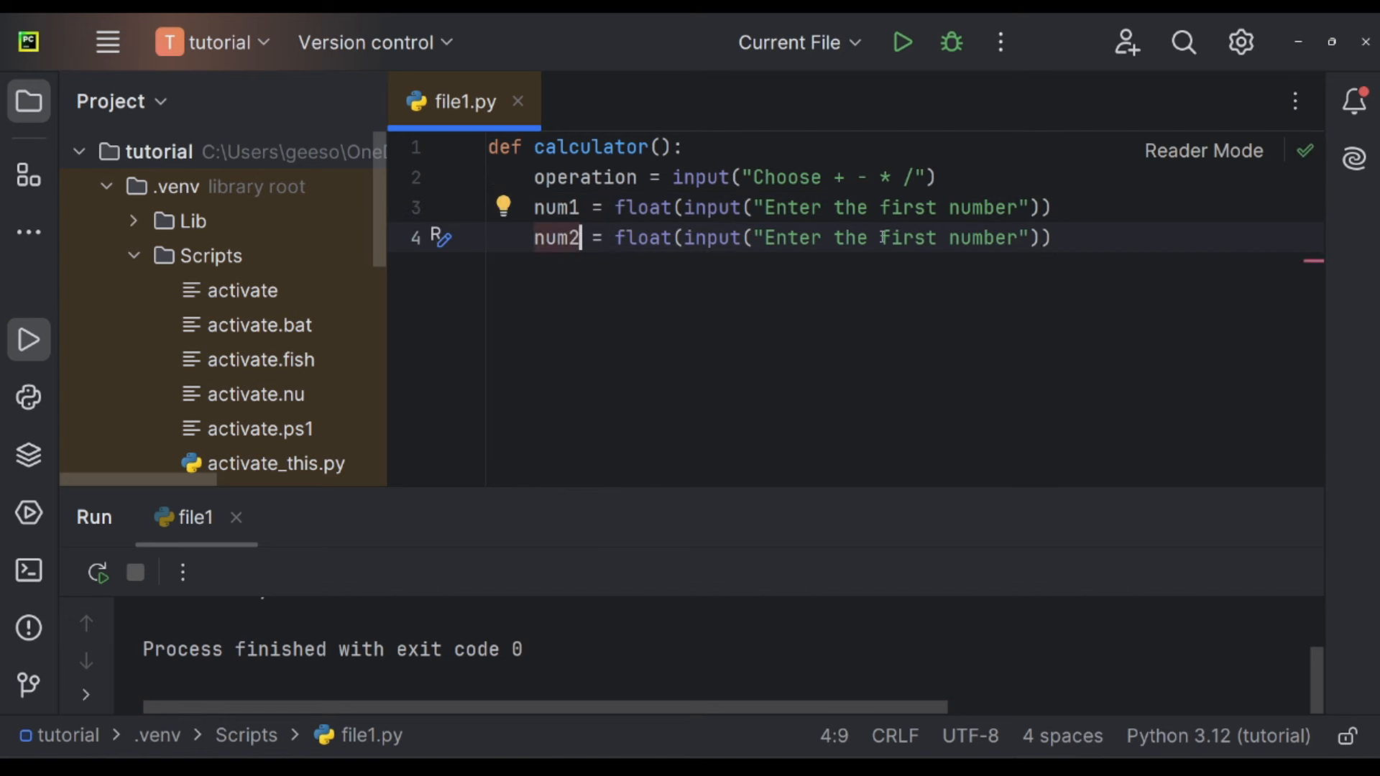
type("next")
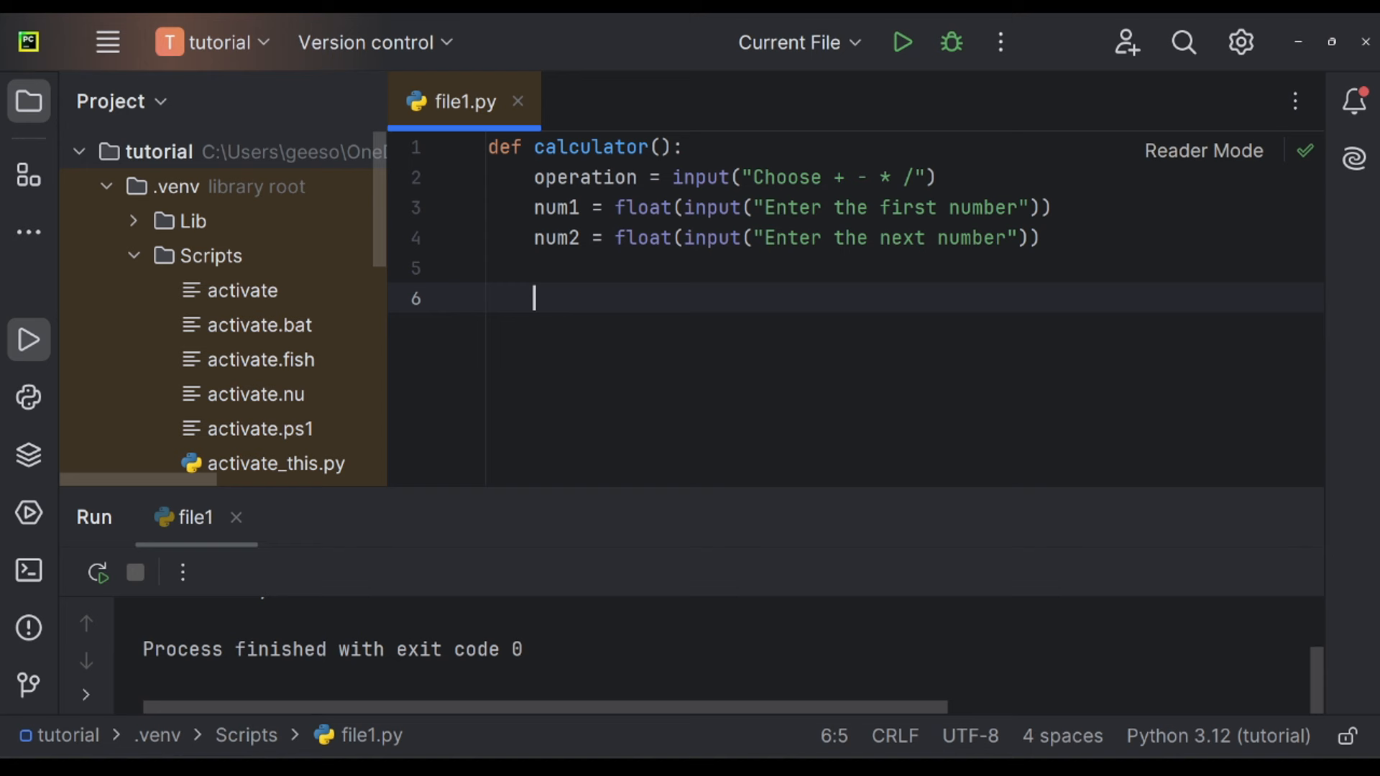
Write the condition if operation == "+":, replacing a first attempt of 'add'.
type("if operation")
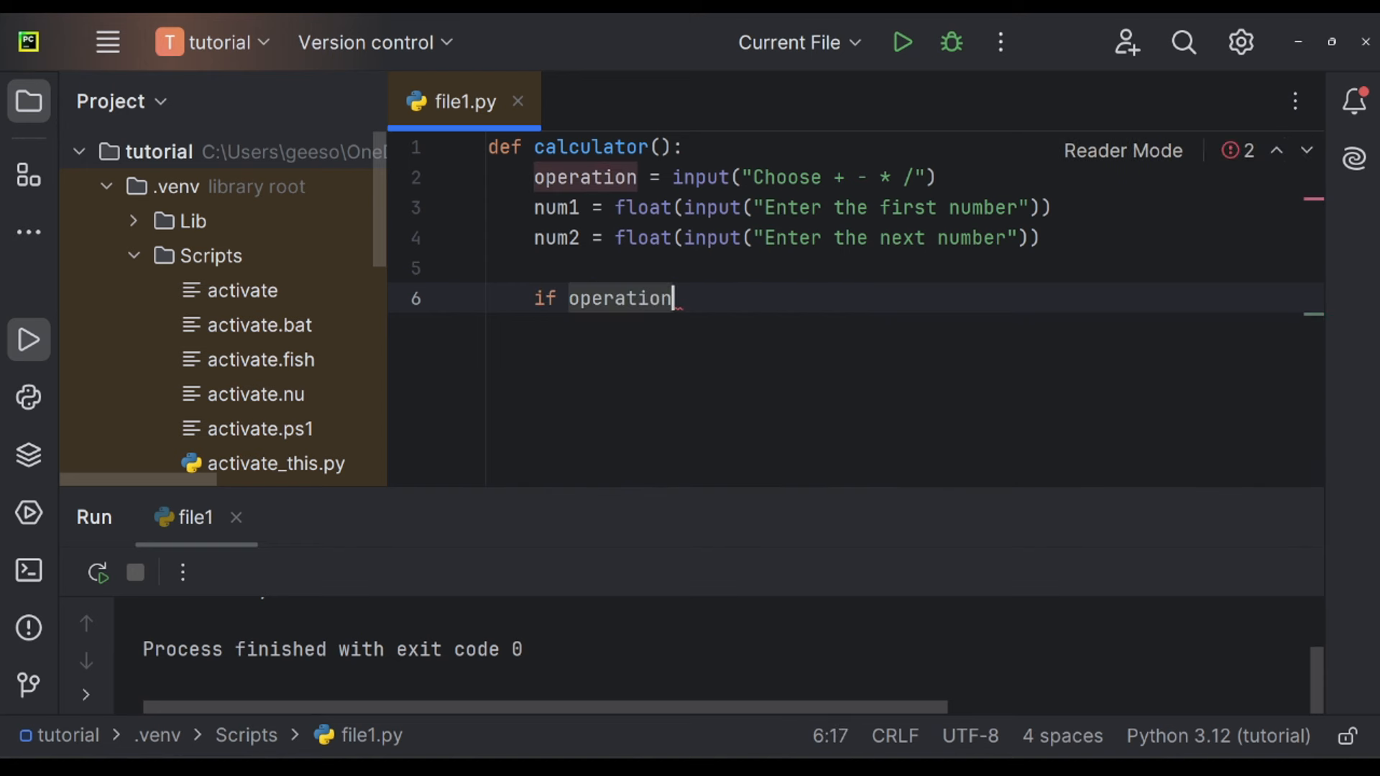
type("=")
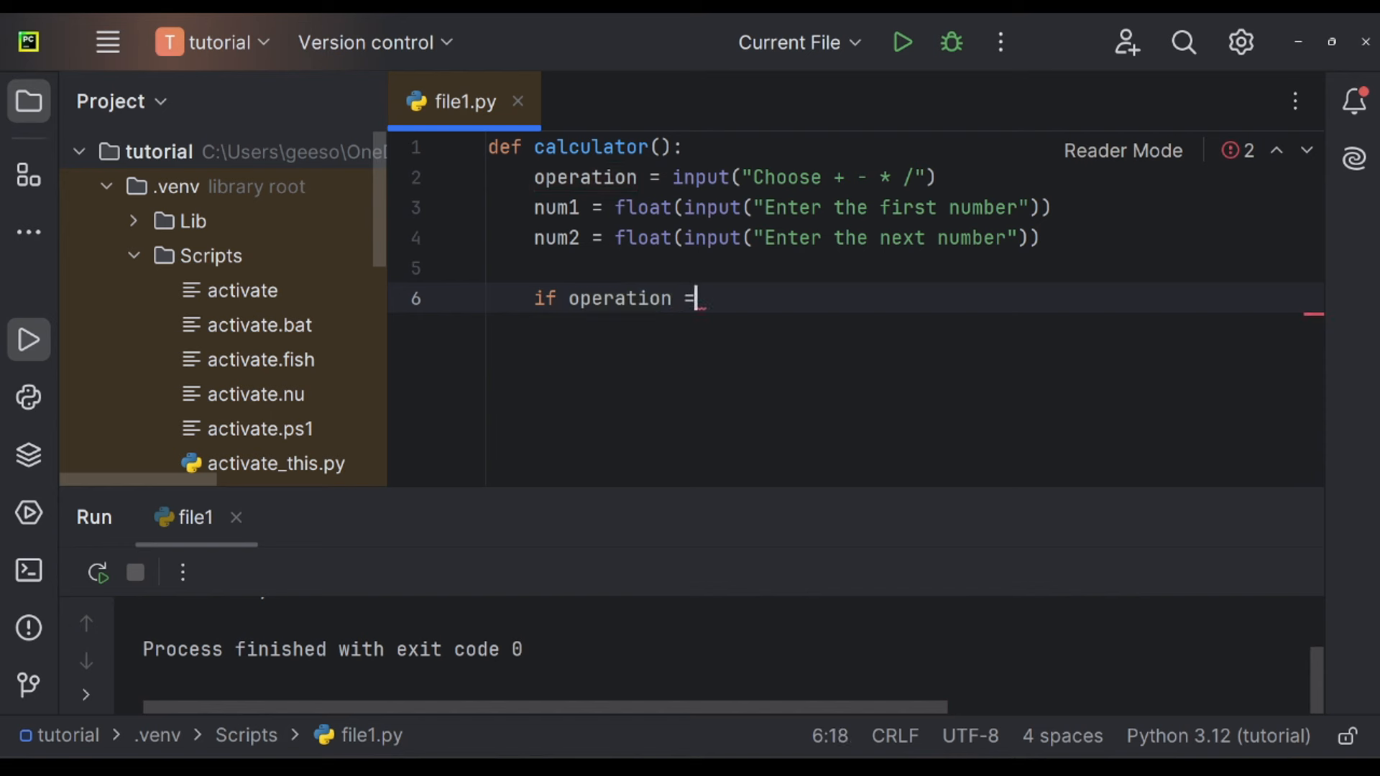
type("=")
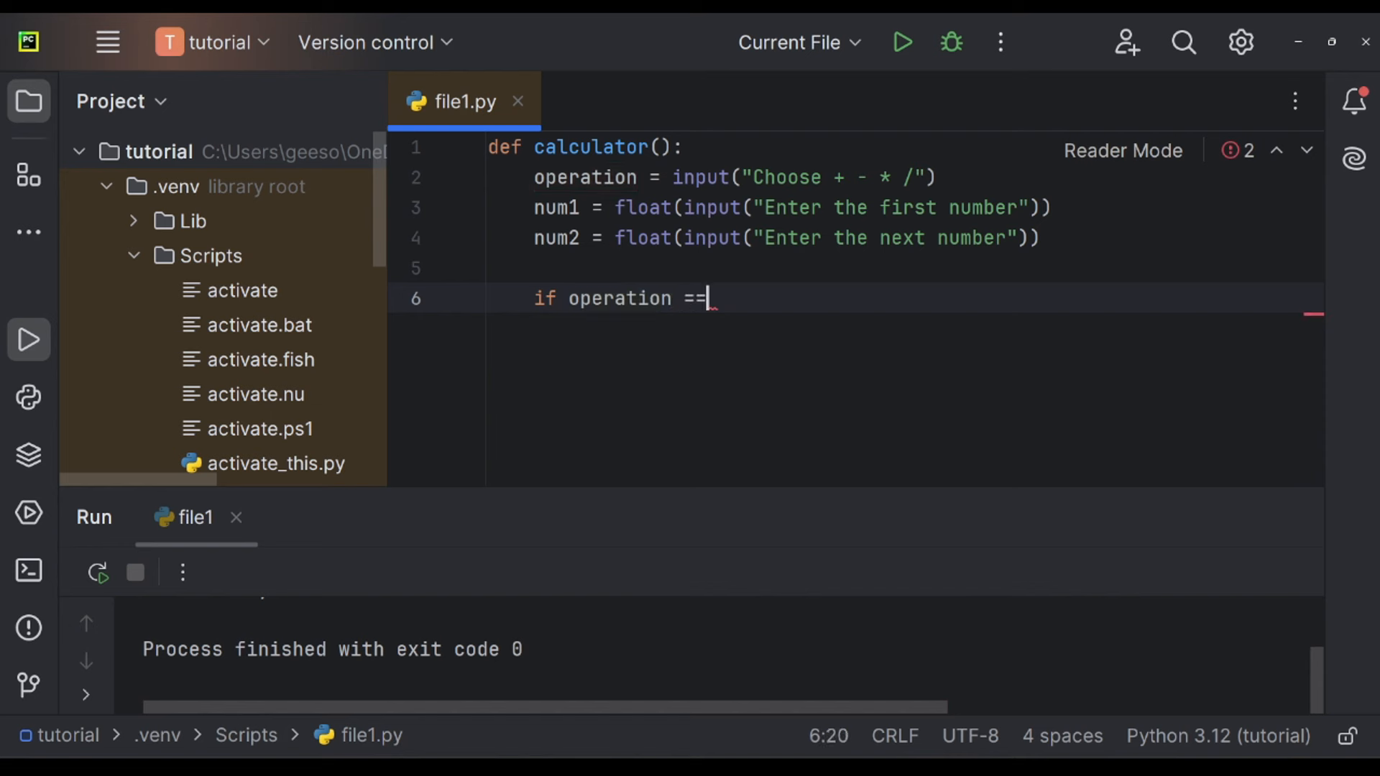
left_click(648, 177)
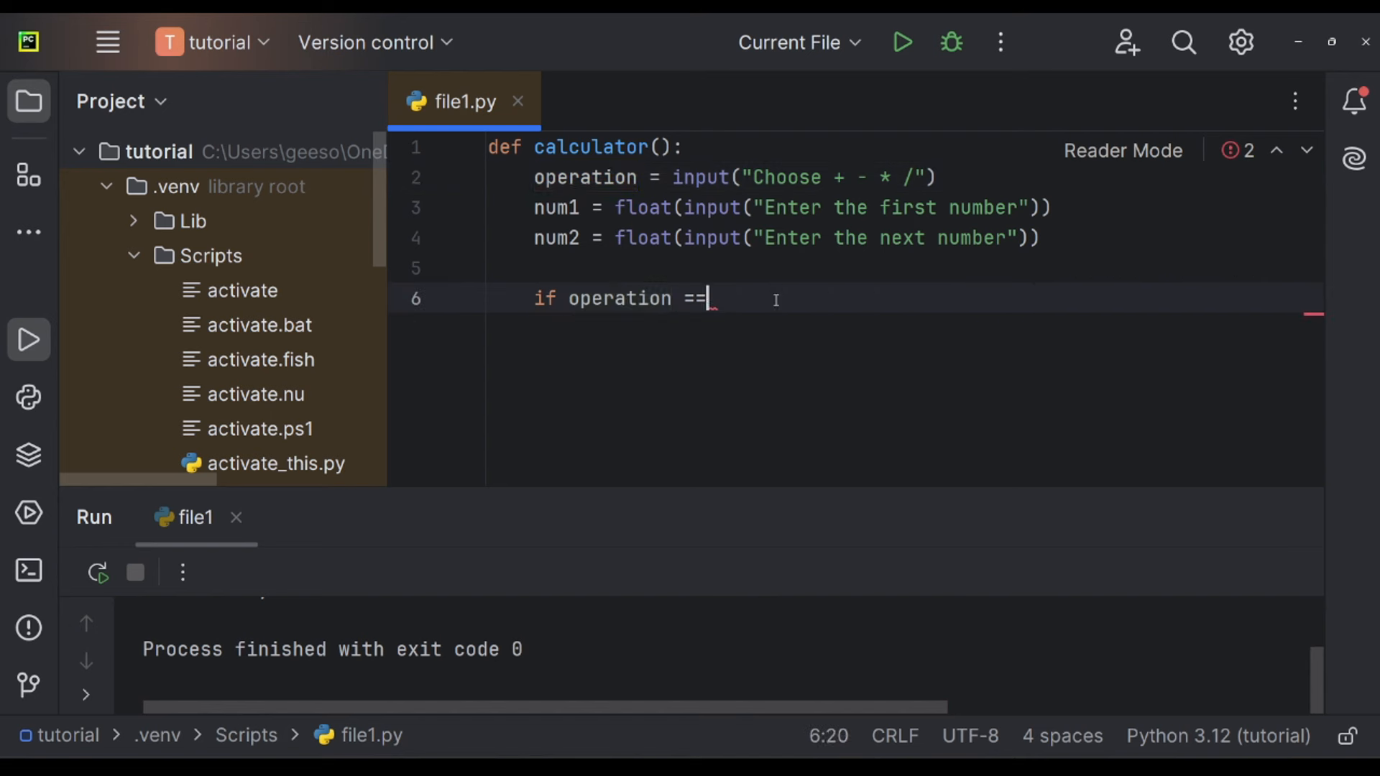
type("\" \"")
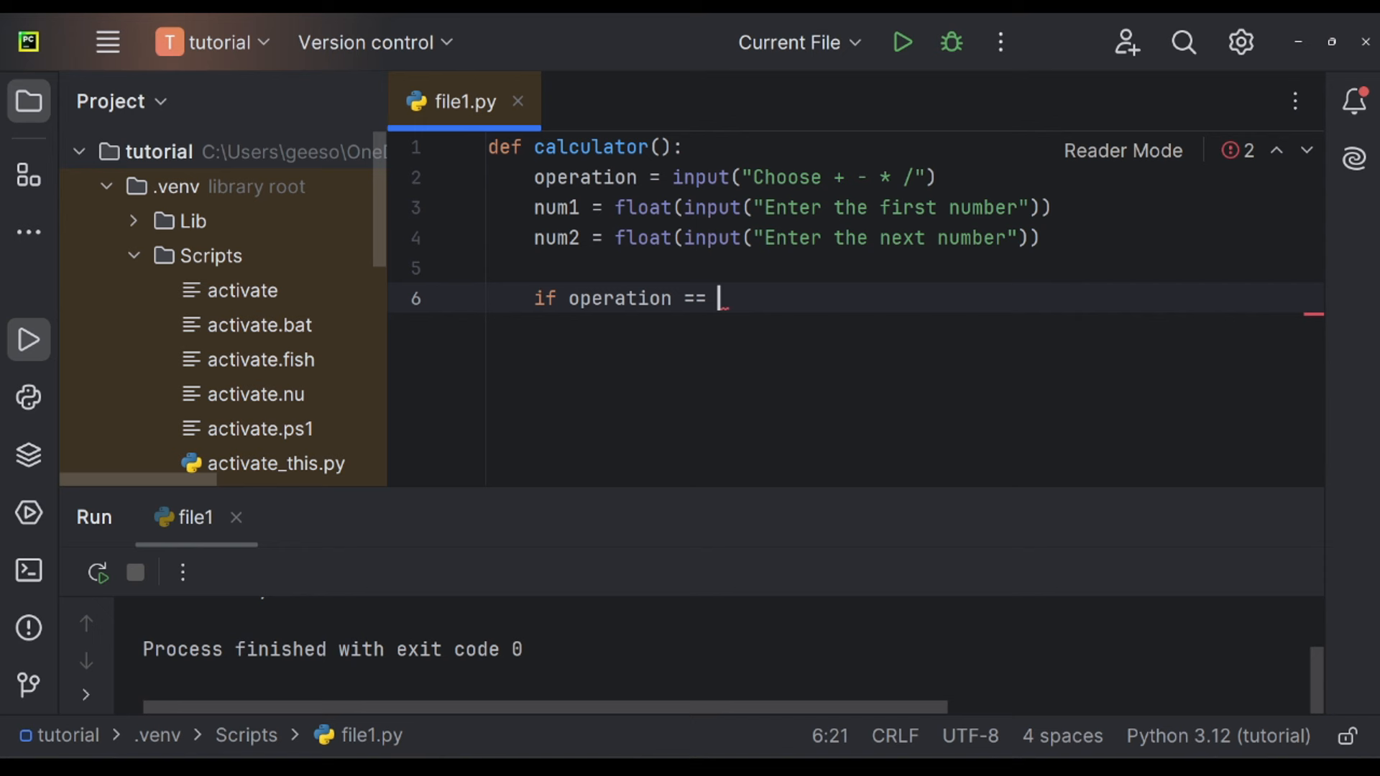
type("'add'")
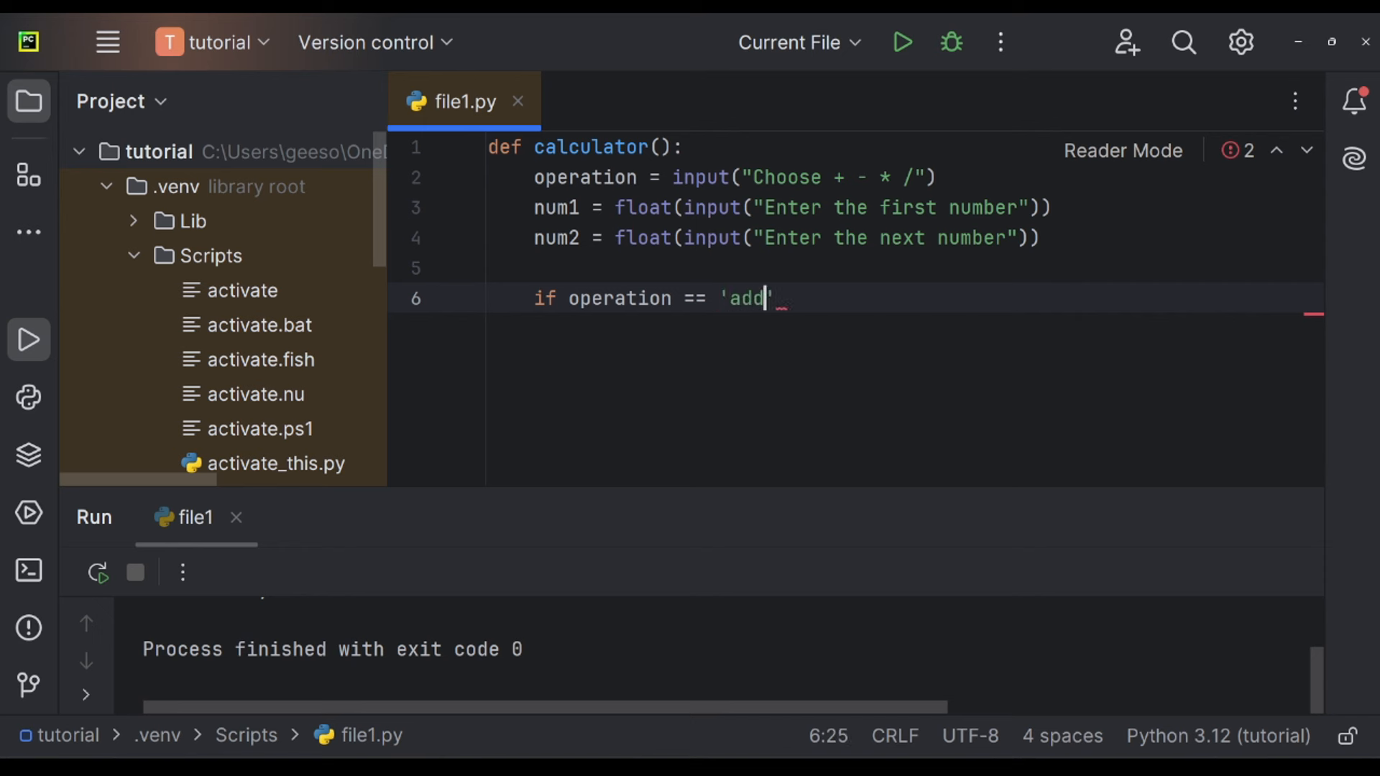
key("BackSpace")
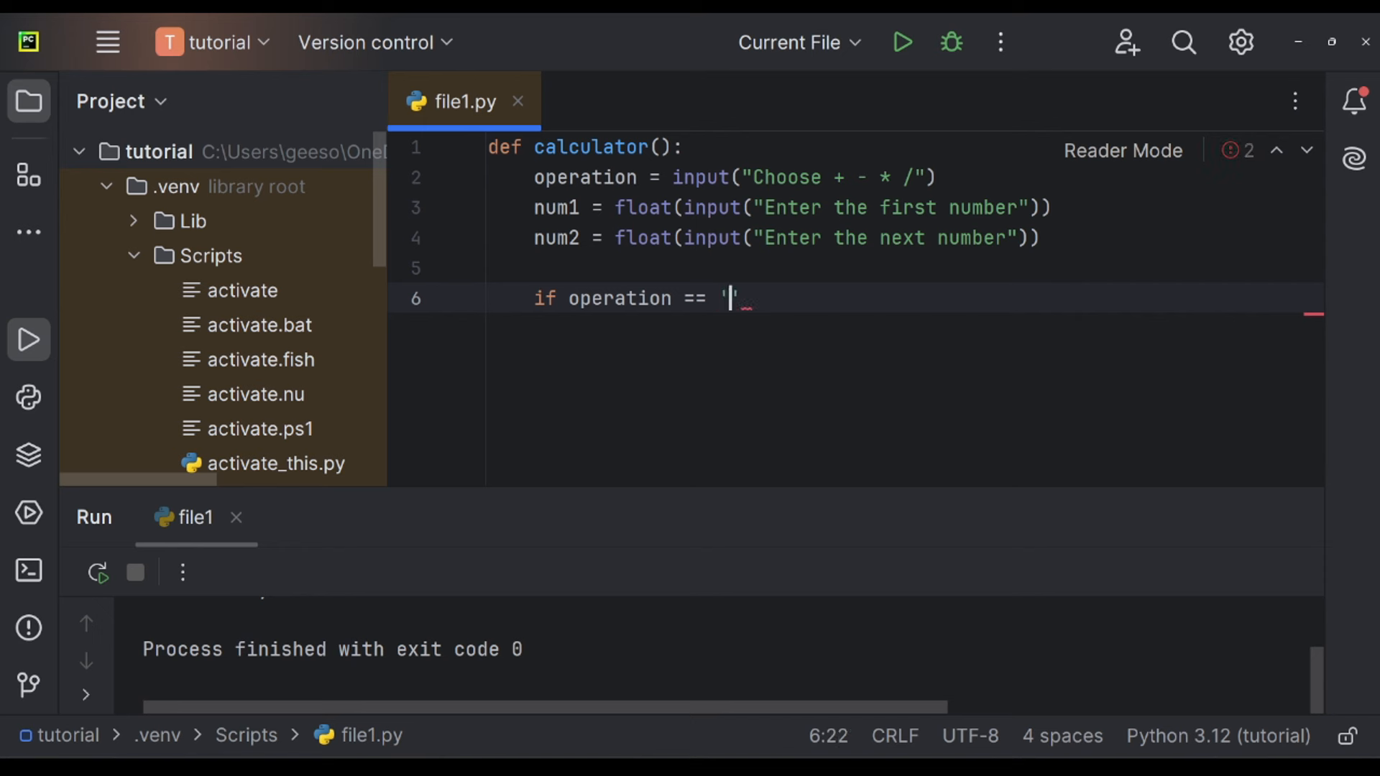
type("+")
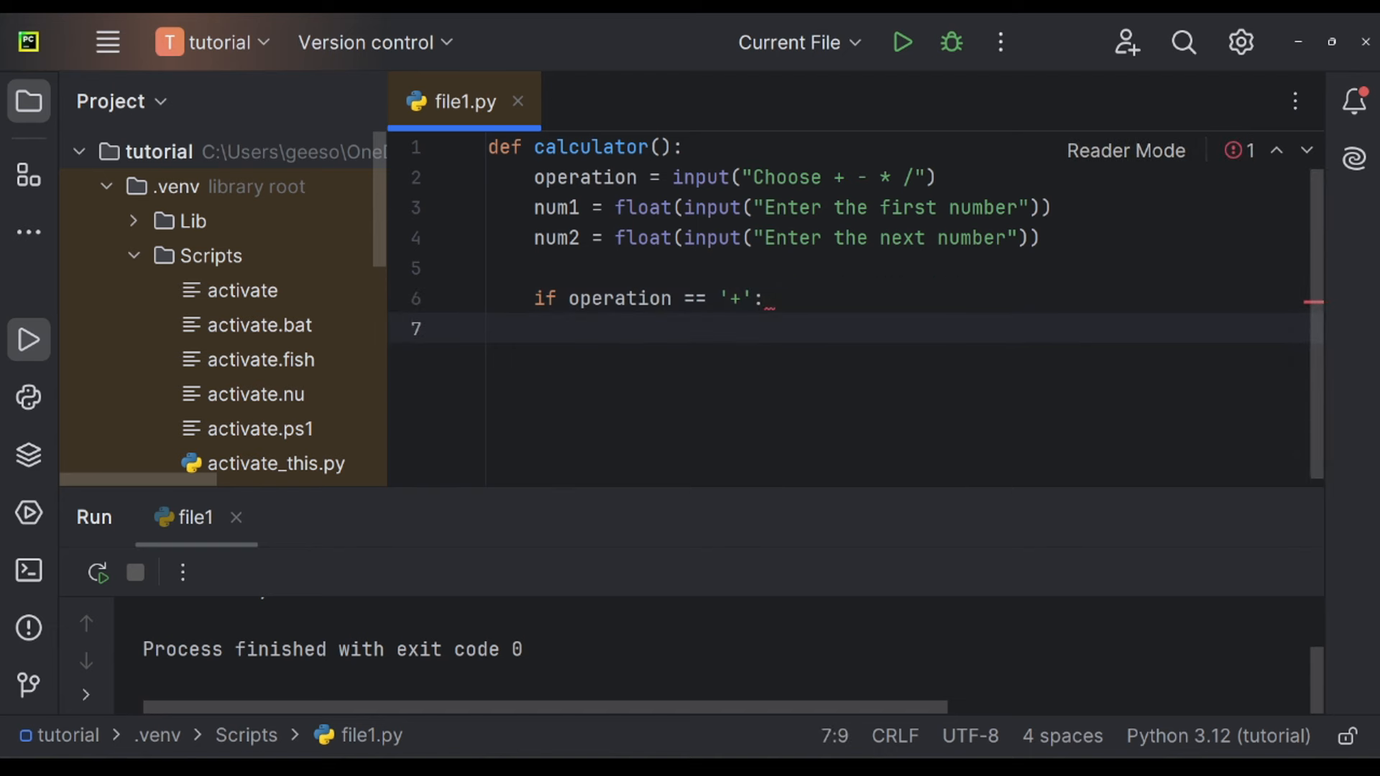
Print num1 + num2 in the if branch and start elif operation == '-':.
type("print()")
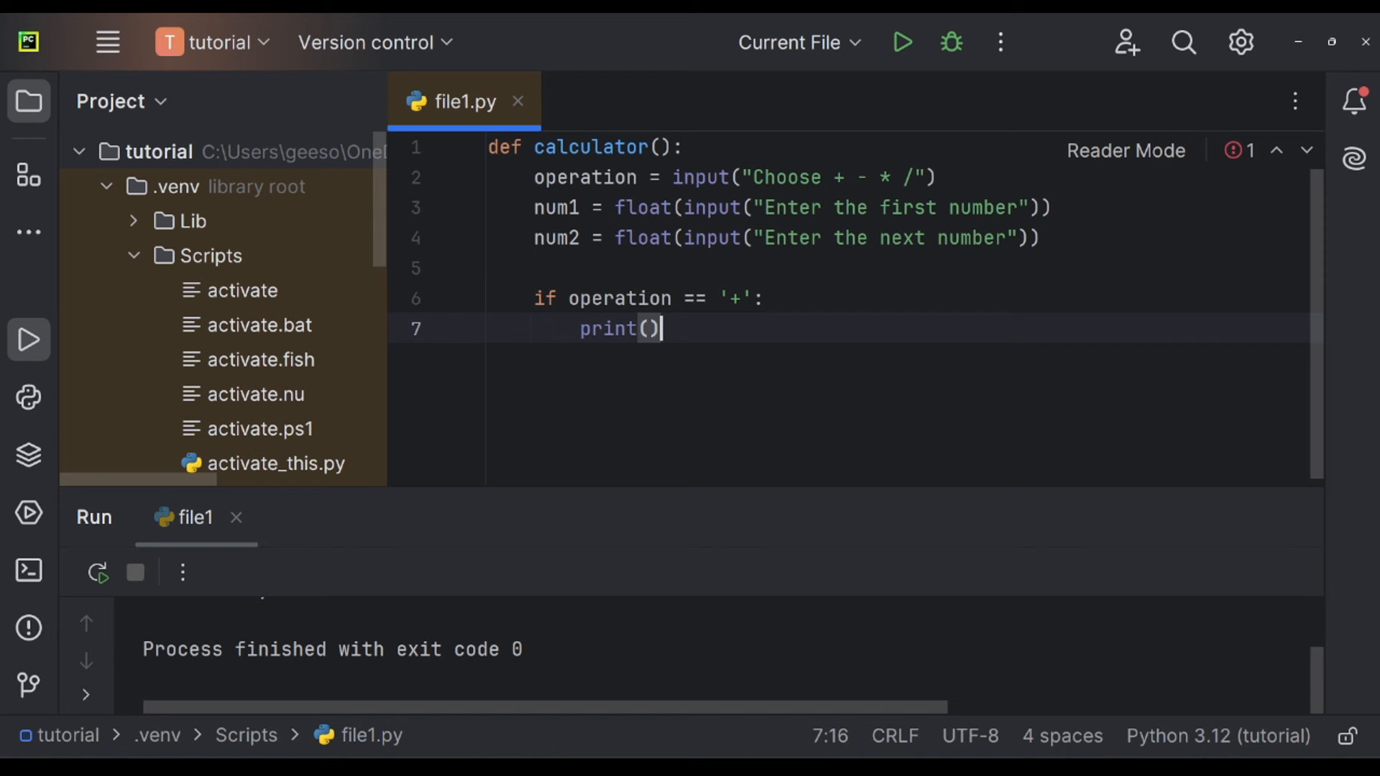
type("nu")
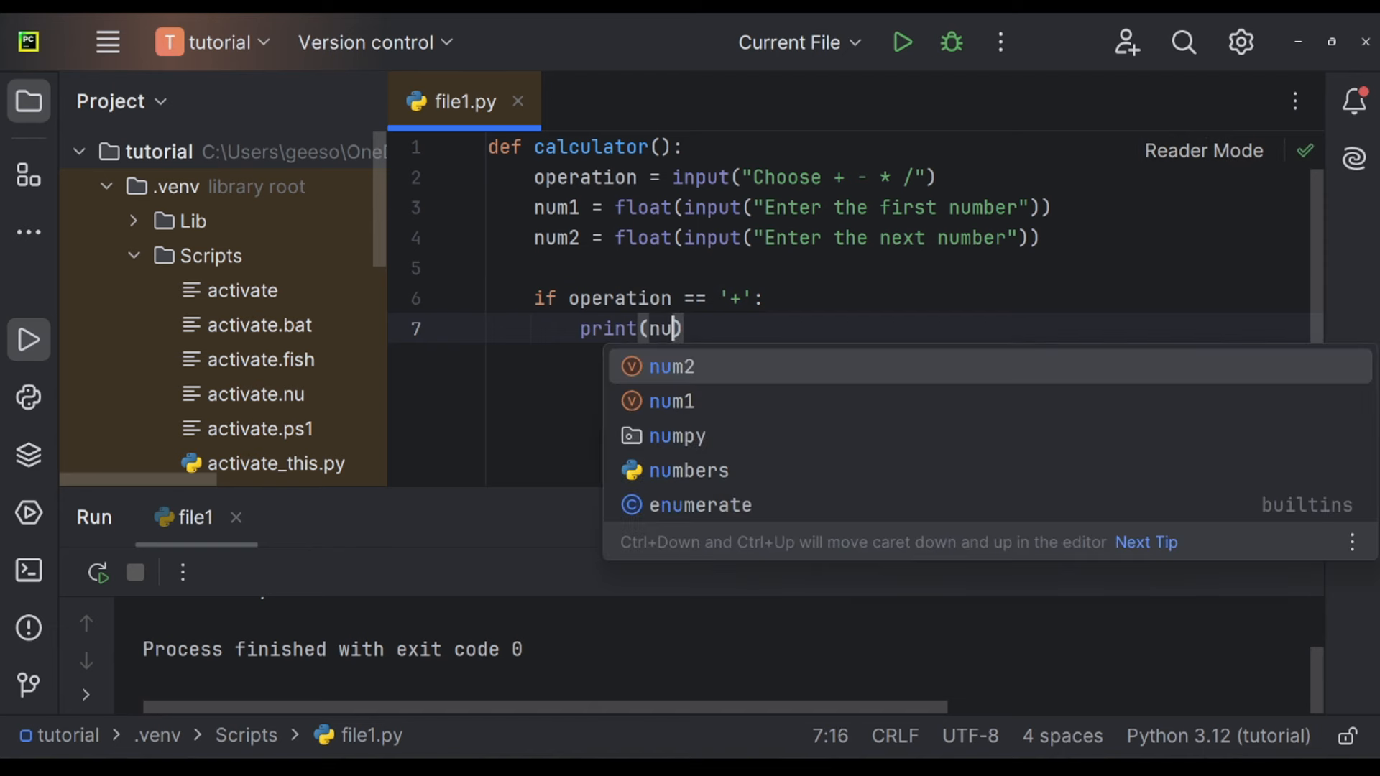
type("m1 + n")
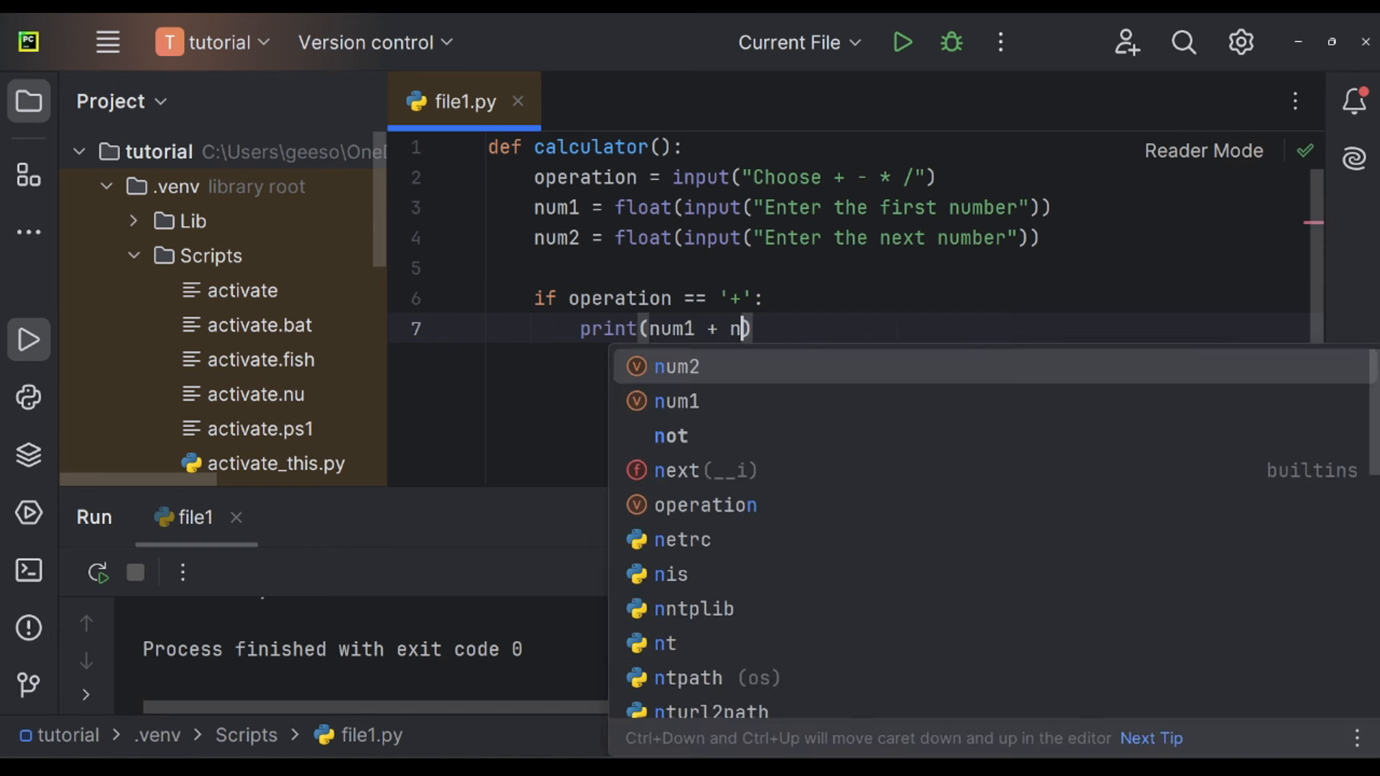
key("Enter")
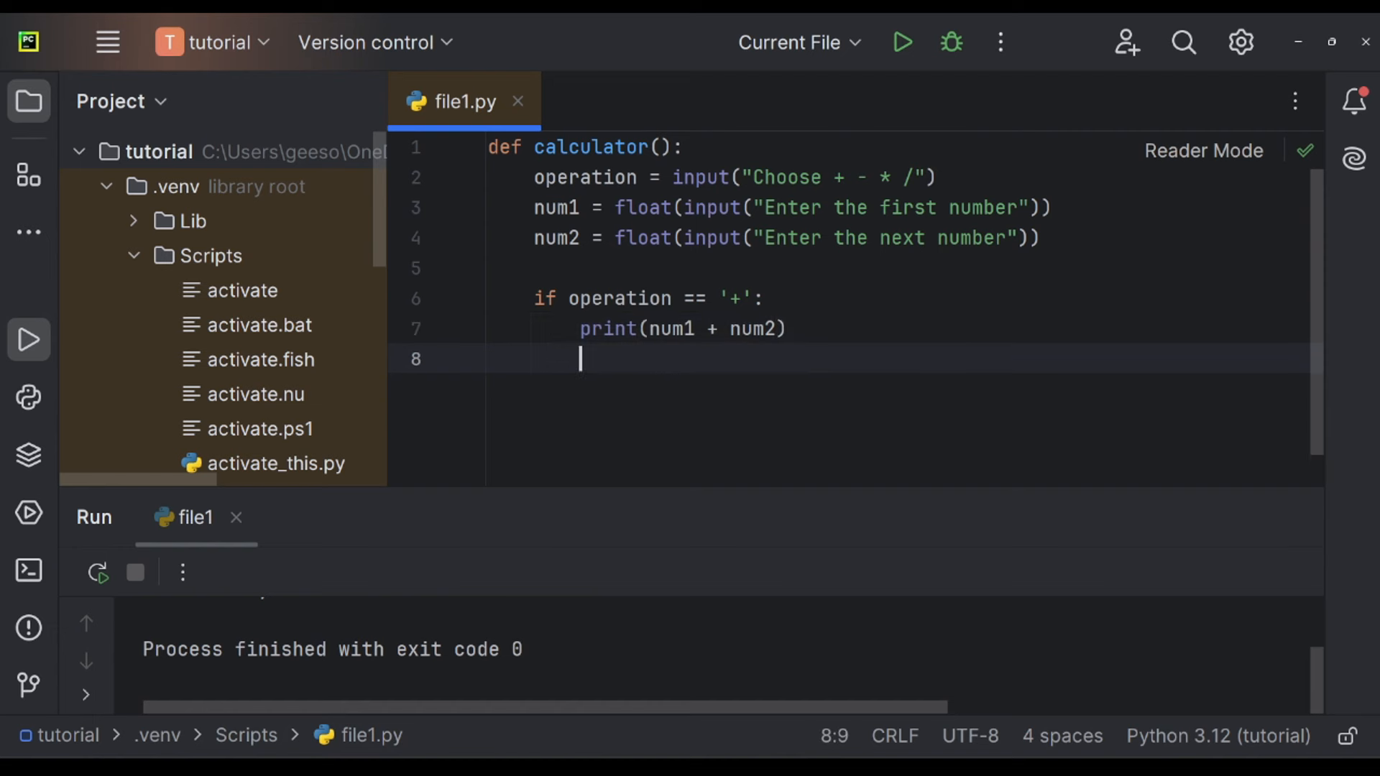
type("elif")
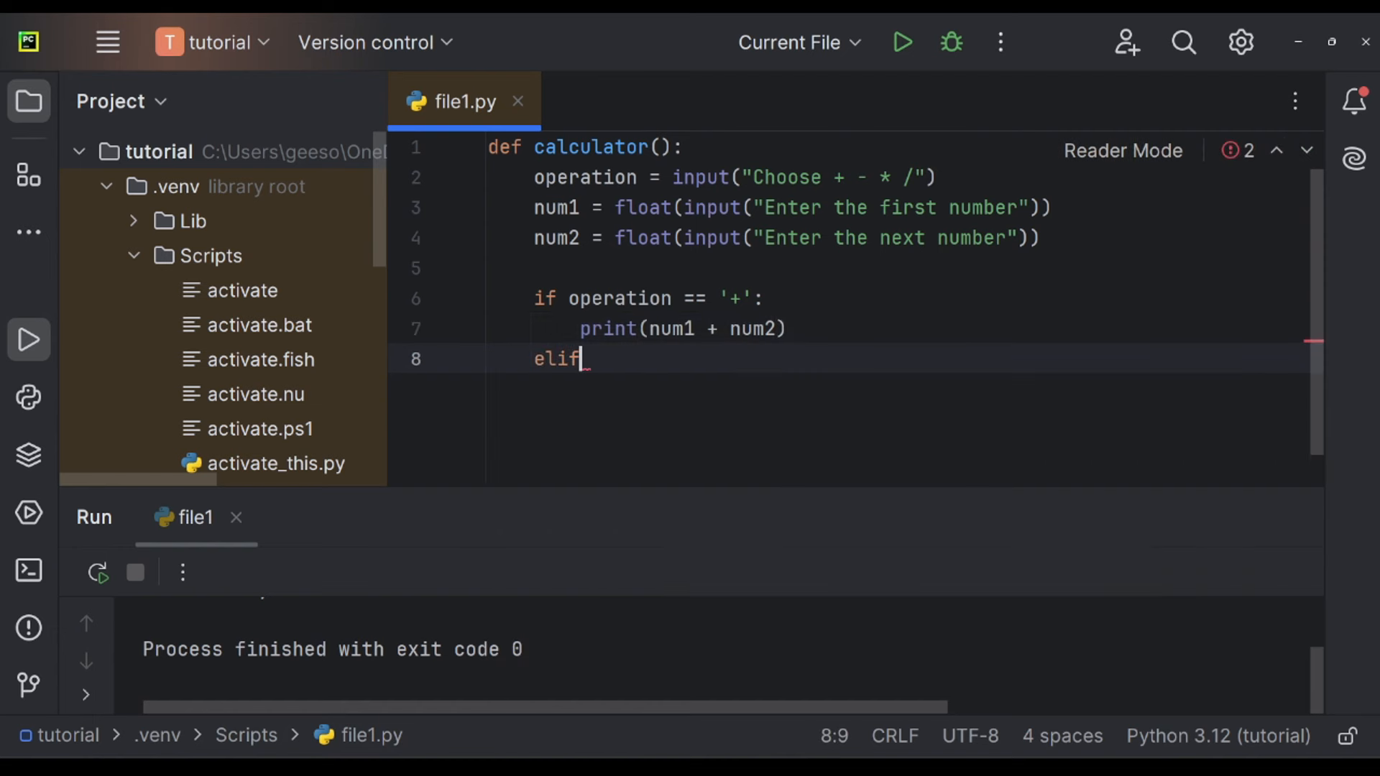
type("operation ==")
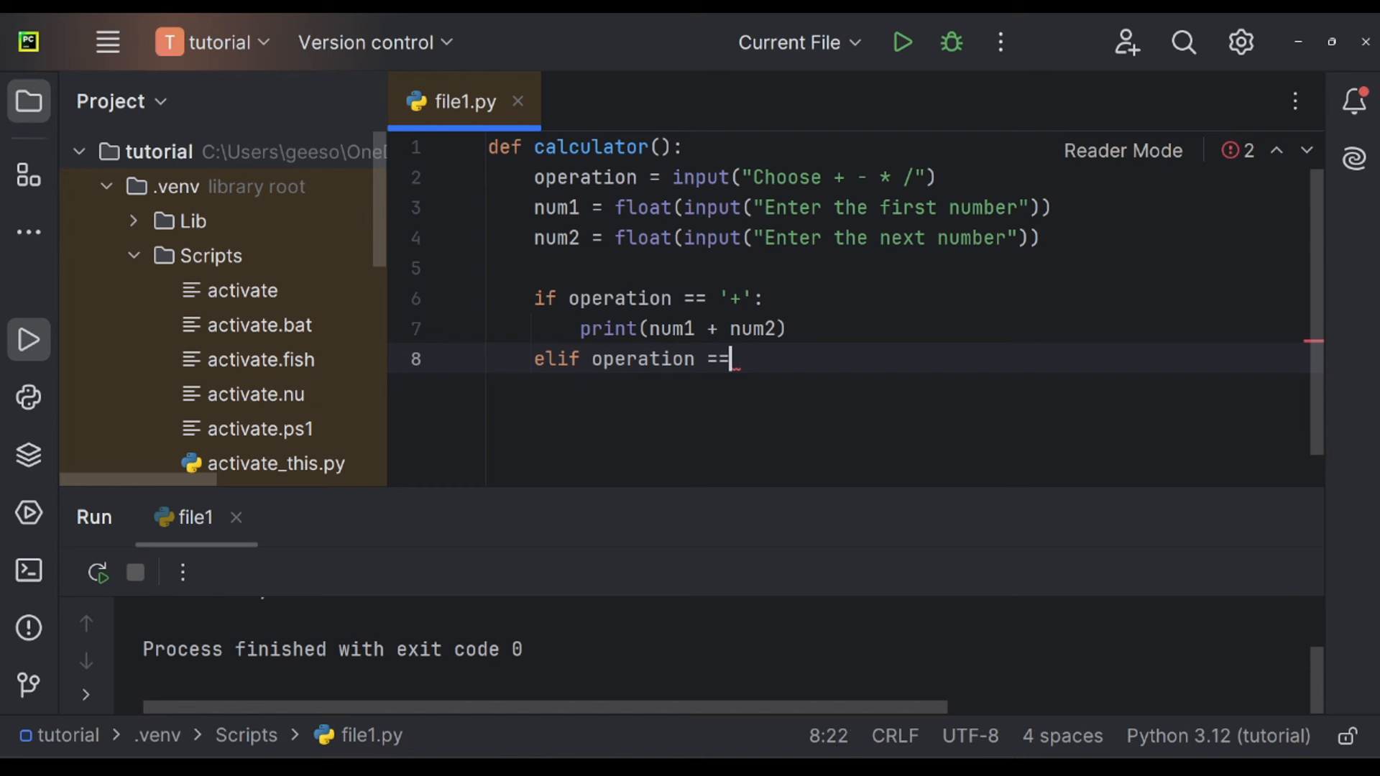
type("'-':")
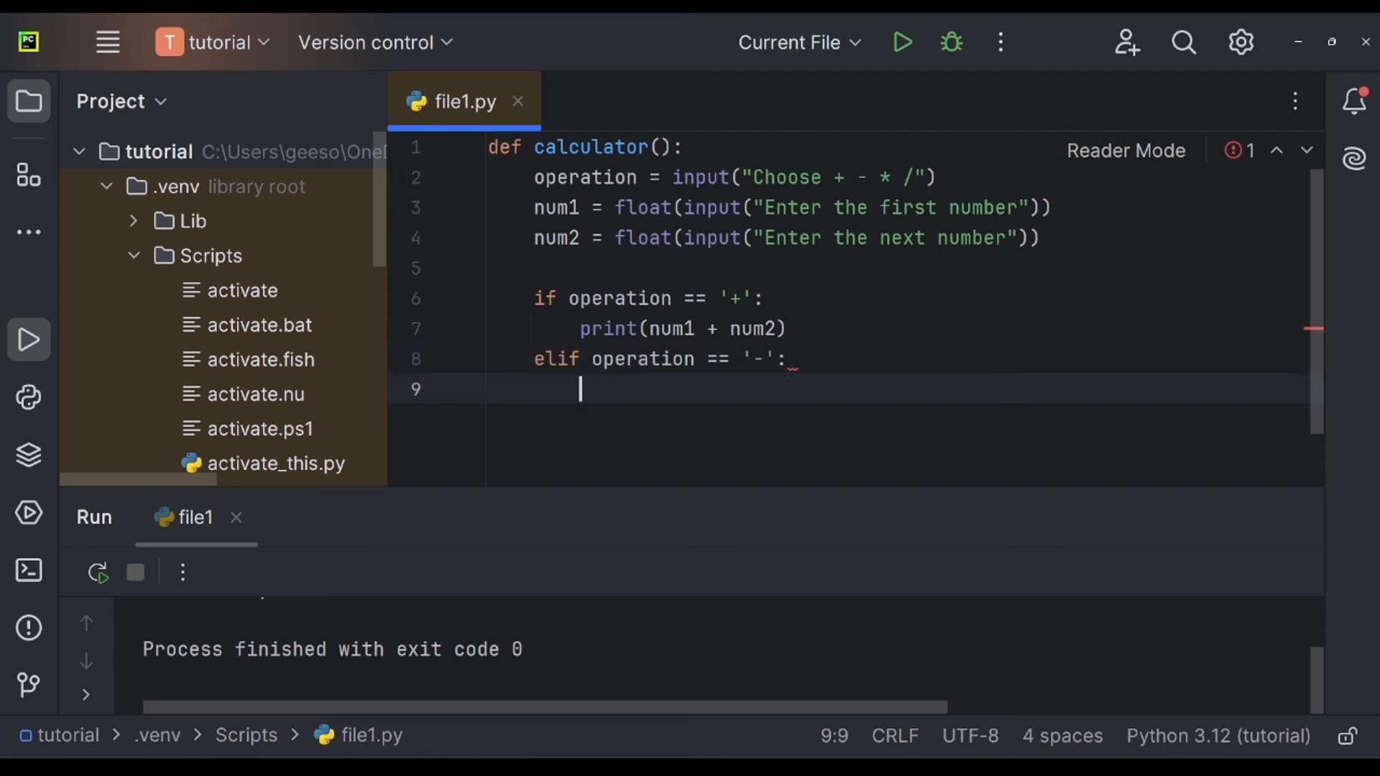
Print num1 - num2 under the '-' elif branch.
type("print(")
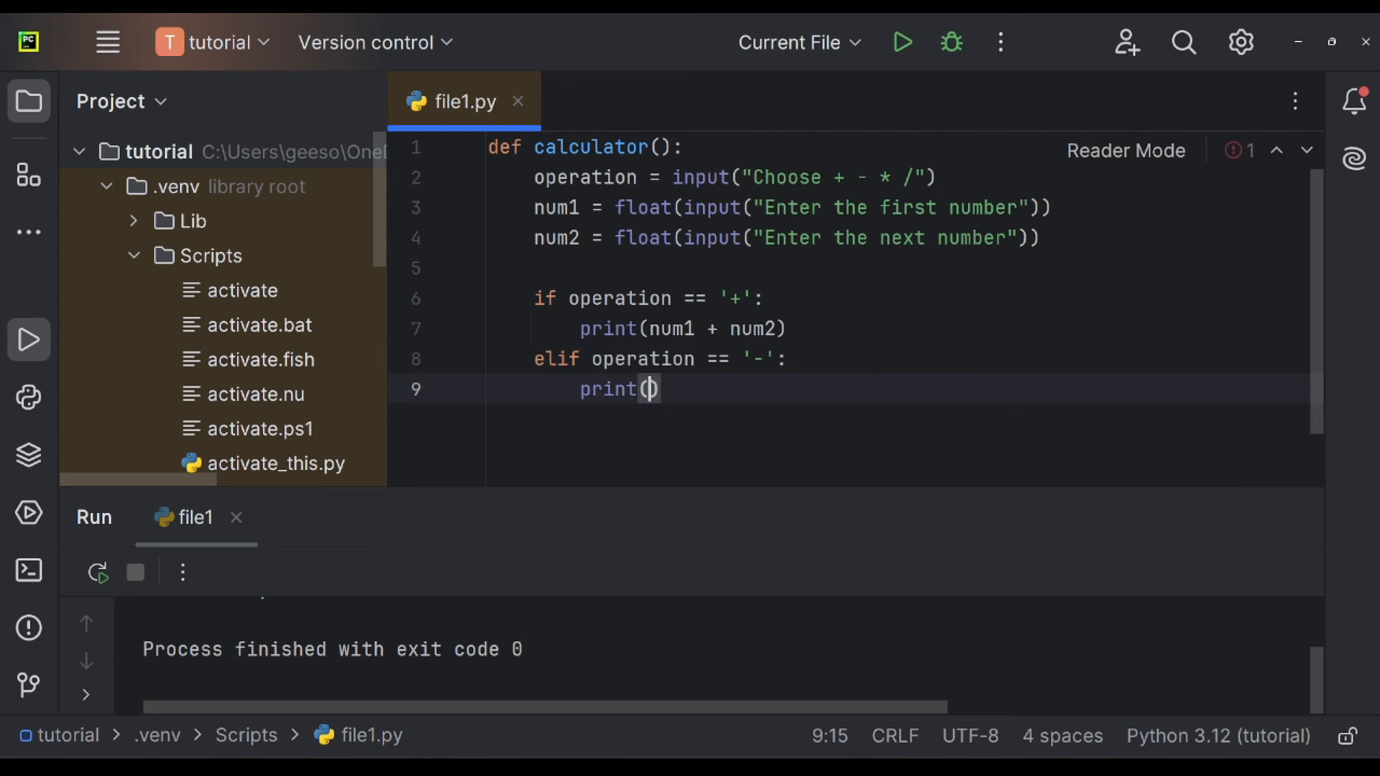
type("num1 - num2")
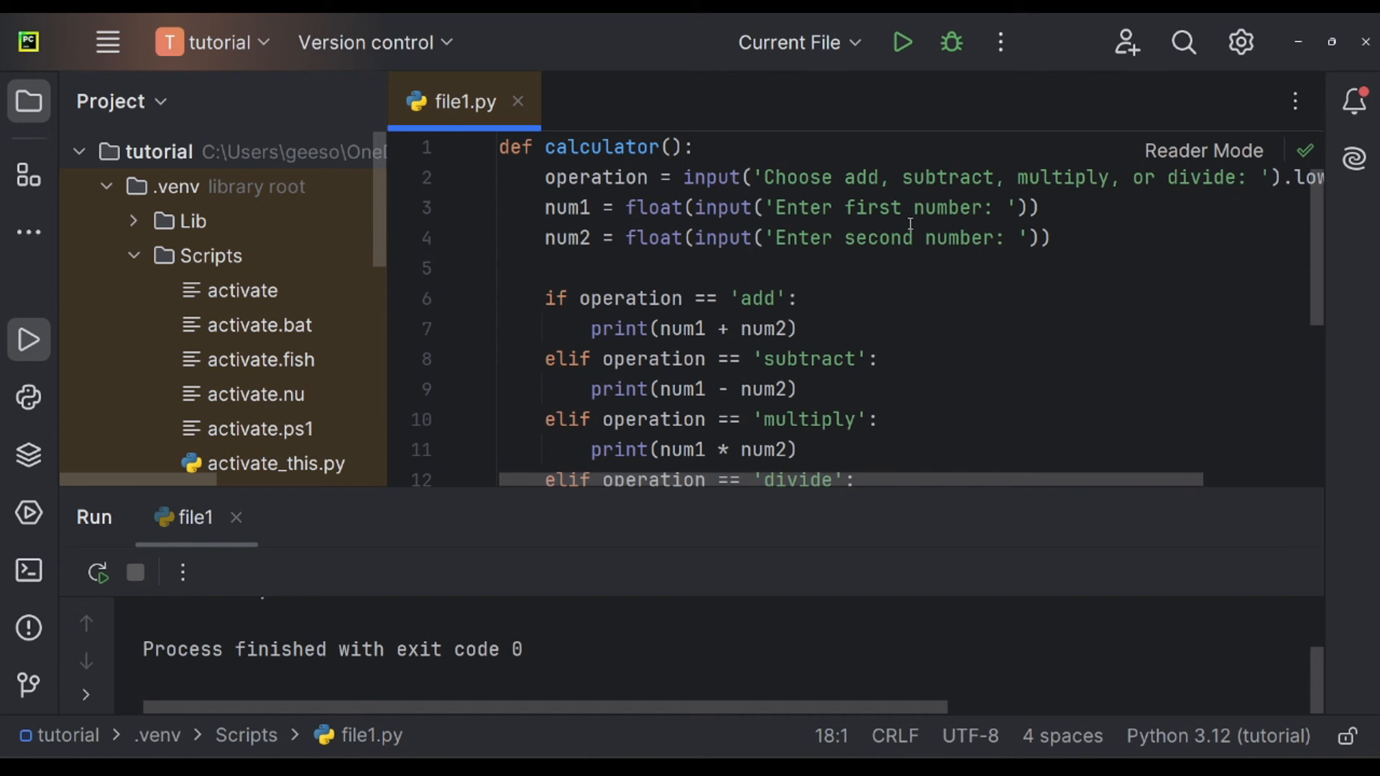
scroll("right", 3)
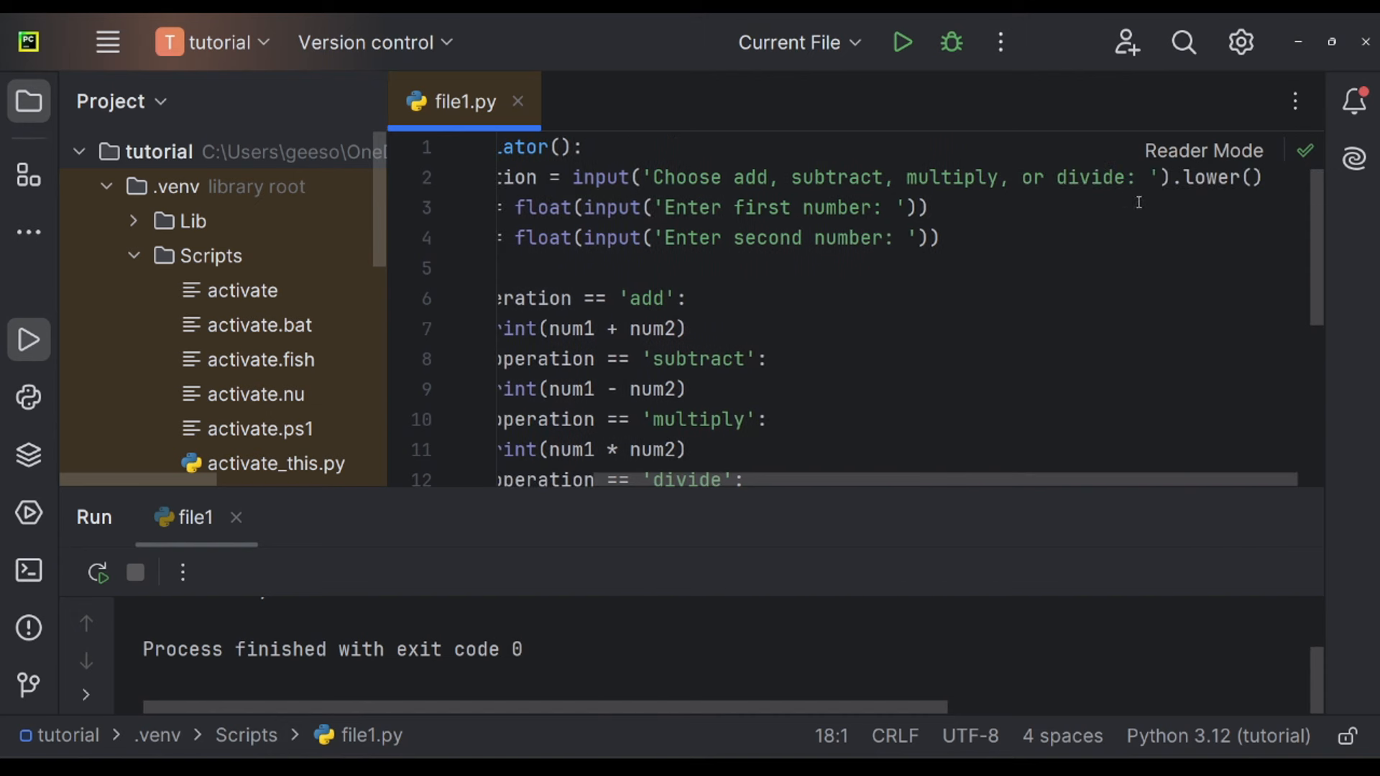
mouse_move(1210, 177)
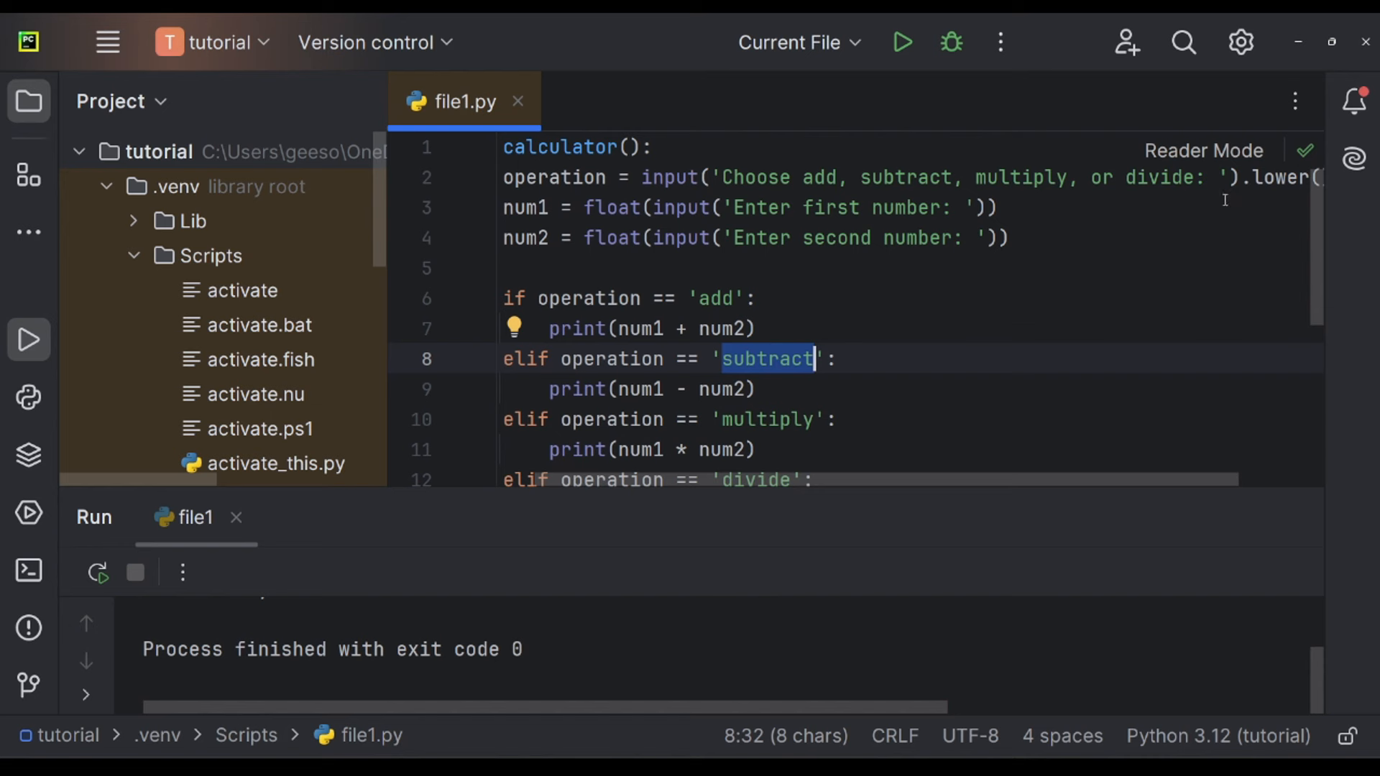
mouse_move(937, 194)
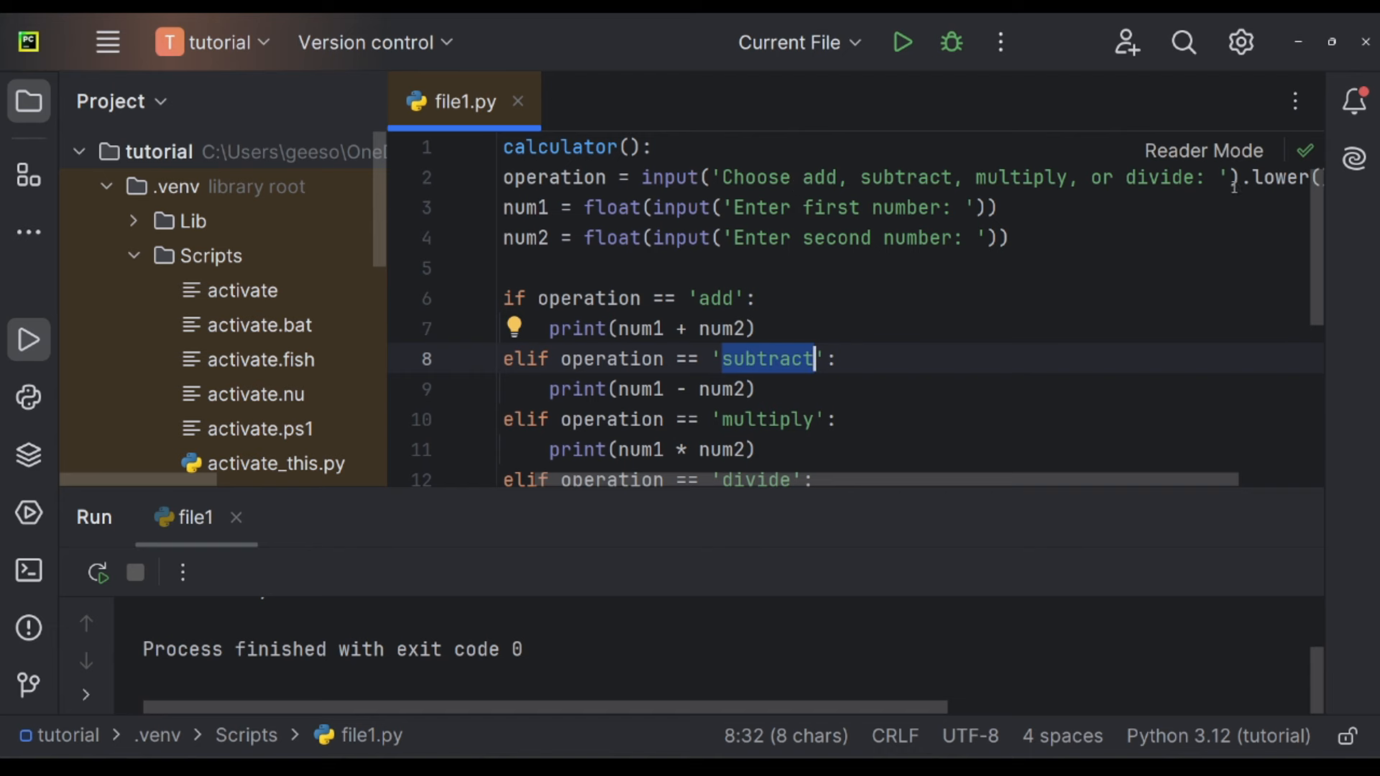
scroll("right", 3)
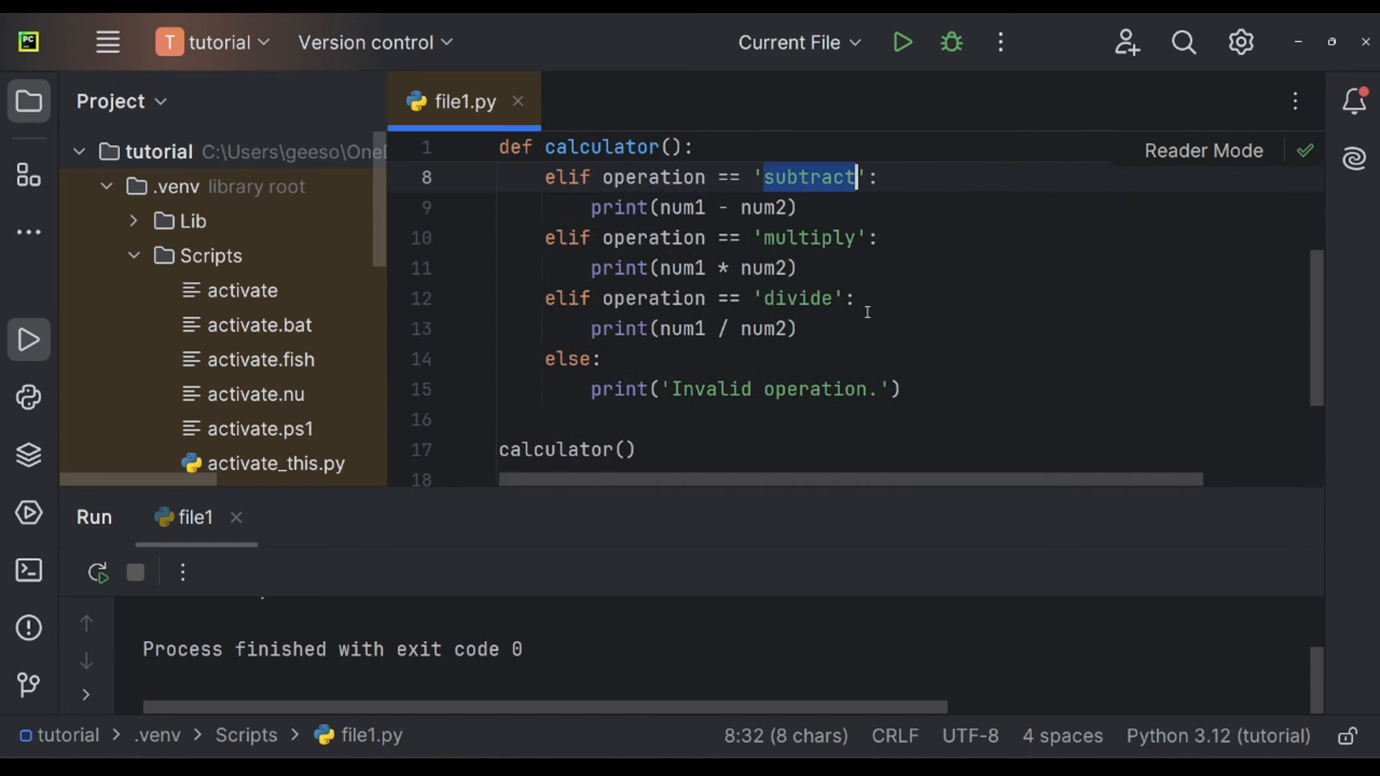
scroll("down", 3)
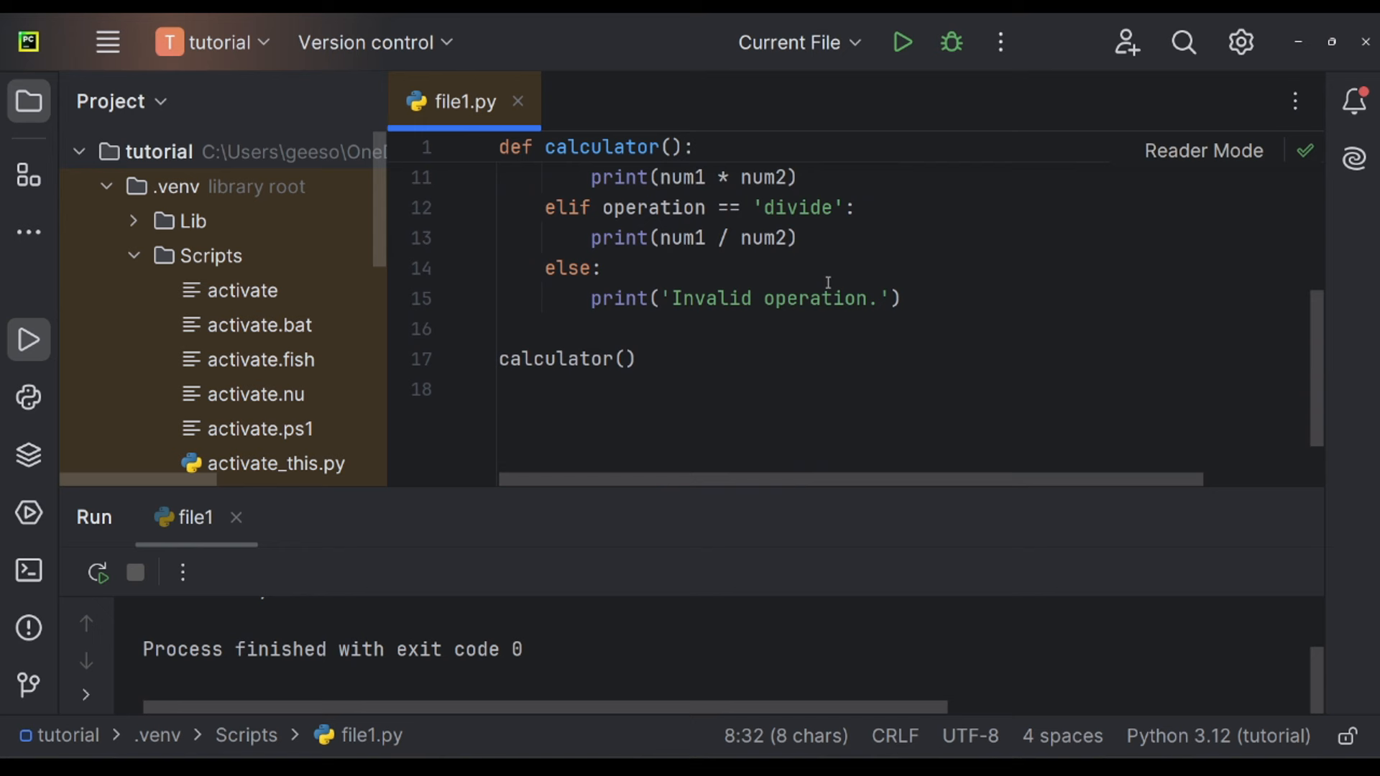
Run the calculator with add, 10 and 5 to get 15.0.
left_click(899, 41)
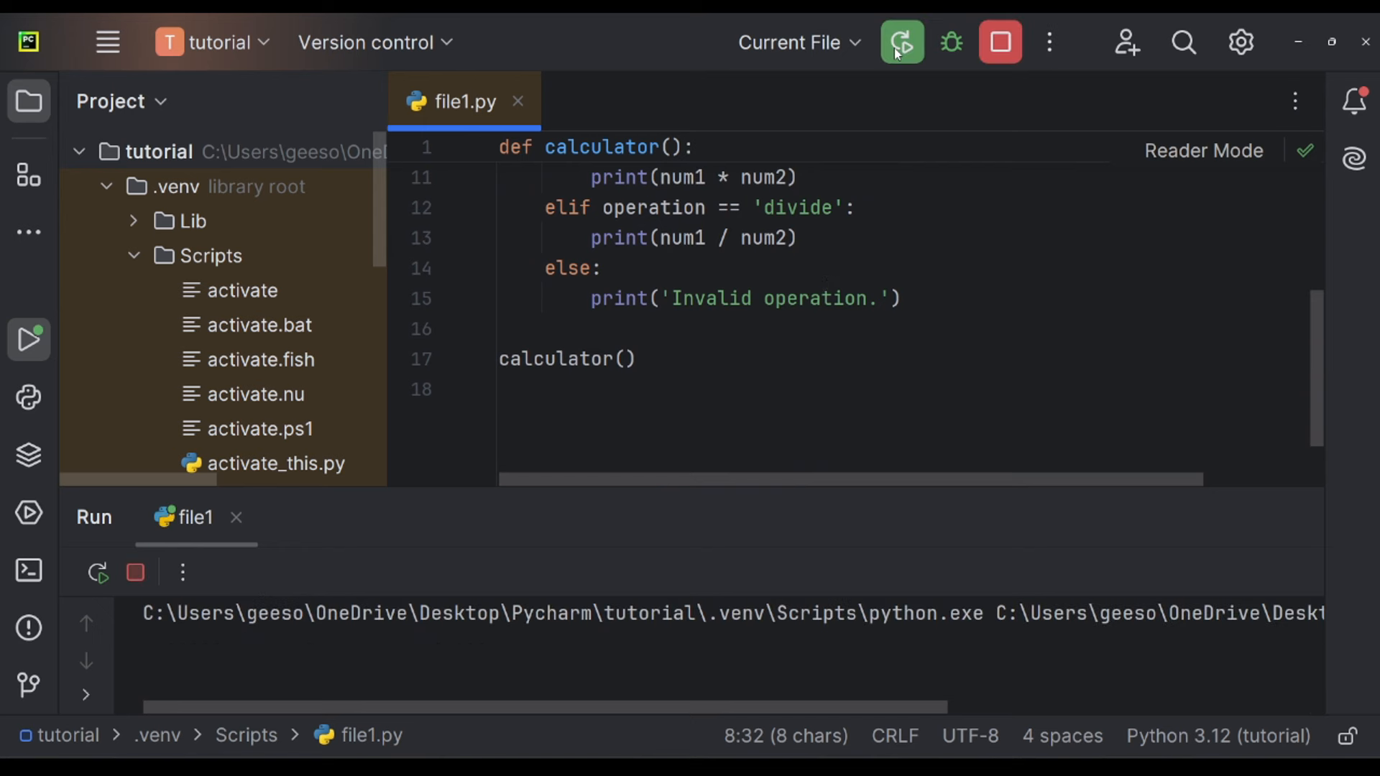
left_click(899, 42)
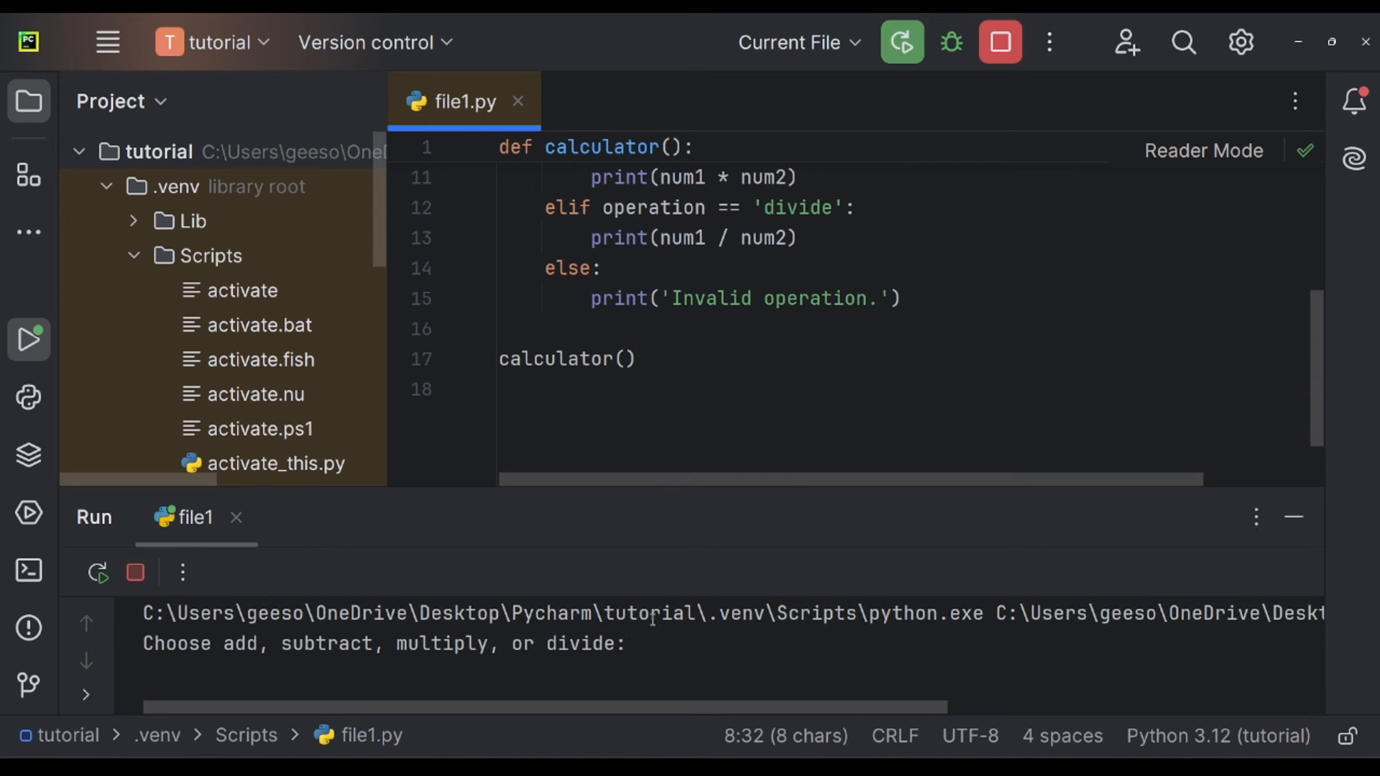
type("add")
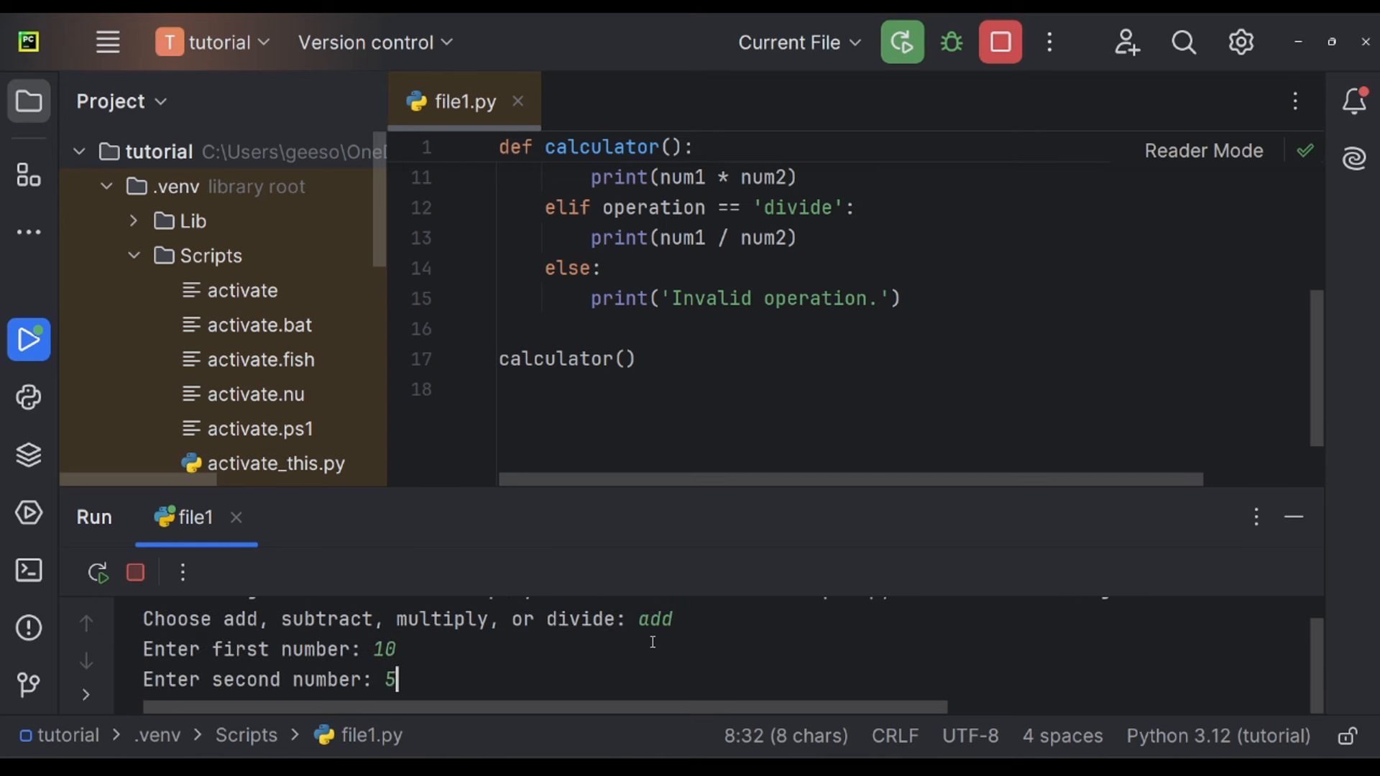
key("enter")
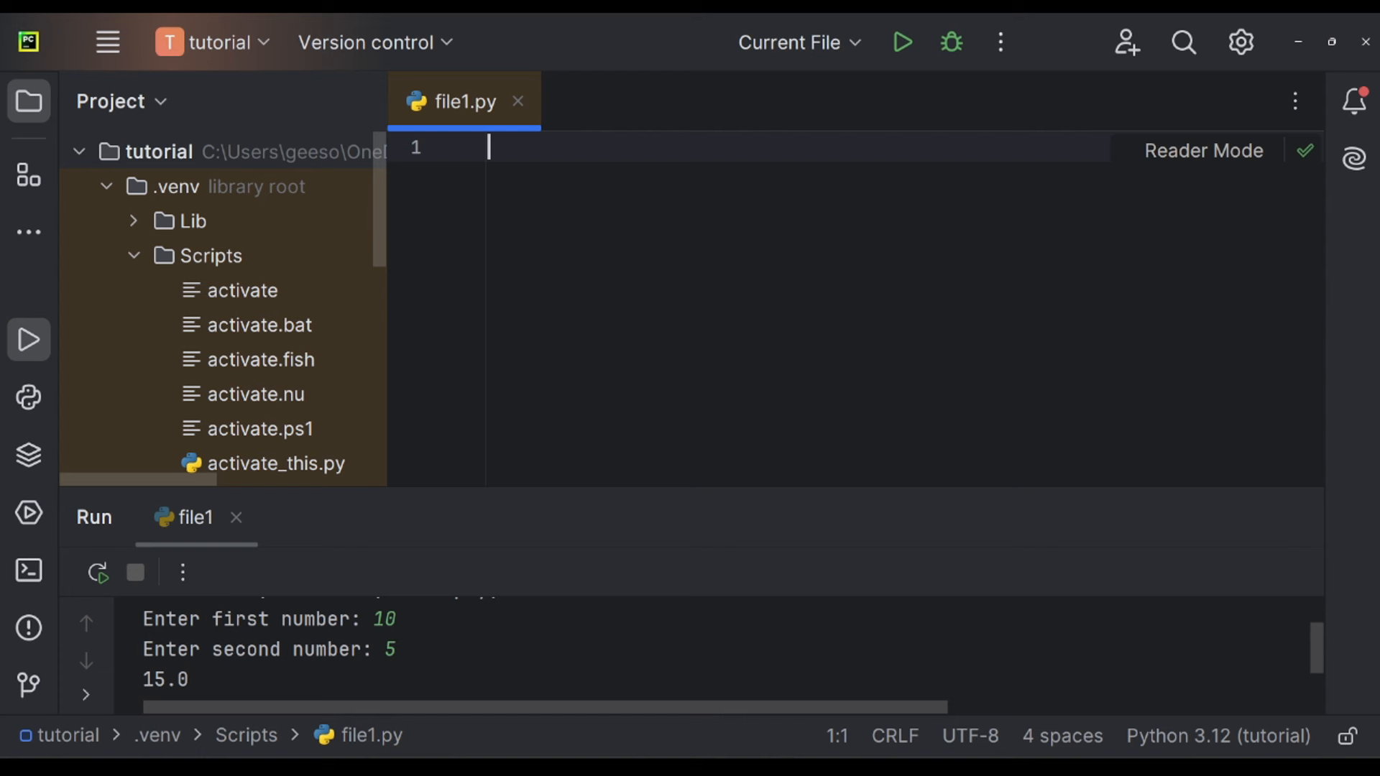
Create the tasks list and a while True loop asking "Choose add, view or quit:".
type("task = []")
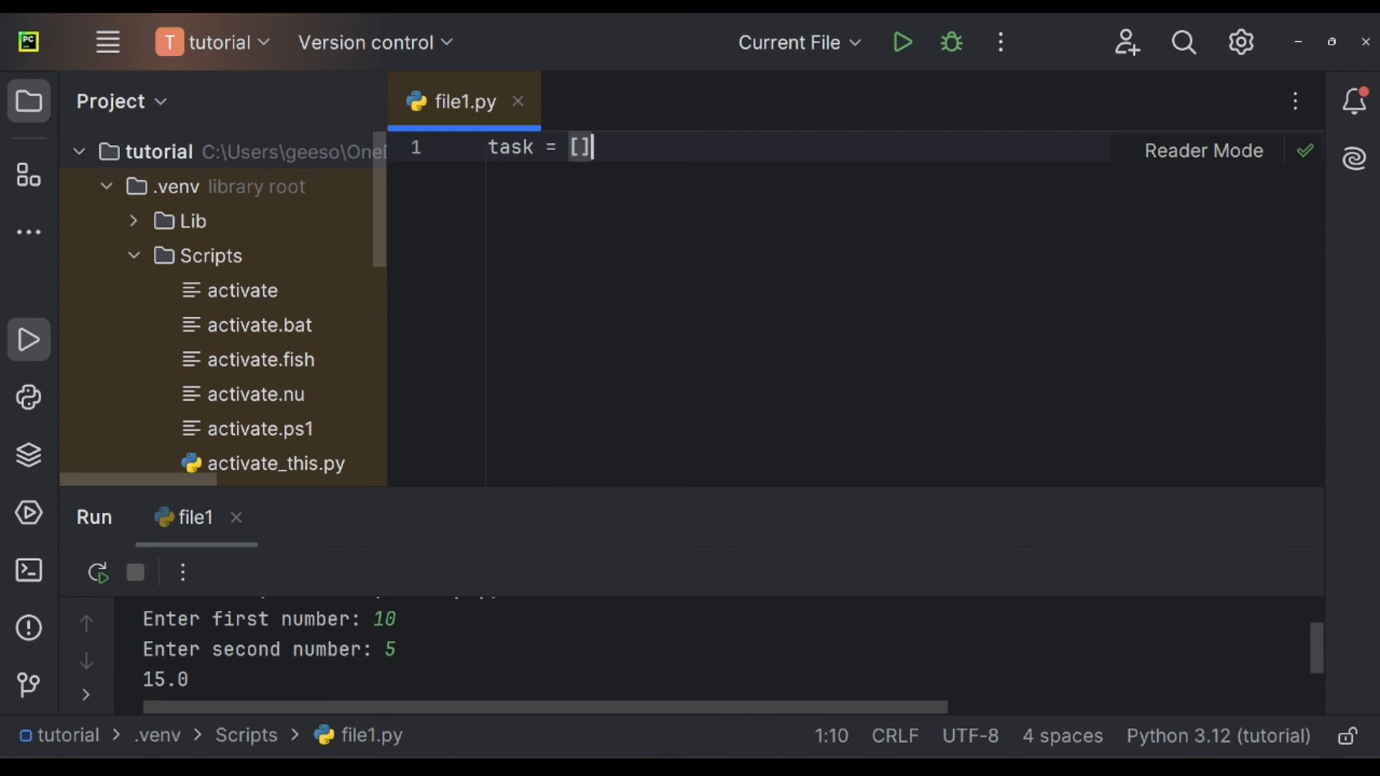
key("enter")
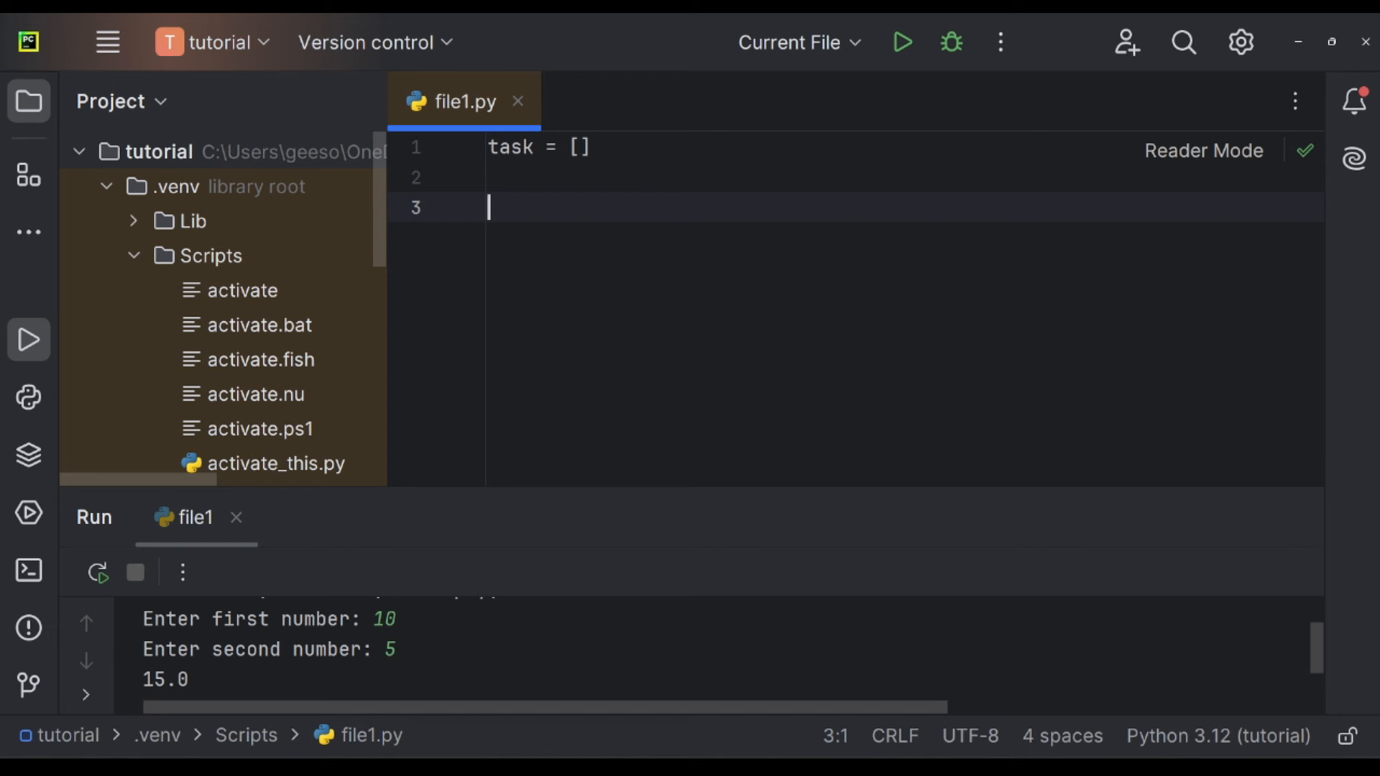
type("while True:")
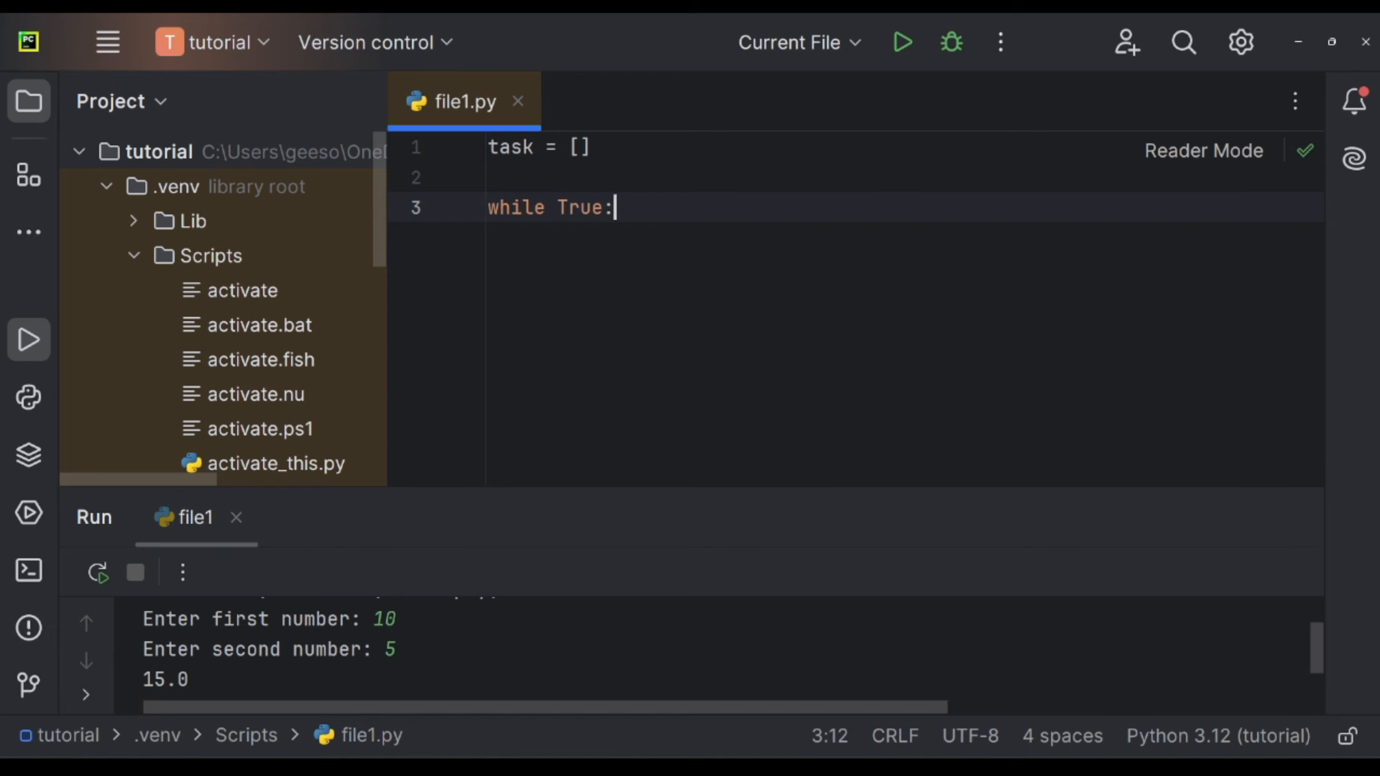
type("action")
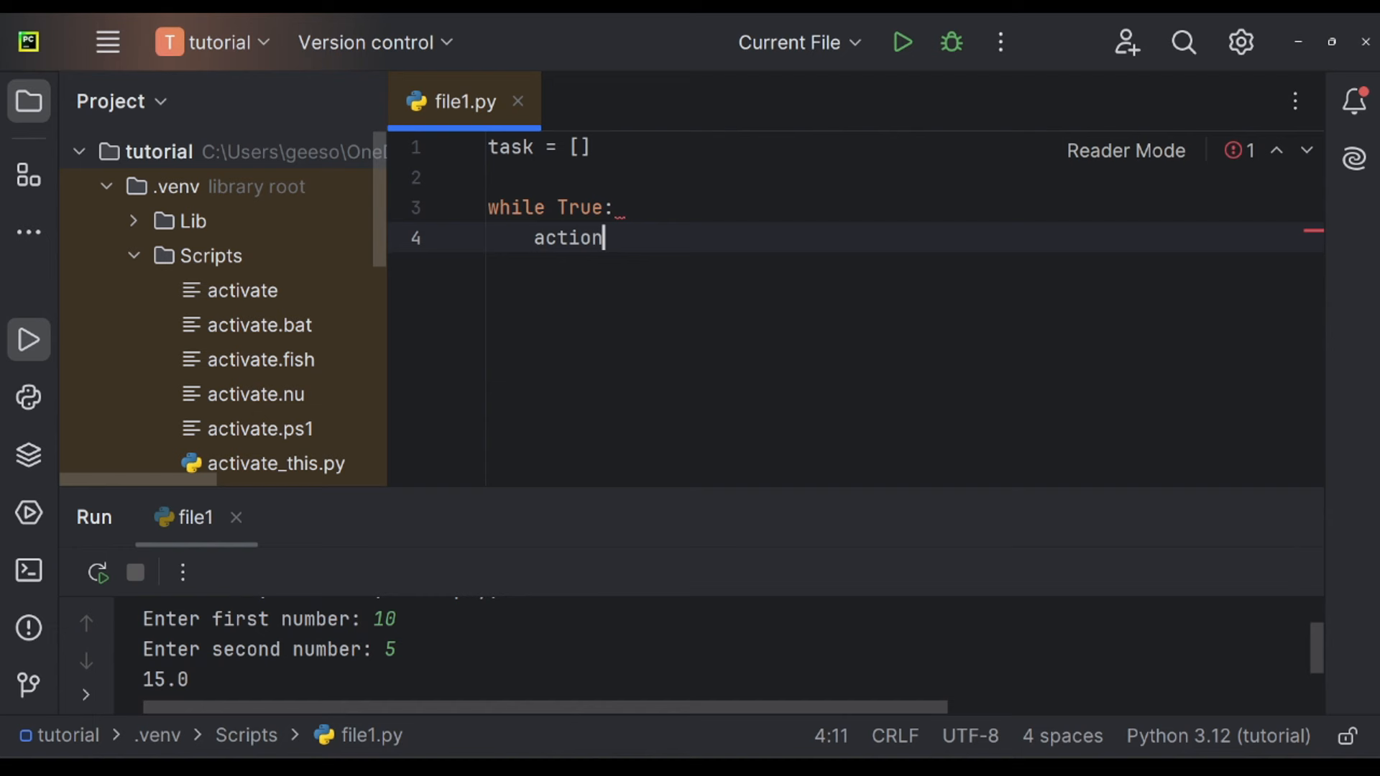
type("= input()")
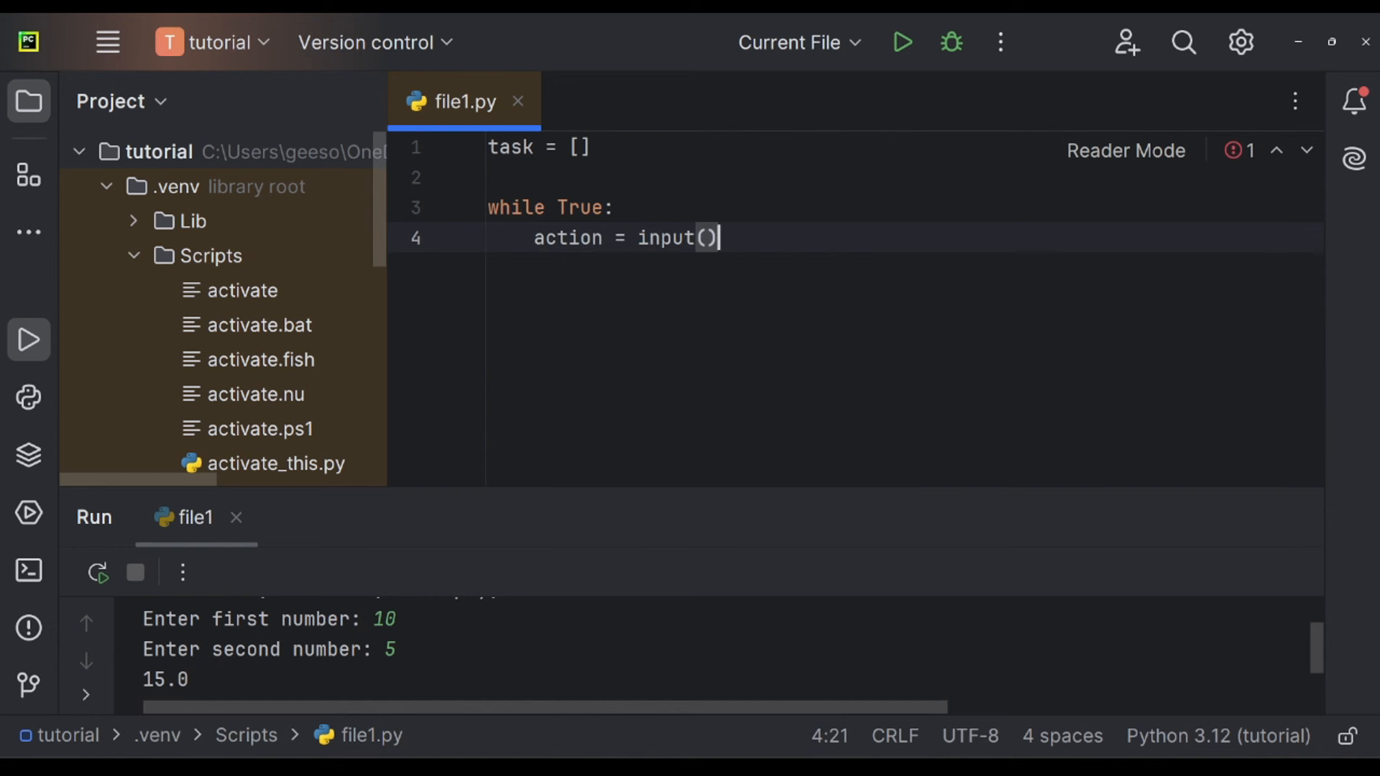
type("\"Choose ad")
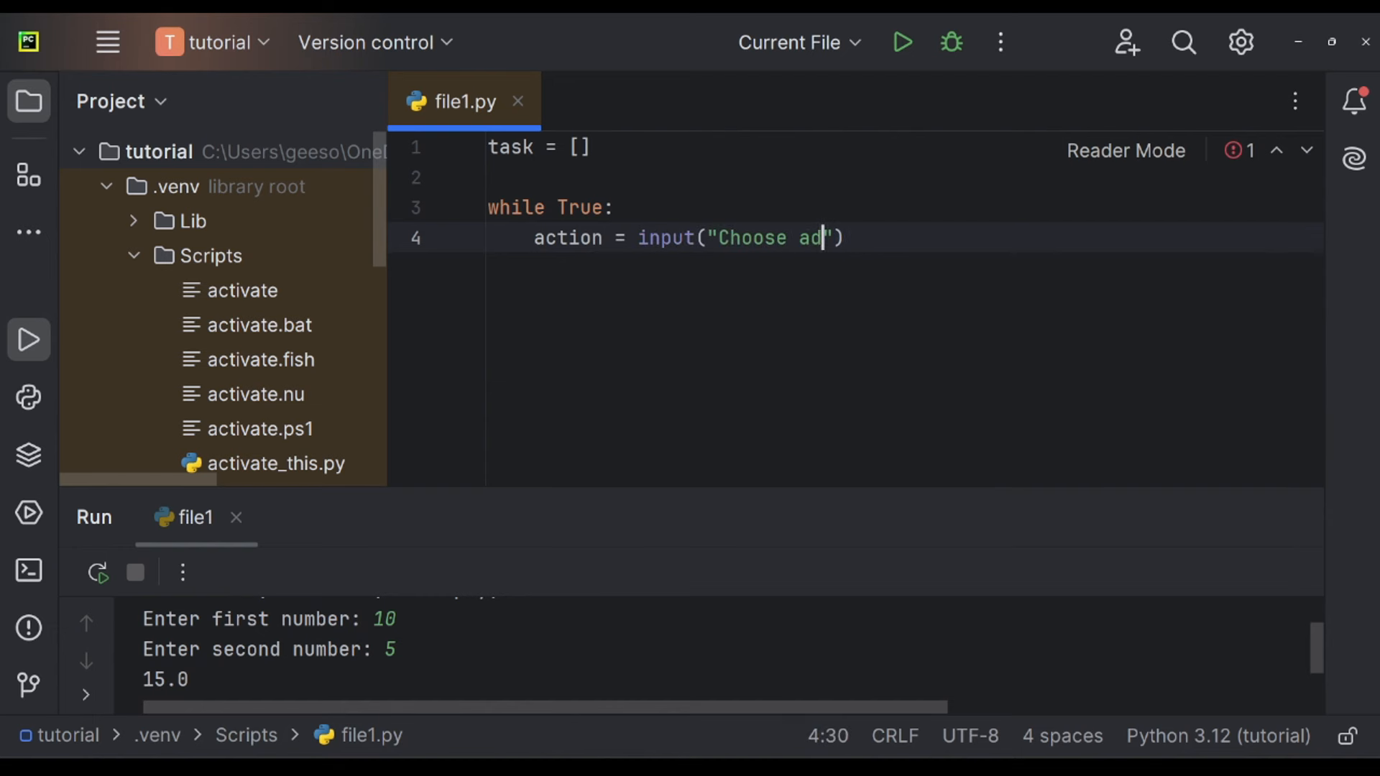
type("d, view or quit:")
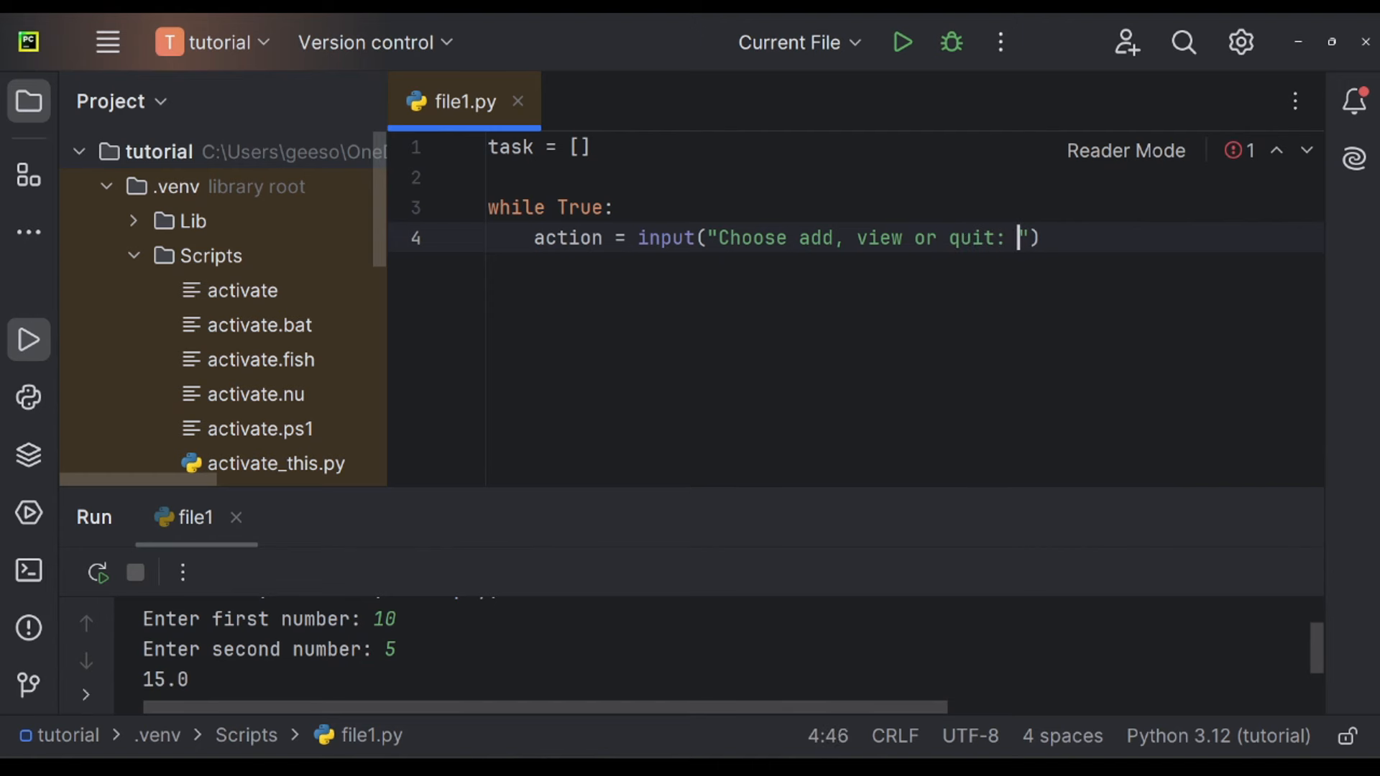
Add the if action == "add" branch reading a task and appending it to tasks.
type("if act")
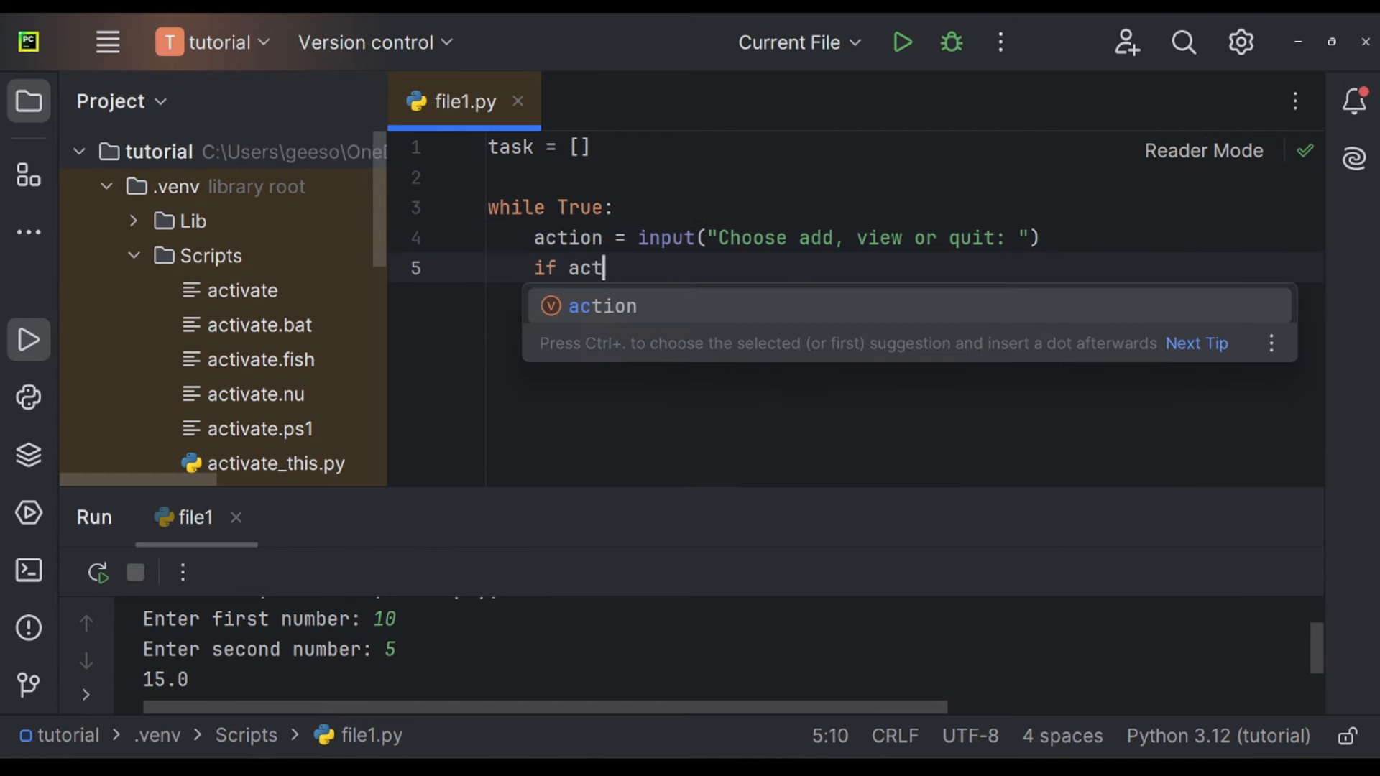
type("ion ==")
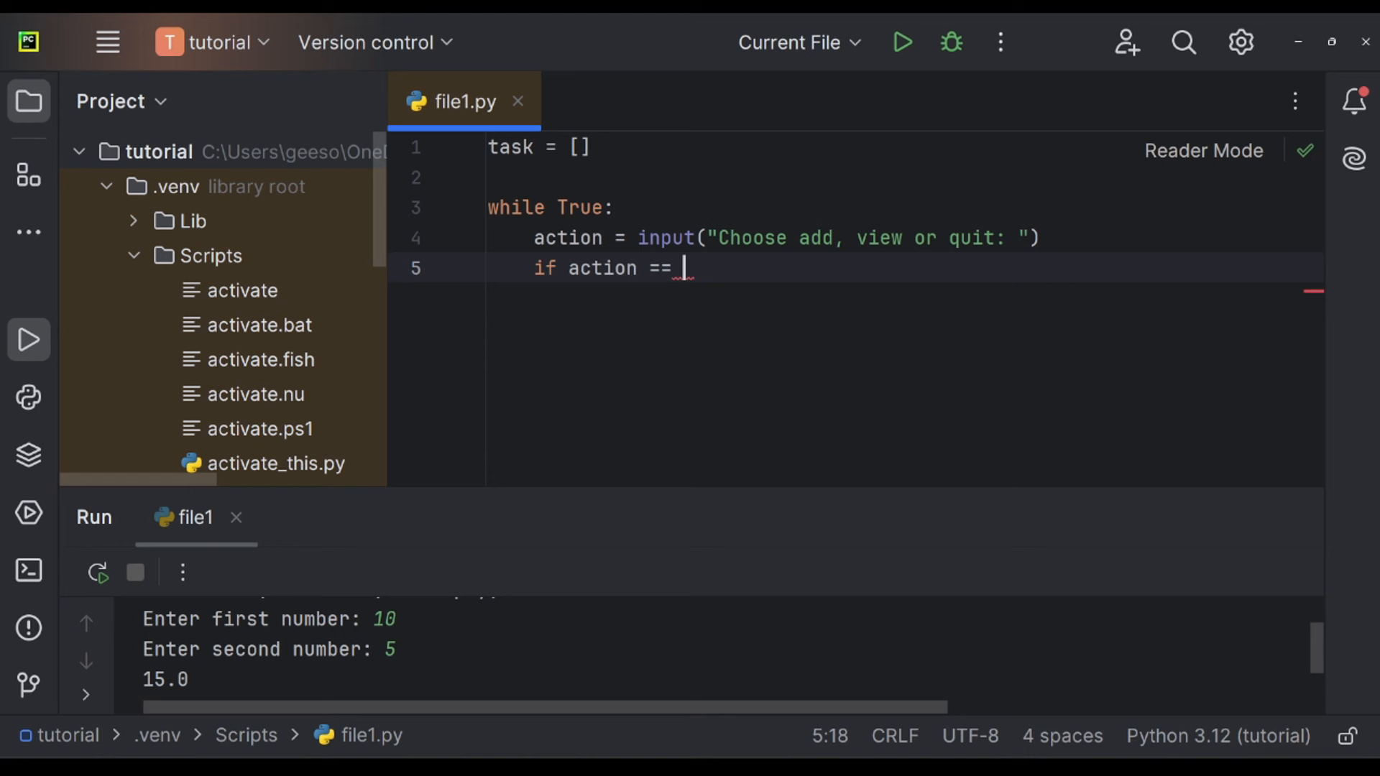
type("\"add\":")
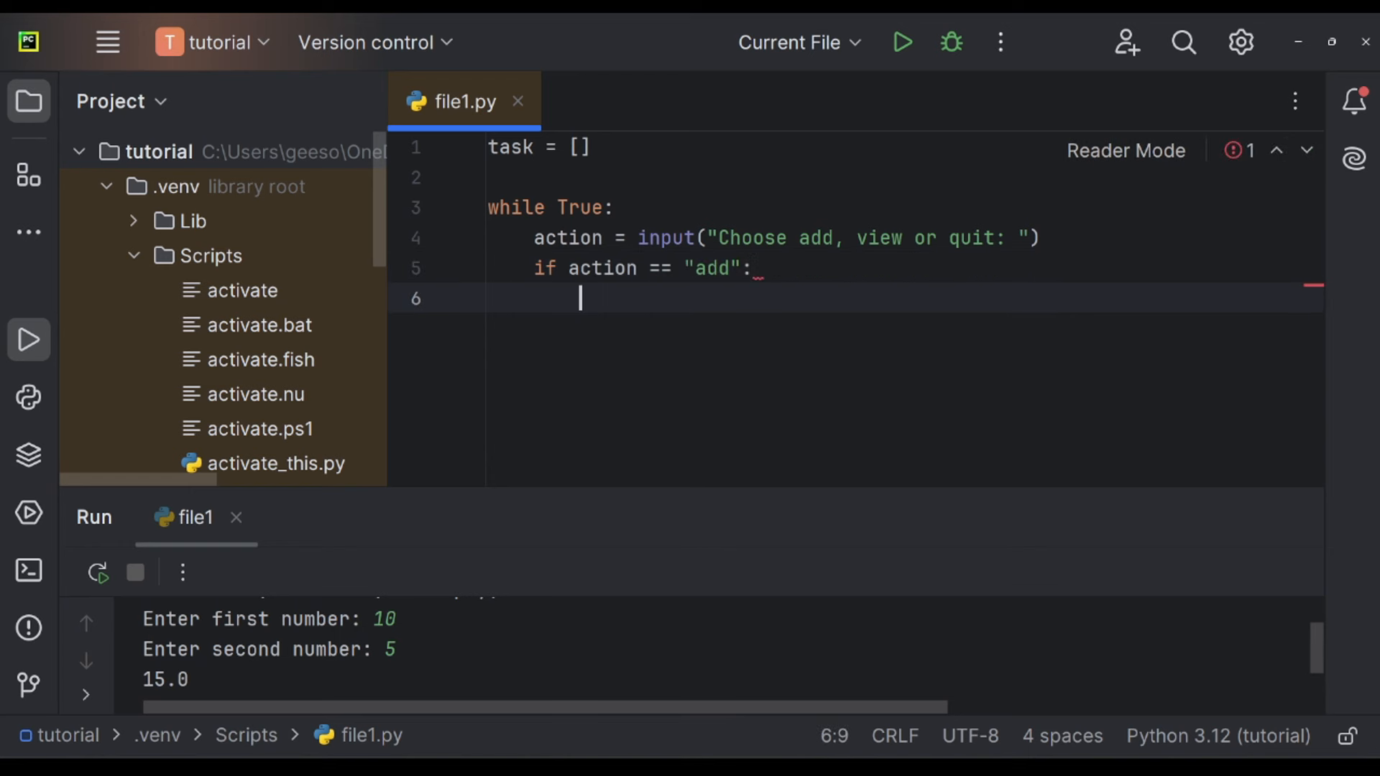
type("task = input(\"ente\"")
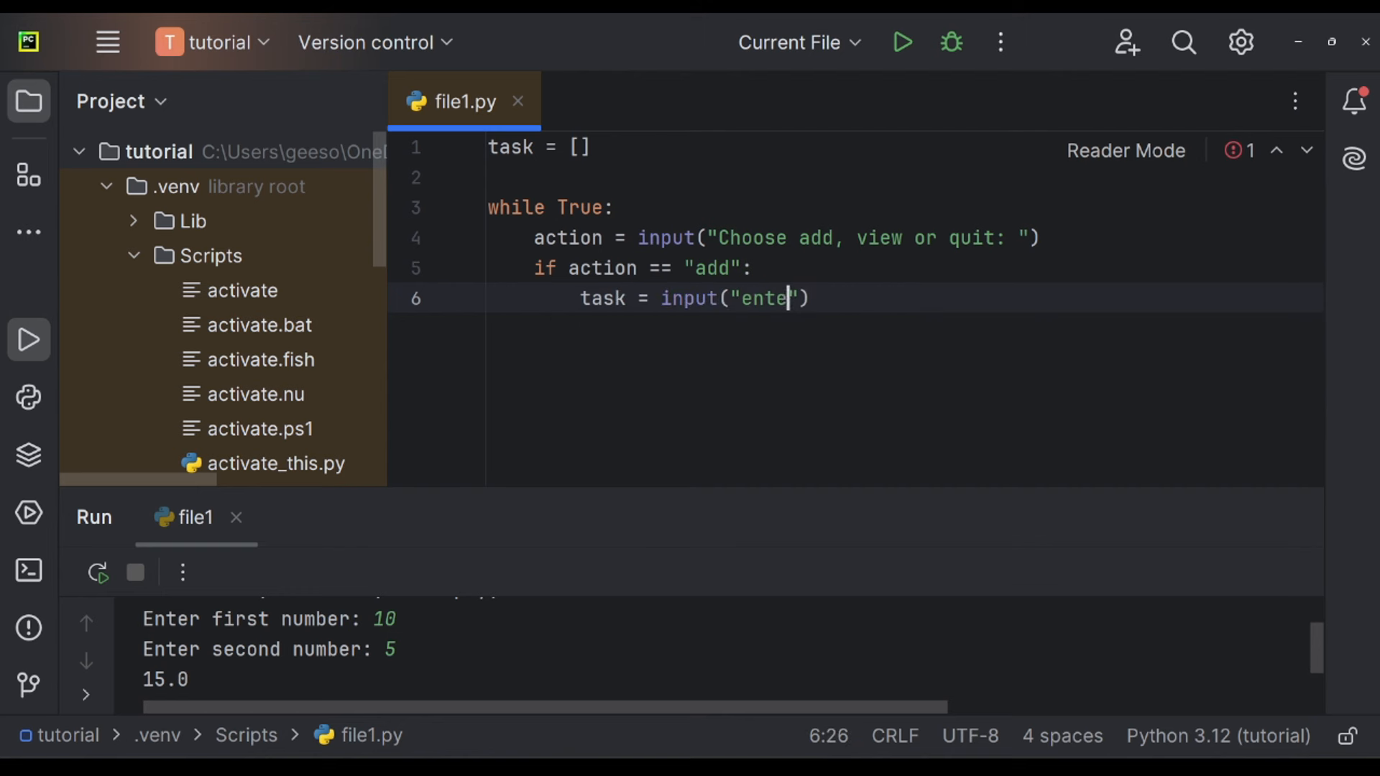
type("r a task")
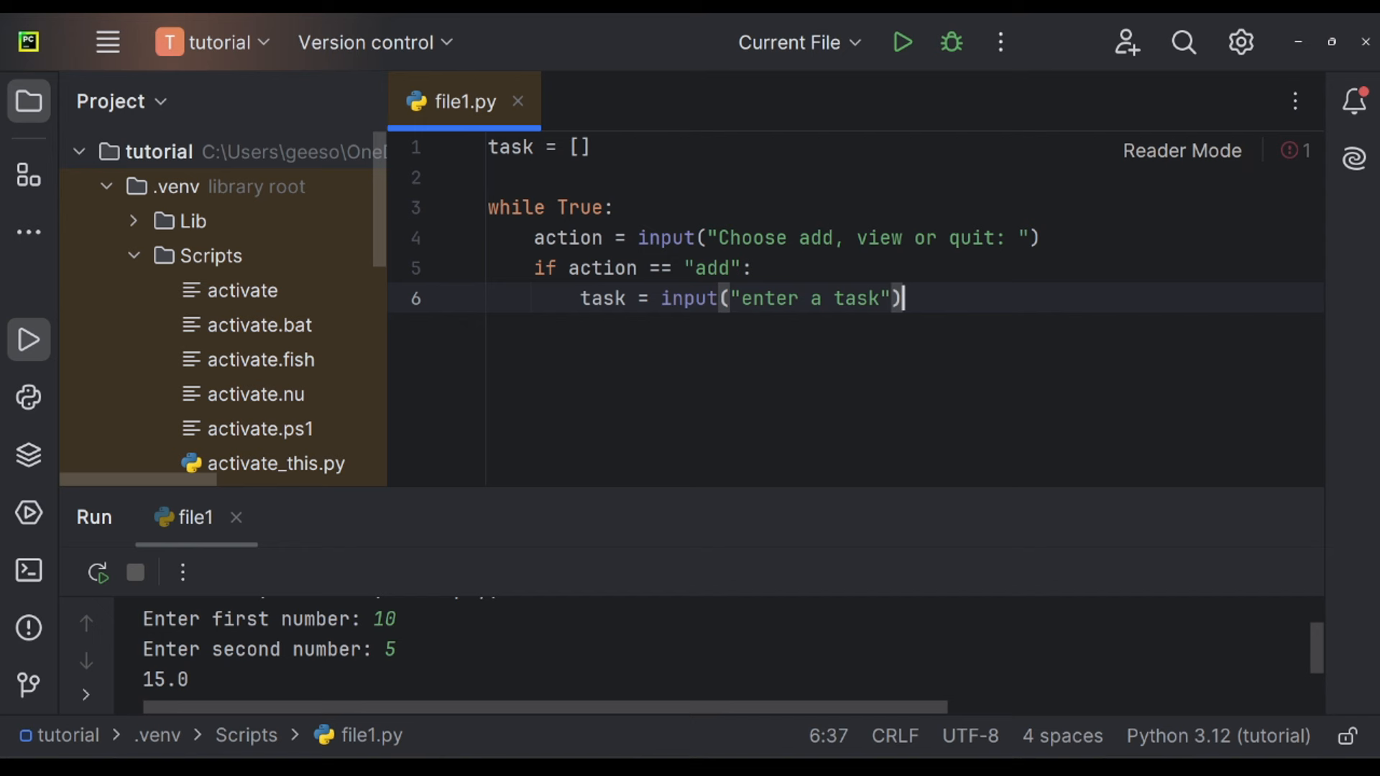
type(":")
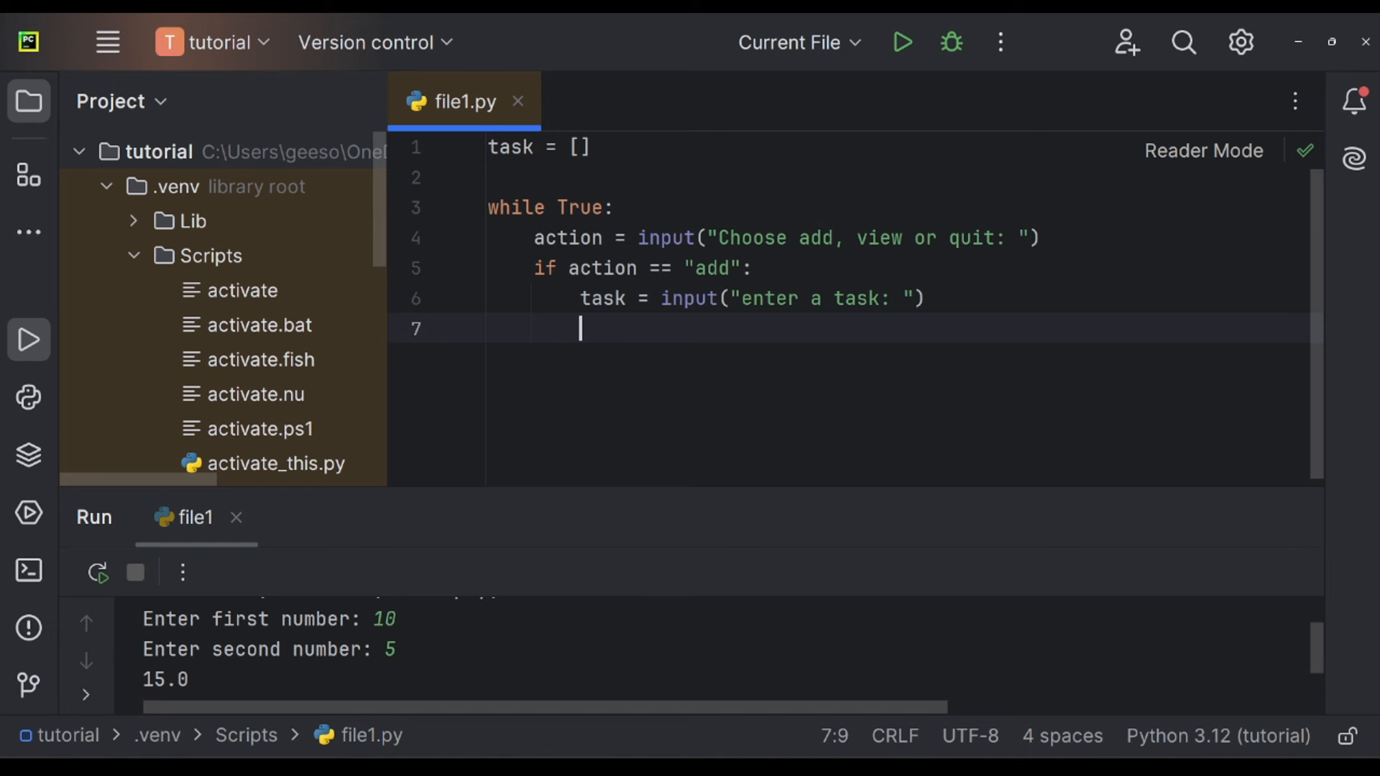
type("tasks")
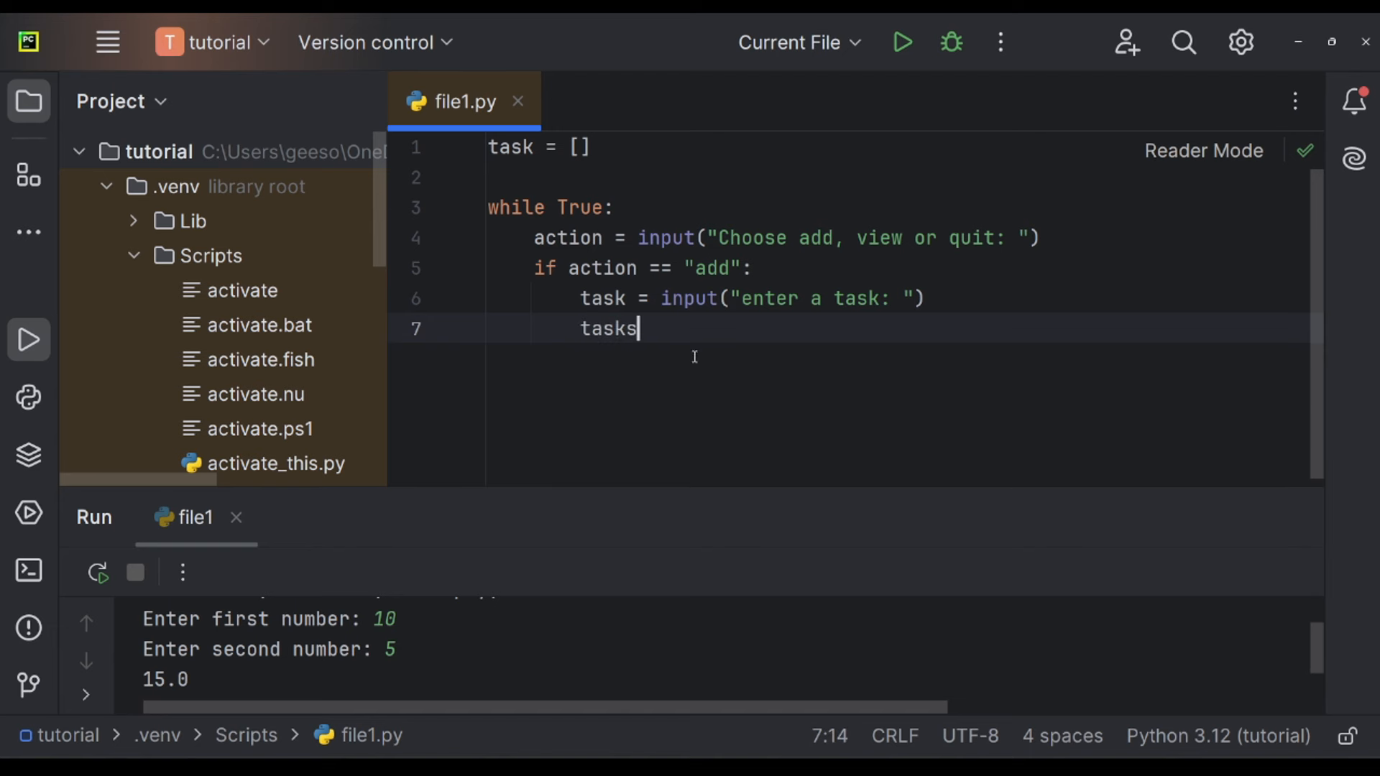
type(".a")
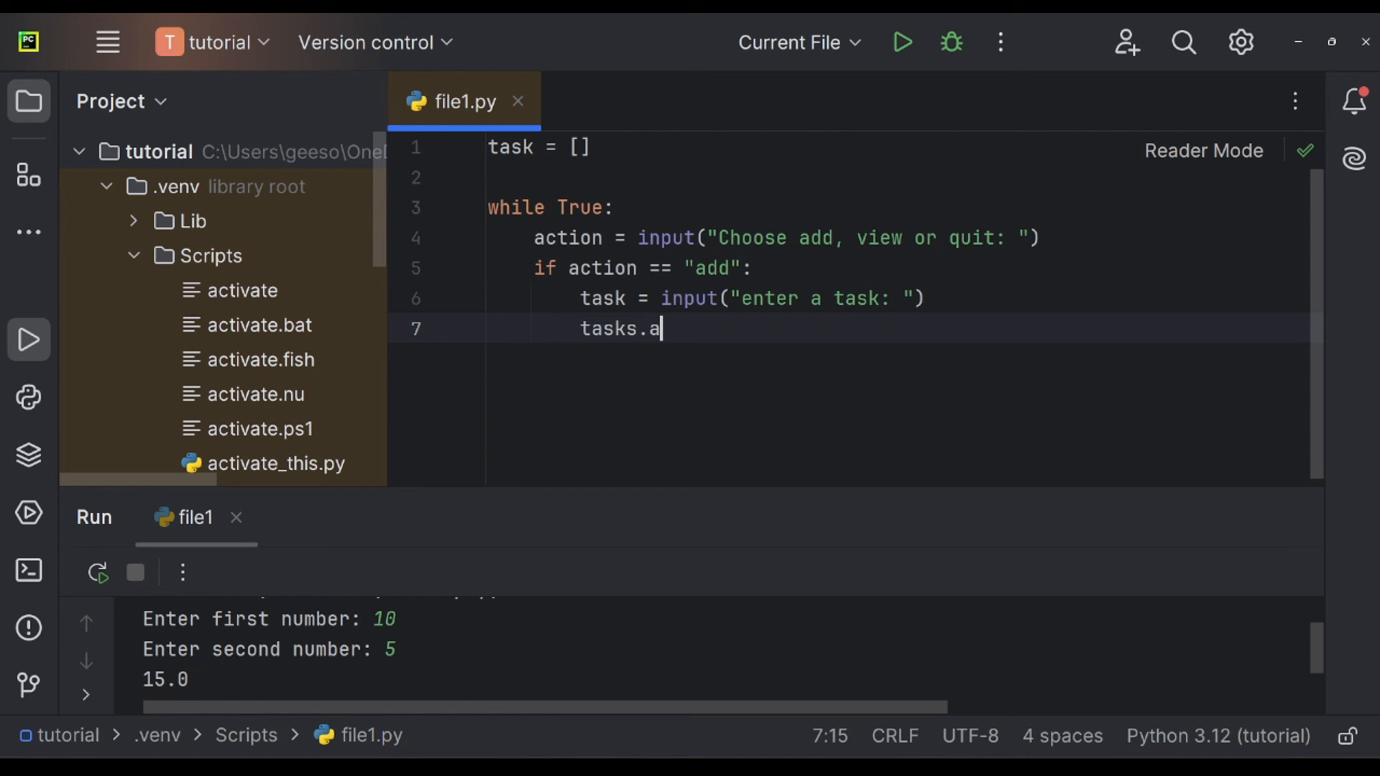
type("ppend(task")
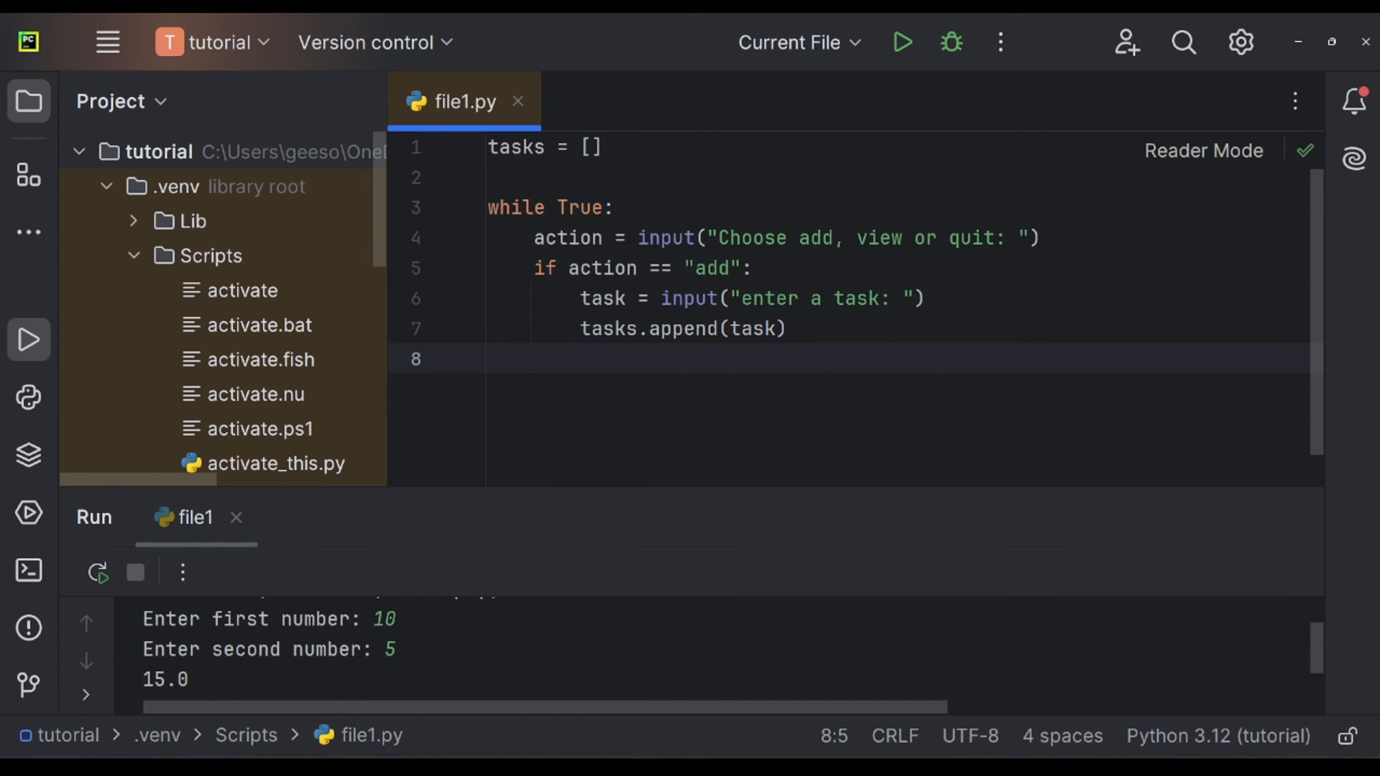
Add an elif branch so the 'view' action prints the tasks list.
type("elif action == '")
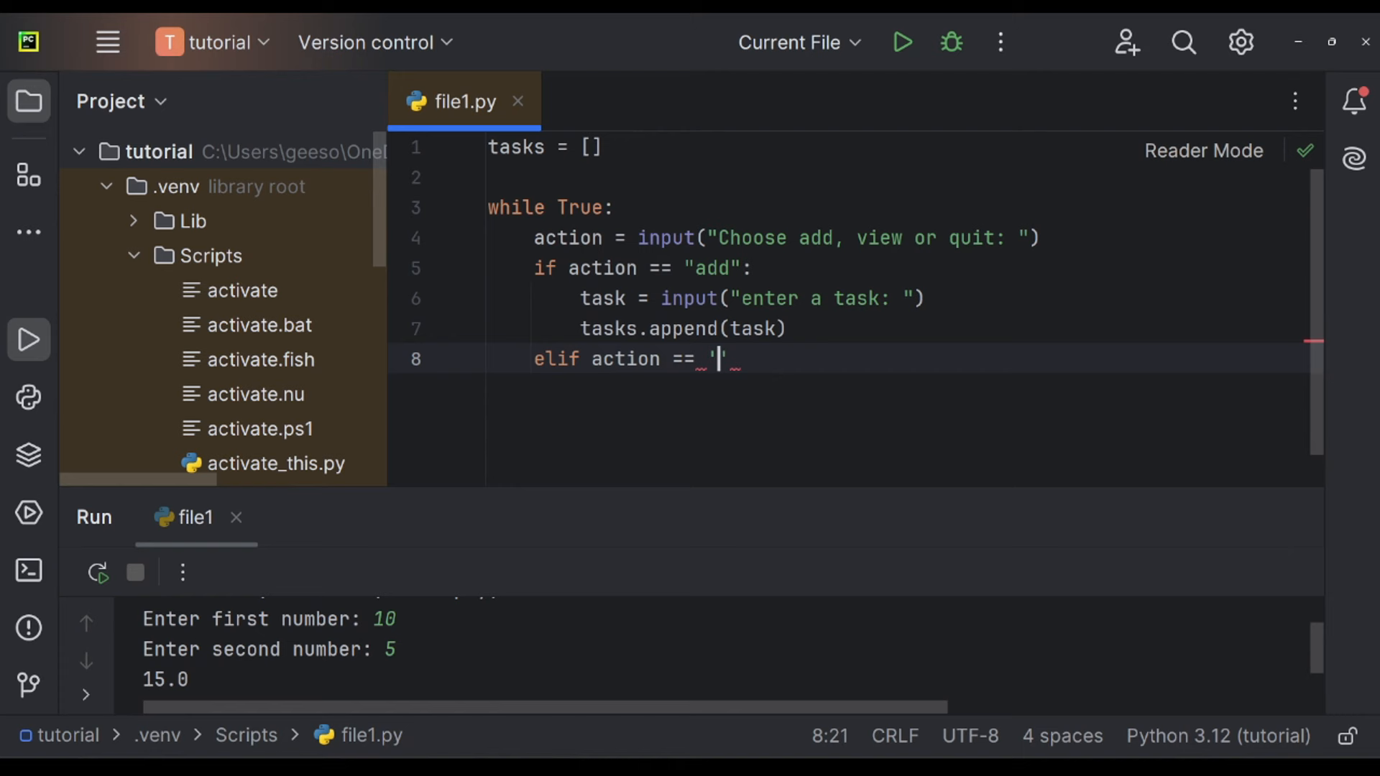
type("view':")
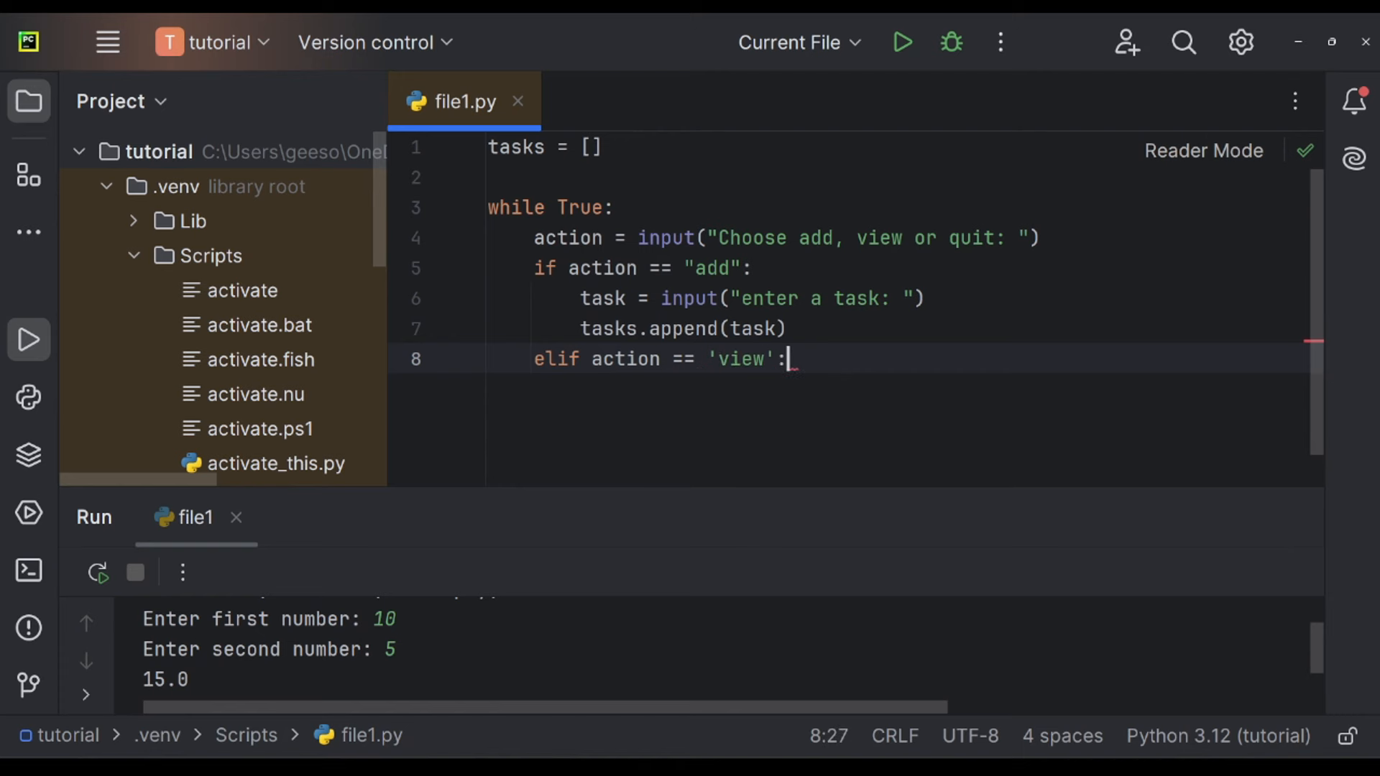
type("print(")
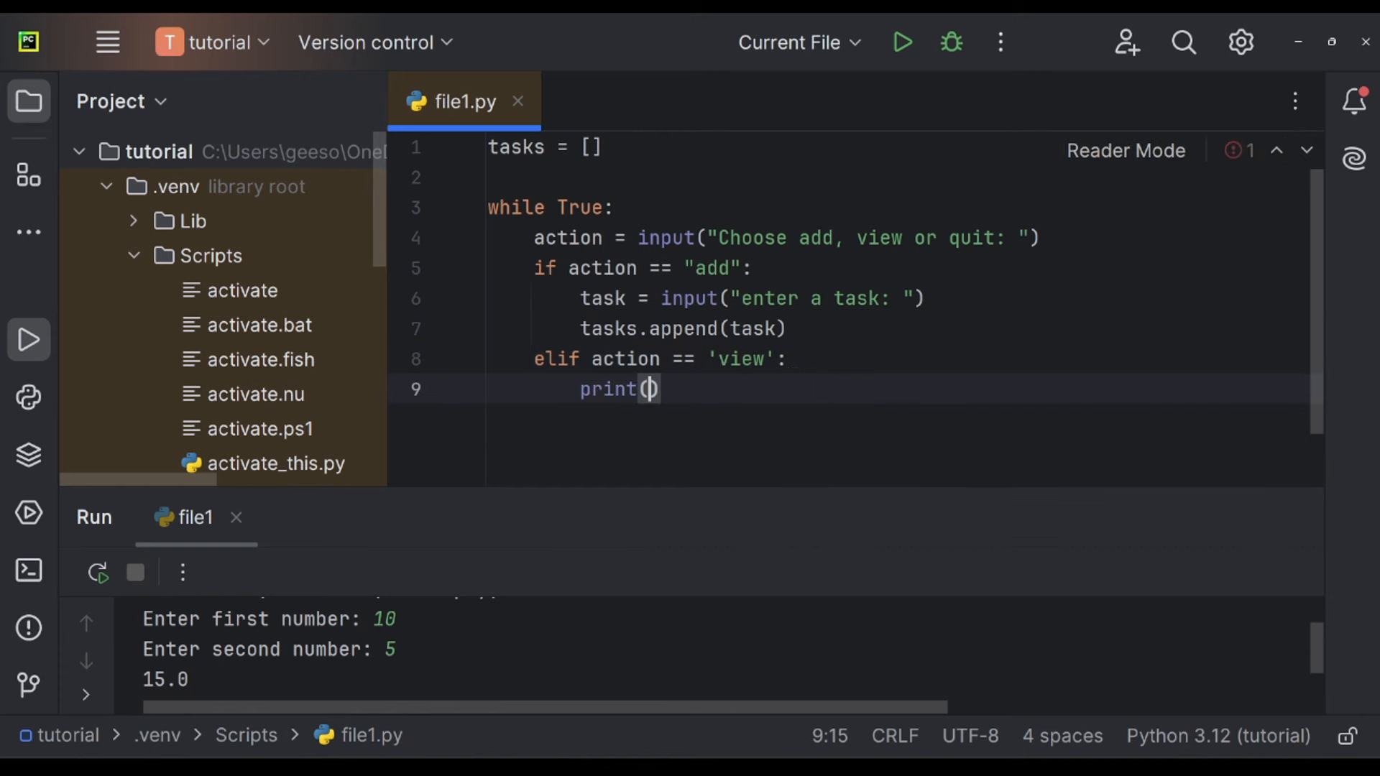
type("tasks")
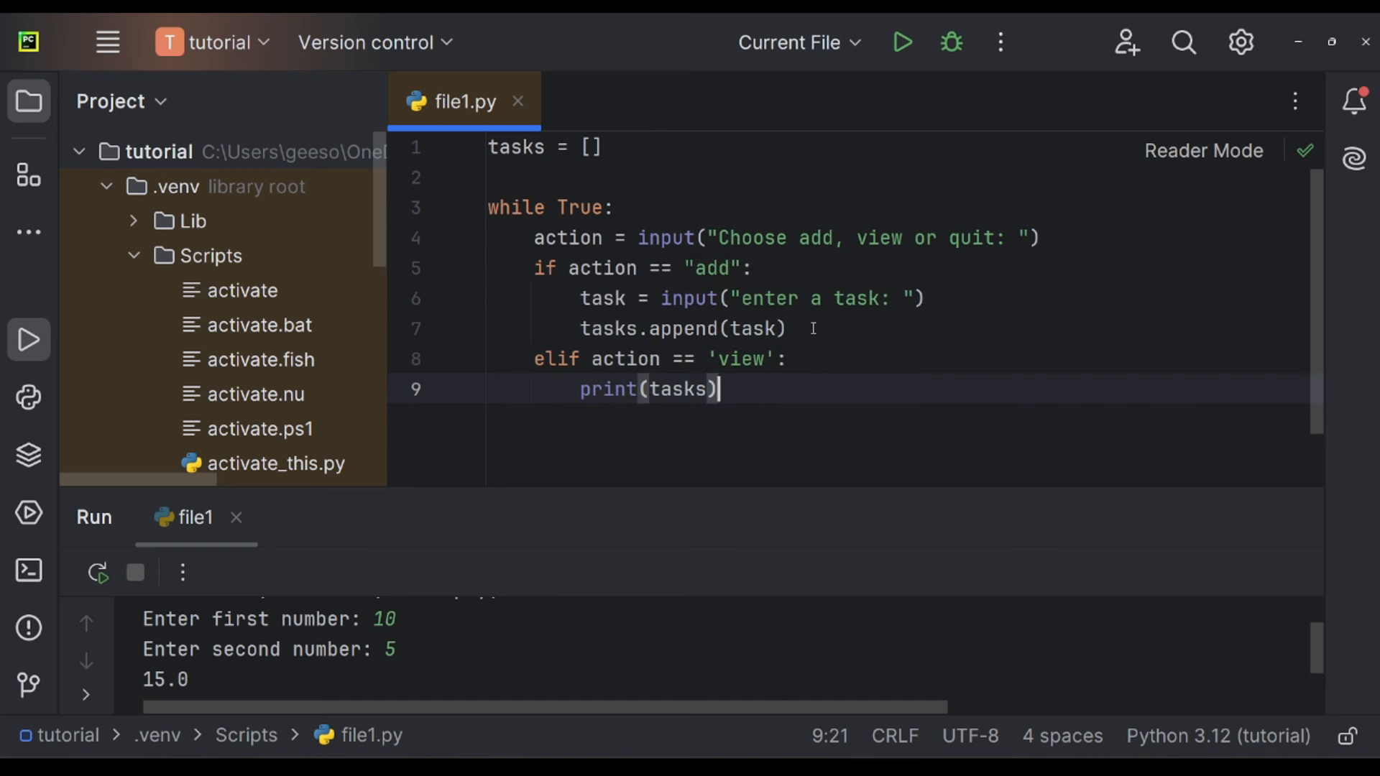
Add a 'quit' branch that breaks and an else printing "Invalid option...".
type("elif")
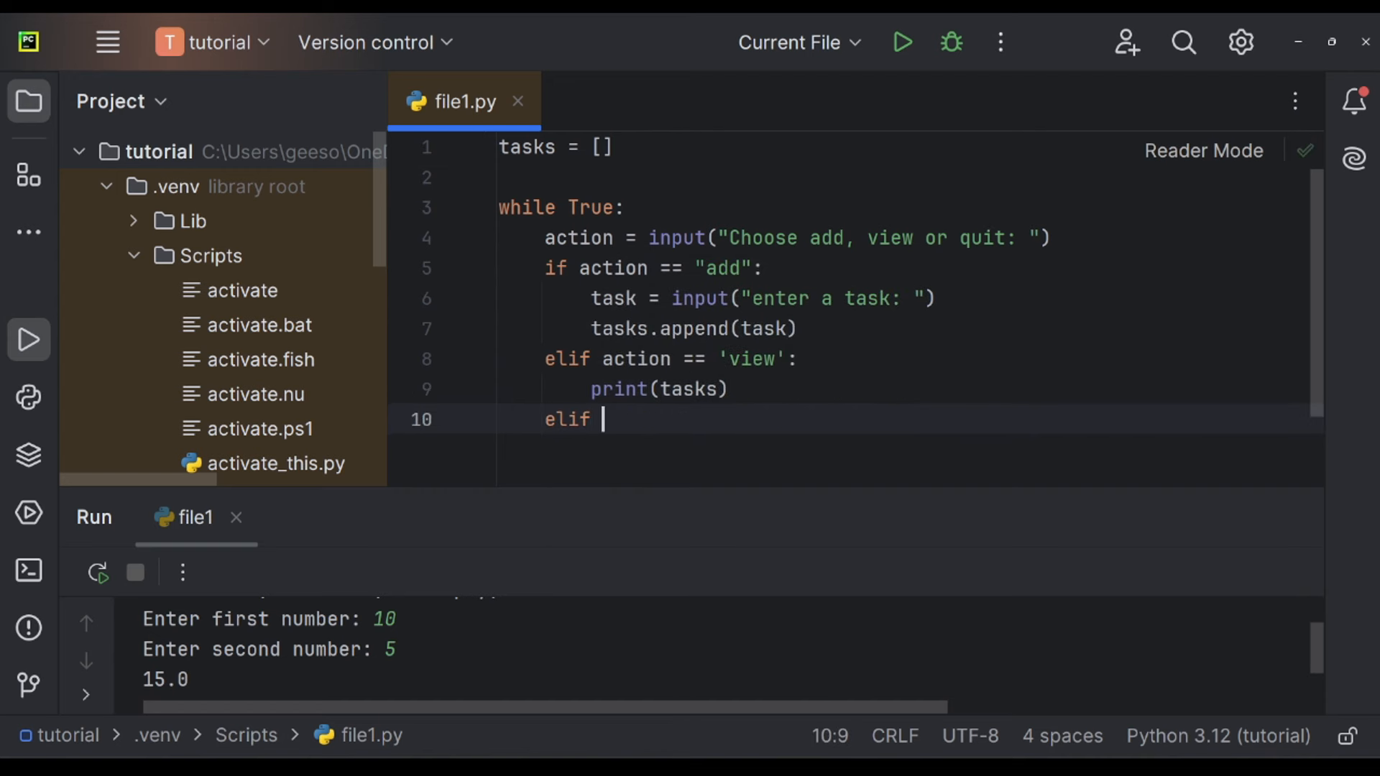
type("action ==")
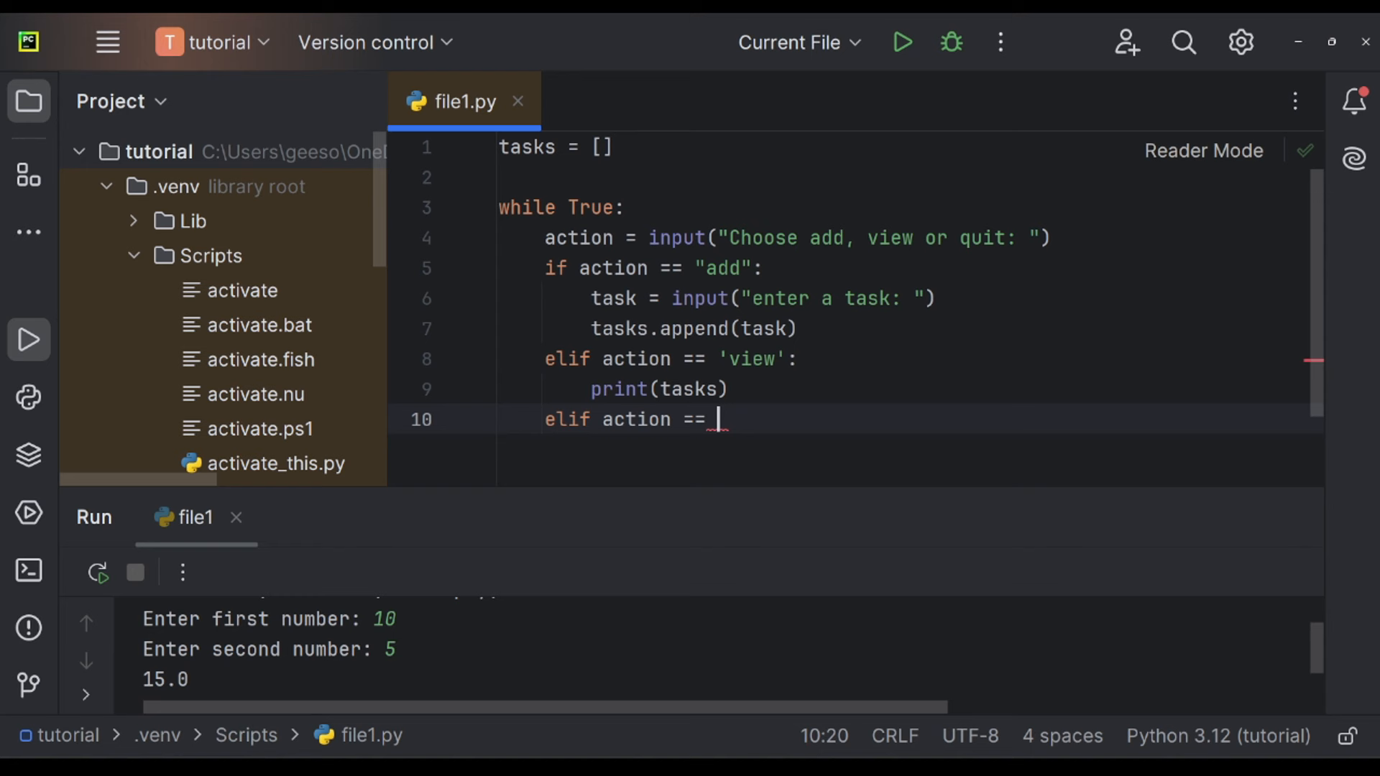
type("'quit':")
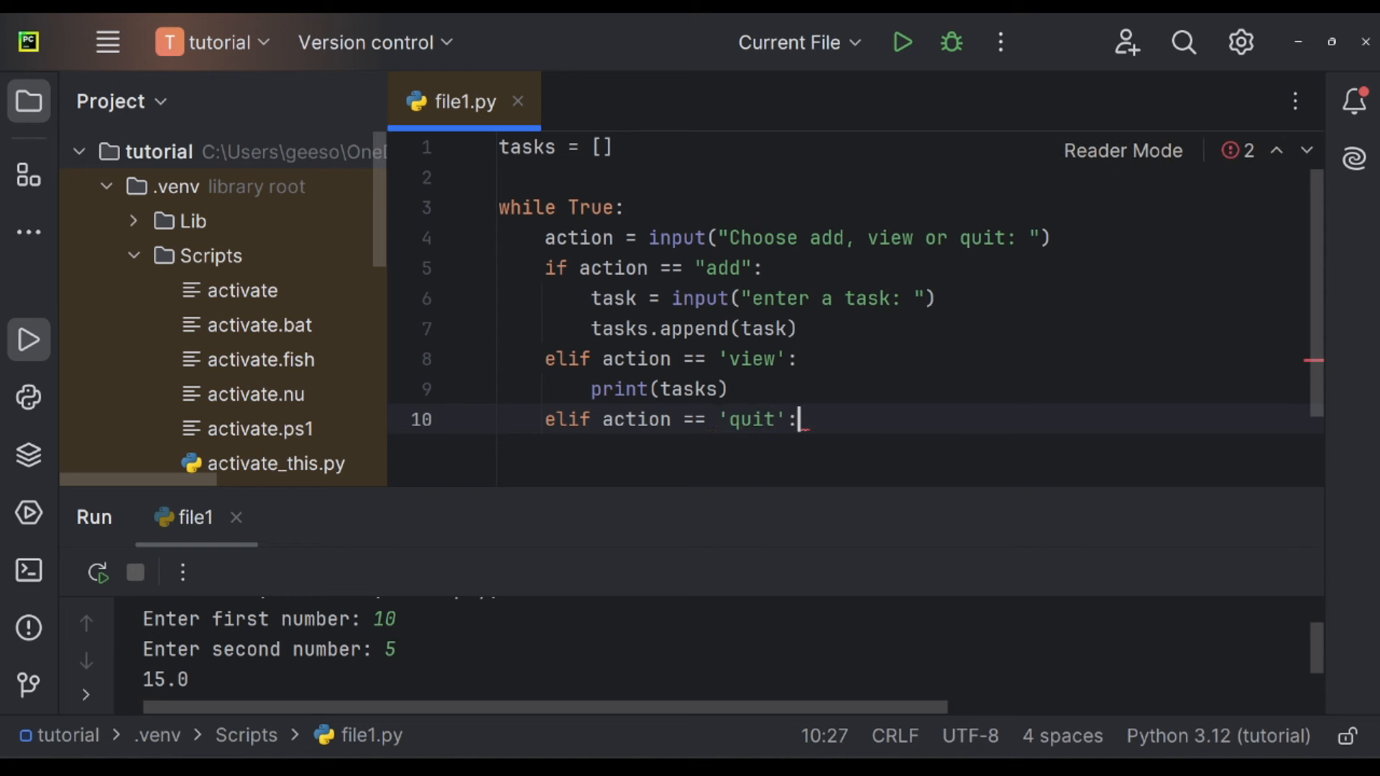
type("break")
type("print(\"")
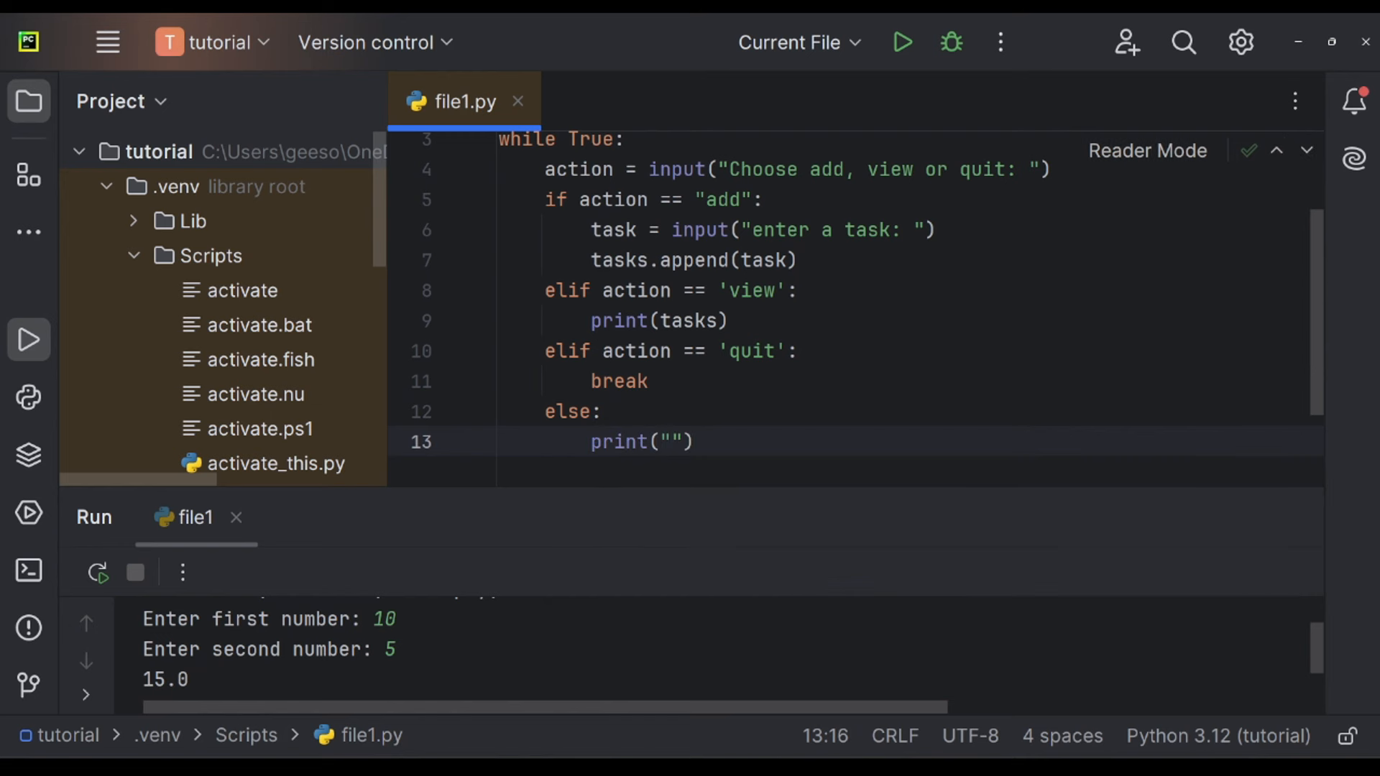
type("Invalid")
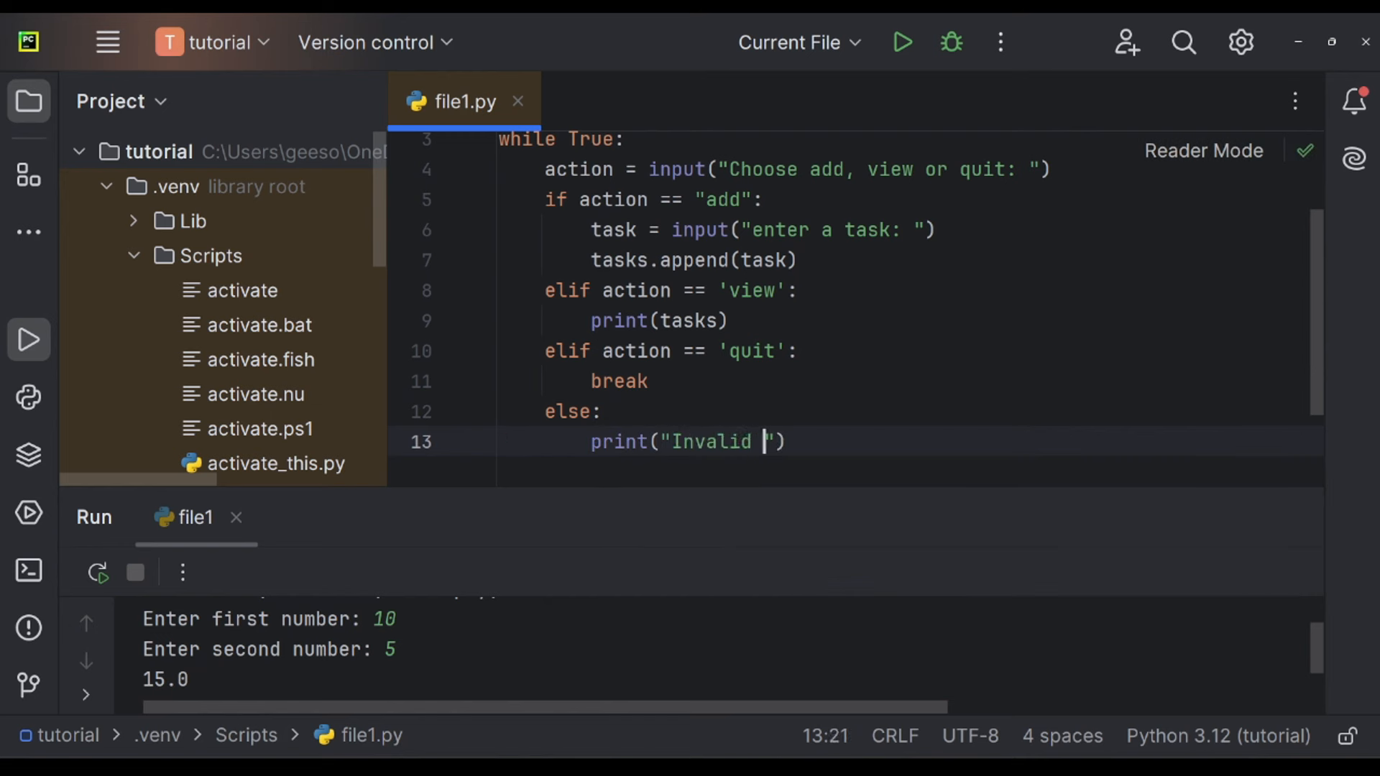
type("option...")
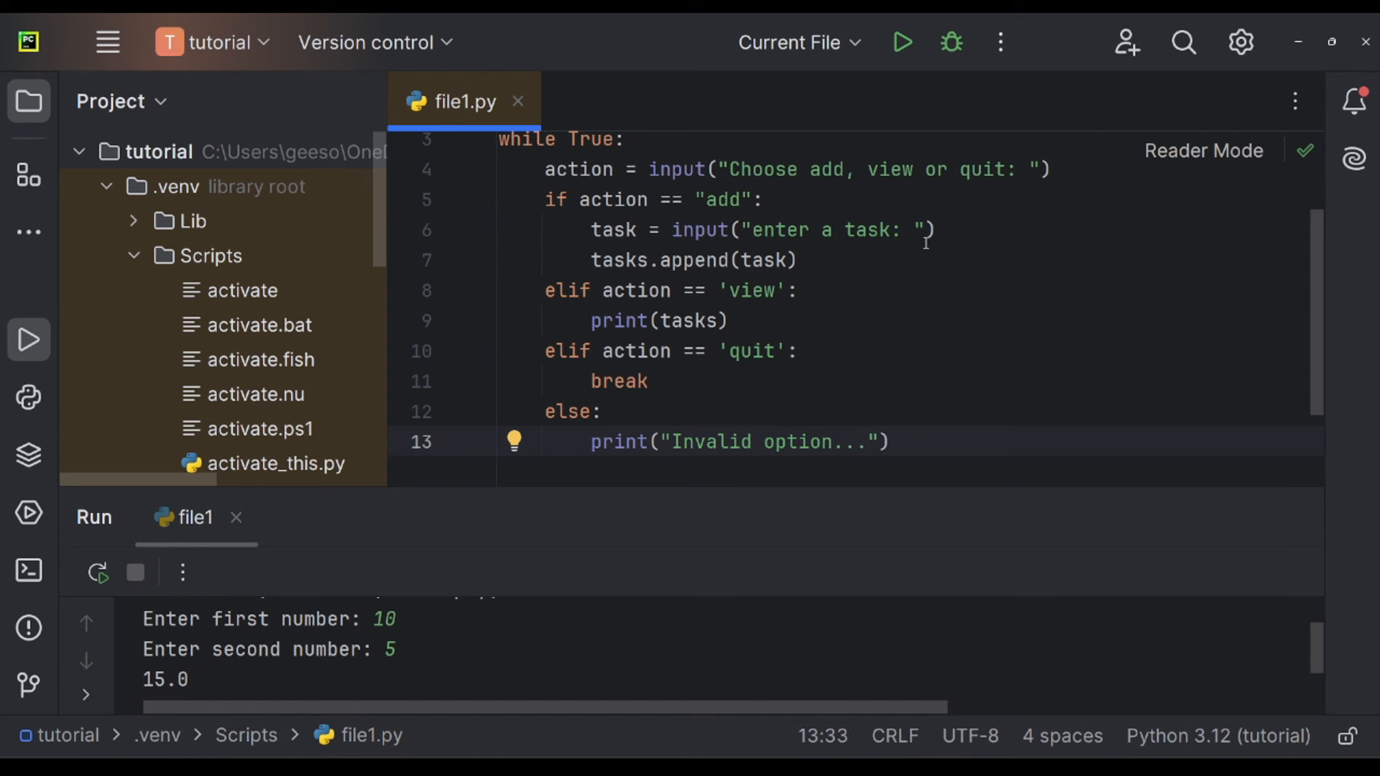
left_click(901, 42)
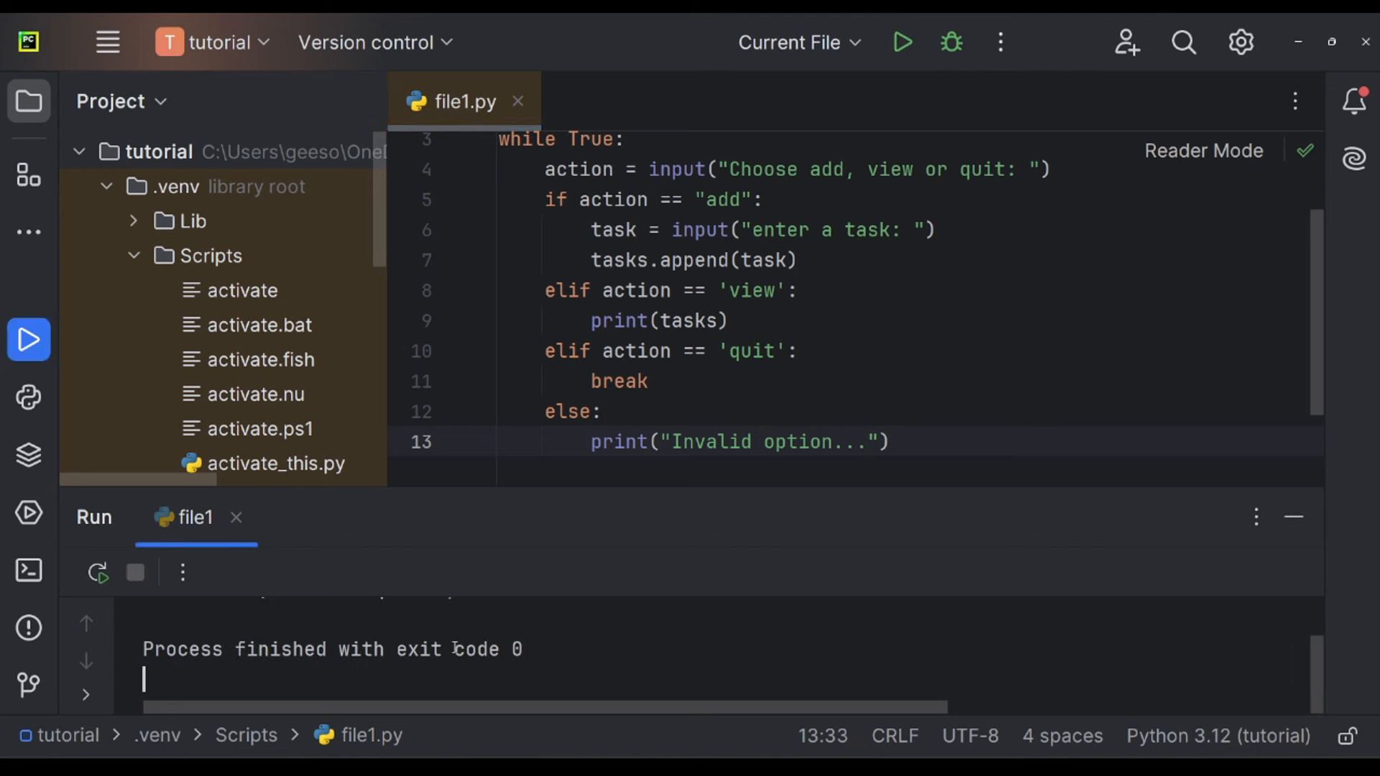
Run the script, add task 'record this video', view the list, then enter quit.
left_click(901, 42)
type("add")
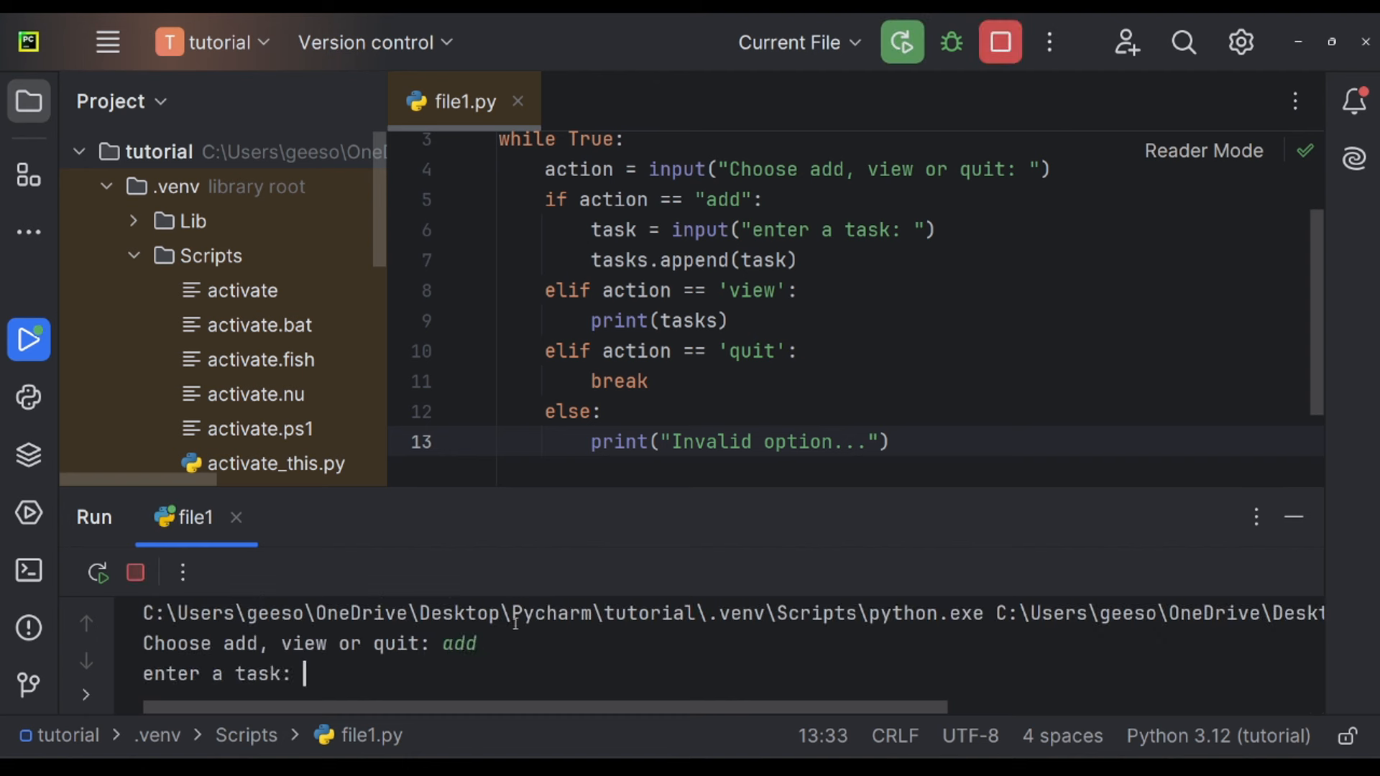
type("record this video")
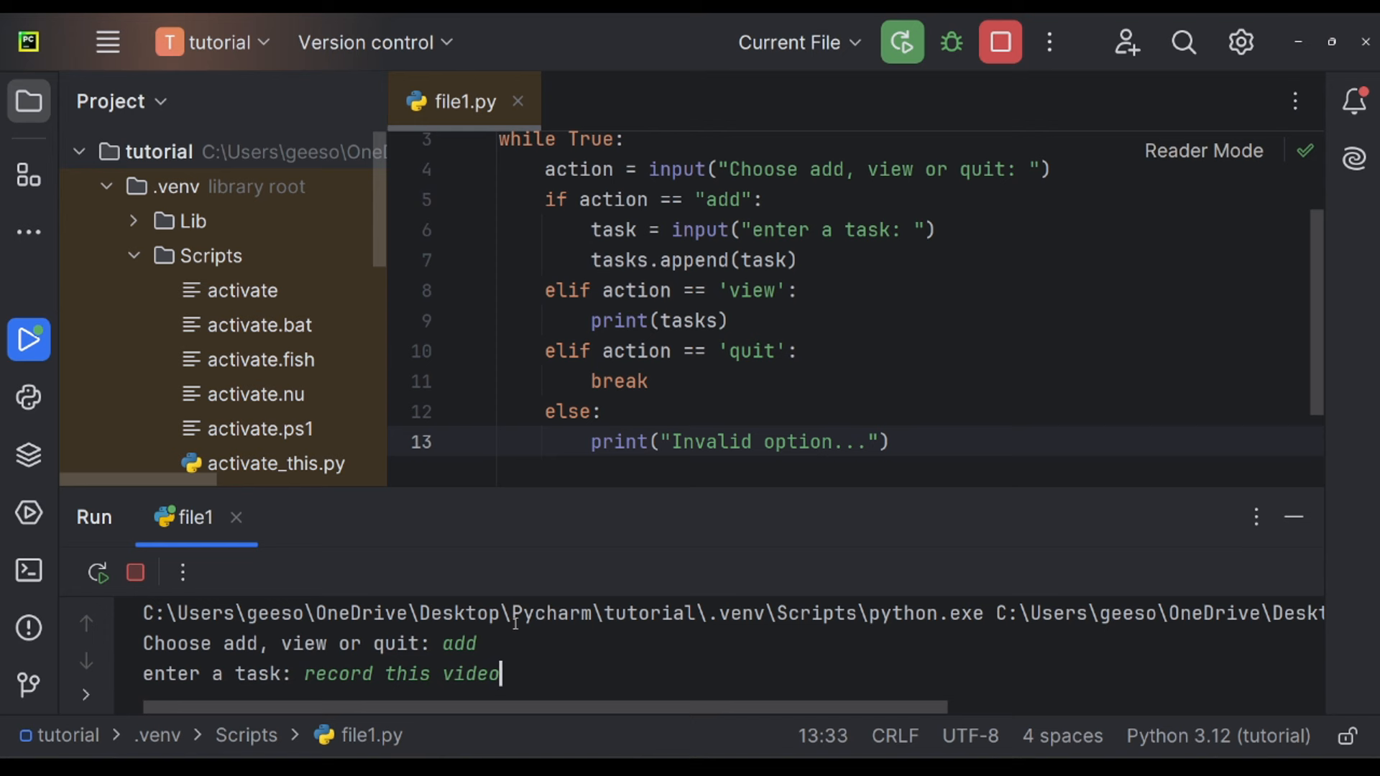
key("enter")
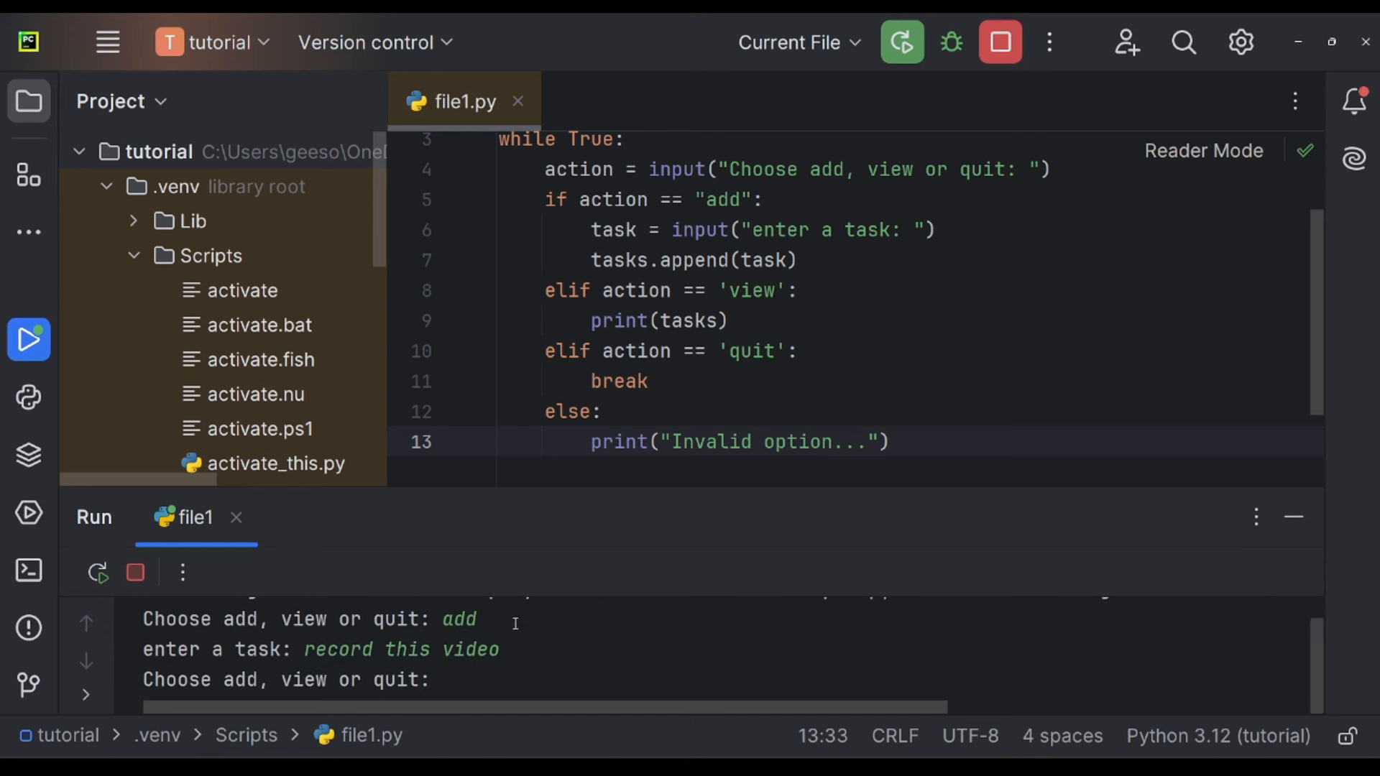
type("view")
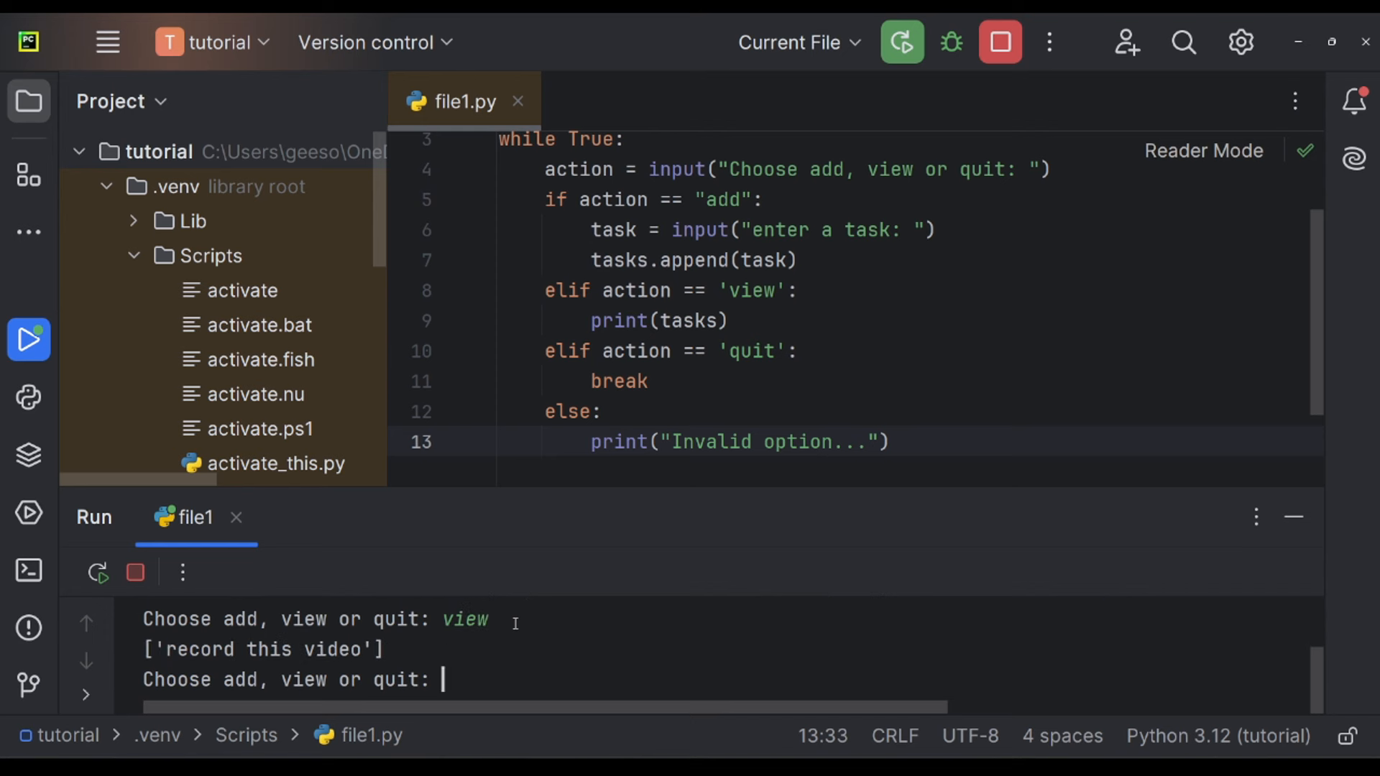
type("quit")
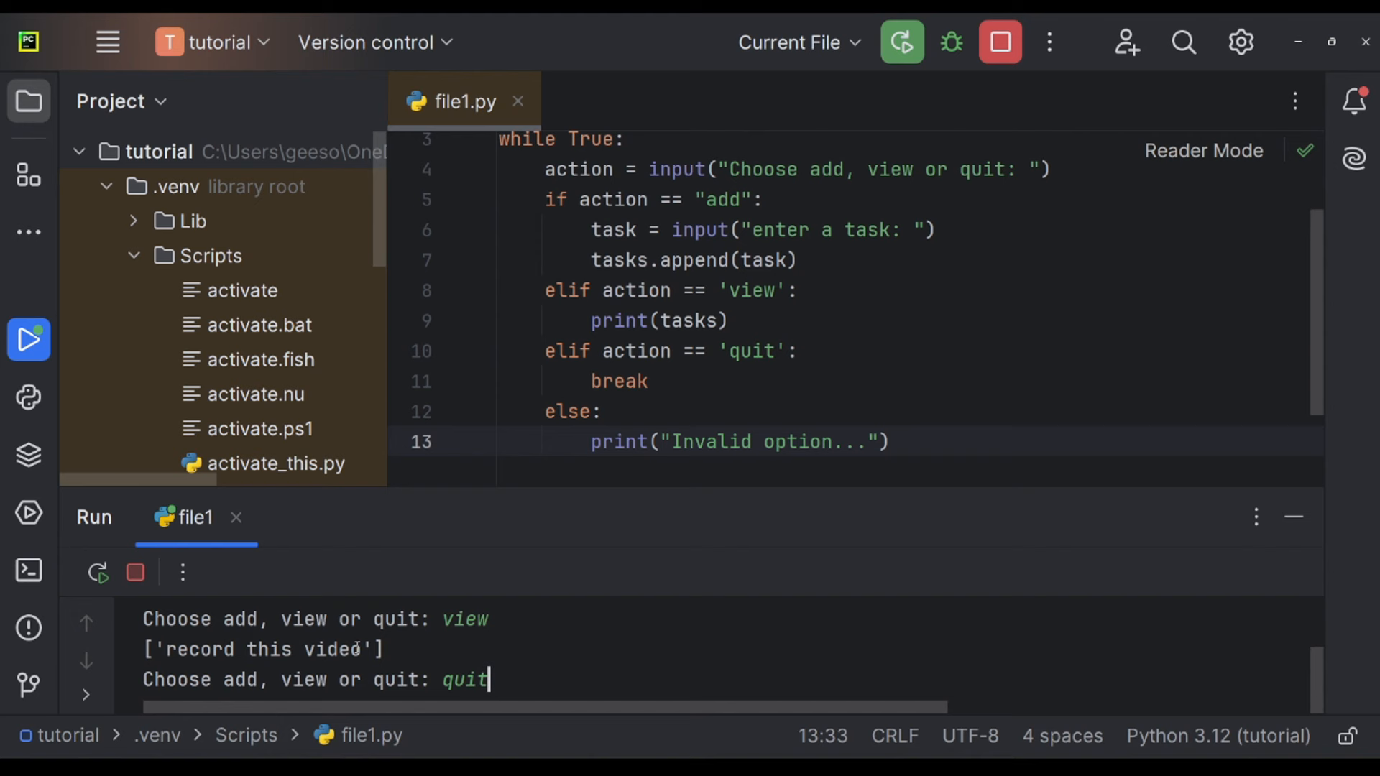